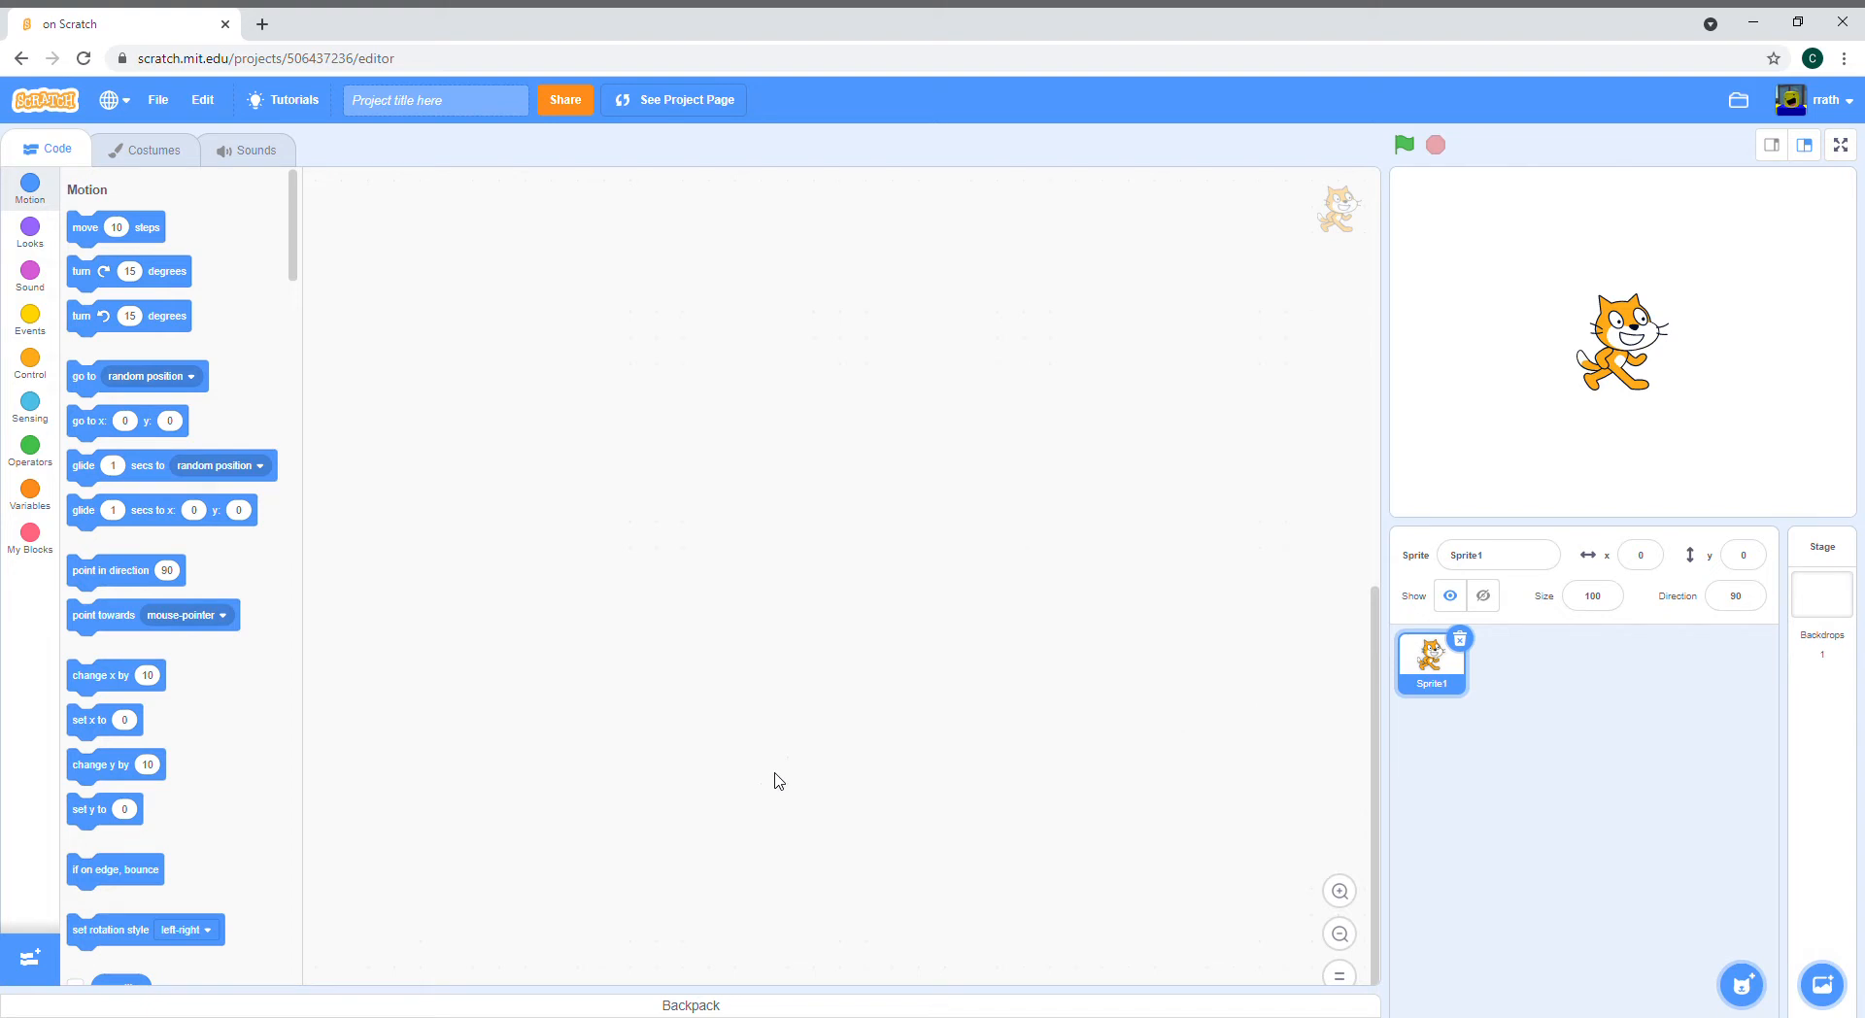
pyautogui.moveTo(179, 194)
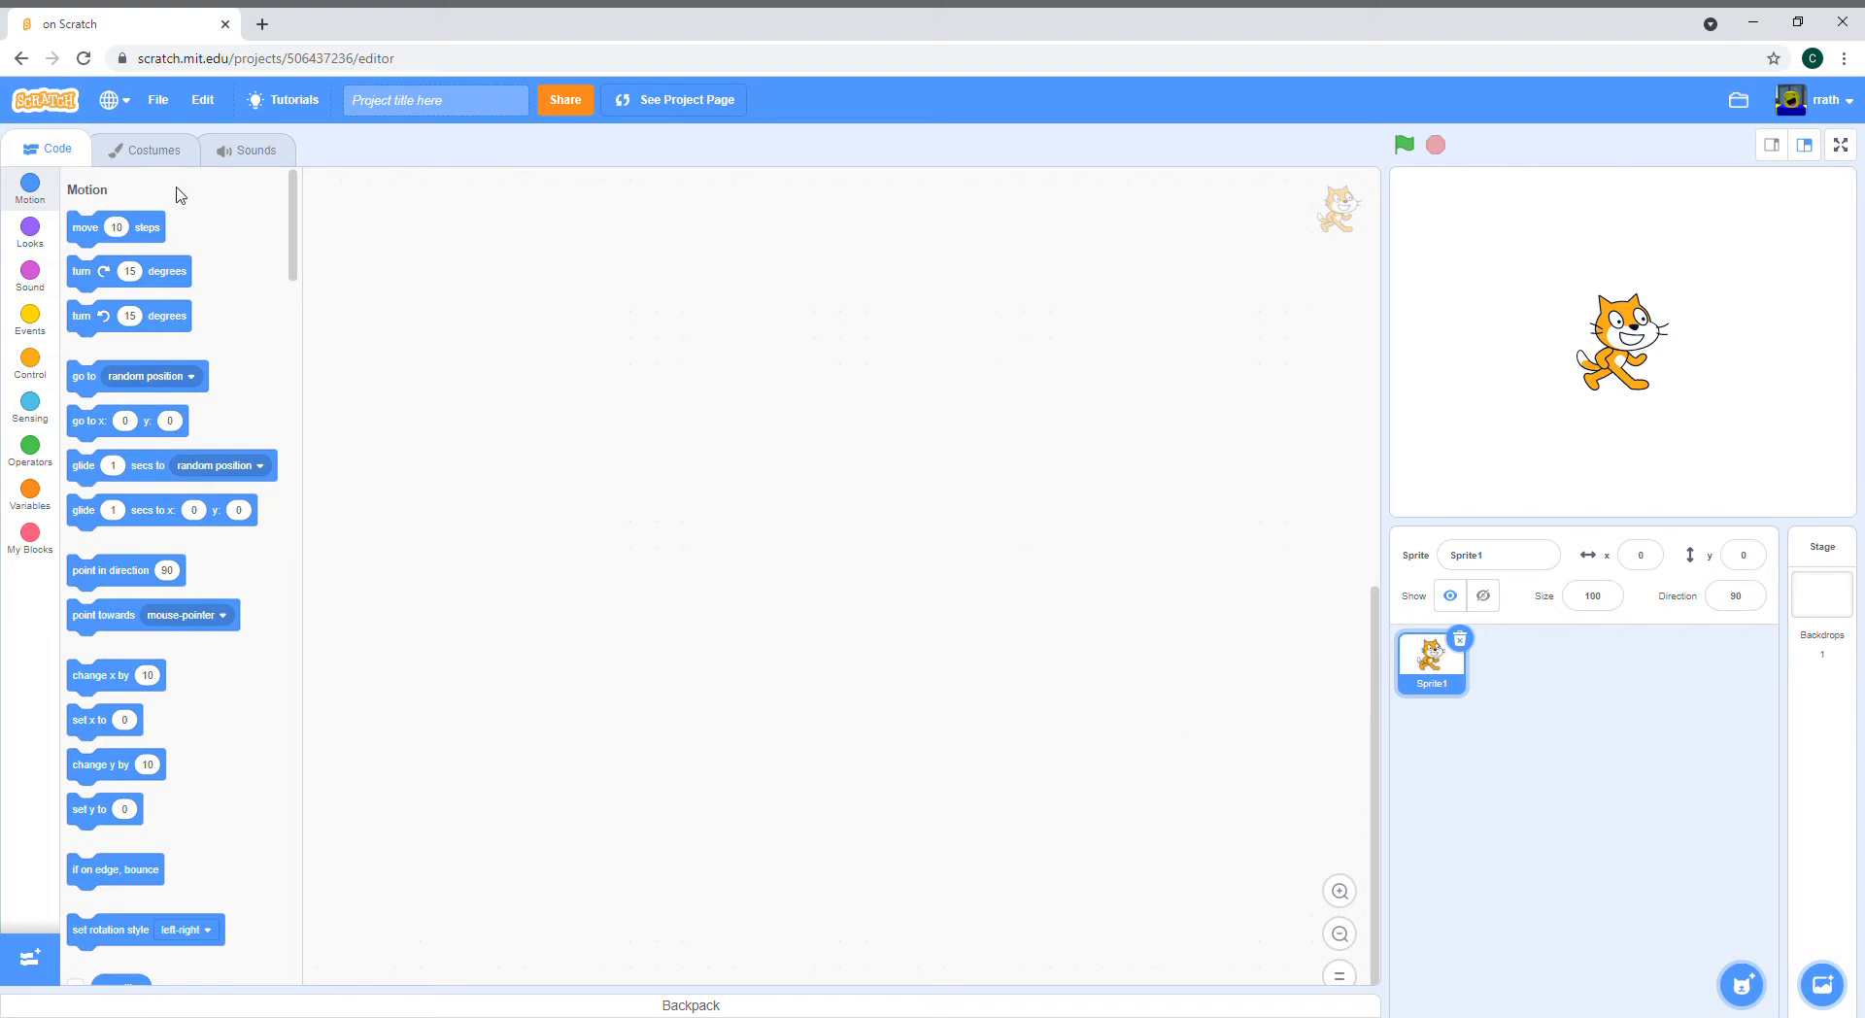
pyautogui.moveTo(796, 330)
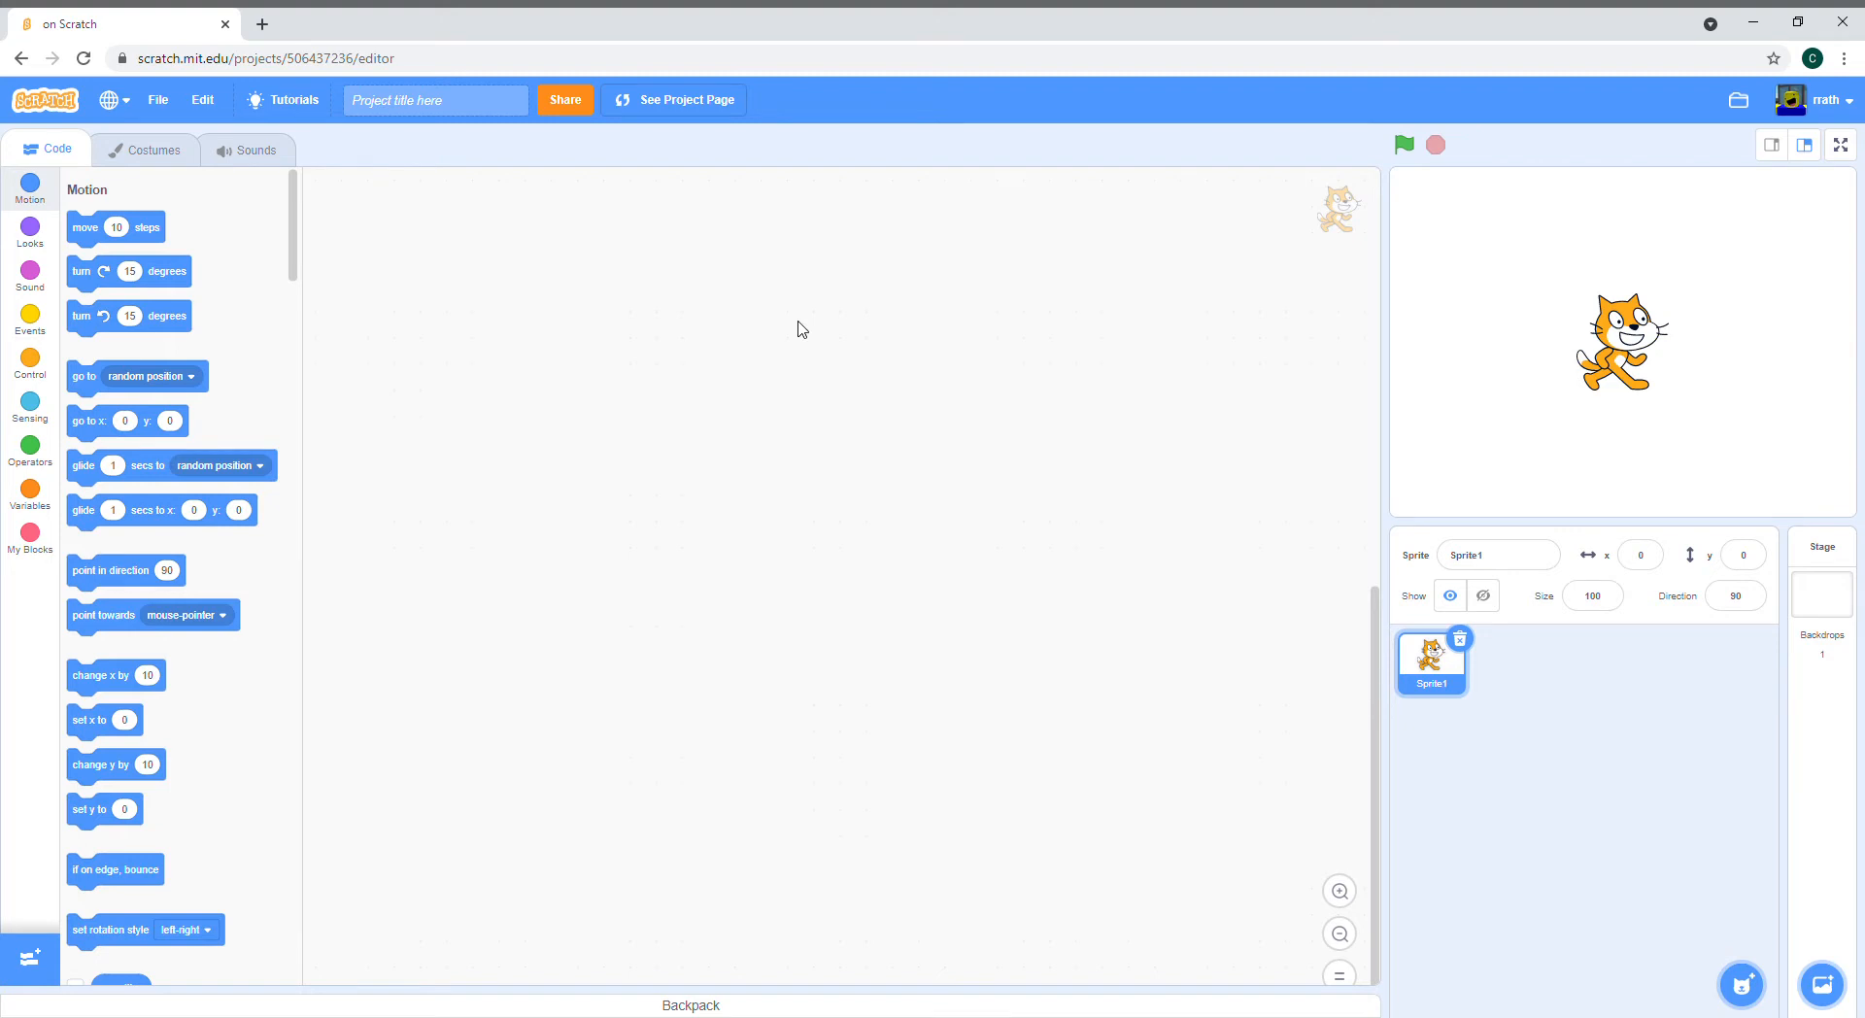
pyautogui.moveTo(1494, 651)
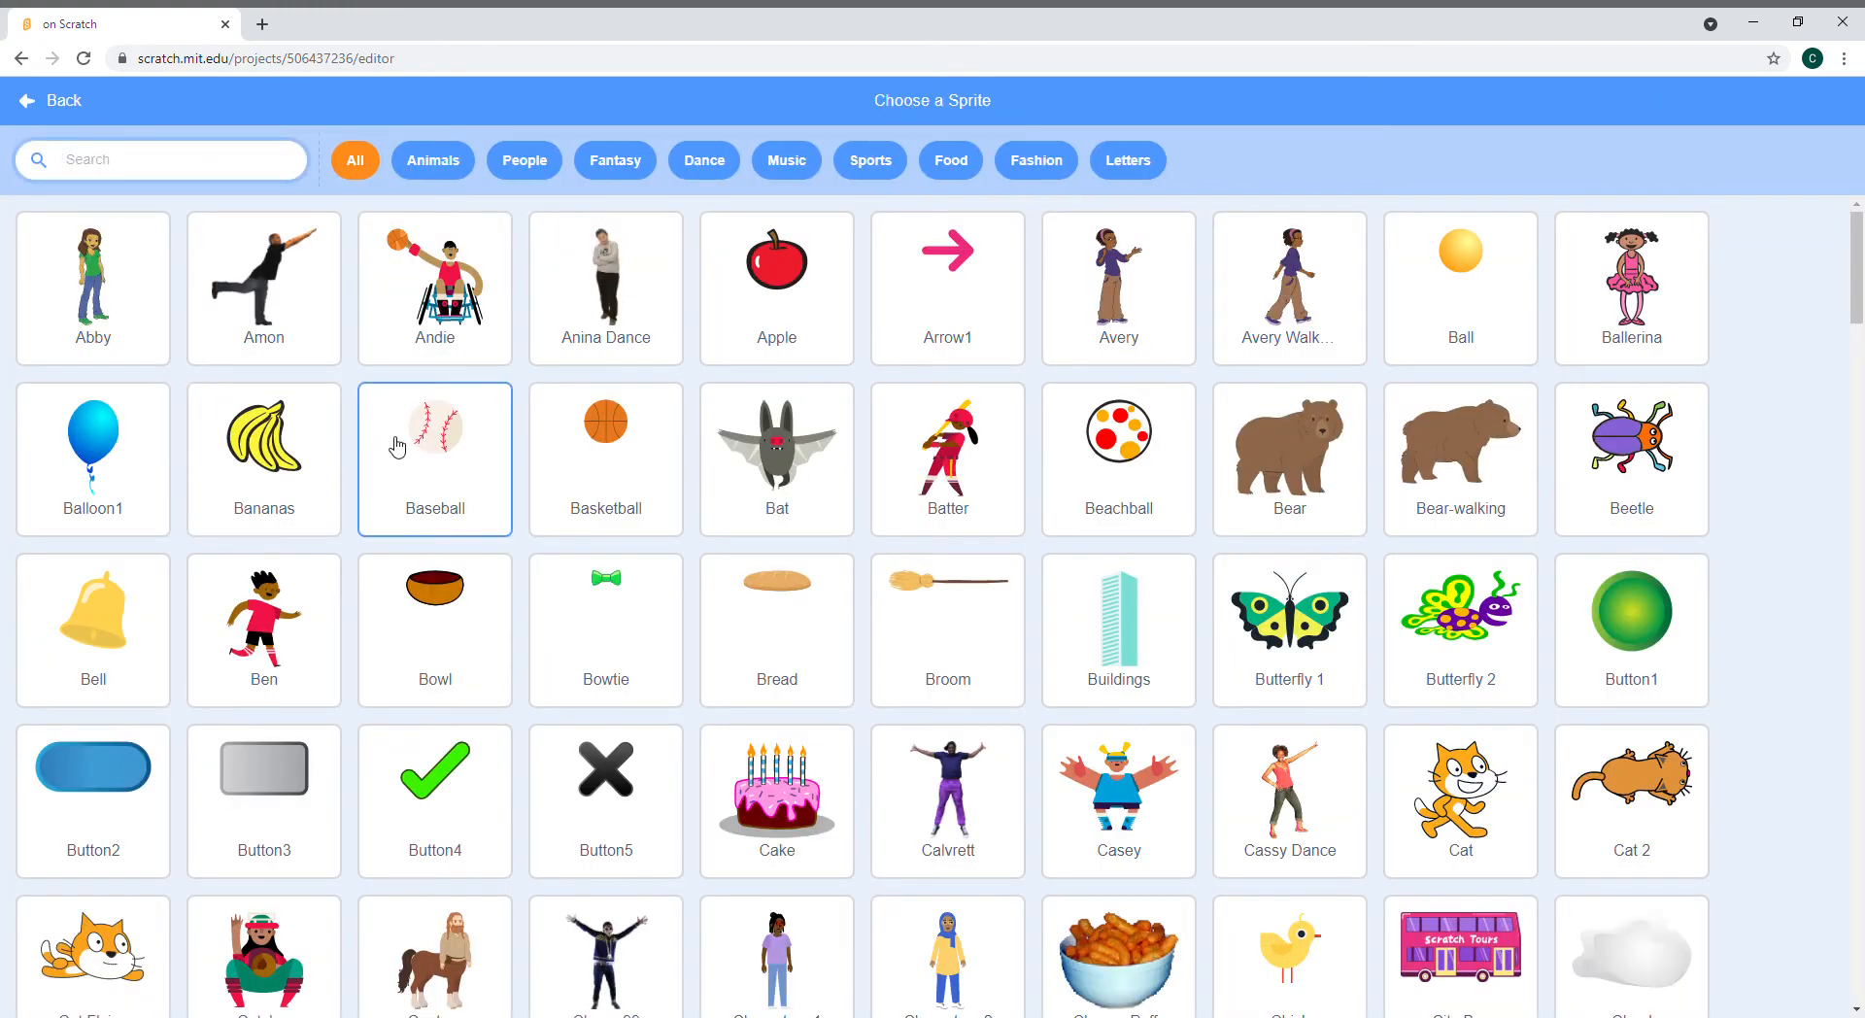
# Step: Search 'dive', add Diver2 in place of the cat and position it on the stage
pyautogui.write('d')
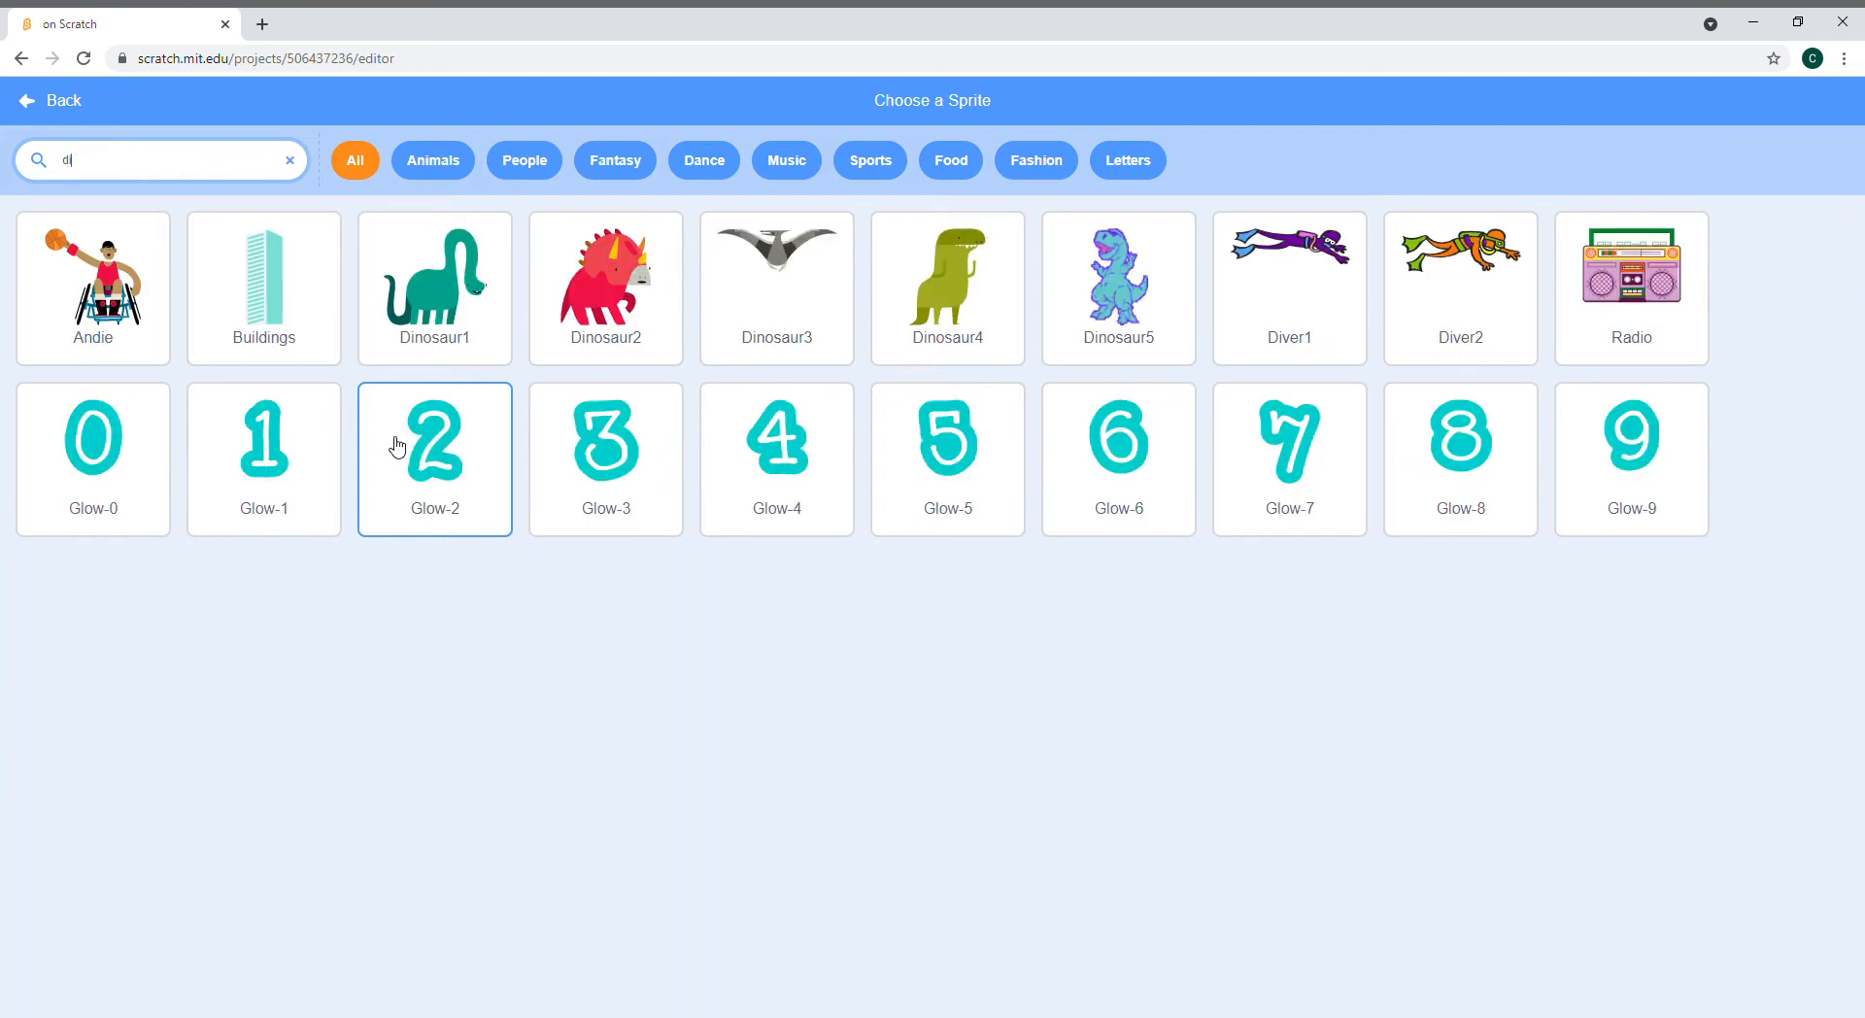
pyautogui.write('ive')
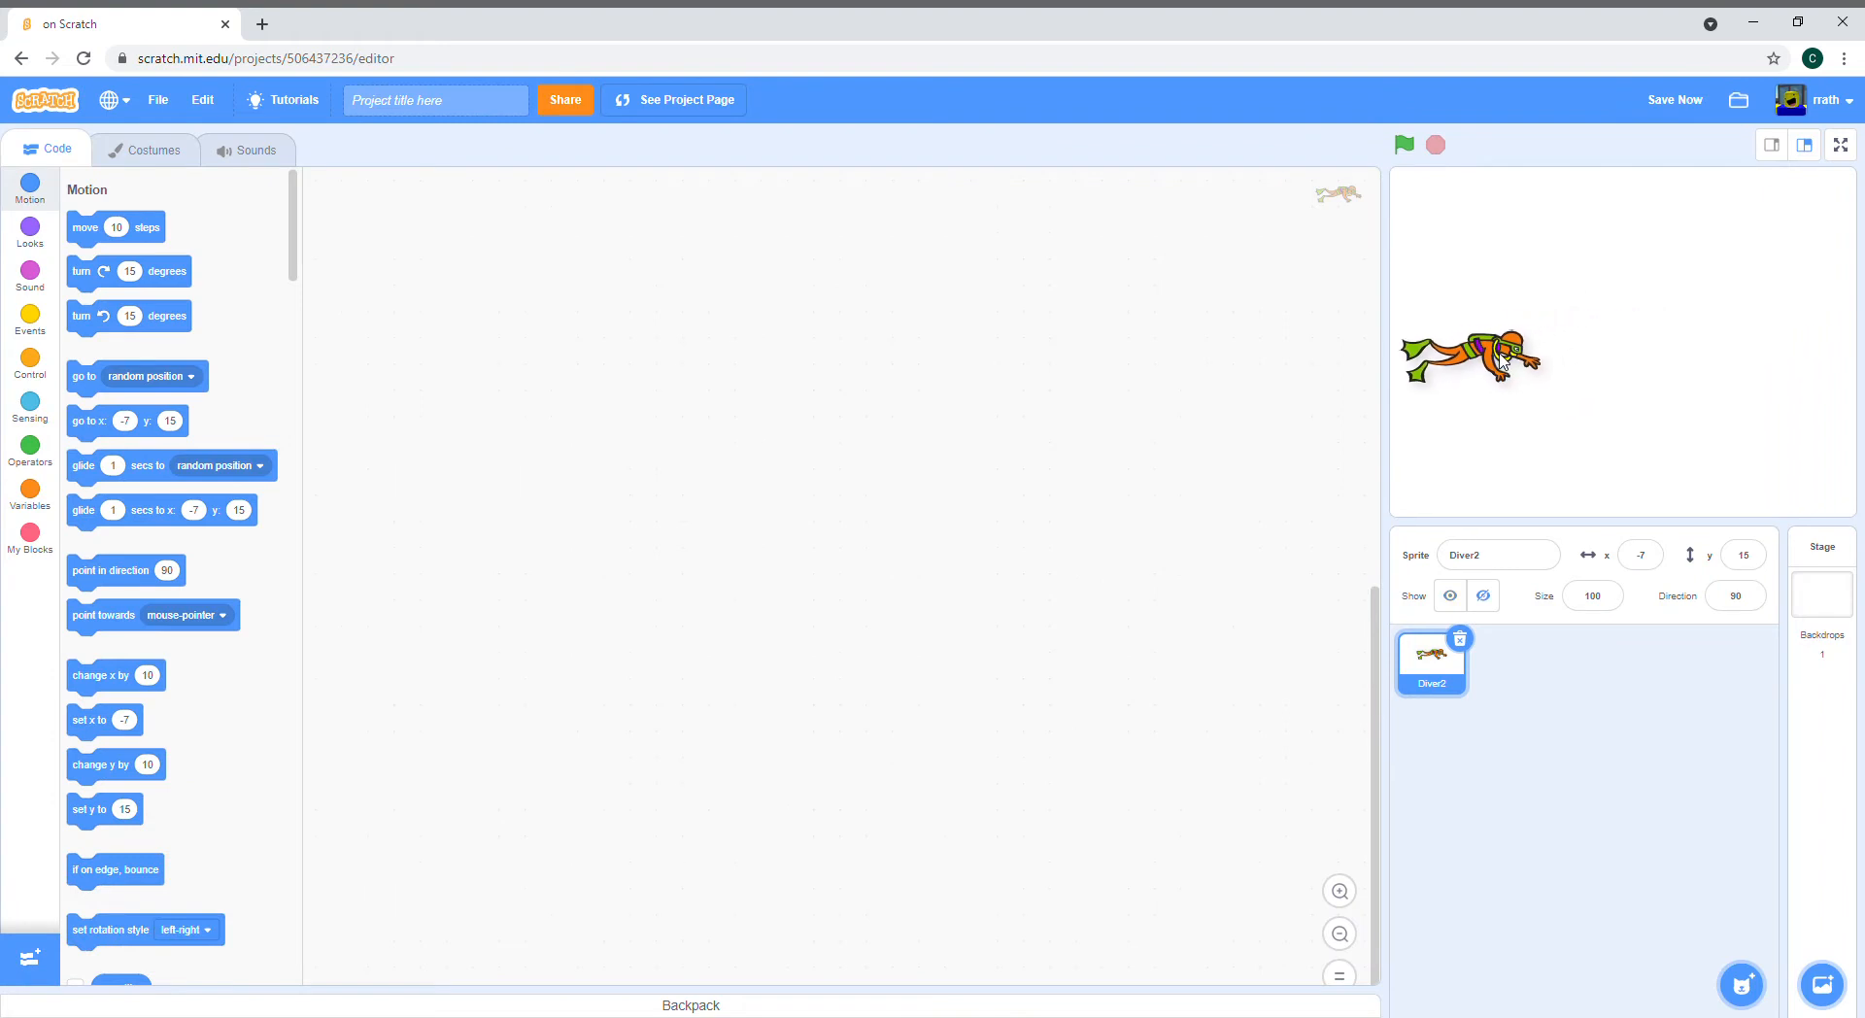
pyautogui.moveTo(1486, 358); pyautogui.dragTo(1469, 352)
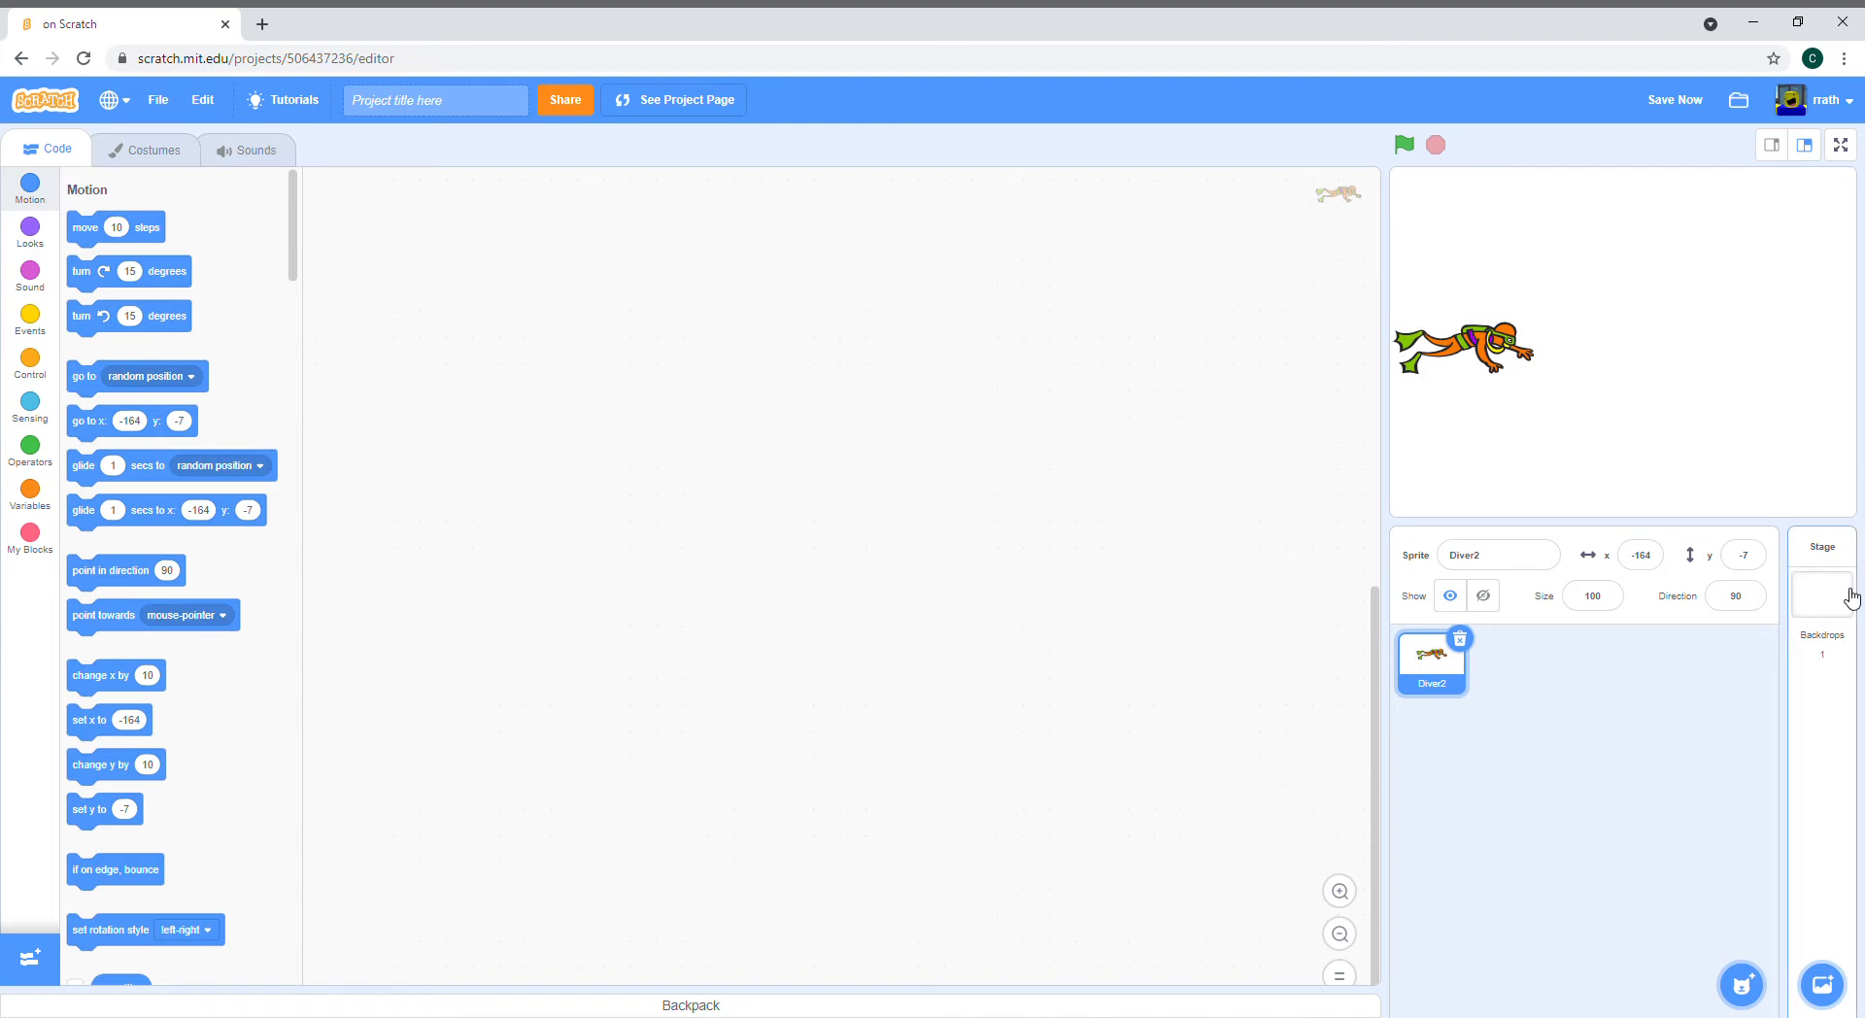
pyautogui.moveTo(1535, 433)
pyautogui.write('u')
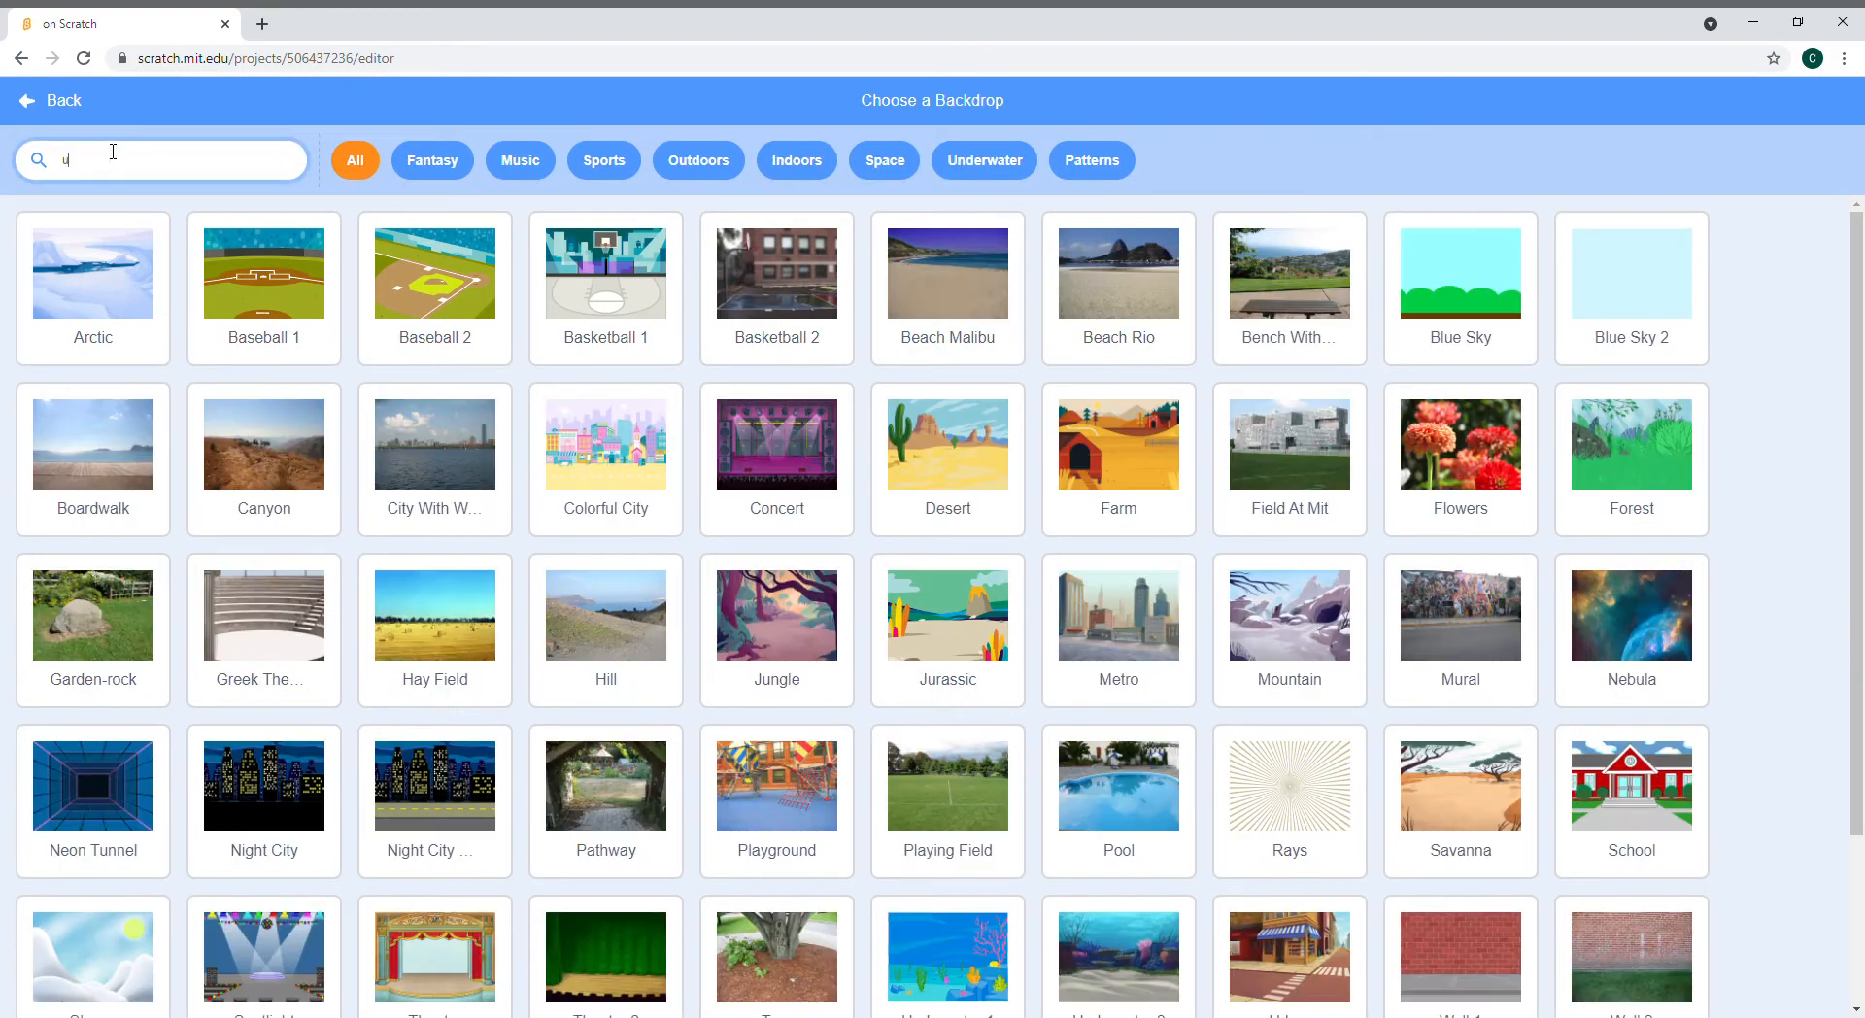
# Step: Search 'under' and choose Underwater 1 as the stage backdrop
pyautogui.write('nder')
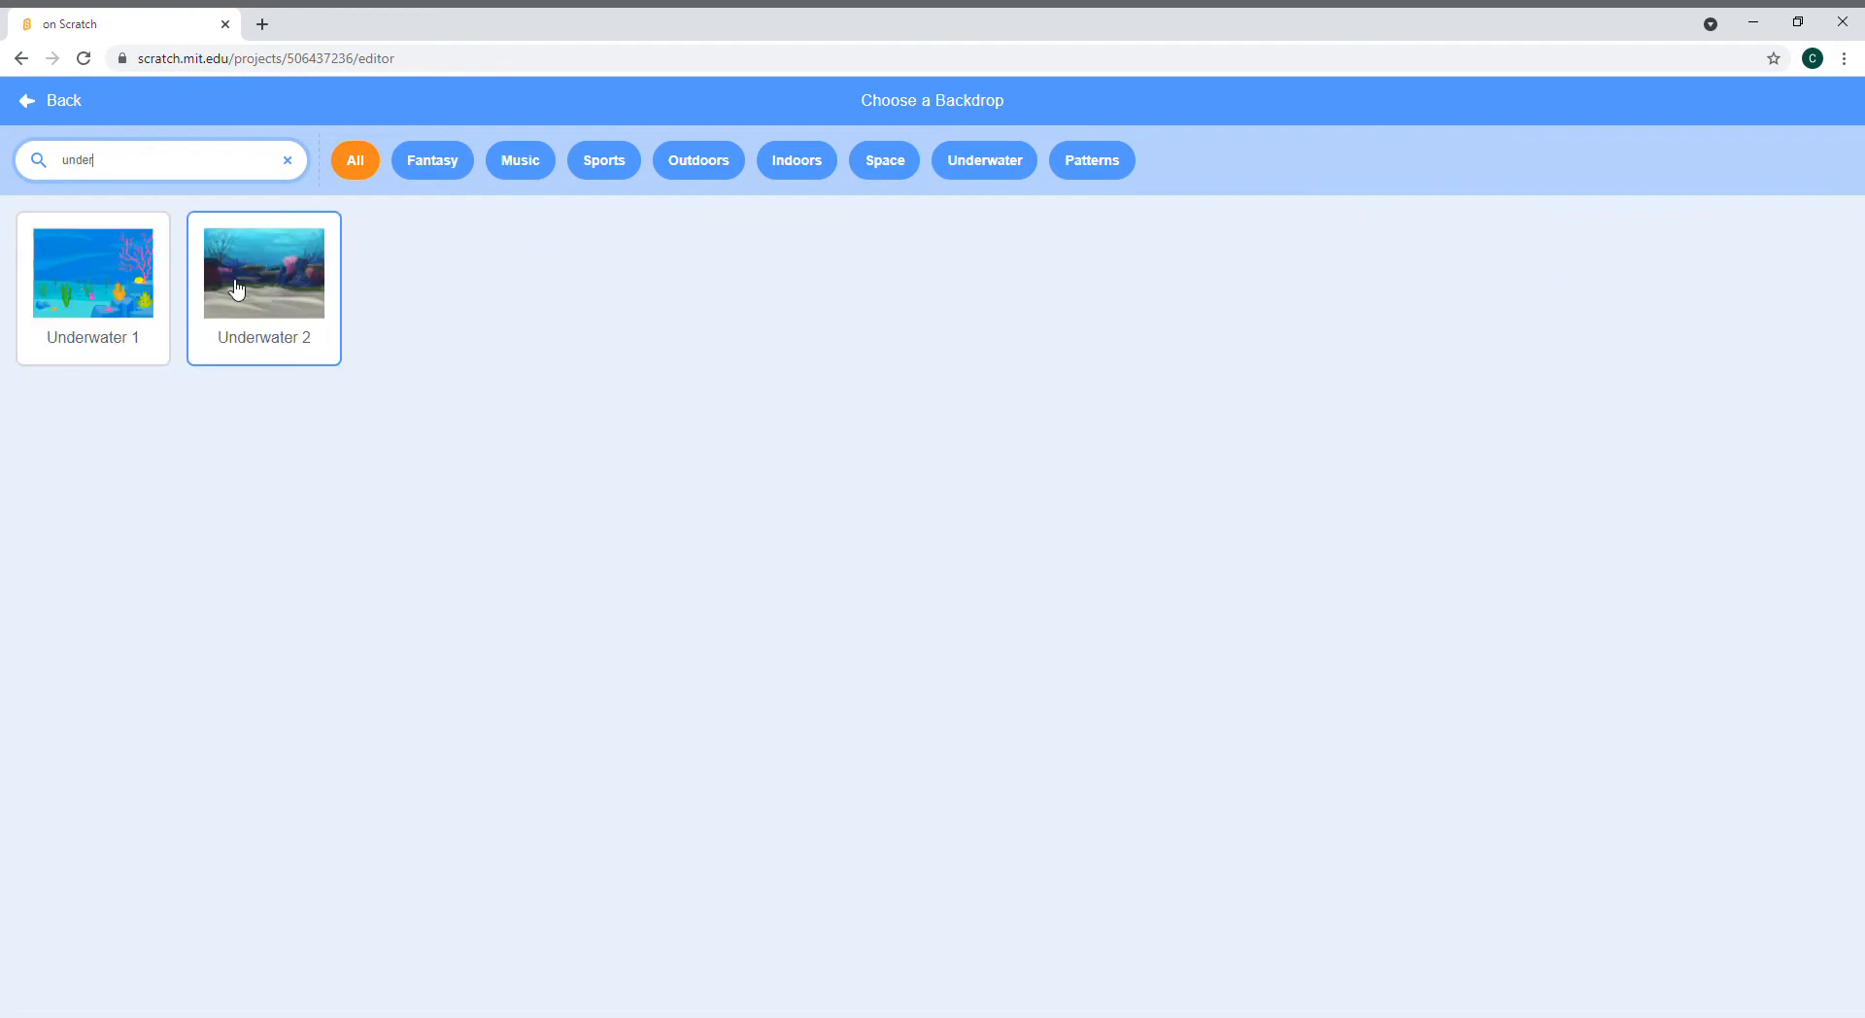
pyautogui.click(262, 272)
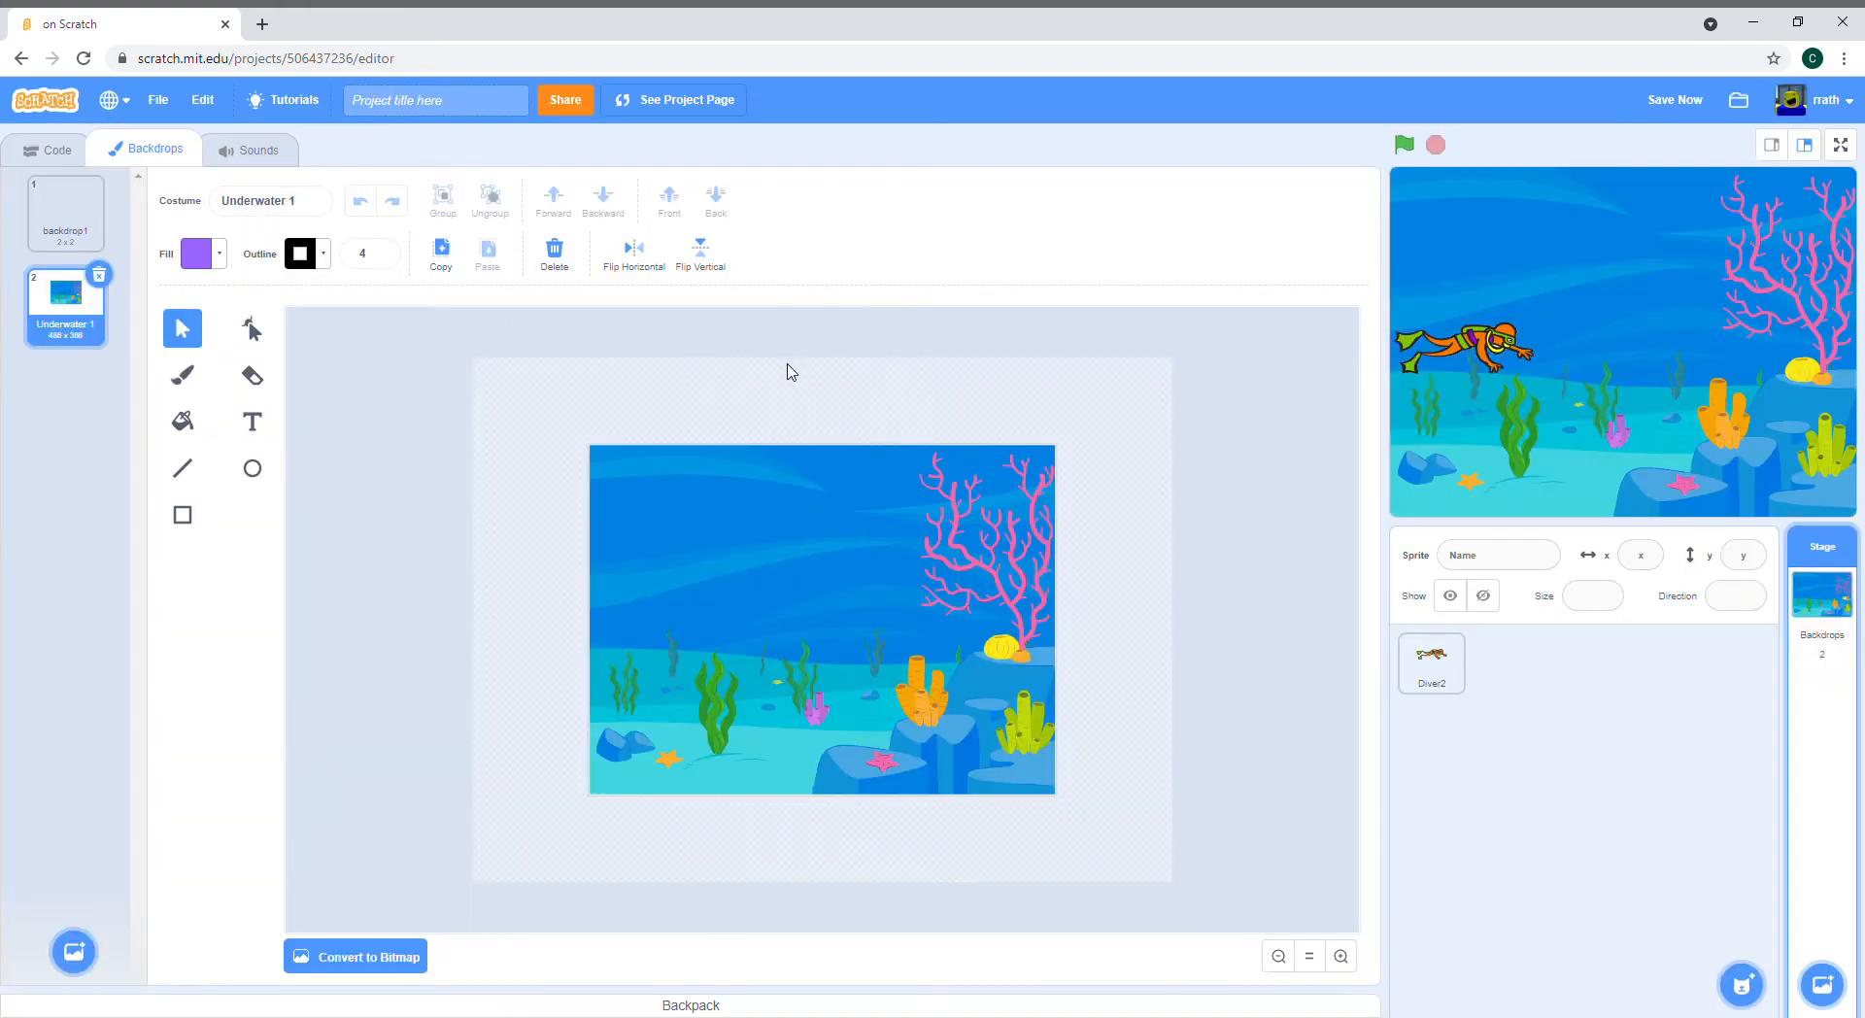
pyautogui.moveTo(1205, 373)
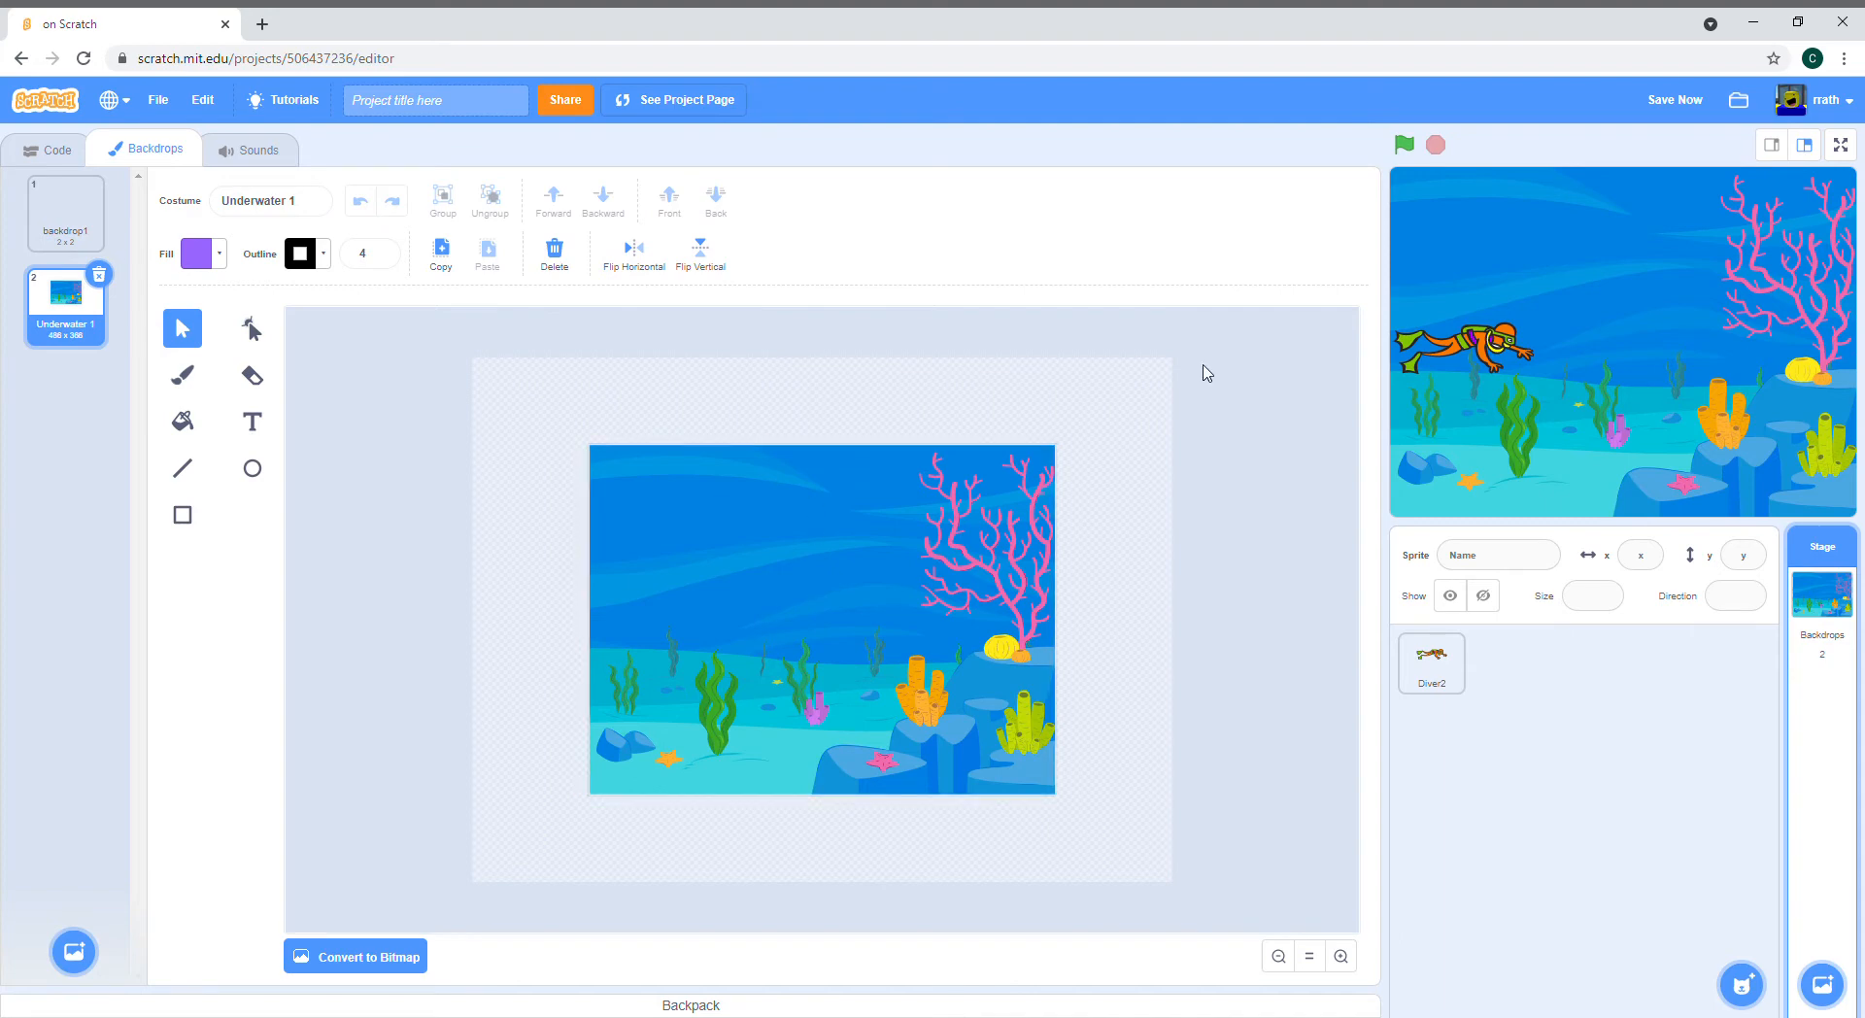
# Step: Select the whole Diver2 drawing and scale it to about half size
pyautogui.click(1432, 662)
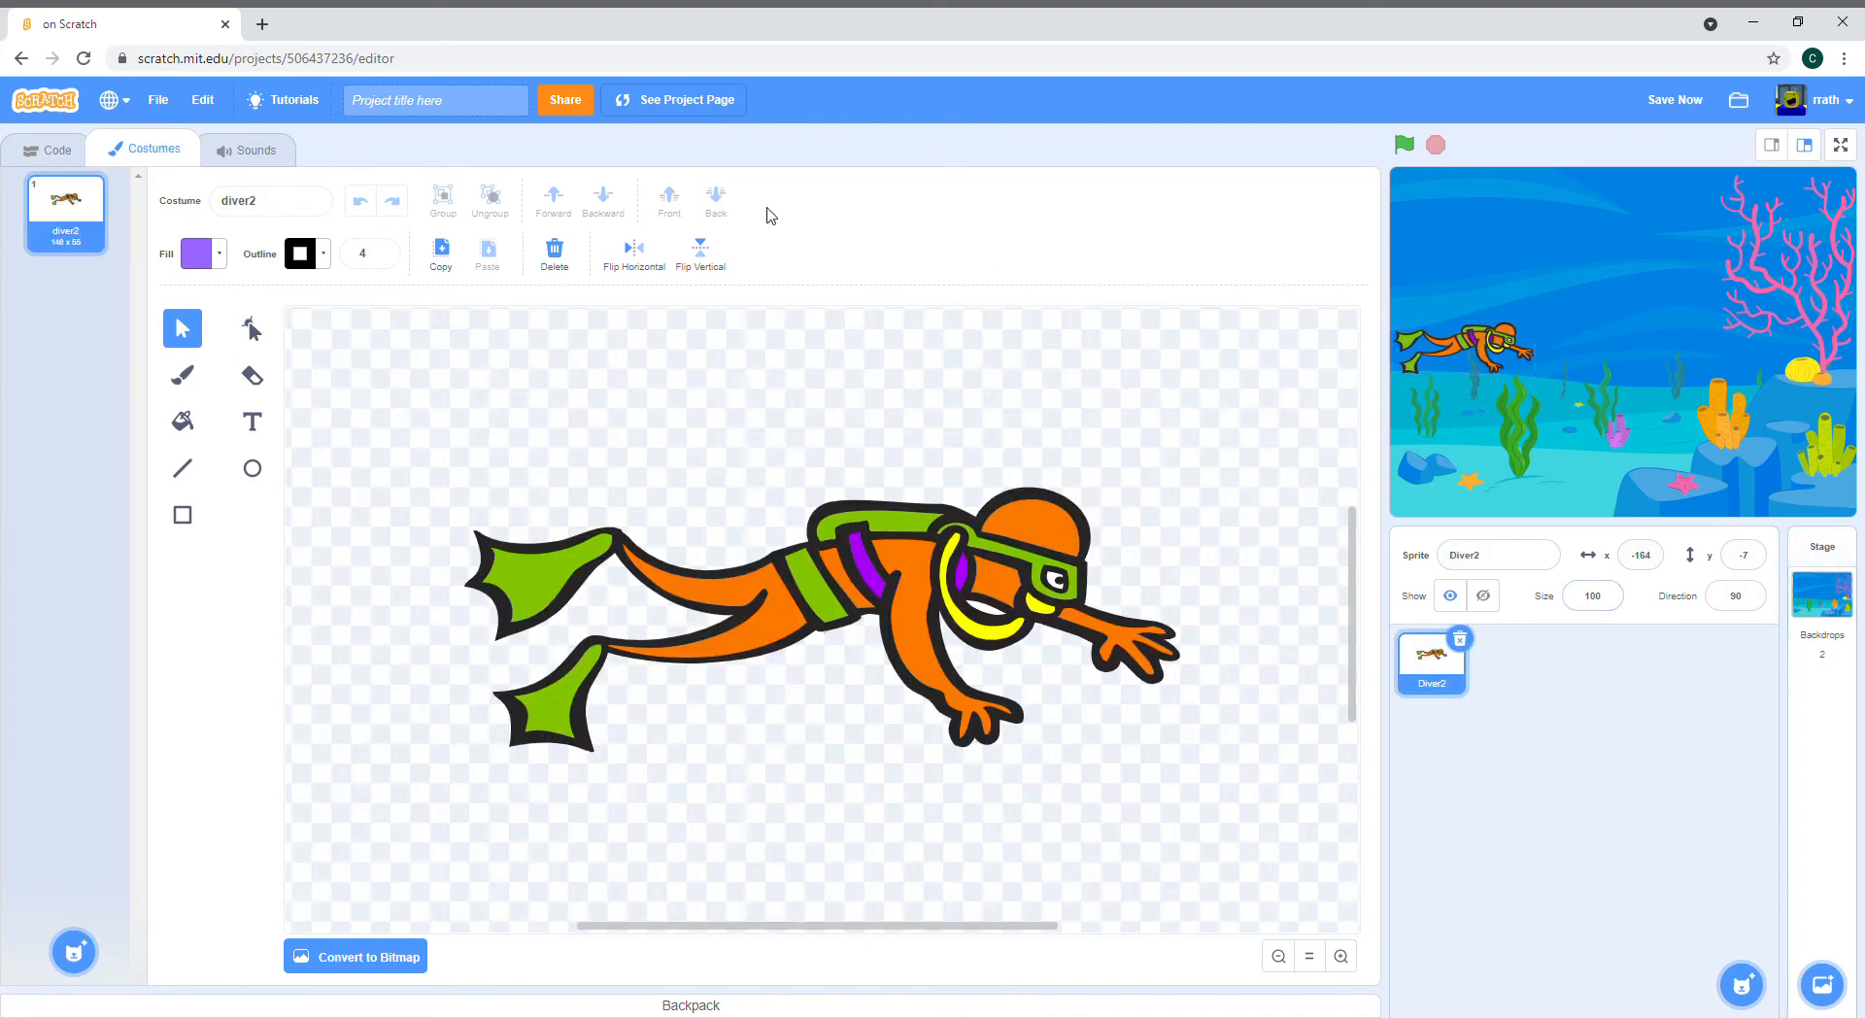
pyautogui.click(820, 617)
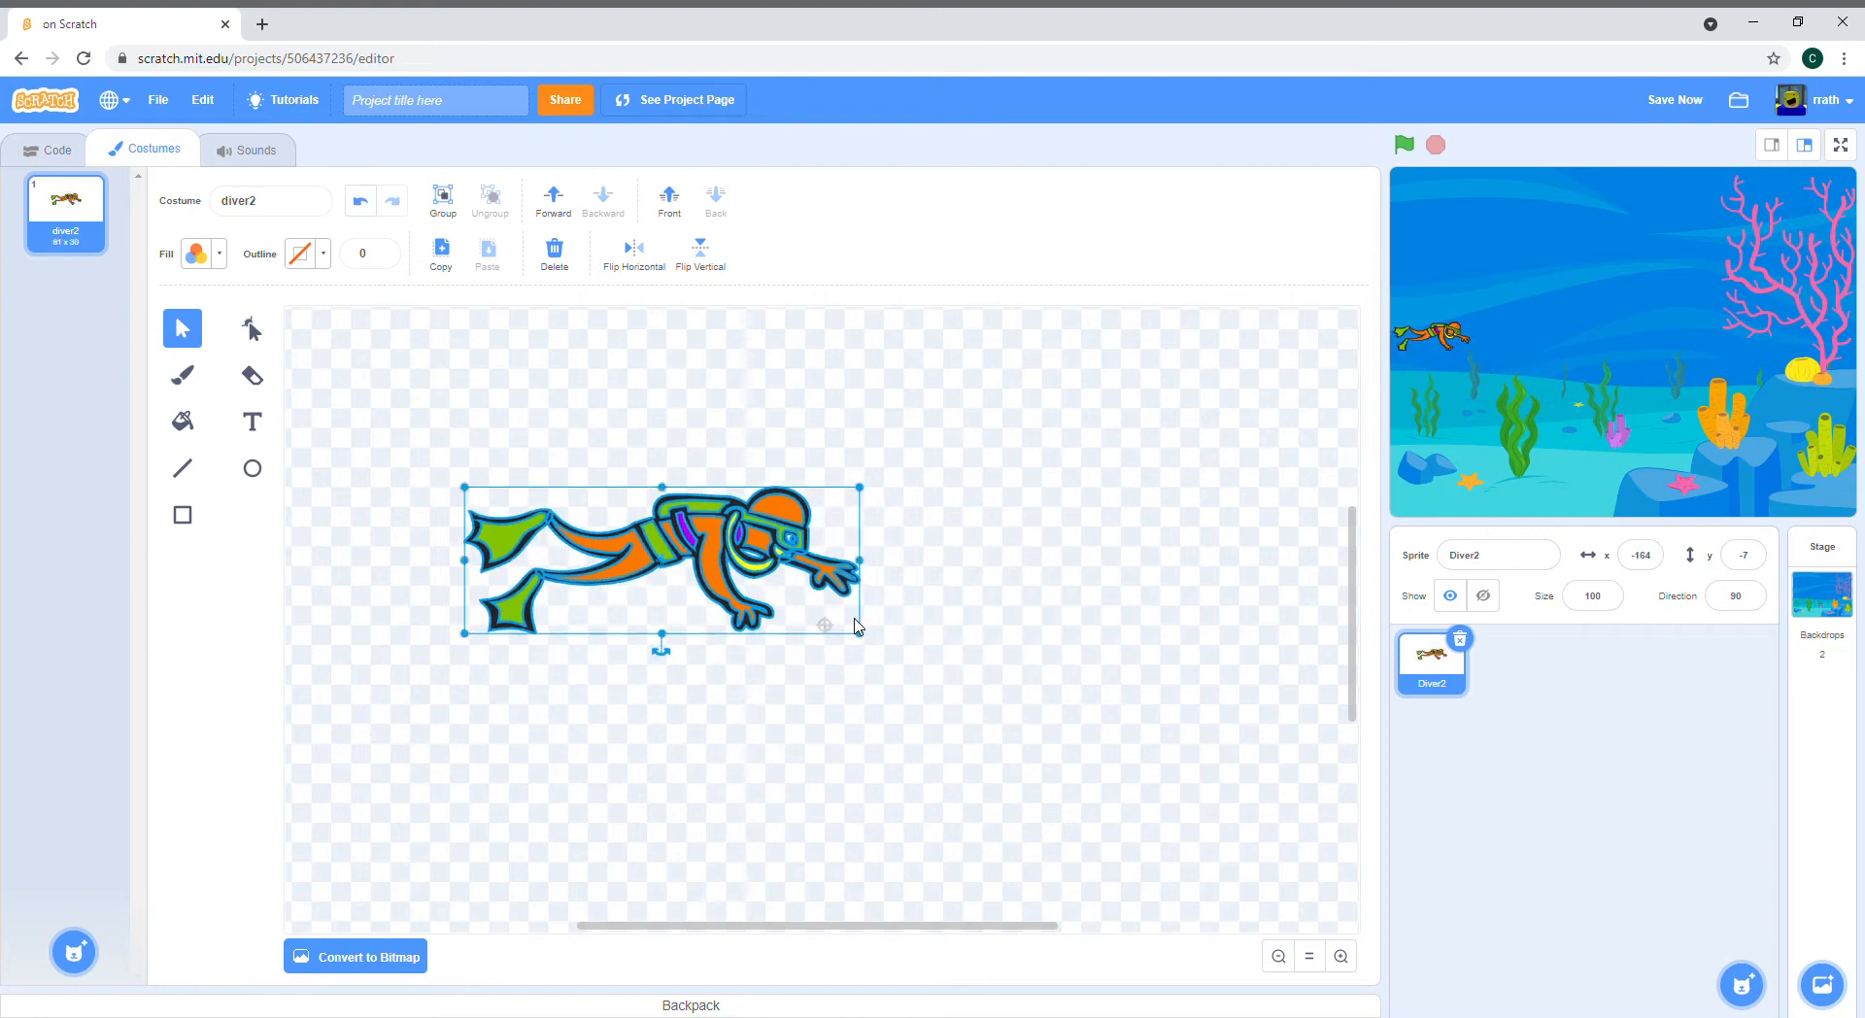
pyautogui.moveTo(661, 559); pyautogui.dragTo(818, 627)
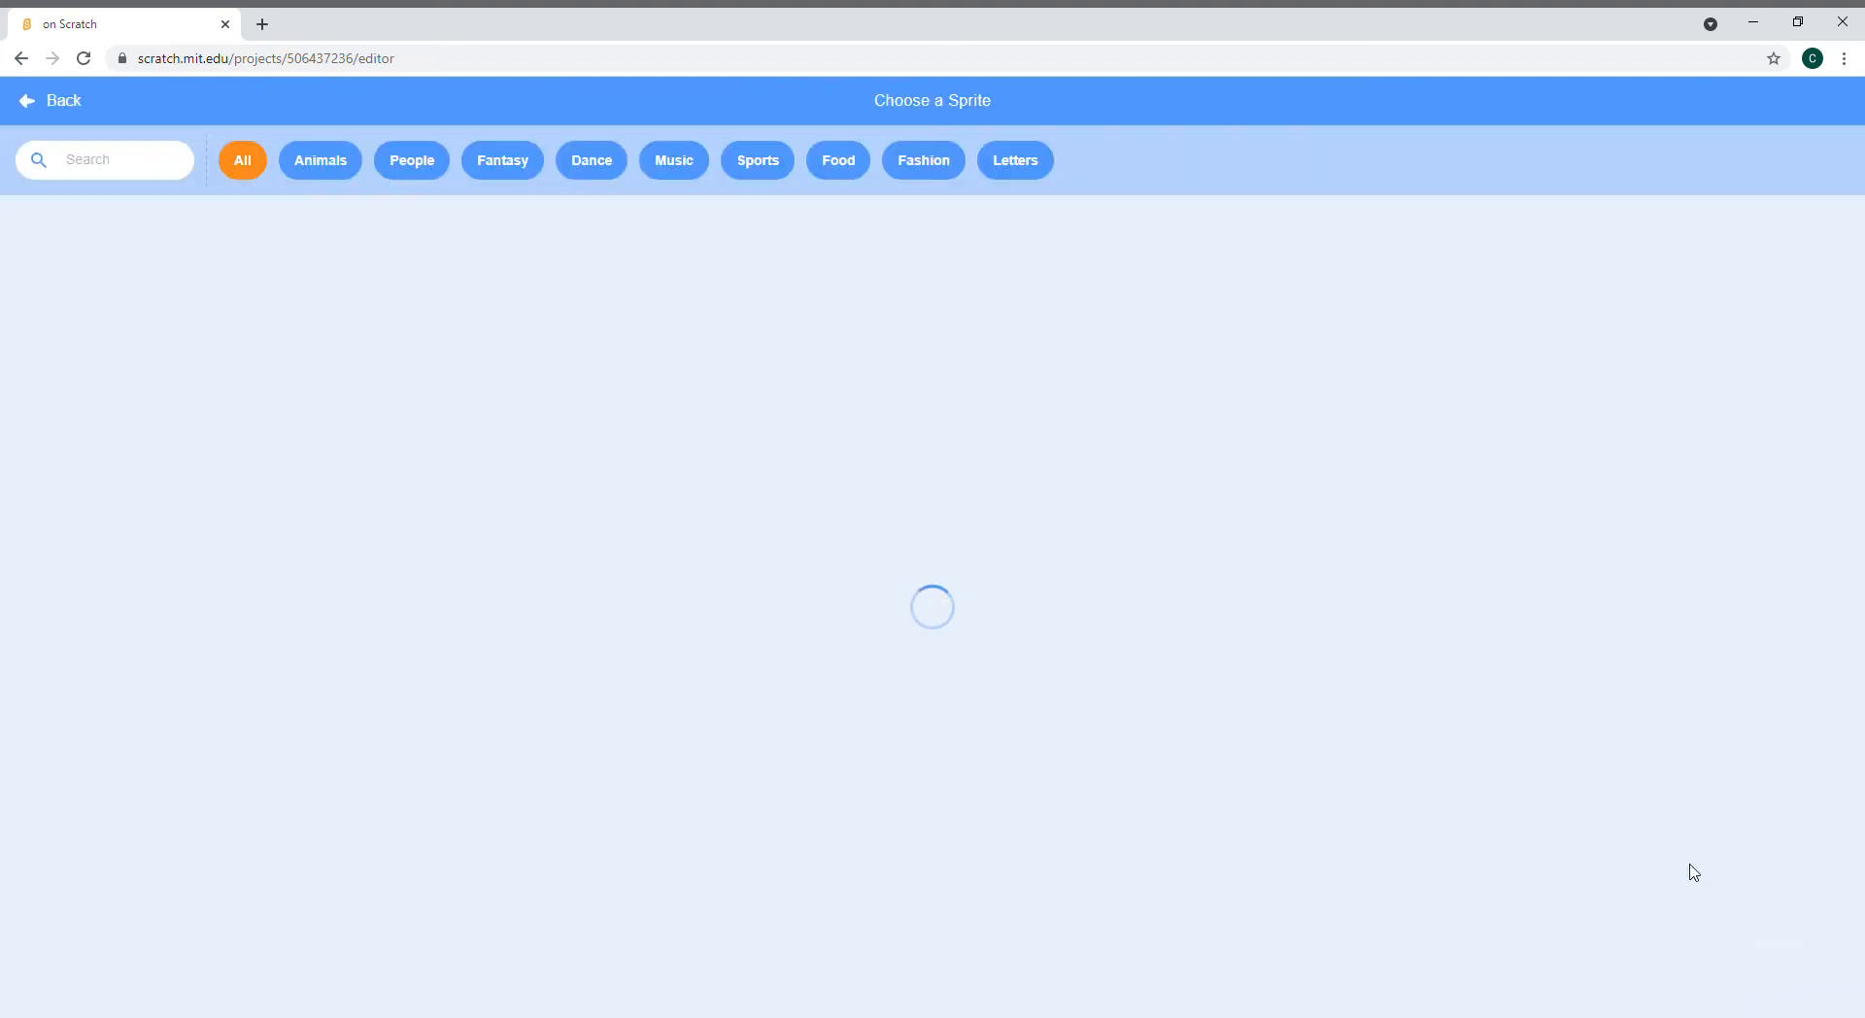
# Step: Search 'shar', add Shark 2 to the project, and dismiss a stray print dialog
pyautogui.write('dha')
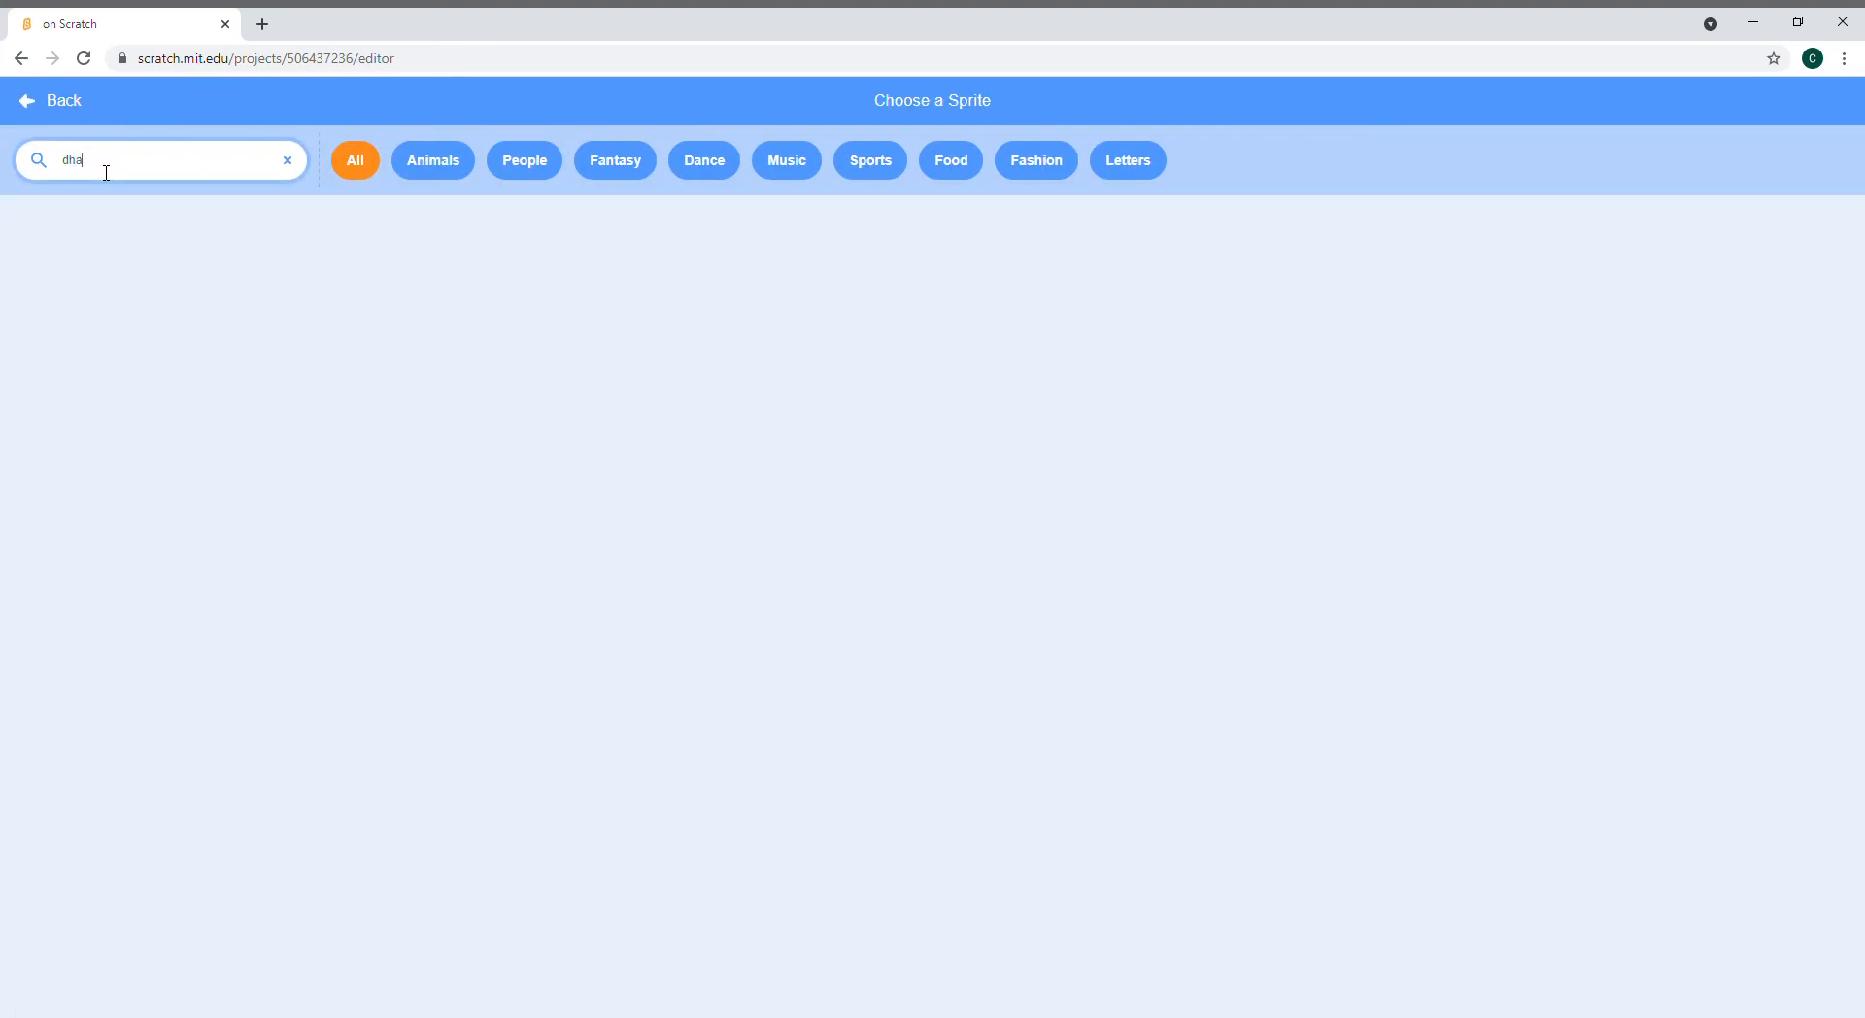
pyautogui.click(288, 162)
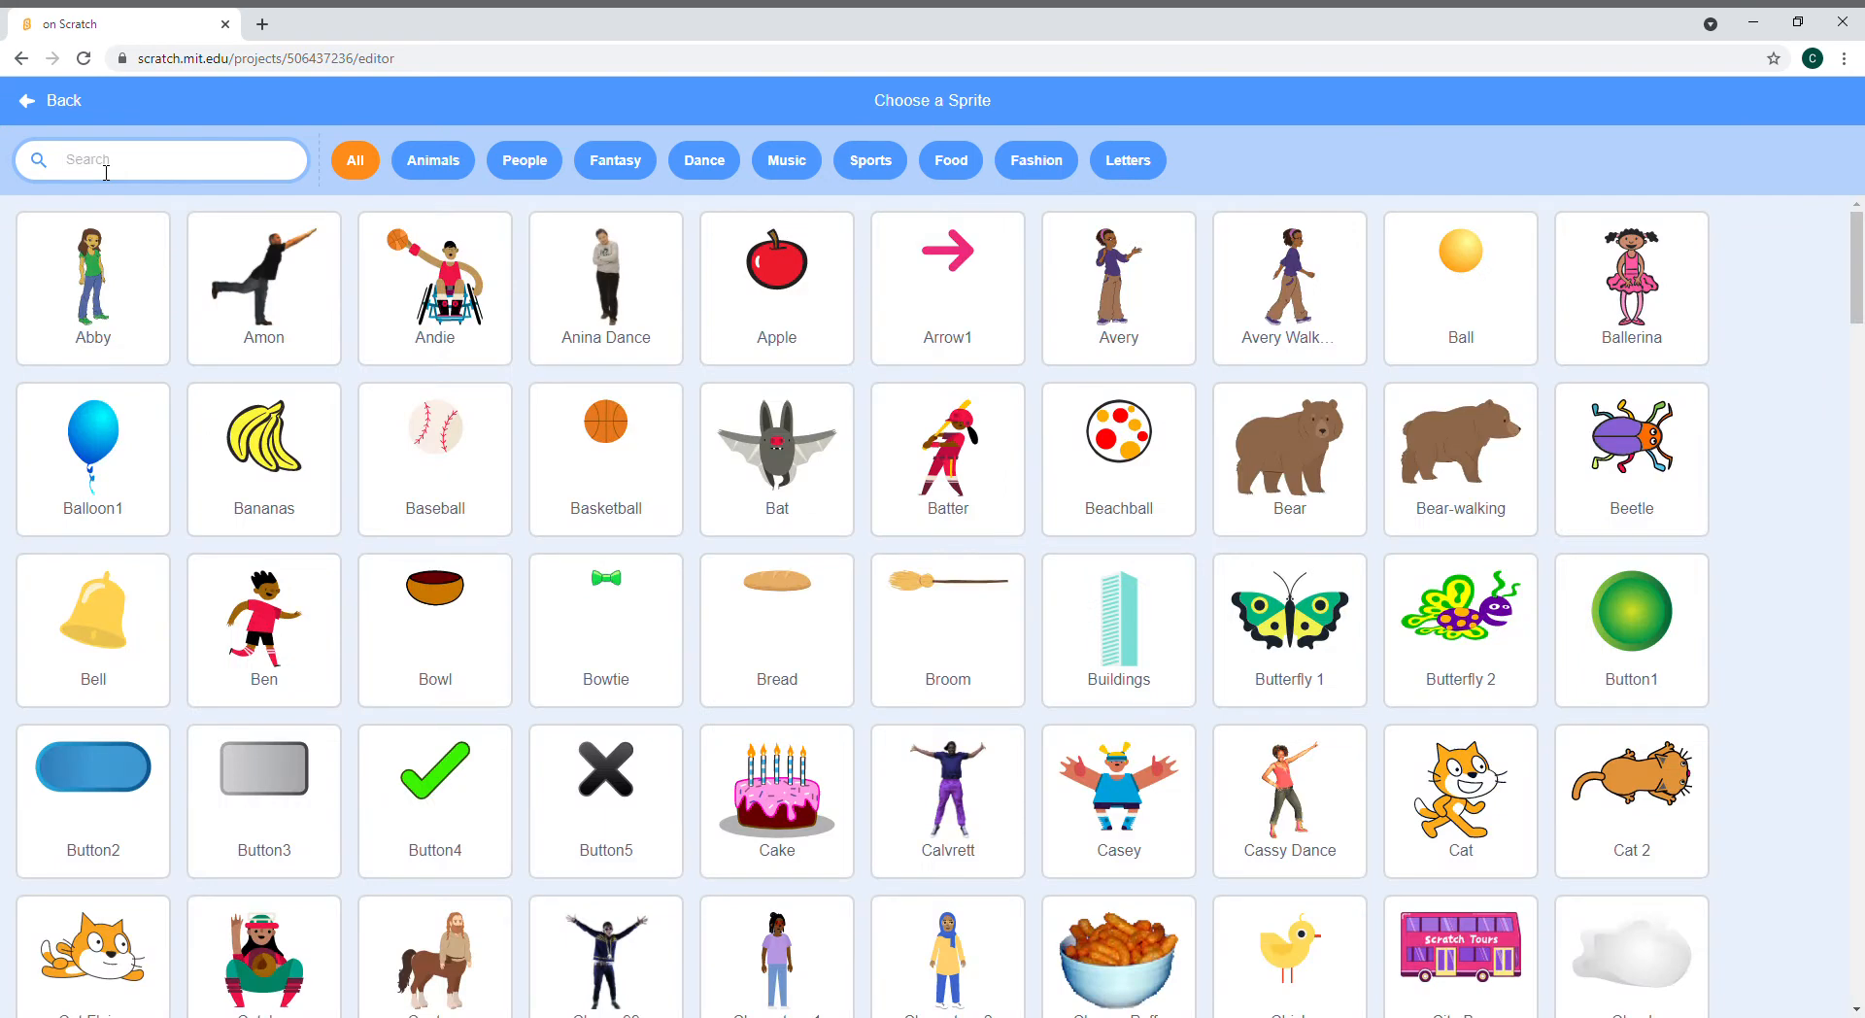
pyautogui.write('shar')
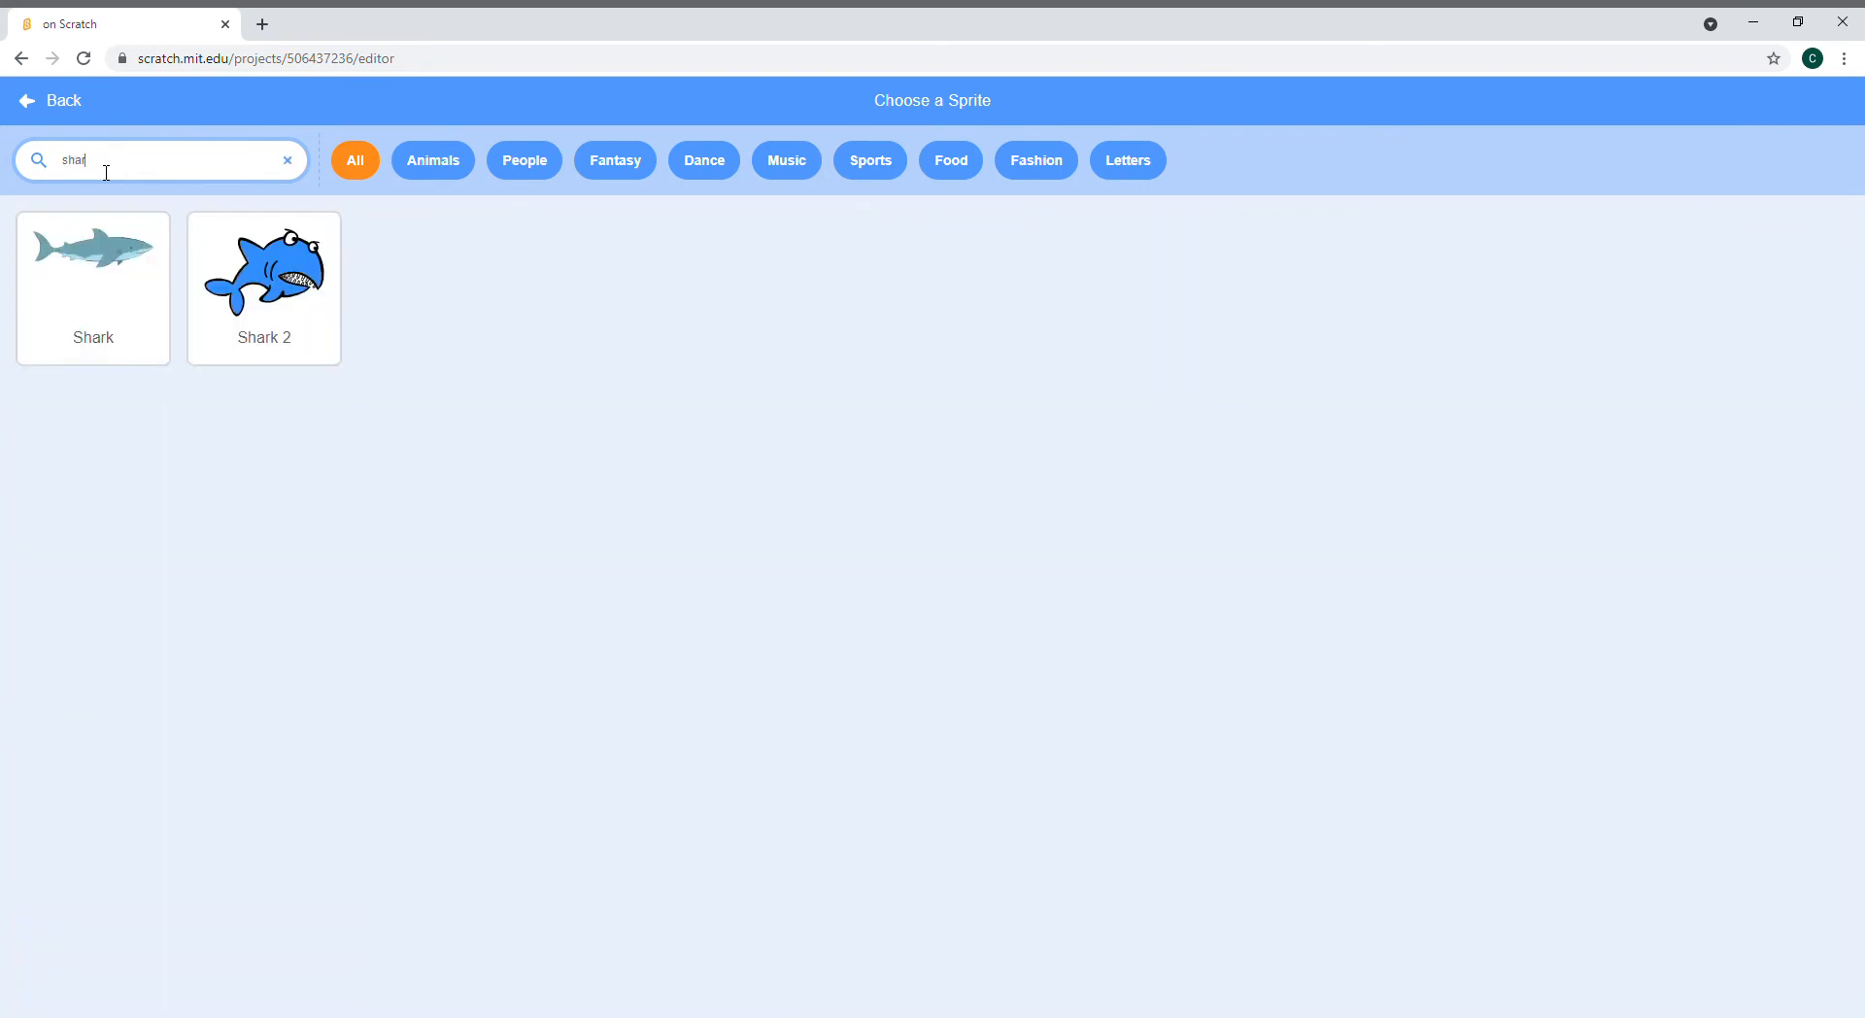
pyautogui.click(262, 272)
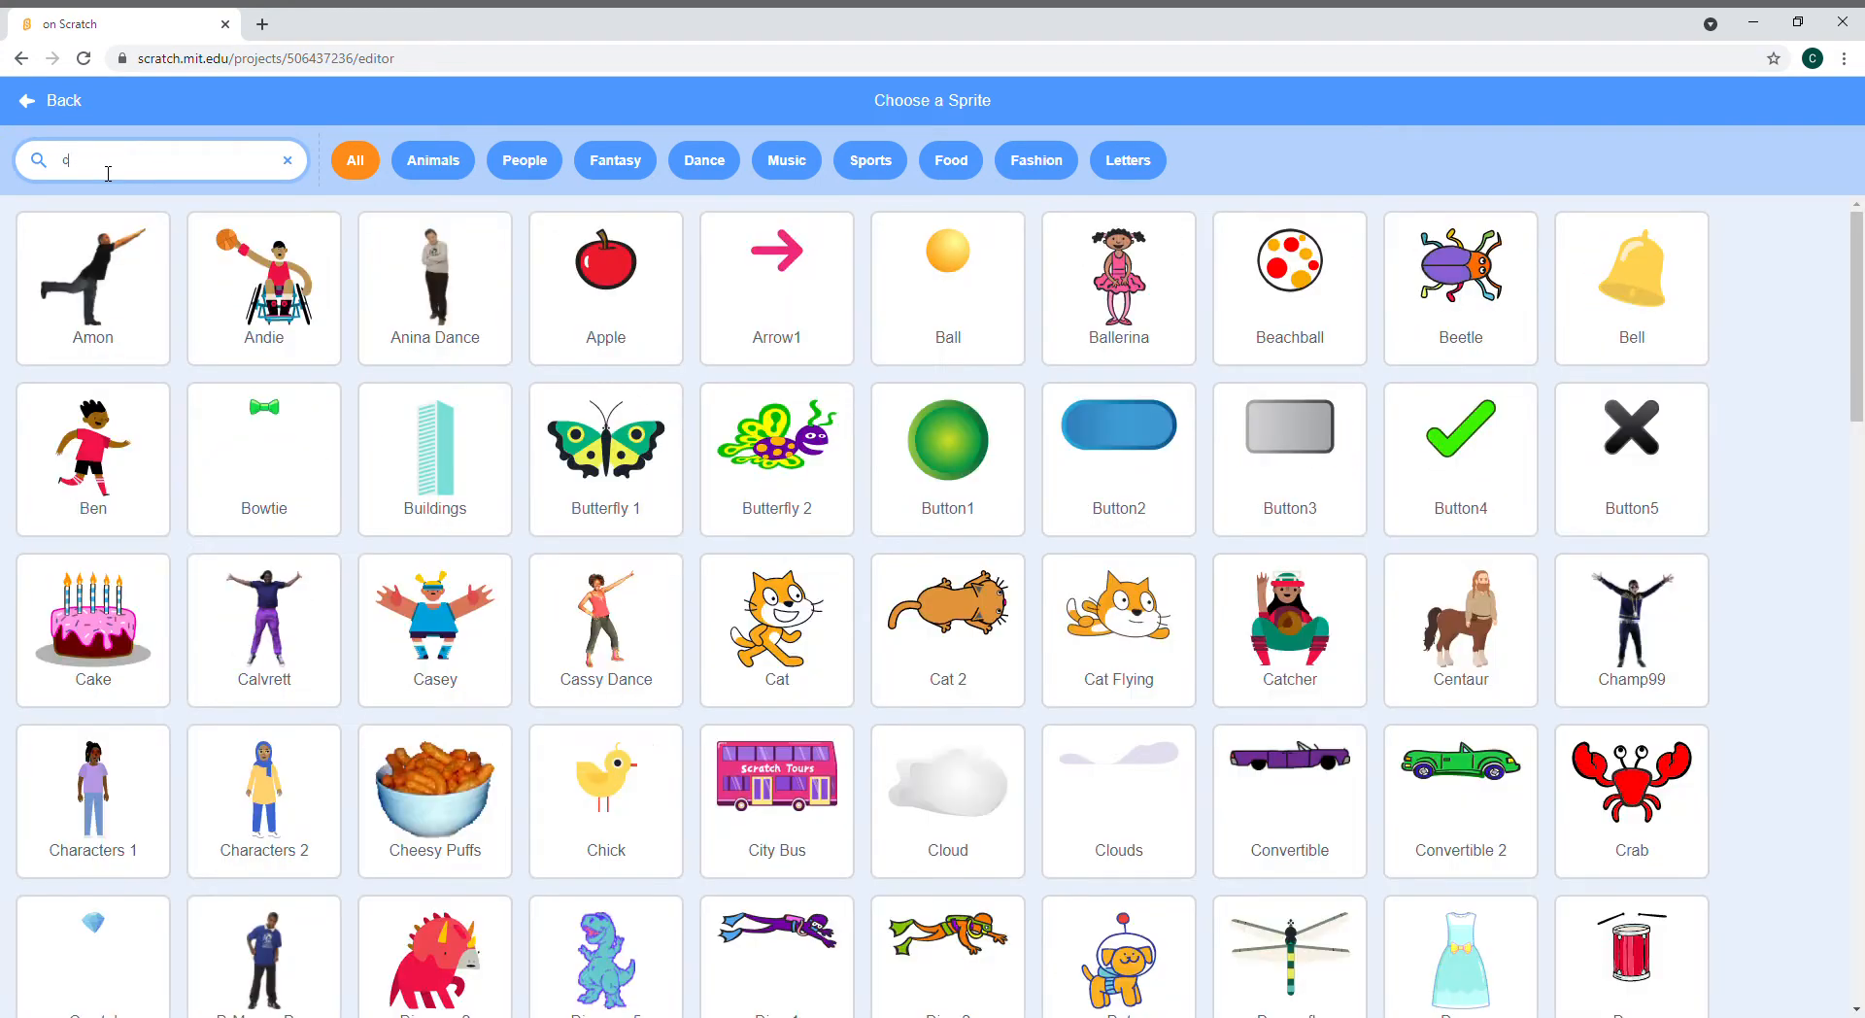
pyautogui.press('ctrl+p')
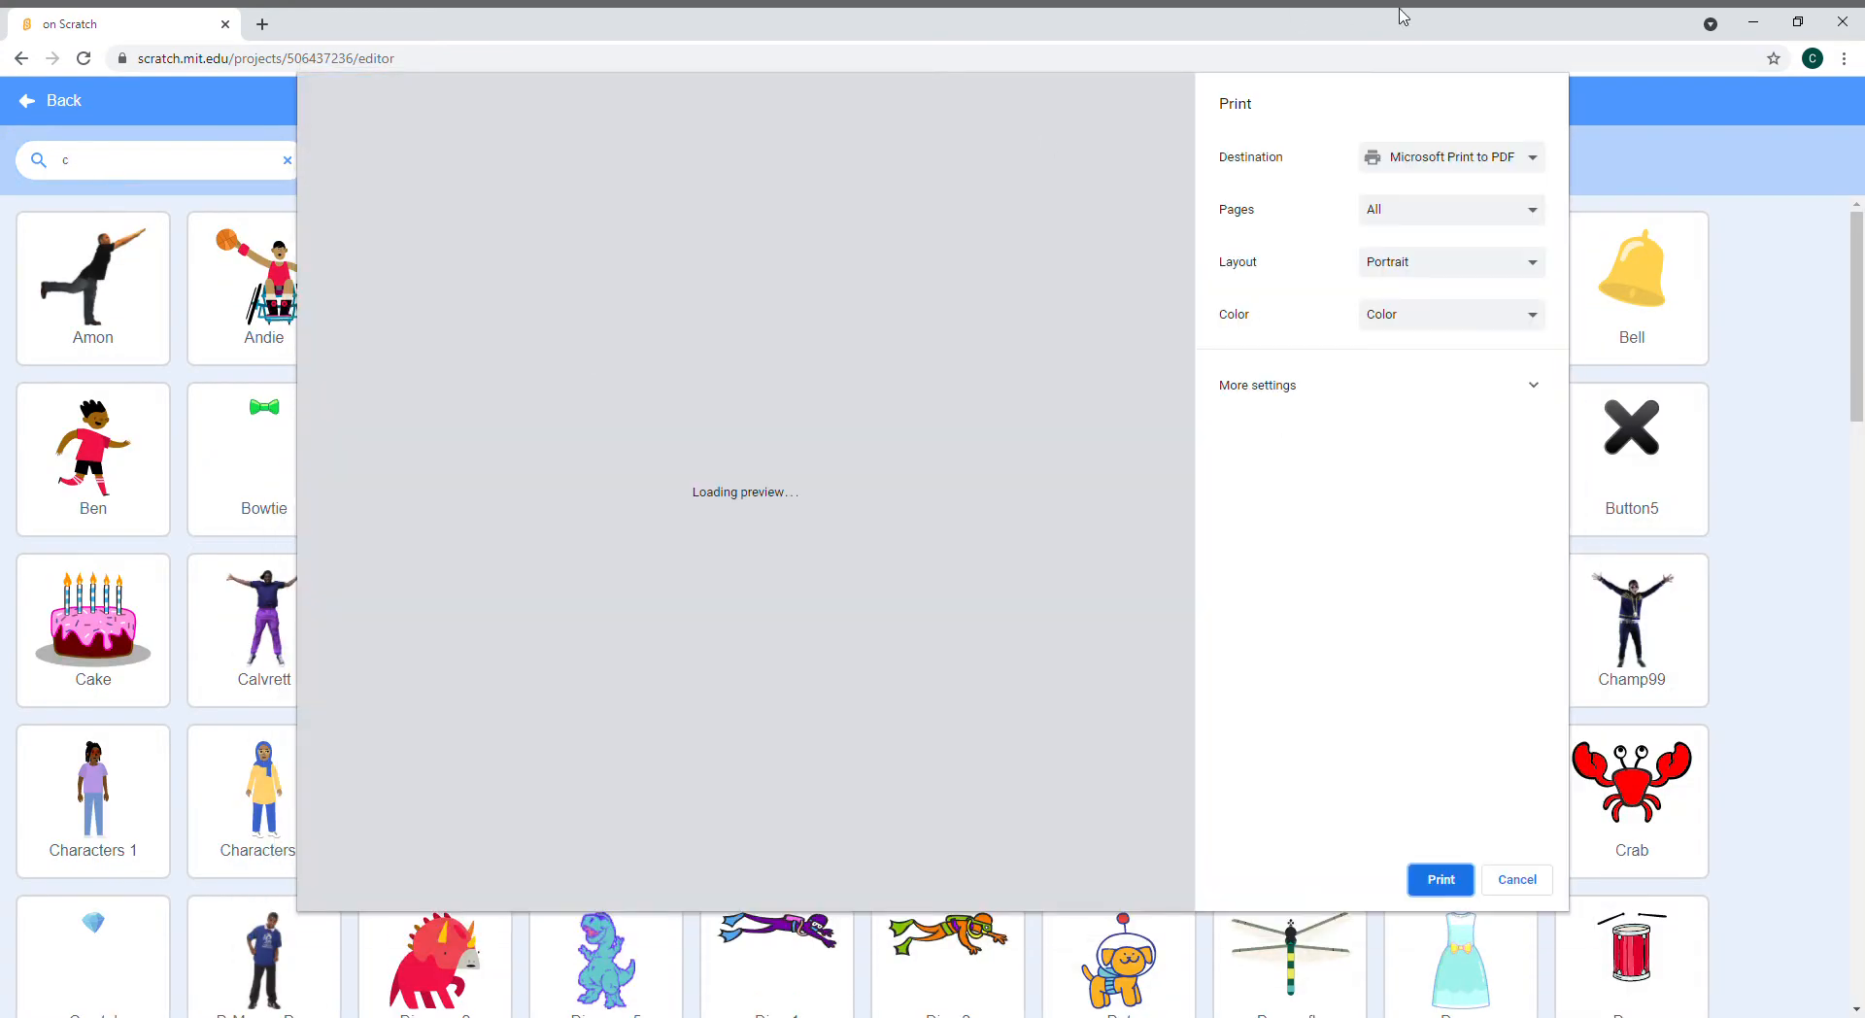
pyautogui.click(1515, 878)
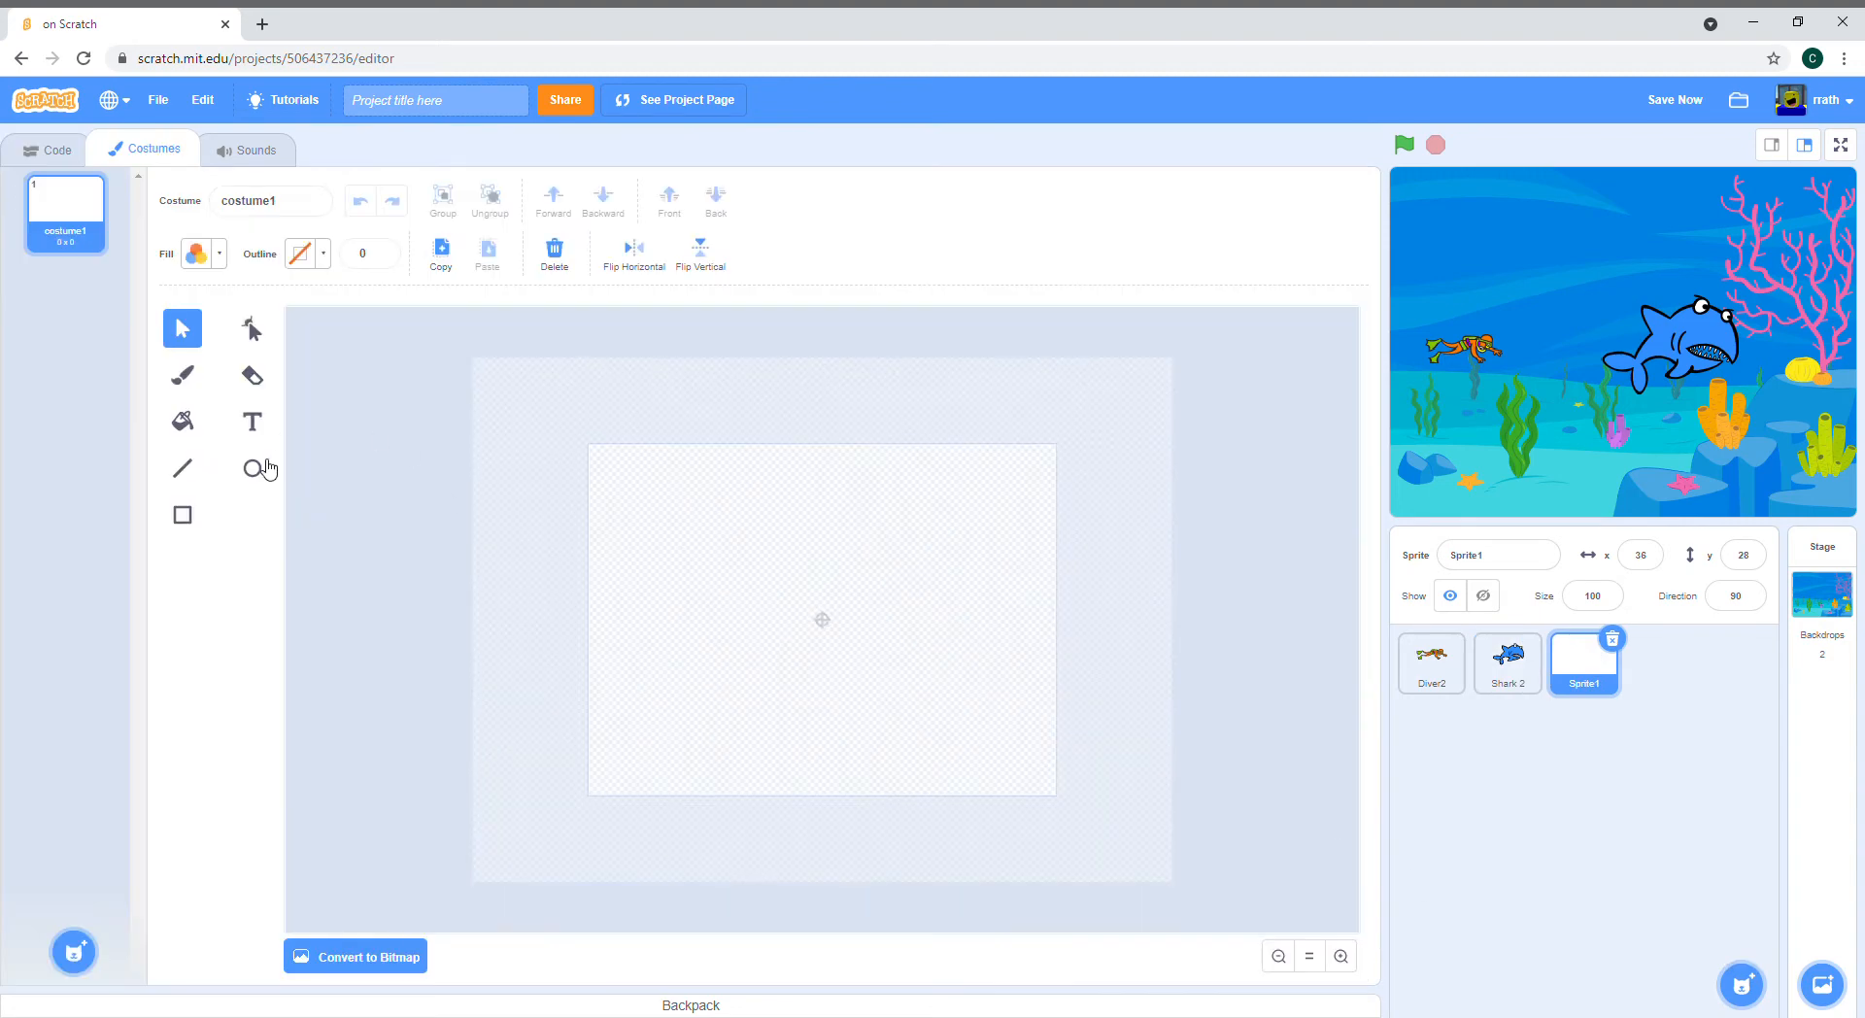
# Step: Set the fill to bright yellow-green and draw a small circle for the coin
pyautogui.click(196, 252)
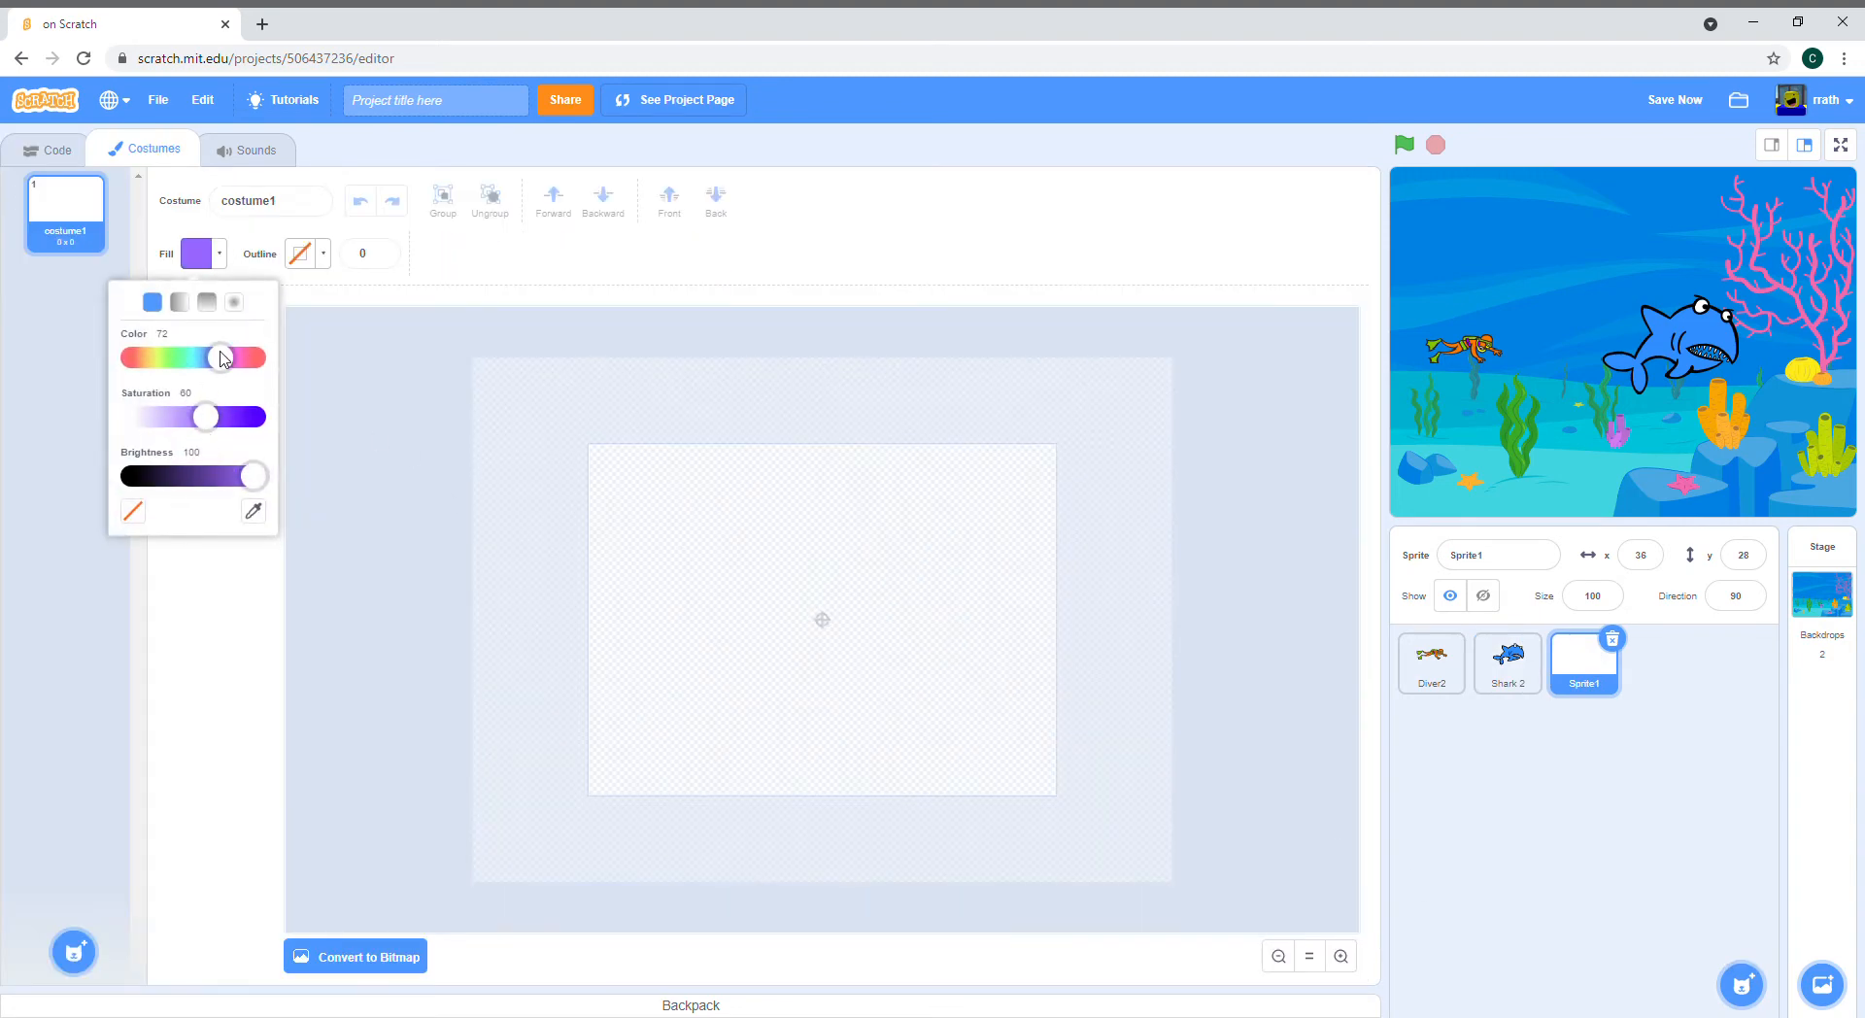
pyautogui.moveTo(215, 358); pyautogui.dragTo(156, 358)
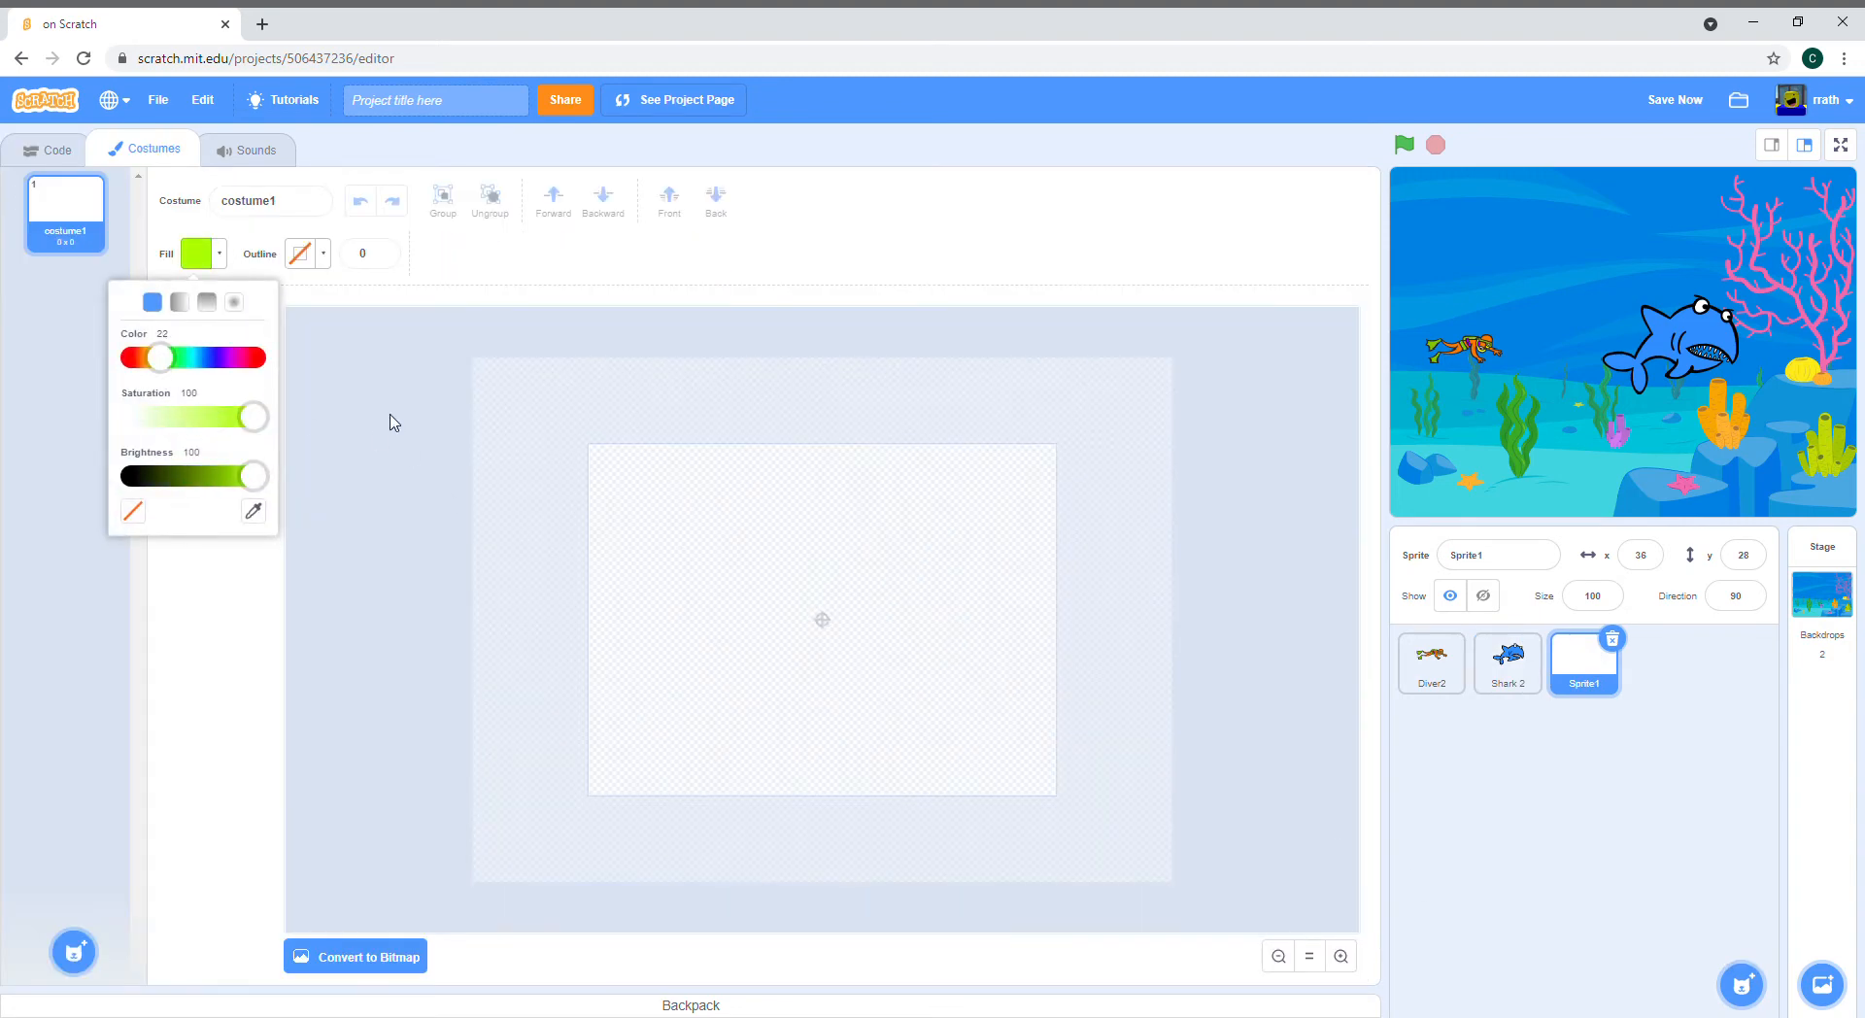
pyautogui.click(198, 252)
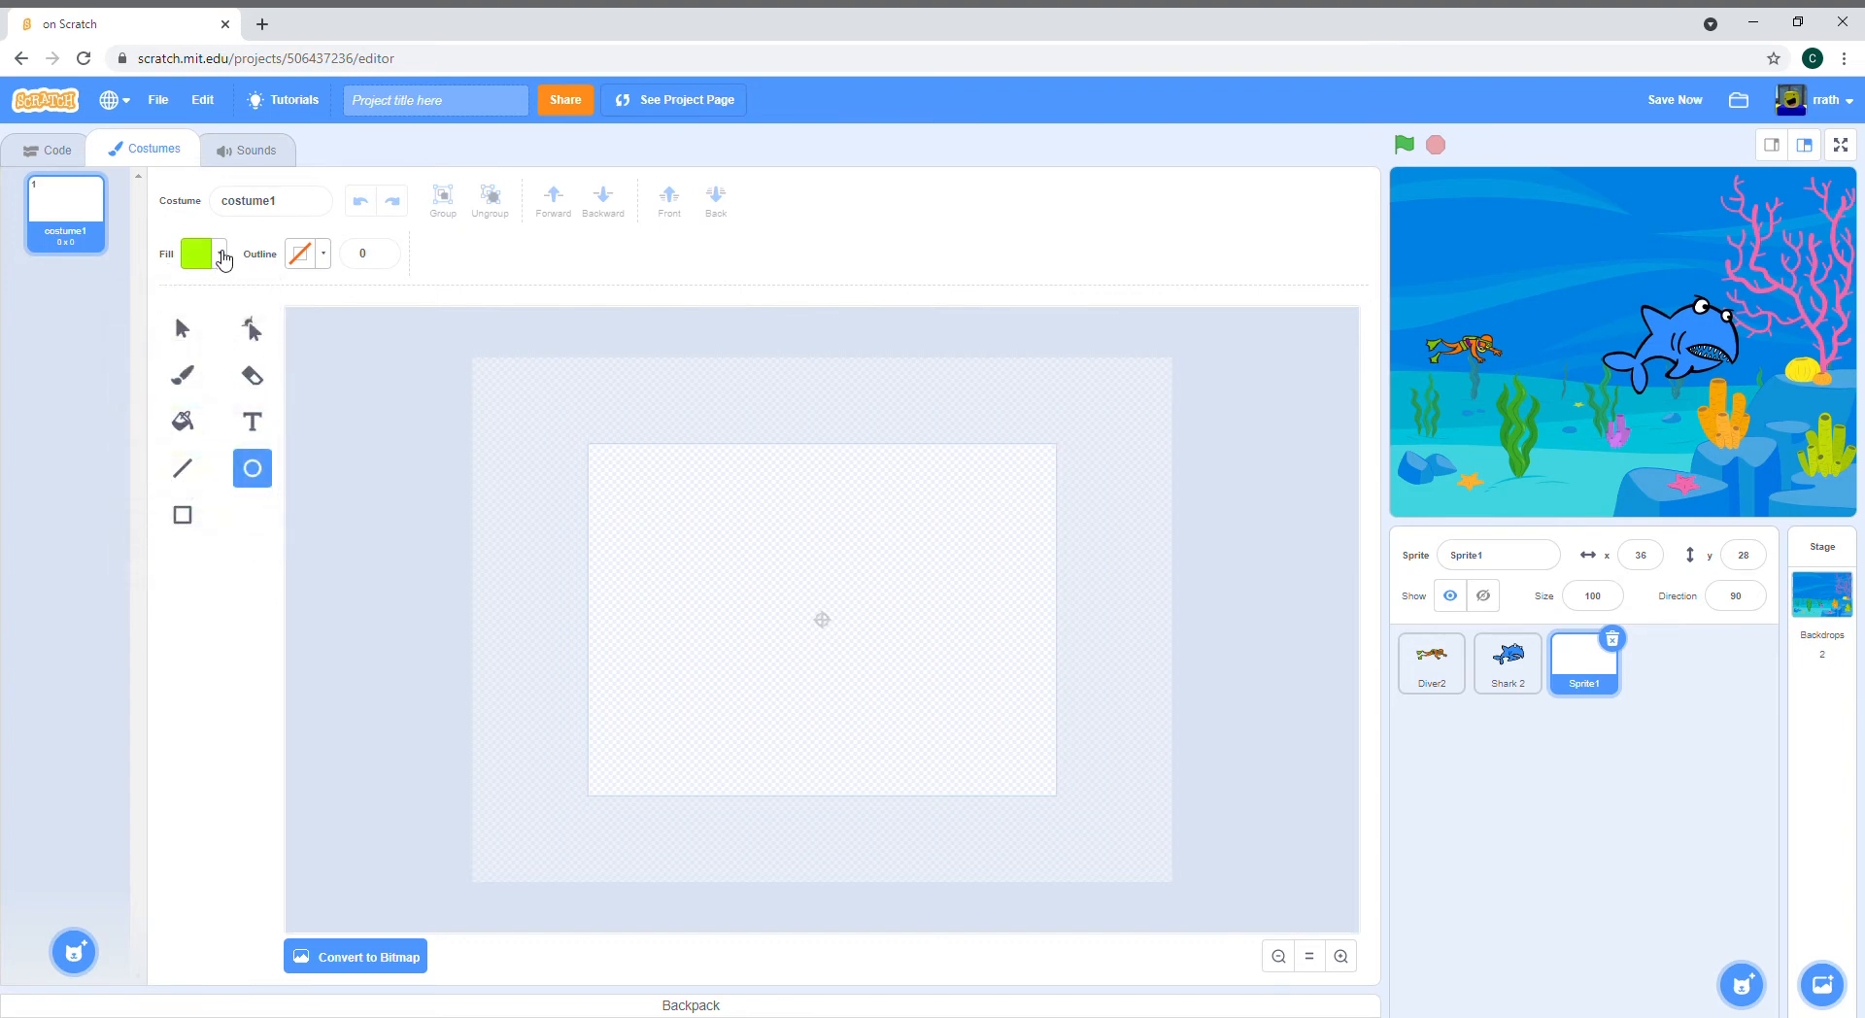
pyautogui.click(198, 253)
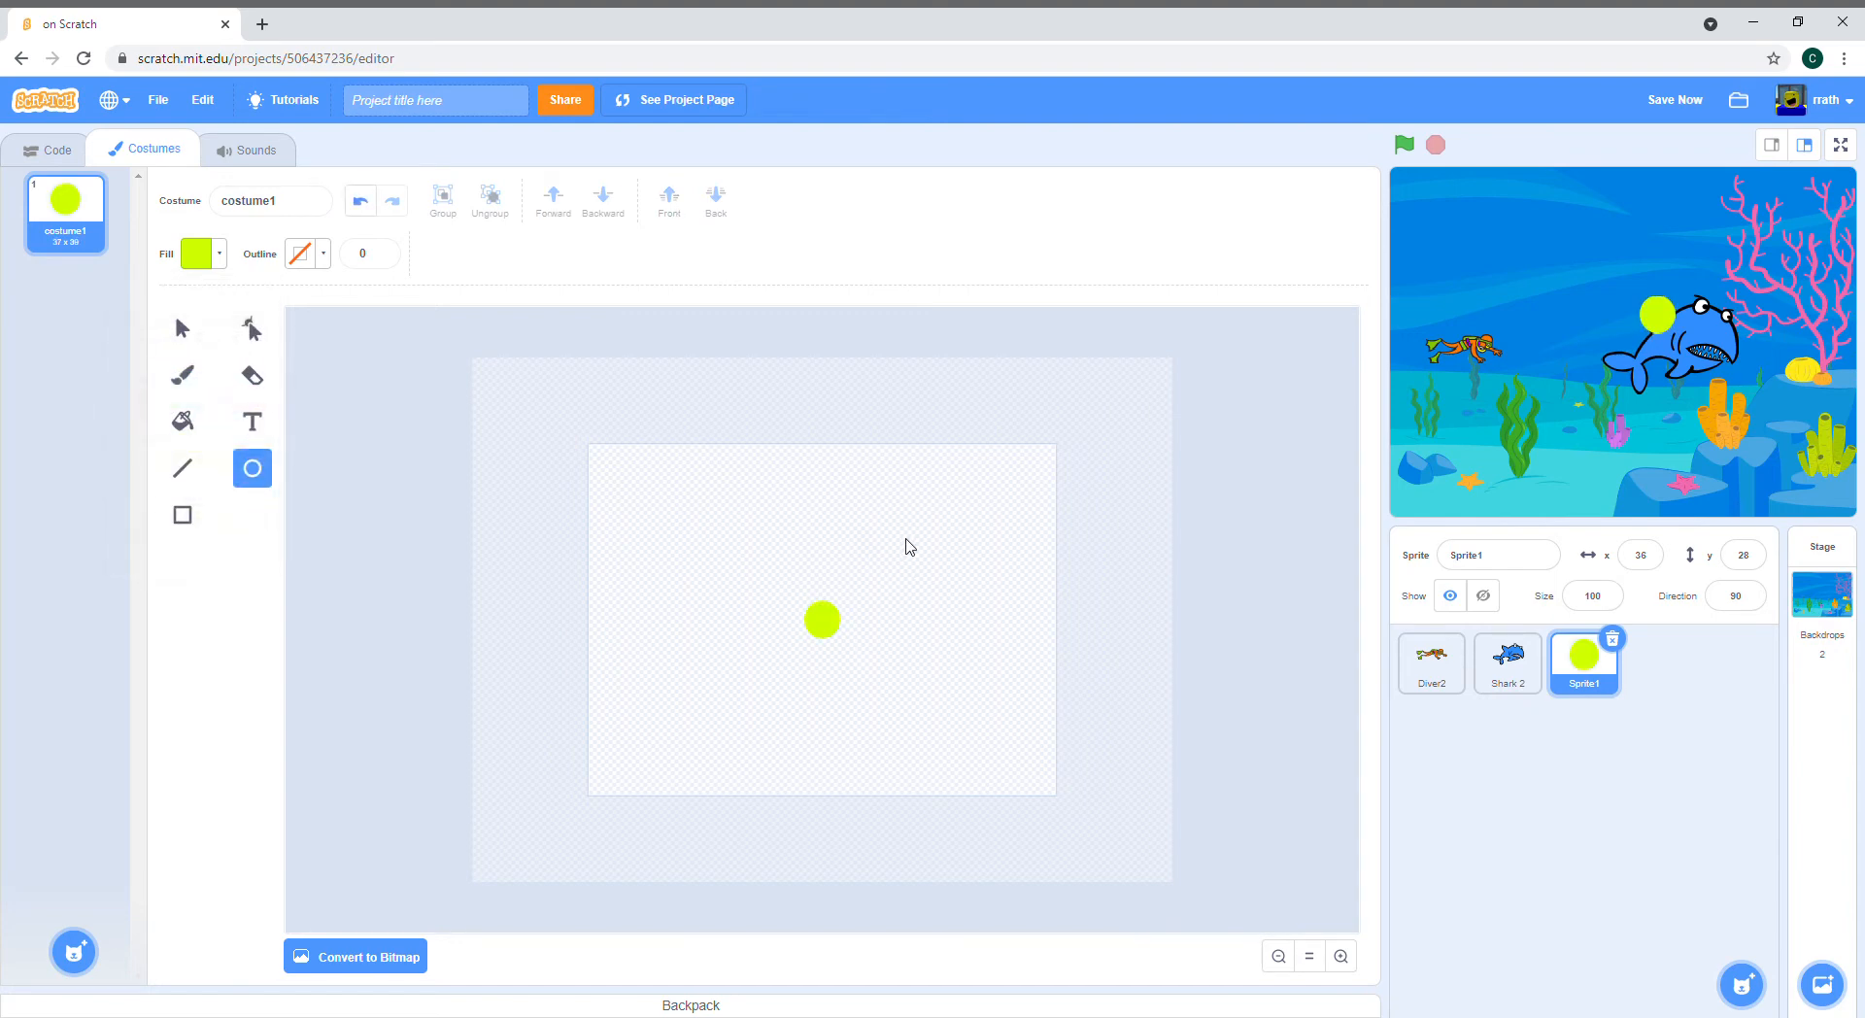
# Step: Add a text label beside the coin with its colour set to black for the '$'
pyautogui.click(252, 421)
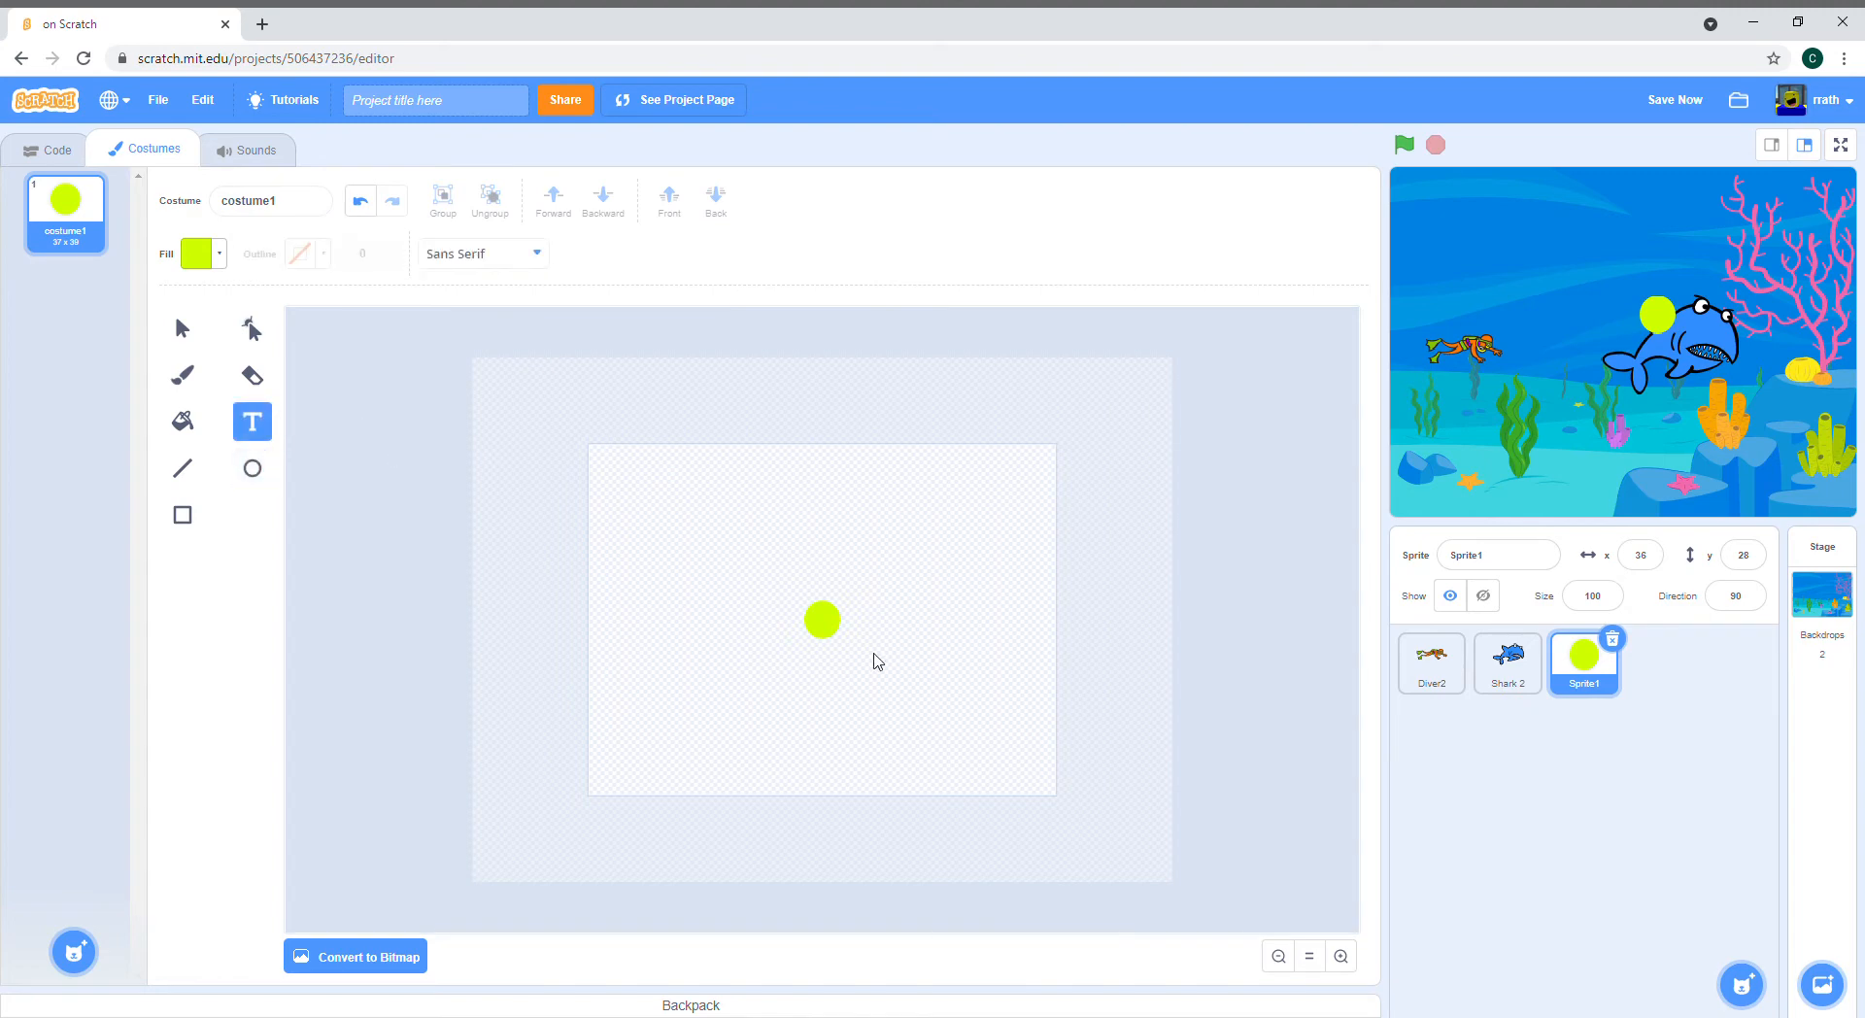
pyautogui.click(839, 649)
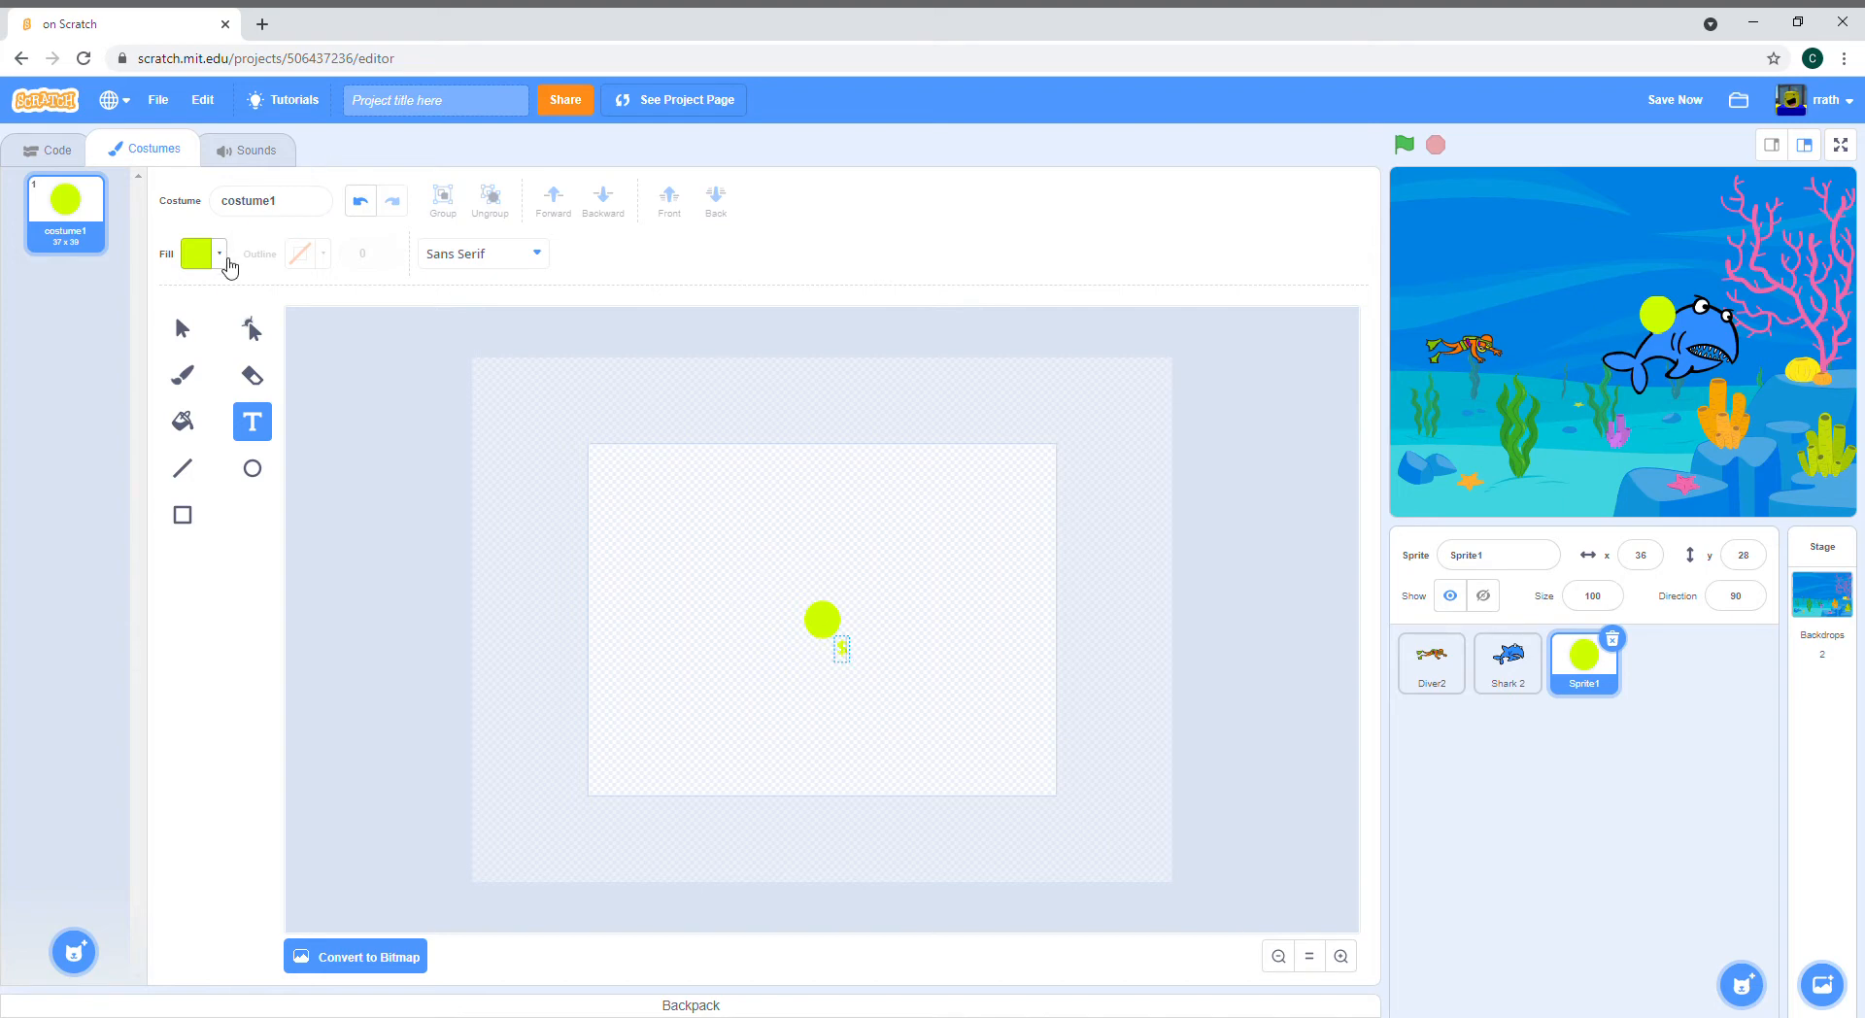
pyautogui.click(199, 252)
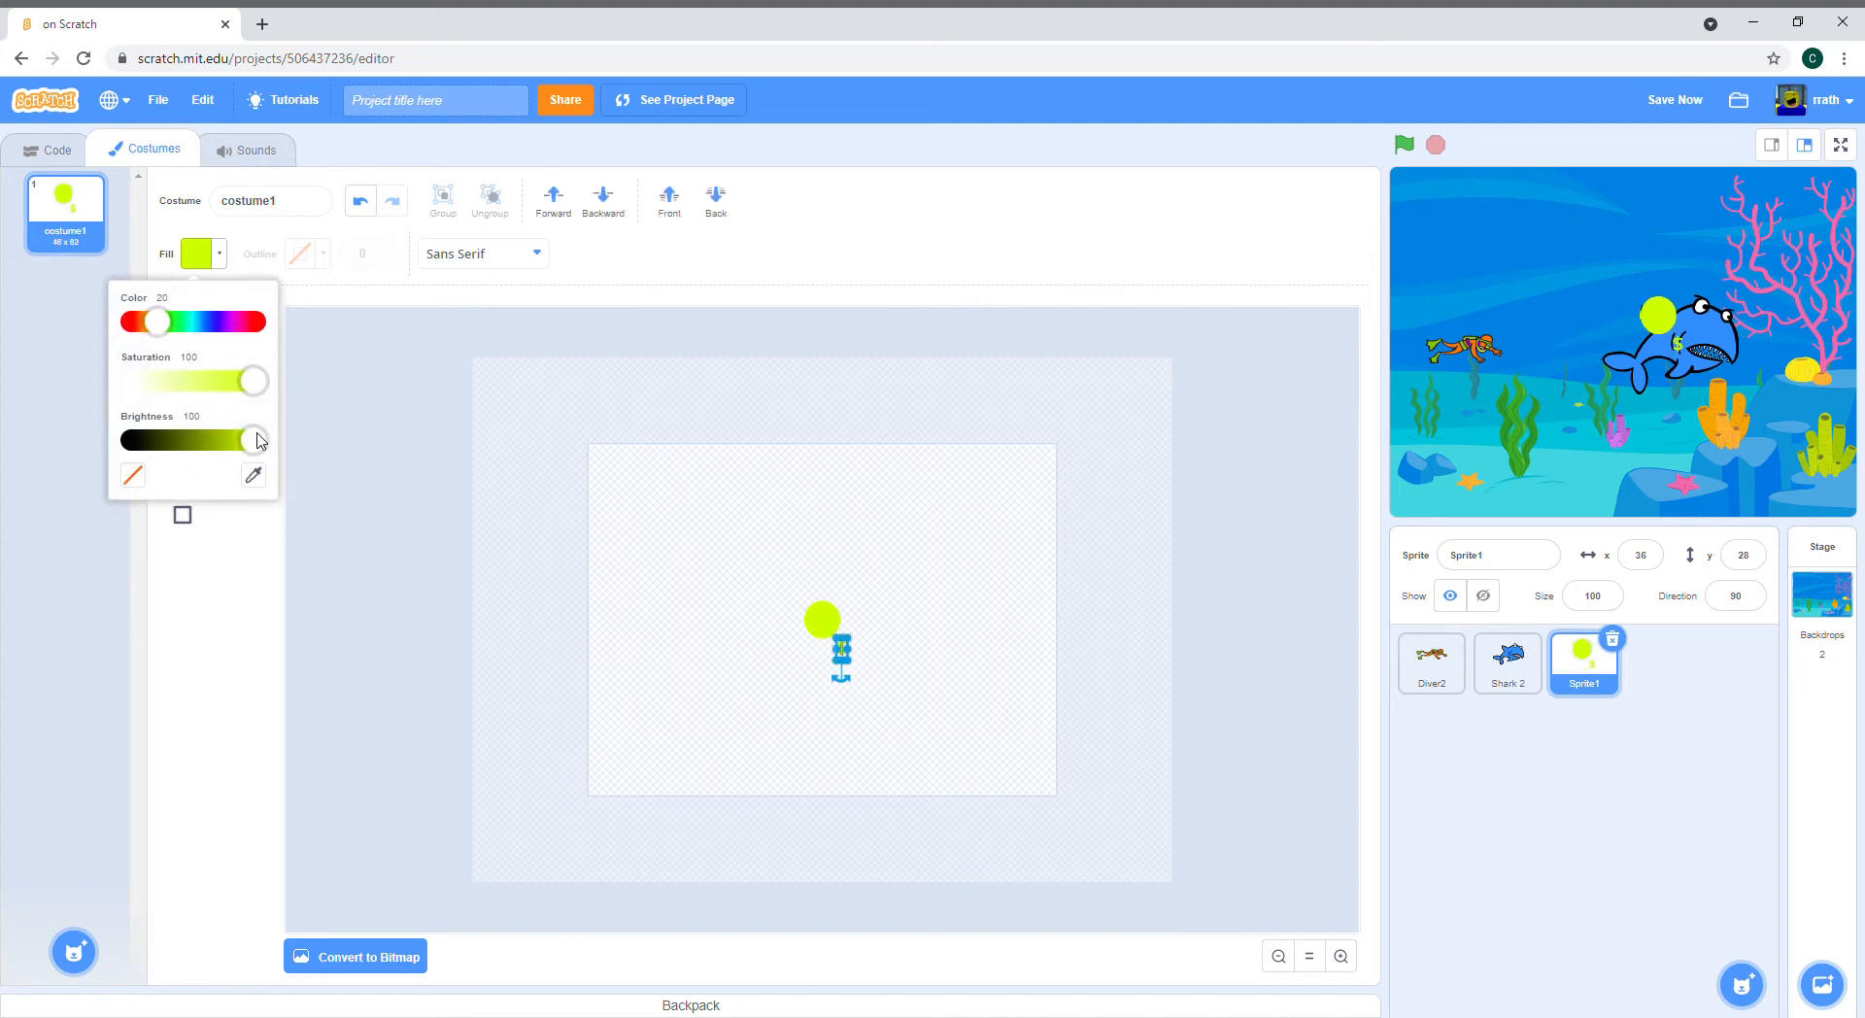
pyautogui.click(250, 421)
pyautogui.write('$')
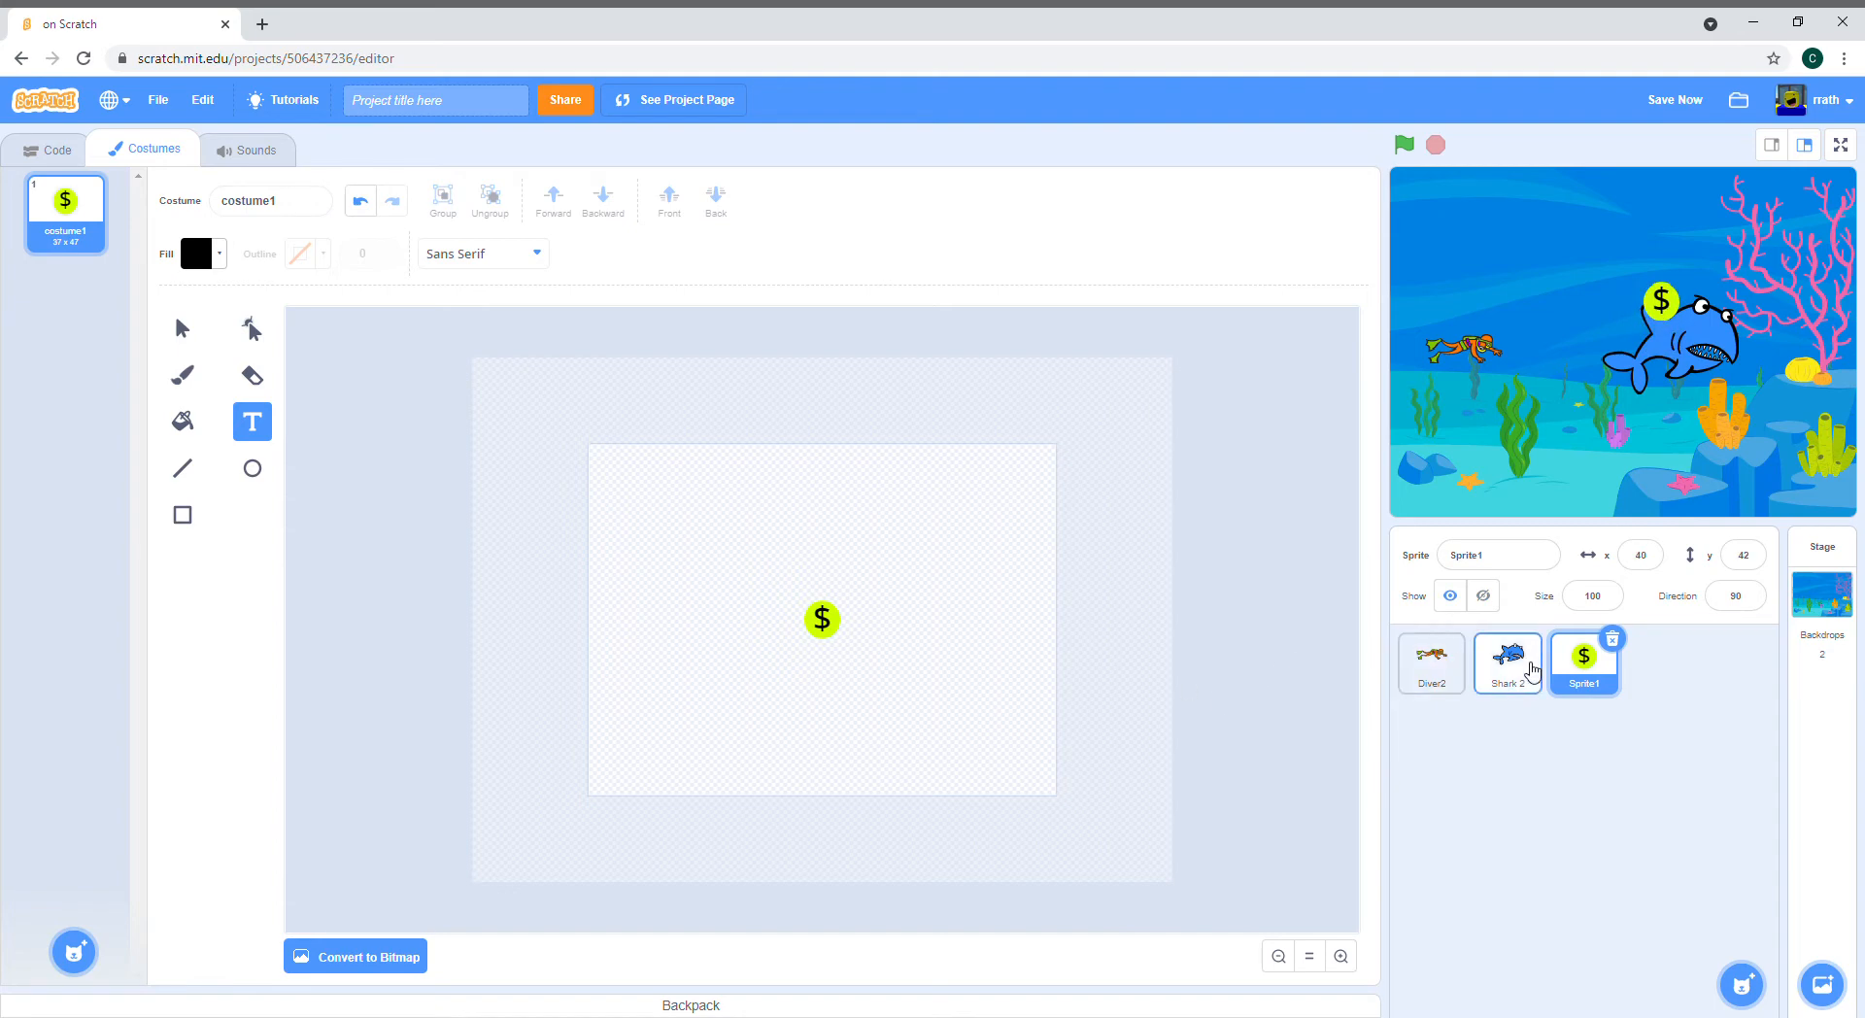
# Step: Review the shark and diver costumes, ending on the dollar coin's costume
pyautogui.click(1505, 663)
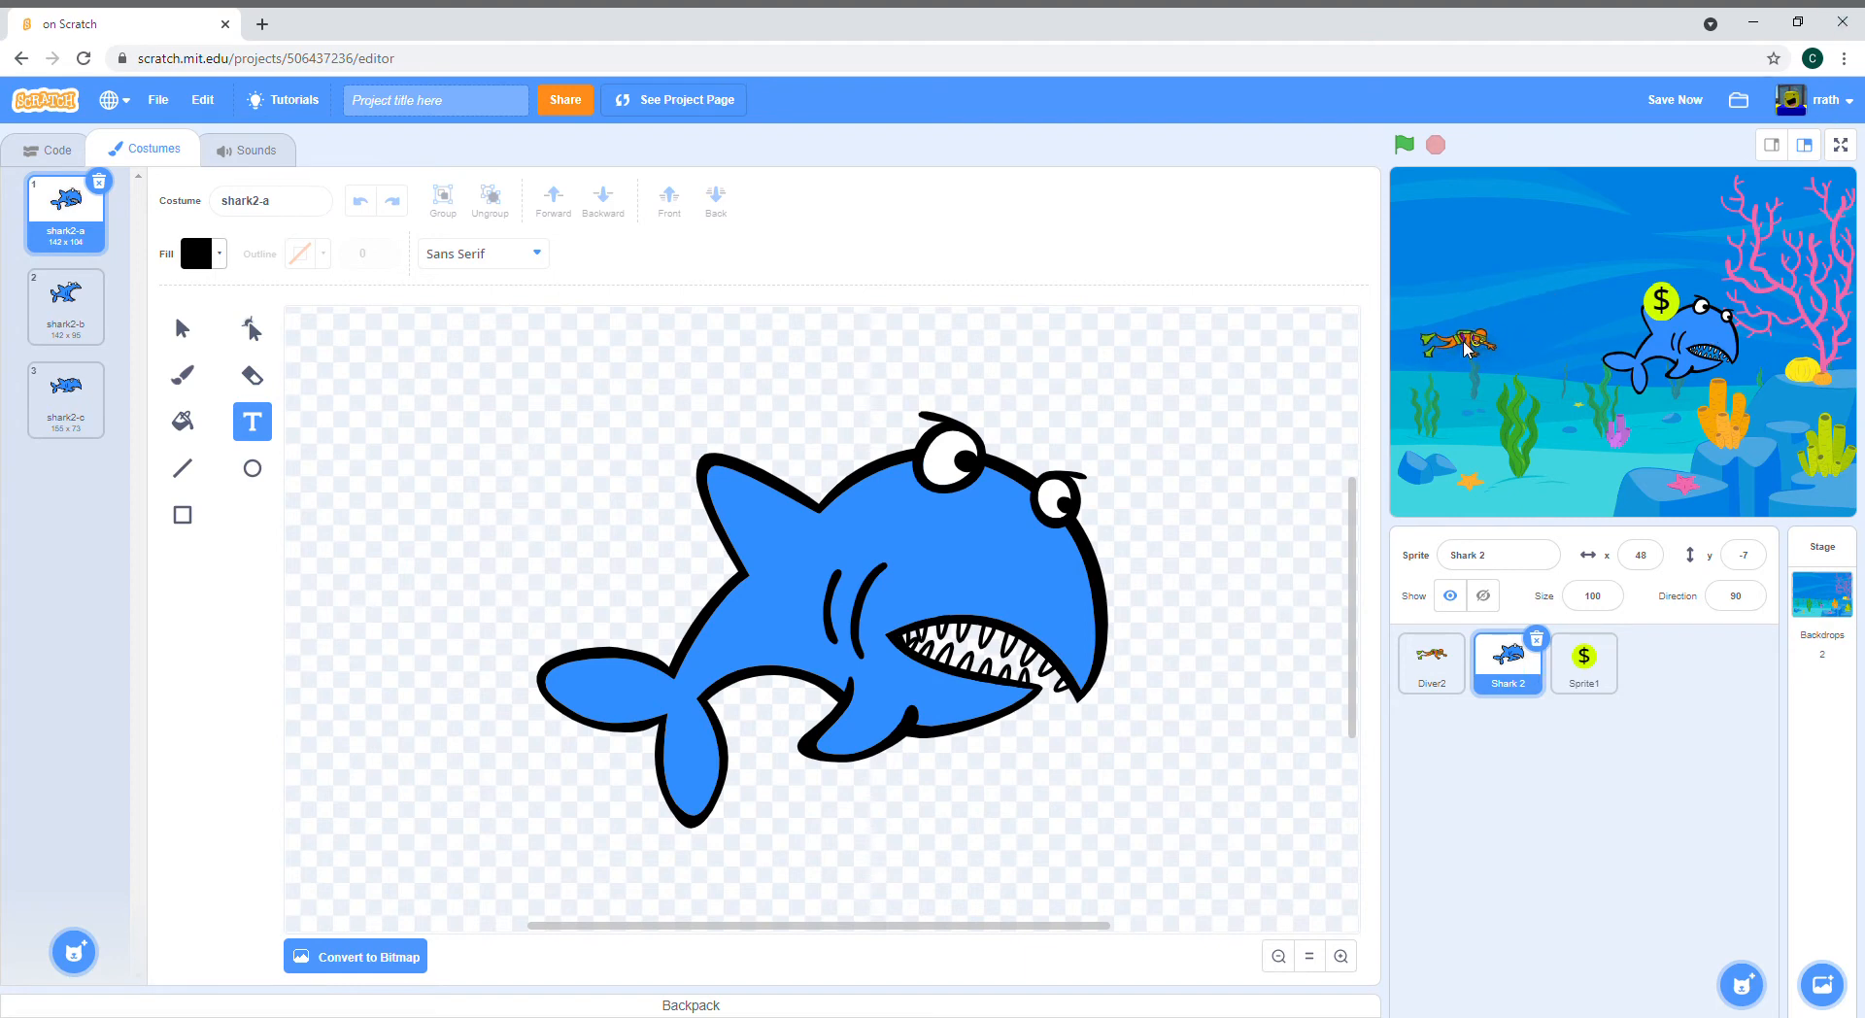
pyautogui.click(1432, 662)
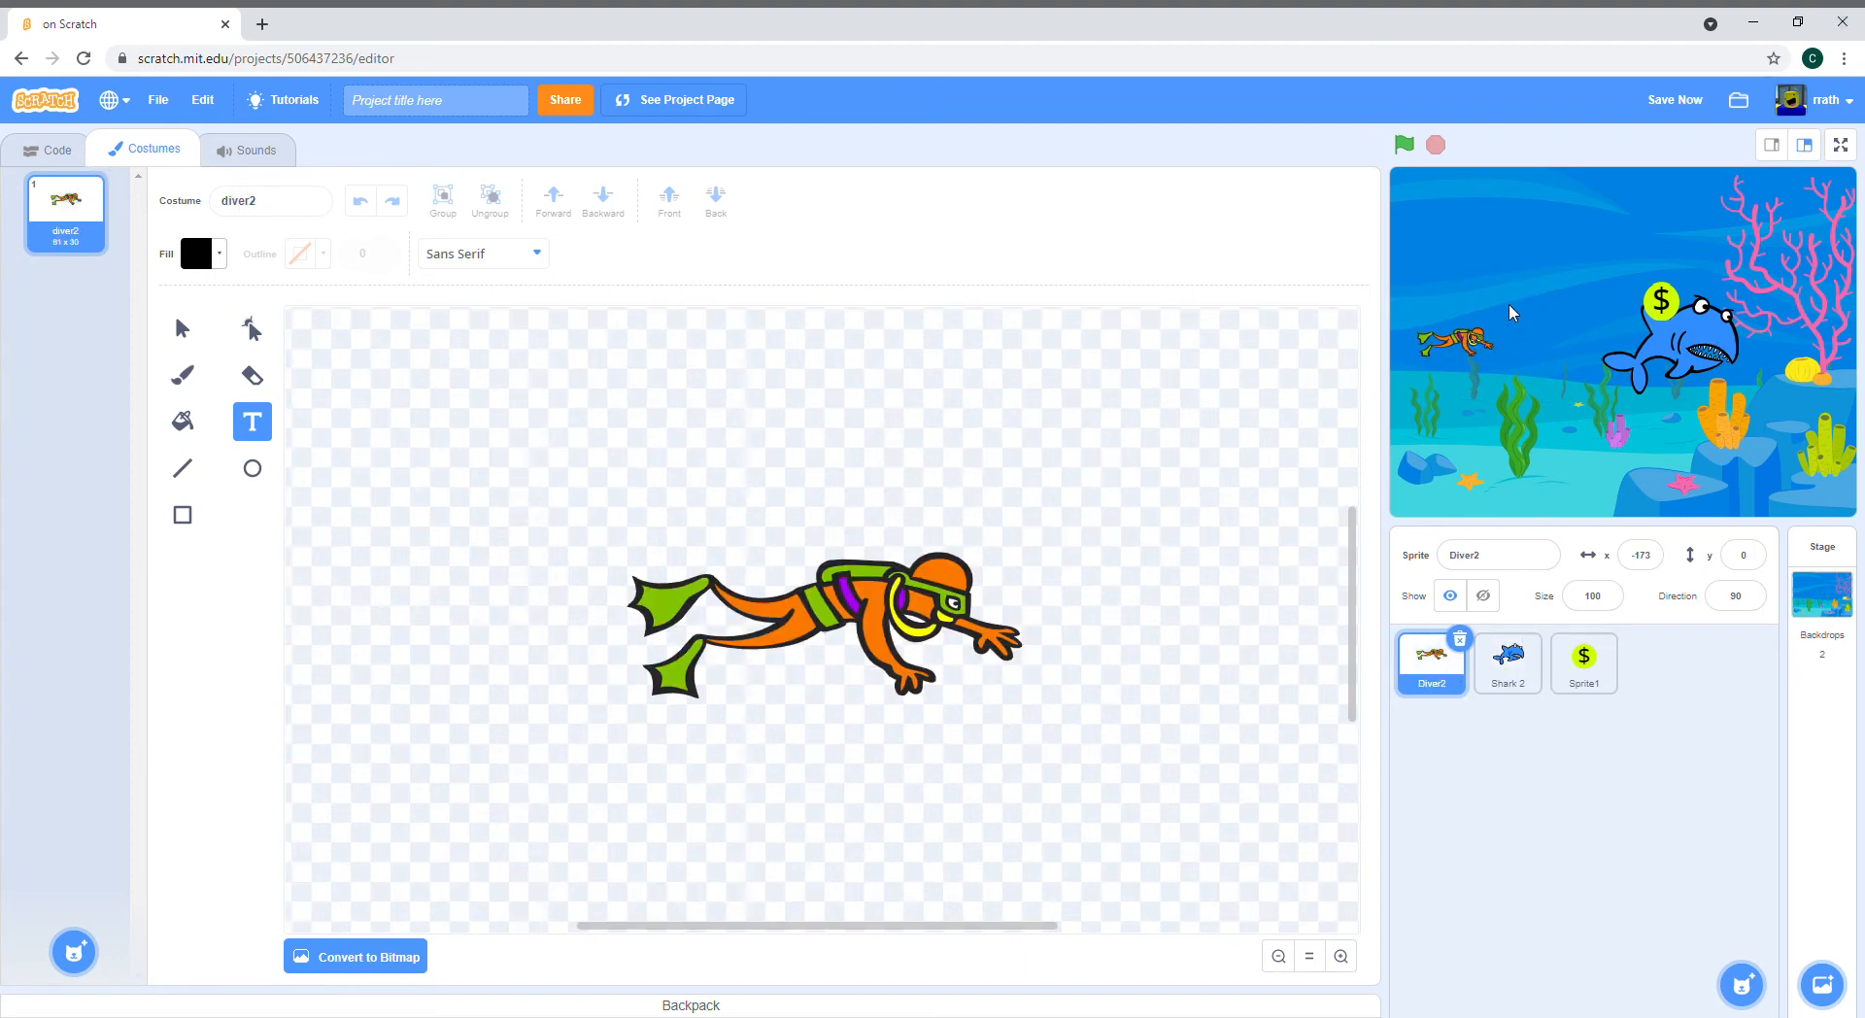
pyautogui.moveTo(1508, 295)
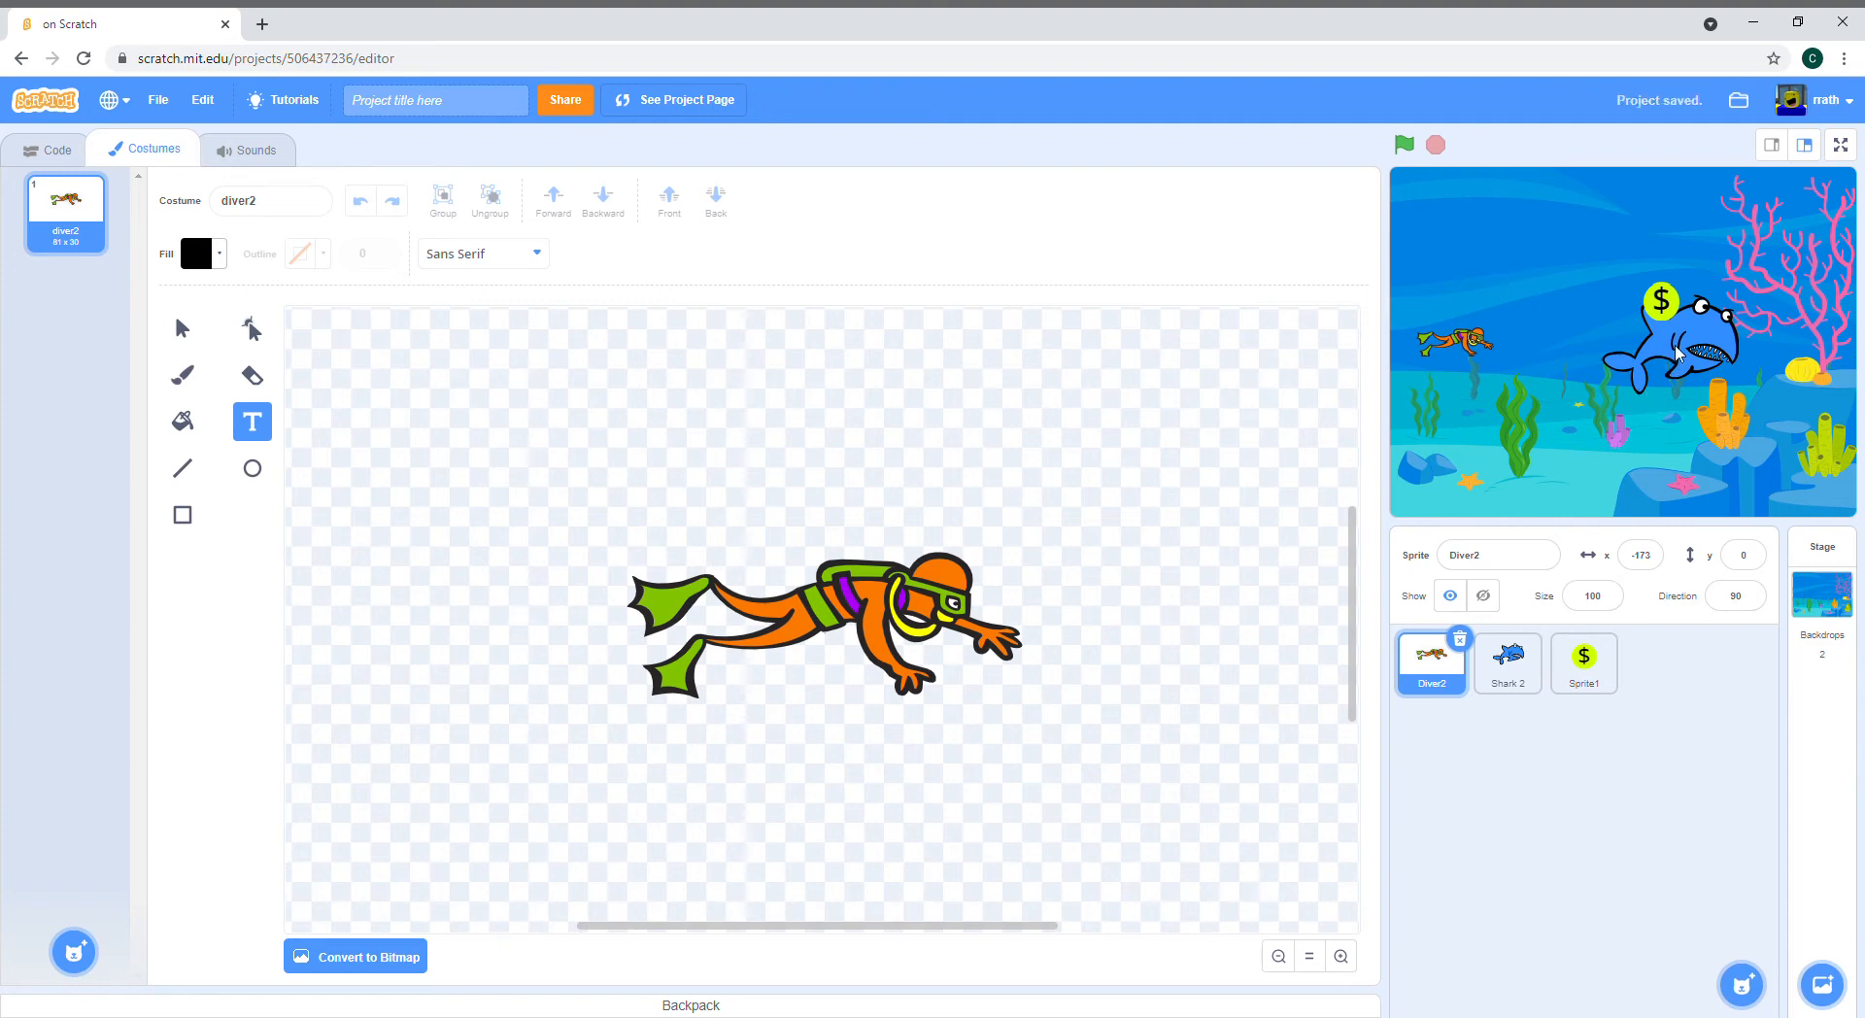
pyautogui.moveTo(1544, 311)
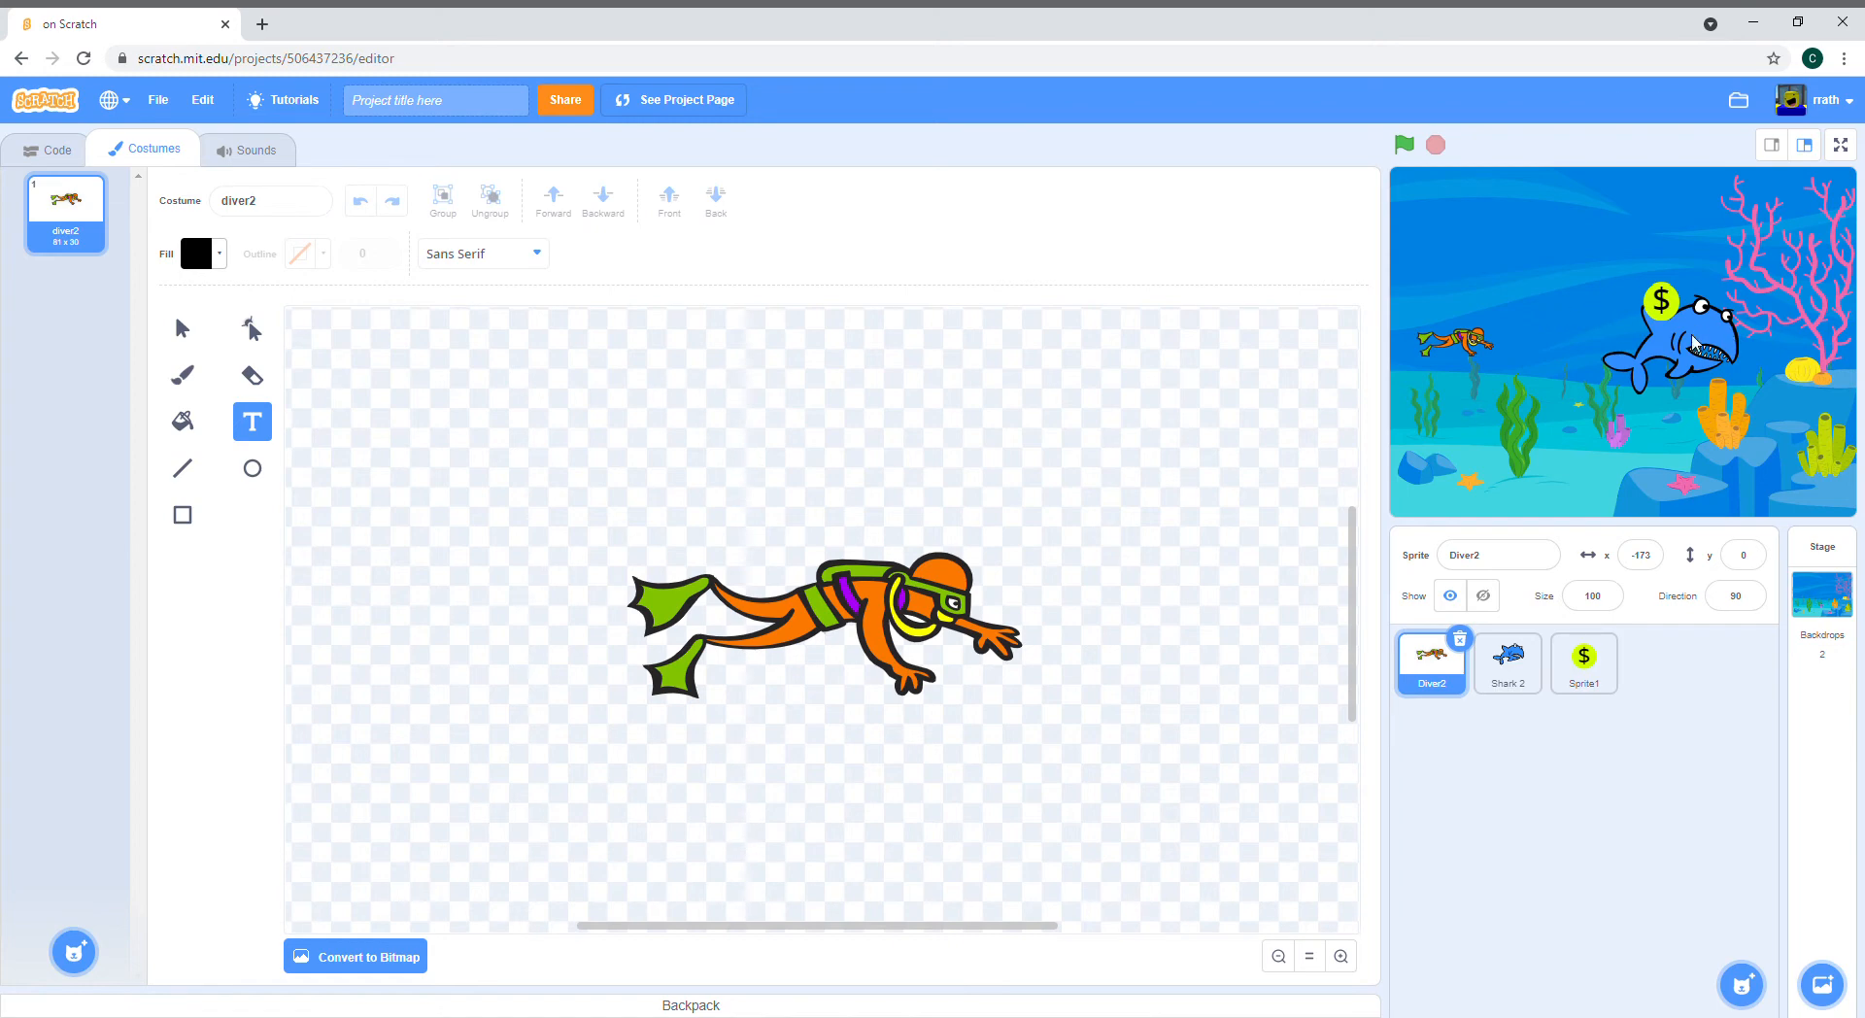
pyautogui.click(1508, 663)
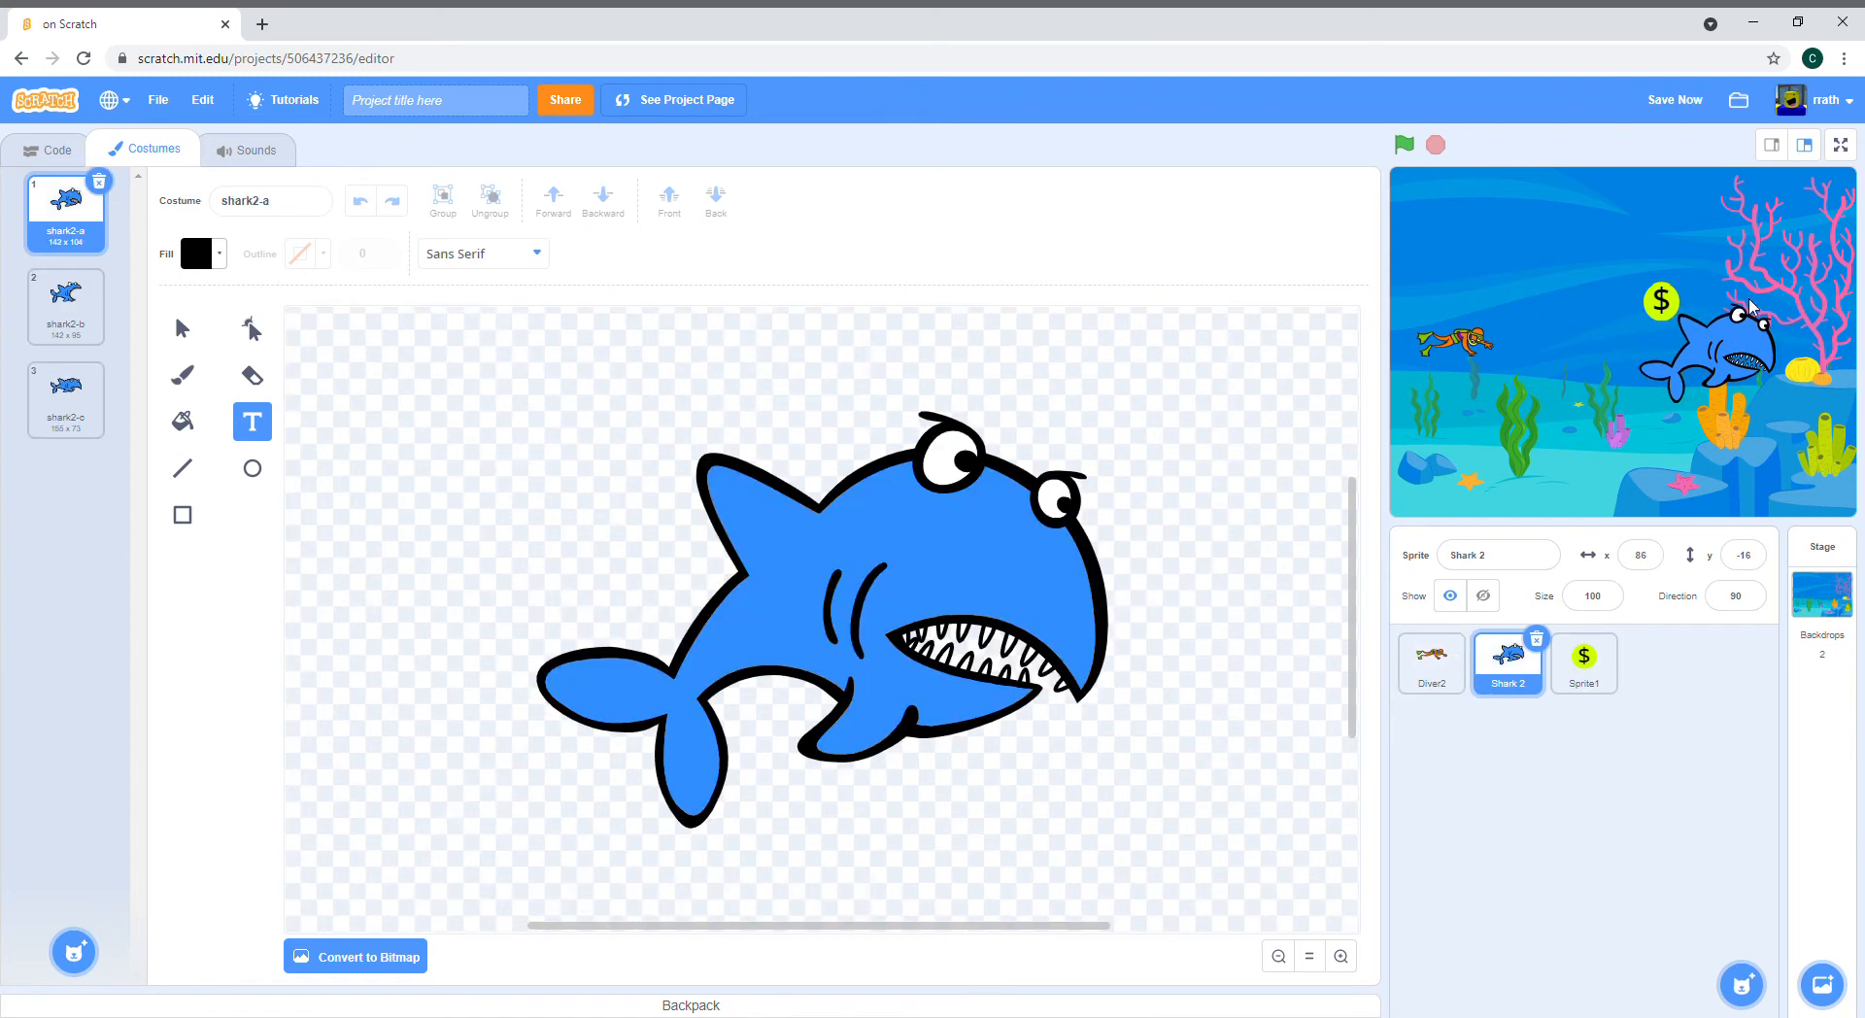
pyautogui.click(1581, 663)
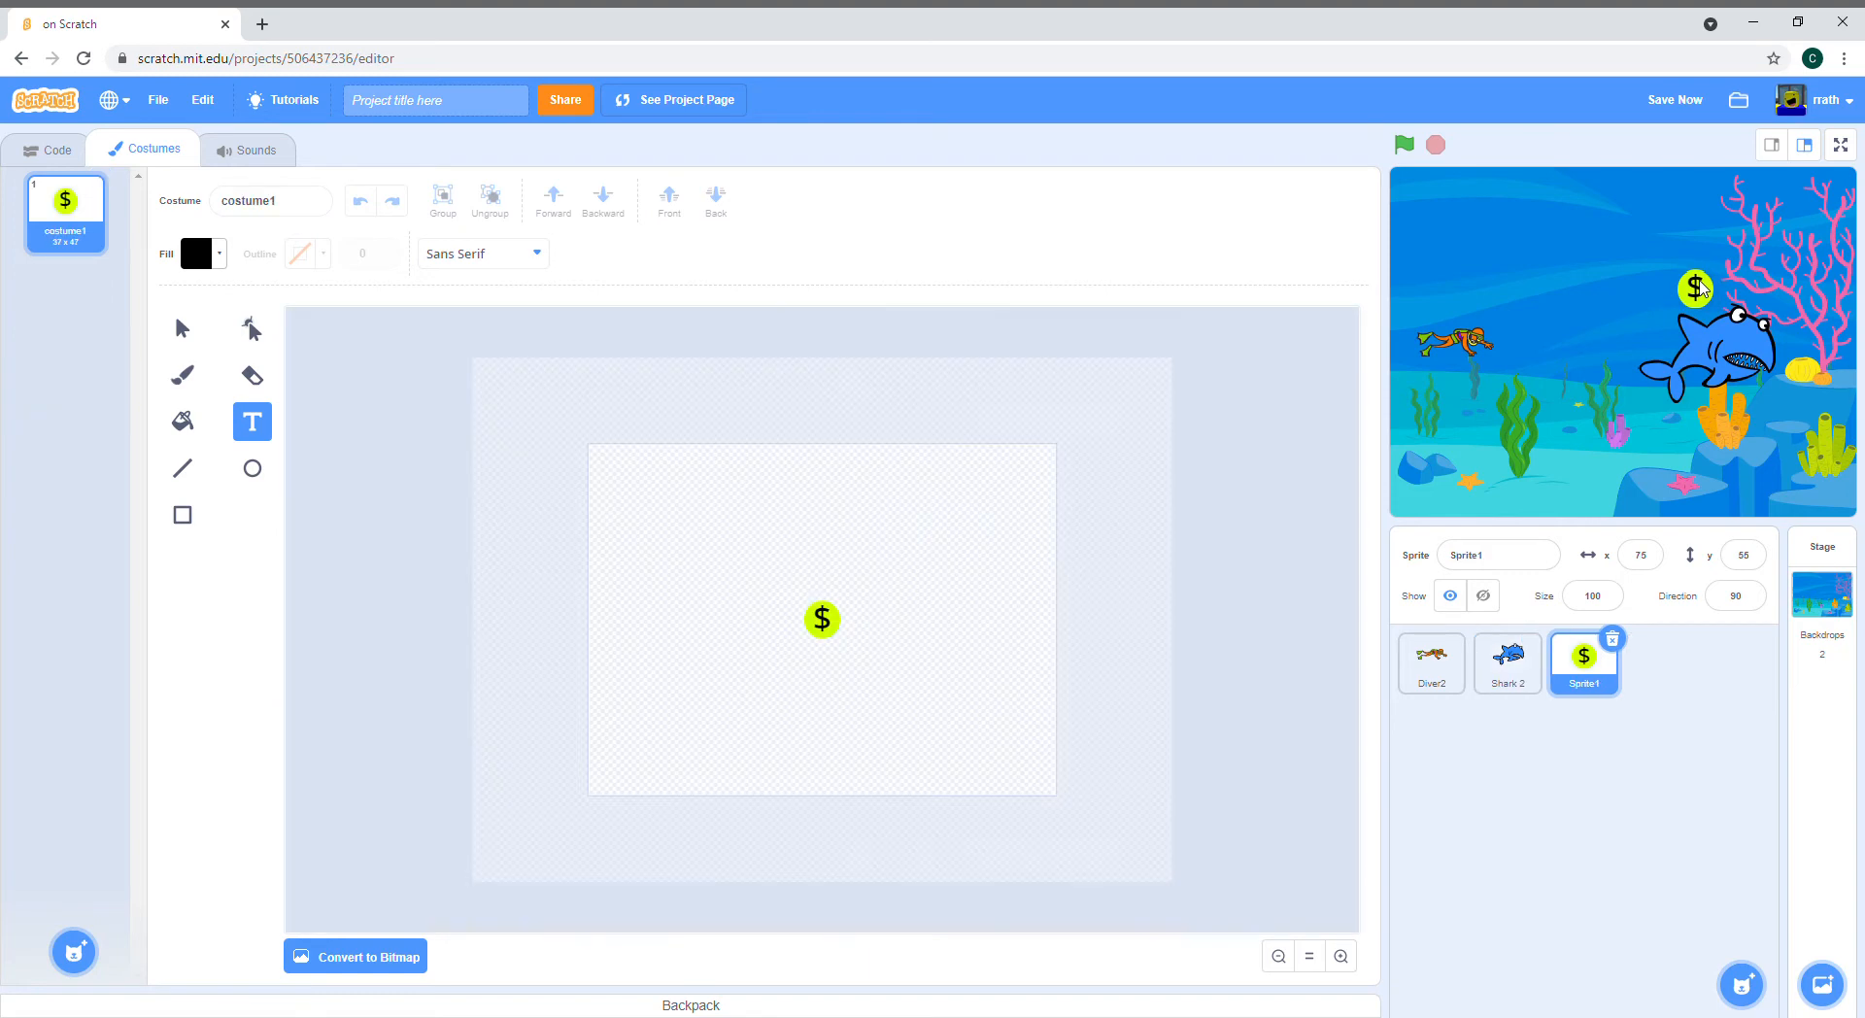
pyautogui.moveTo(1749, 332)
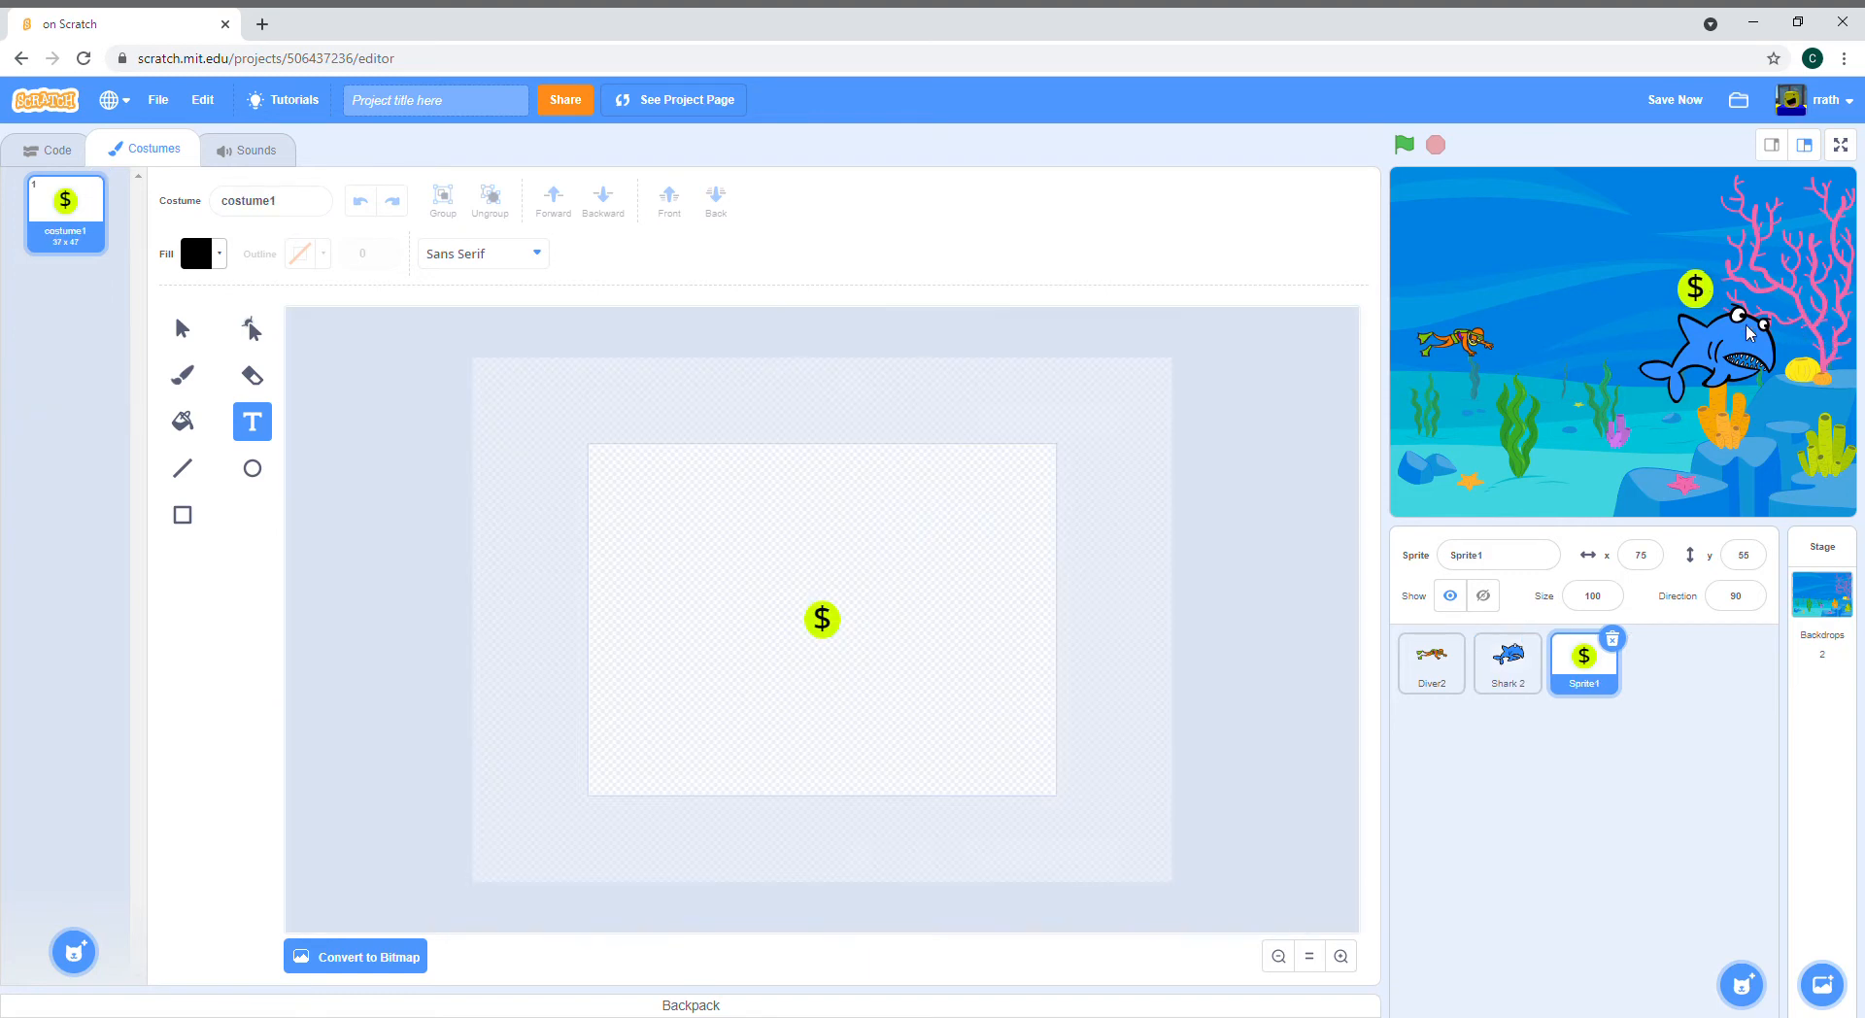
pyautogui.moveTo(1410, 342)
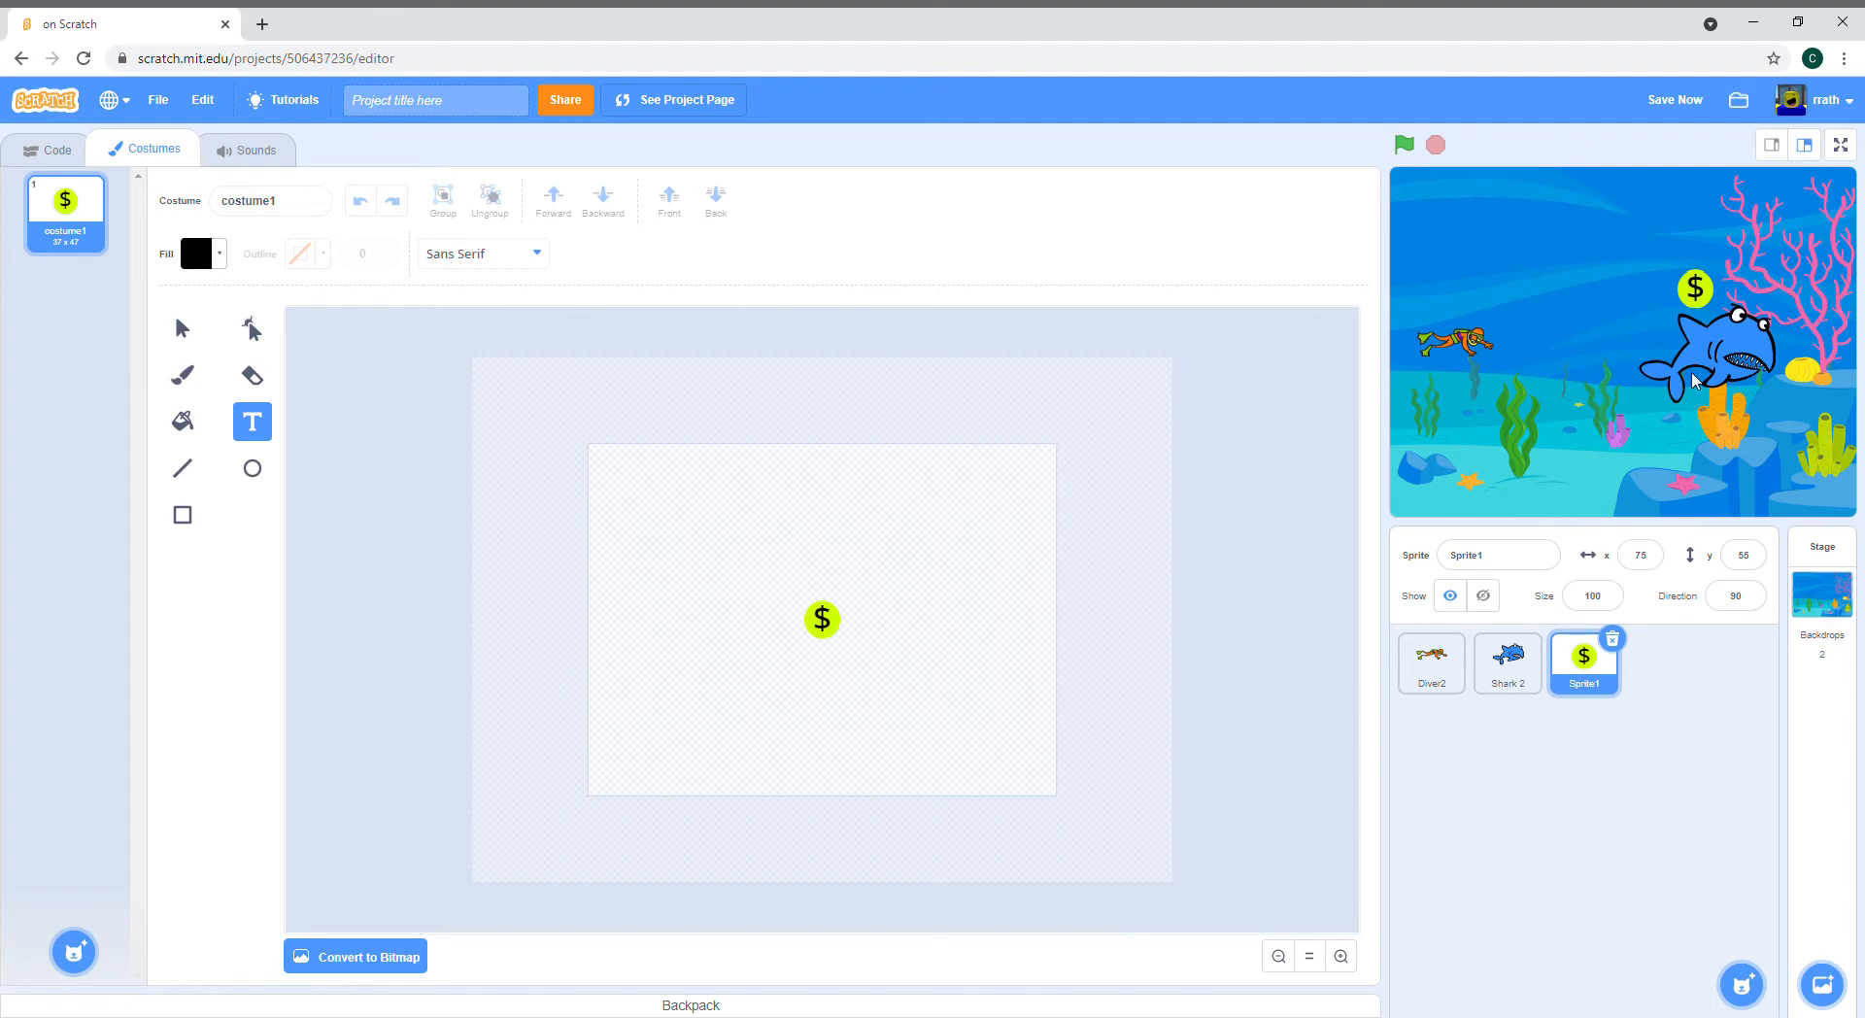
pyautogui.moveTo(1722, 268)
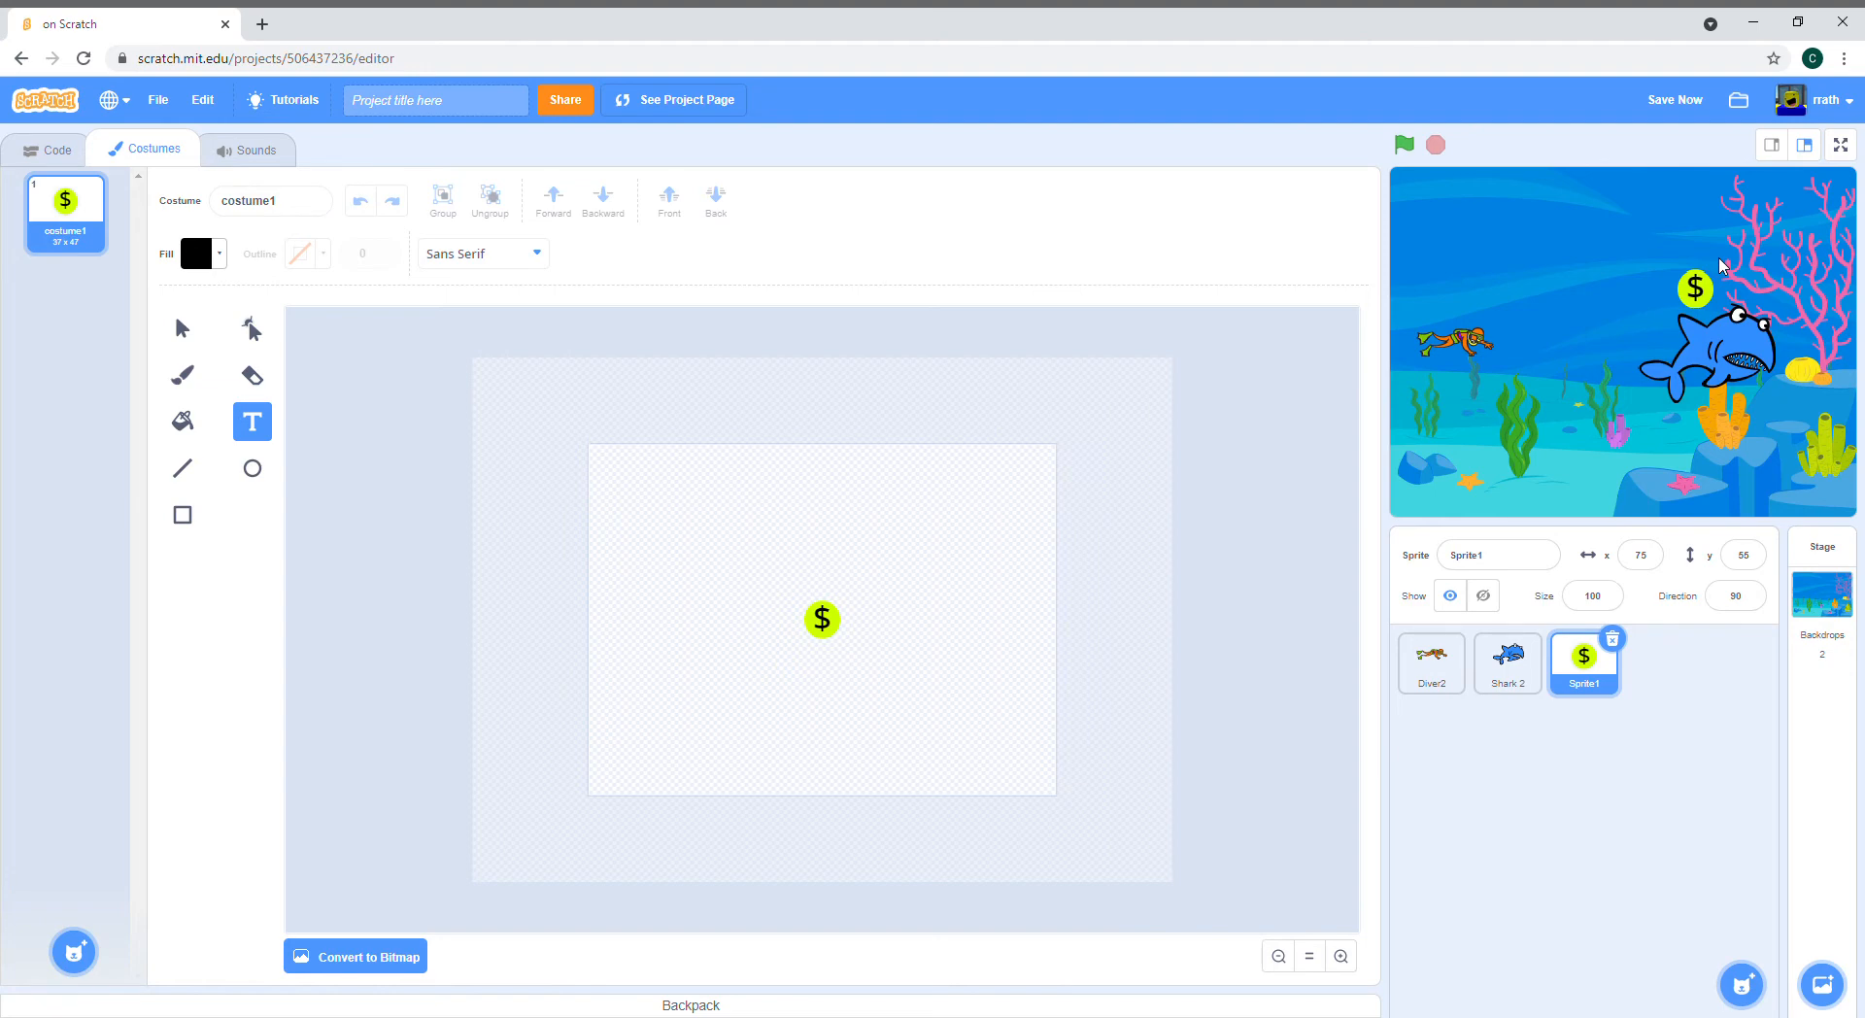
pyautogui.moveTo(1477, 337)
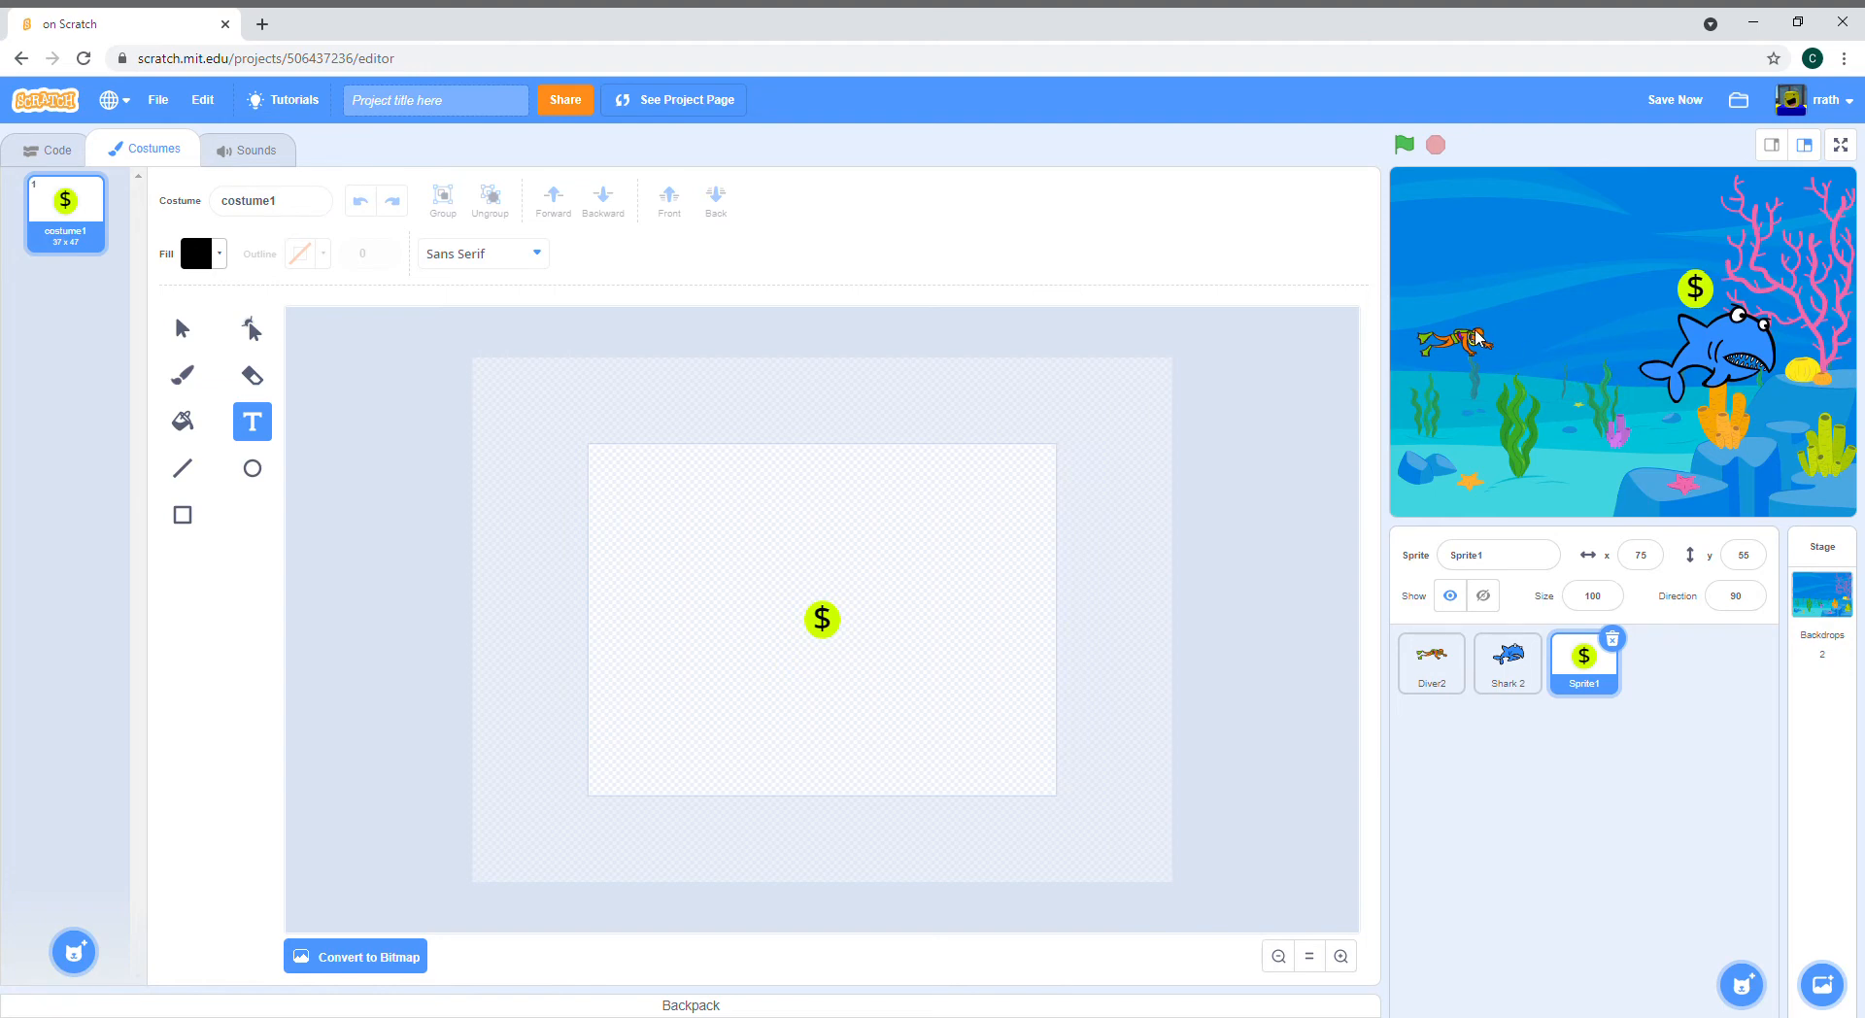
# Step: Start Diver2's script: when green flag clicked, show
pyautogui.click(1430, 662)
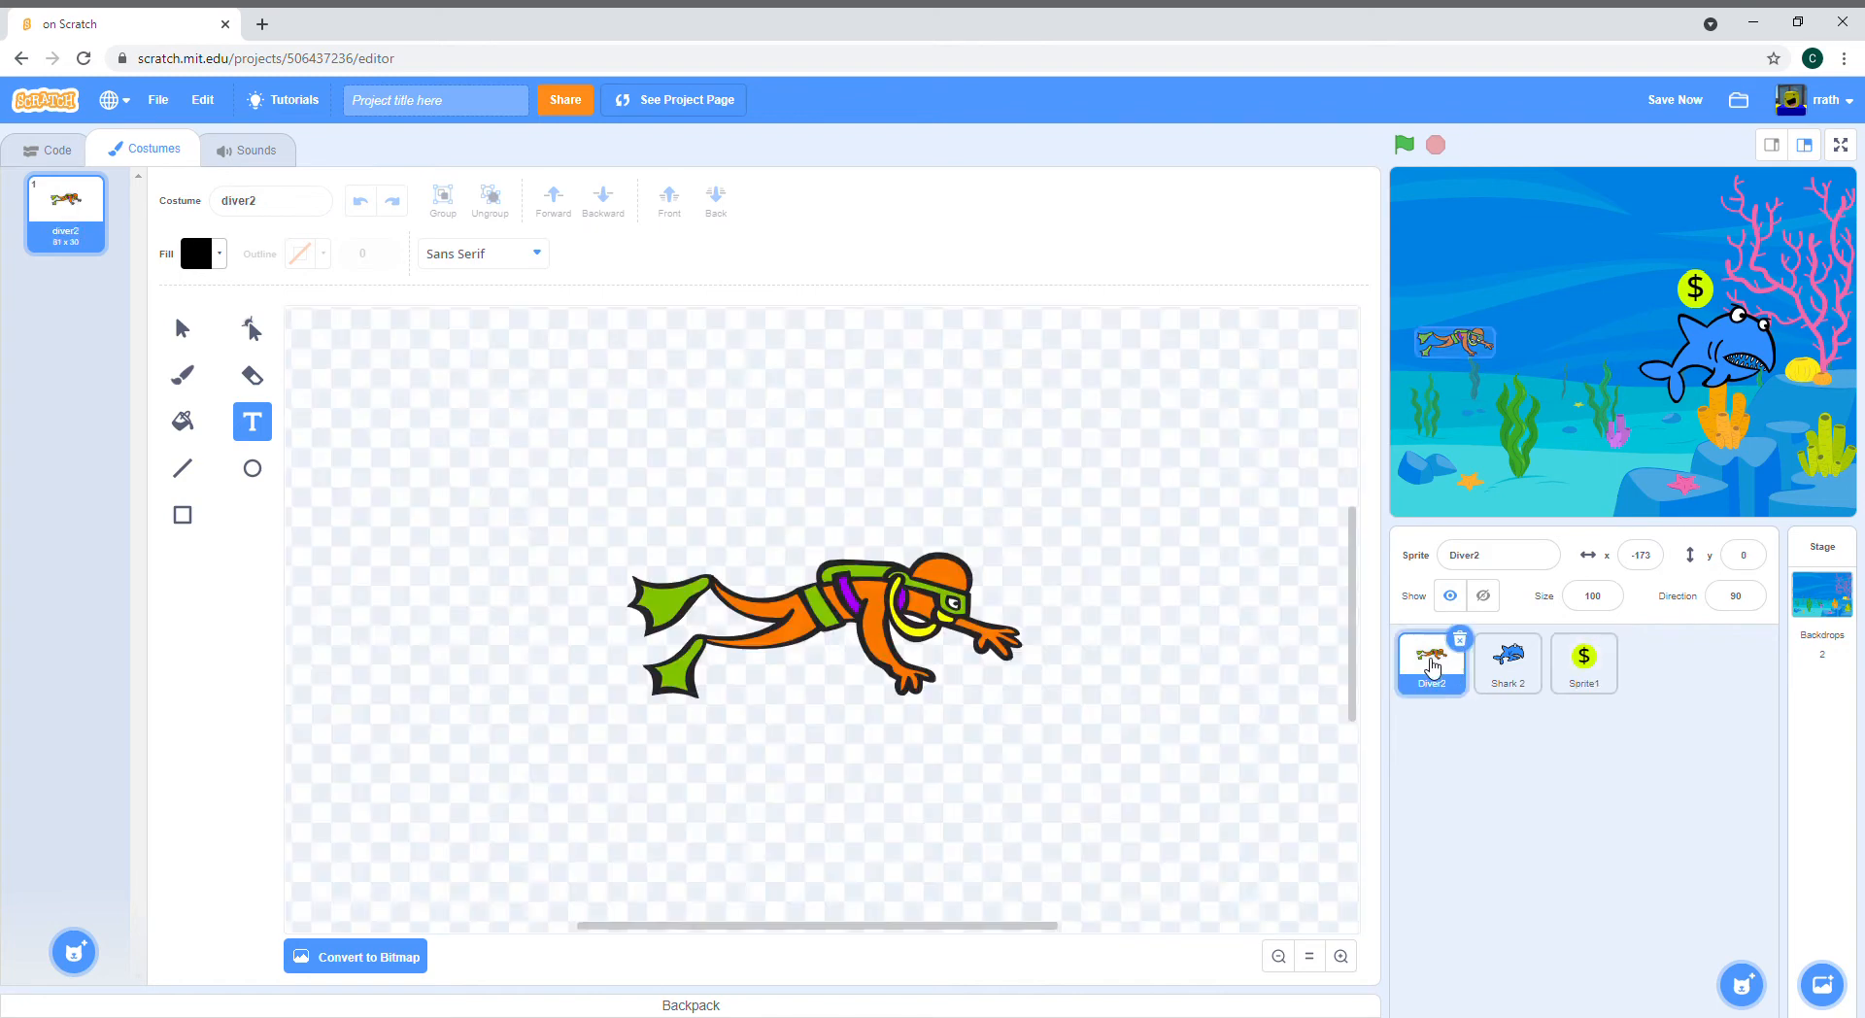
pyautogui.click(56, 150)
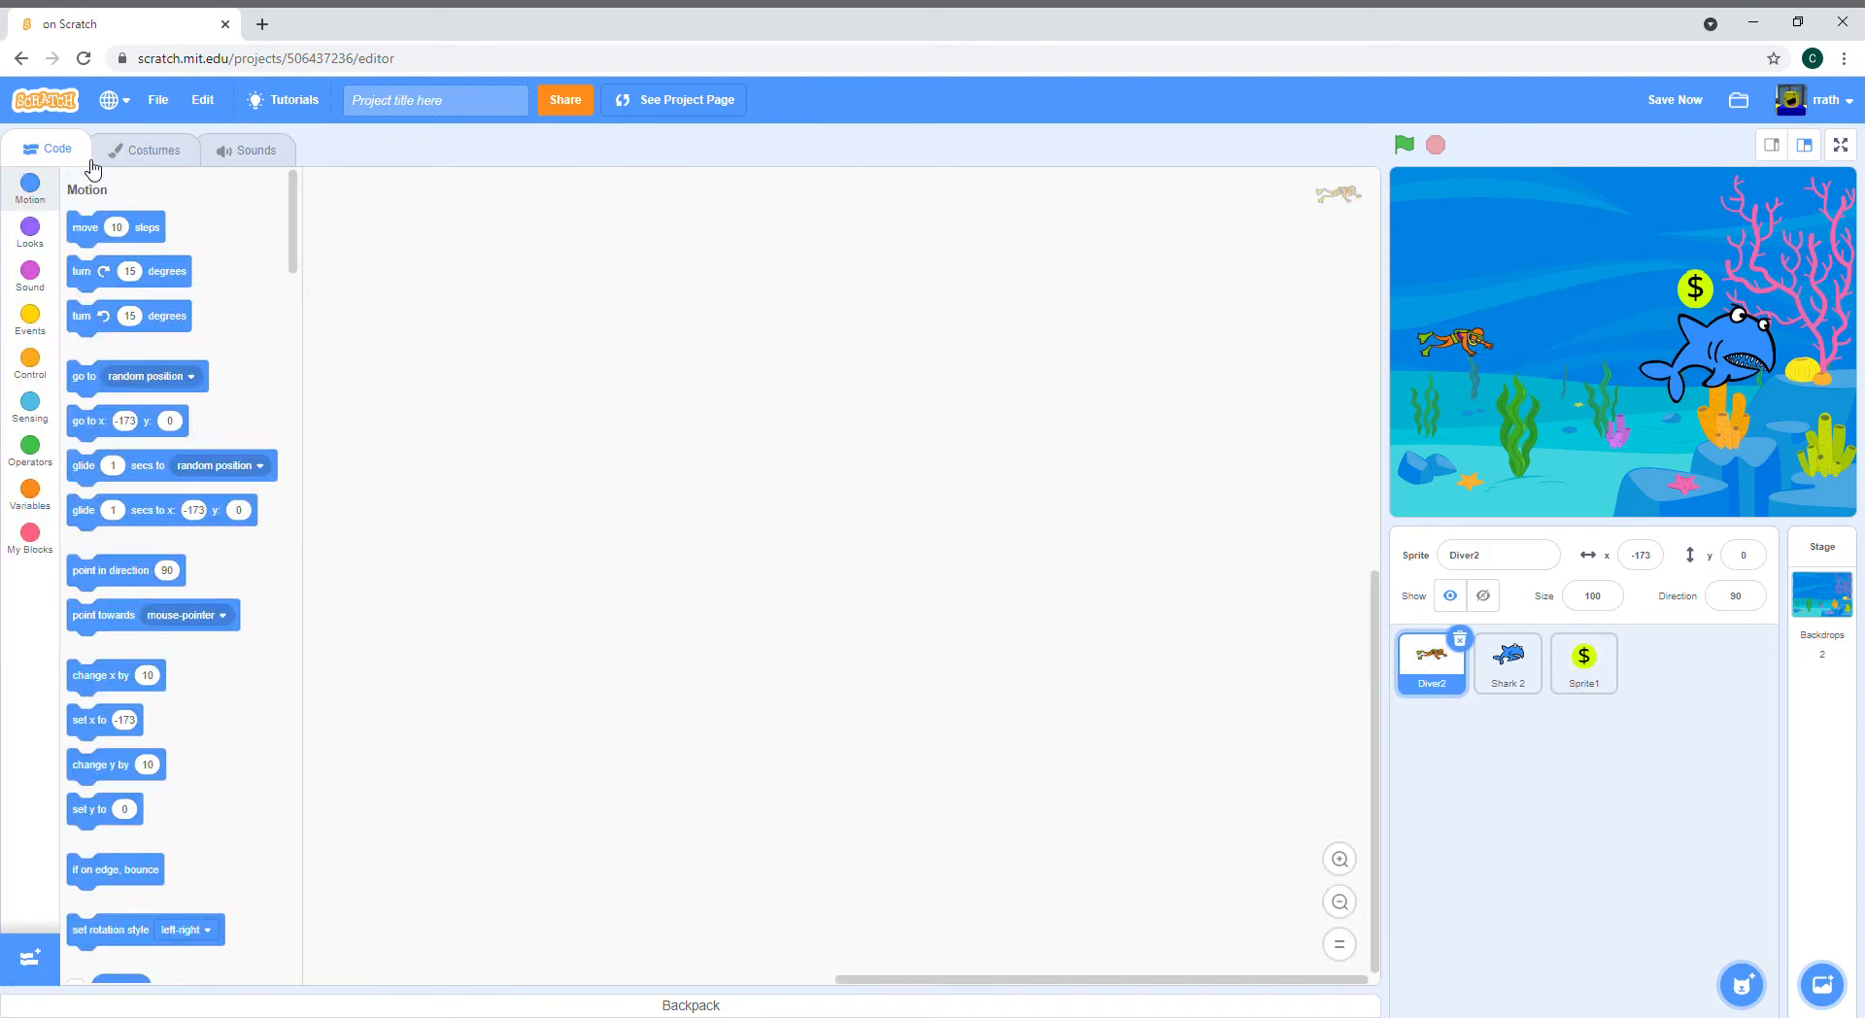
pyautogui.click(29, 315)
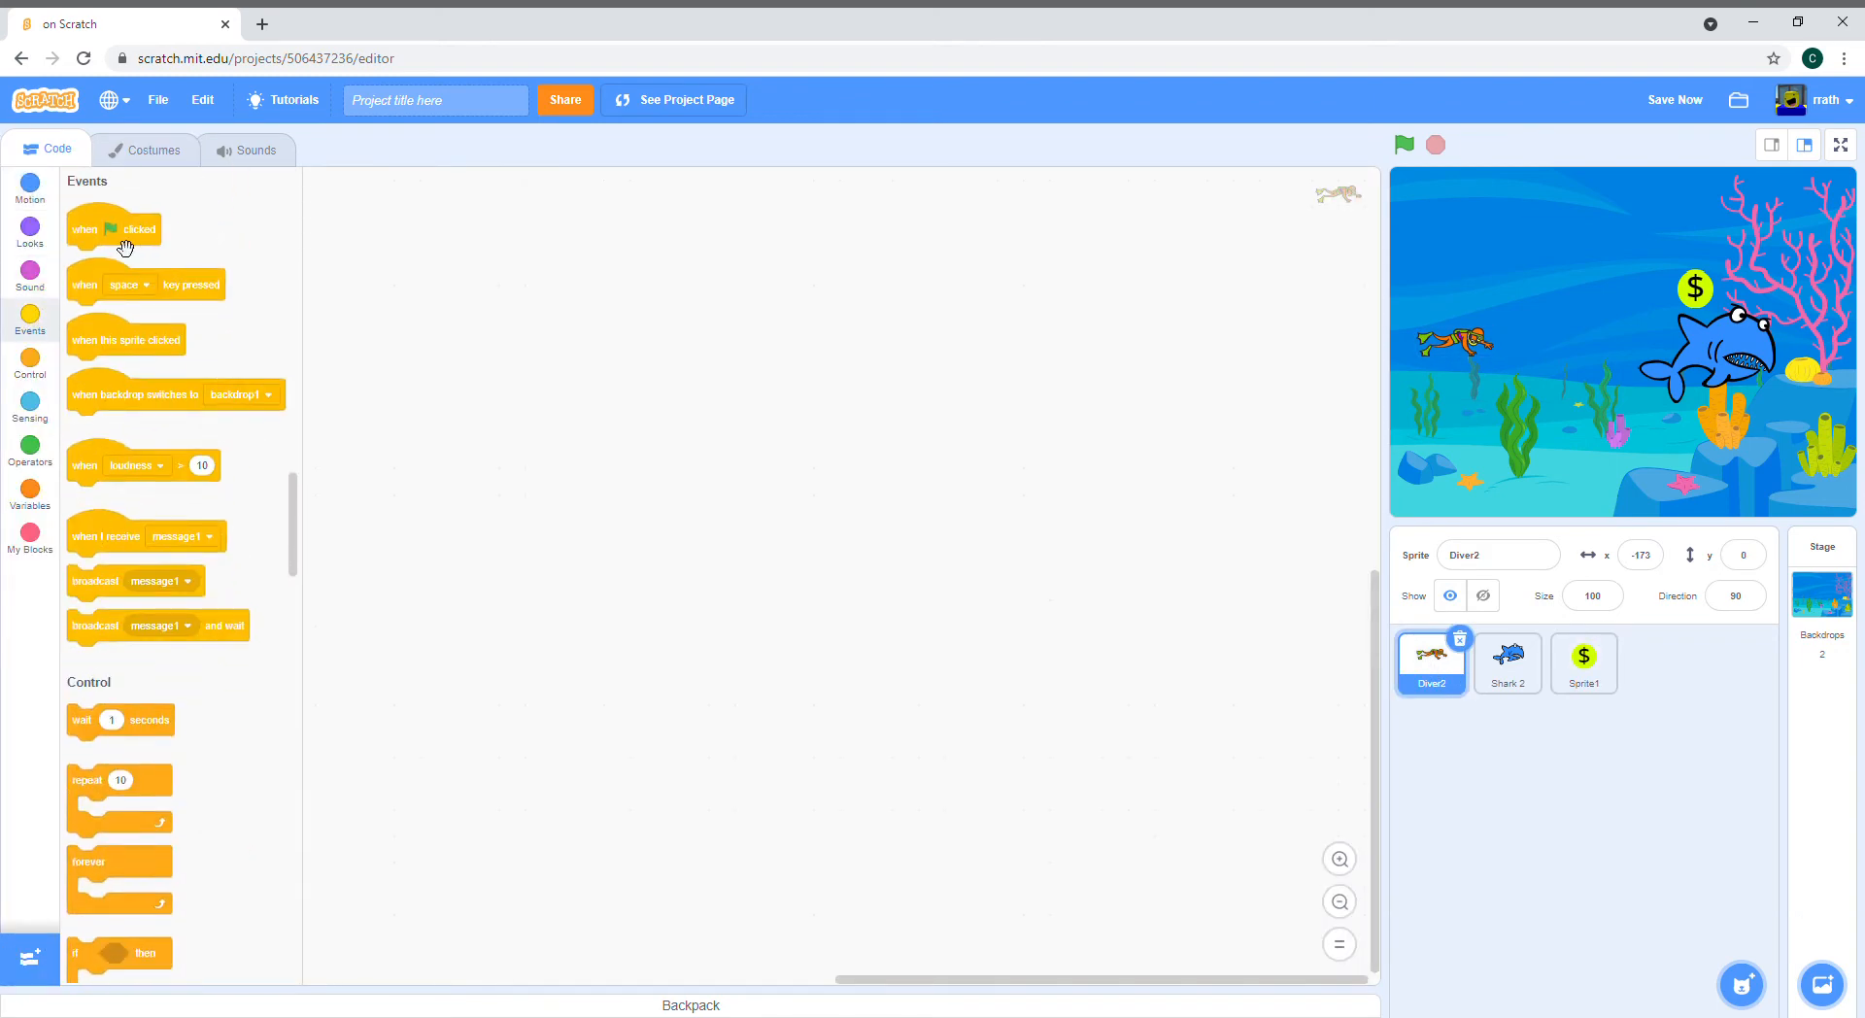
pyautogui.moveTo(113, 229); pyautogui.dragTo(389, 231)
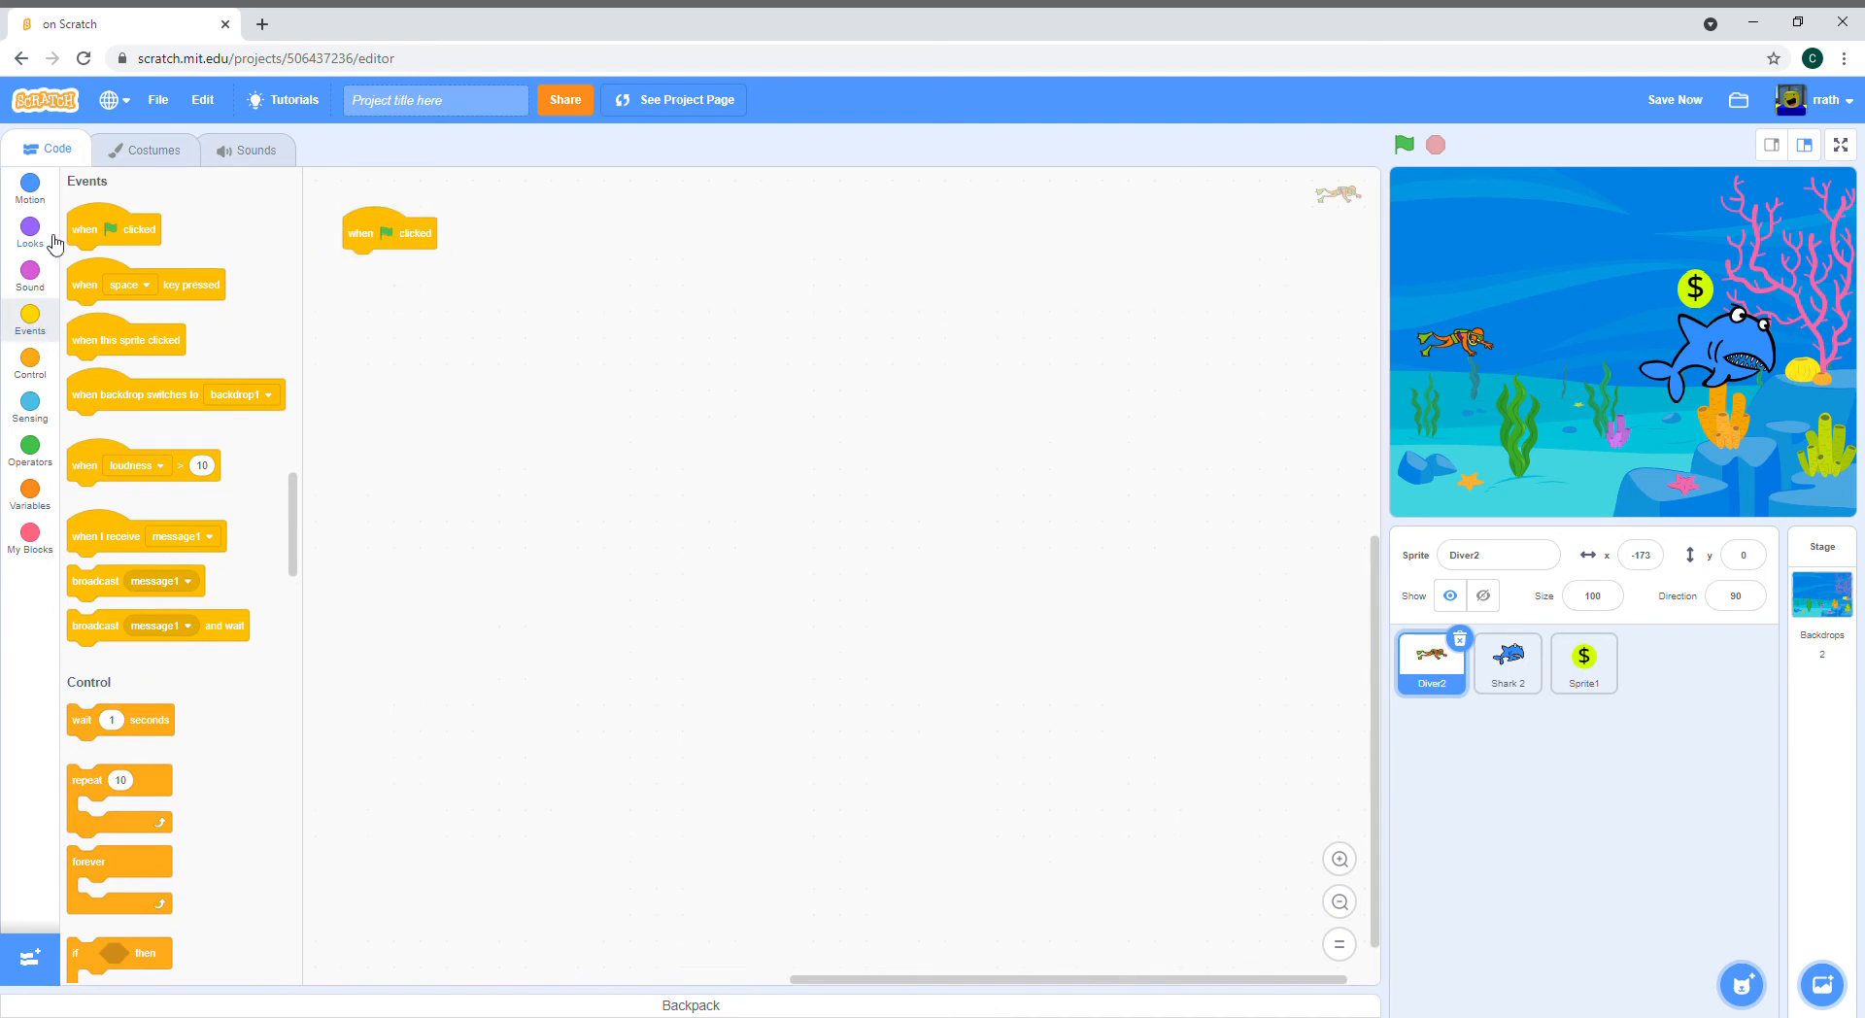
pyautogui.click(29, 226)
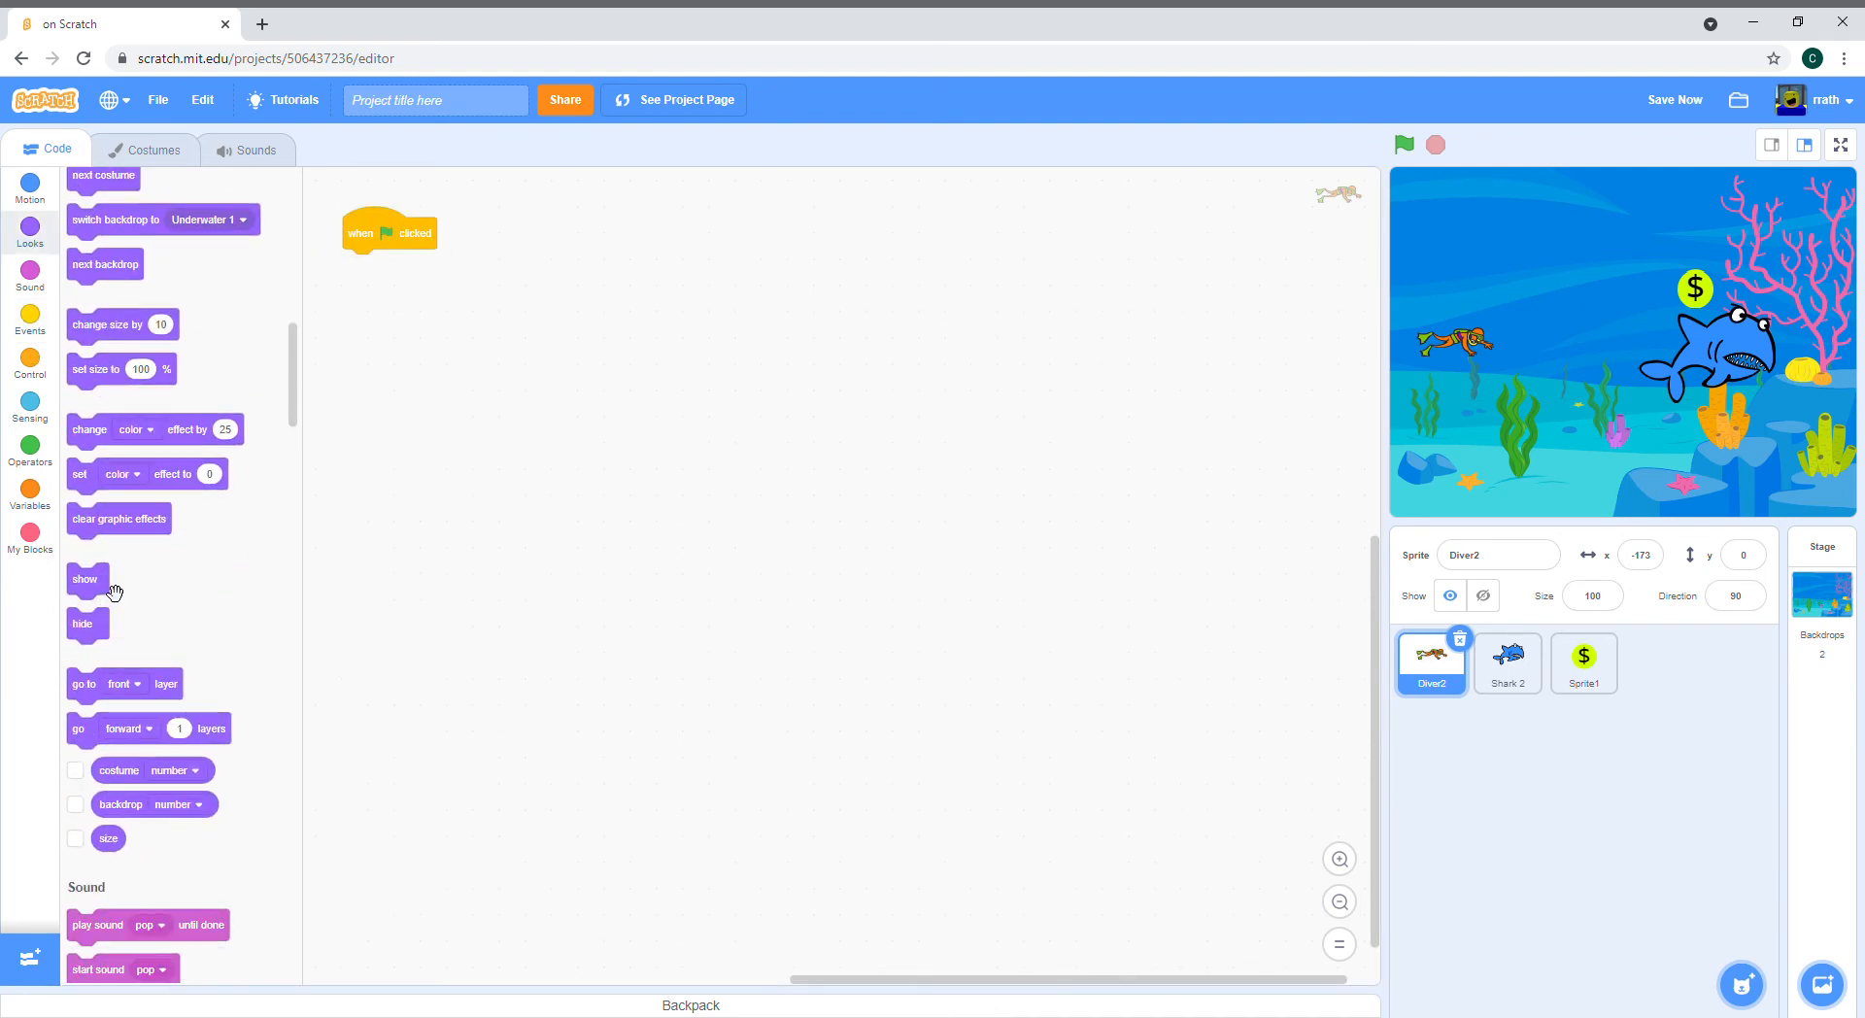
pyautogui.moveTo(84, 579); pyautogui.dragTo(362, 264)
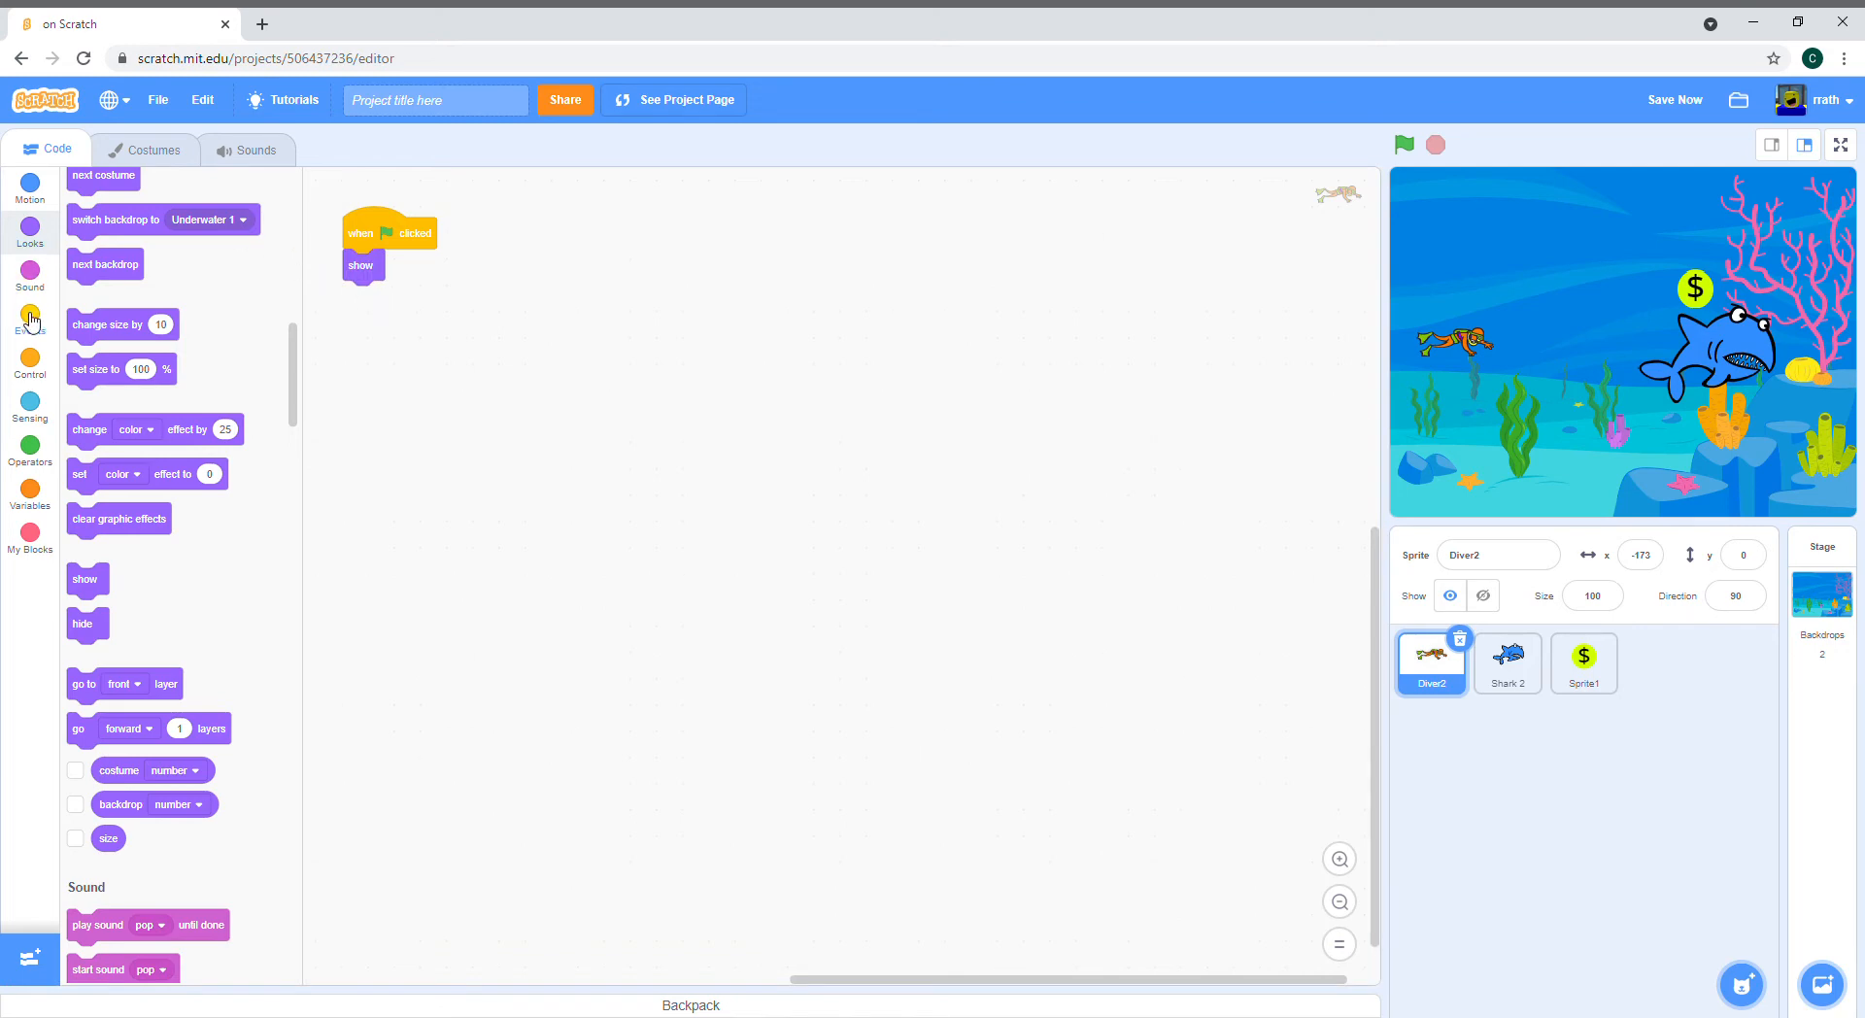
# Step: Add a forever loop with 'go to mouse-pointer' inside it
pyautogui.click(29, 311)
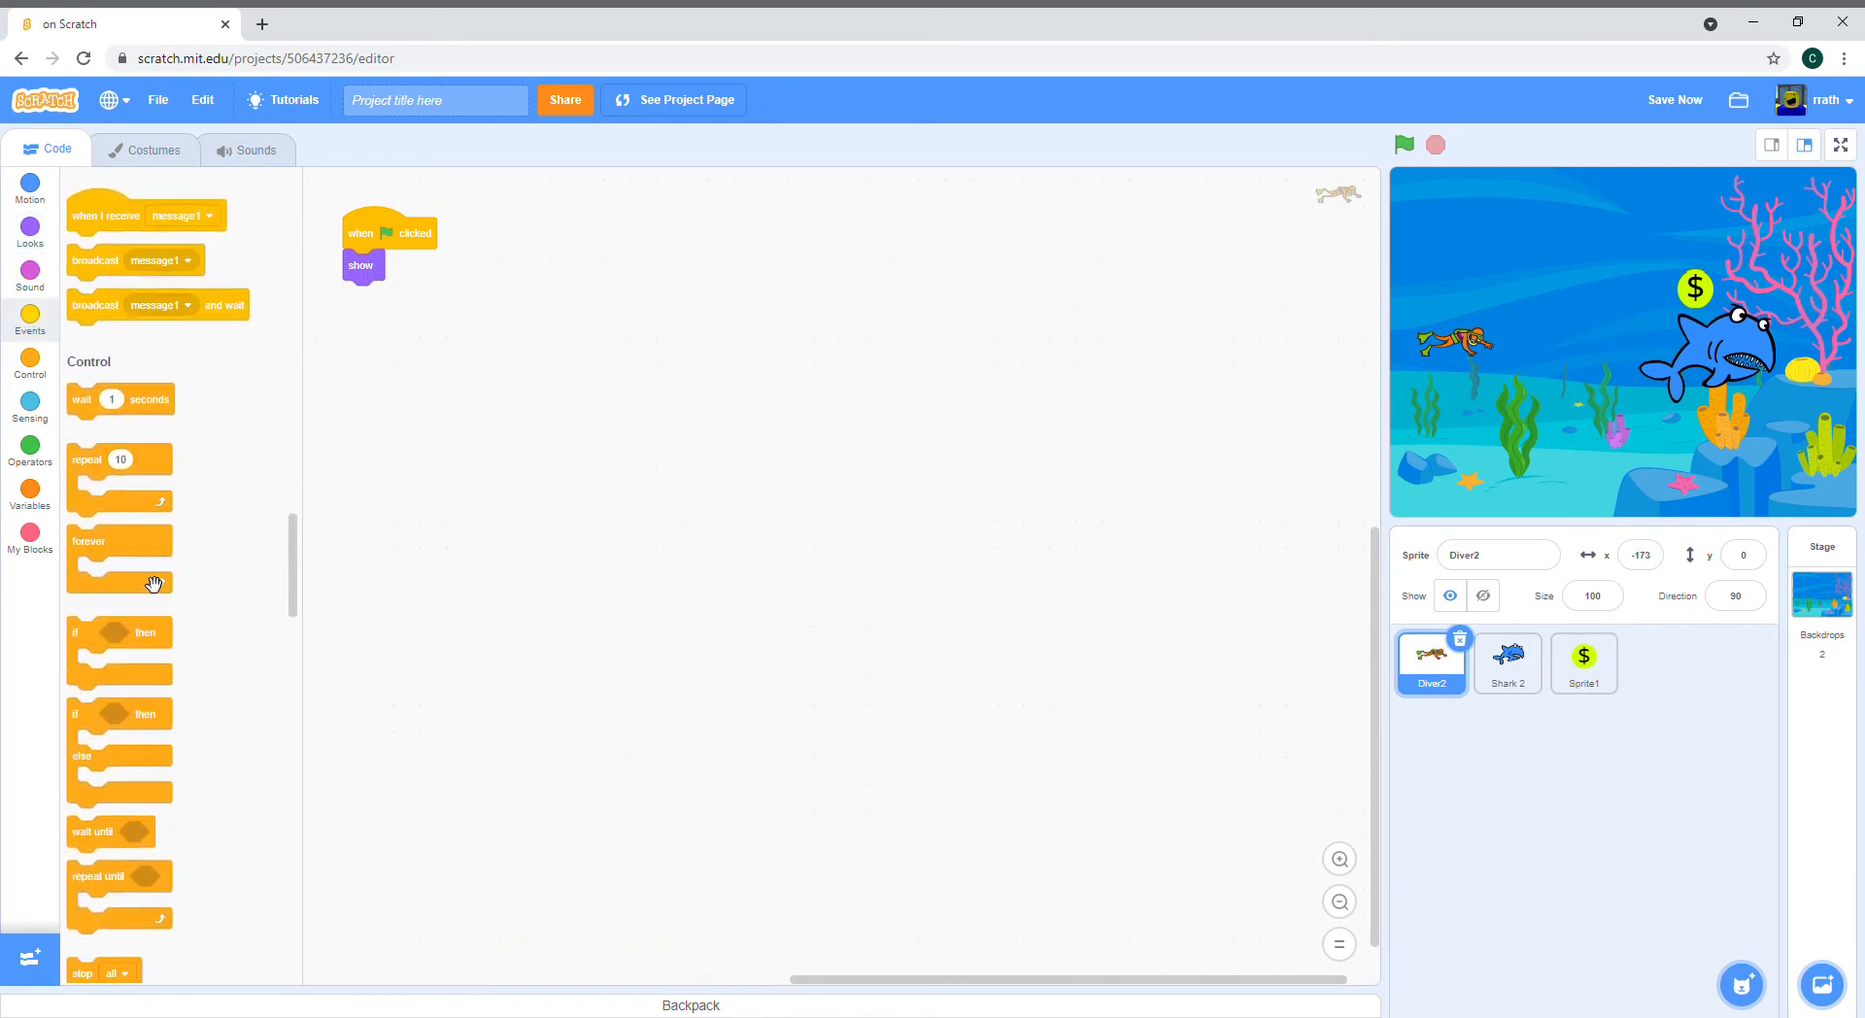
pyautogui.moveTo(118, 556); pyautogui.dragTo(363, 295)
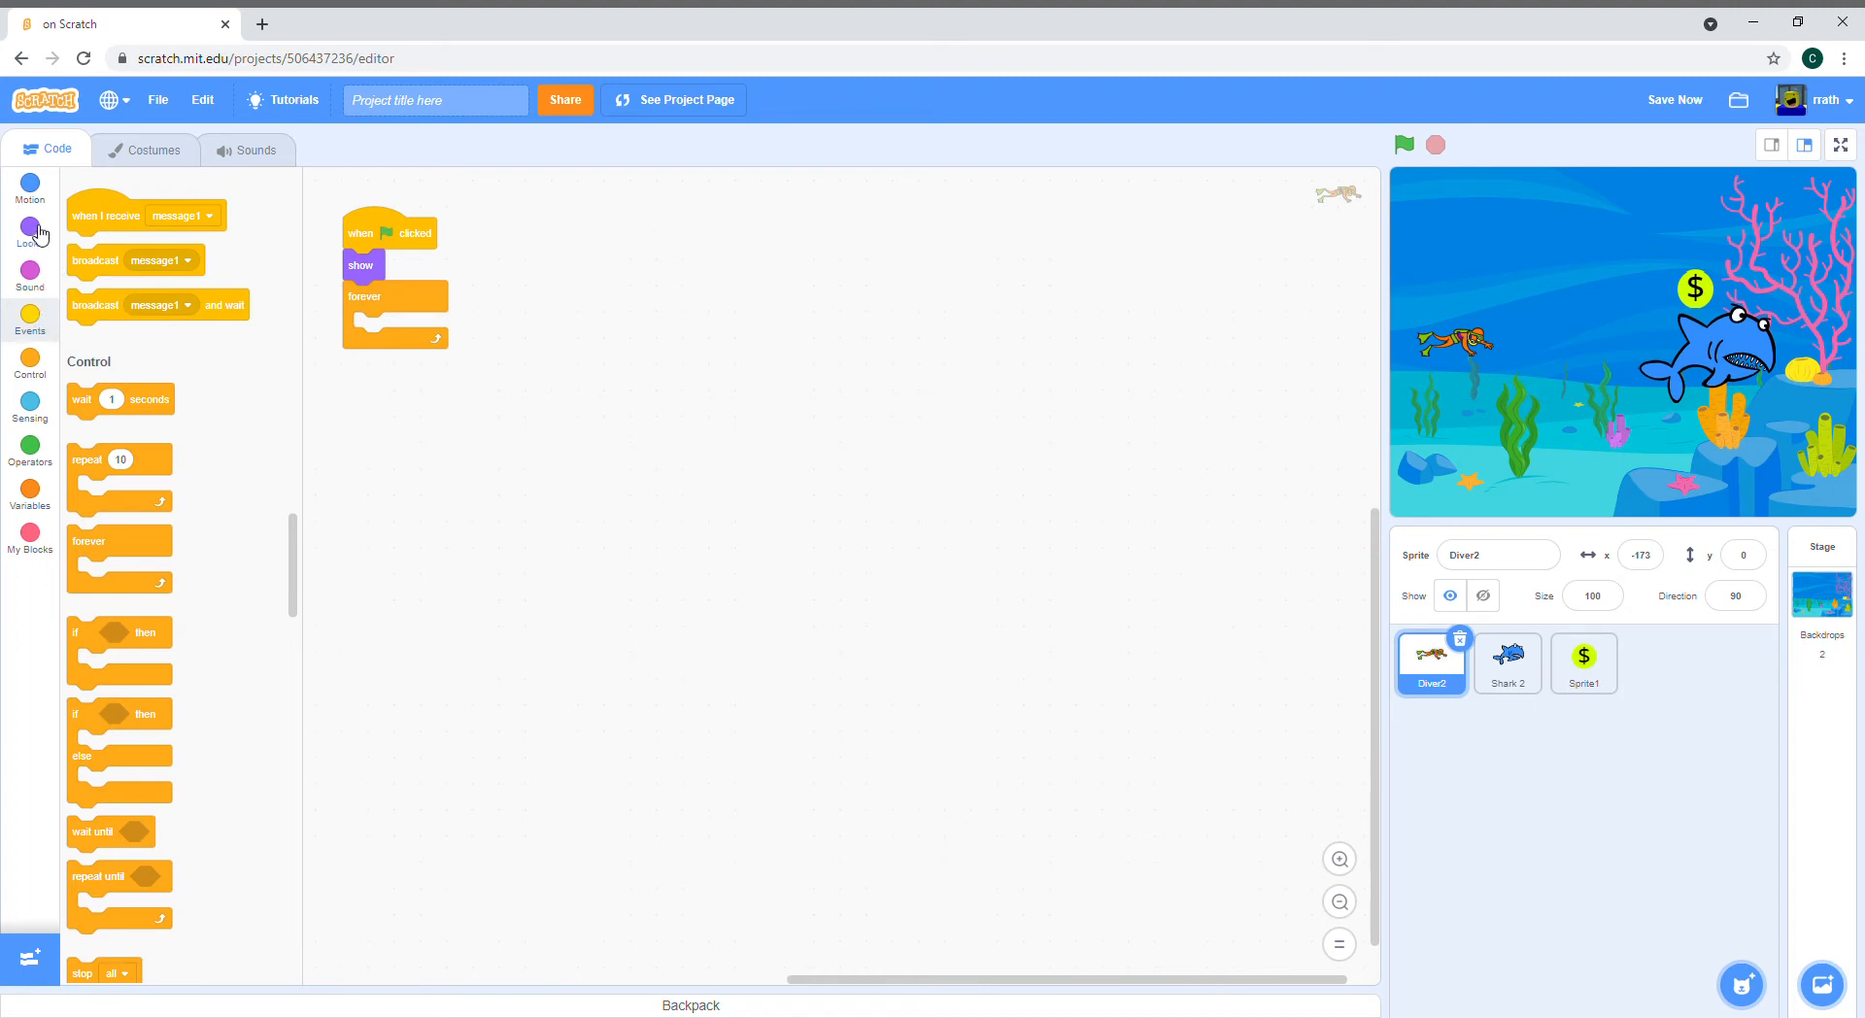
pyautogui.click(29, 190)
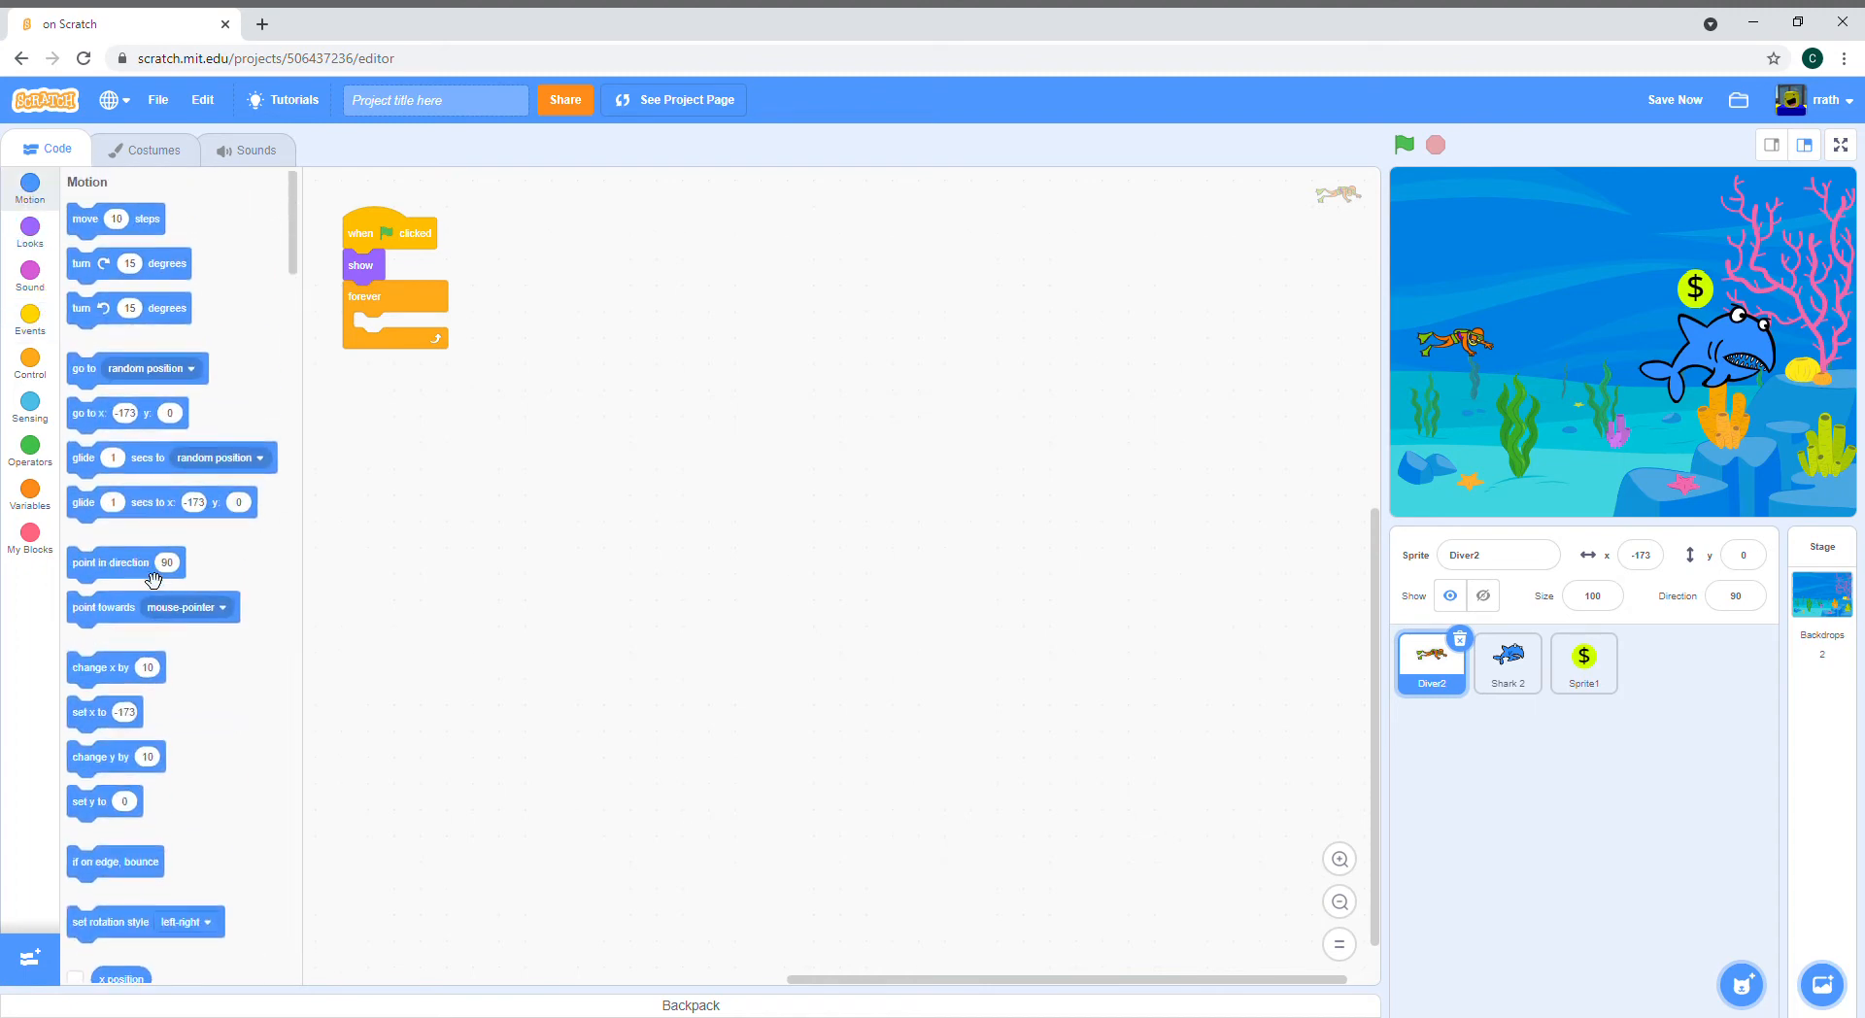
pyautogui.moveTo(83, 367); pyautogui.dragTo(369, 326)
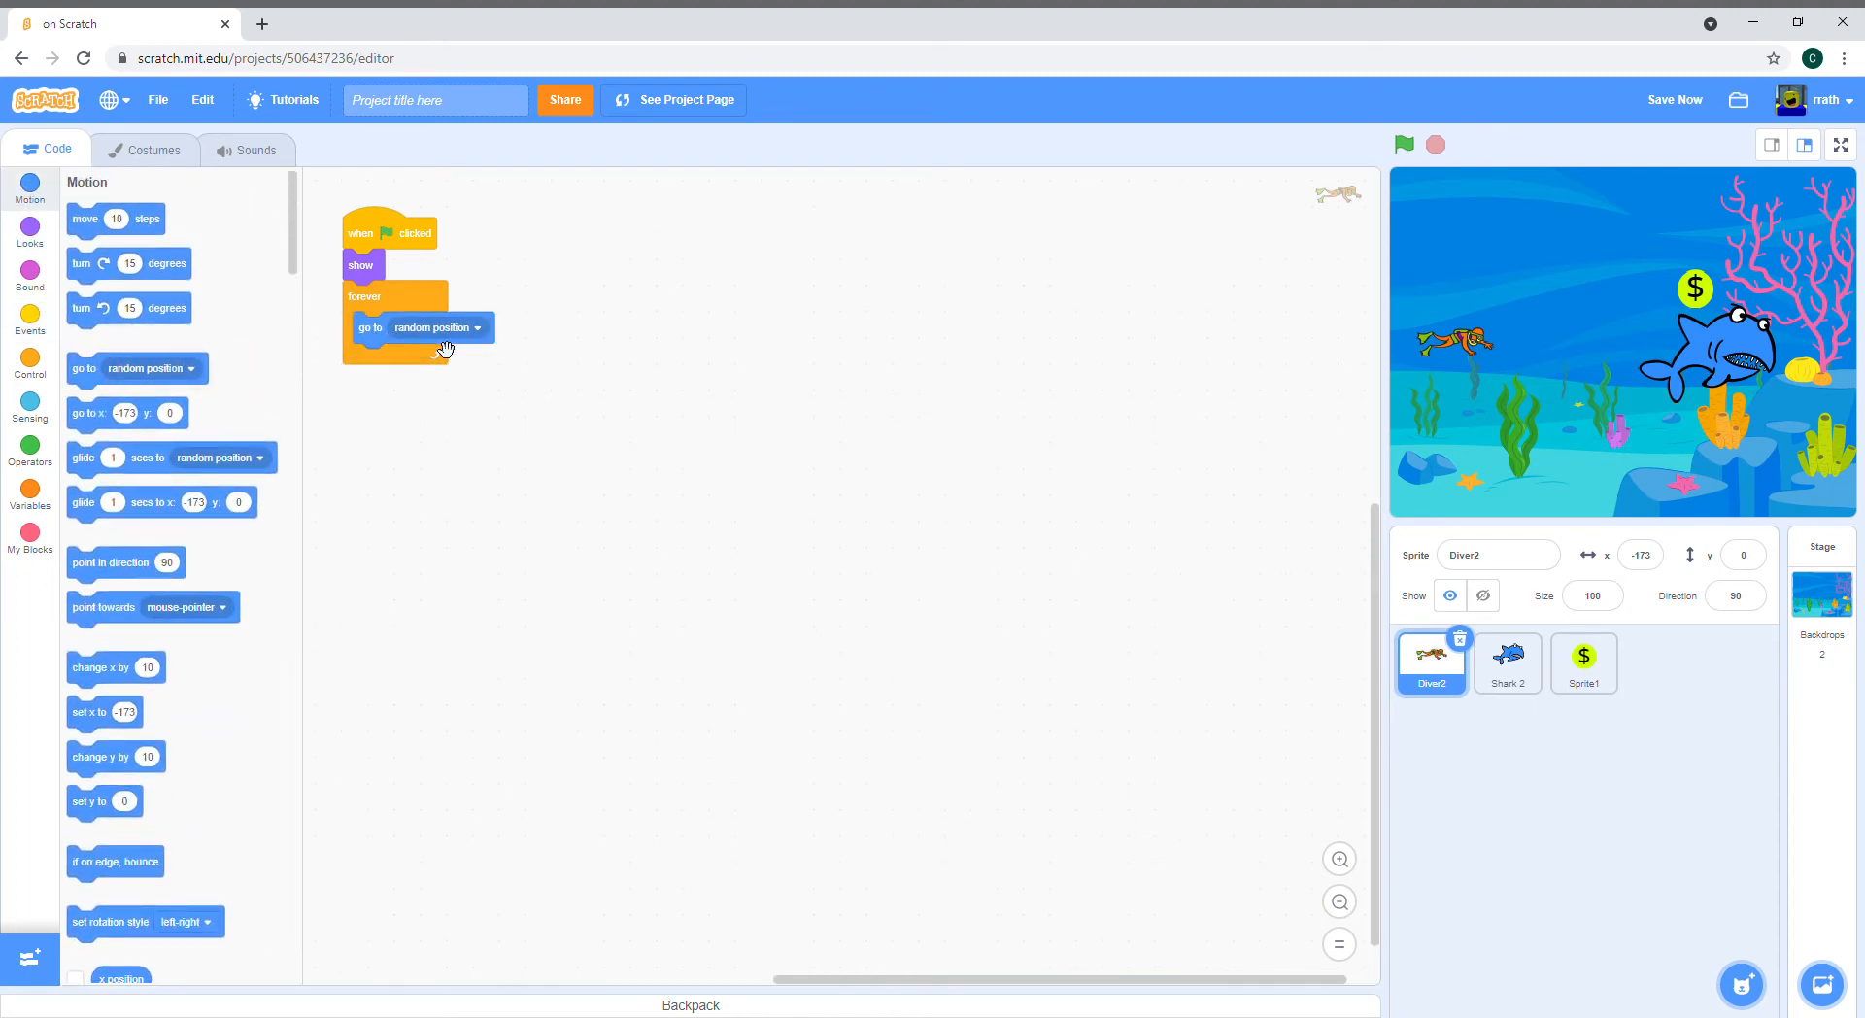
pyautogui.click(472, 326)
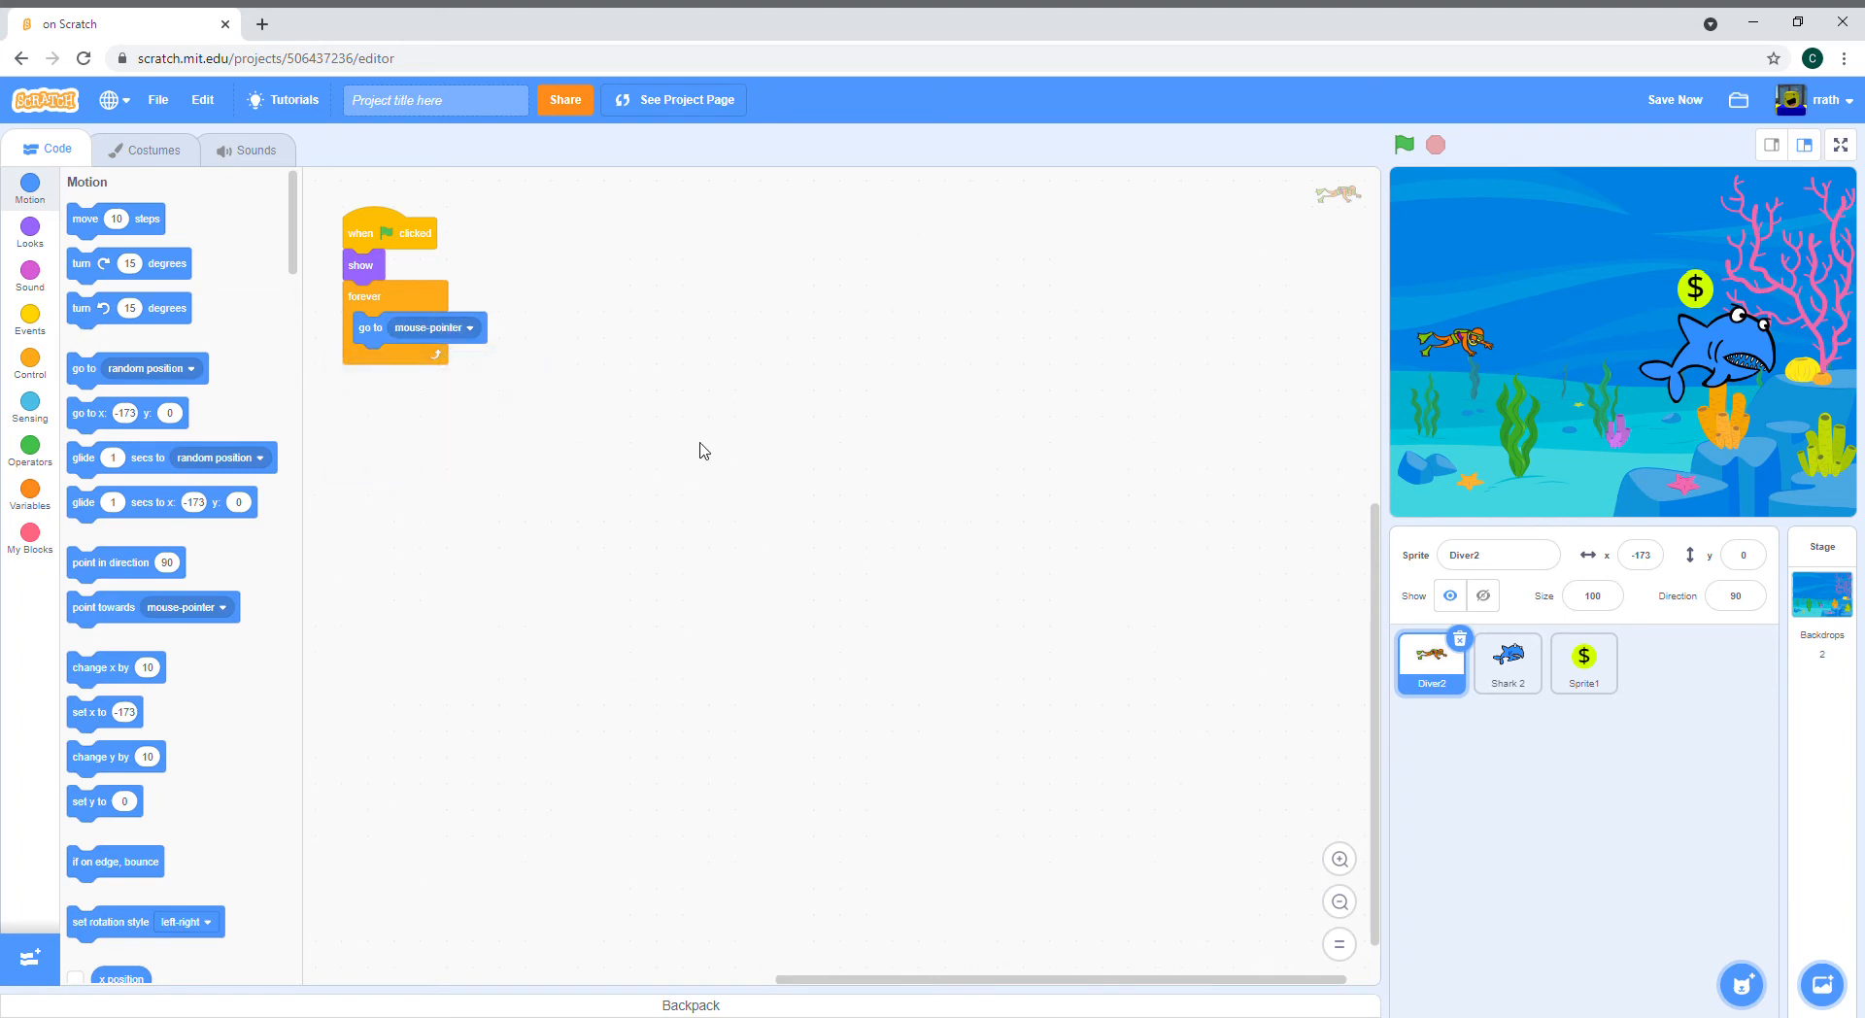
pyautogui.moveTo(278, 142)
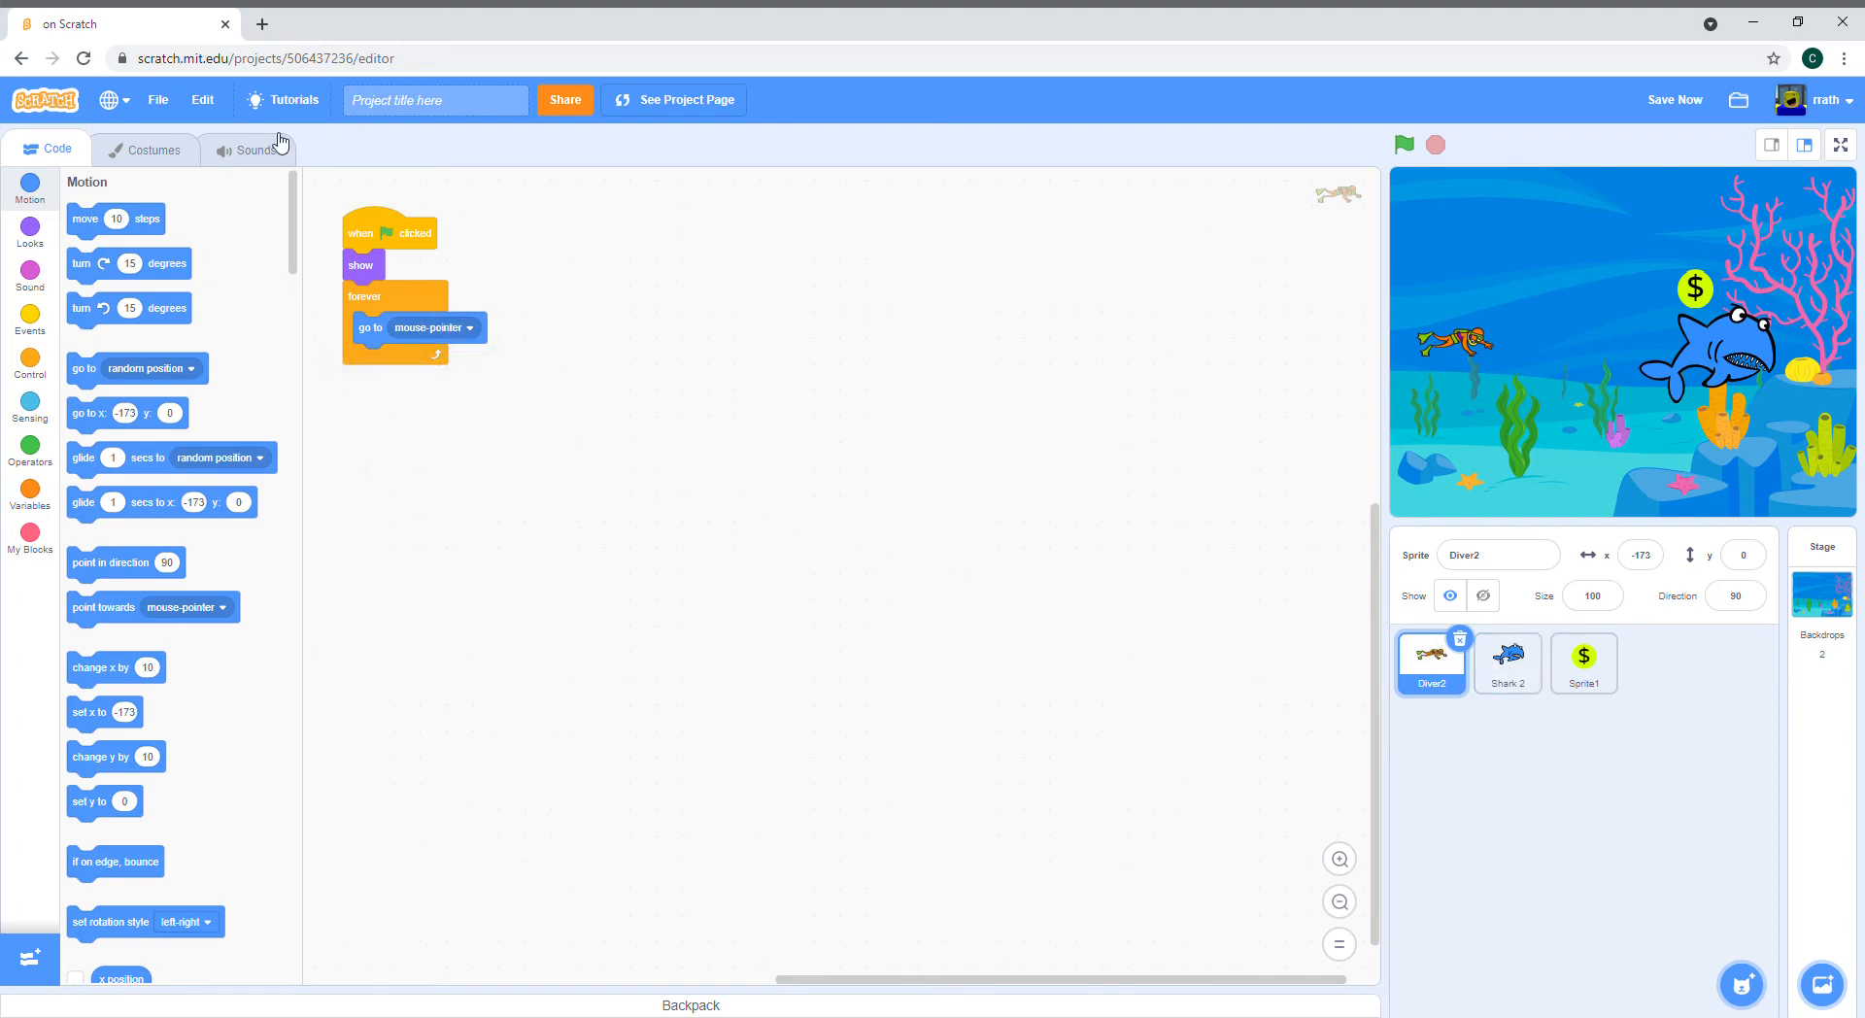
pyautogui.moveTo(593, 299)
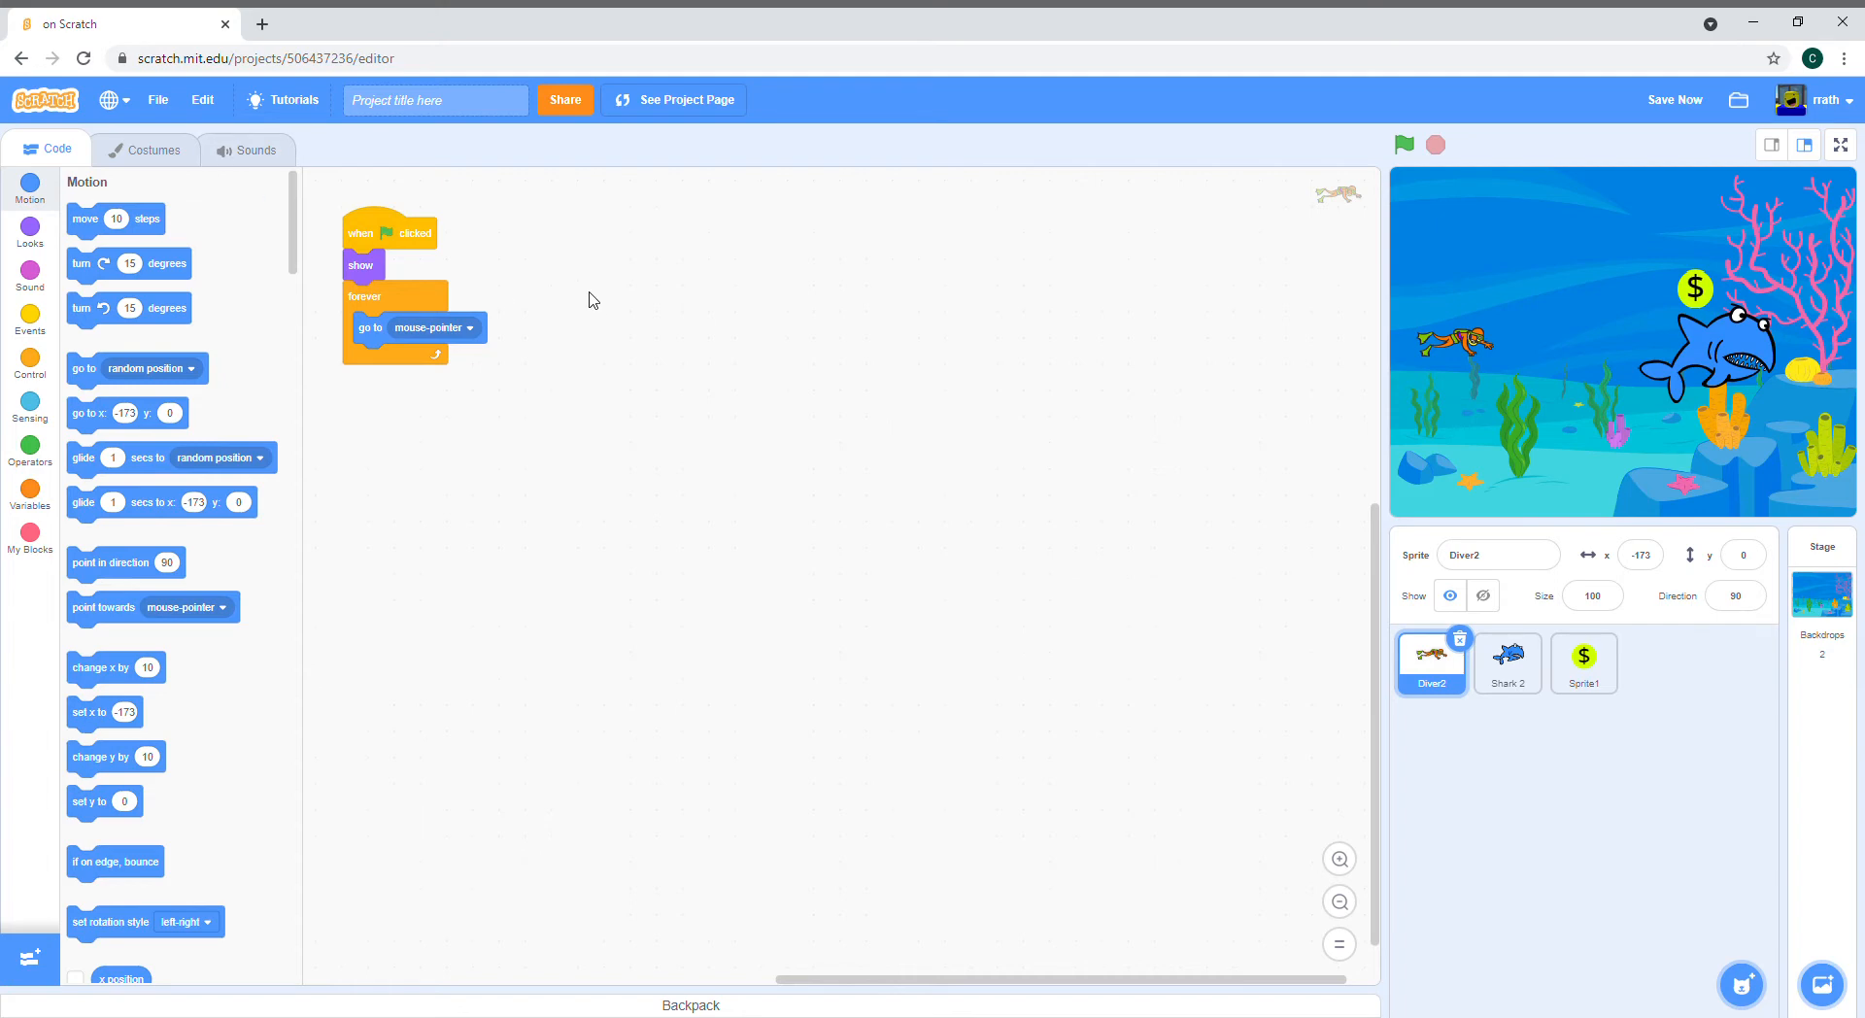
# Step: Start the coin's script: when green flag clicked, hide
pyautogui.click(1505, 665)
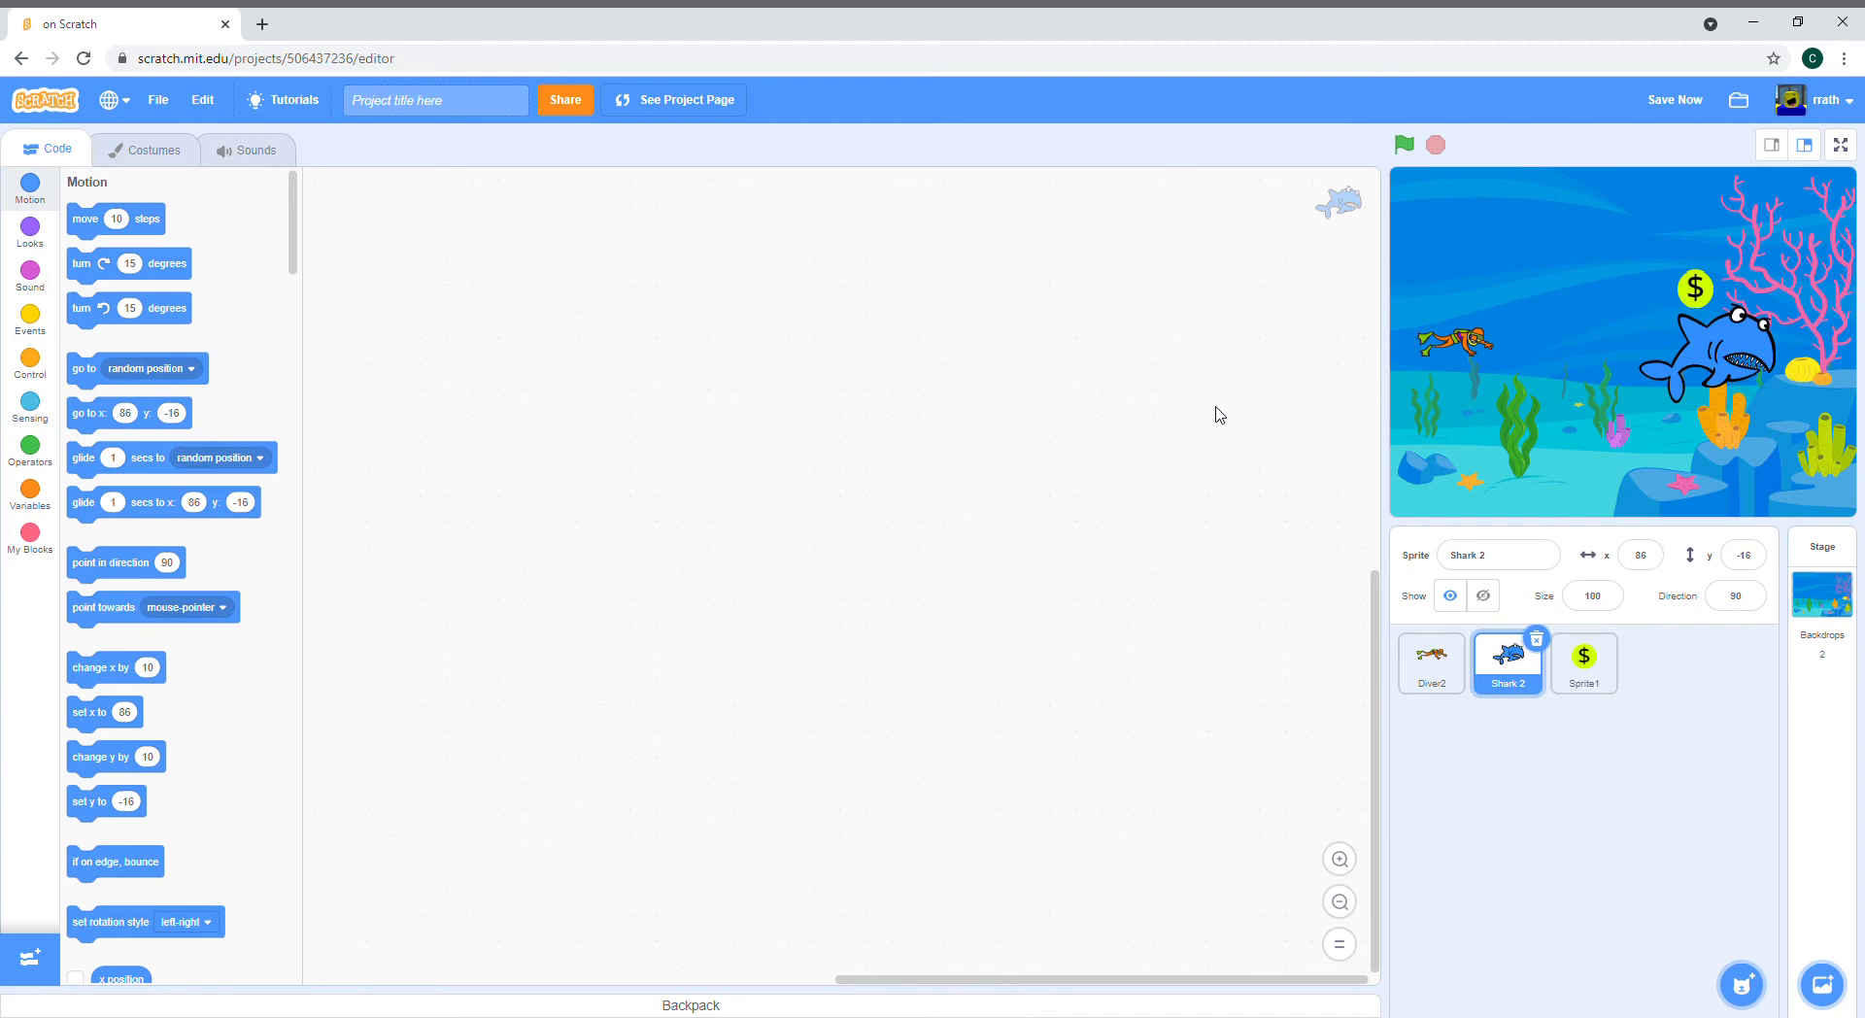
pyautogui.moveTo(1501, 655)
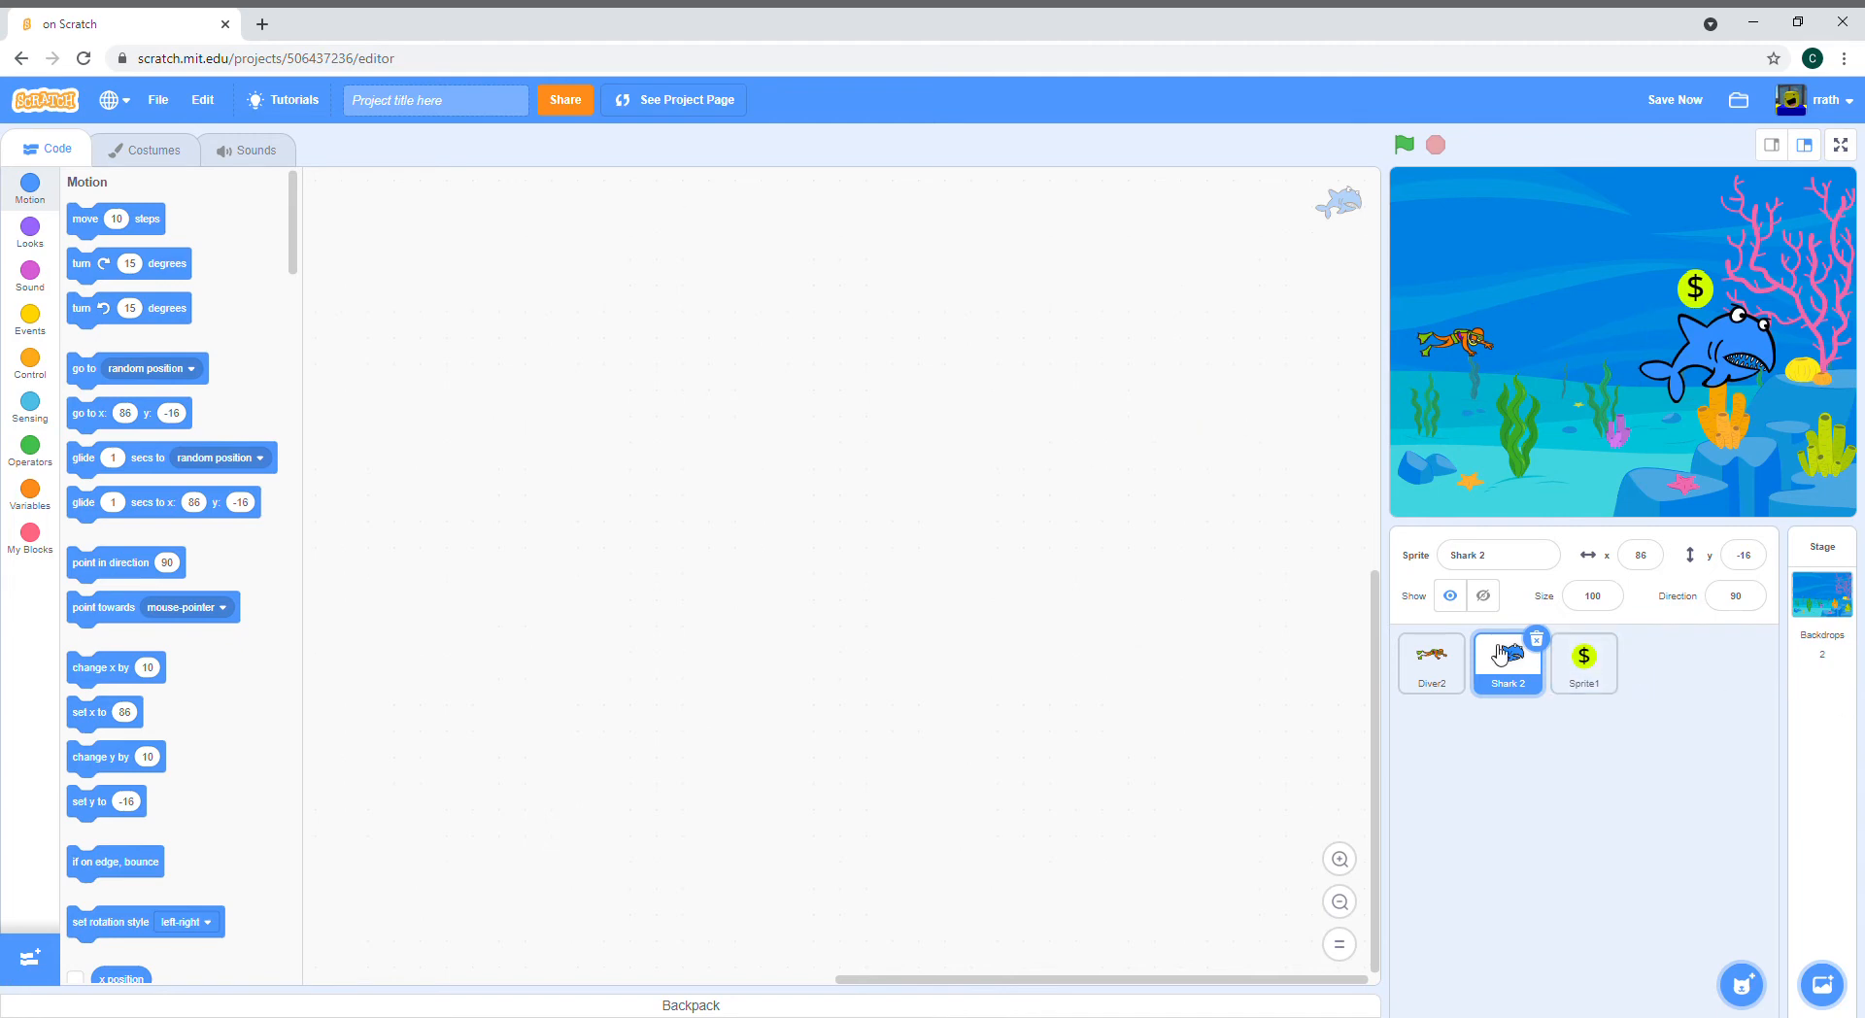
pyautogui.moveTo(1472, 645)
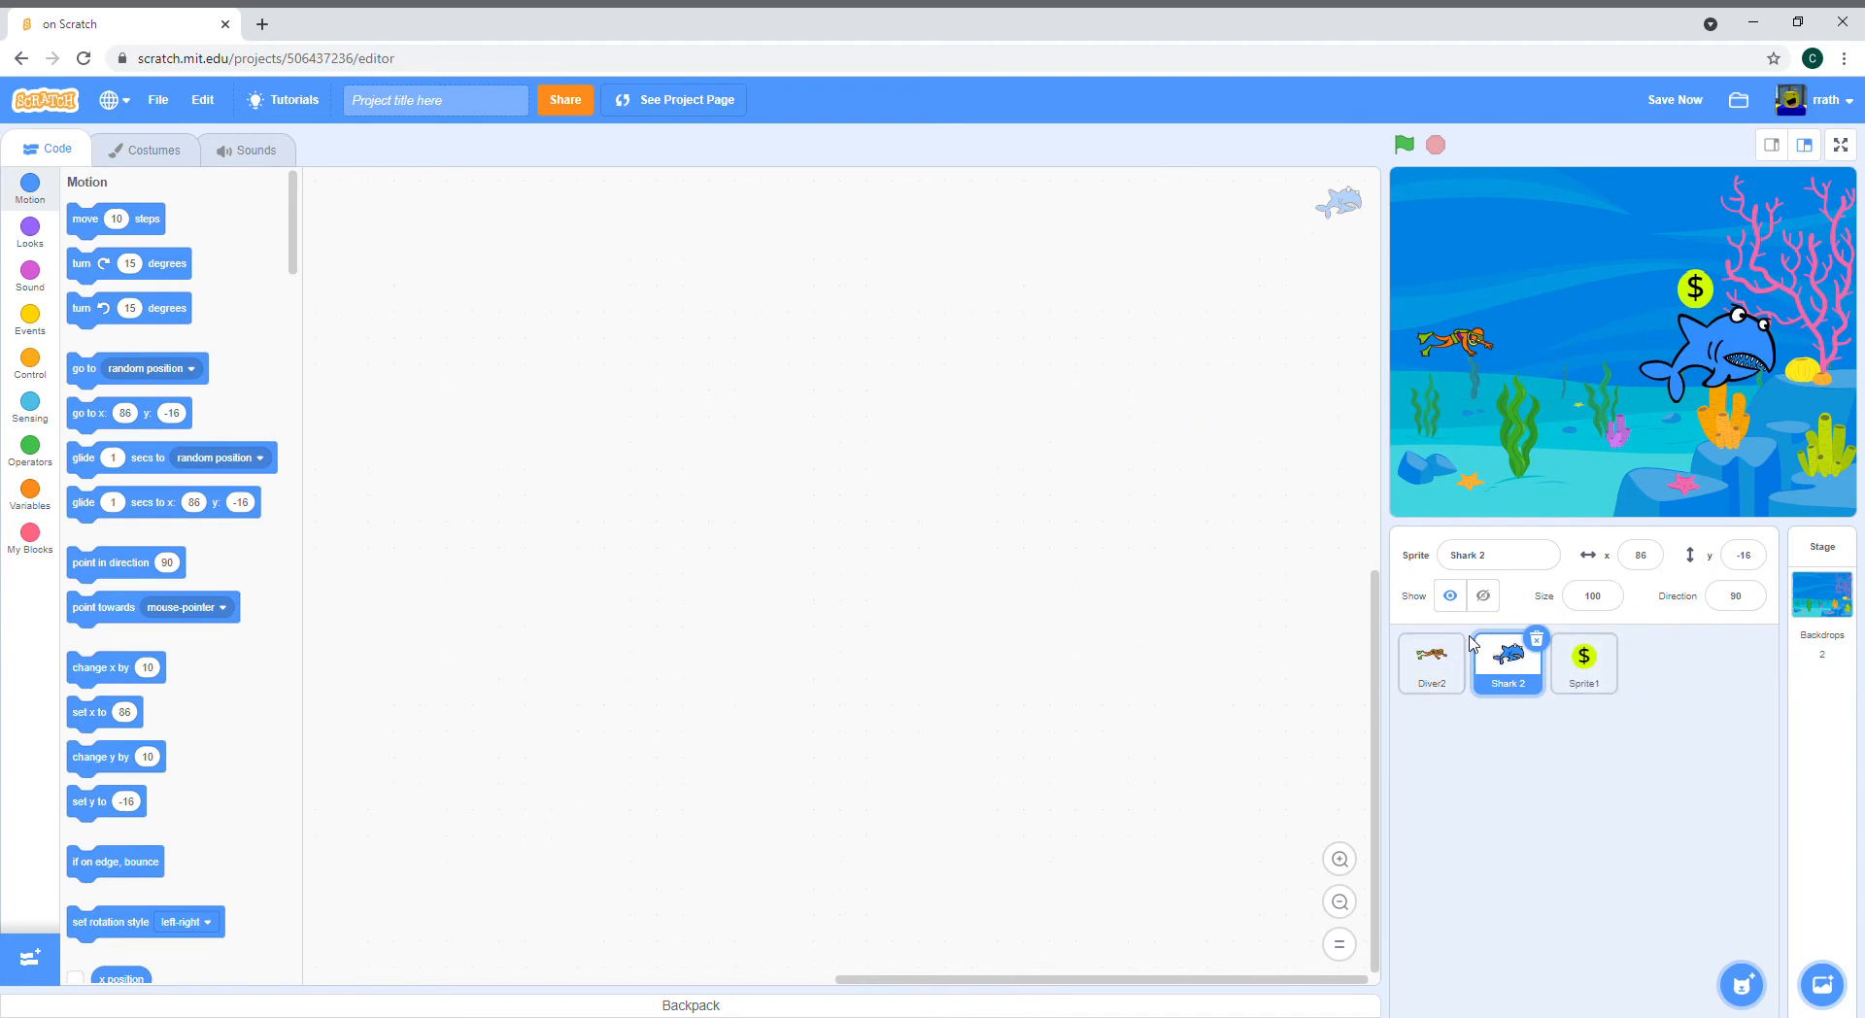
pyautogui.moveTo(1630, 674)
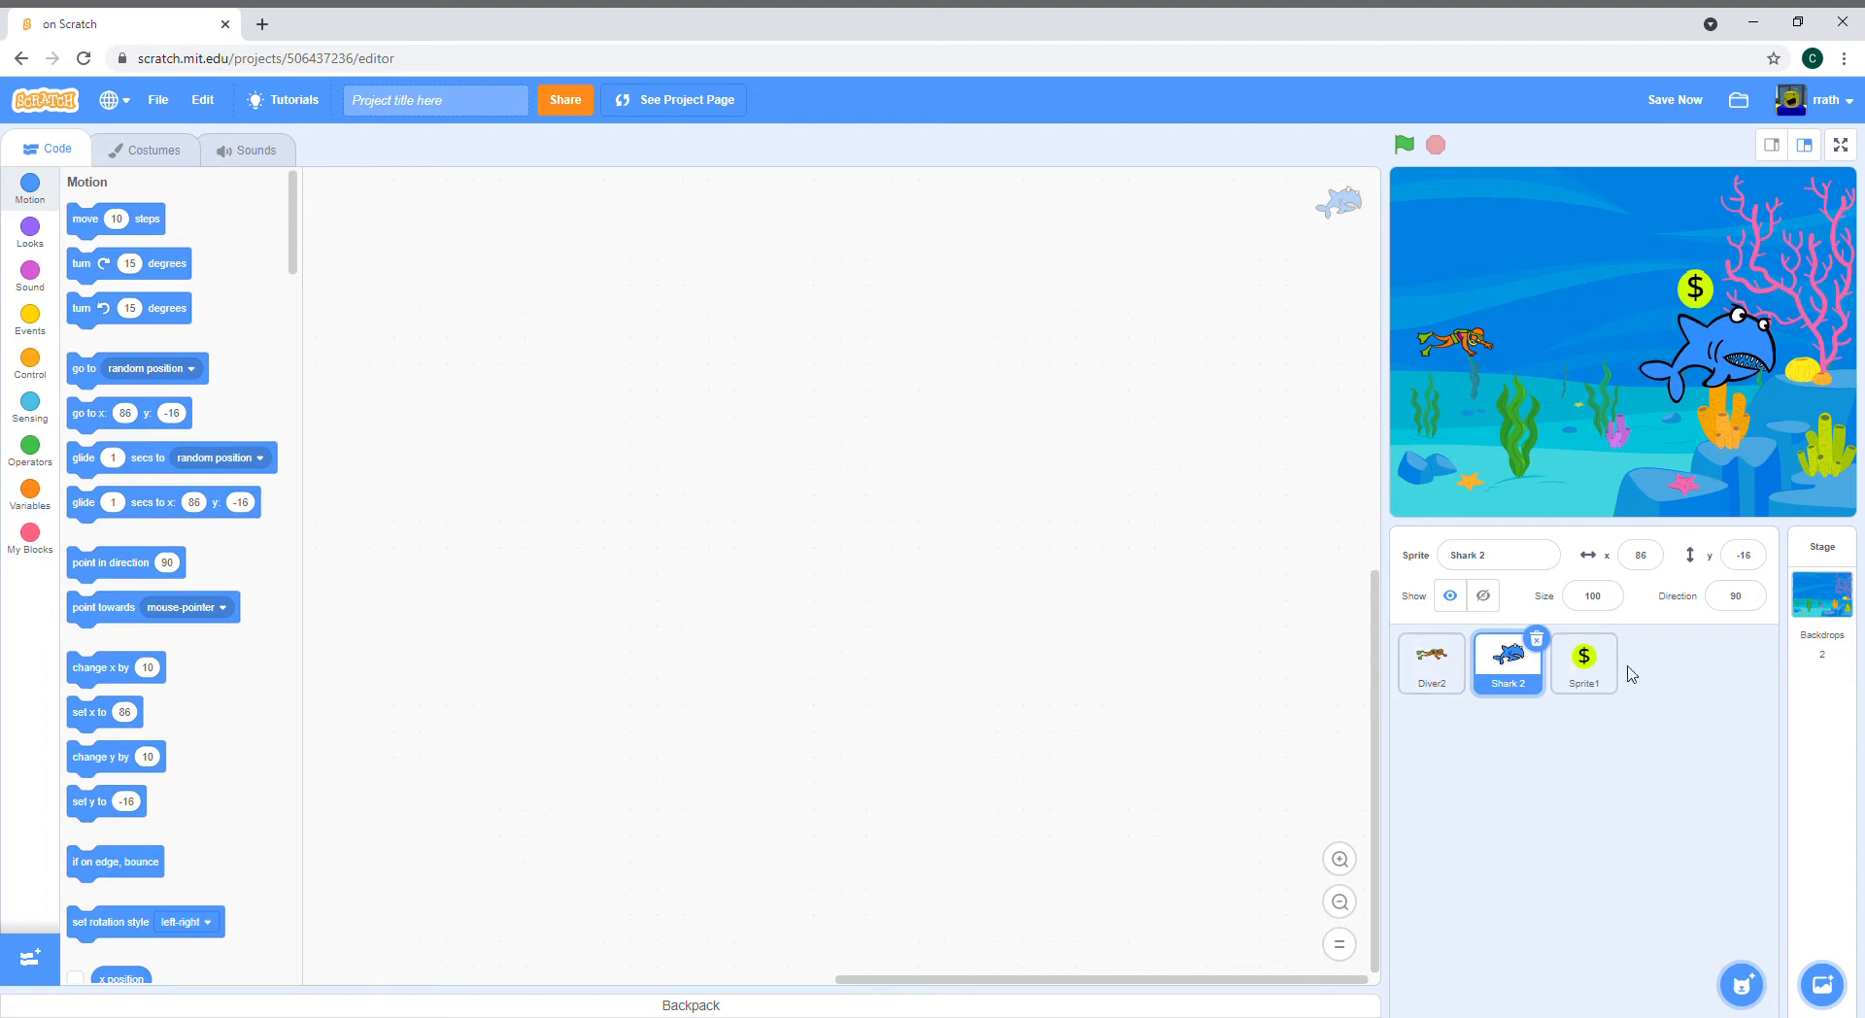
pyautogui.click(1583, 663)
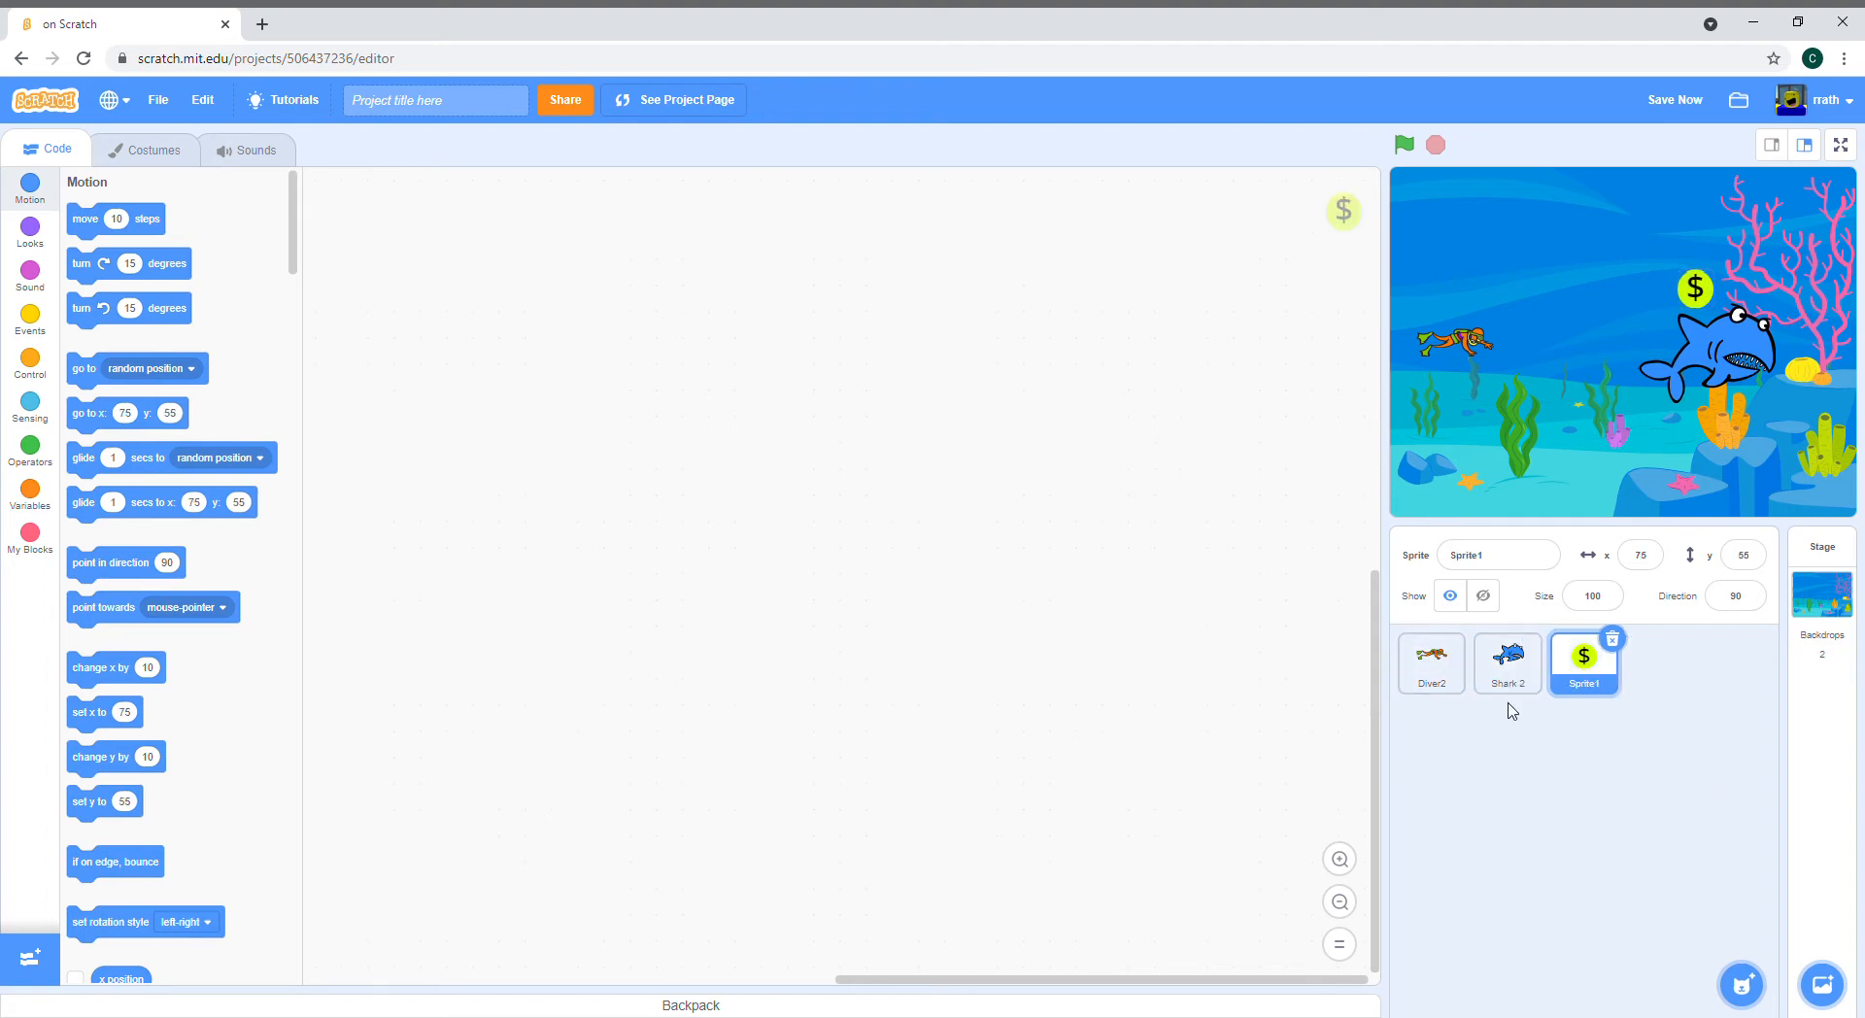
pyautogui.click(29, 315)
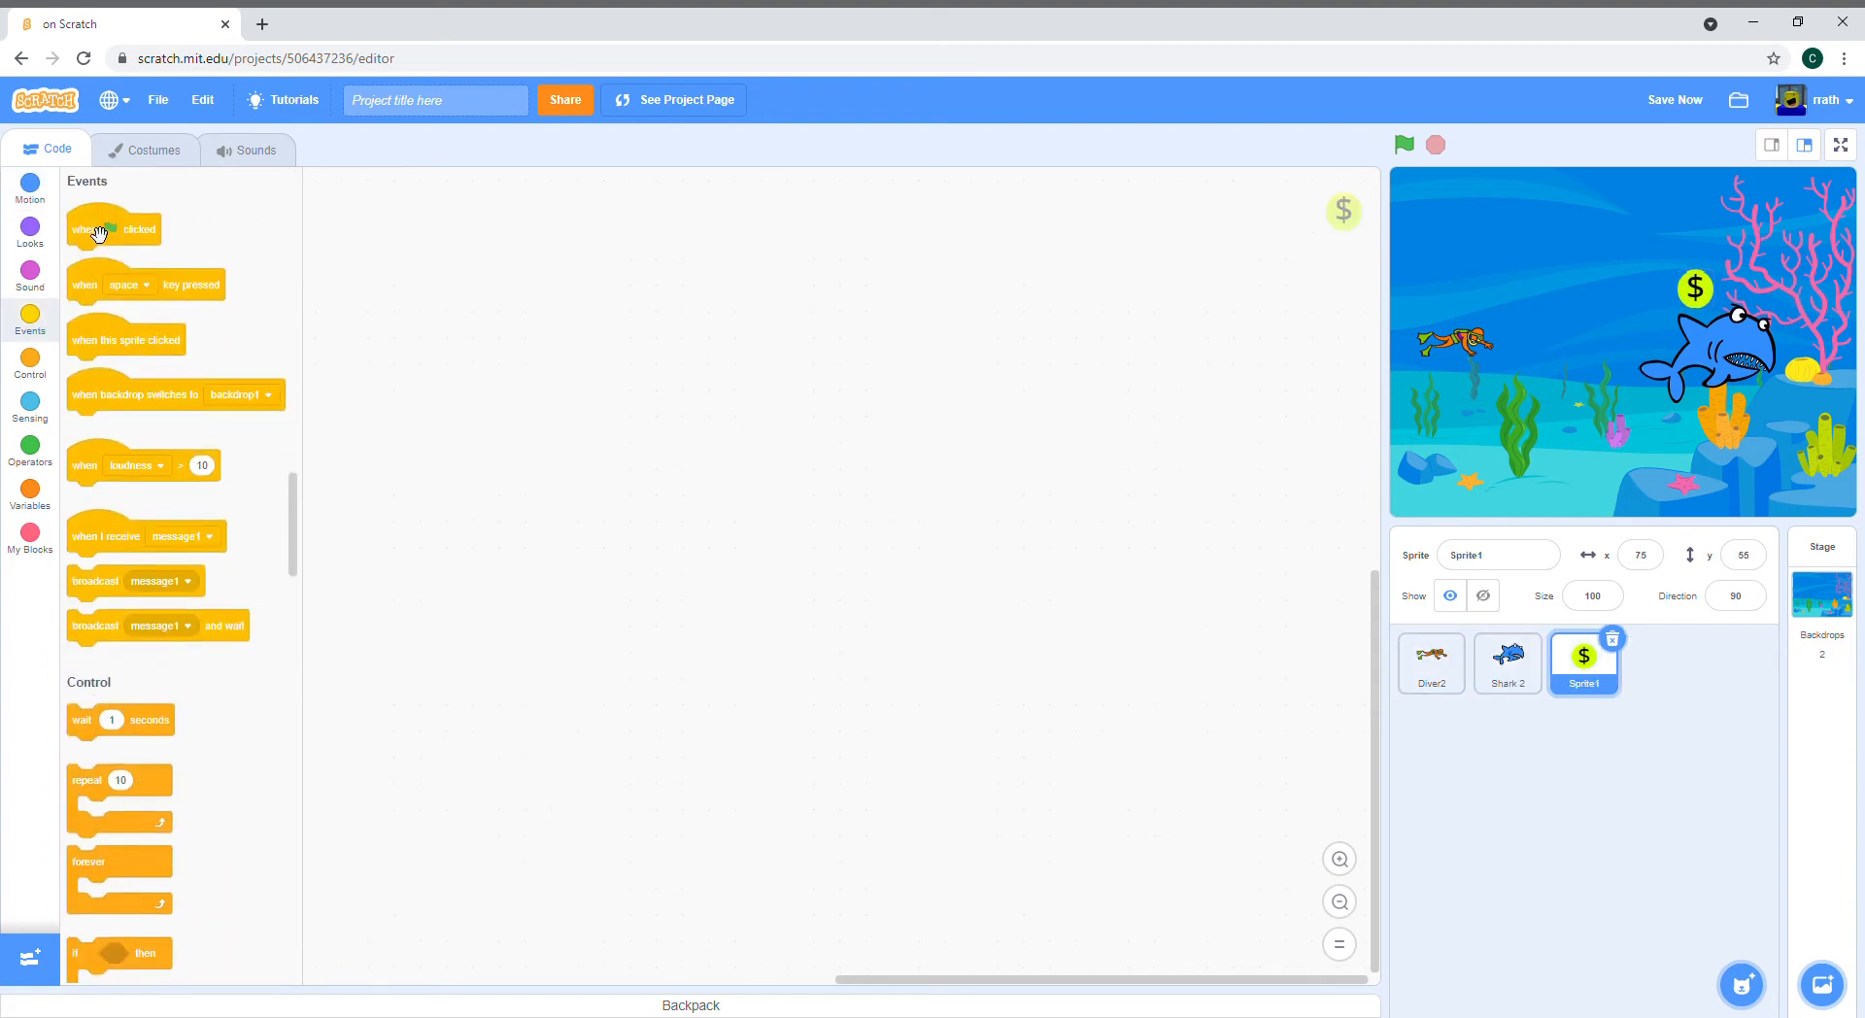
pyautogui.moveTo(113, 229); pyautogui.dragTo(420, 248)
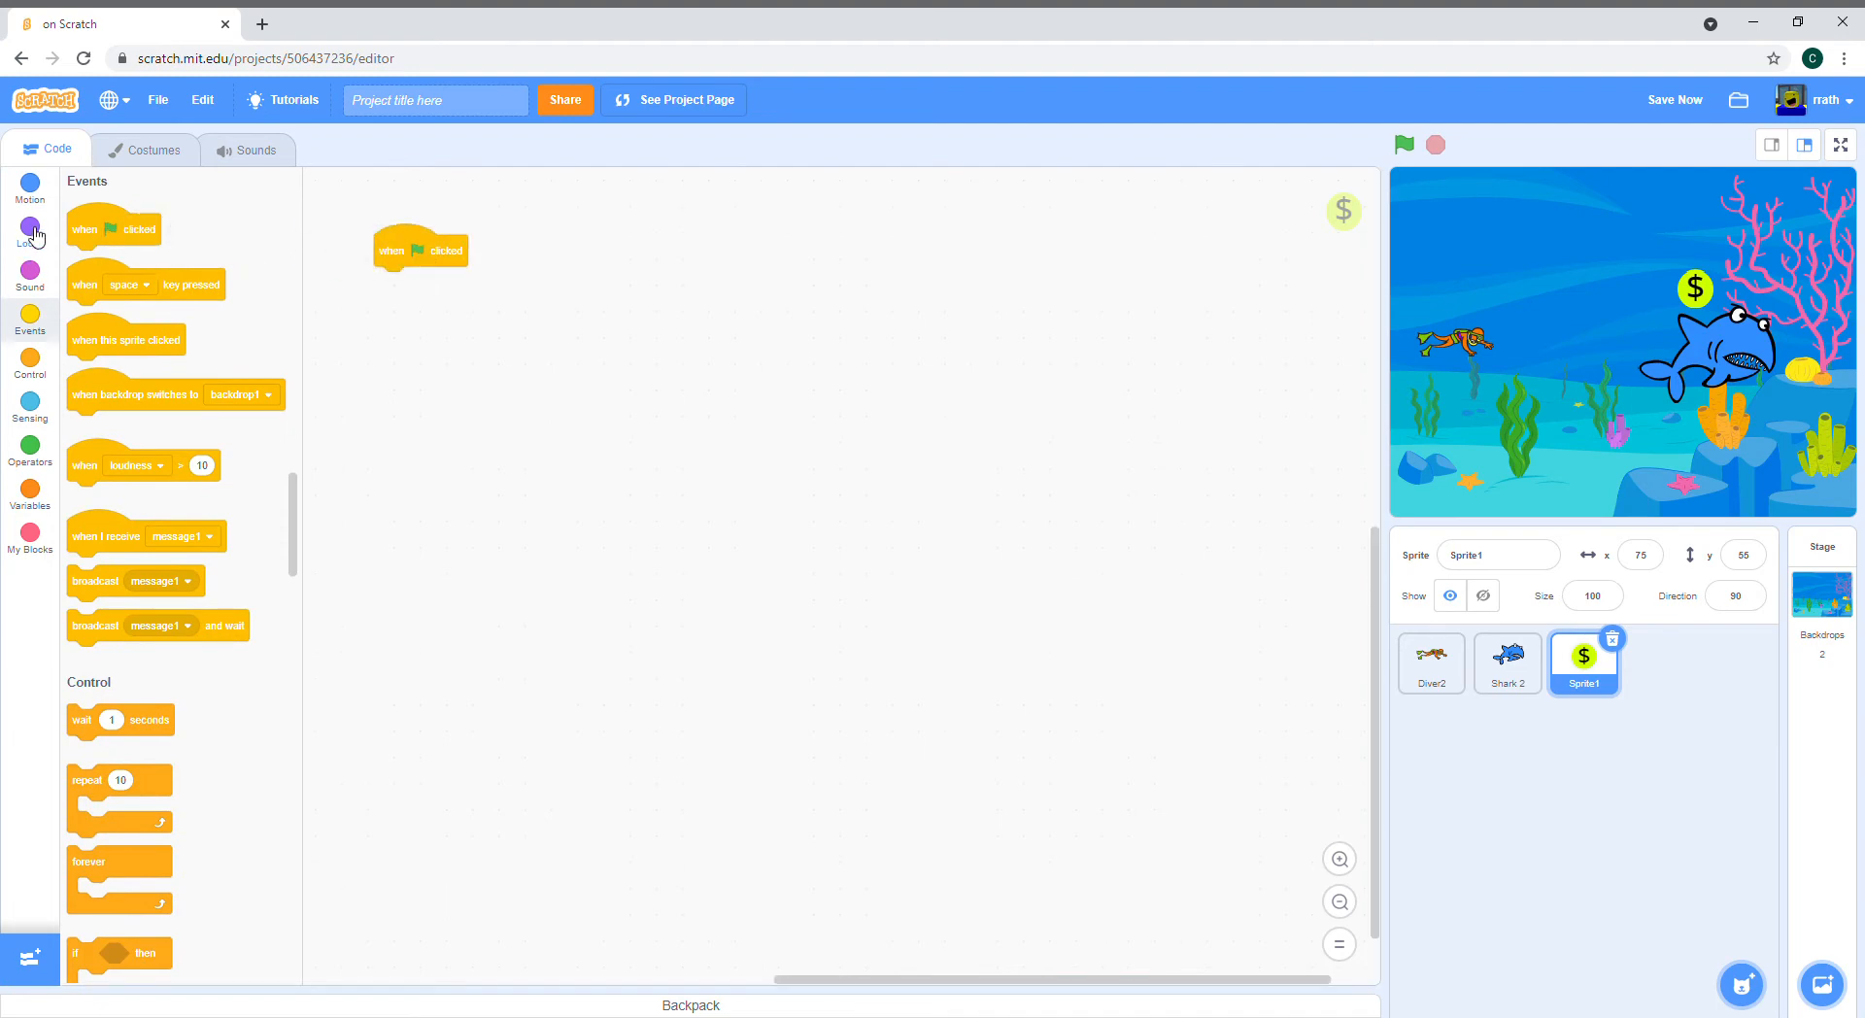
pyautogui.click(29, 229)
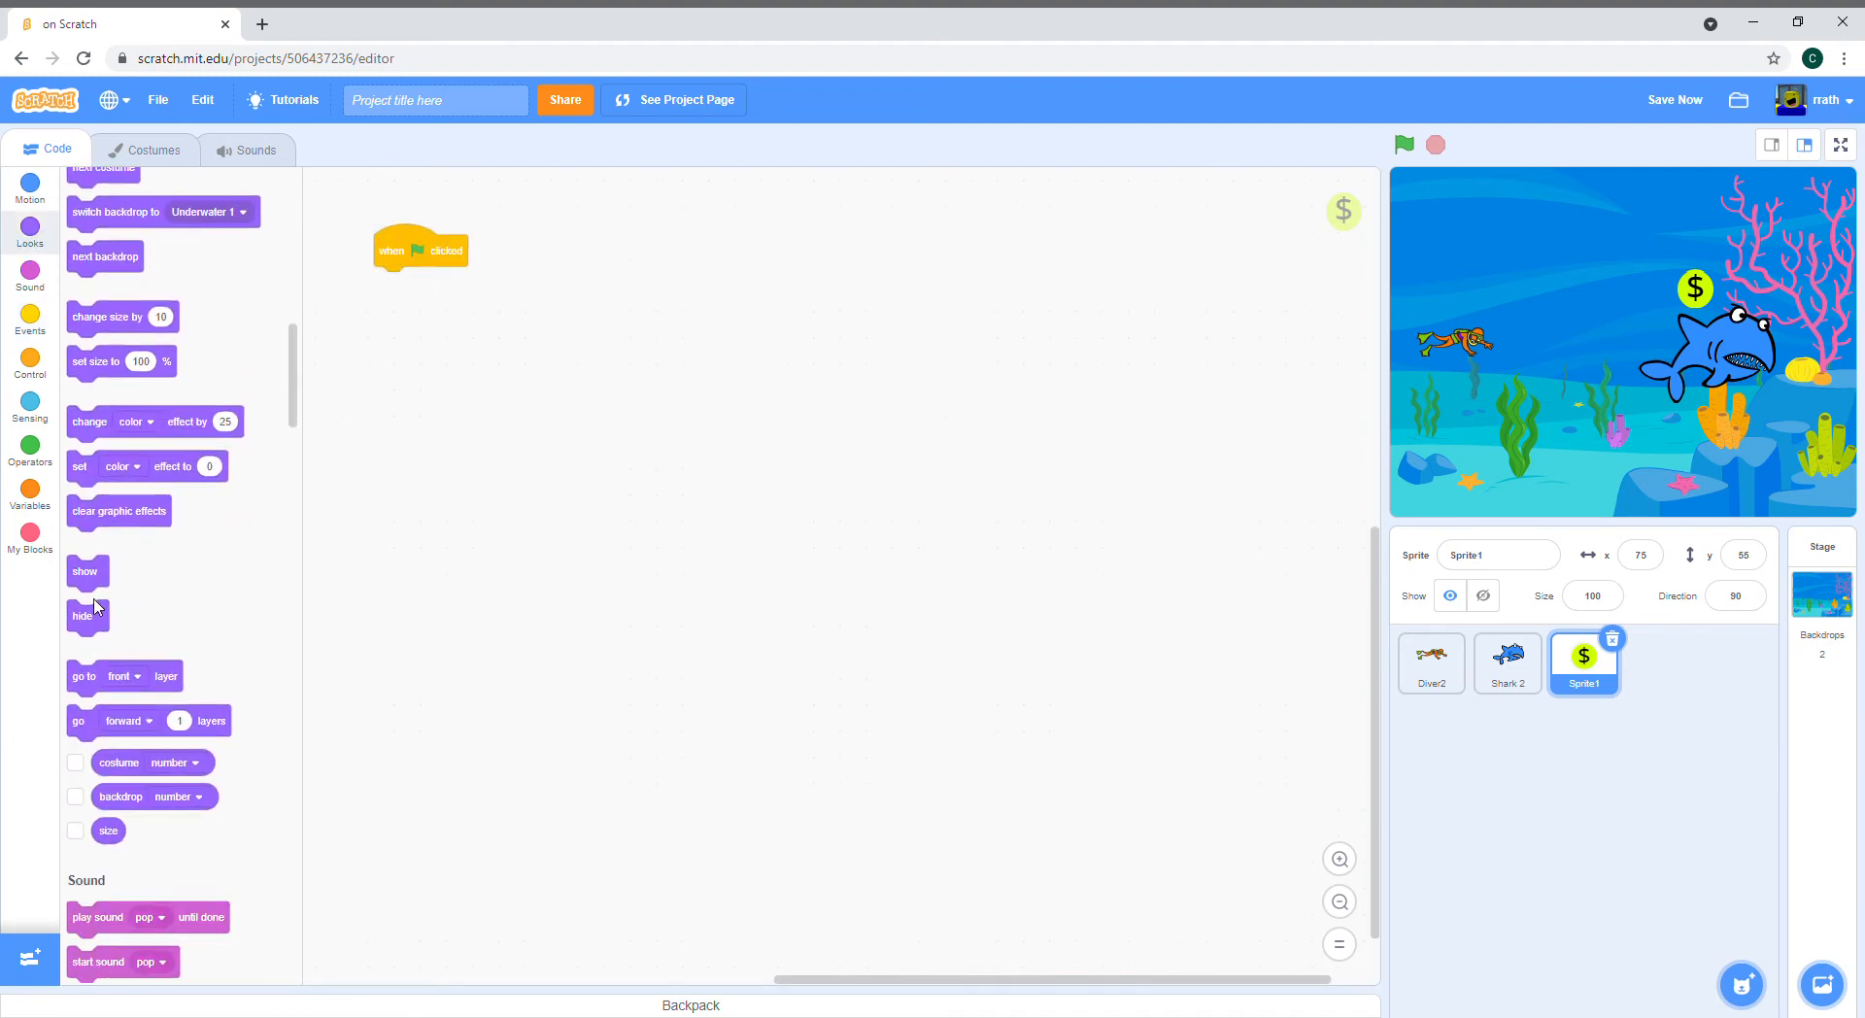
pyautogui.moveTo(87, 614); pyautogui.dragTo(393, 283)
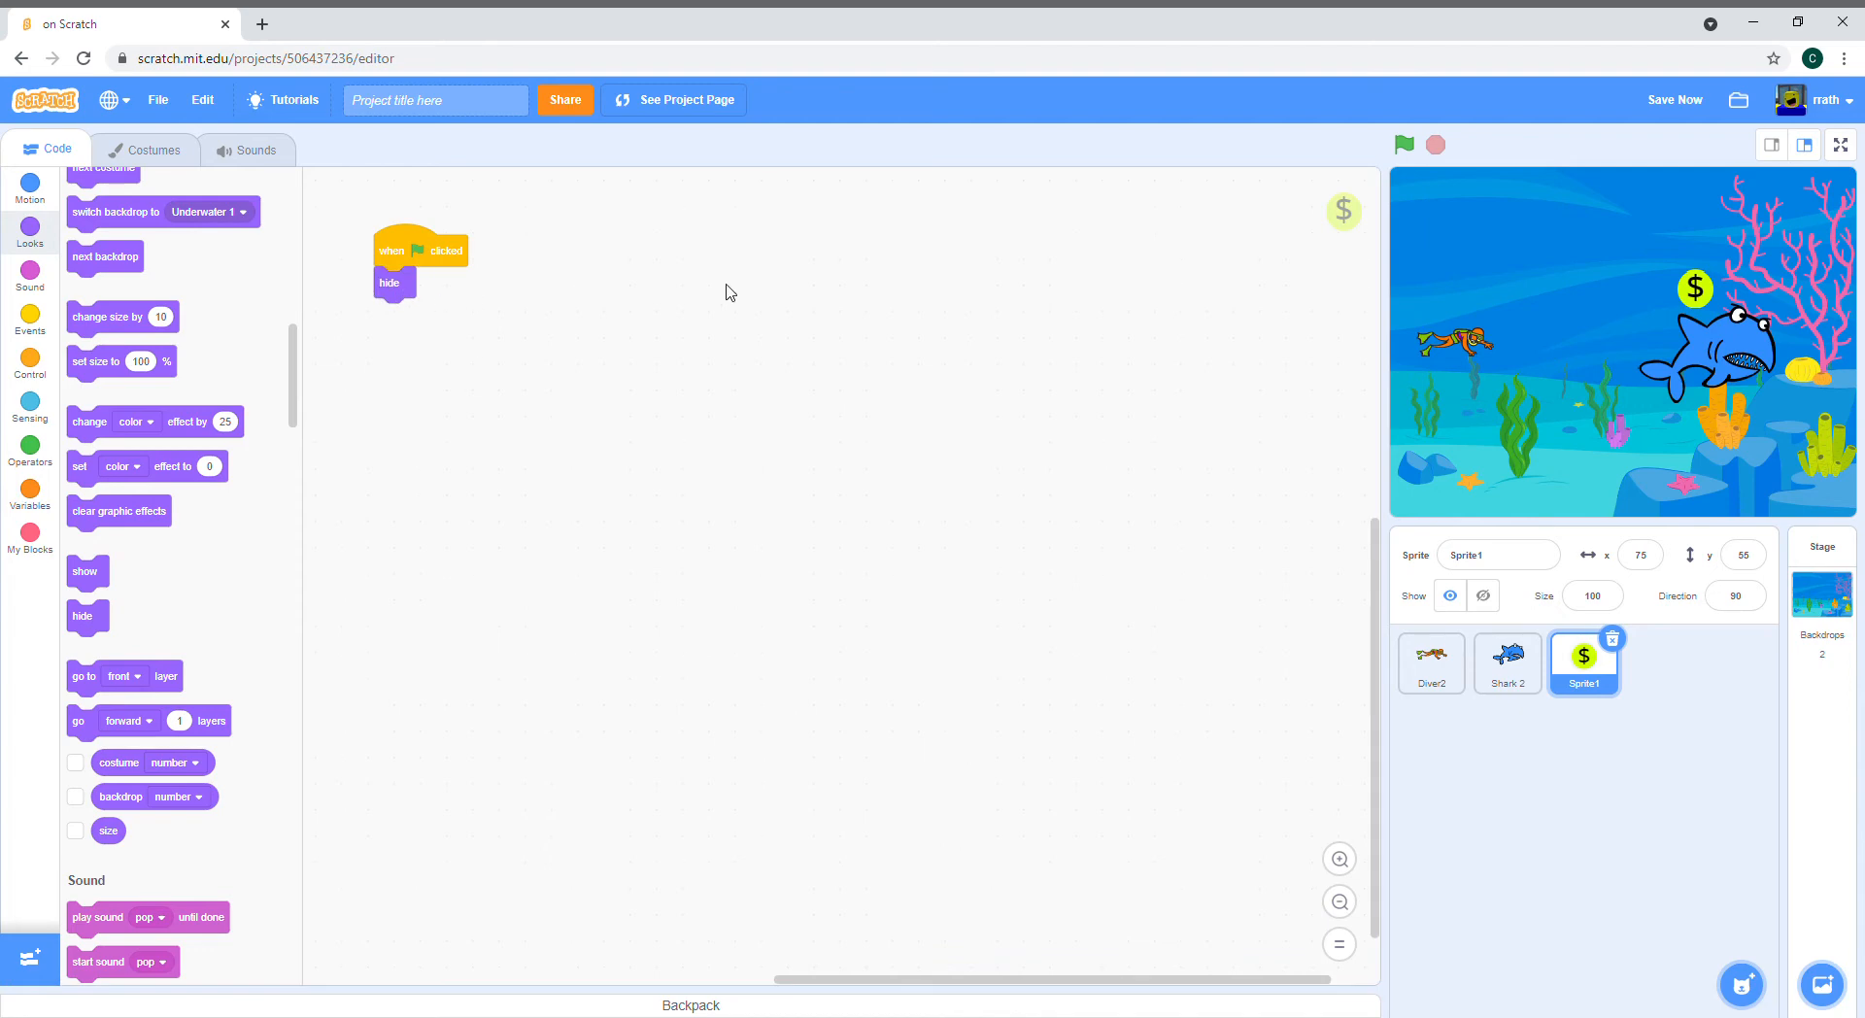
# Step: Add a forever loop that creates a clone of myself and waits between clones
pyautogui.click(29, 311)
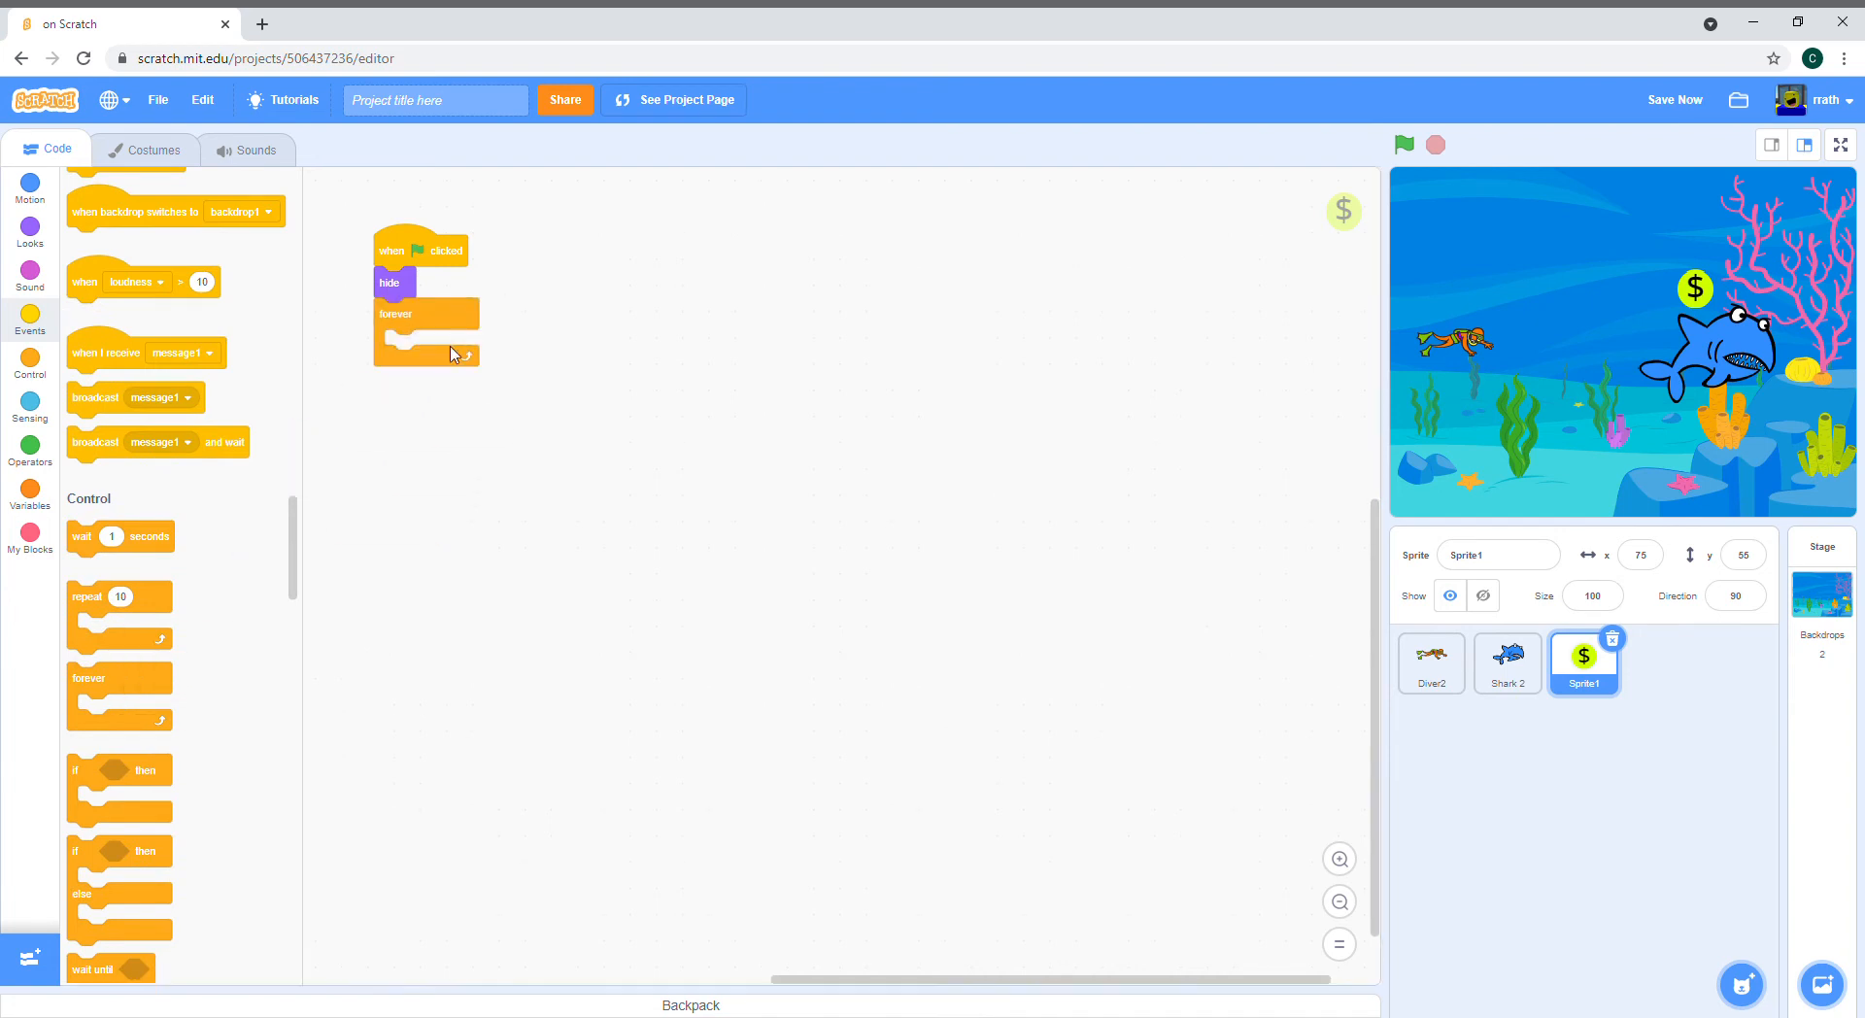
pyautogui.moveTo(253, 560)
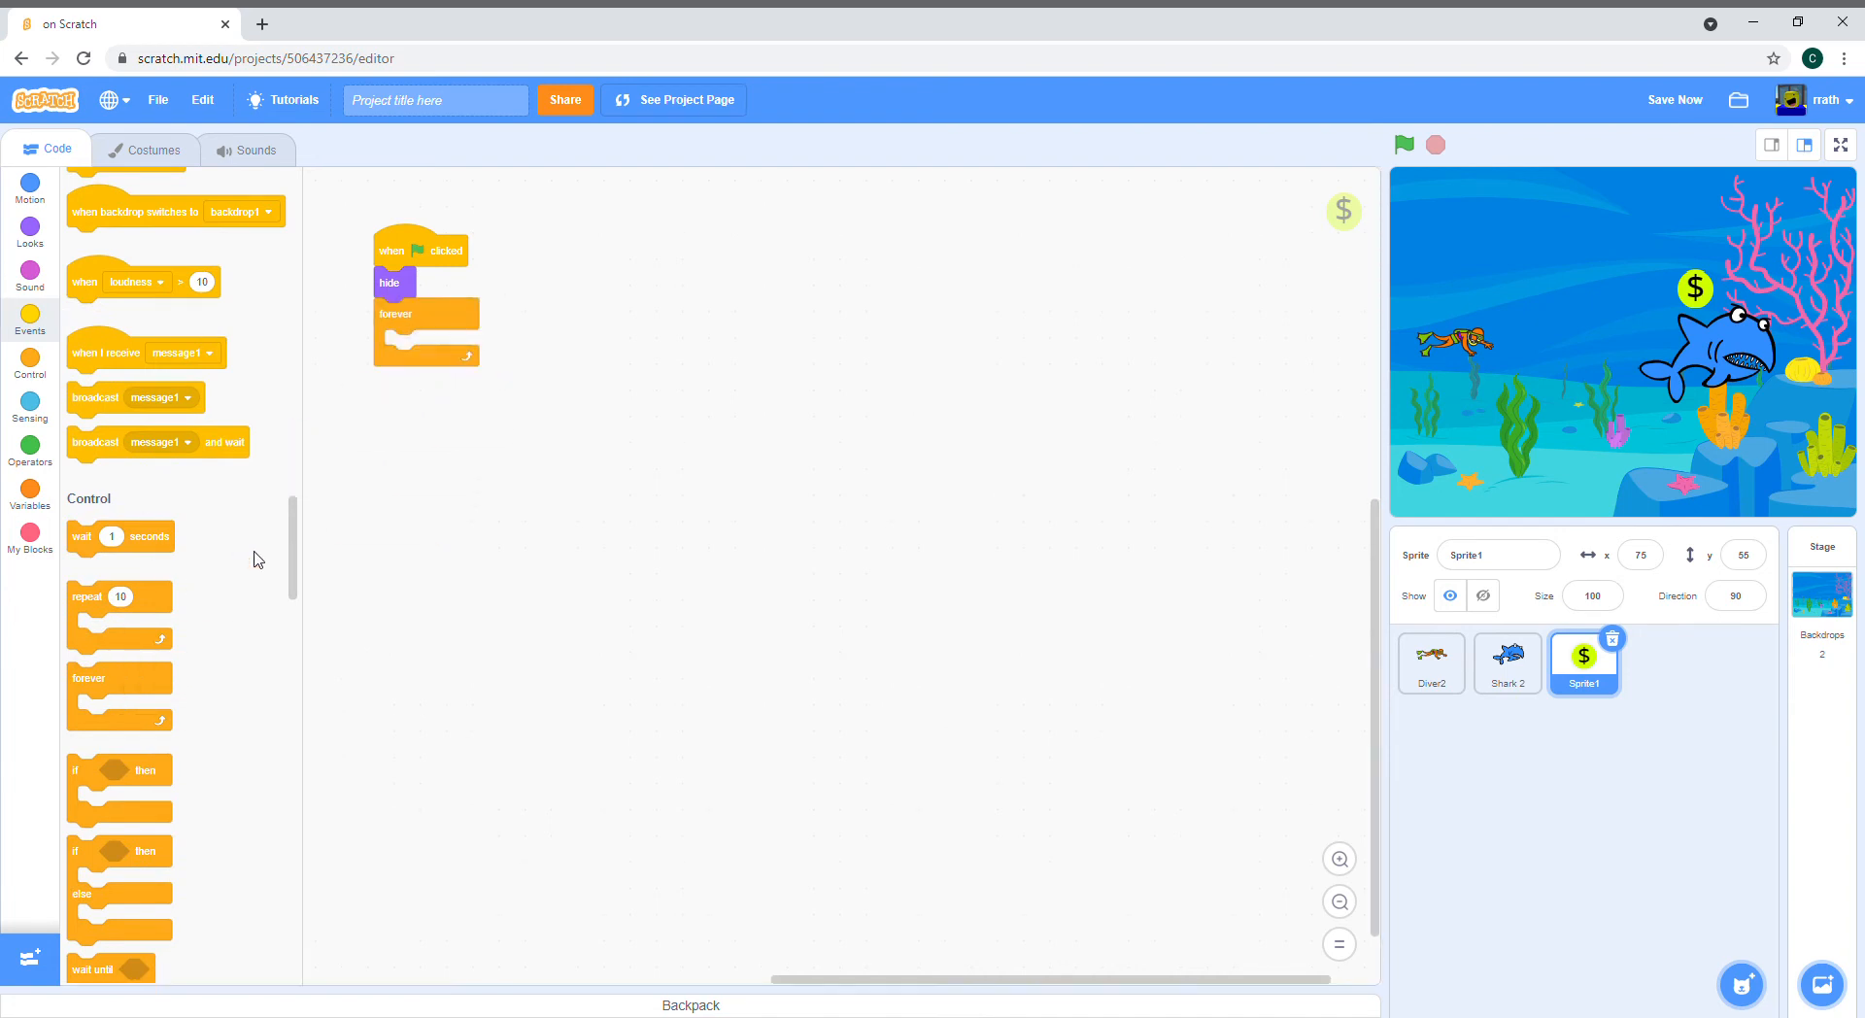
pyautogui.scroll(-3)
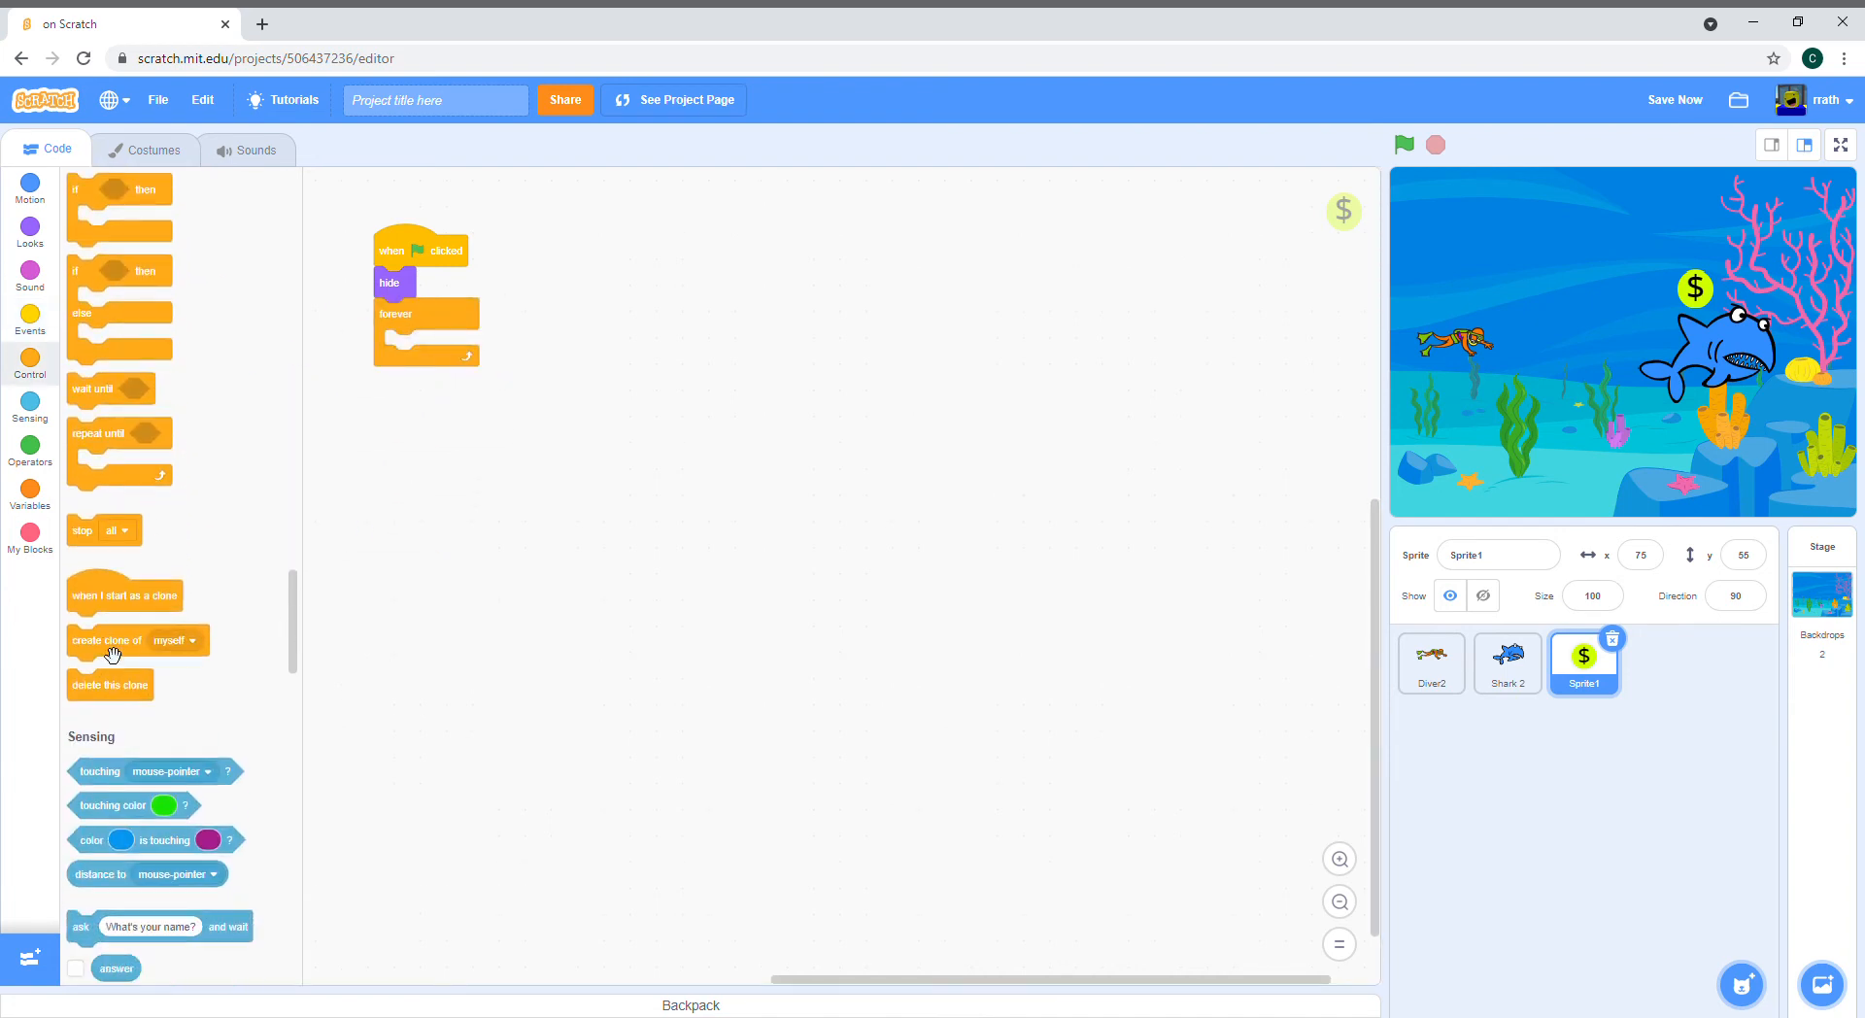
pyautogui.moveTo(107, 639); pyautogui.dragTo(449, 345)
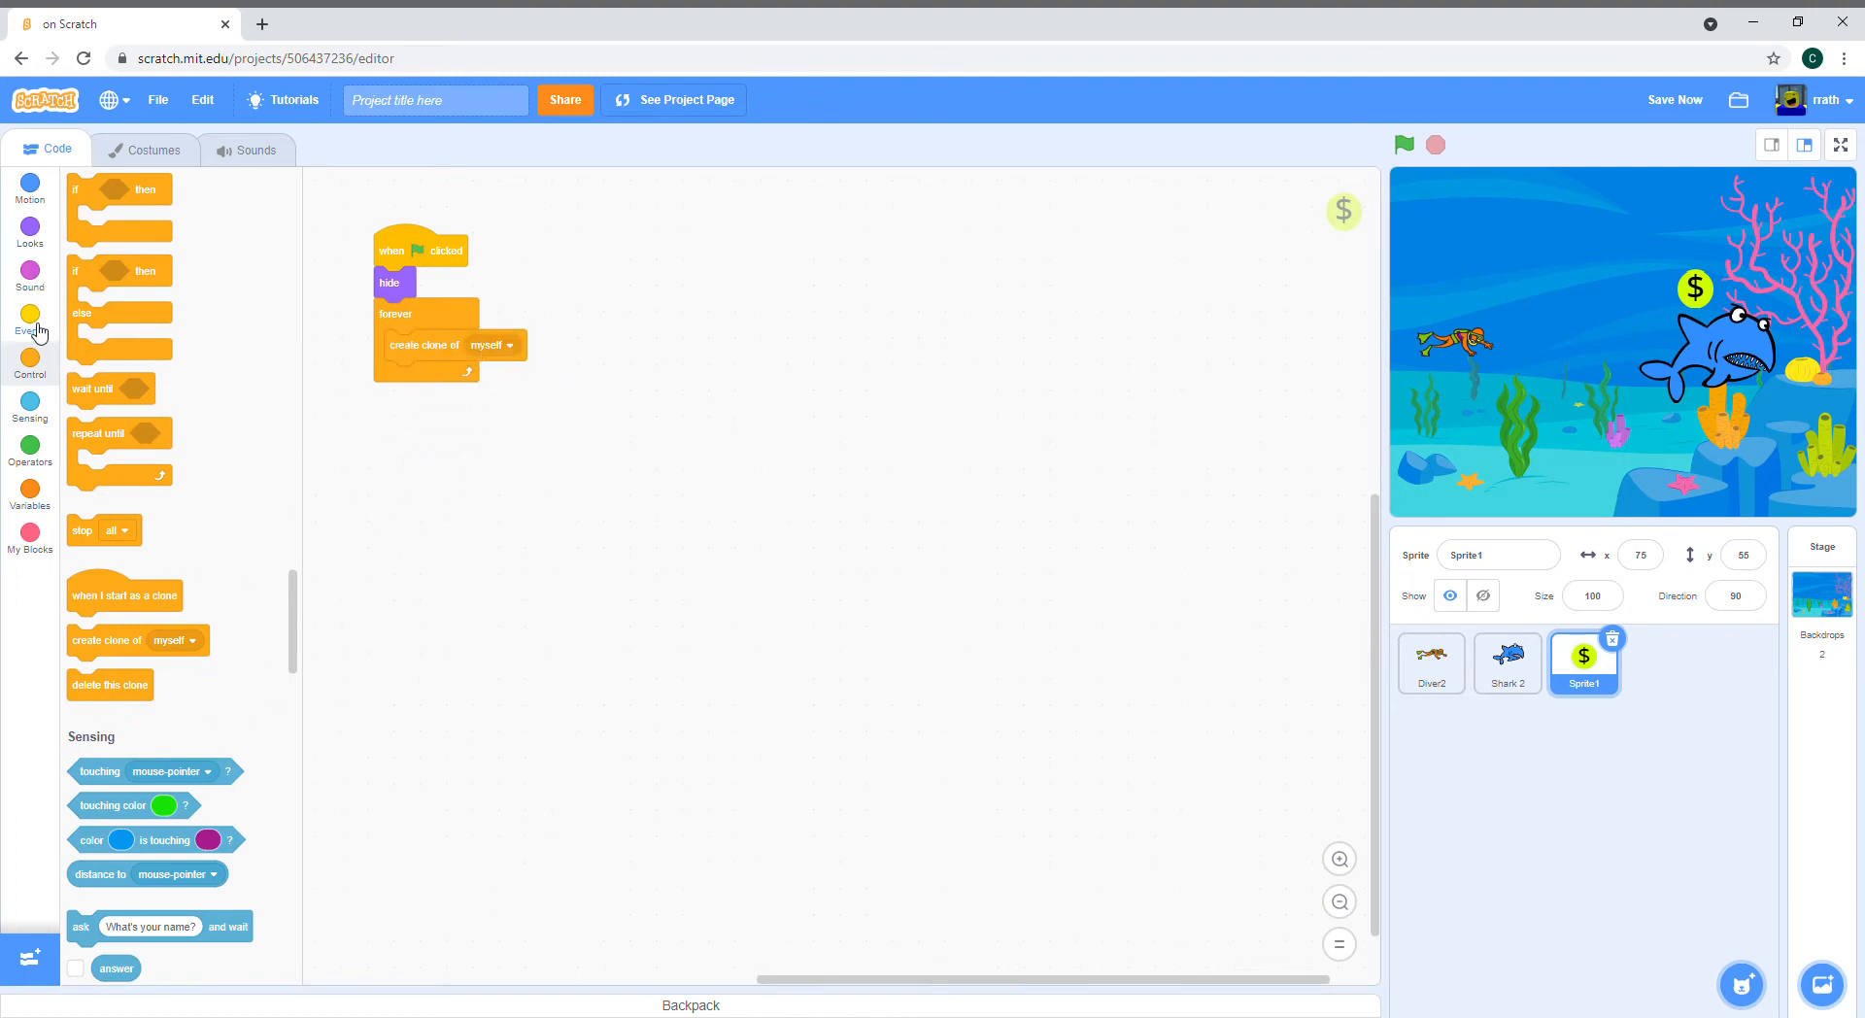
pyautogui.click(29, 321)
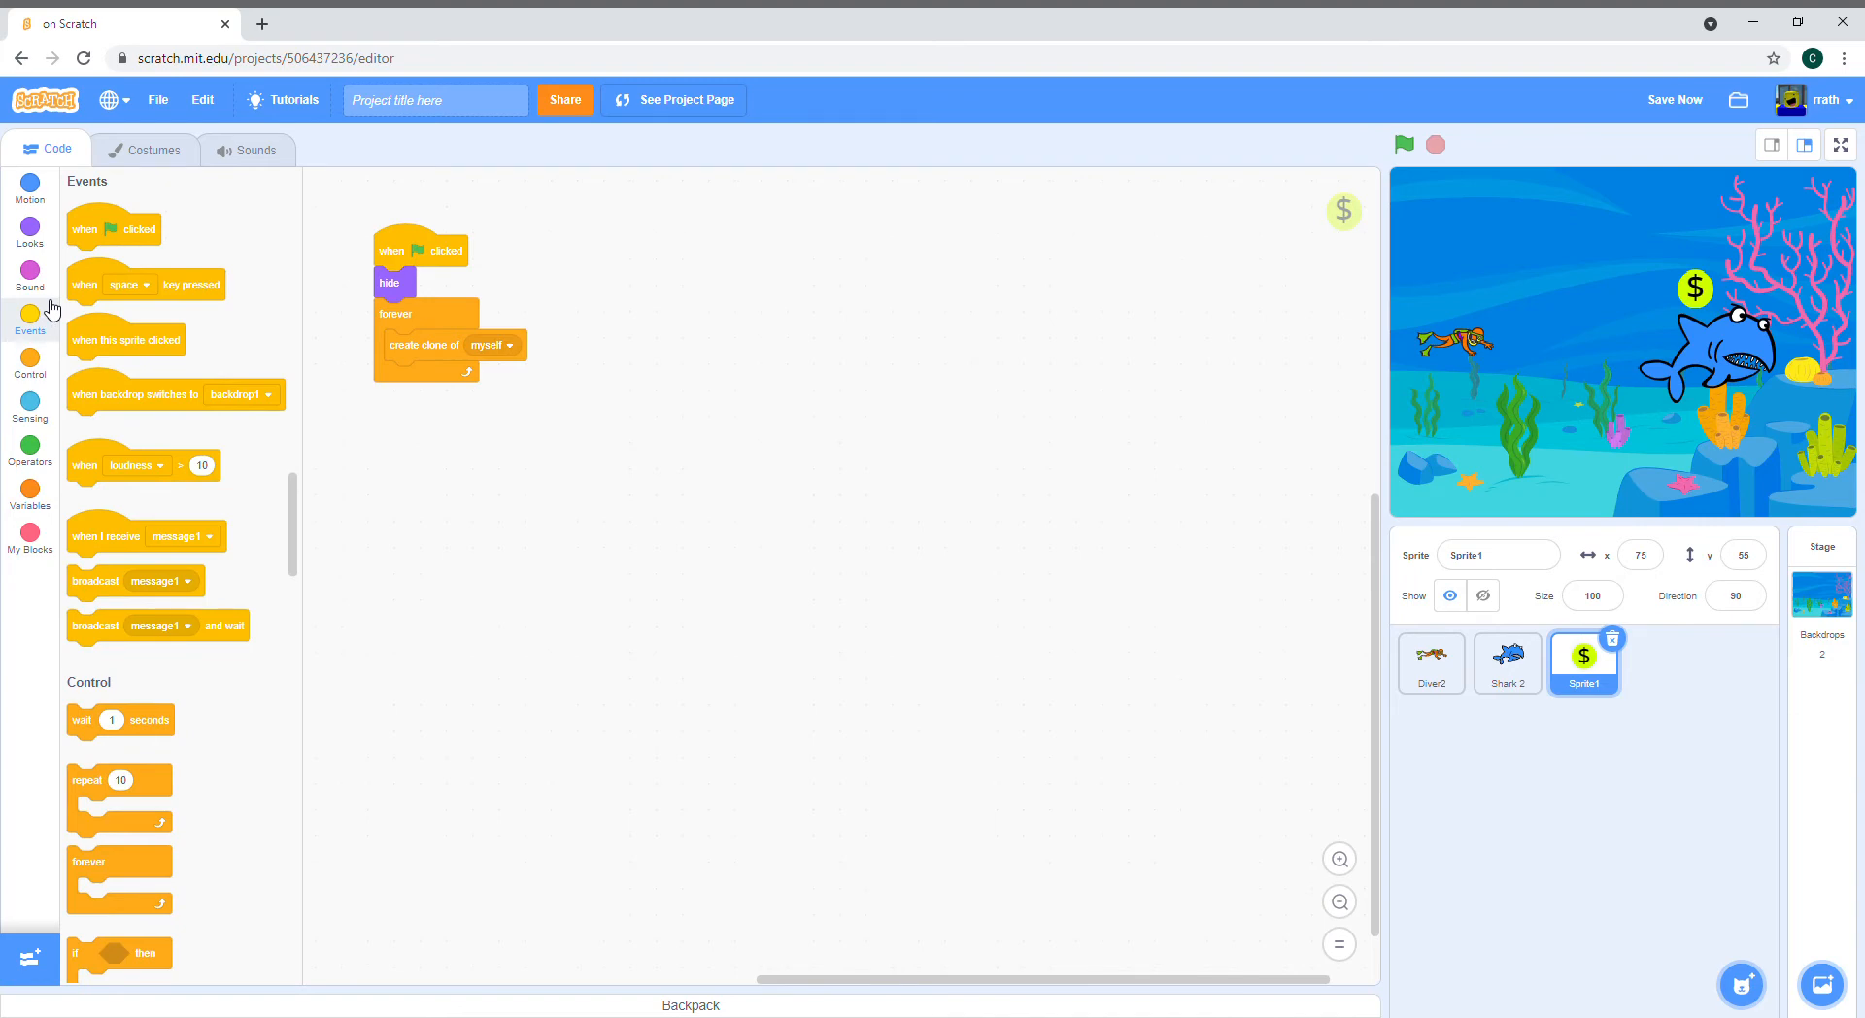
pyautogui.moveTo(284, 585)
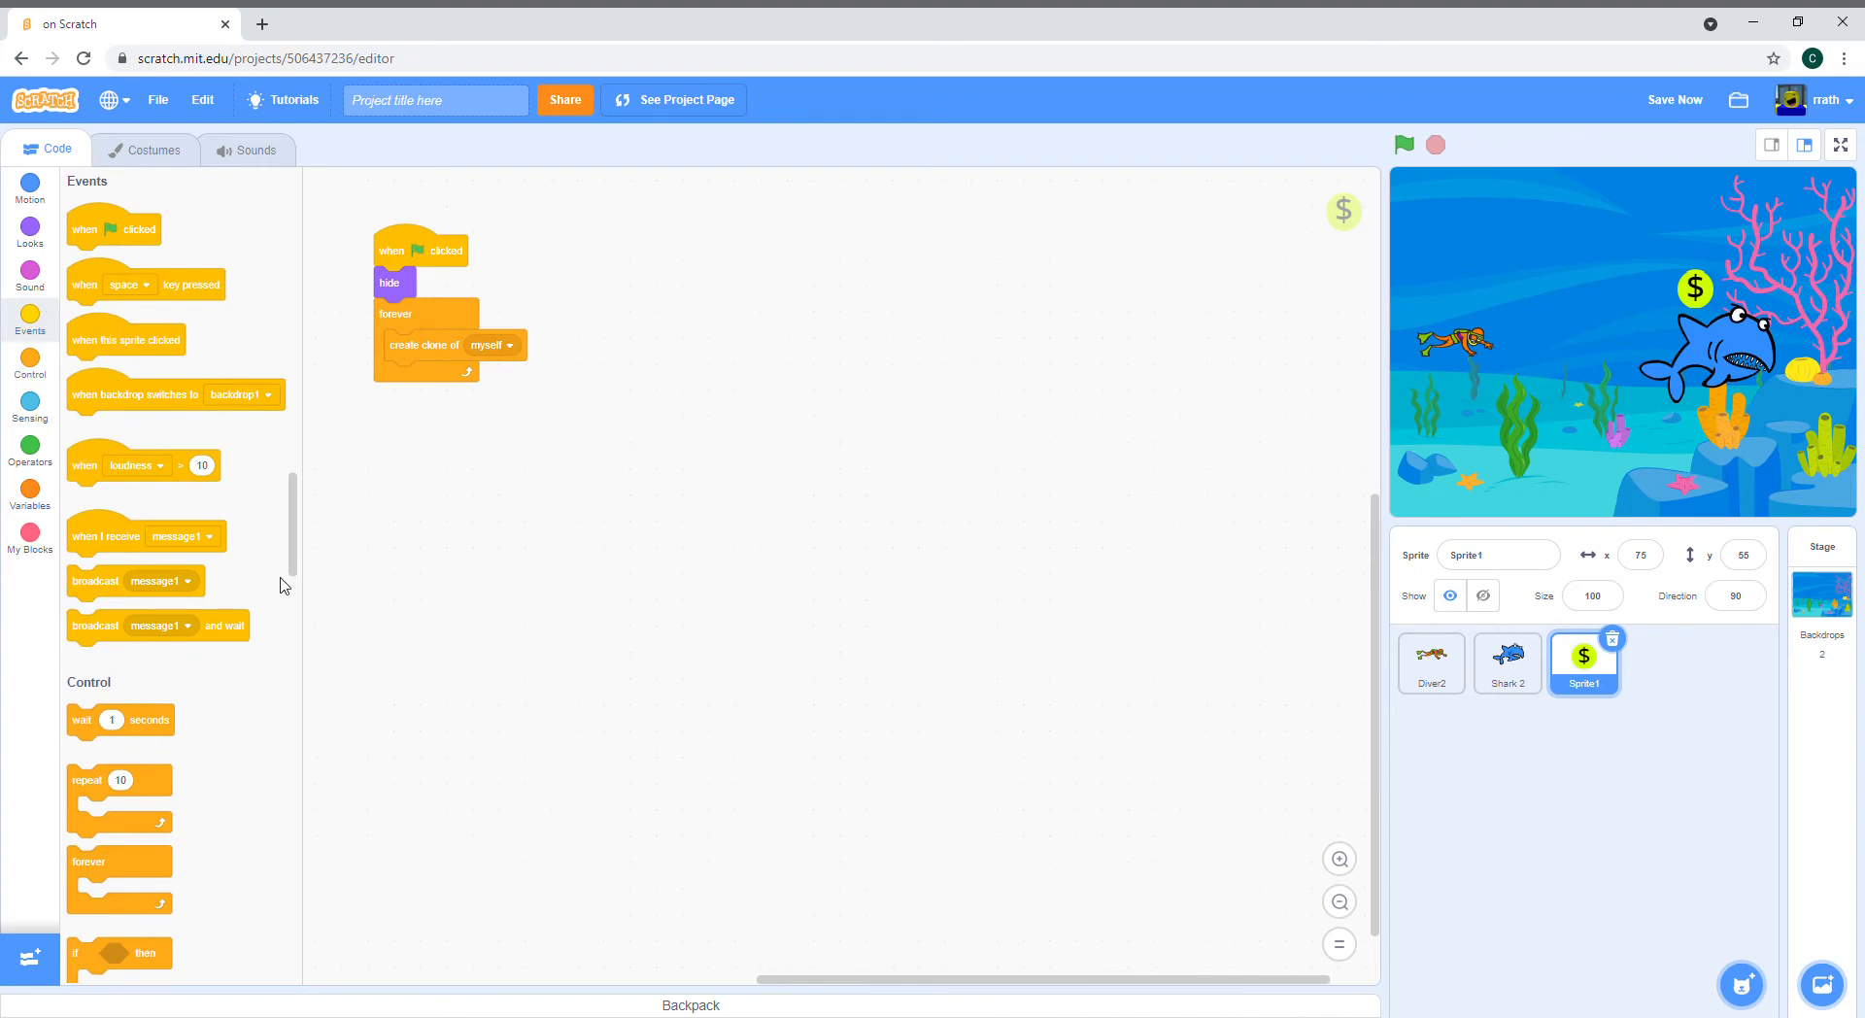
pyautogui.moveTo(119, 719); pyautogui.dragTo(476, 373)
pyautogui.write('2')
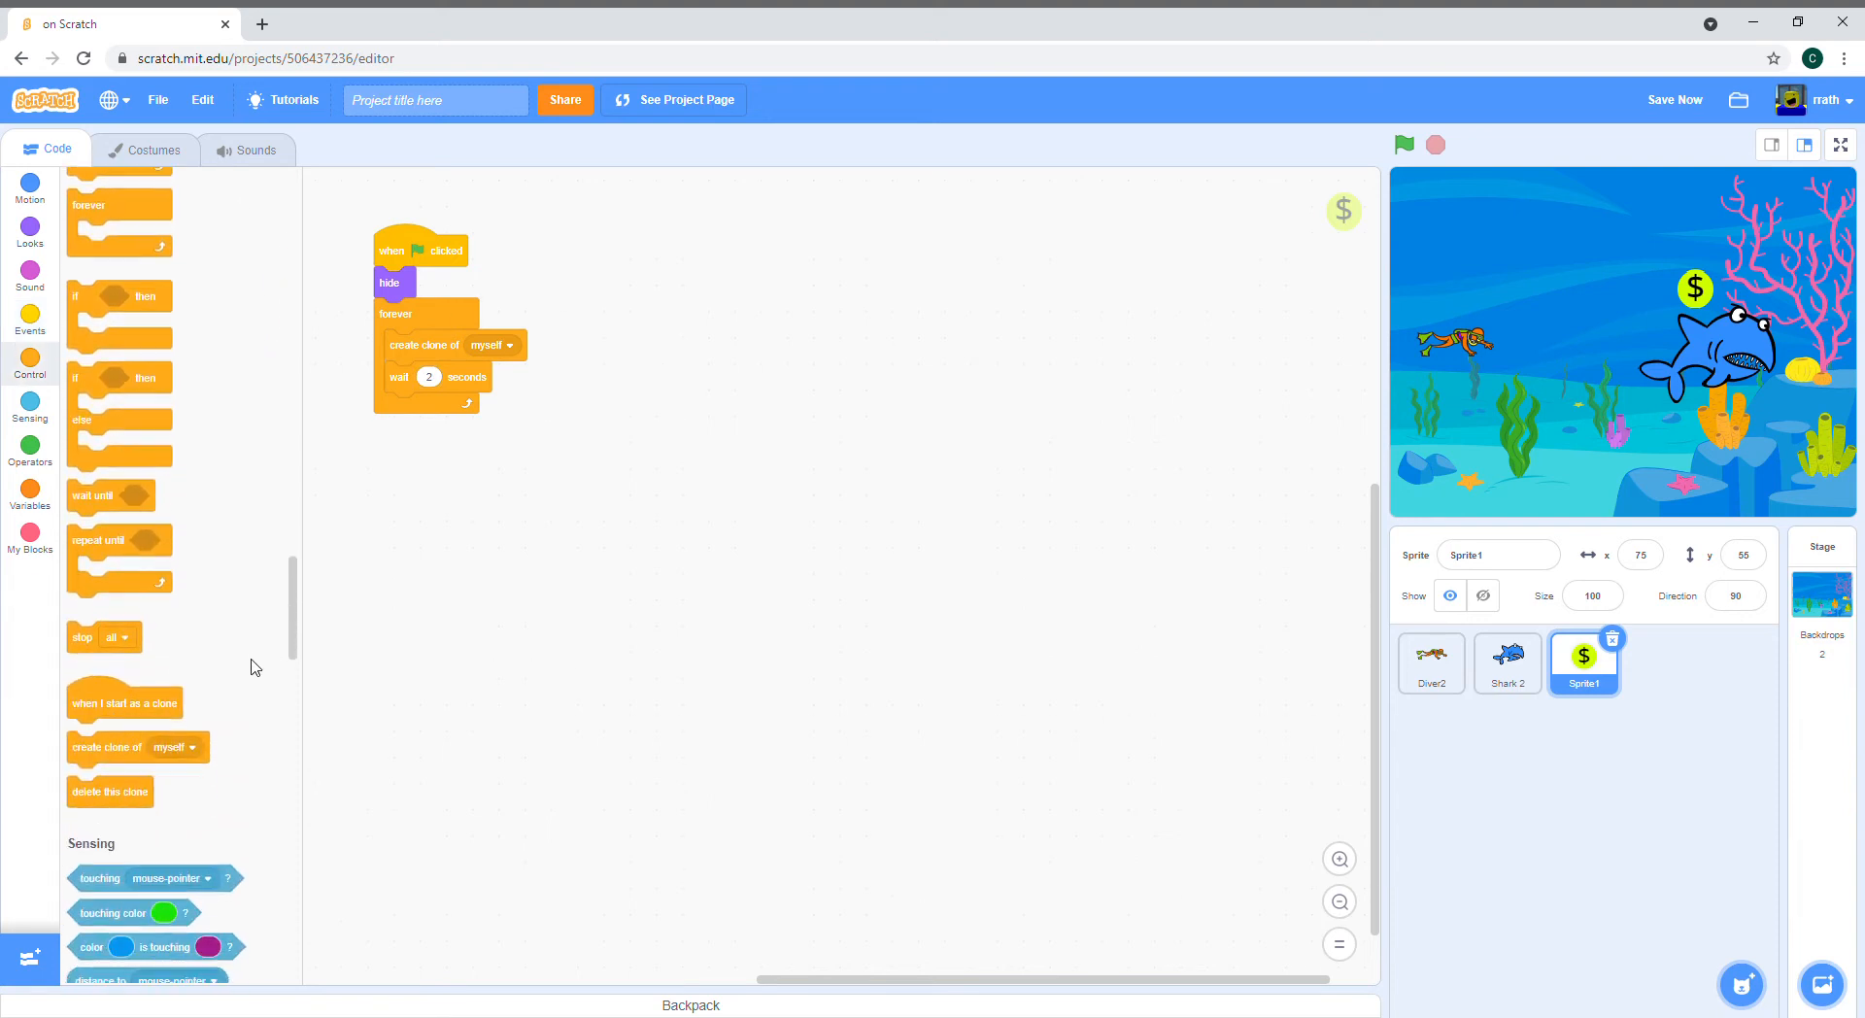
# Step: Add 'when I start as a clone' setting y to pick random -200 to 200
pyautogui.moveTo(124, 703); pyautogui.dragTo(822, 299)
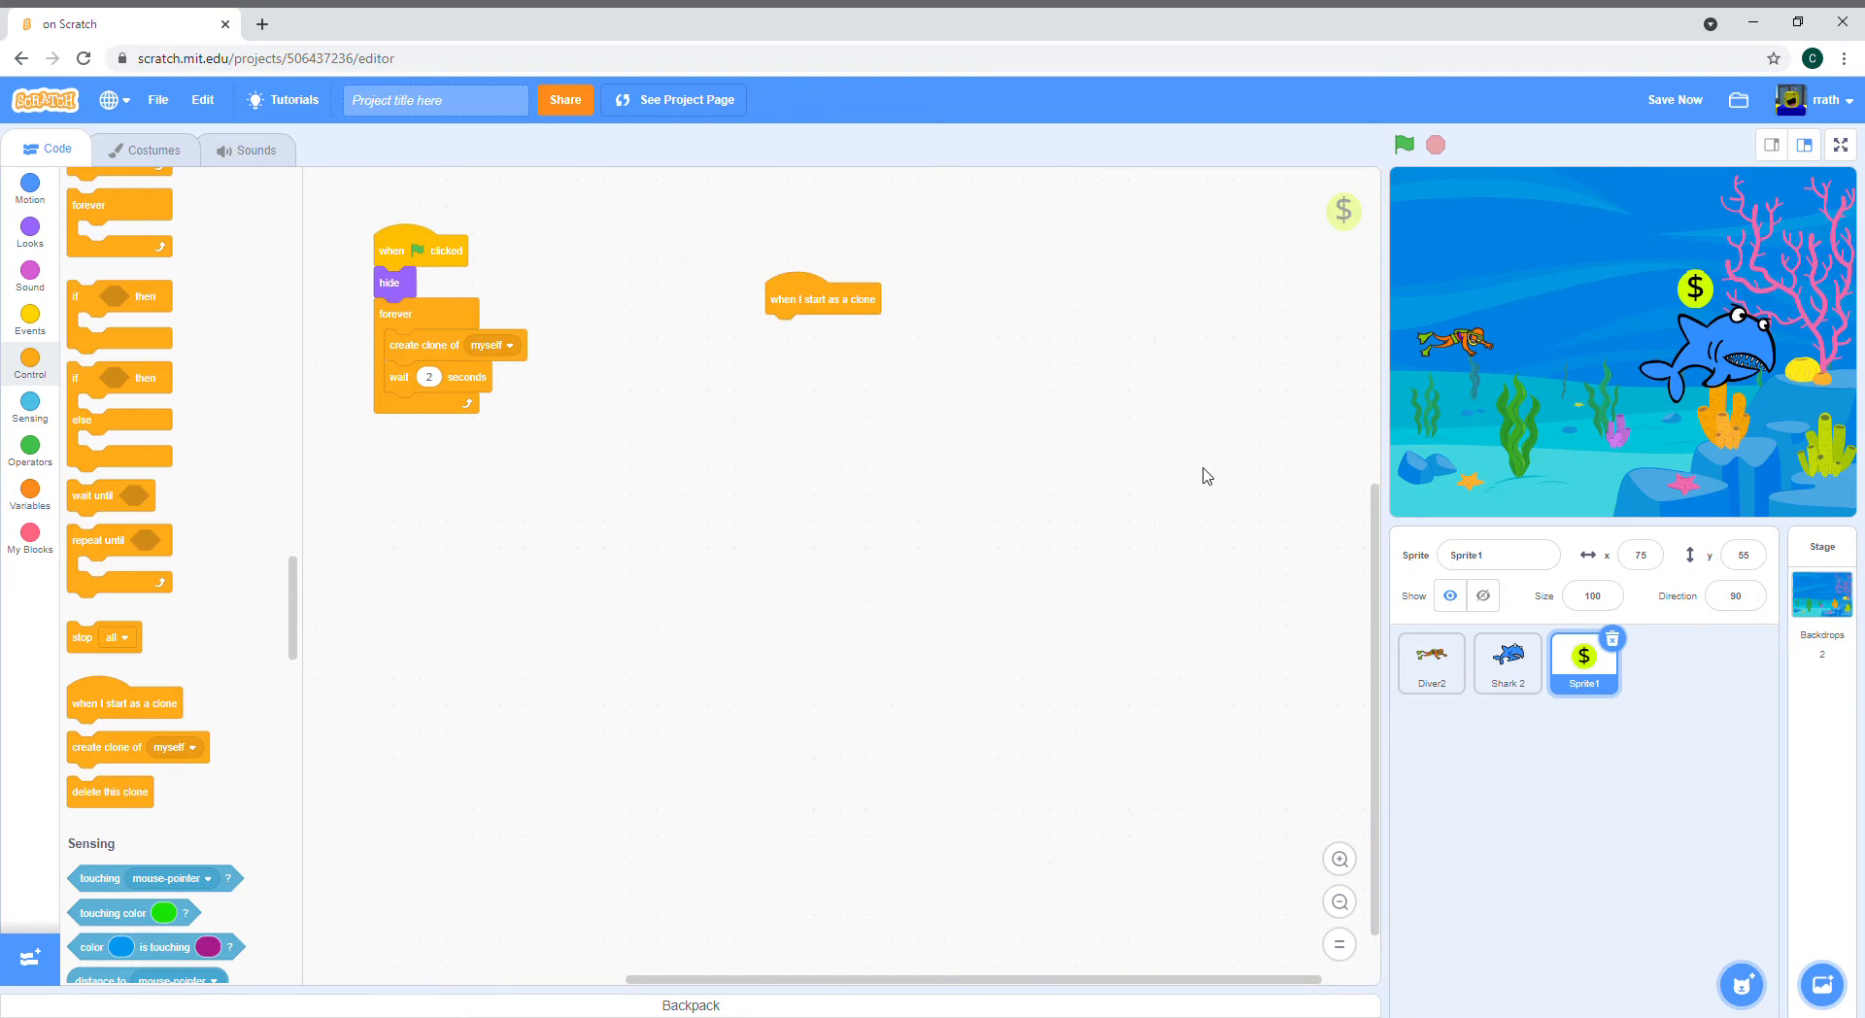
pyautogui.moveTo(1797, 208)
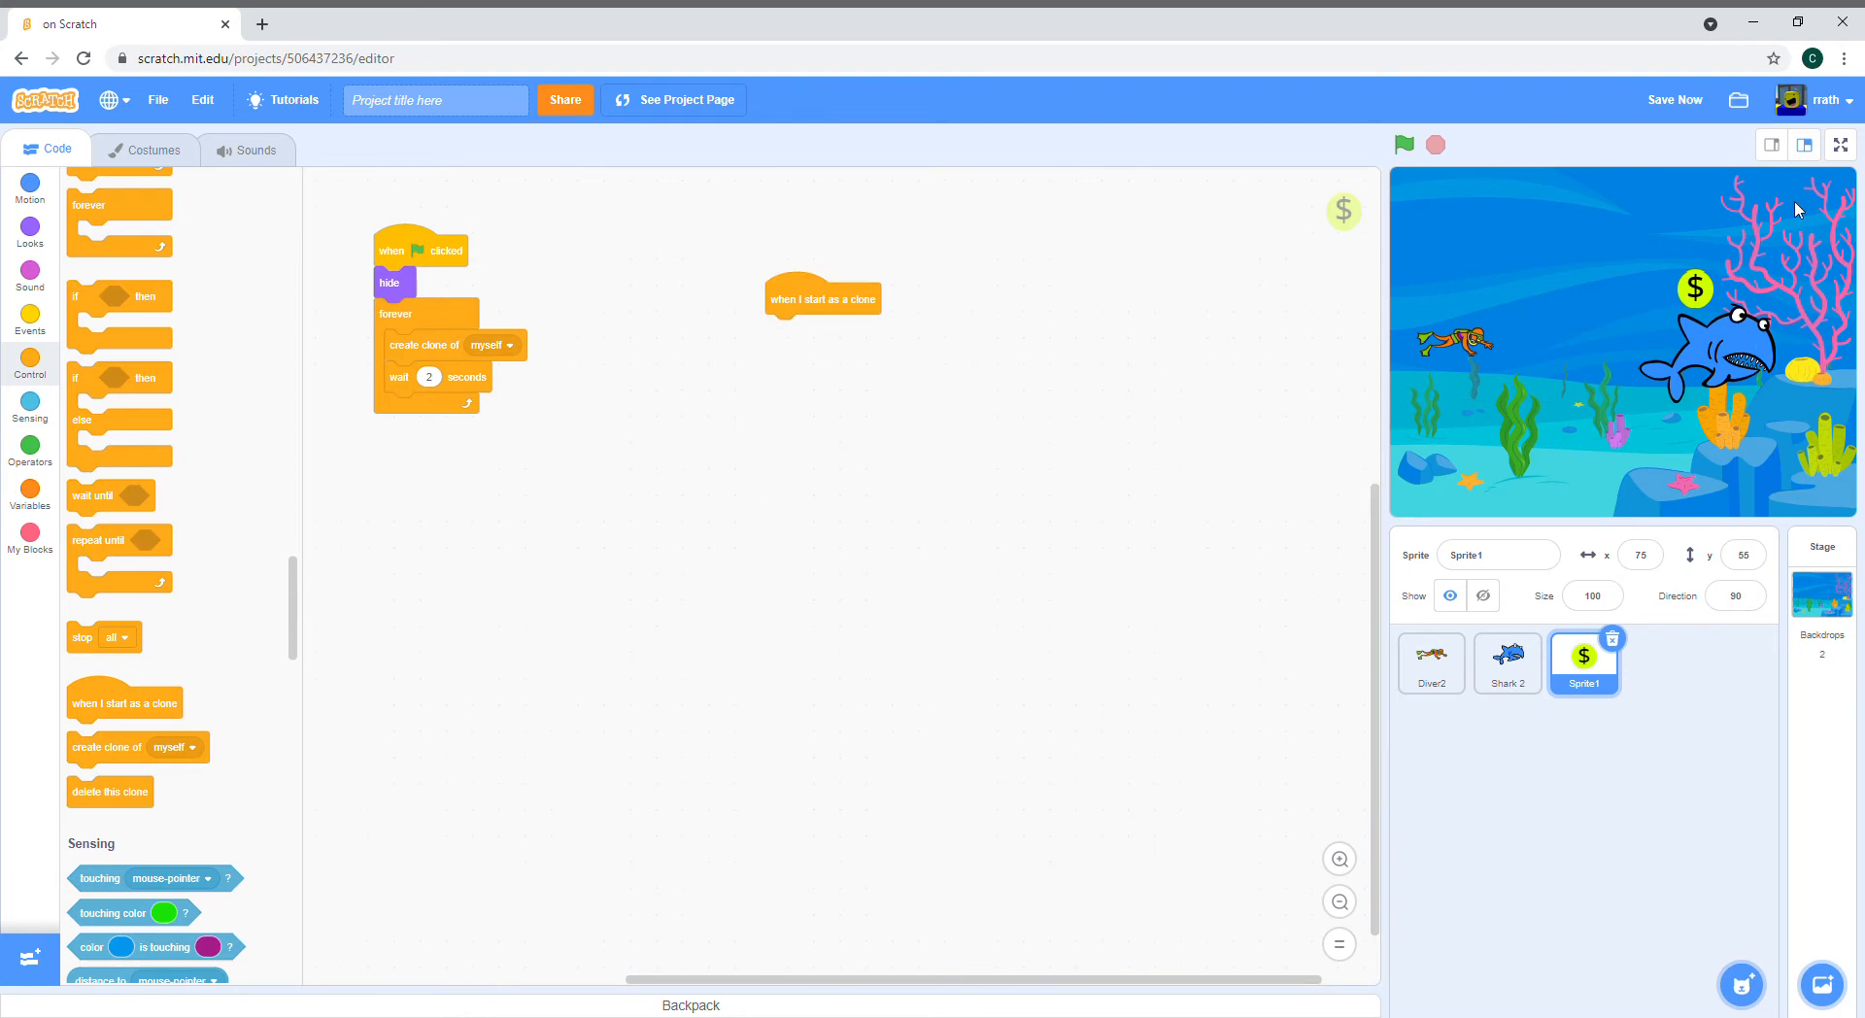
pyautogui.click(29, 188)
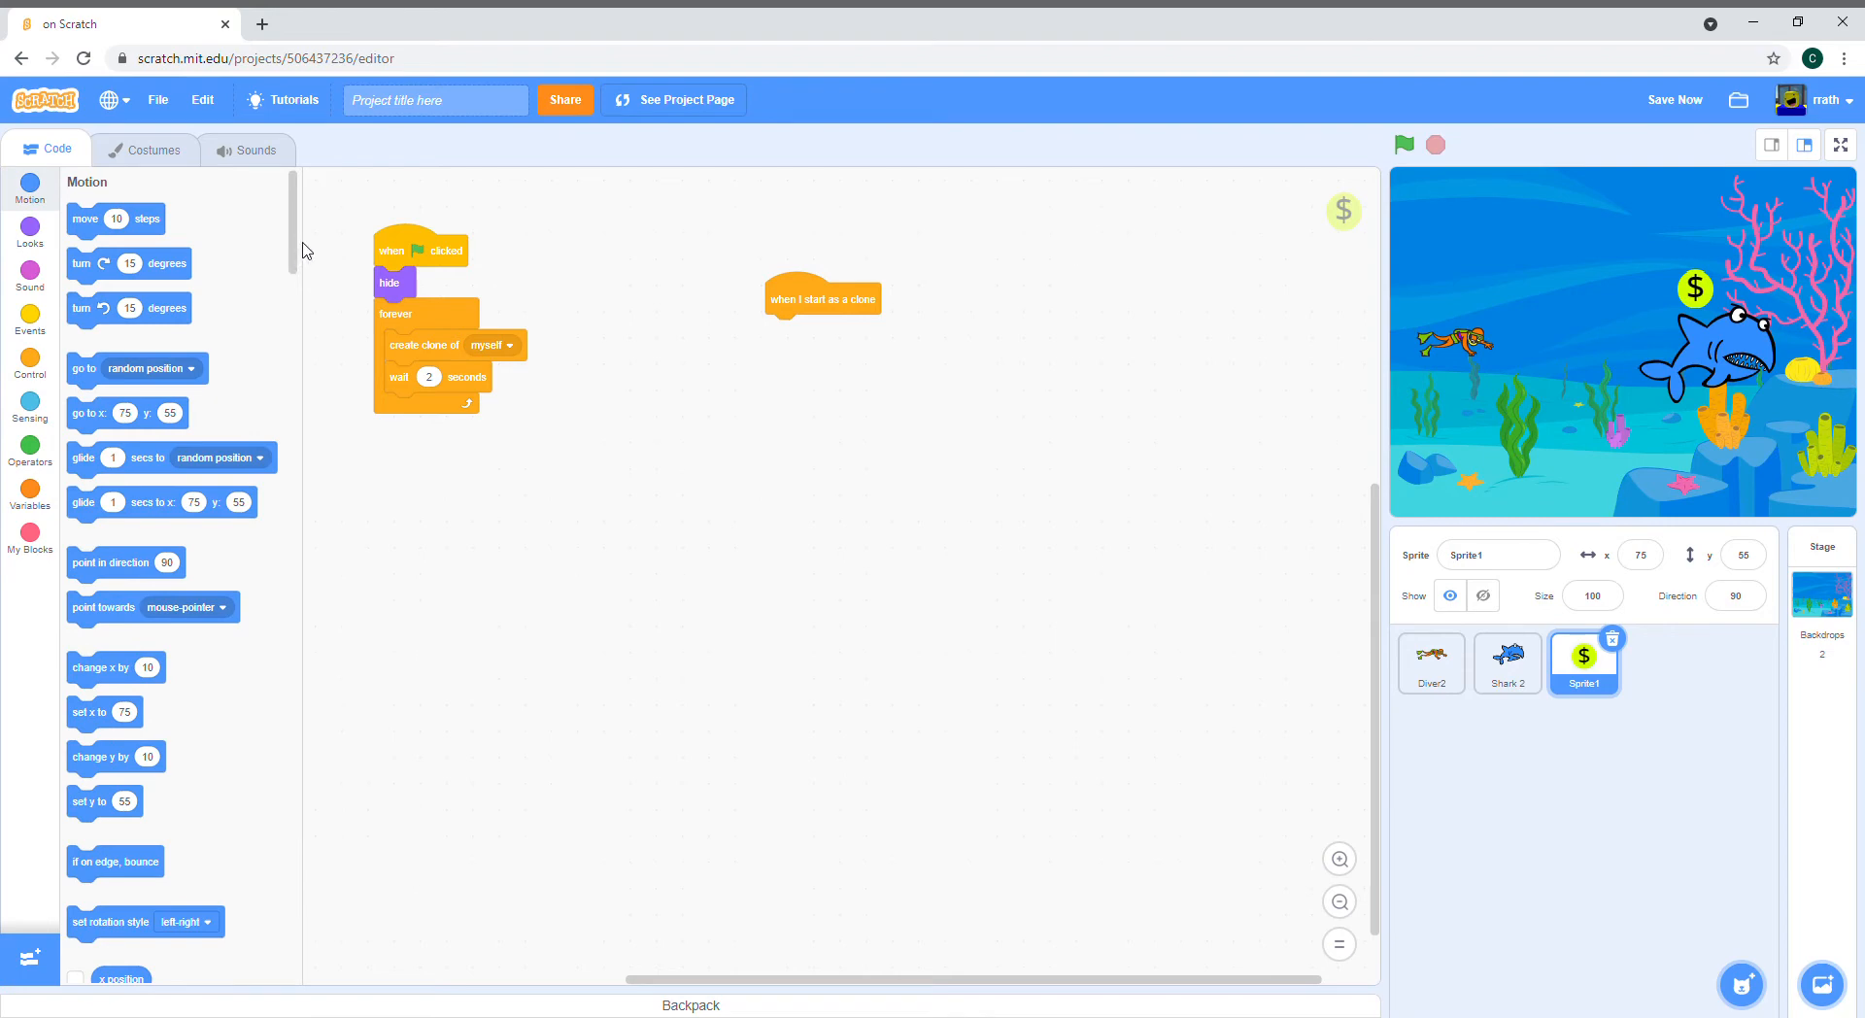
pyautogui.moveTo(107, 818)
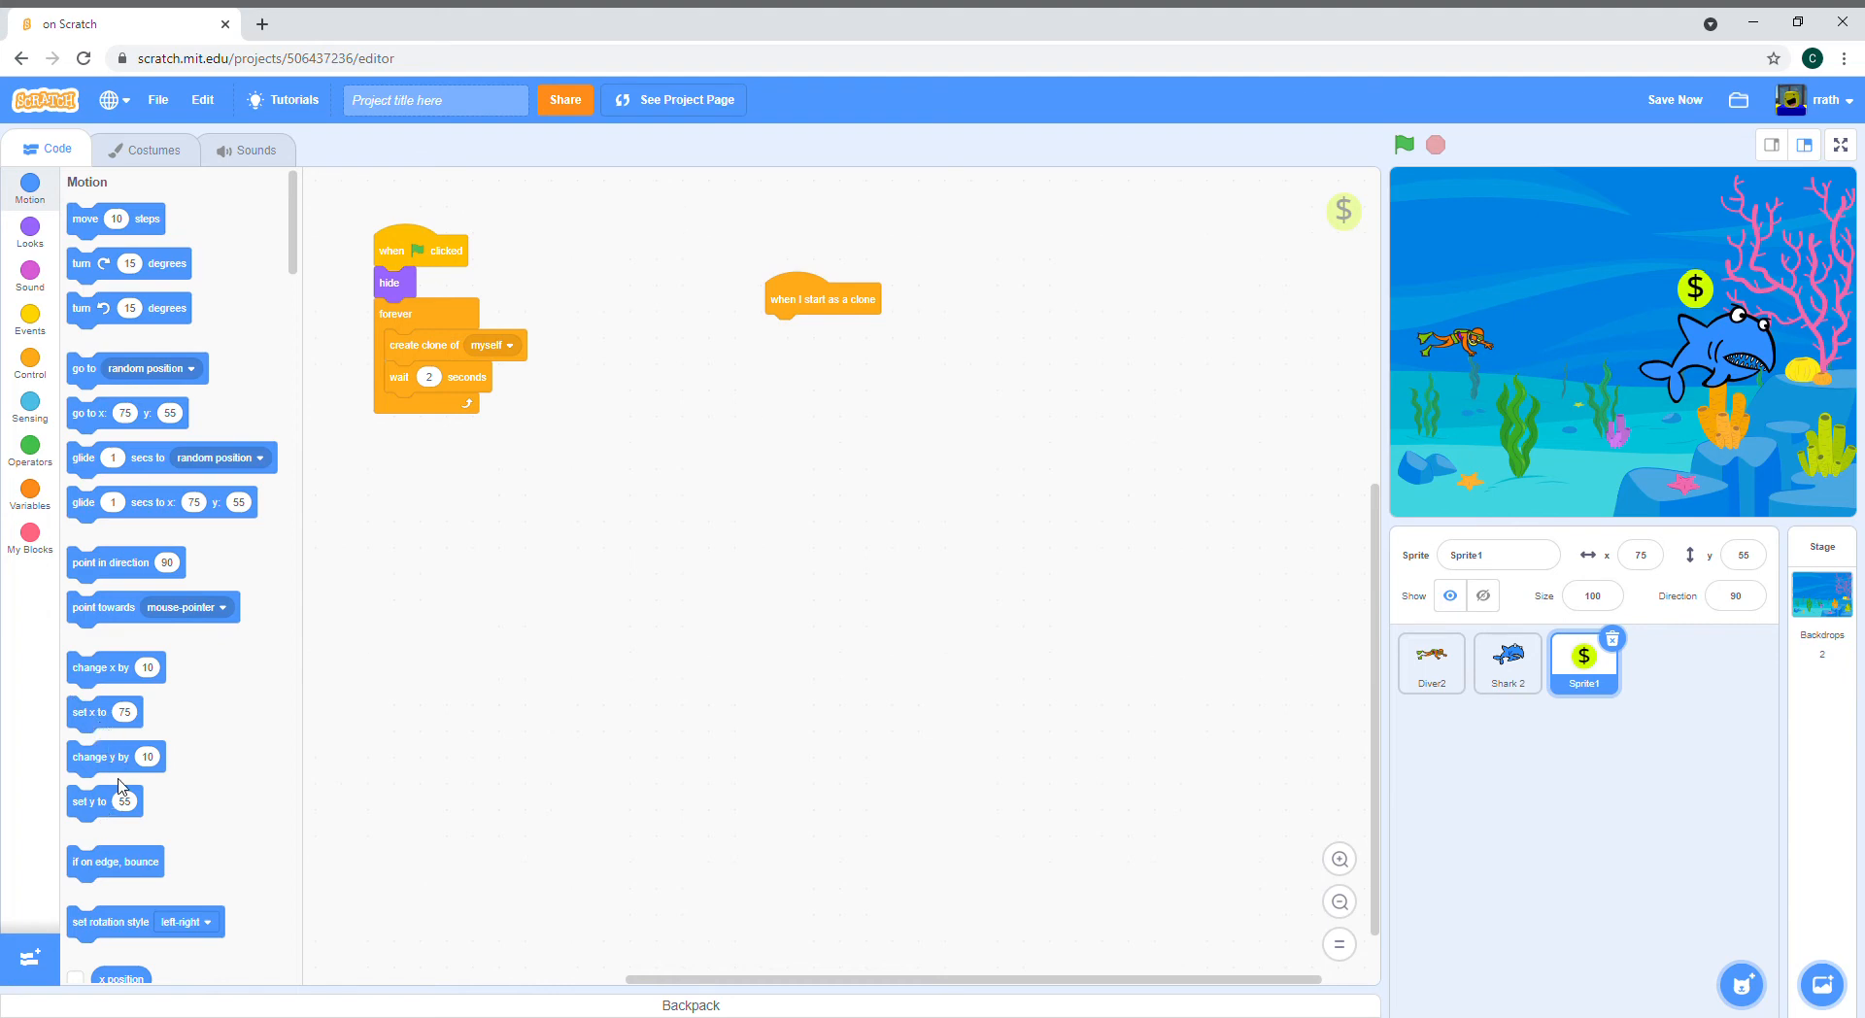
pyautogui.moveTo(90, 799); pyautogui.dragTo(785, 324)
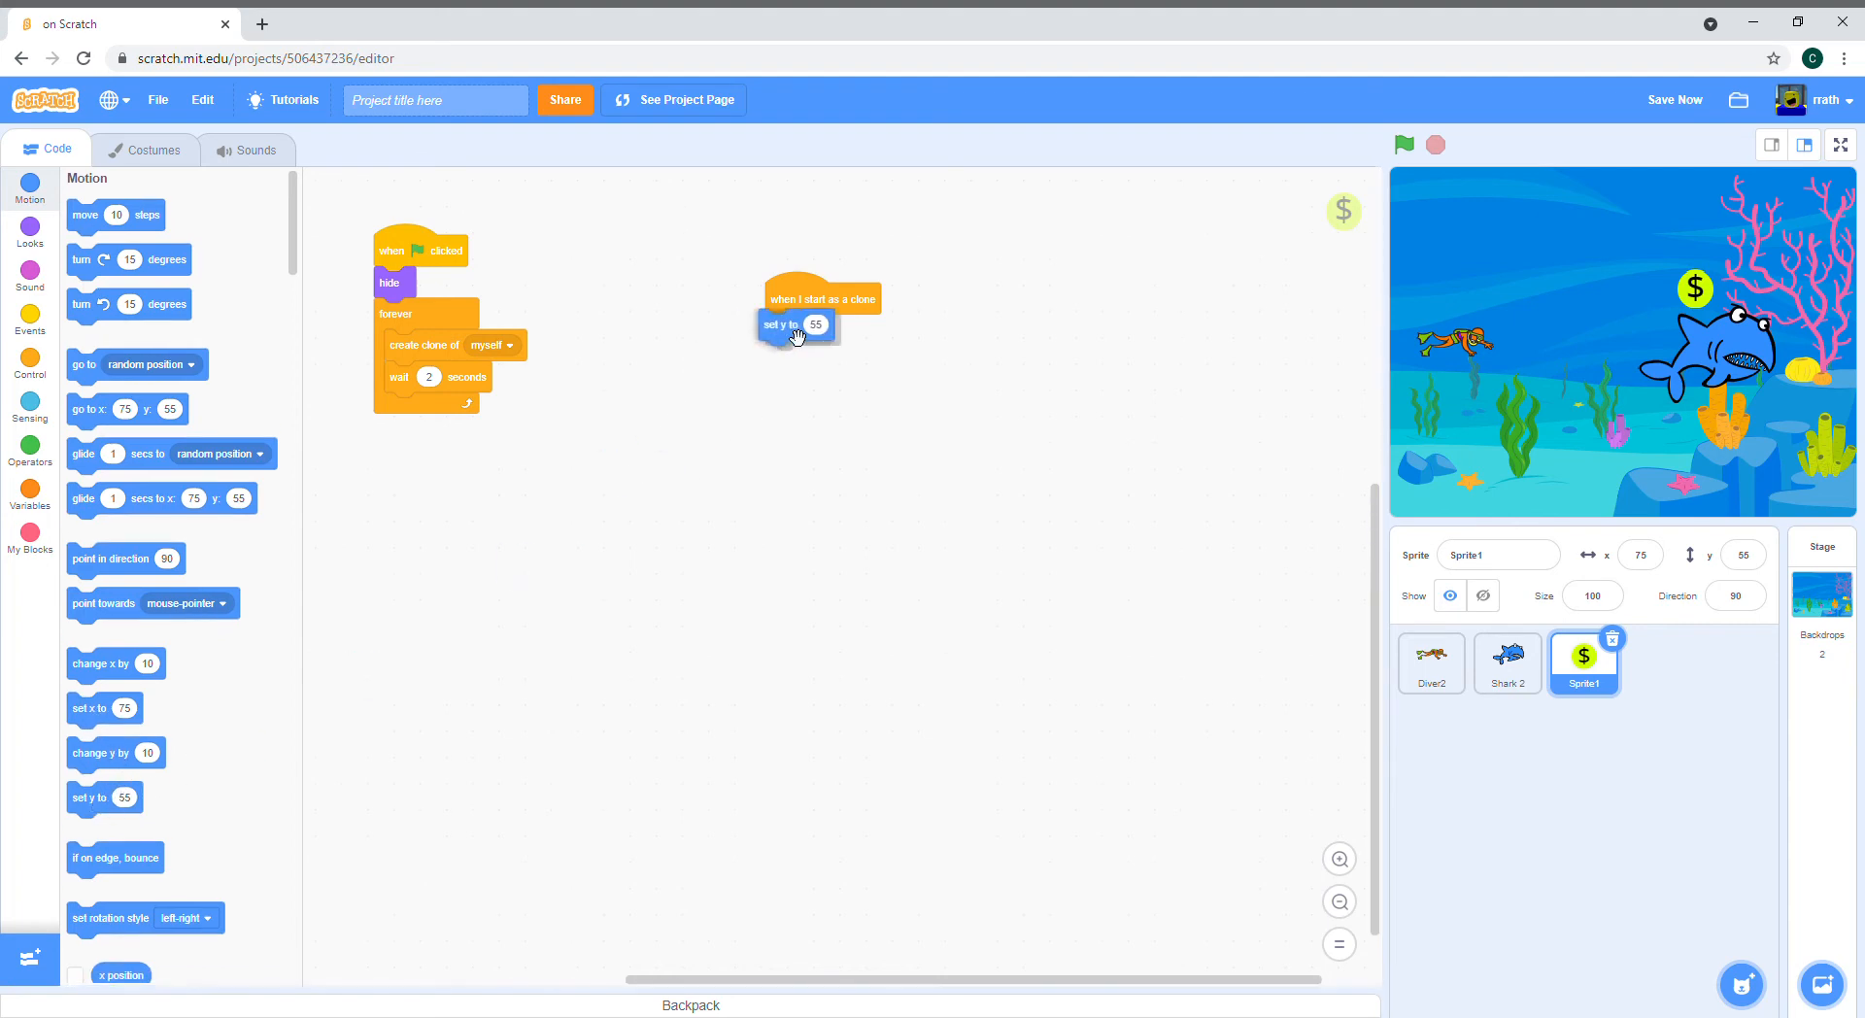
pyautogui.click(29, 449)
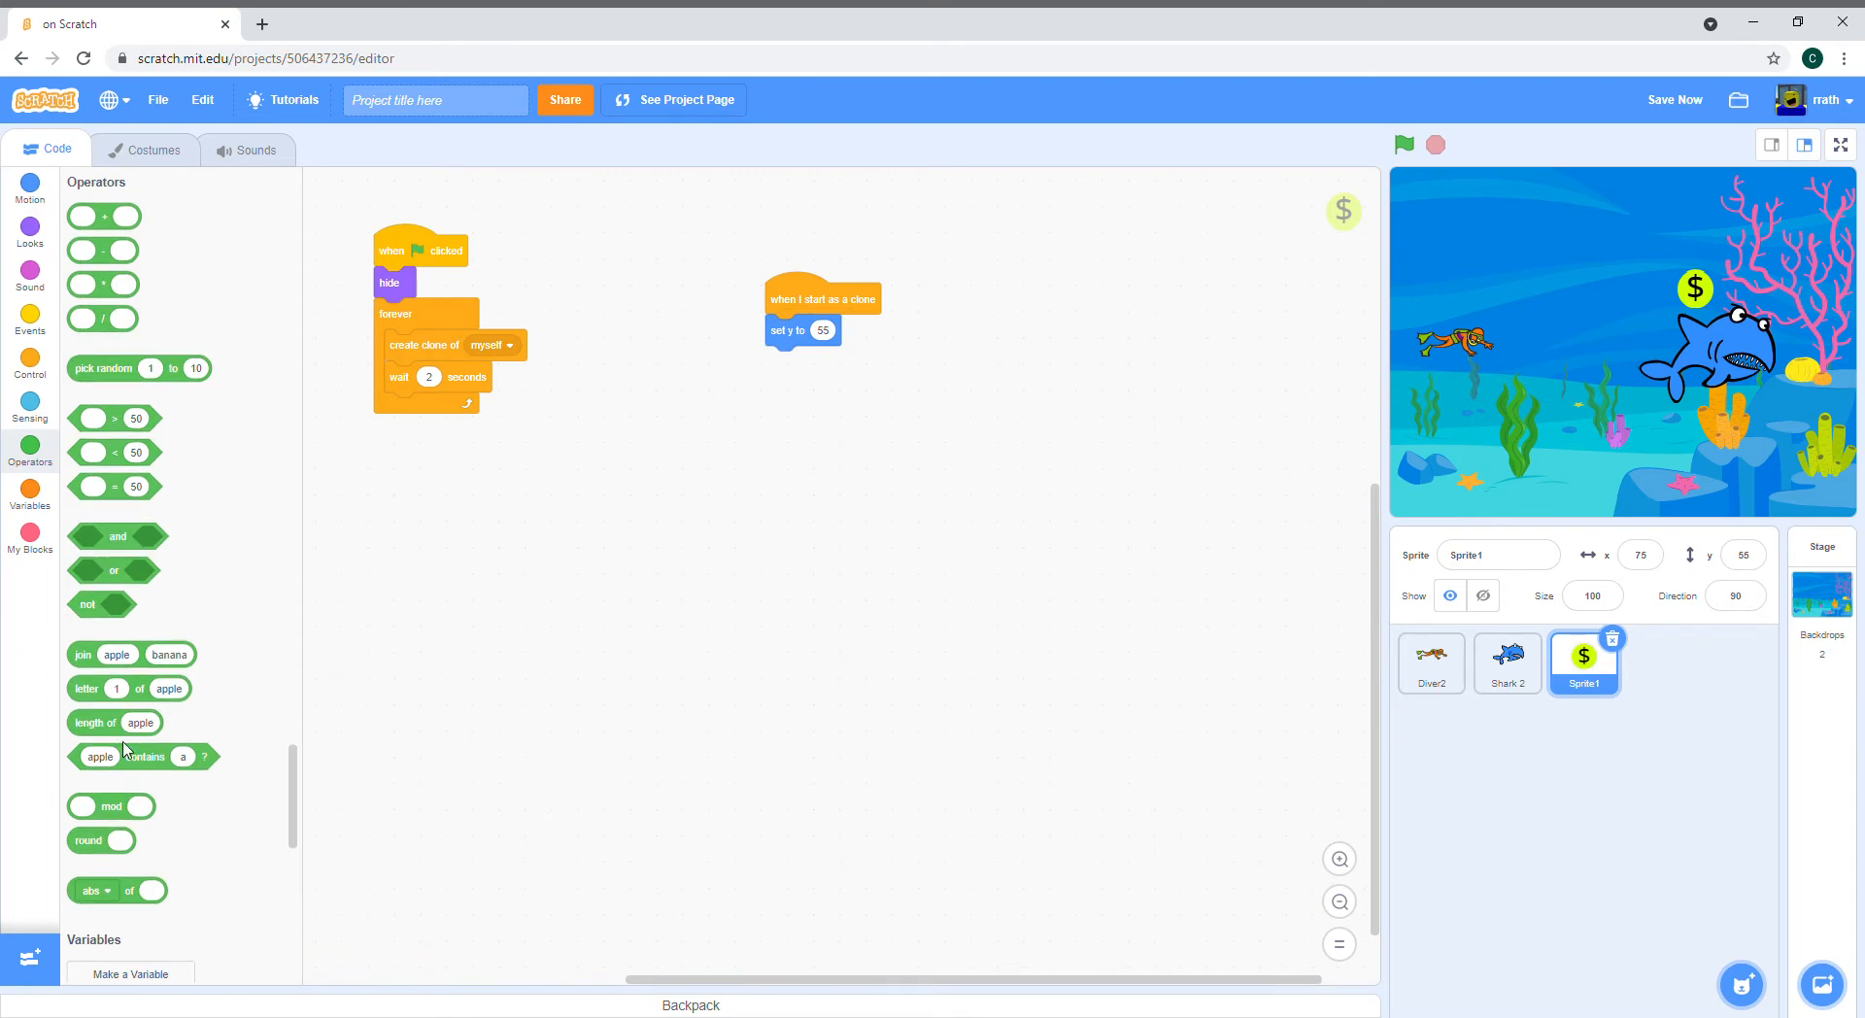
pyautogui.moveTo(119, 363)
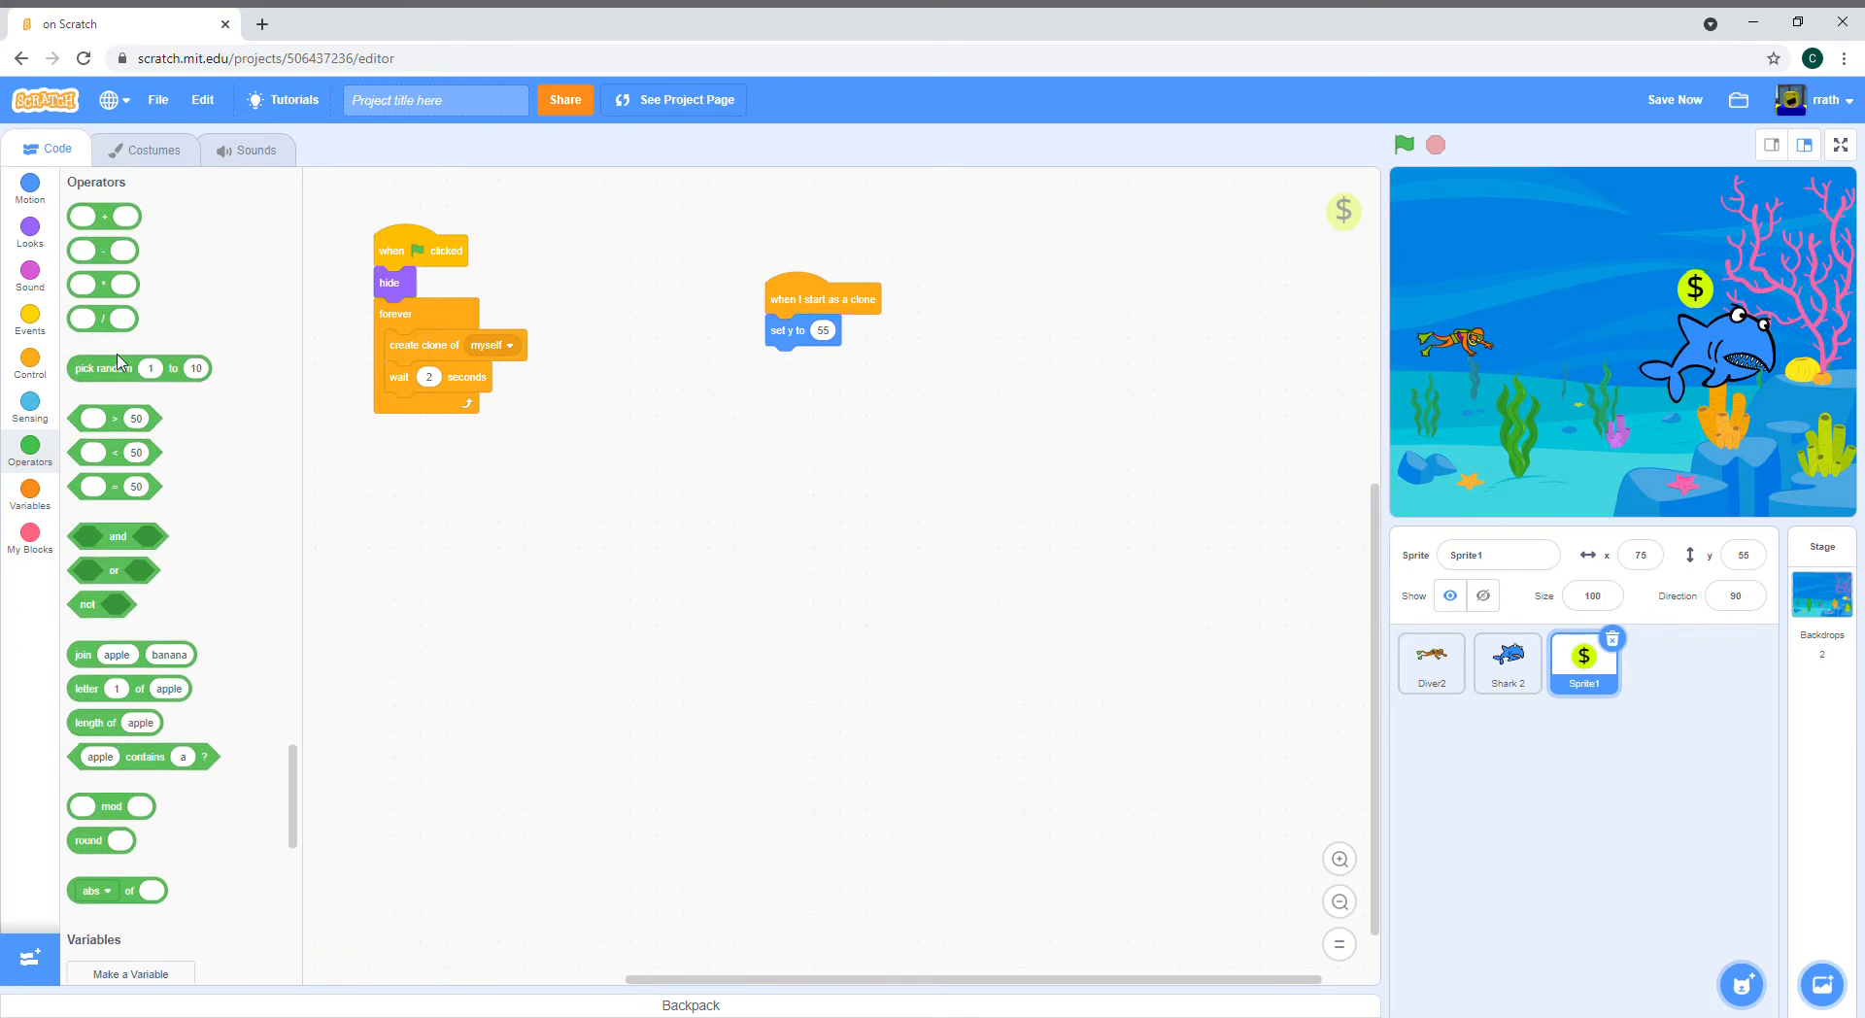
pyautogui.moveTo(140, 367); pyautogui.dragTo(857, 330)
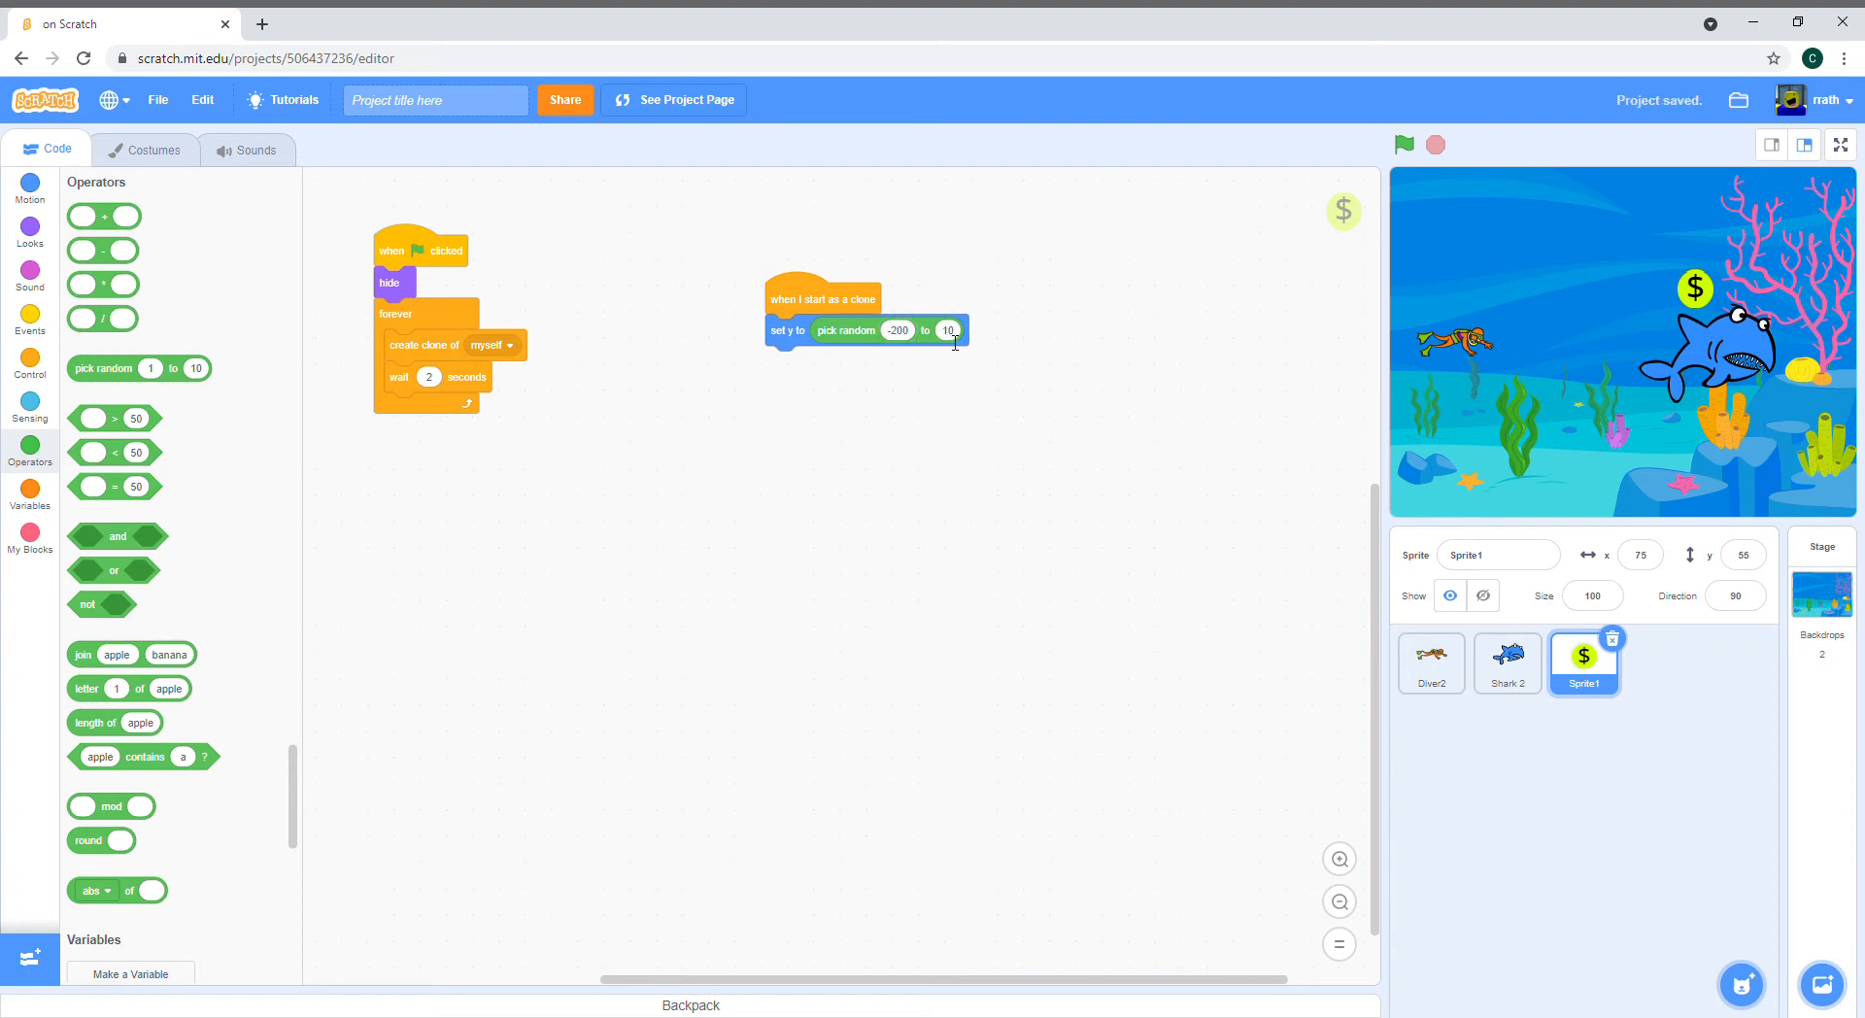
pyautogui.write('200')
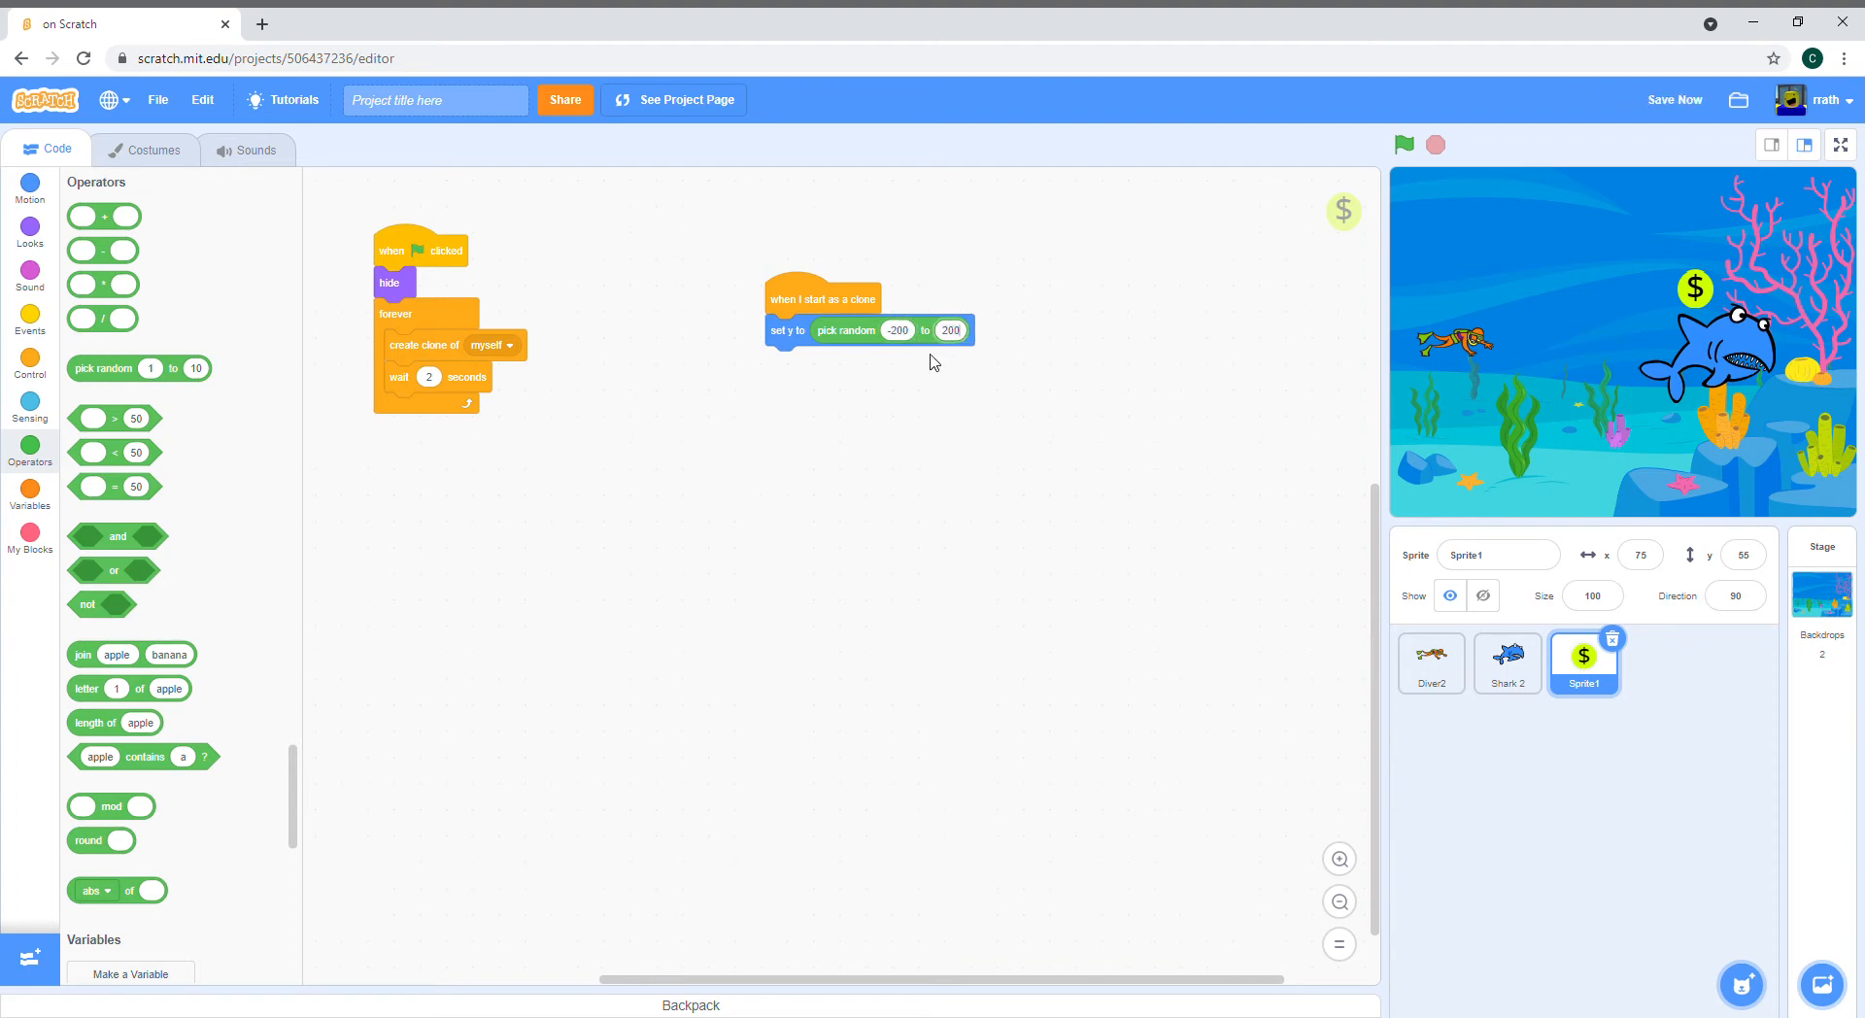
pyautogui.moveTo(56, 231)
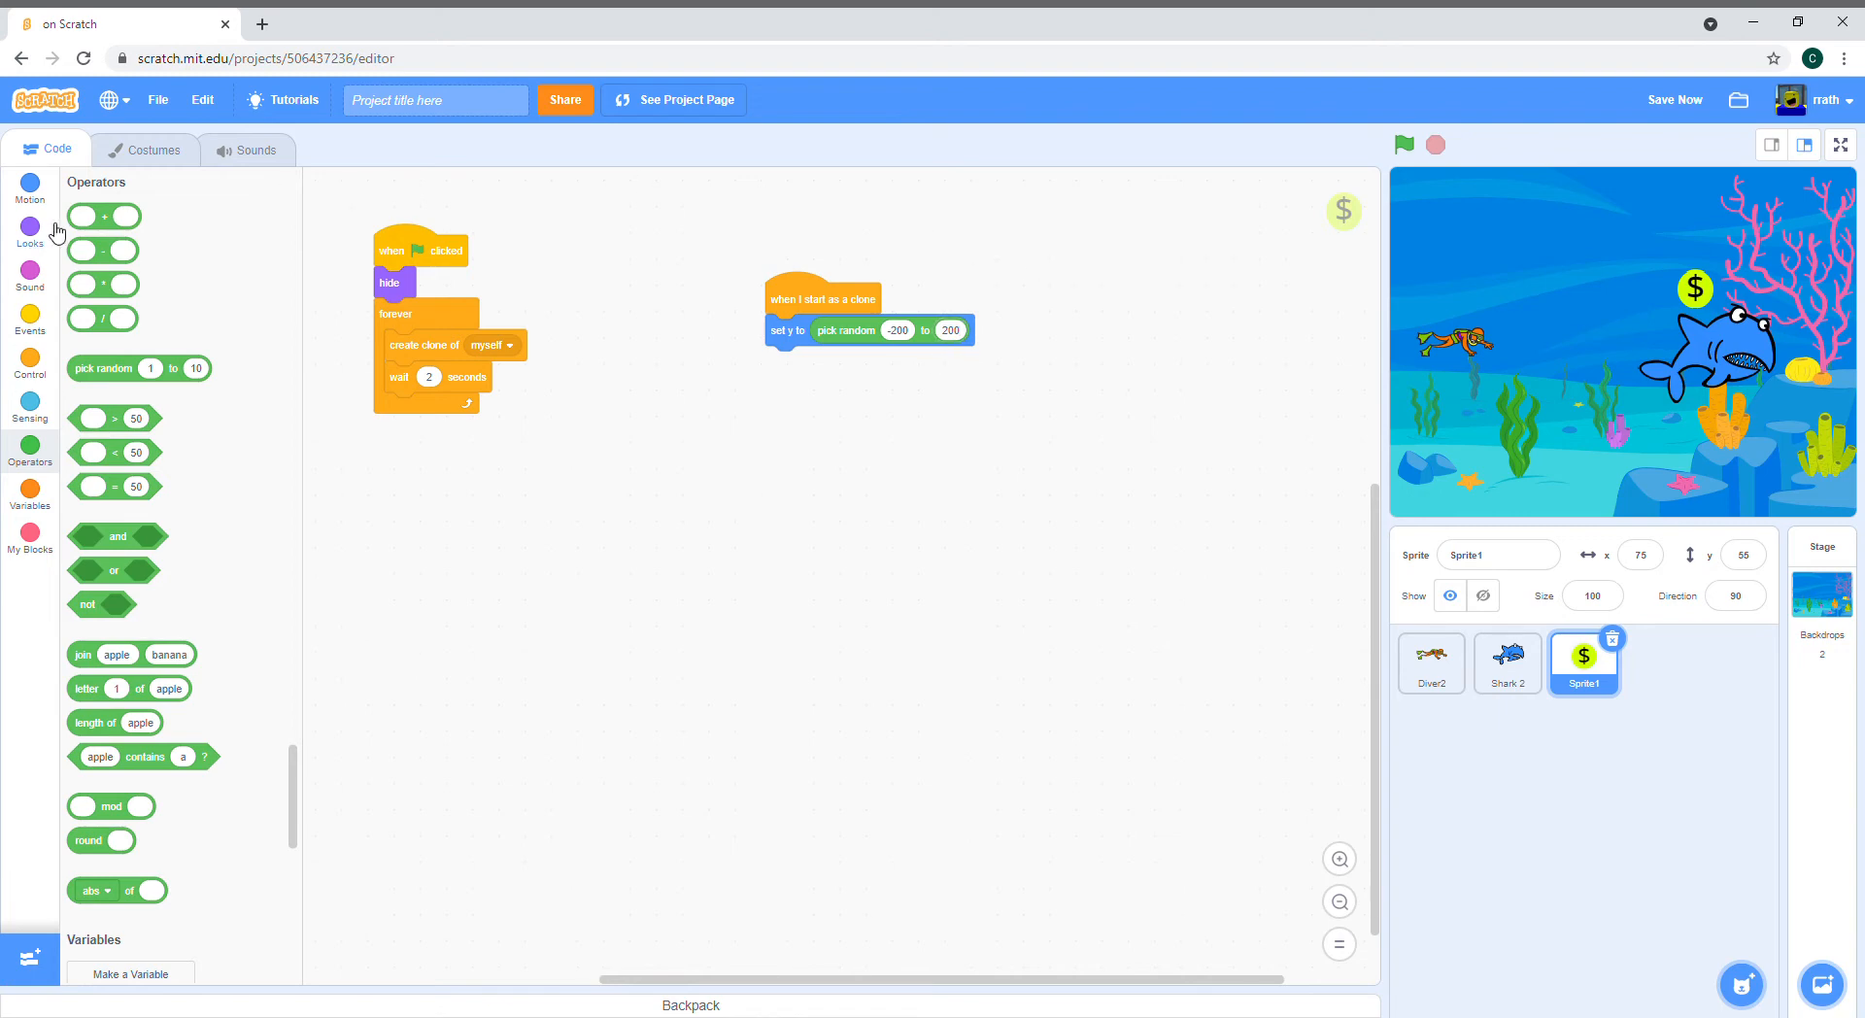
# Step: Make each clone show itself after taking its random starting height
pyautogui.click(29, 231)
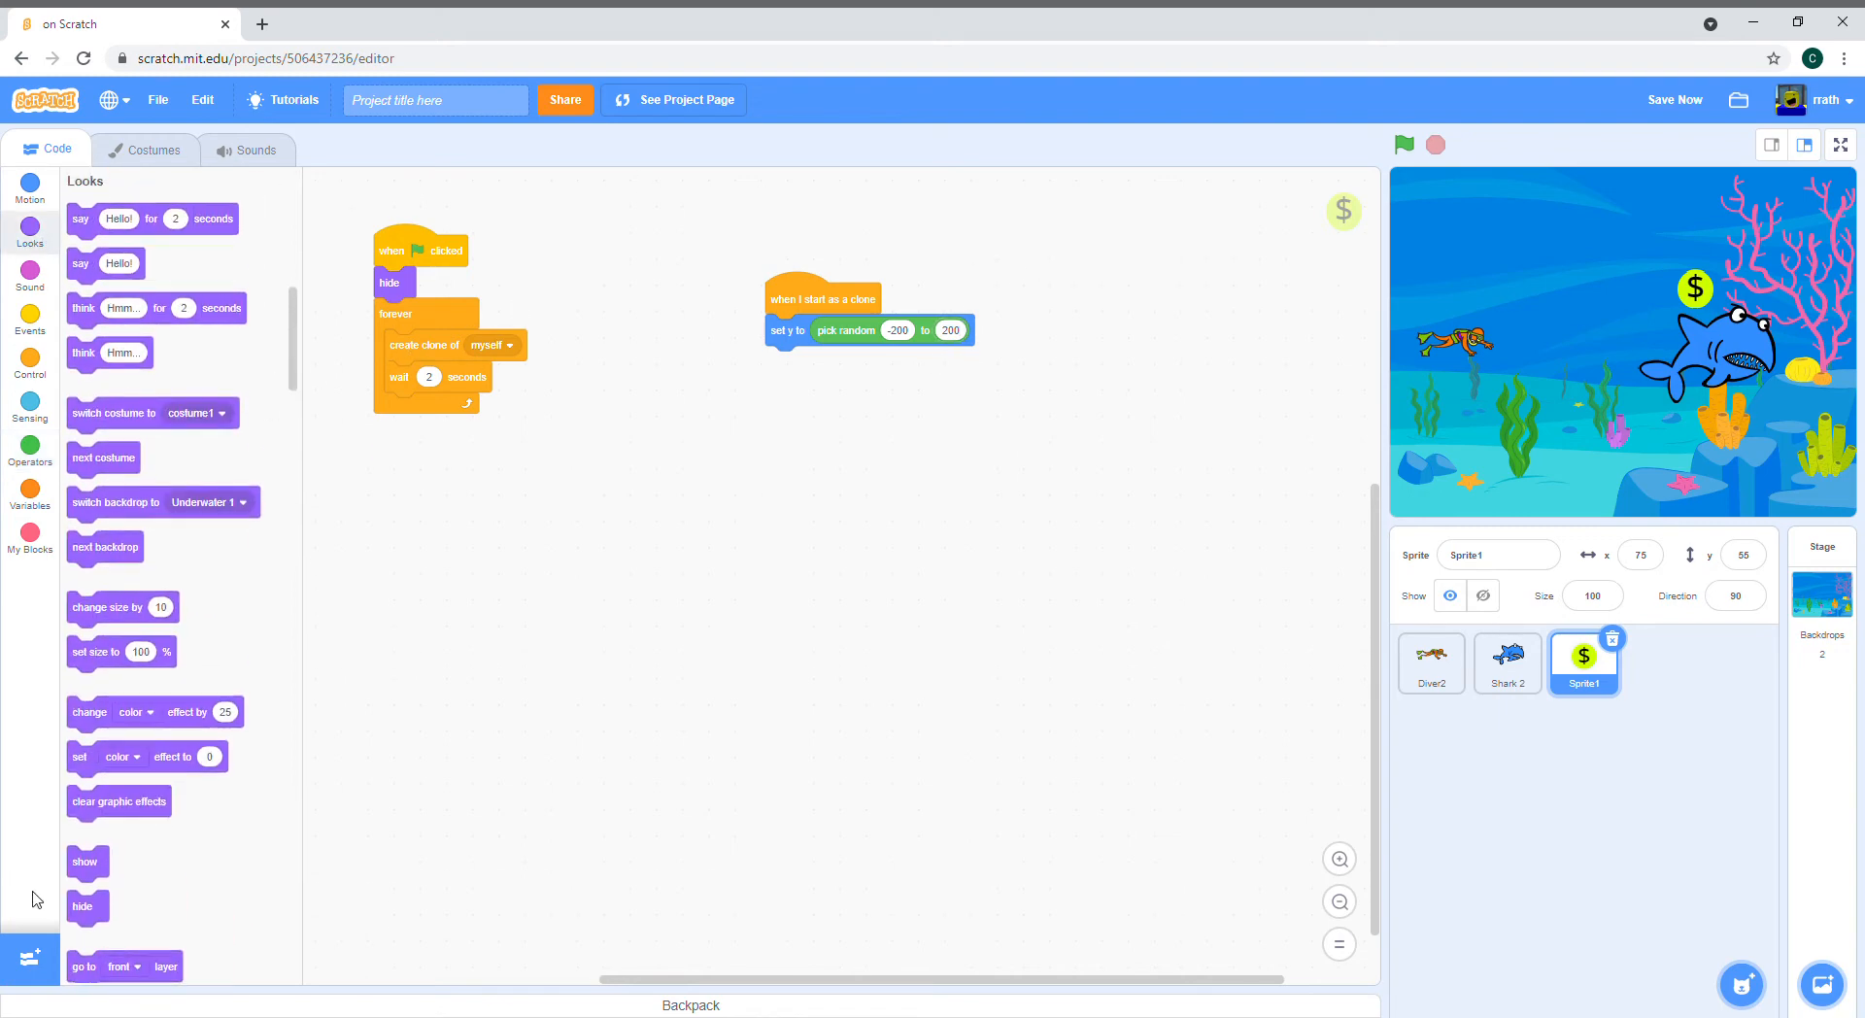
pyautogui.moveTo(85, 861); pyautogui.dragTo(791, 374)
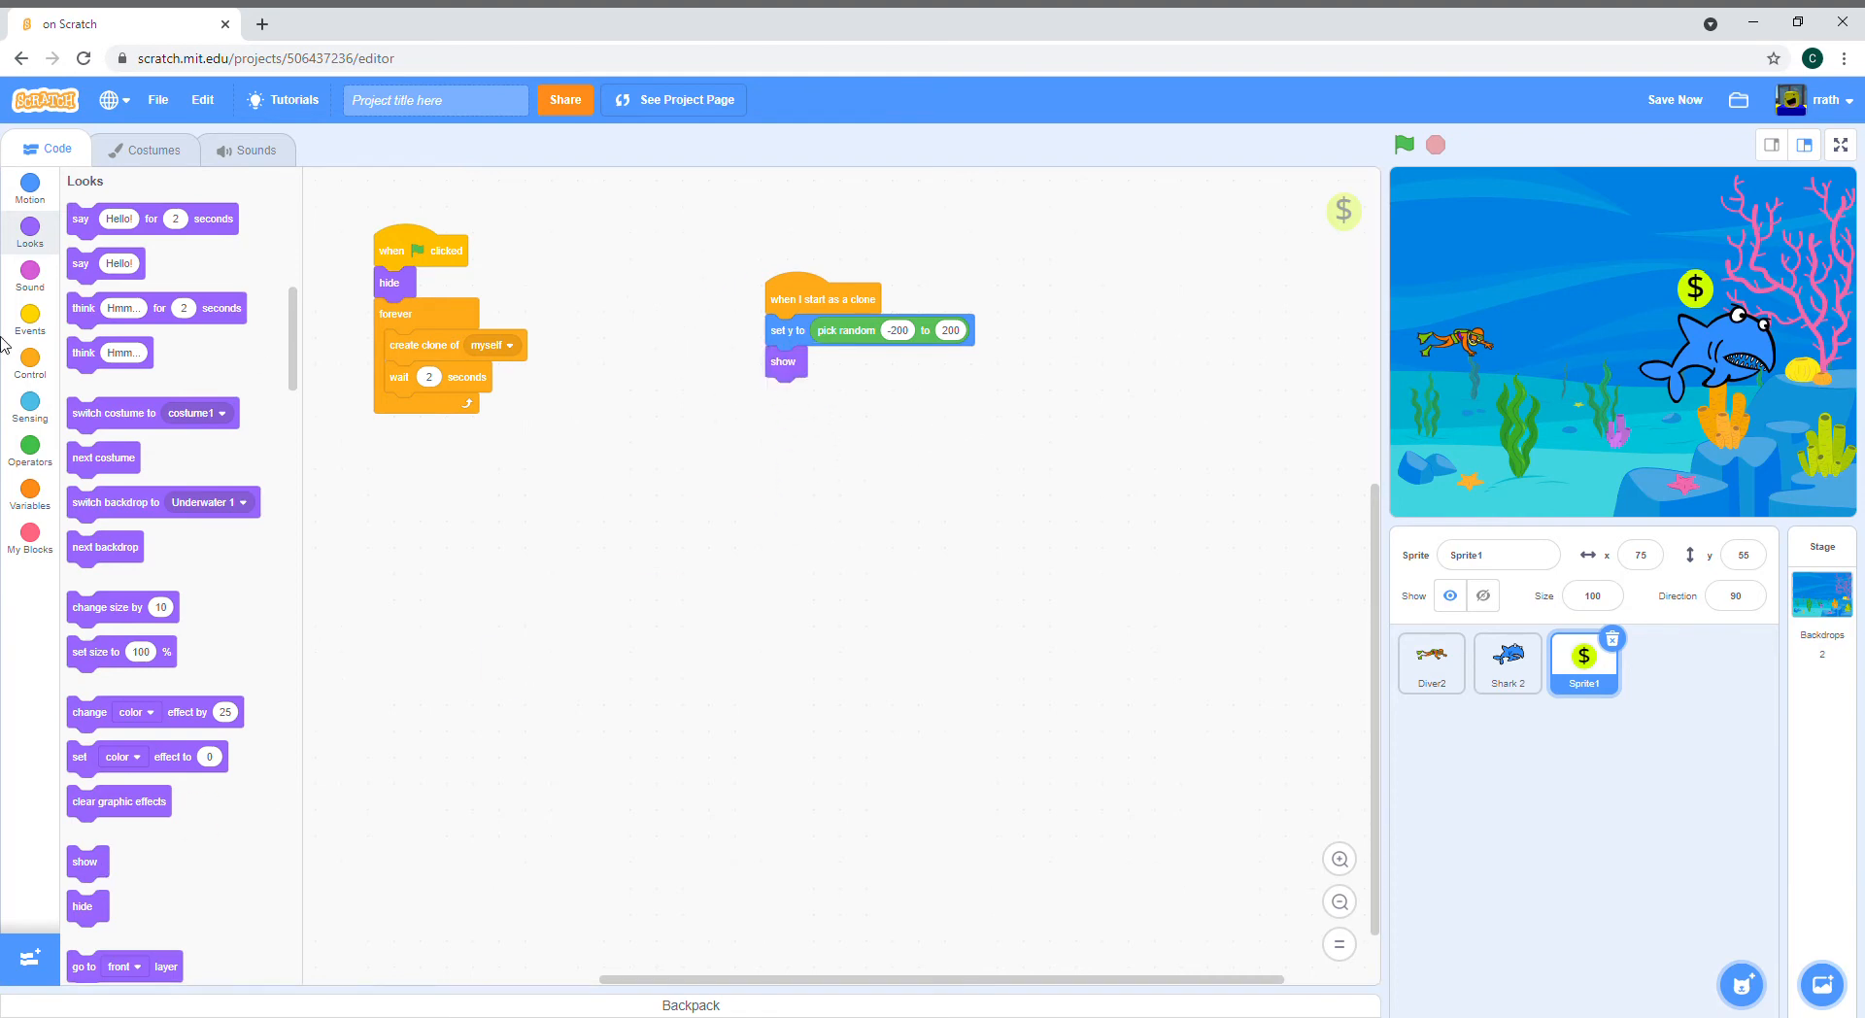
pyautogui.click(29, 186)
pyautogui.write('-240')
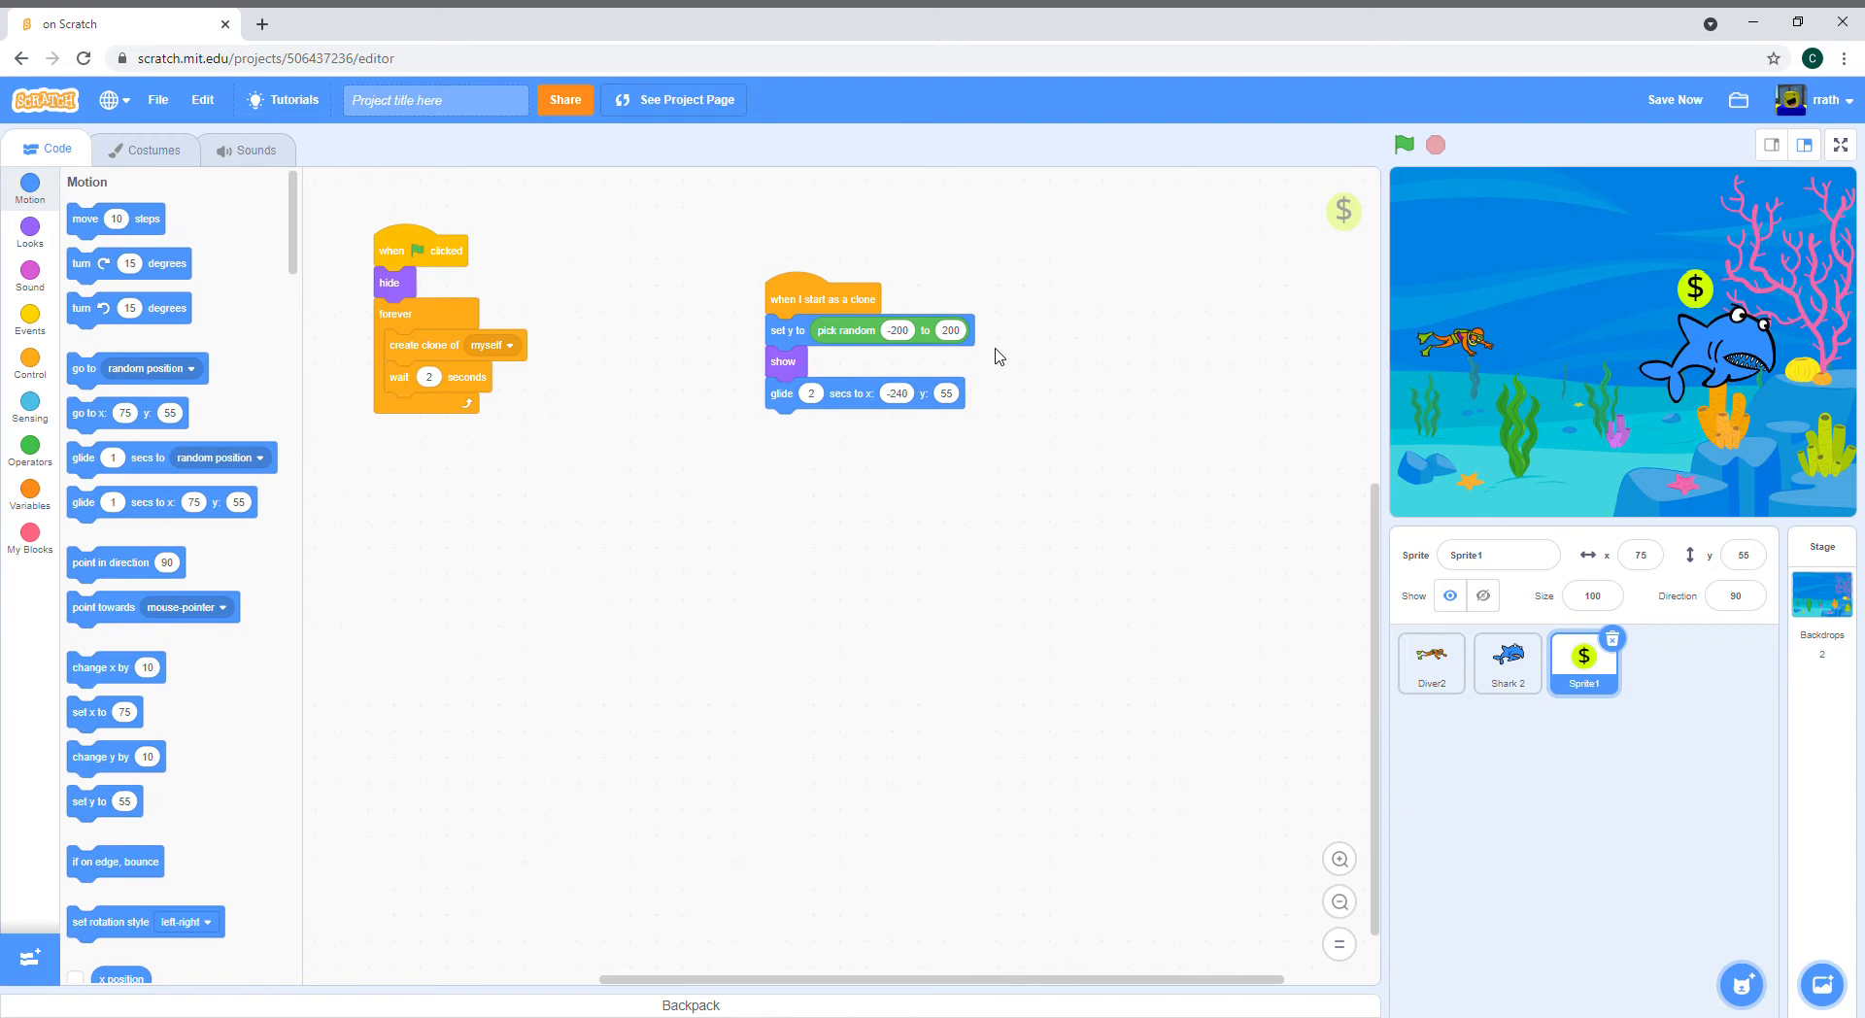
pyautogui.moveTo(855, 338)
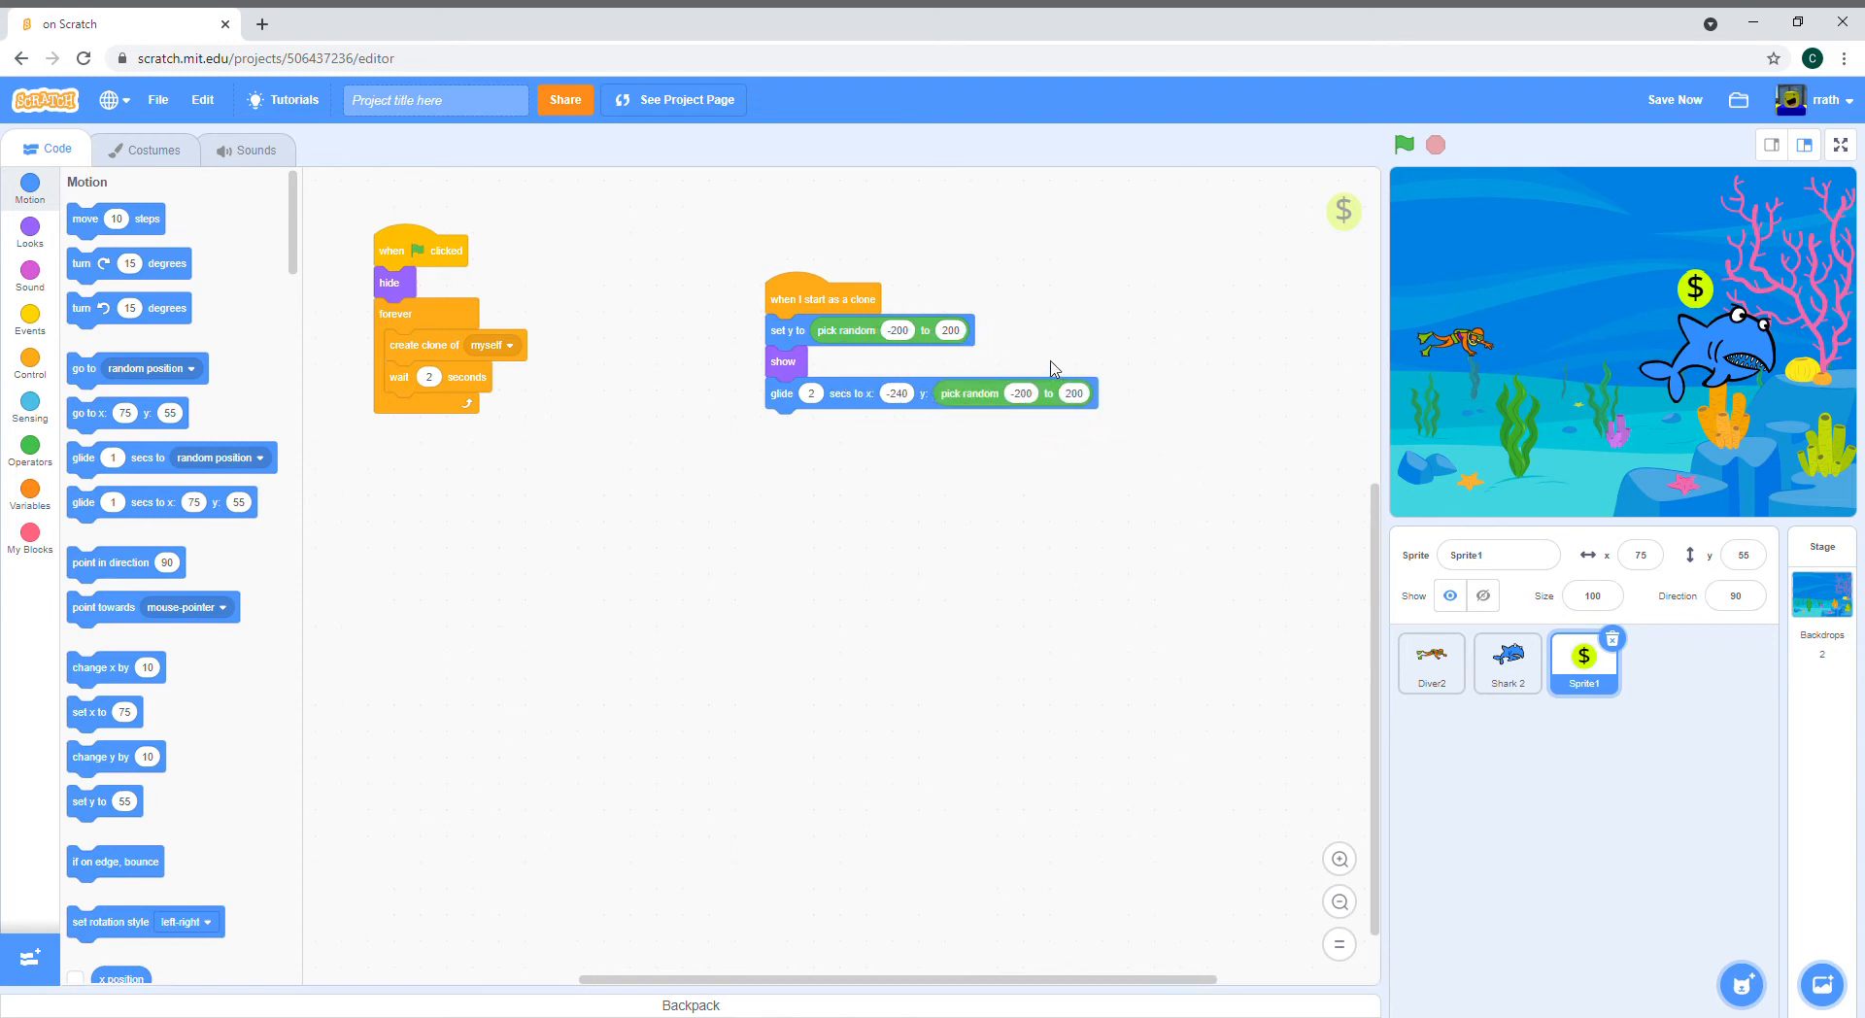
pyautogui.moveTo(1607, 383)
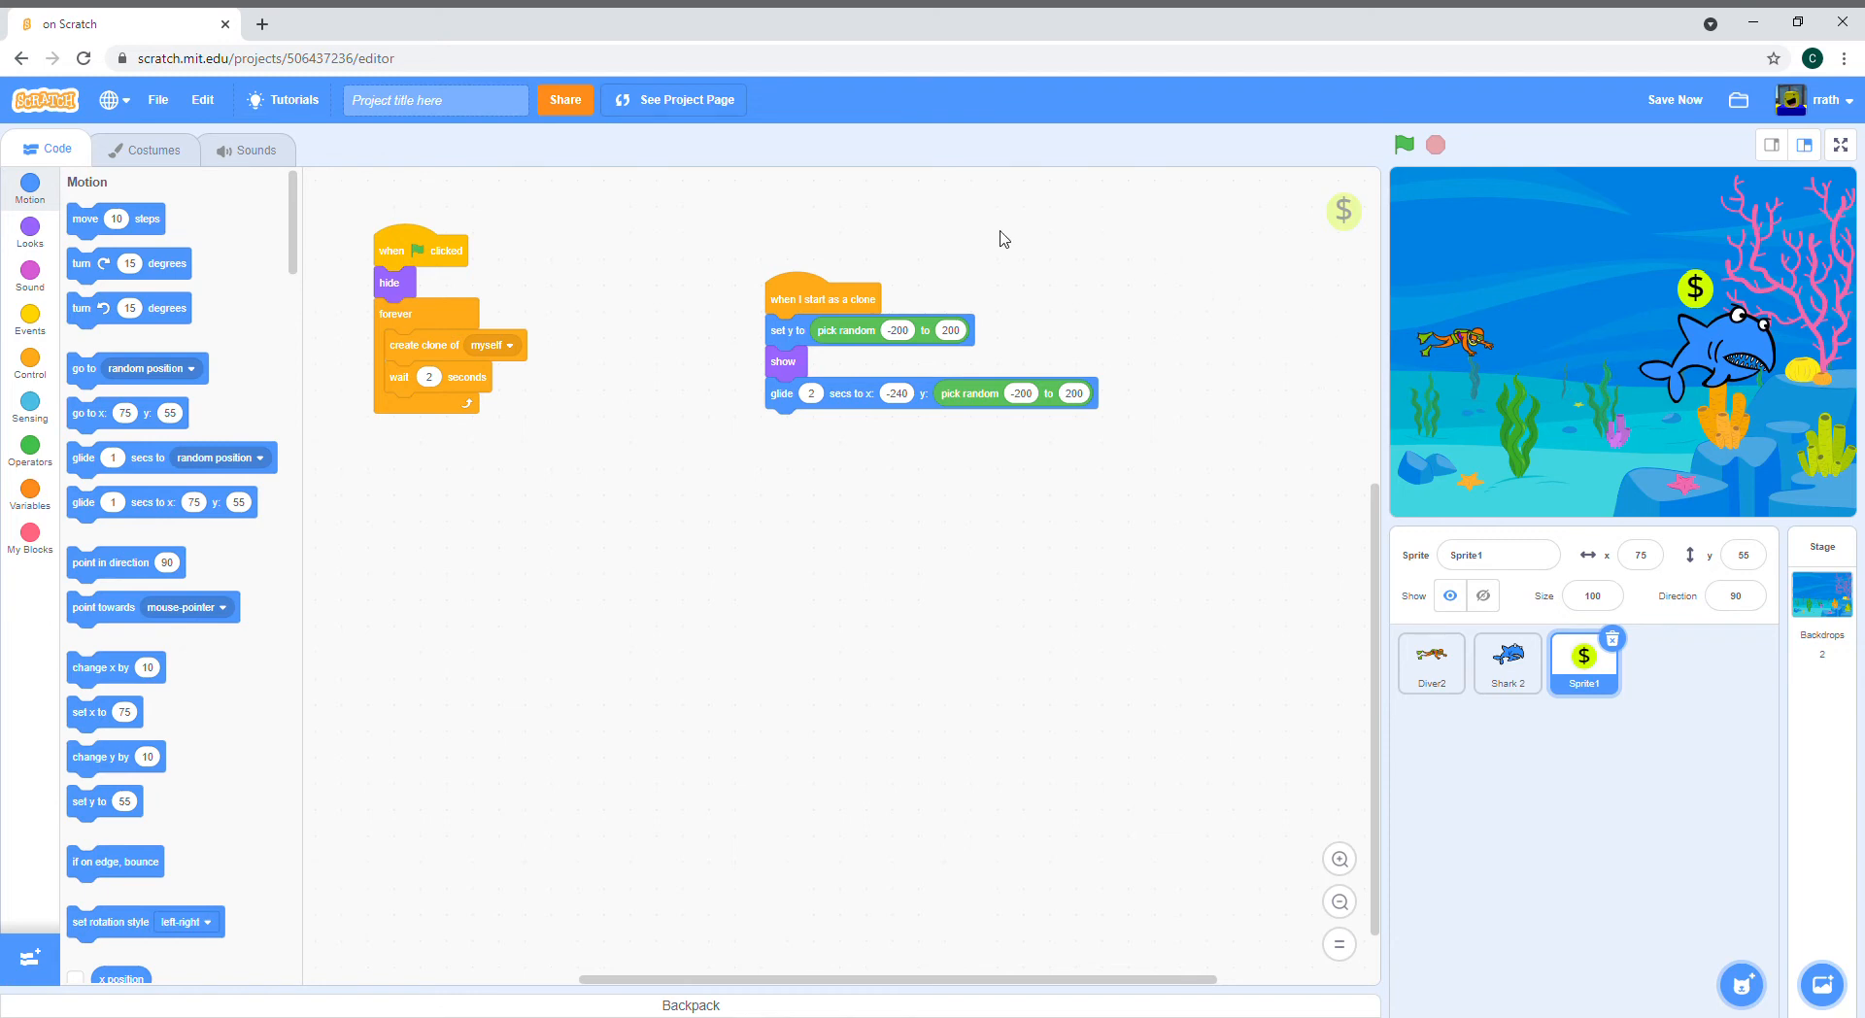
pyautogui.moveTo(849, 348)
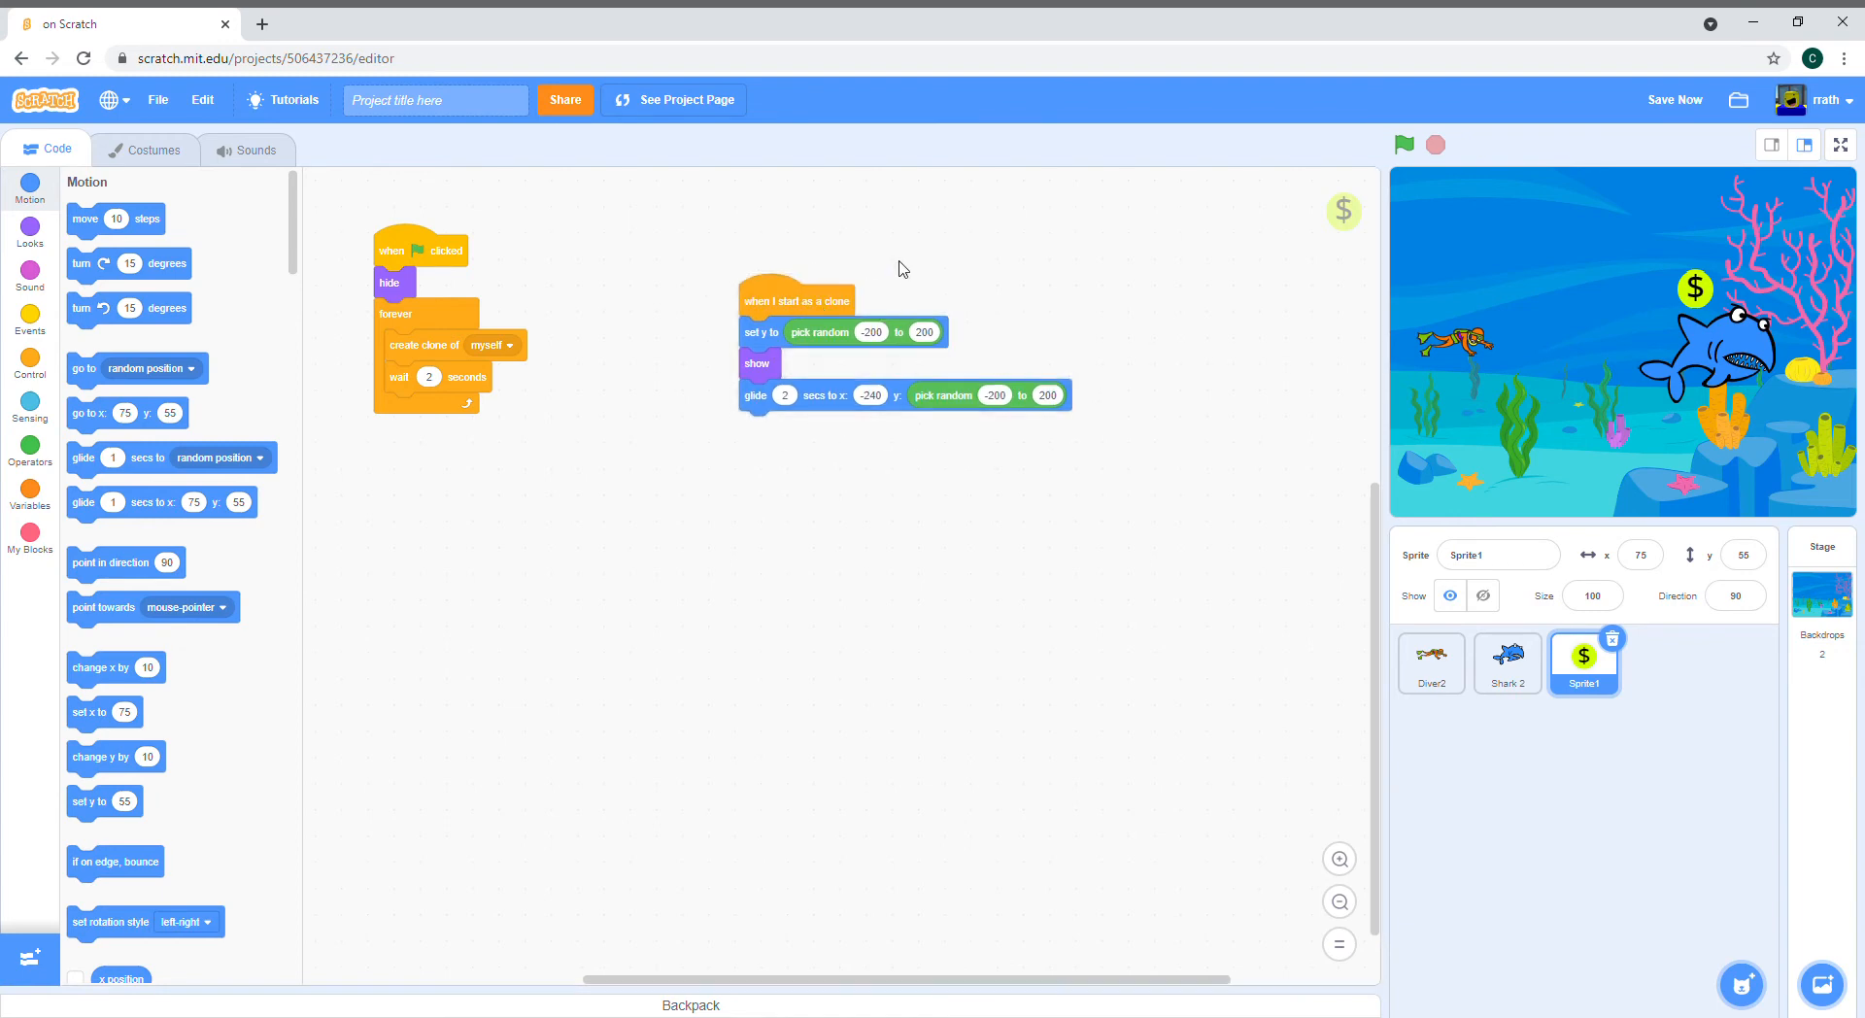
pyautogui.moveTo(907, 391)
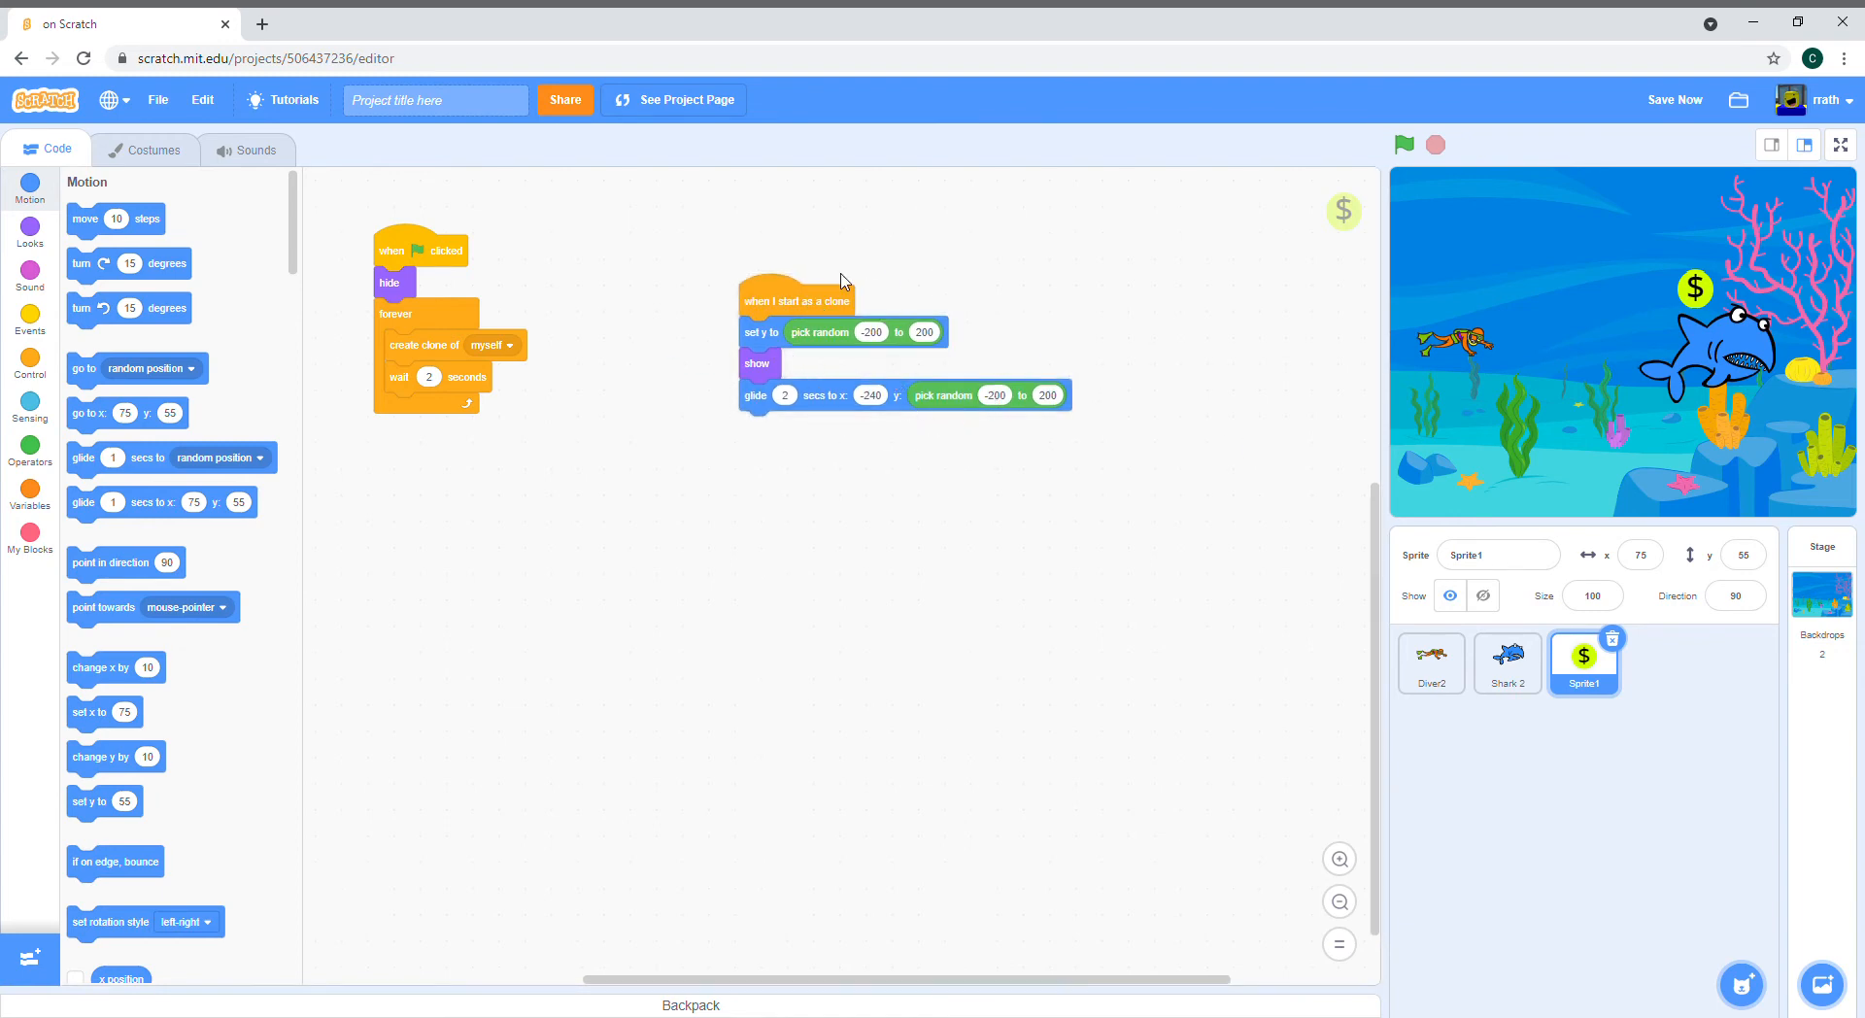
pyautogui.moveTo(1327, 488)
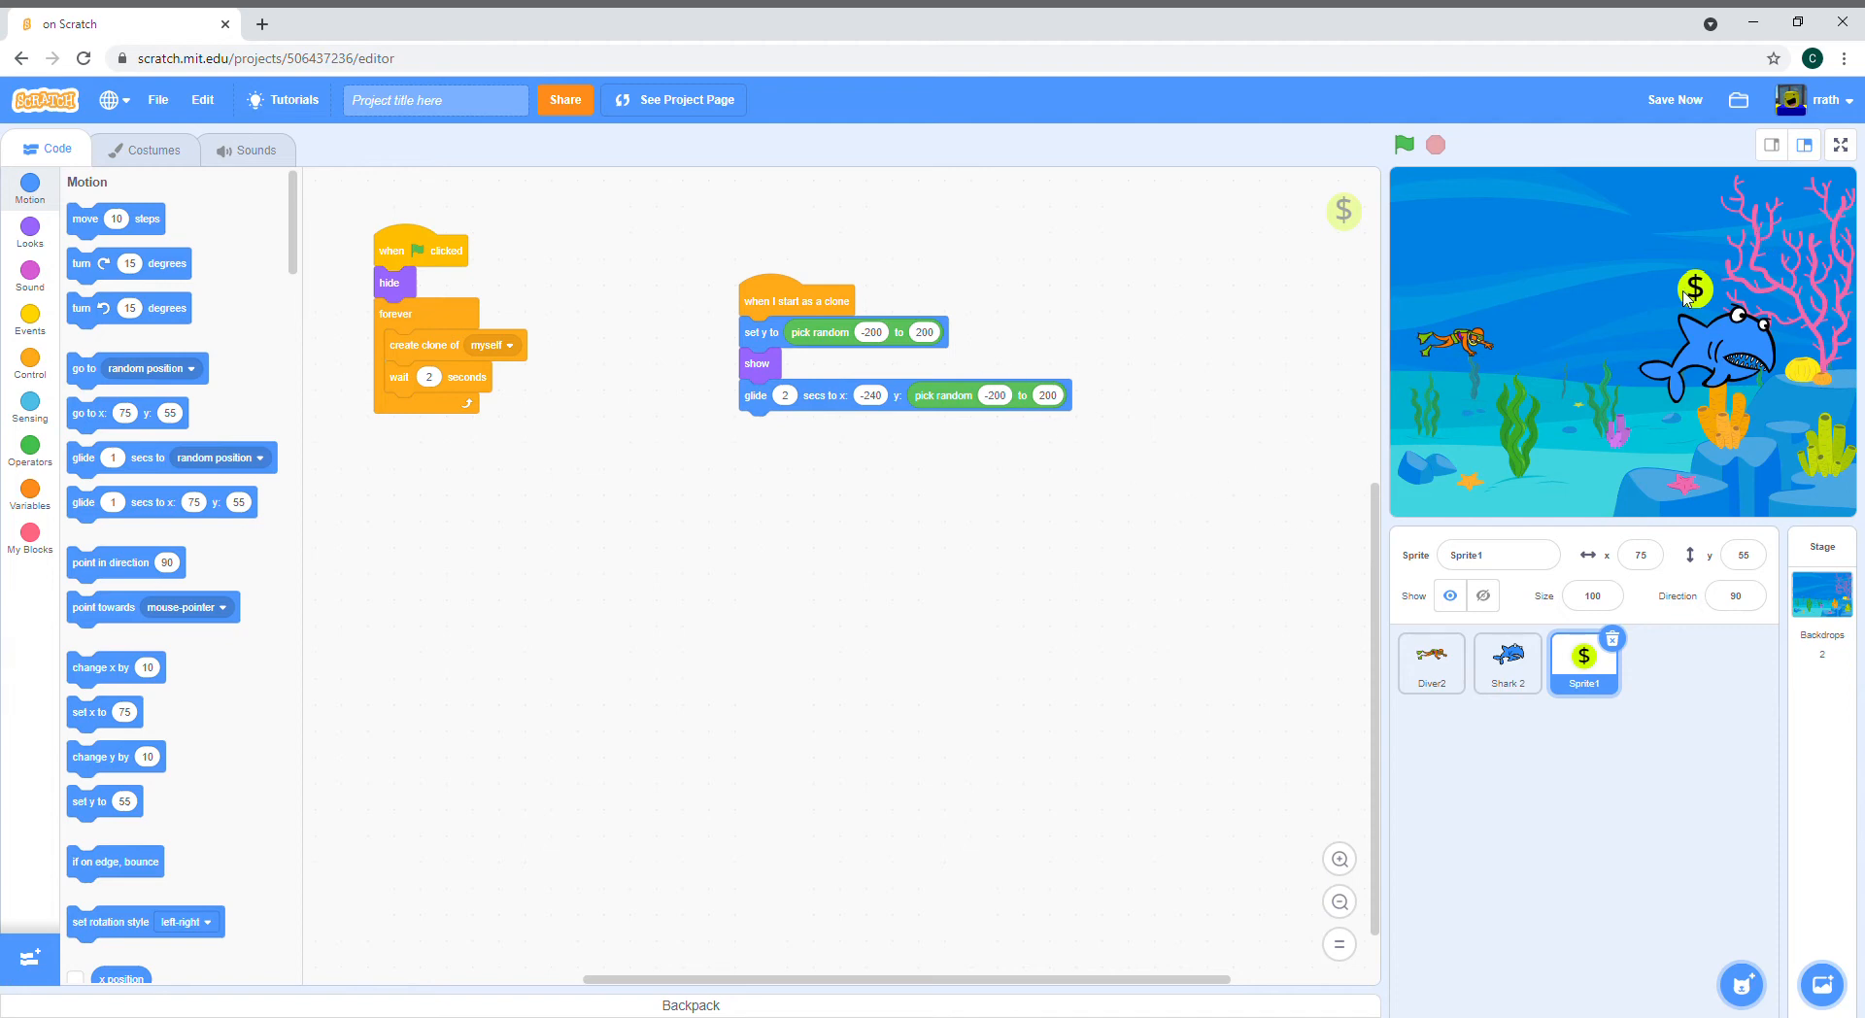
pyautogui.moveTo(1498, 354)
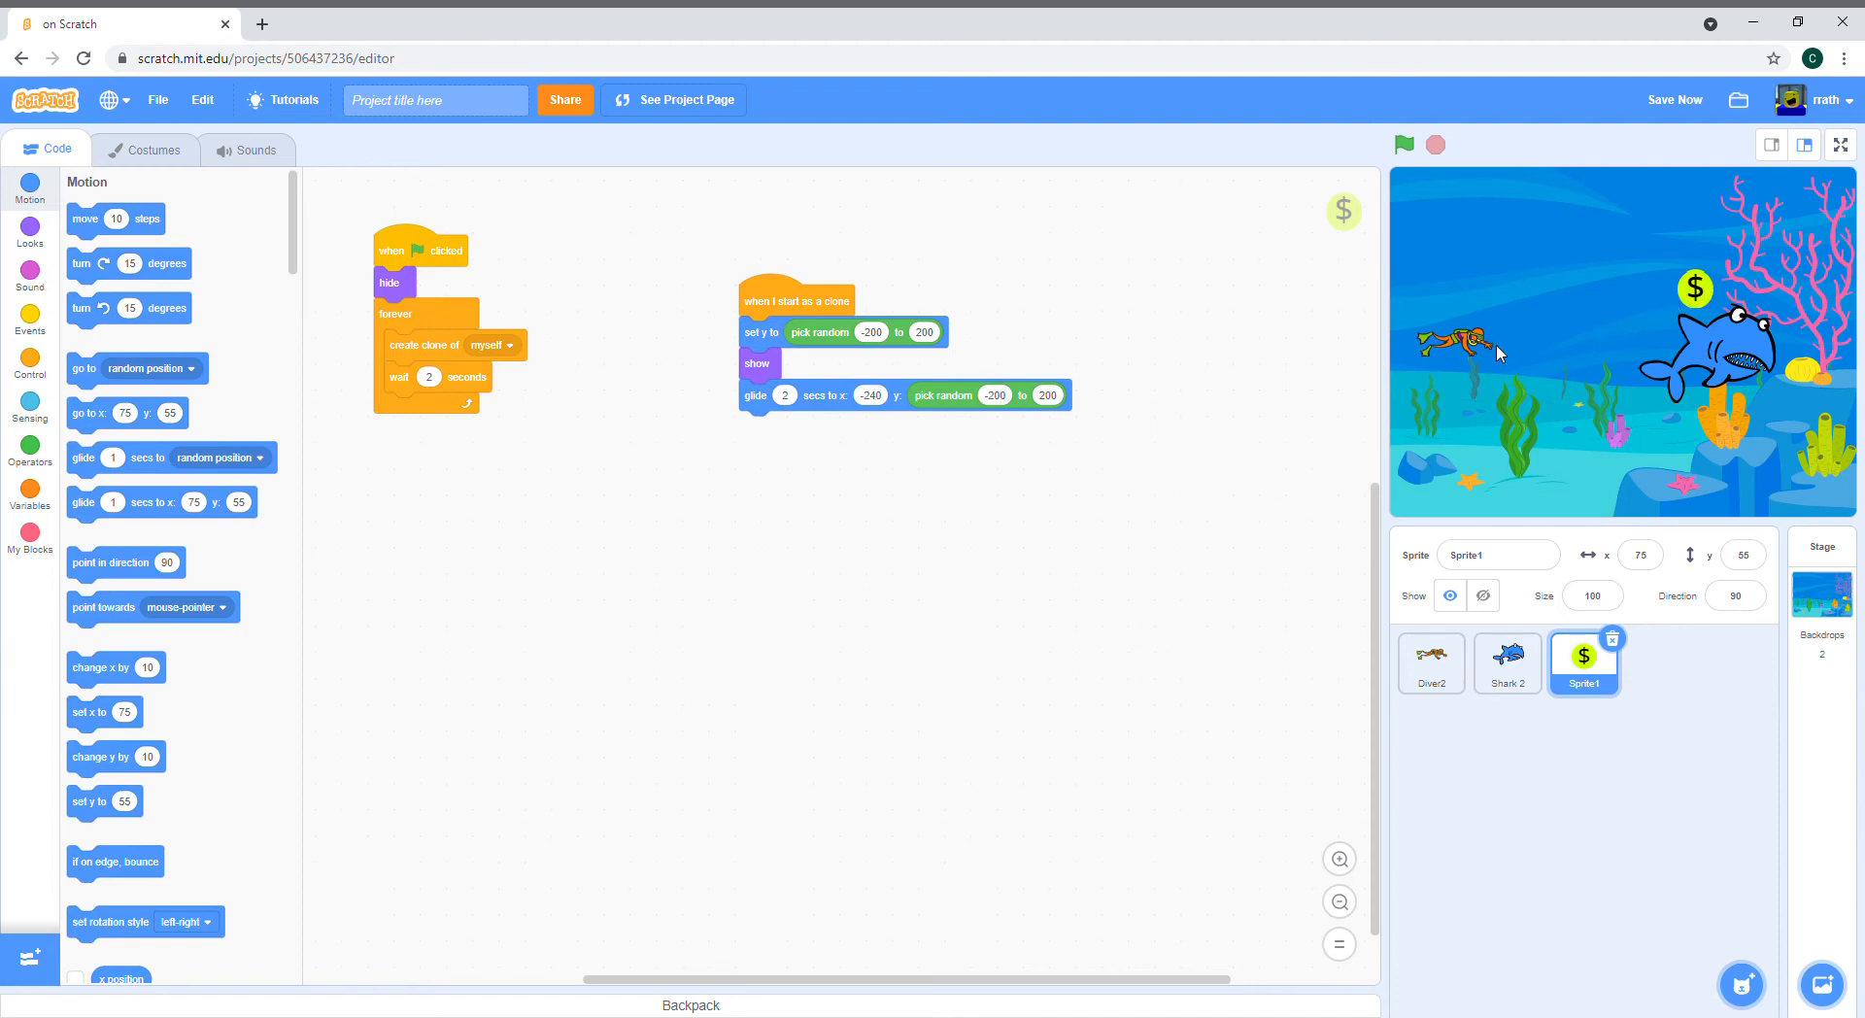
pyautogui.moveTo(1482, 348)
pyautogui.write('PO')
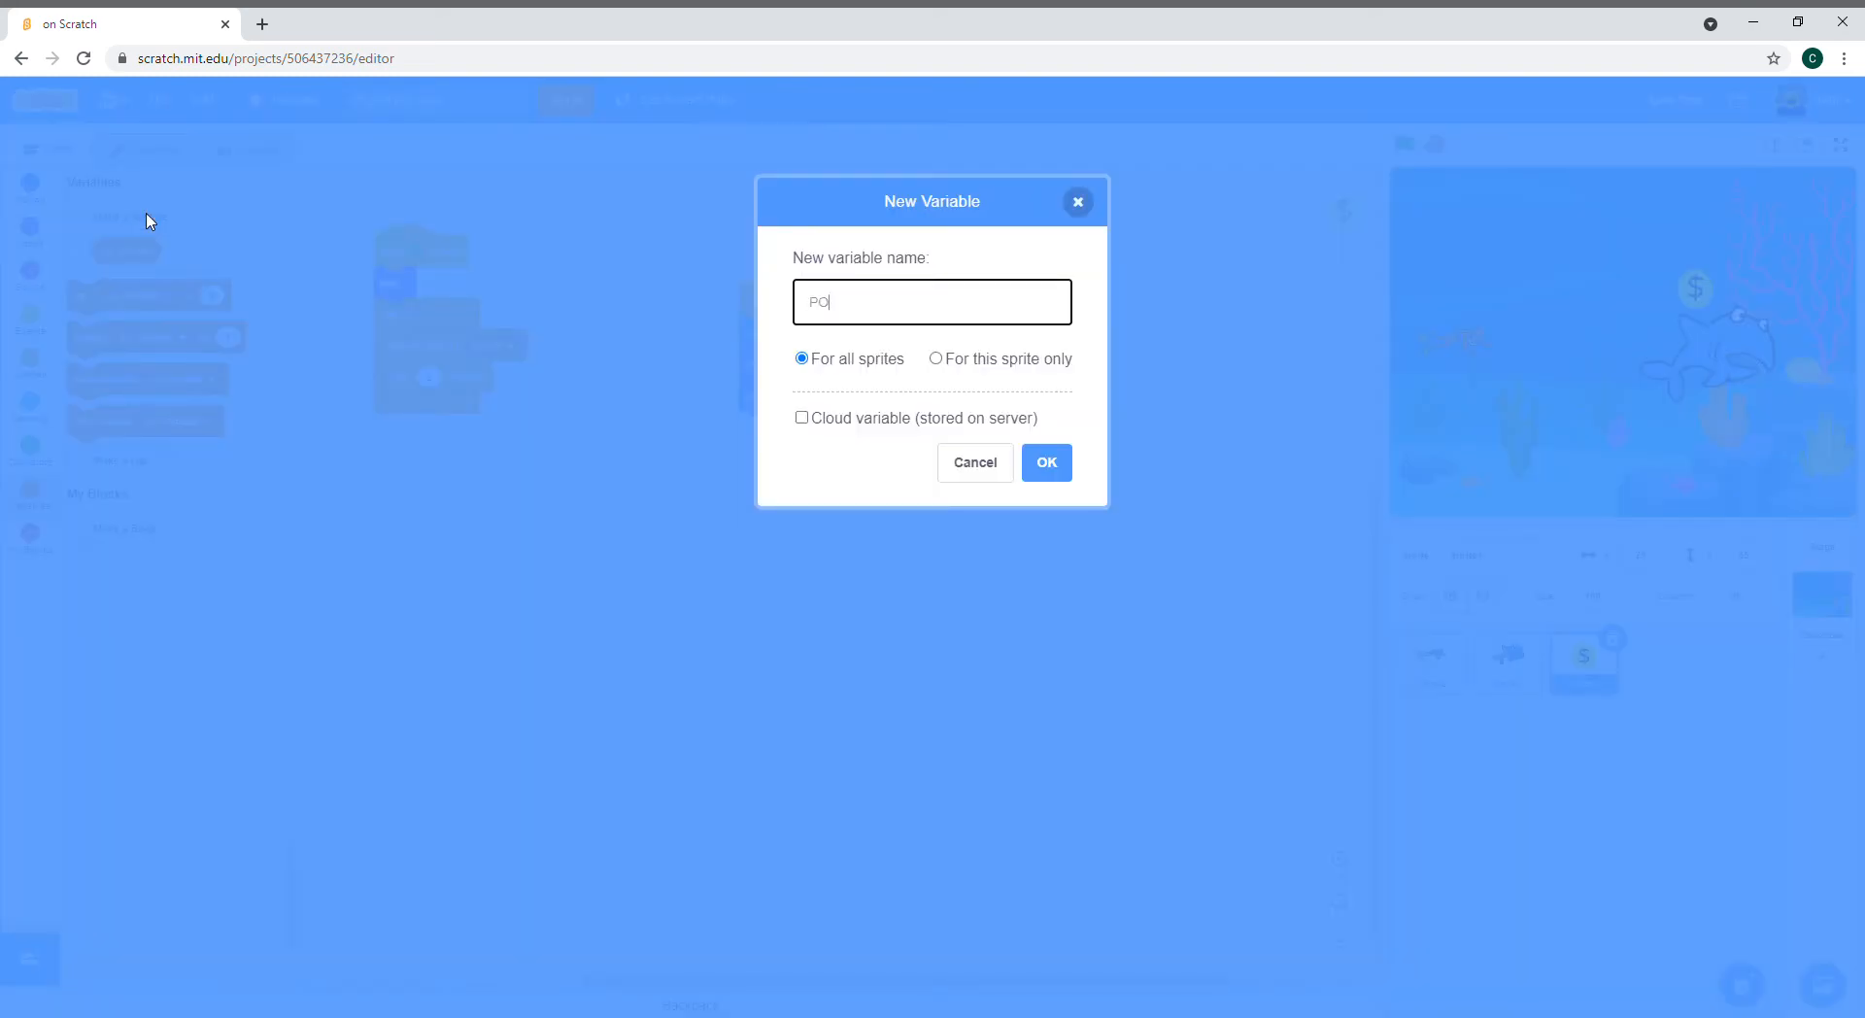
# Step: Name the new variable 'Points', keep For all sprites, and create it
pyautogui.press('Backspace')
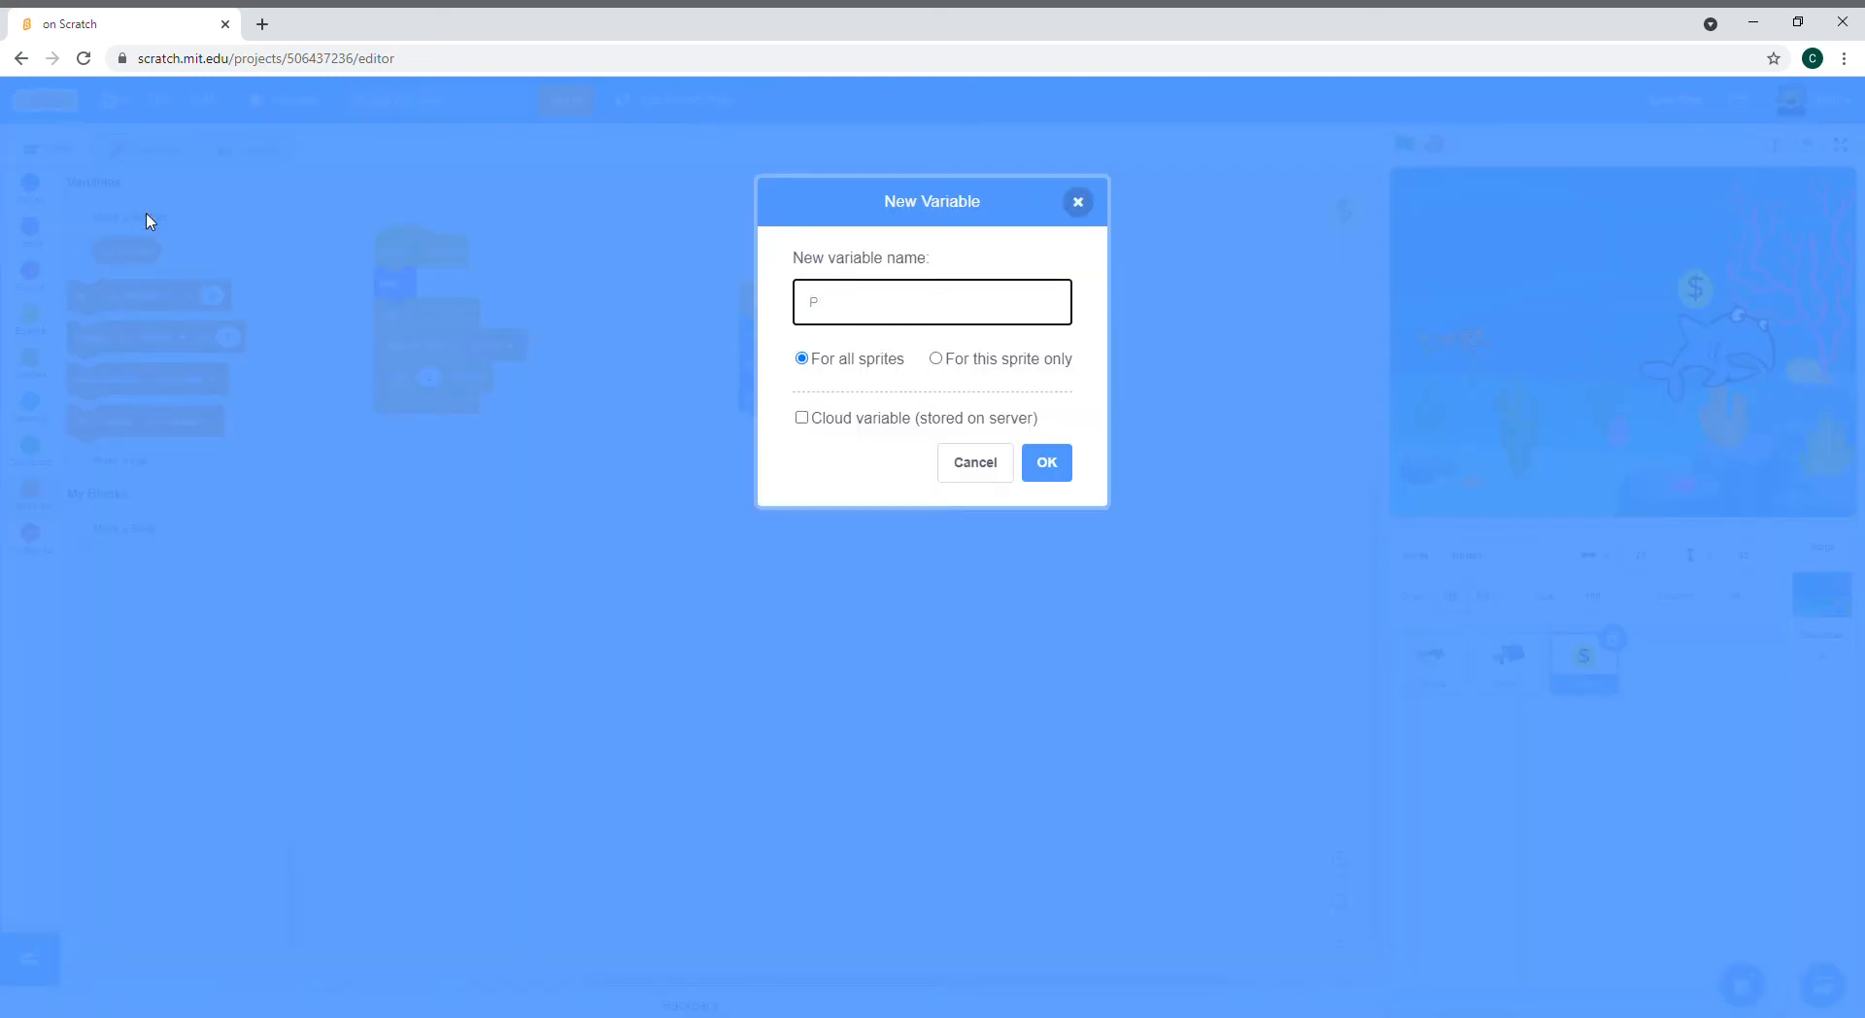
pyautogui.write('oints')
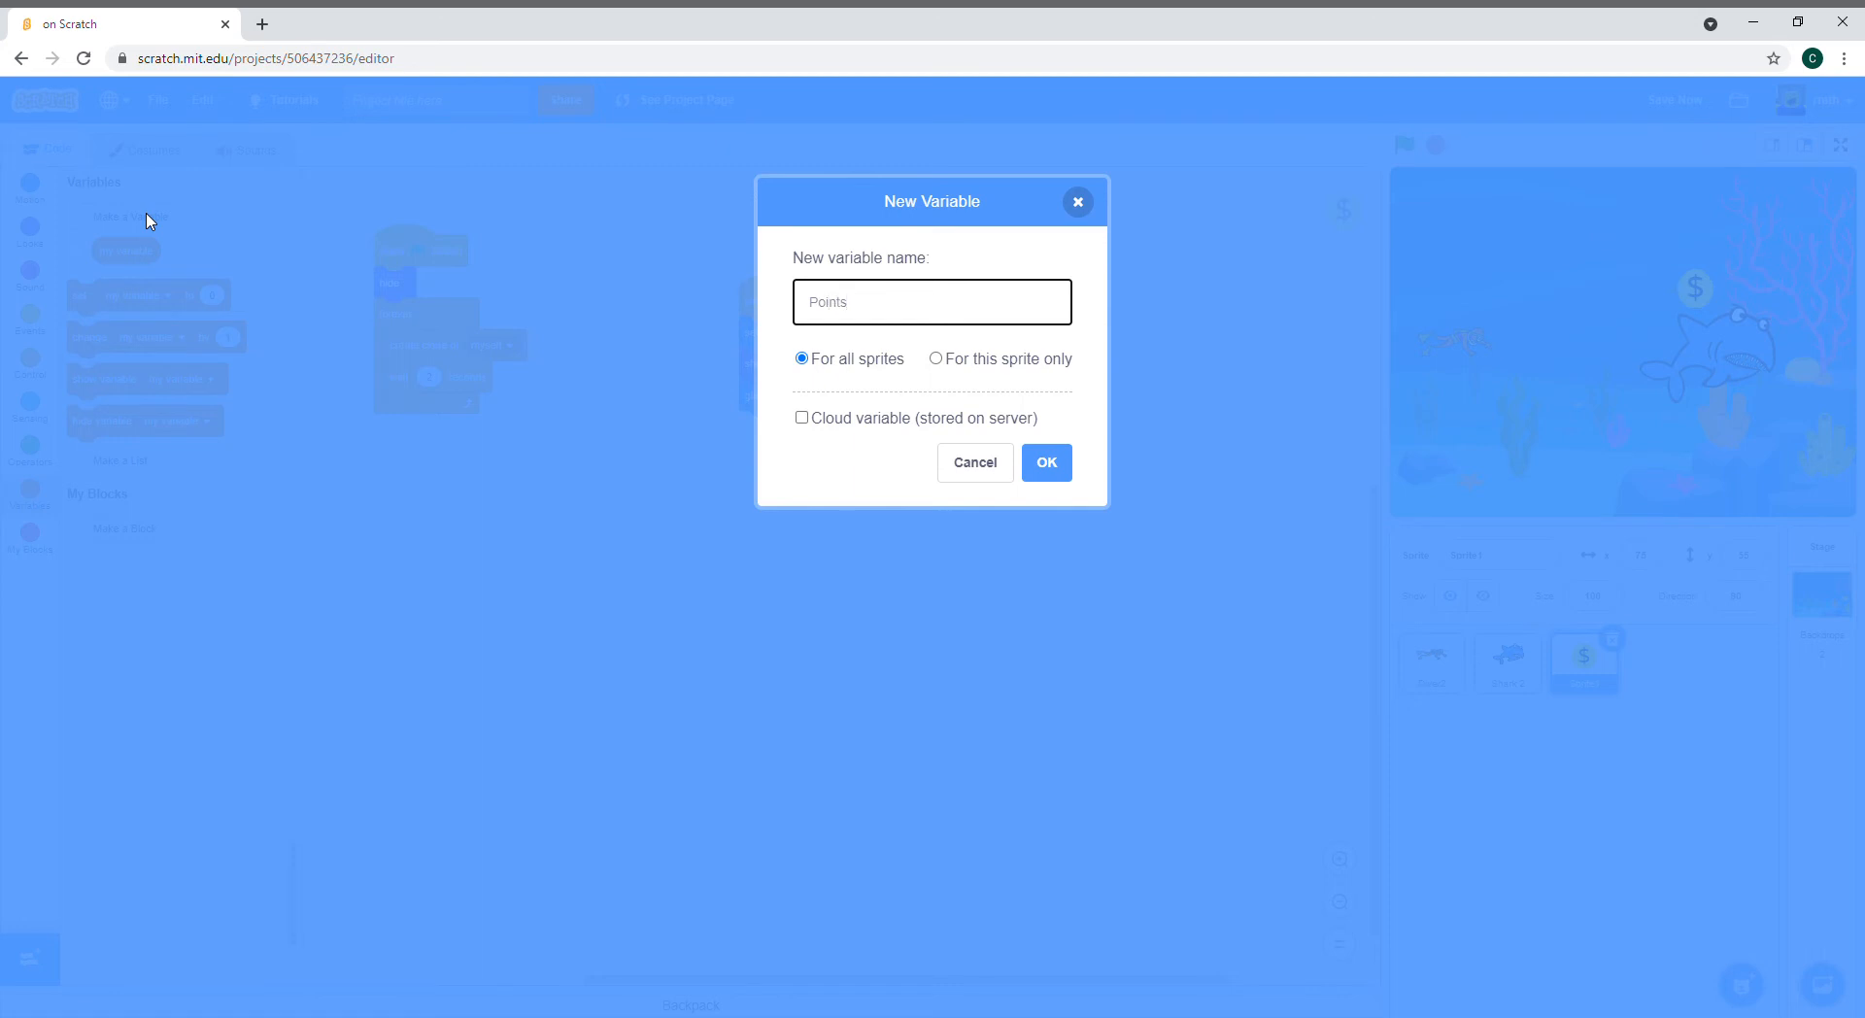
pyautogui.click(931, 301)
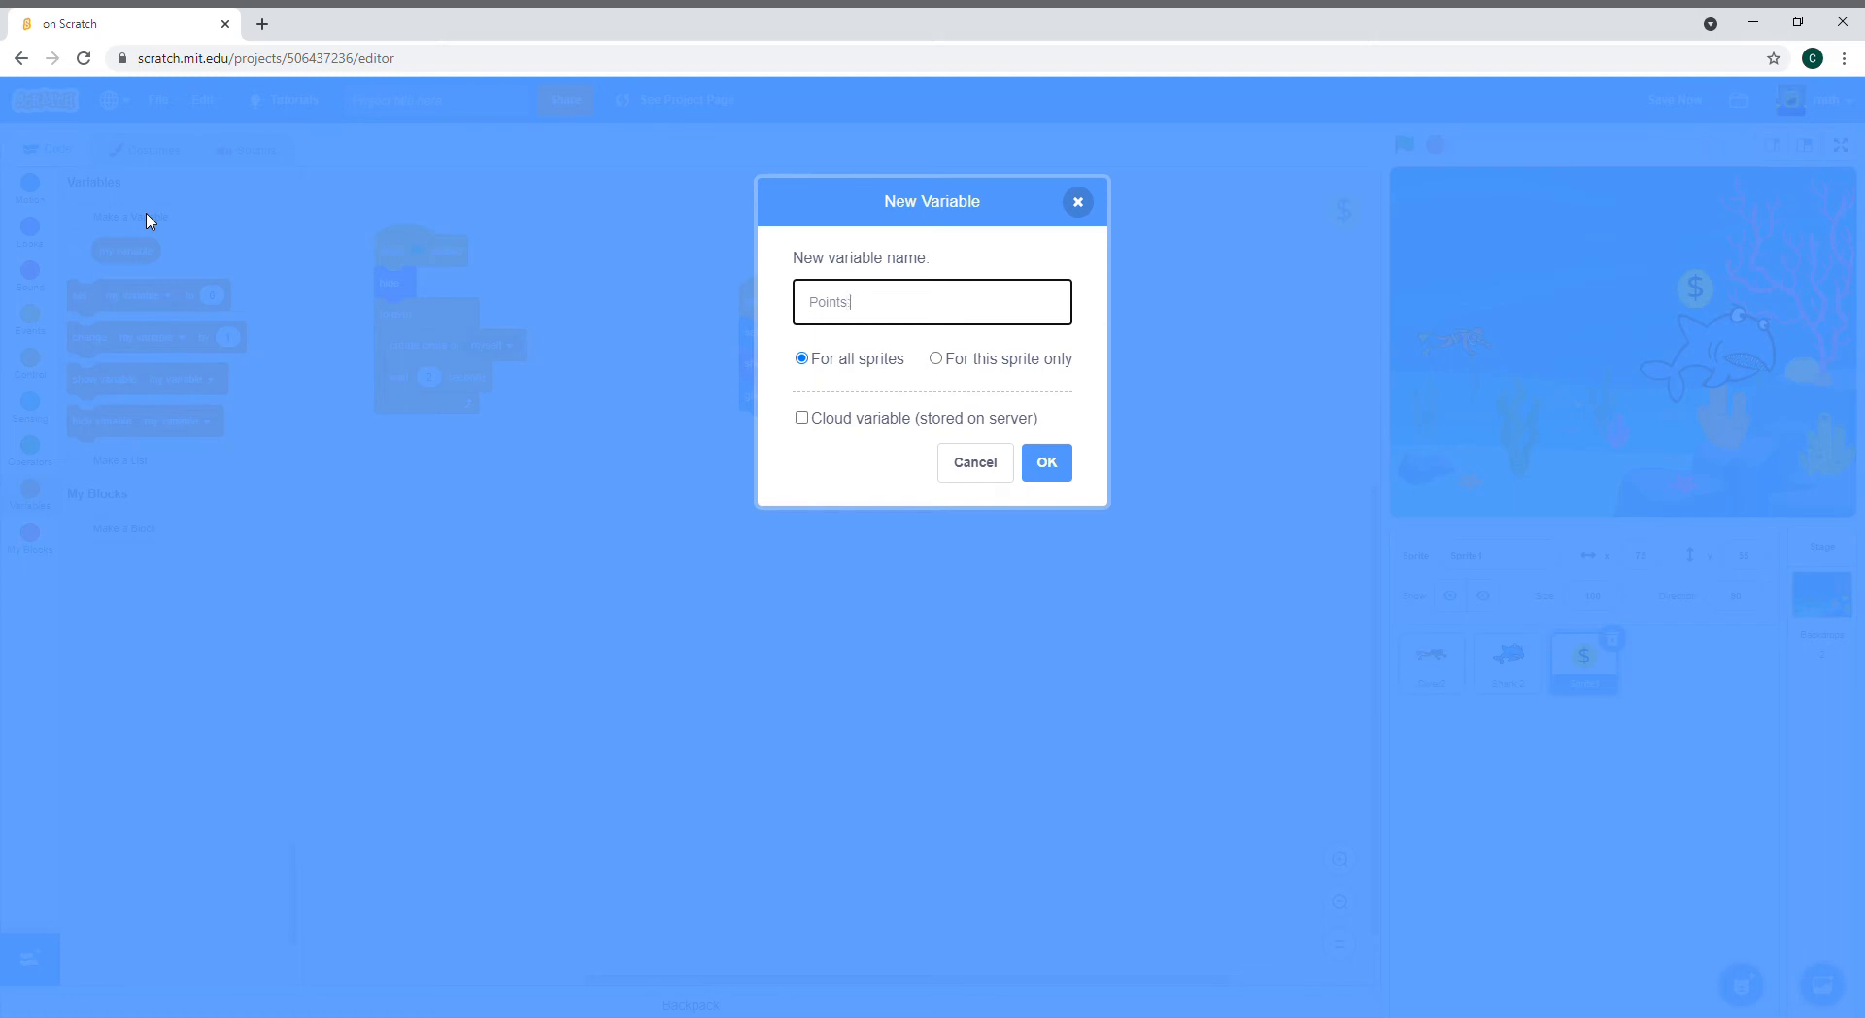
pyautogui.click(1045, 462)
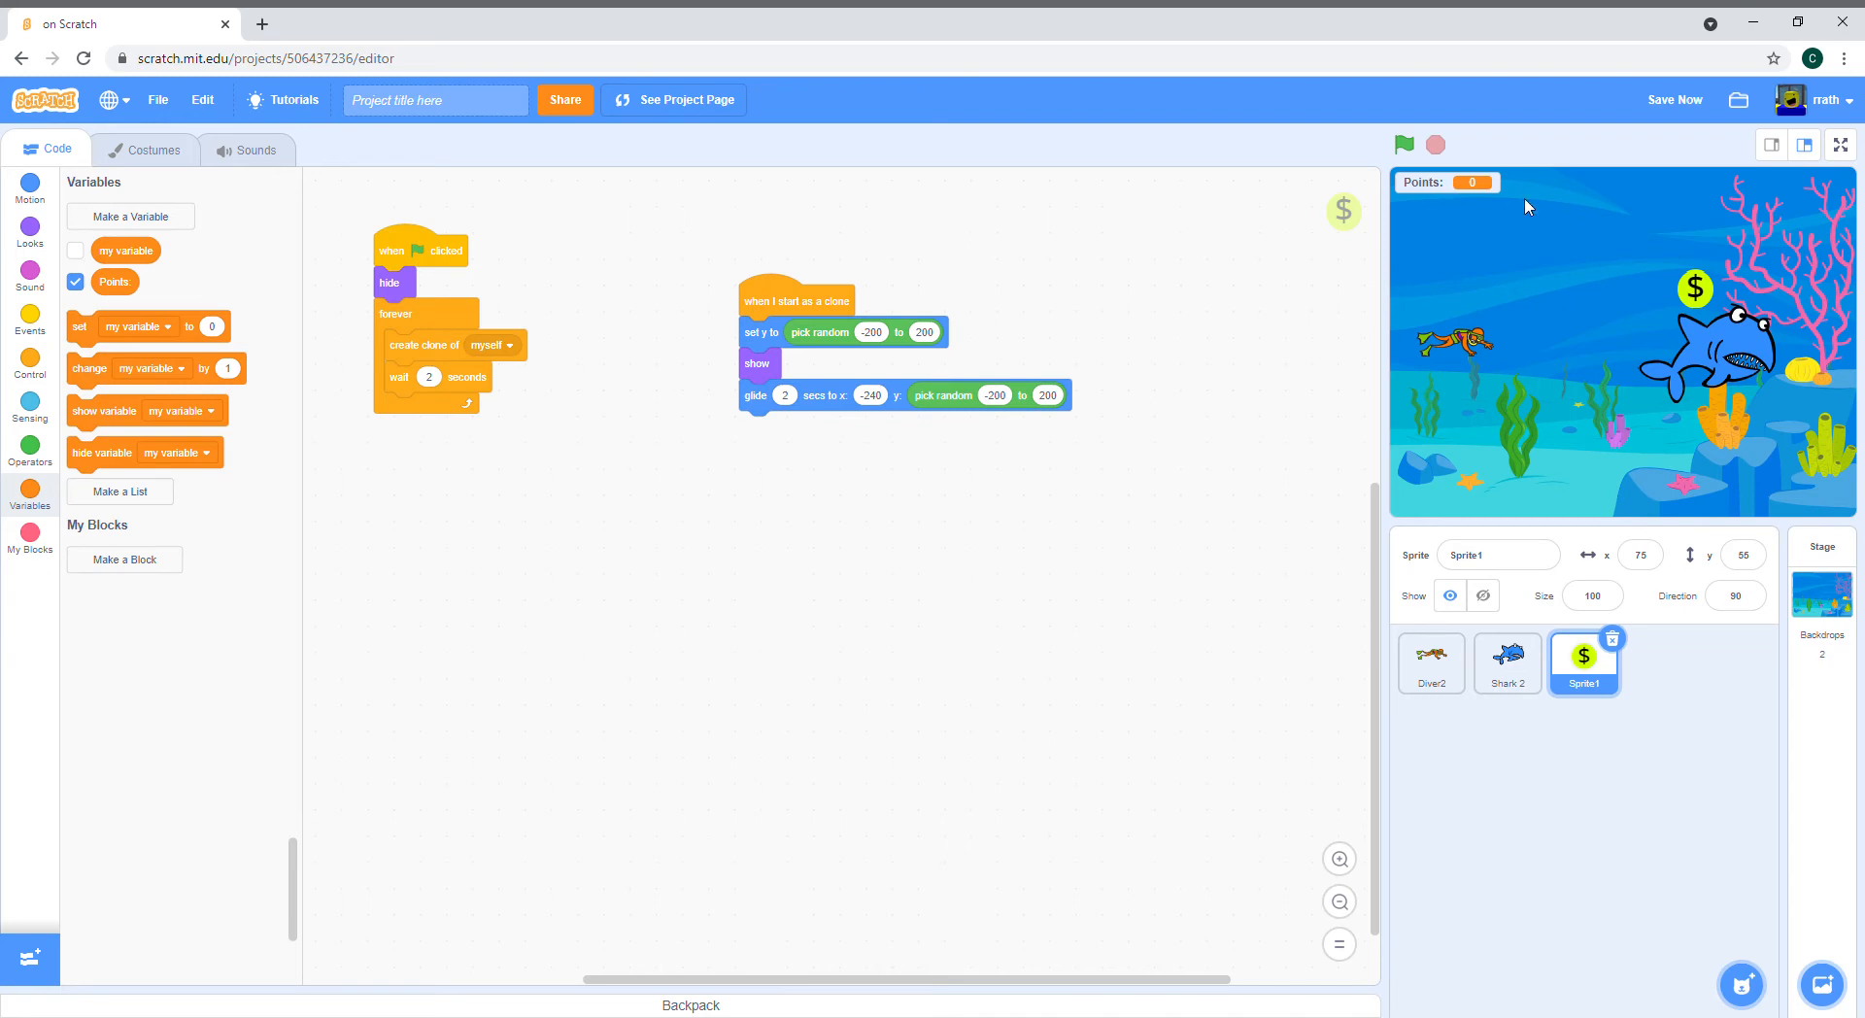
pyautogui.moveTo(1552, 185)
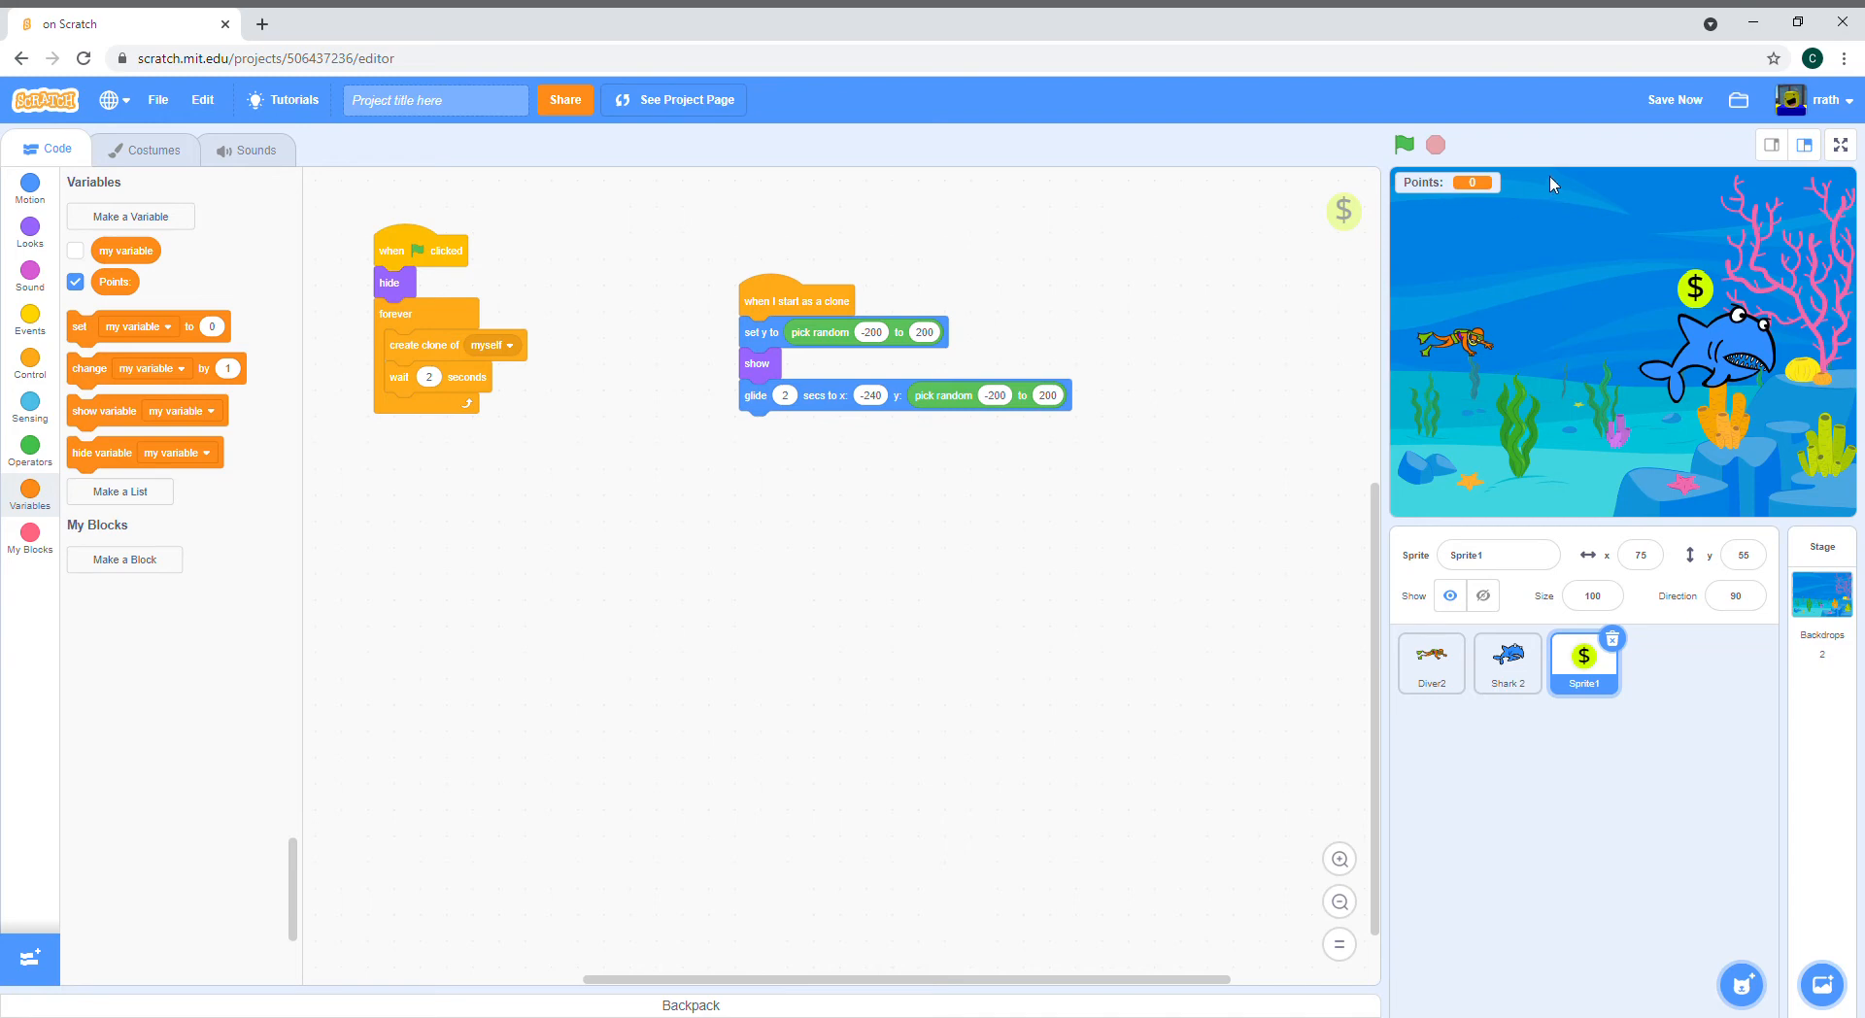
pyautogui.moveTo(1529, 163)
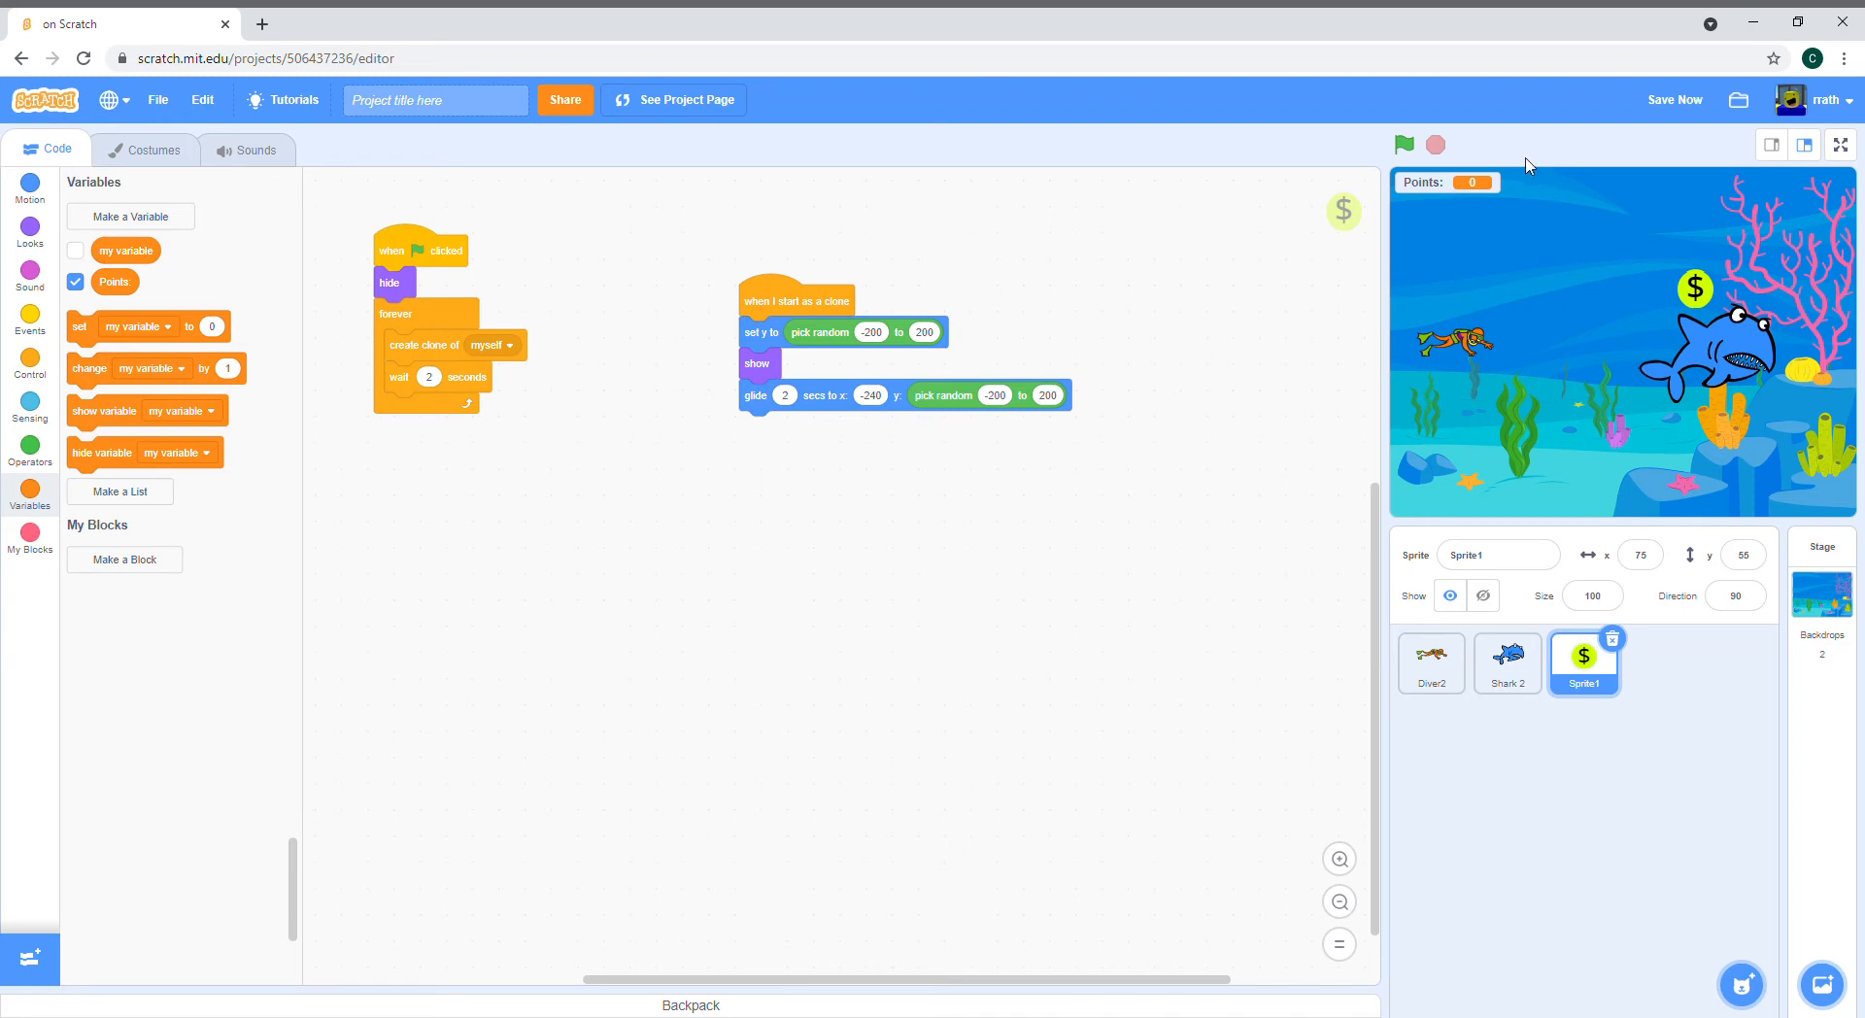
pyautogui.moveTo(791, 313)
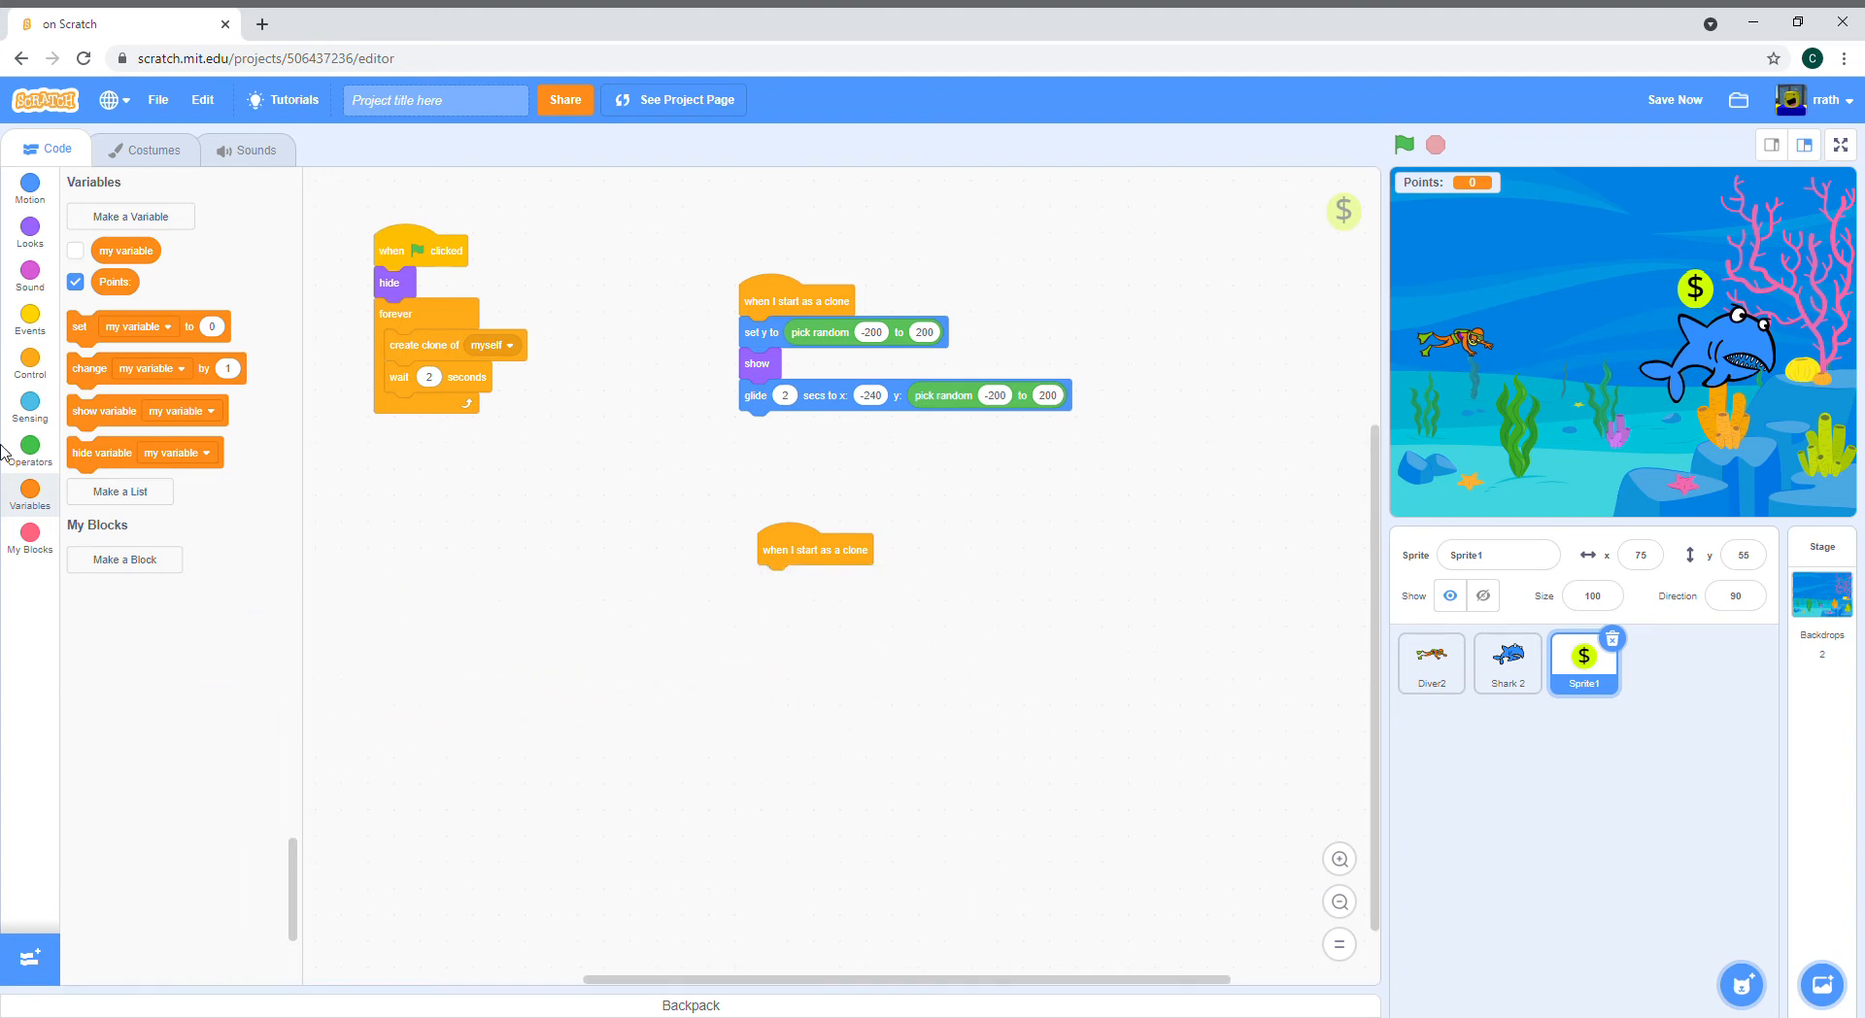
# Step: Inside the coin clone's forever loop, add an if-check for touching Diver2
pyautogui.click(29, 321)
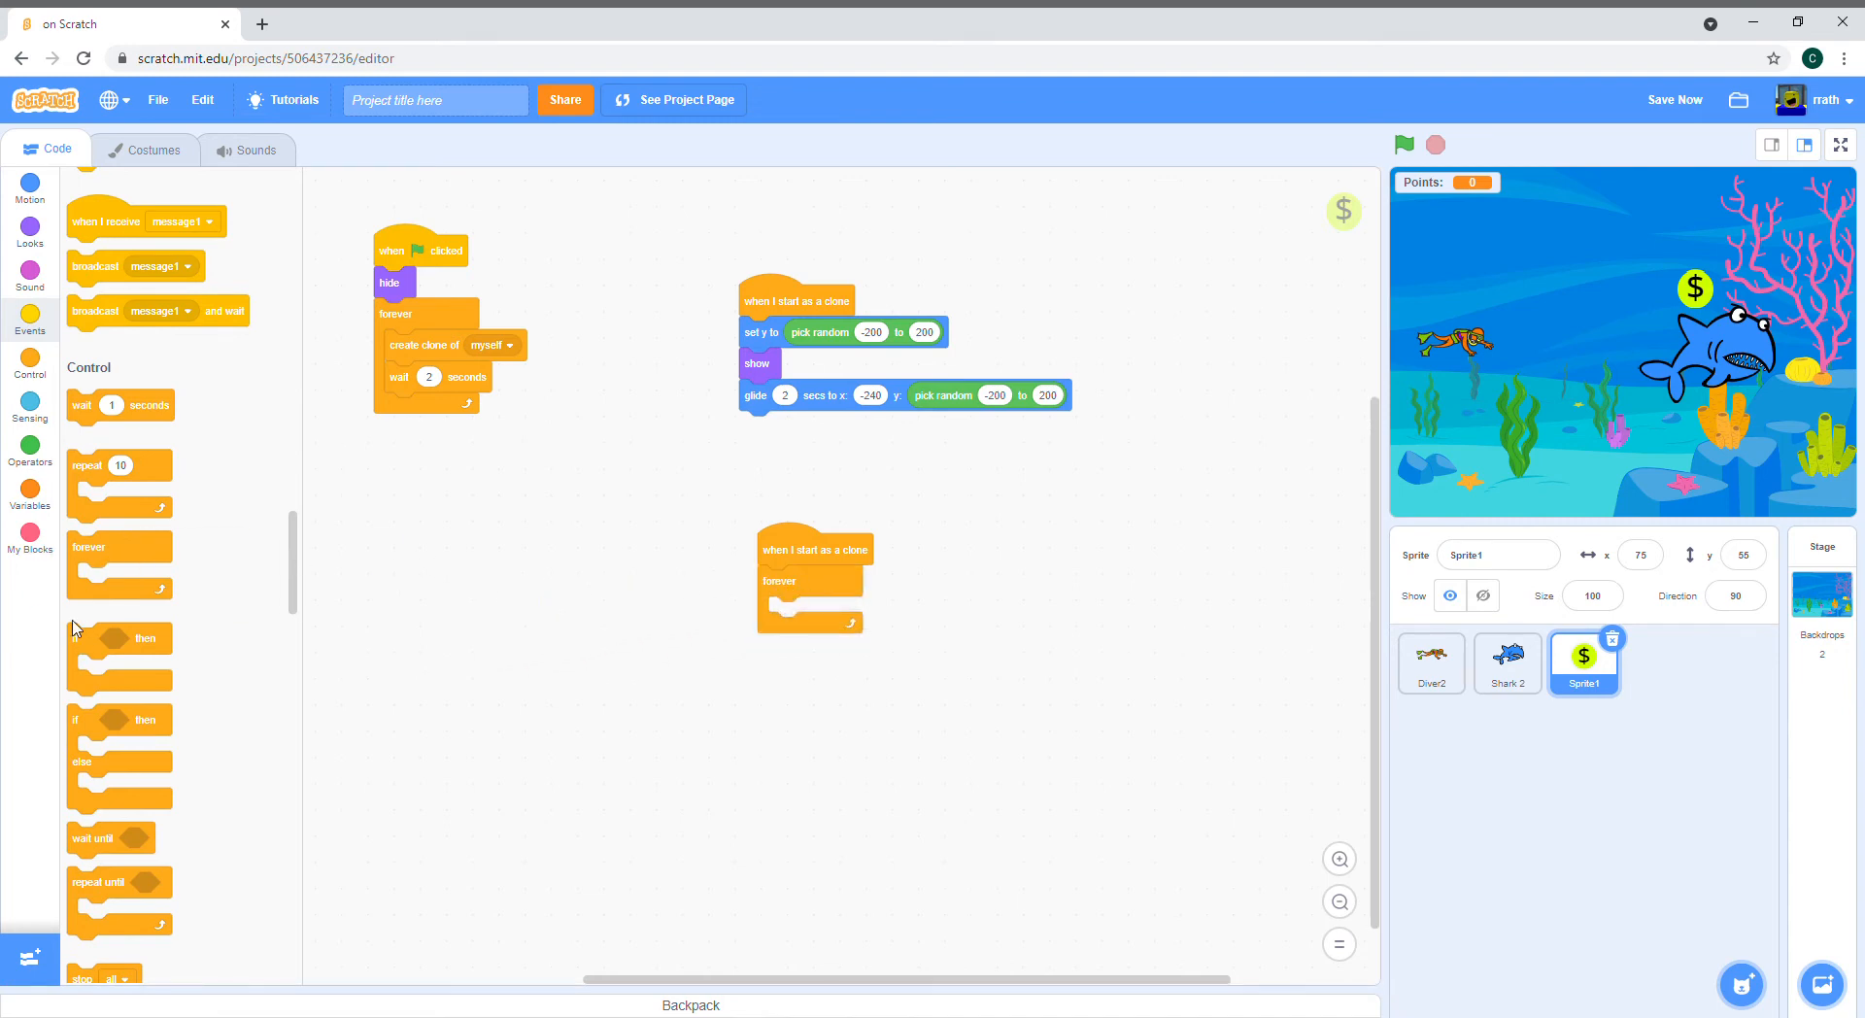
pyautogui.moveTo(119, 649); pyautogui.dragTo(808, 612)
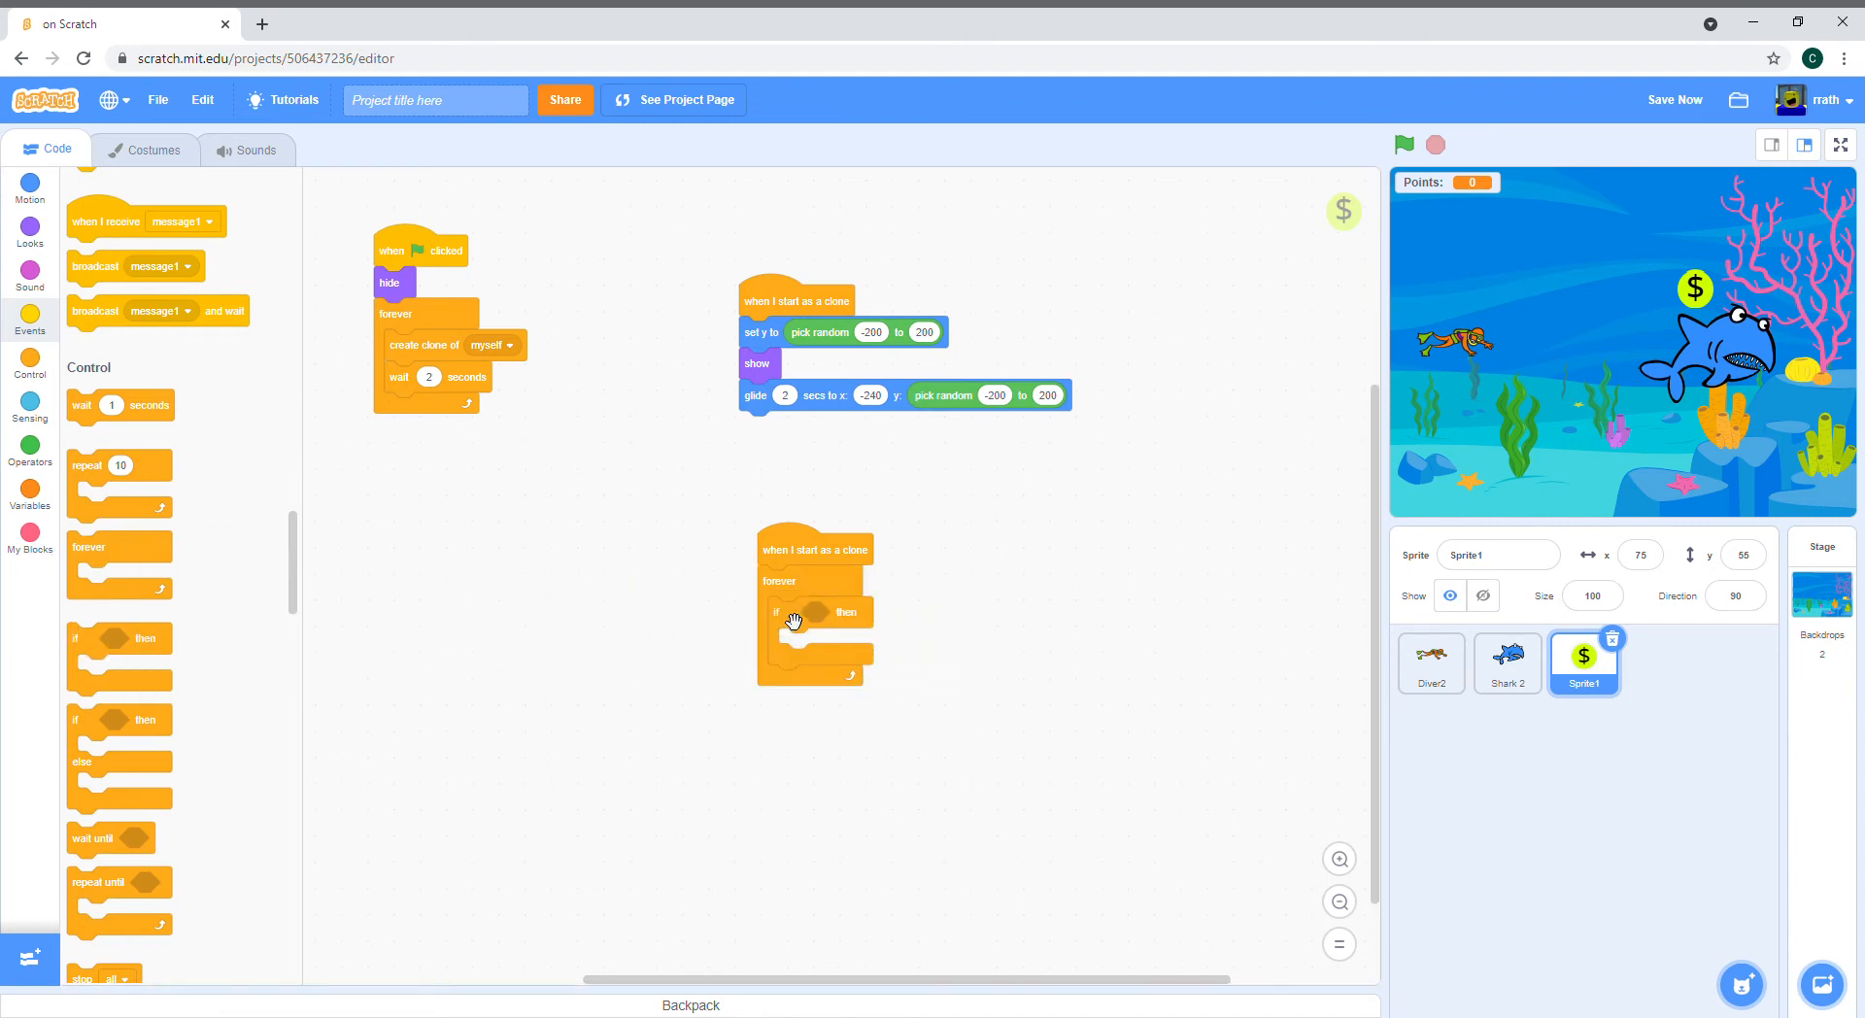
pyautogui.click(29, 408)
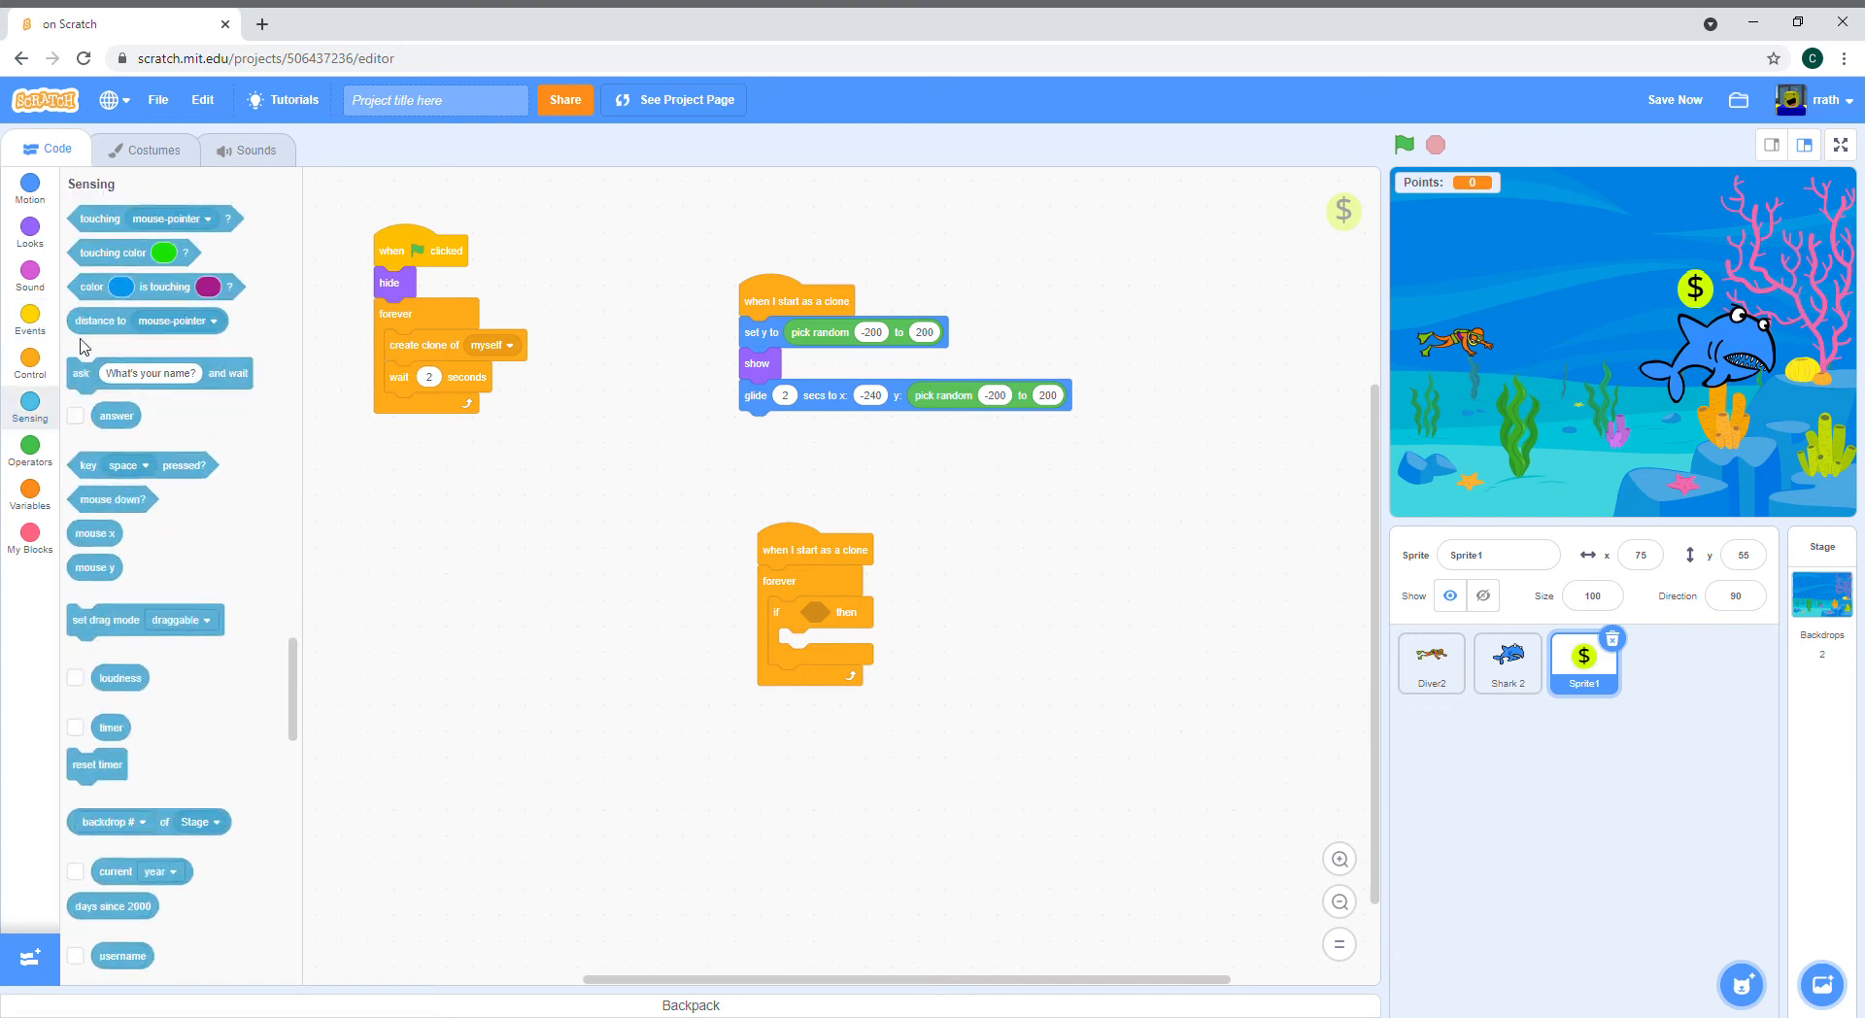
pyautogui.moveTo(151, 217); pyautogui.dragTo(845, 612)
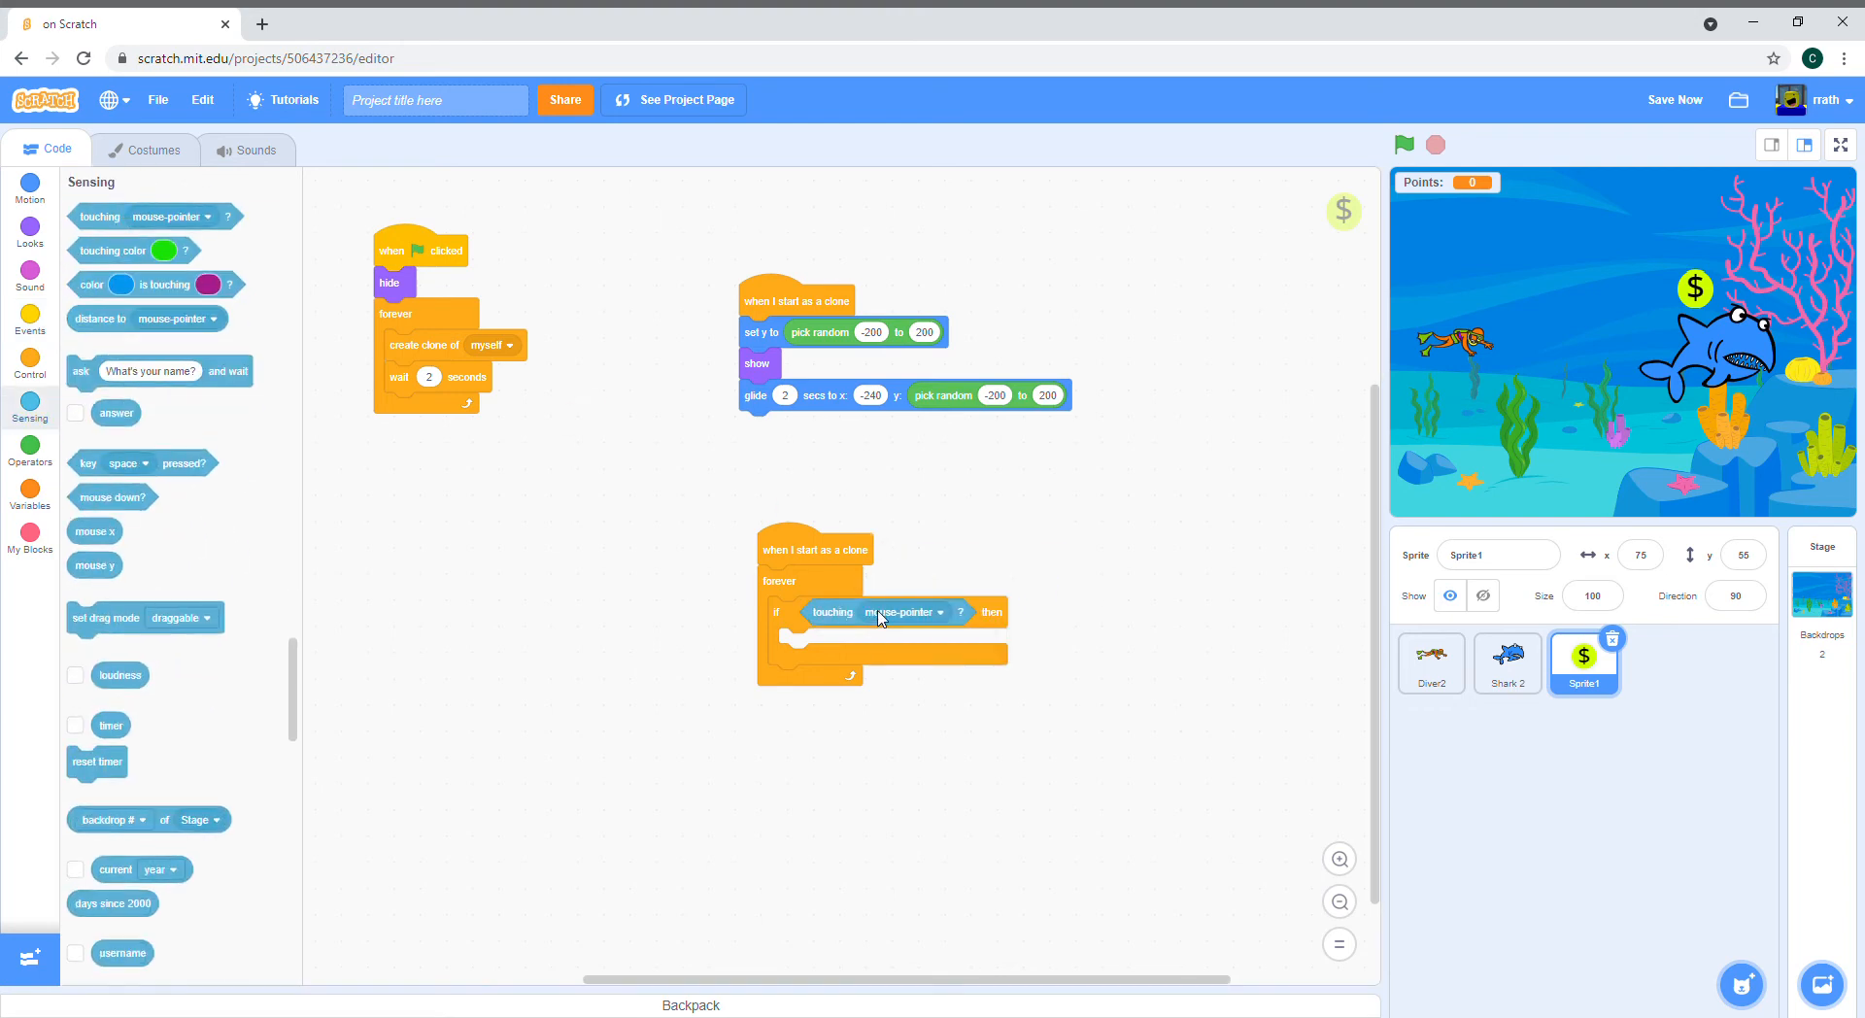
pyautogui.click(900, 612)
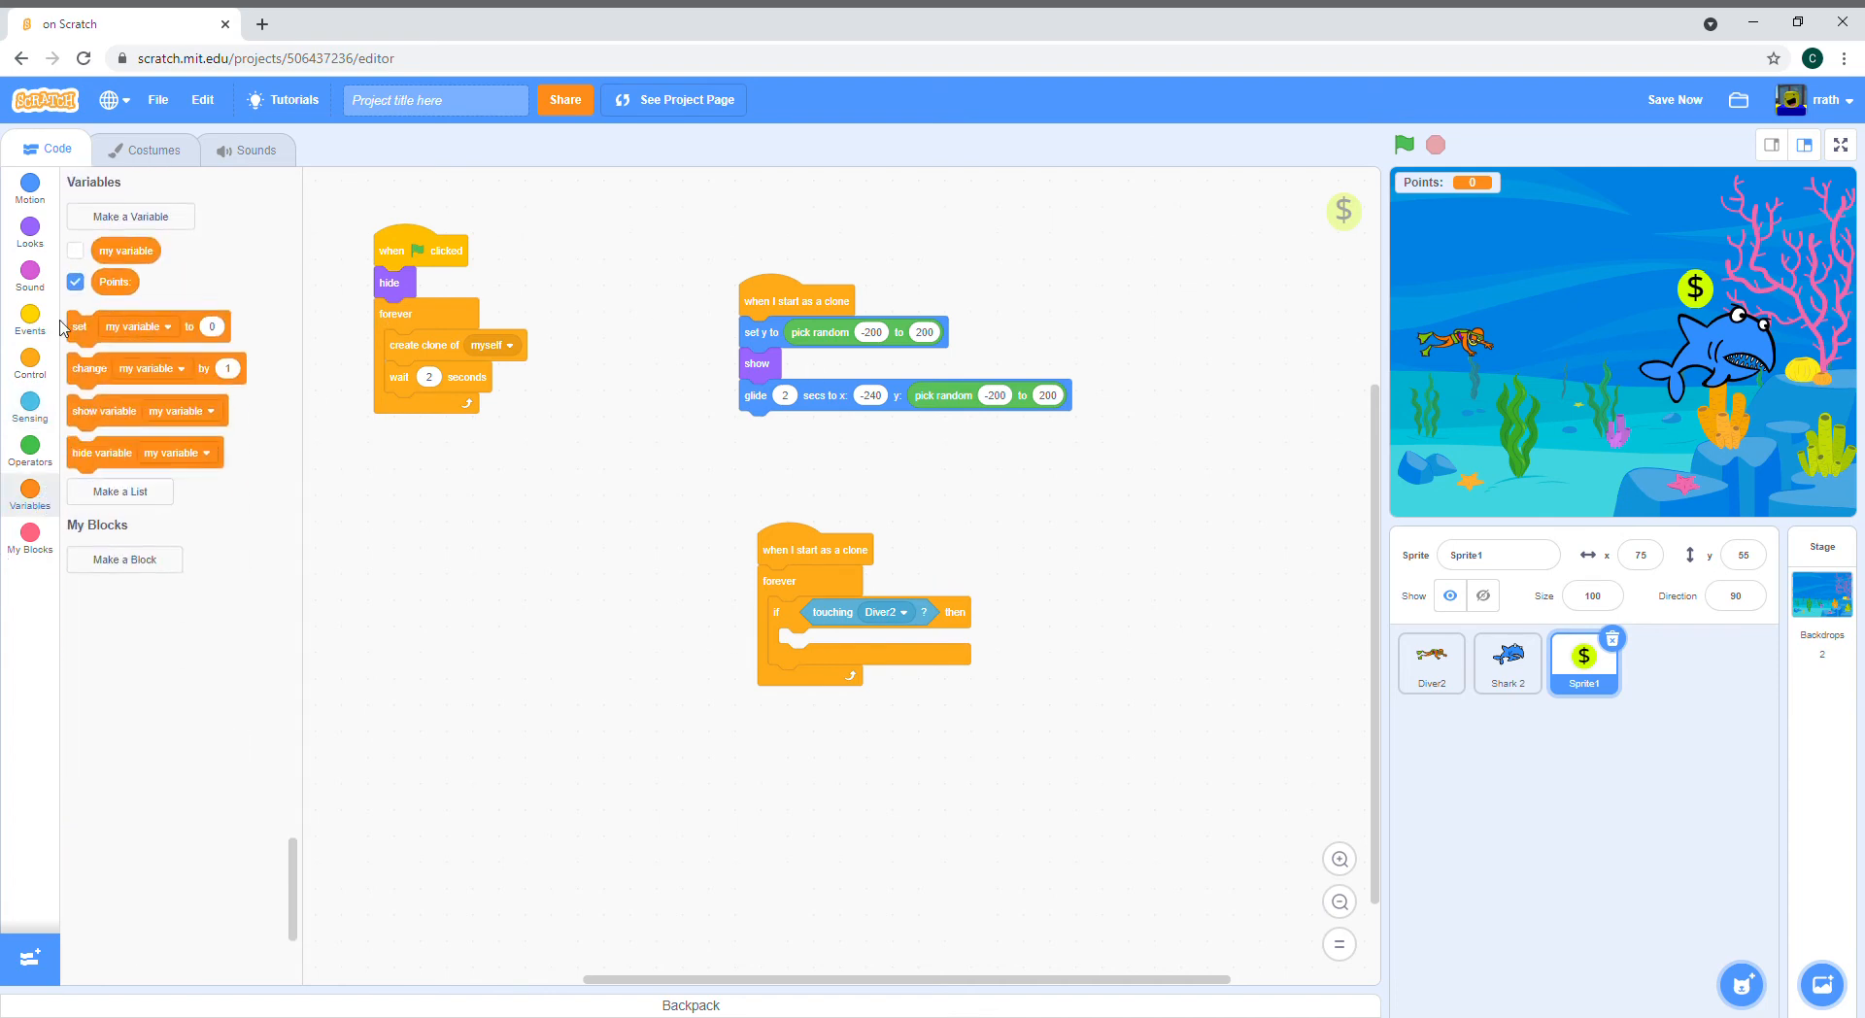
pyautogui.moveTo(89, 373)
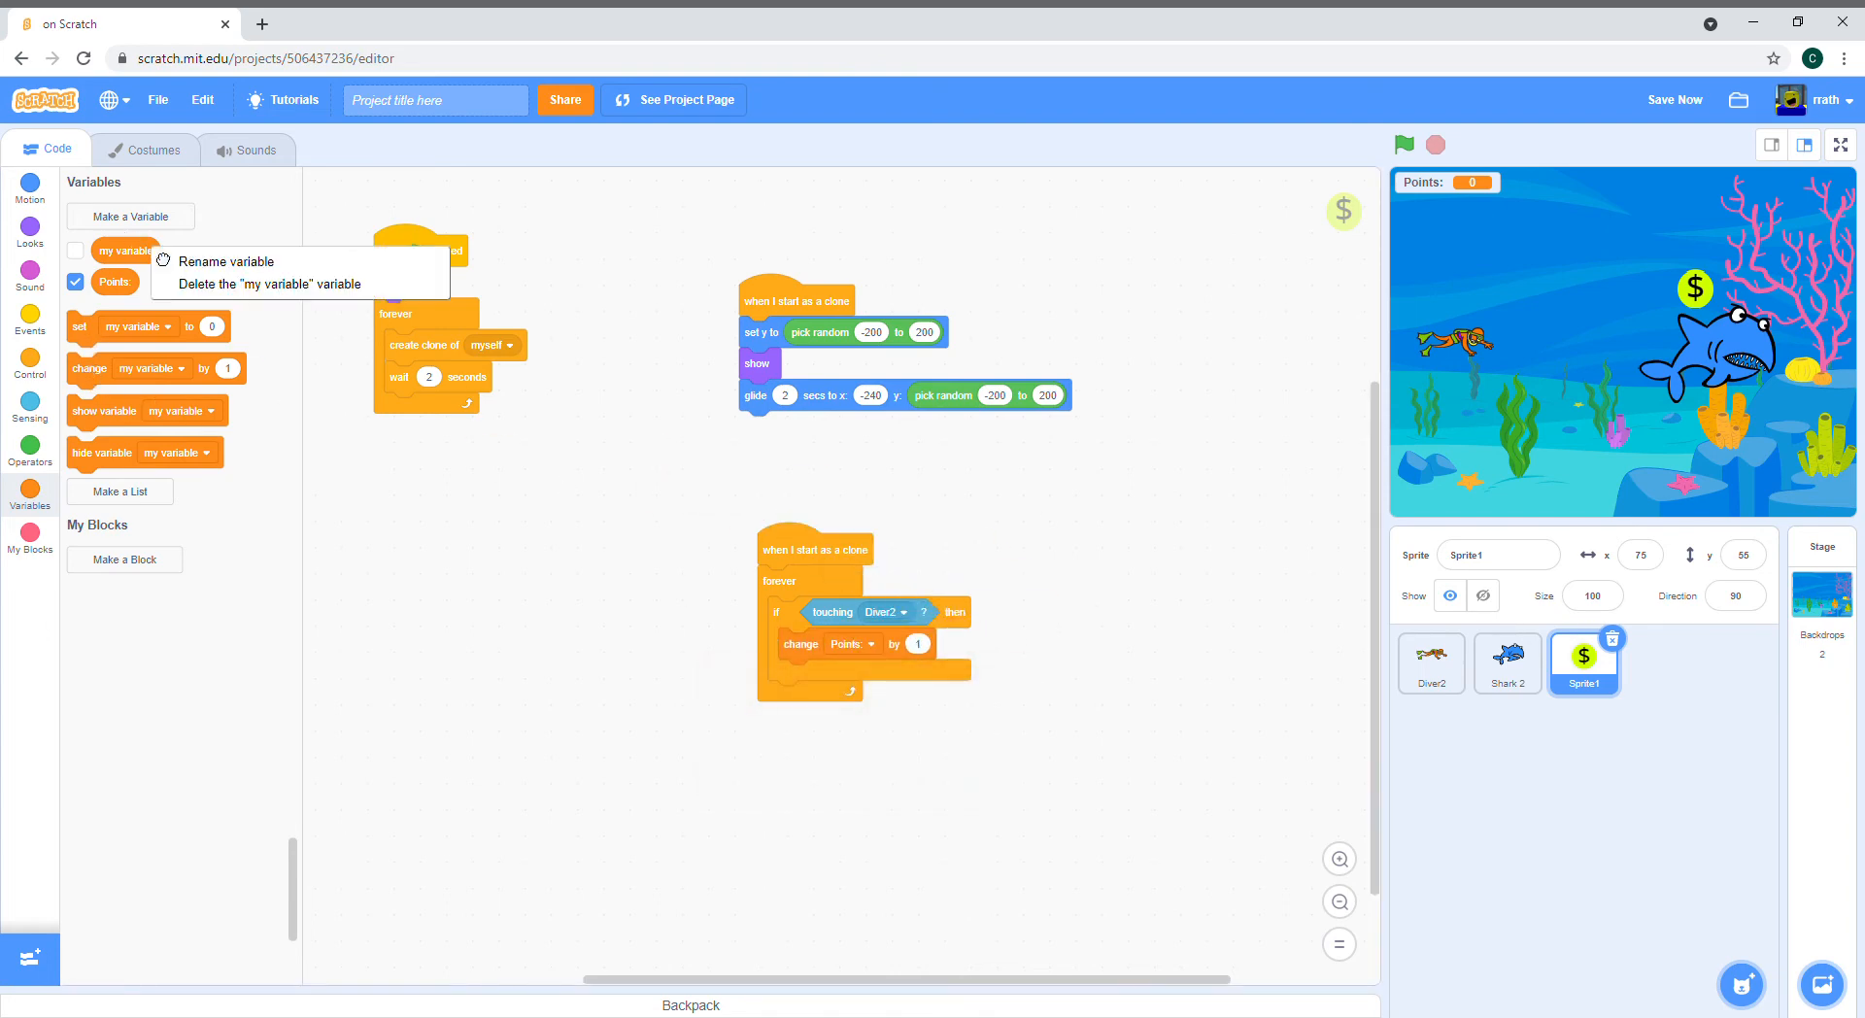
# Step: Delete the unused 'my variable' and make the clone change Points by 1 and delete itself
pyautogui.click(250, 284)
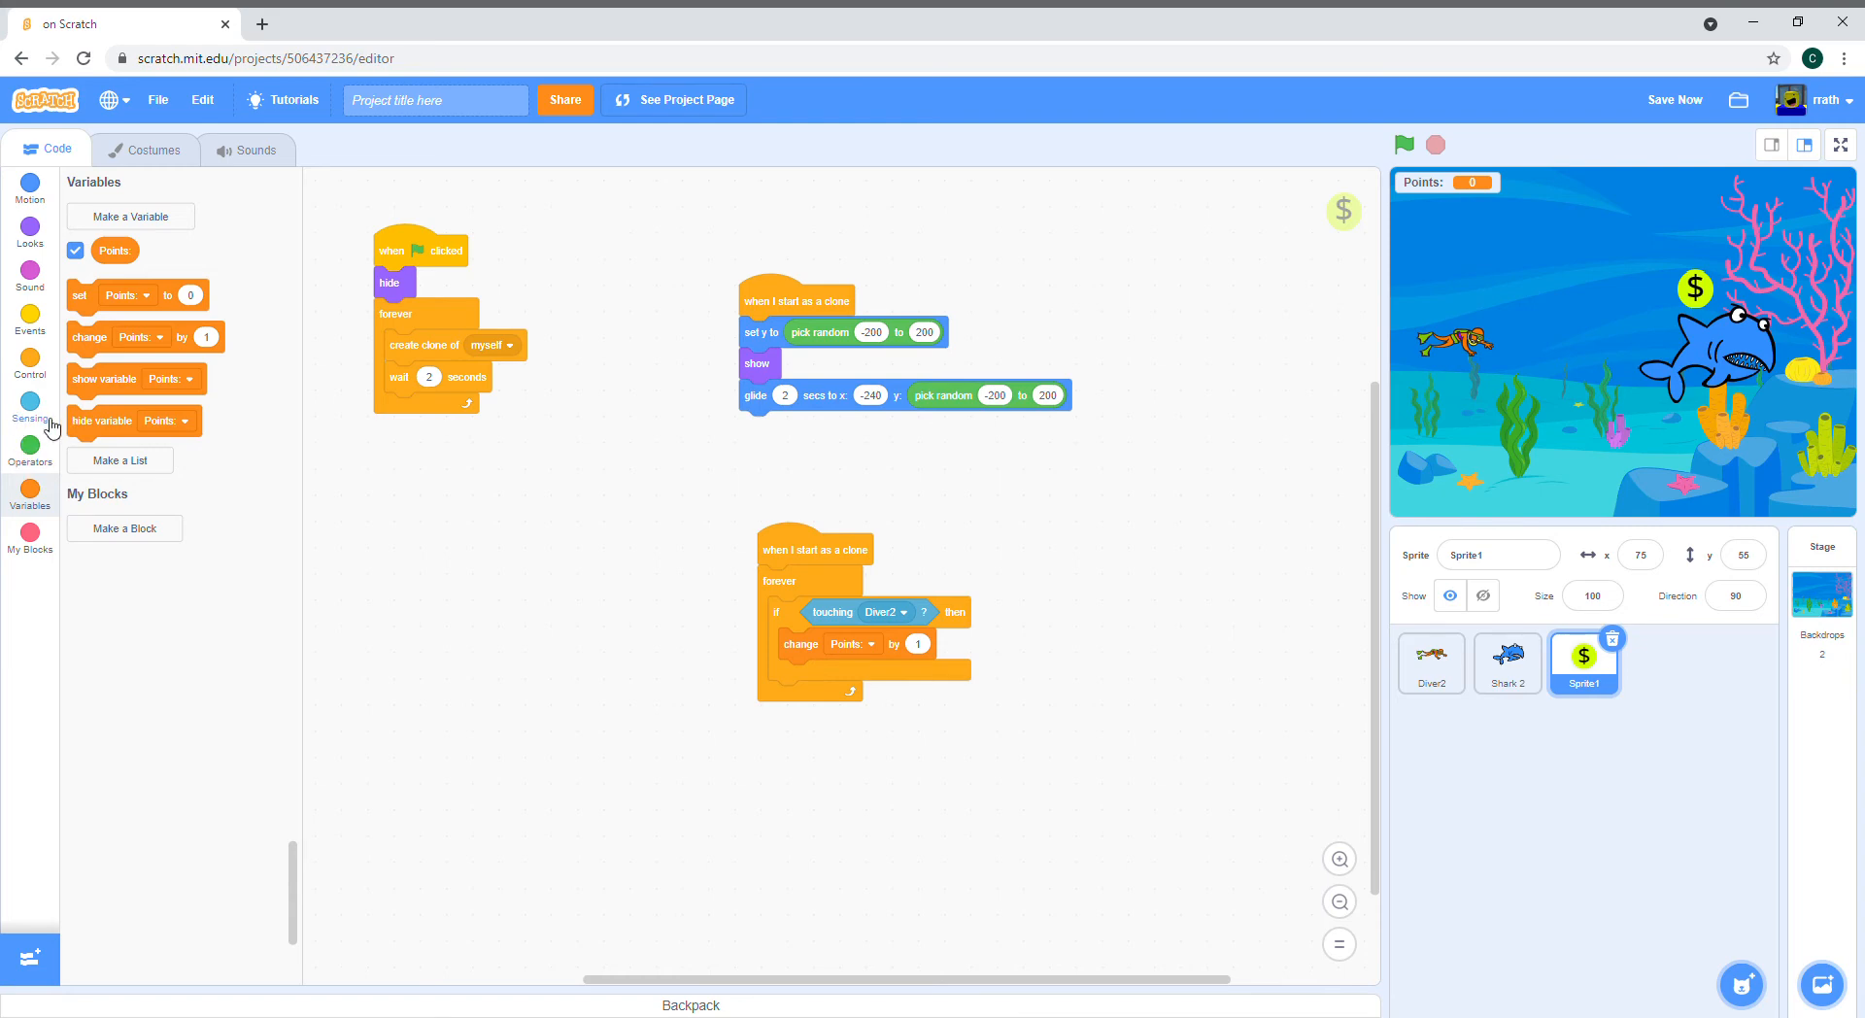
pyautogui.rightClick(797, 628)
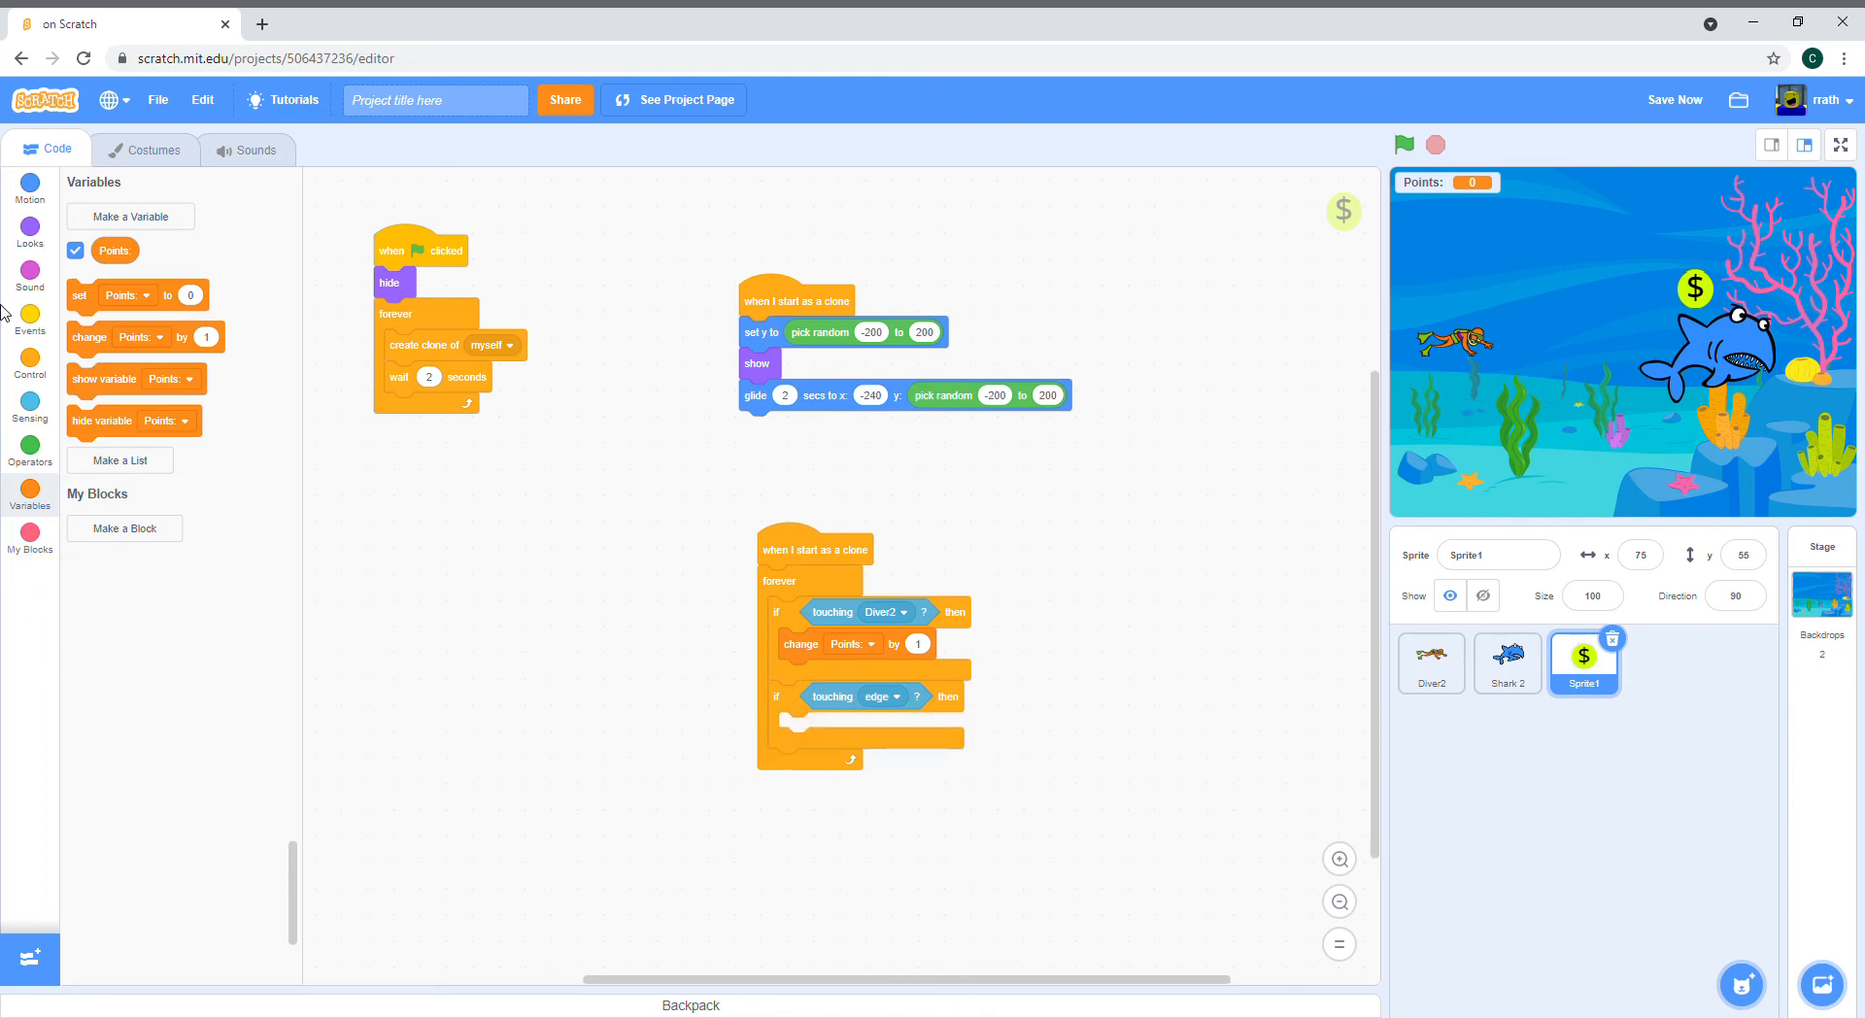
pyautogui.click(29, 325)
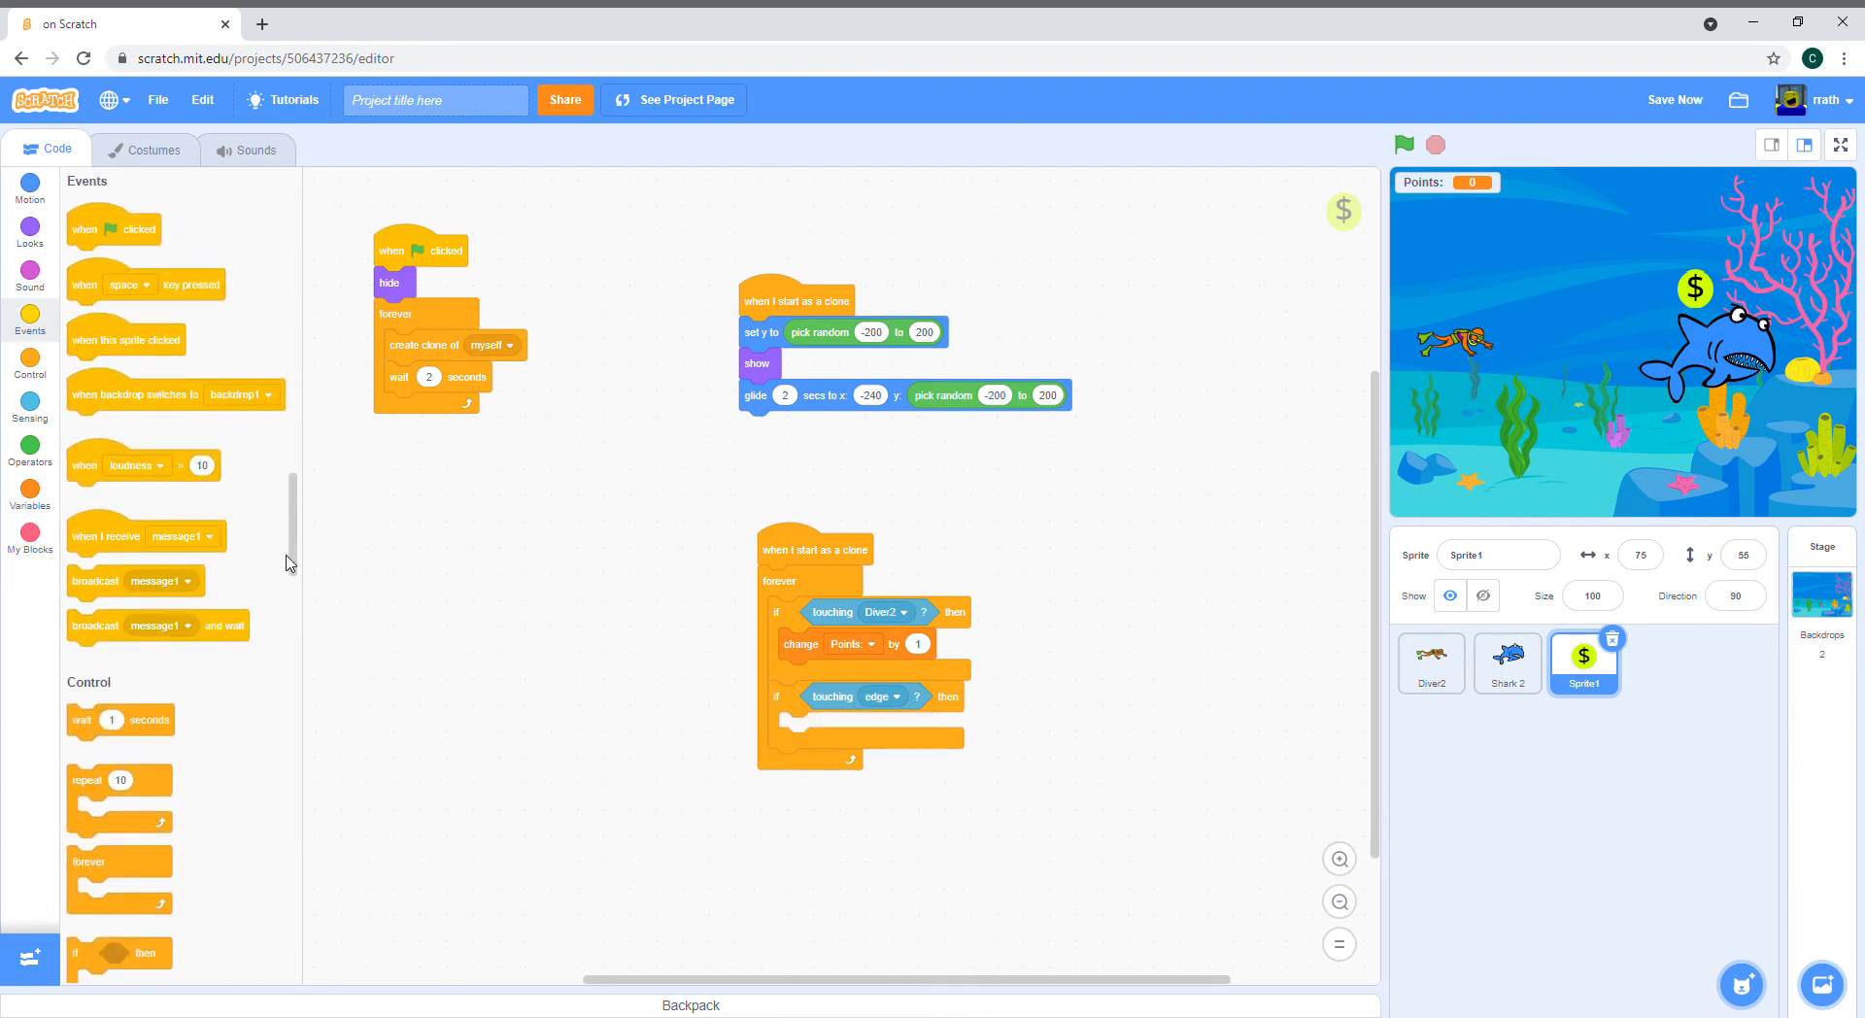
pyautogui.scroll(-3)
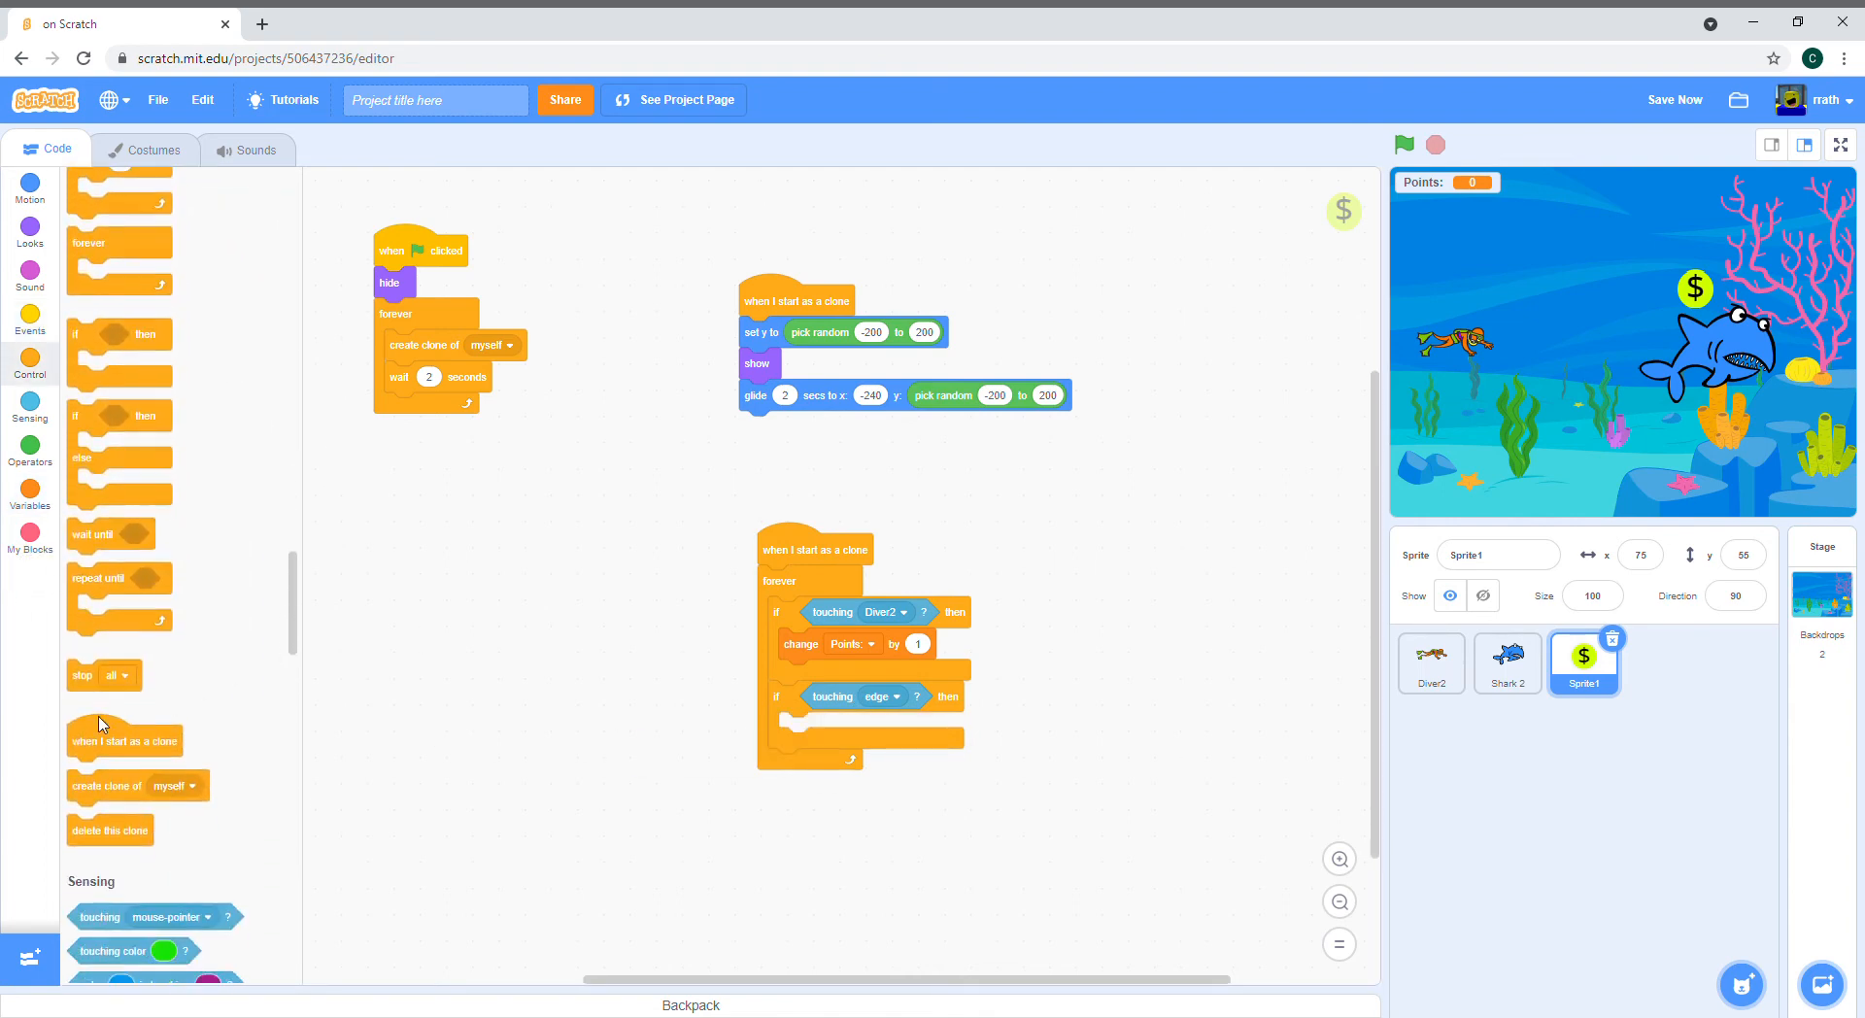
pyautogui.moveTo(109, 829); pyautogui.dragTo(820, 675)
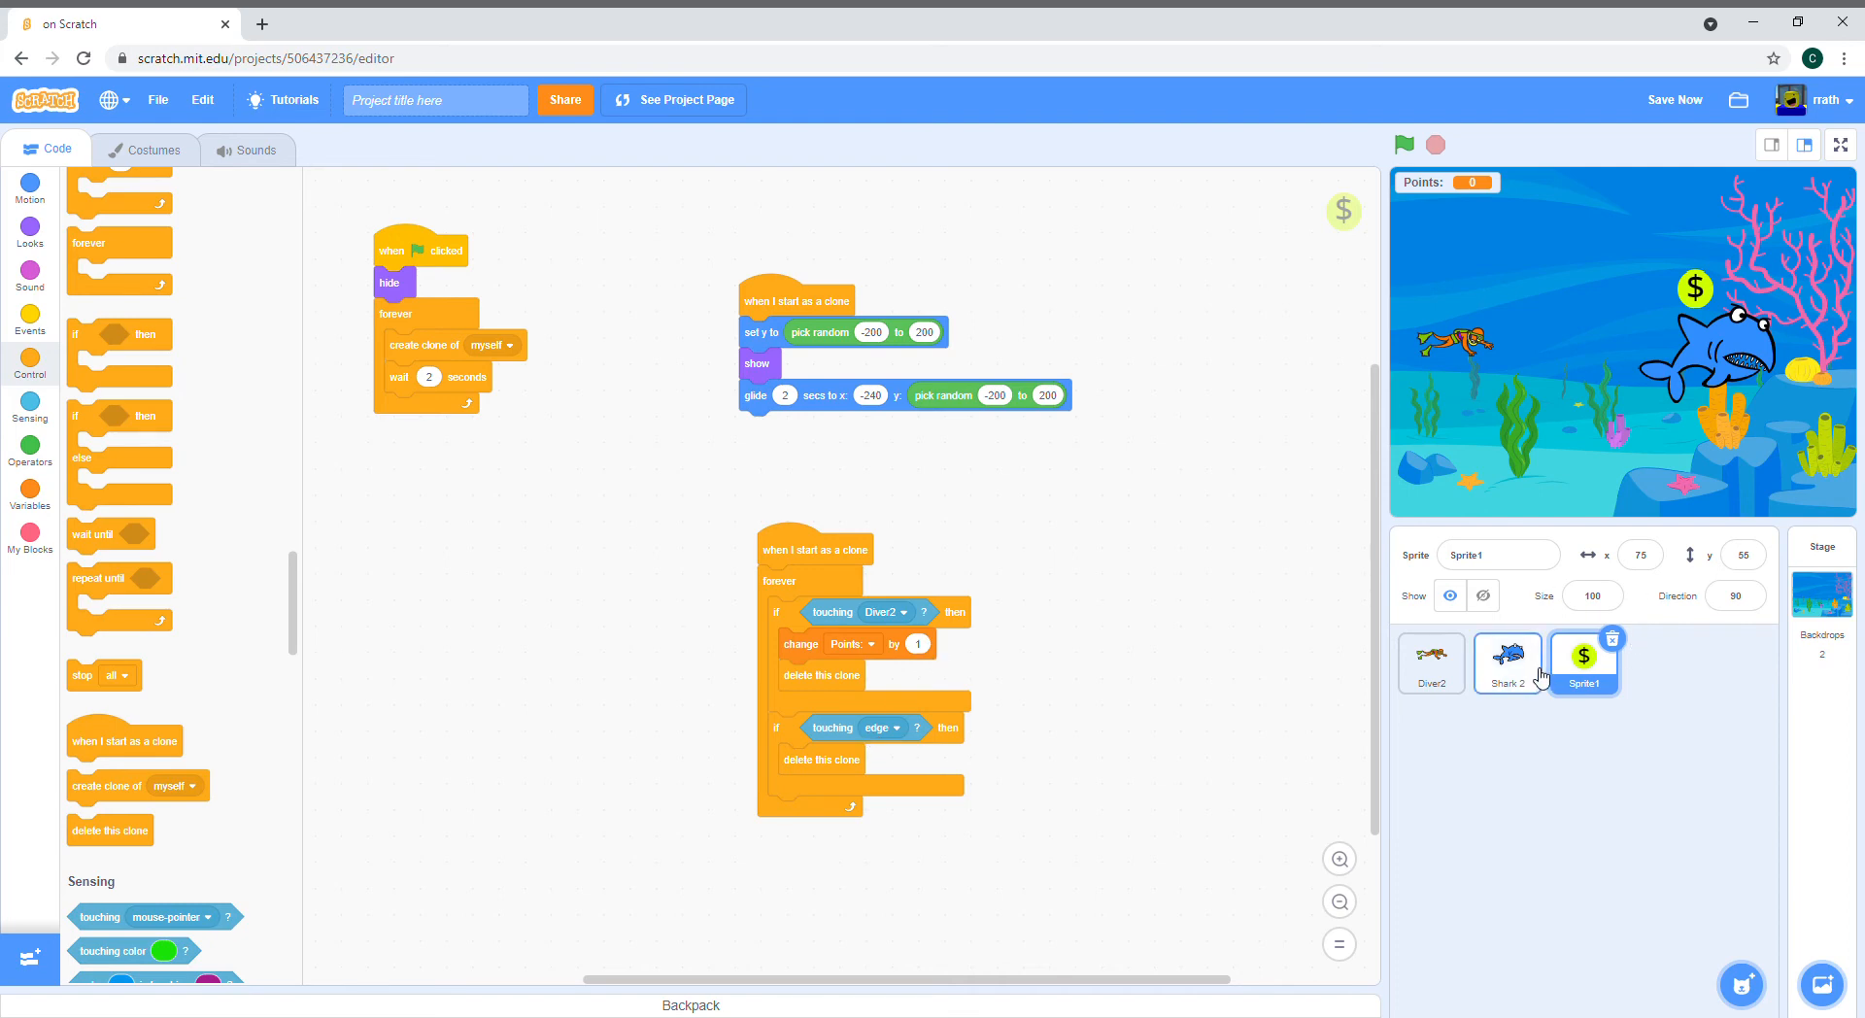
# Step: On Shark 2, start a when-green-flag-clicked script that hides the shark
pyautogui.click(1505, 663)
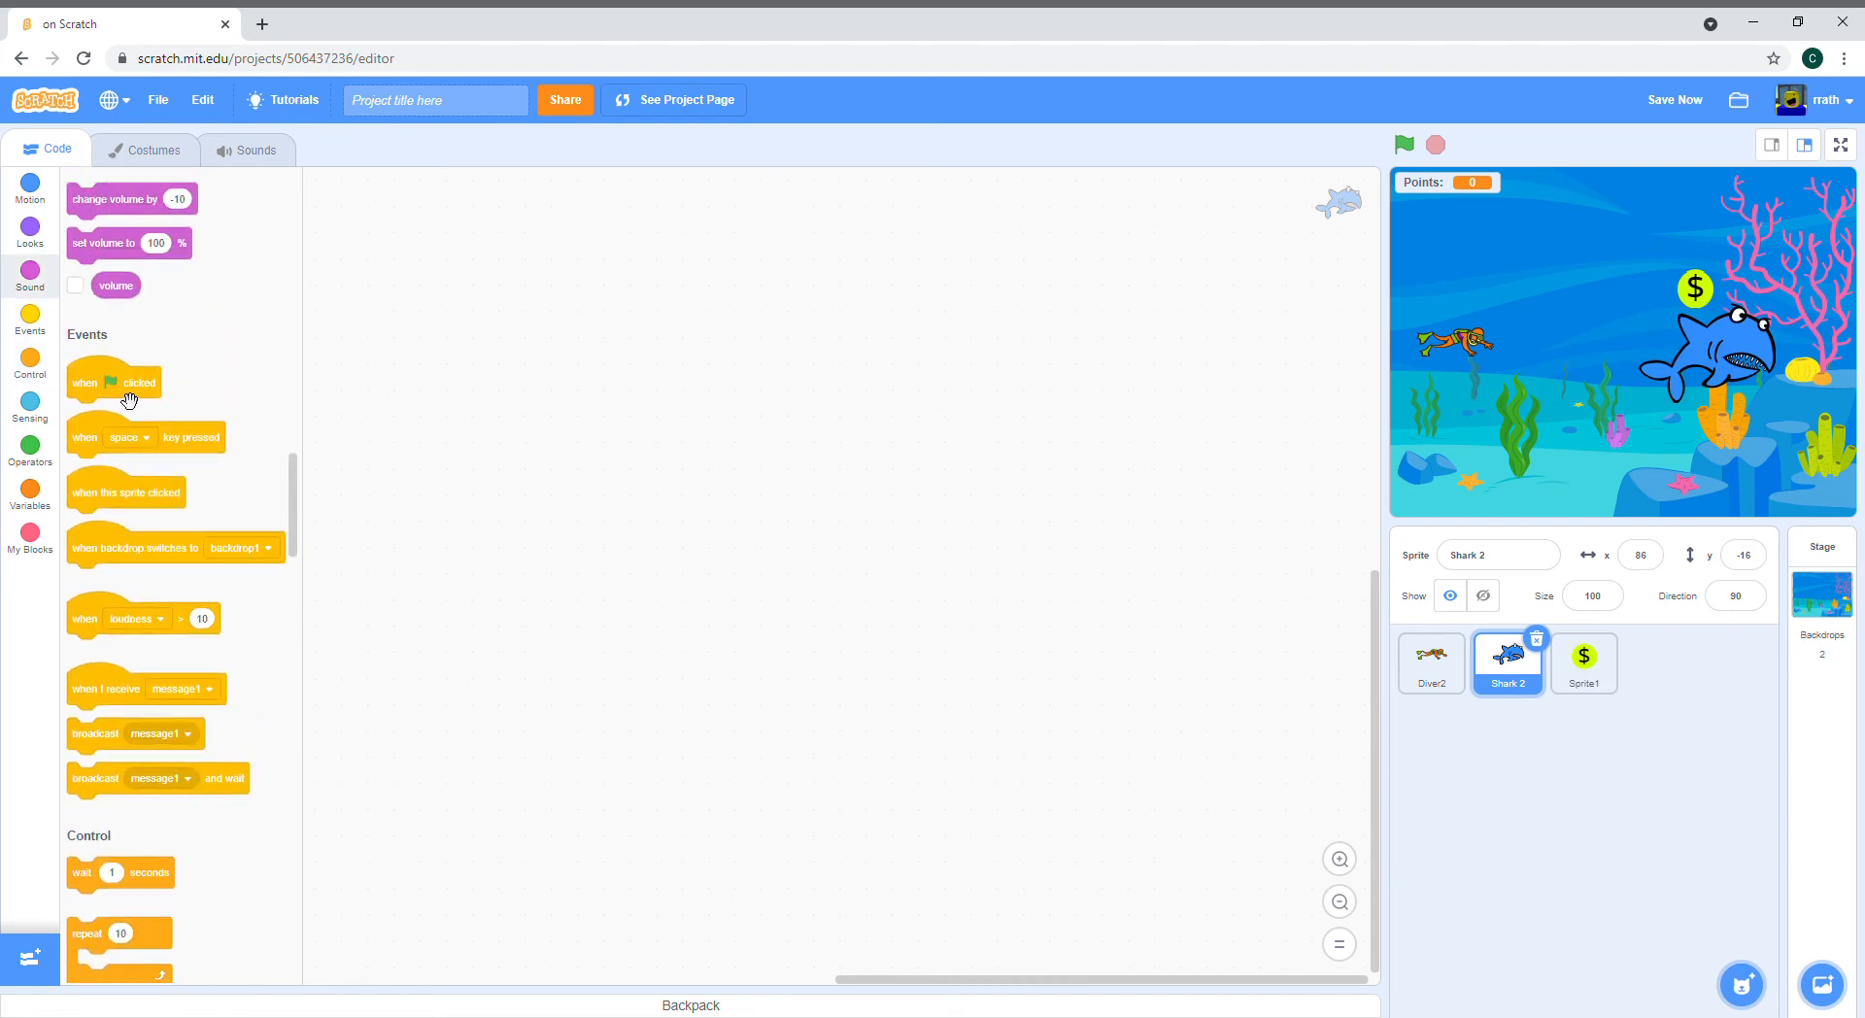
pyautogui.moveTo(113, 381); pyautogui.dragTo(427, 328)
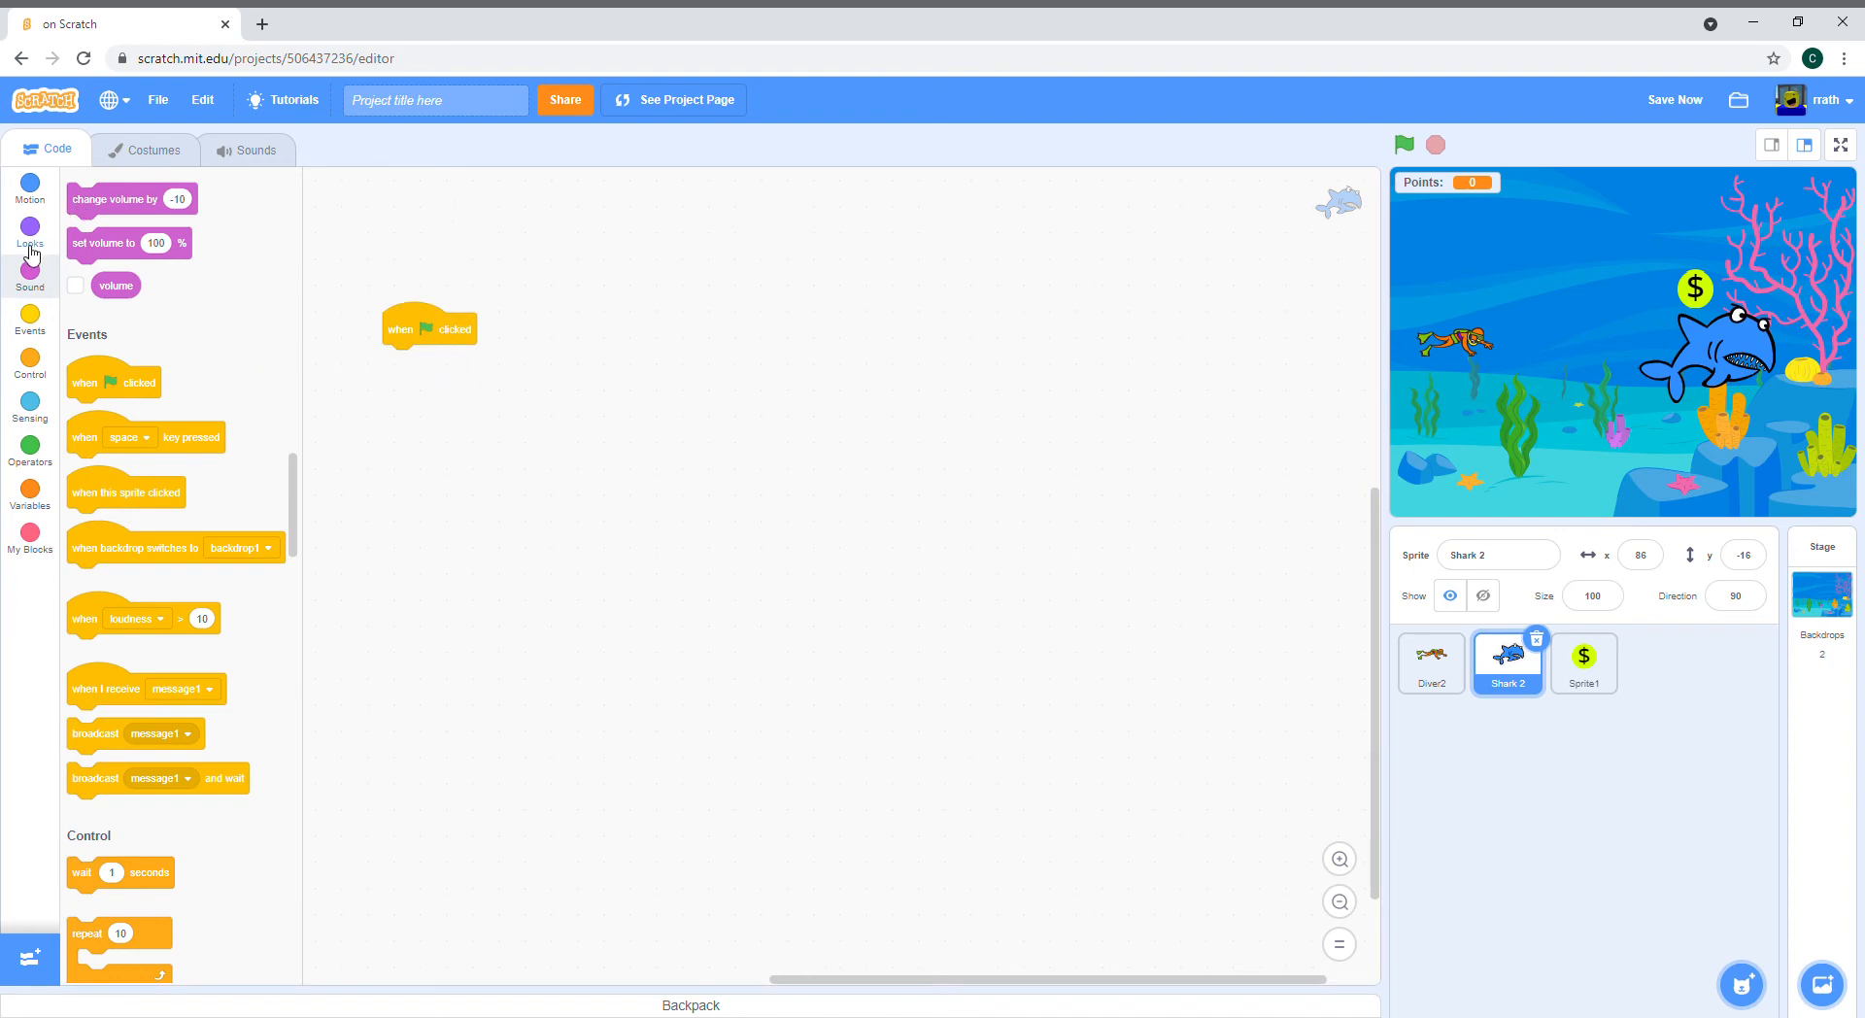
pyautogui.click(29, 231)
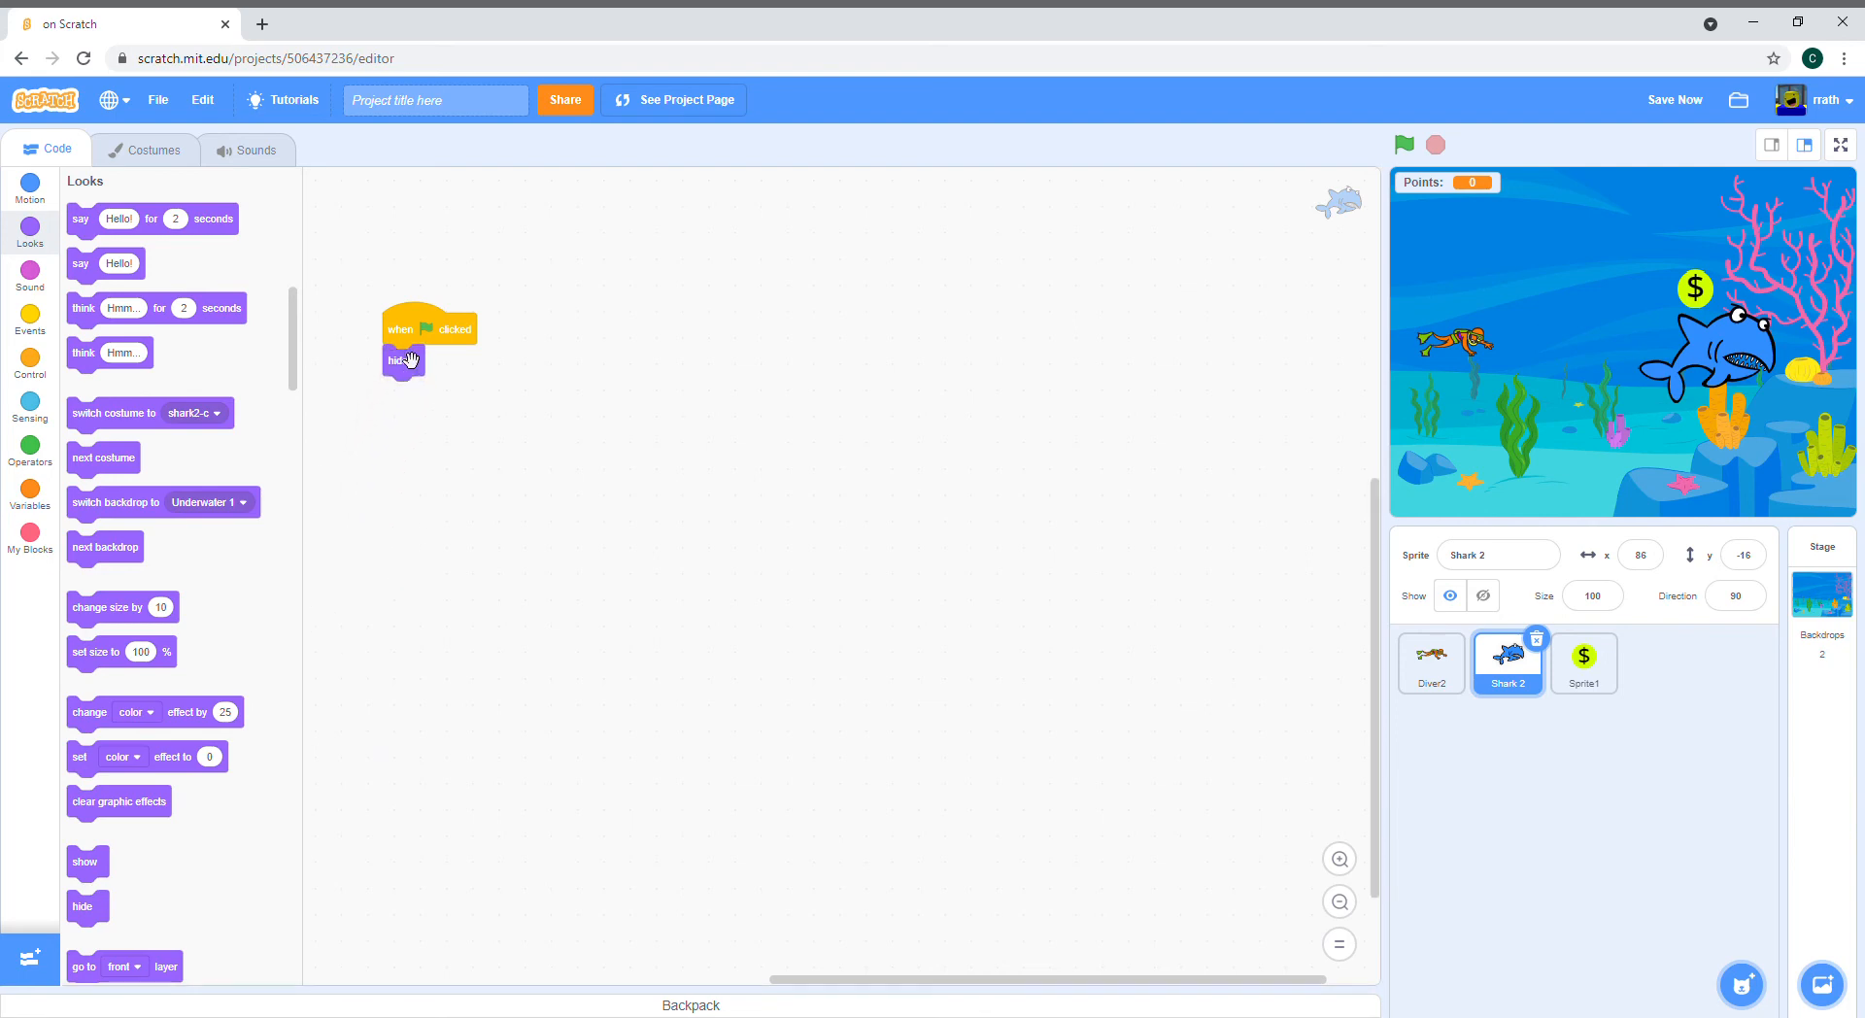
# Step: Add a forever loop that creates a clone of the shark and waits 1.5 seconds
pyautogui.click(29, 315)
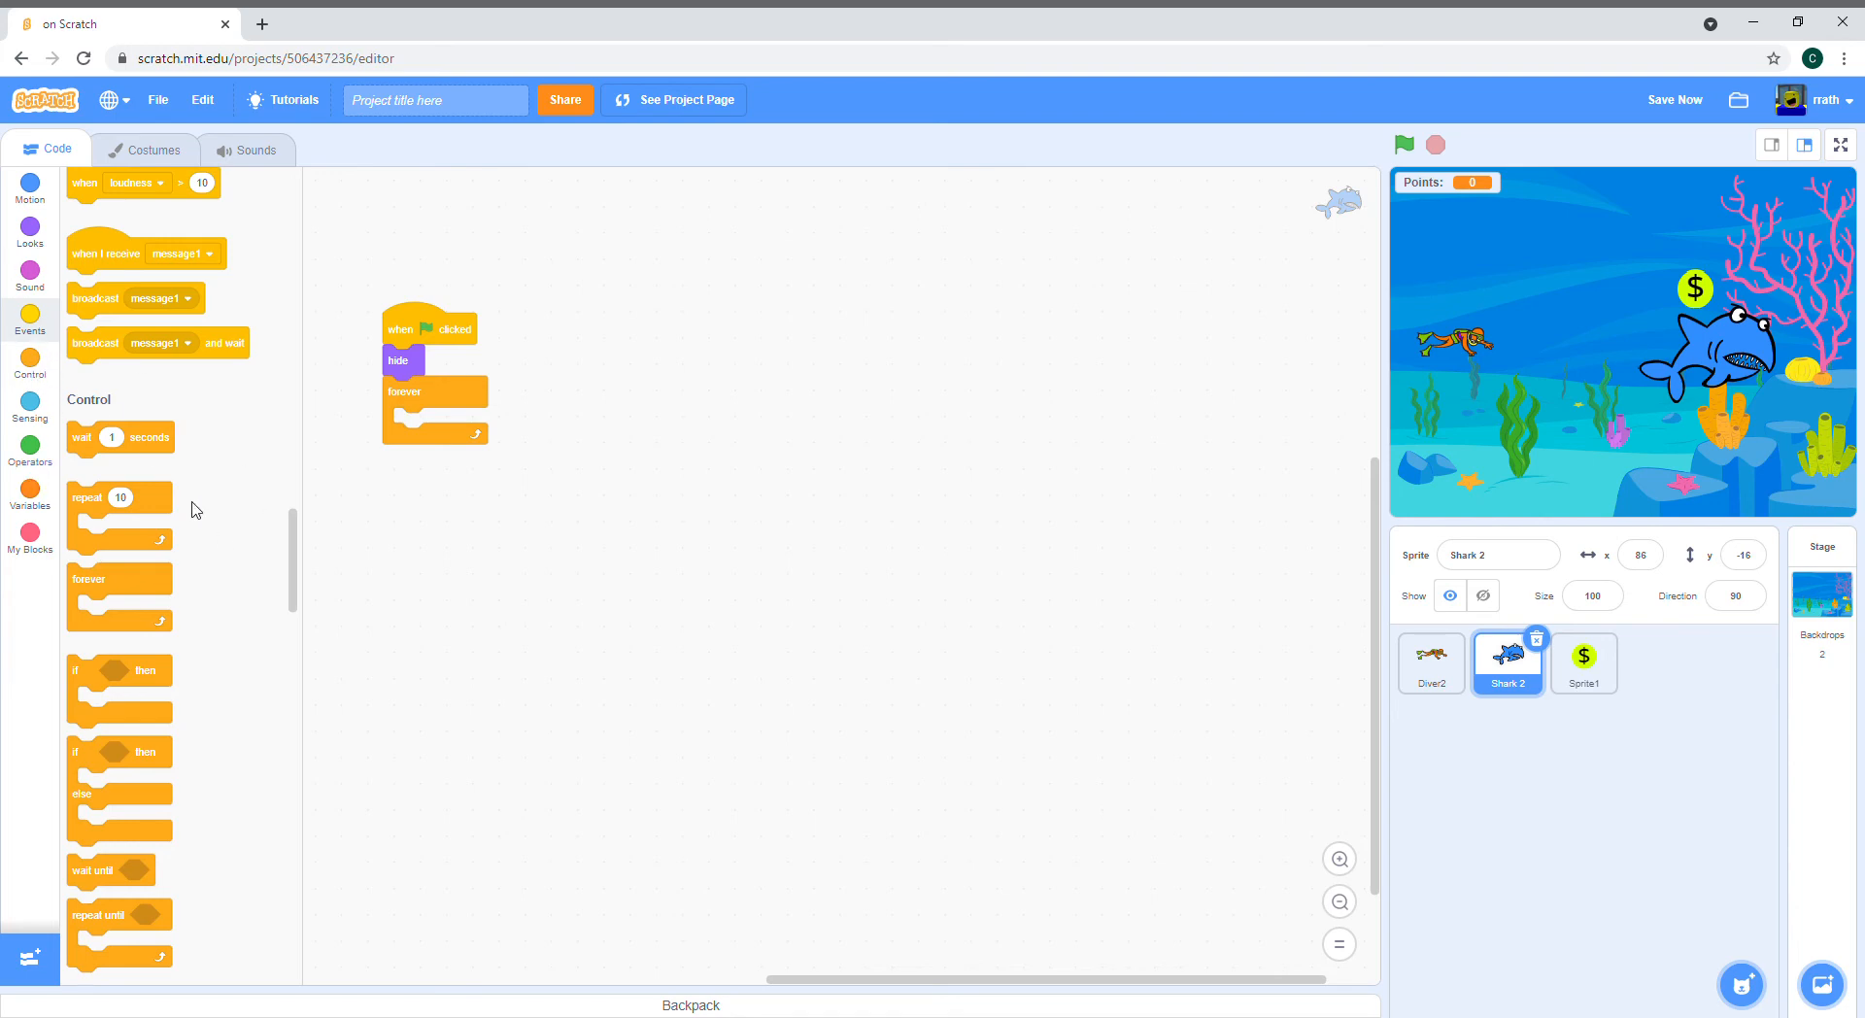
pyautogui.scroll(-3)
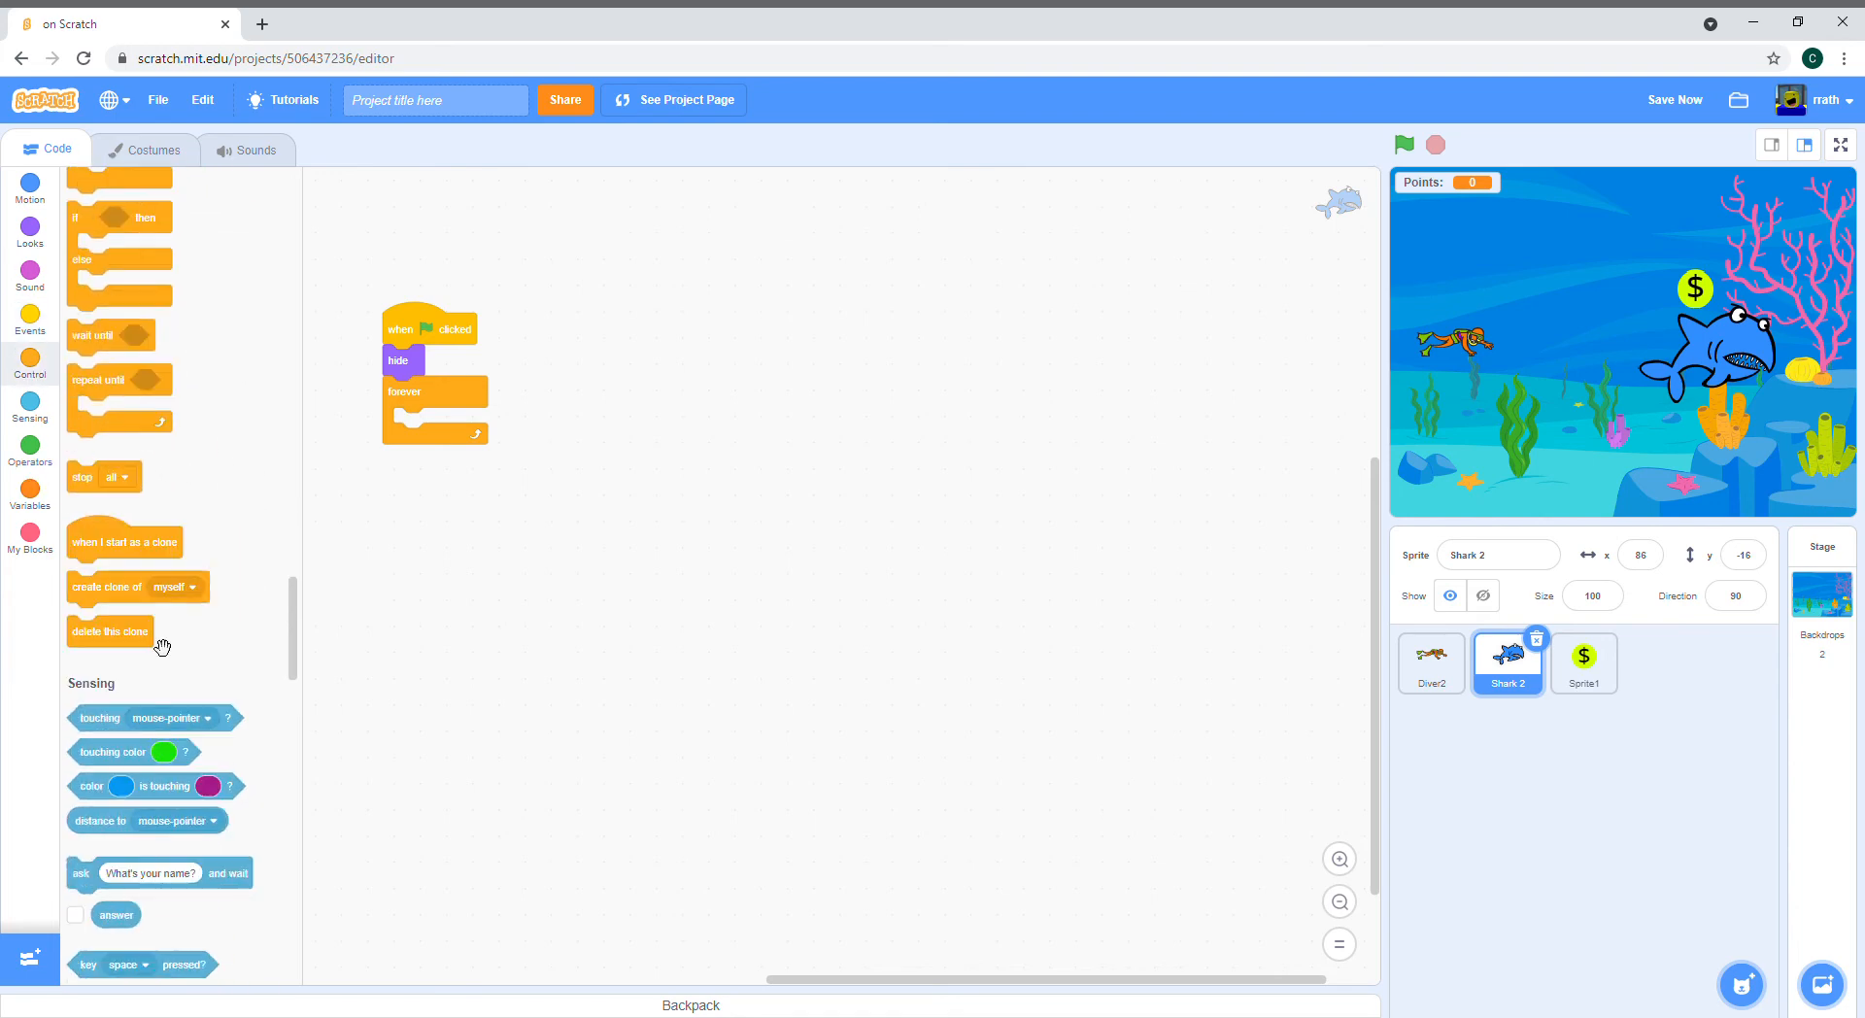
pyautogui.moveTo(136, 587); pyautogui.dragTo(447, 422)
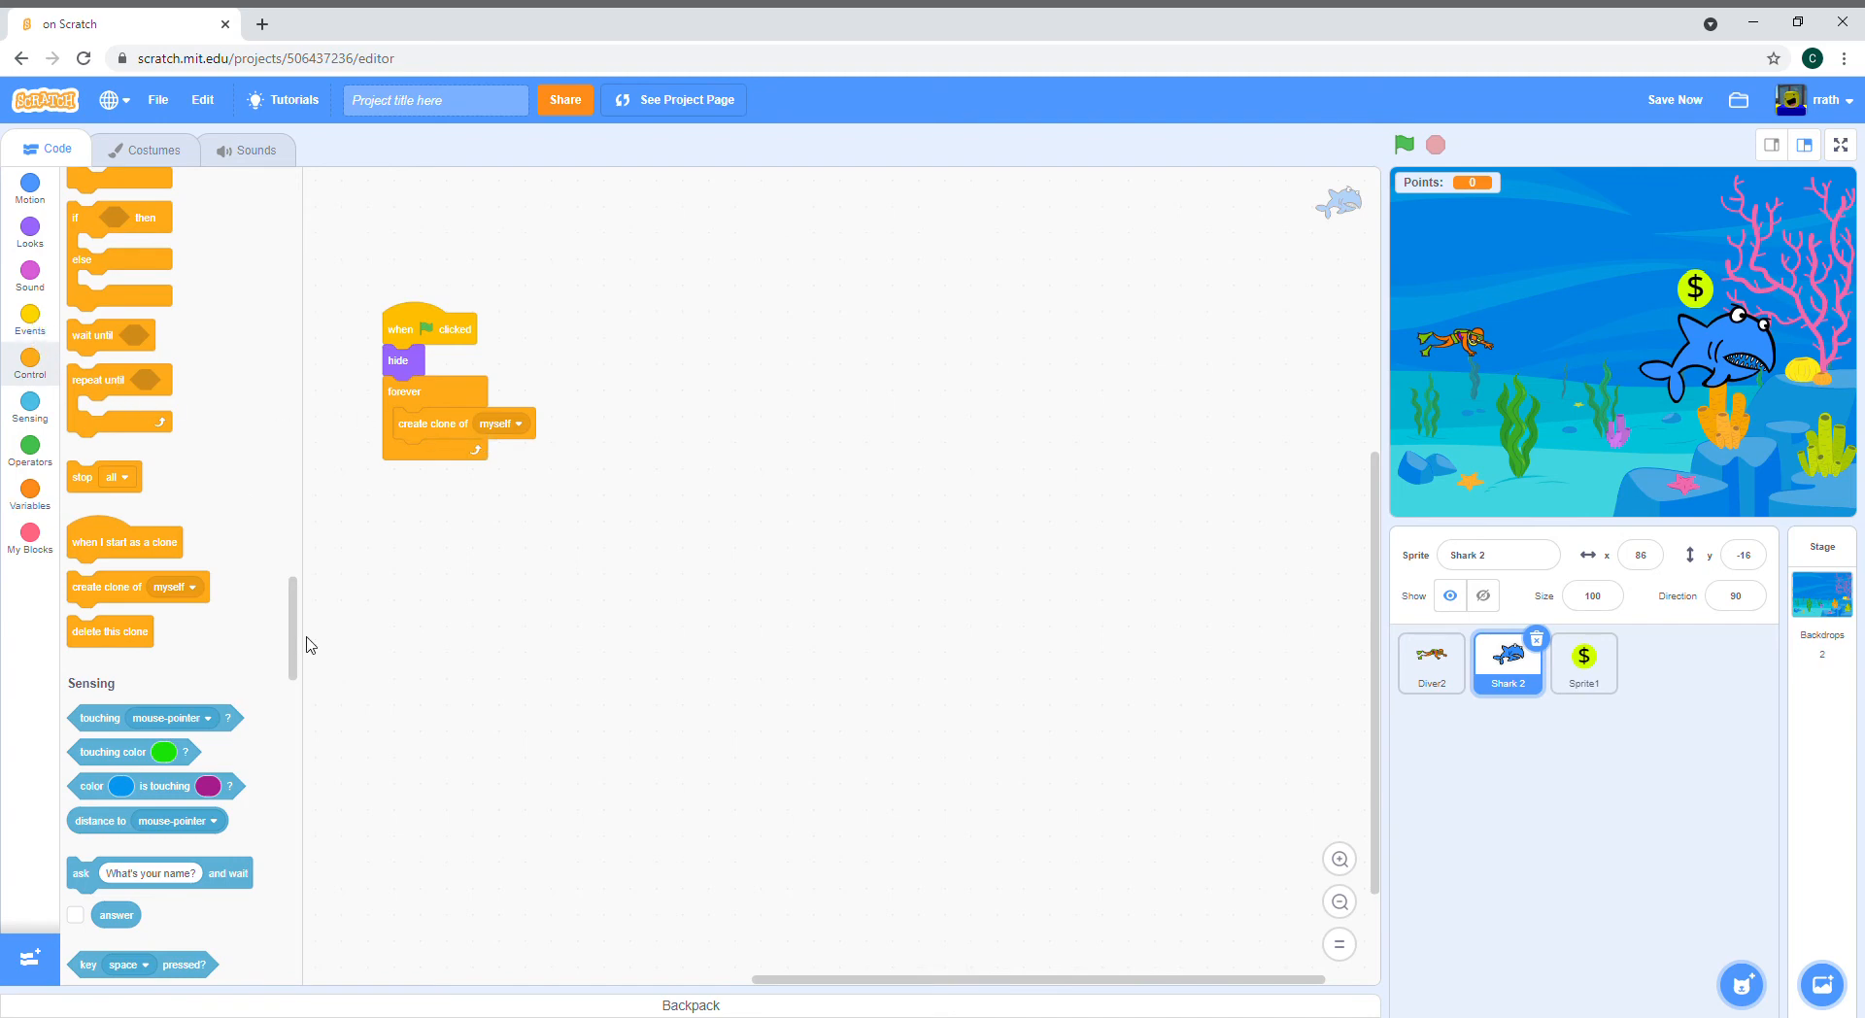
pyautogui.moveTo(118, 294); pyautogui.dragTo(404, 496)
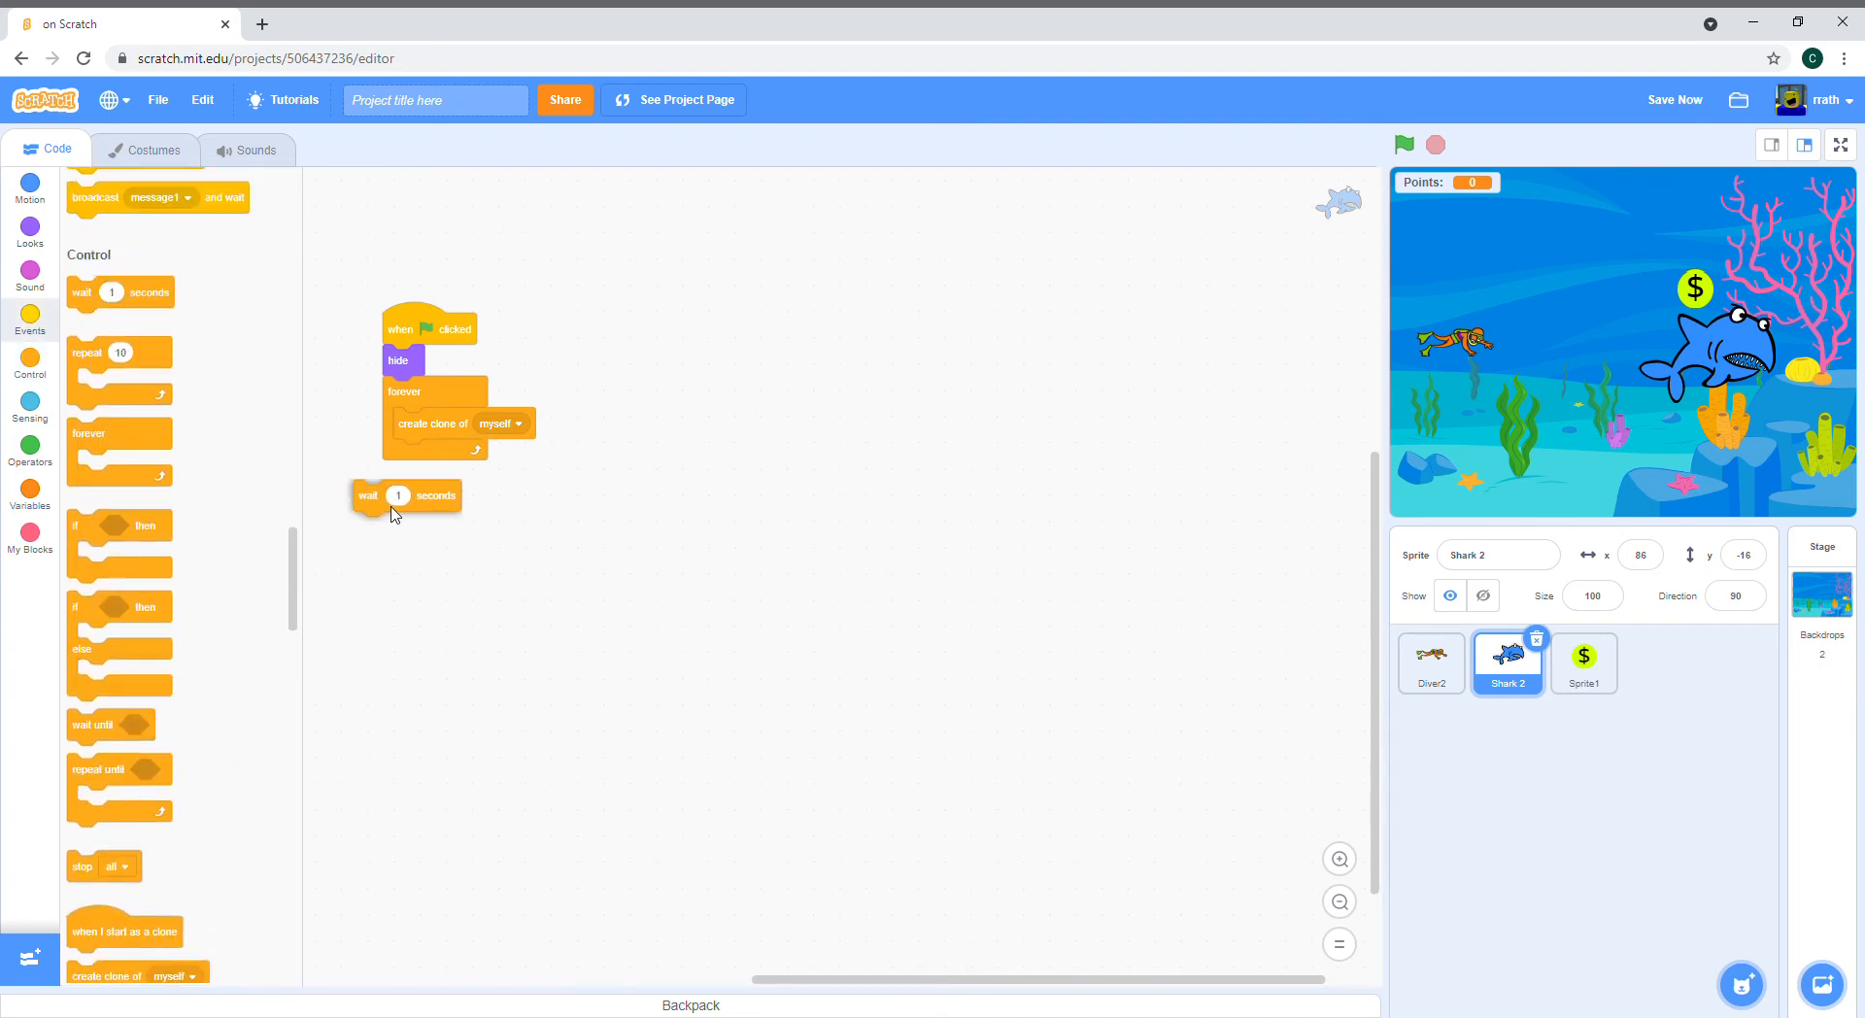
pyautogui.moveTo(396, 495); pyautogui.dragTo(437, 455)
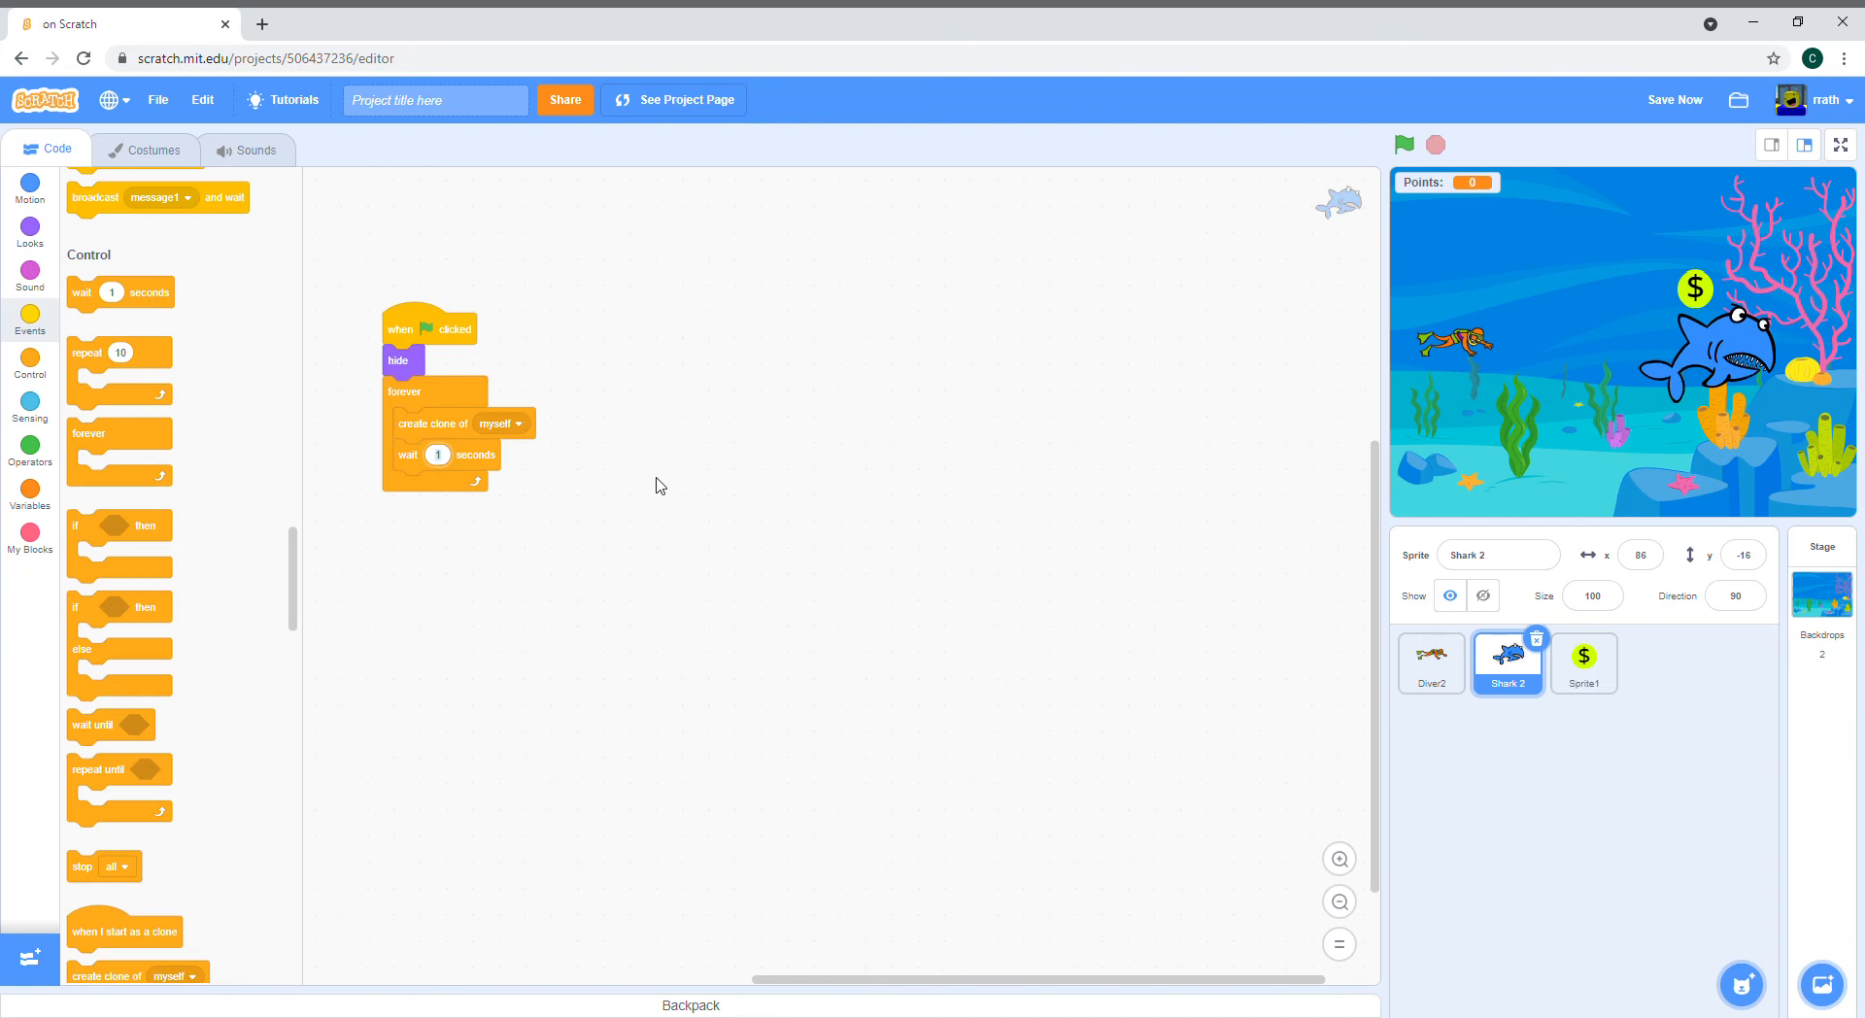
pyautogui.write('1.5')
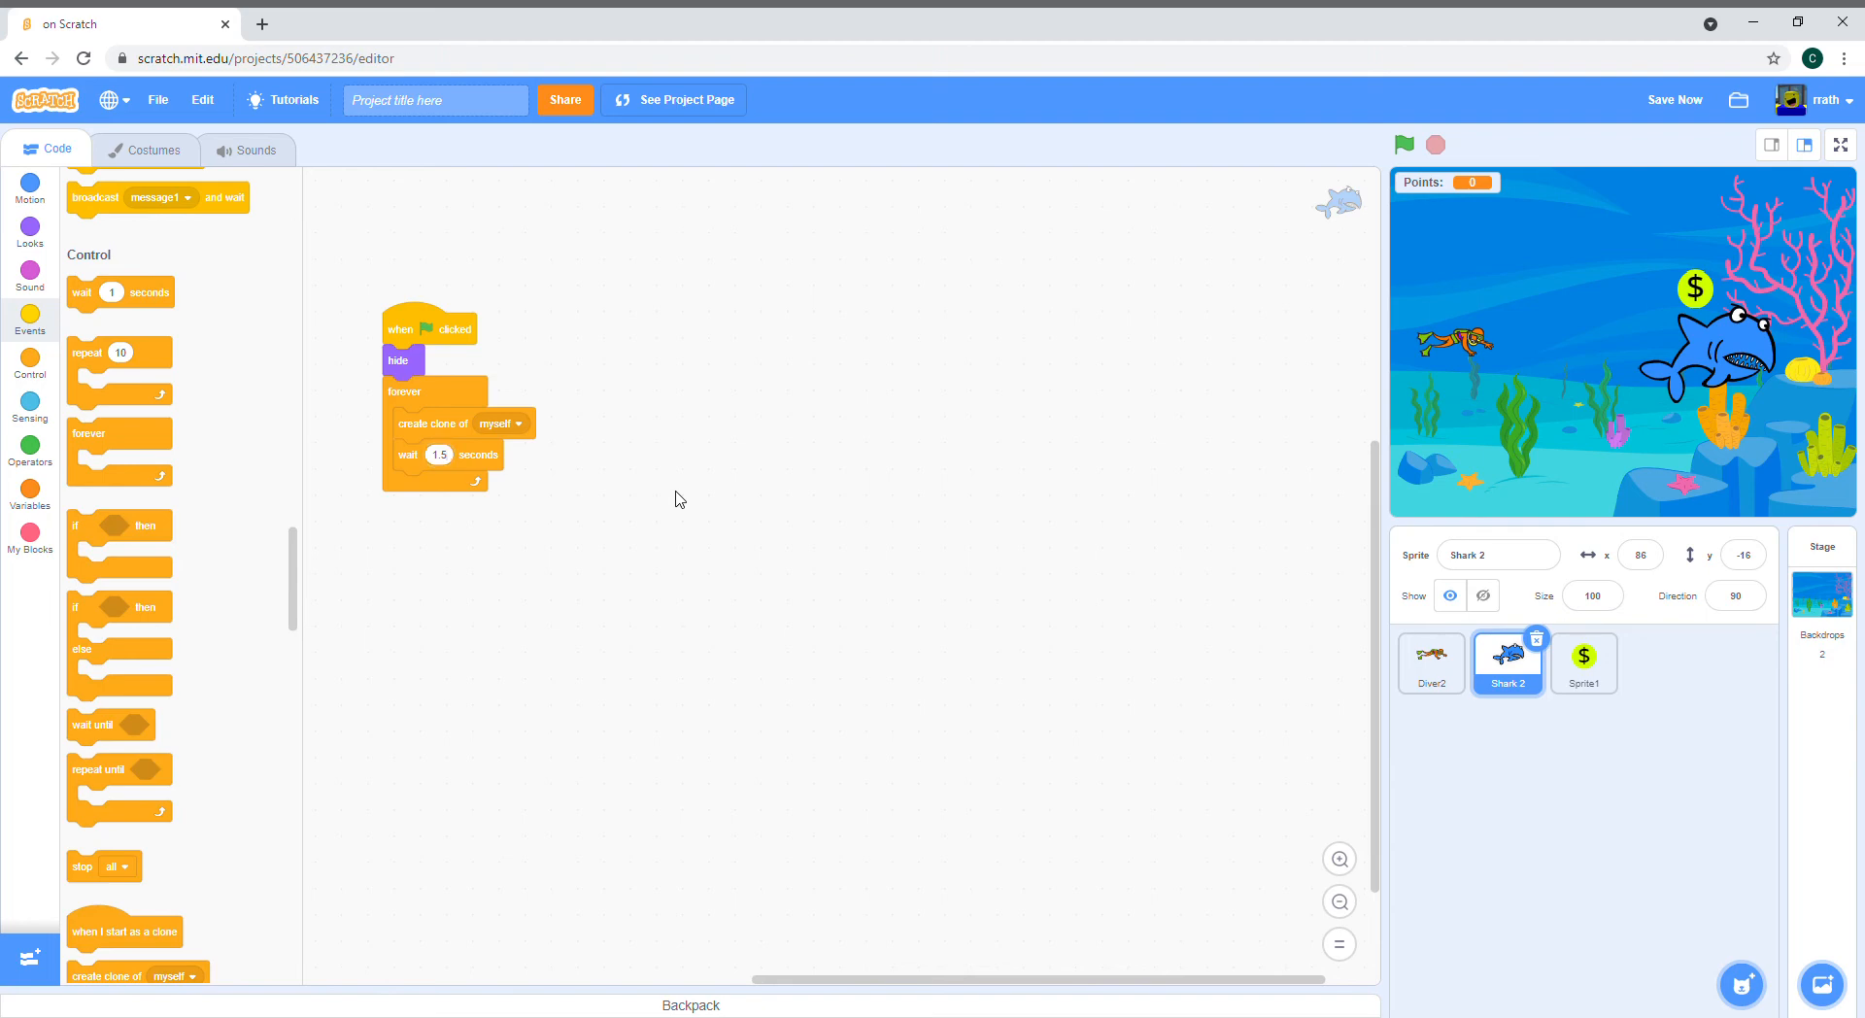
pyautogui.moveTo(499, 358)
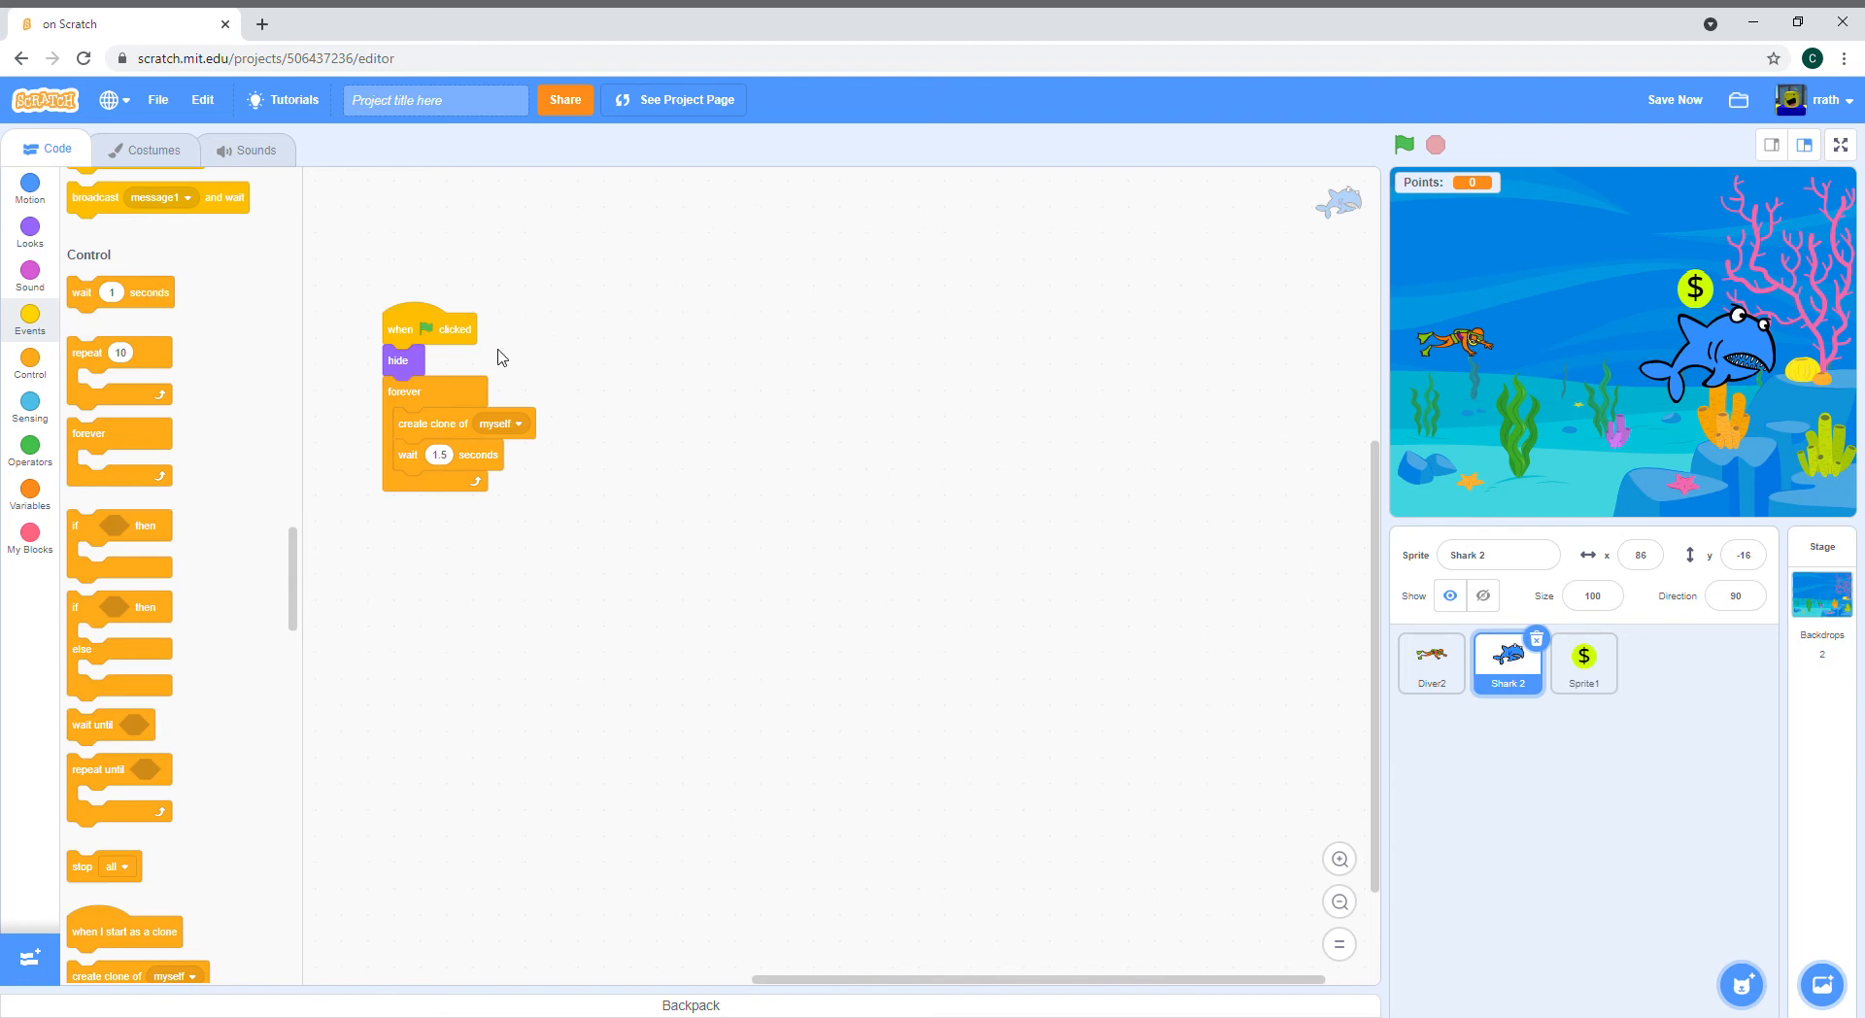
pyautogui.moveTo(643, 388)
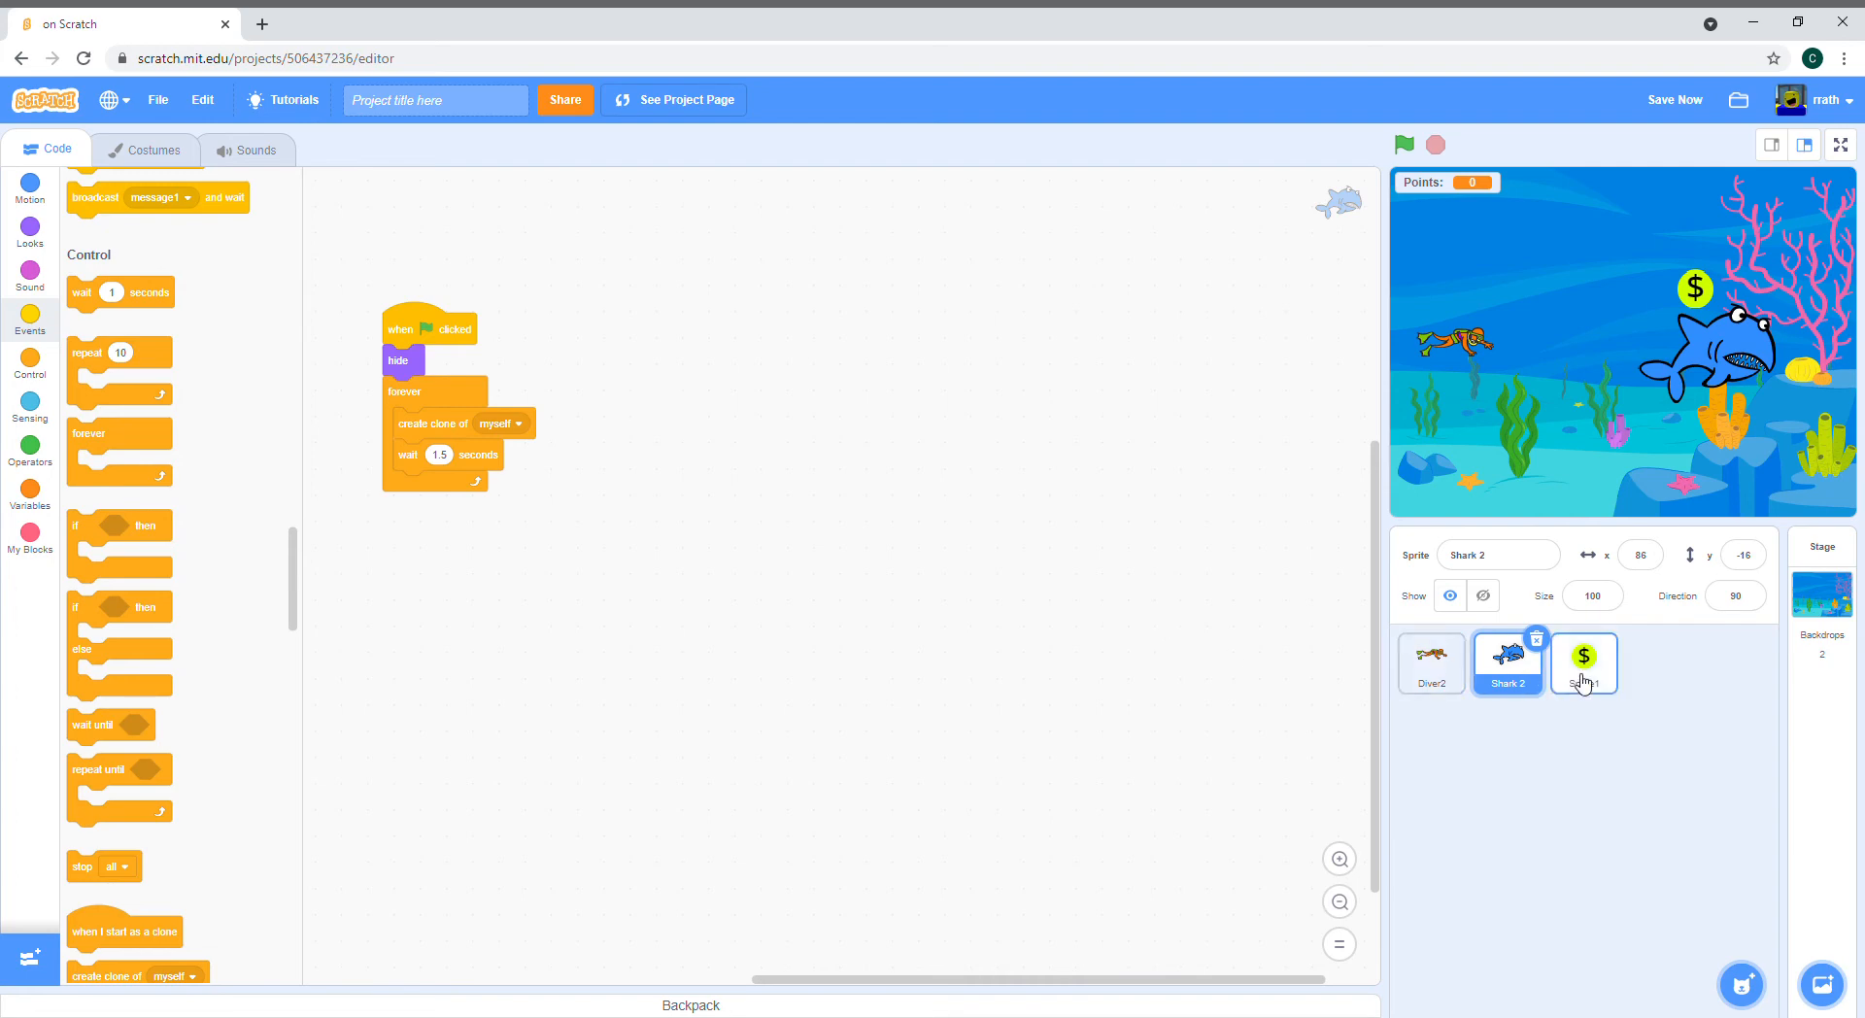
# Step: Copy the coin's clone scripts to Shark 2 and swap its change-Points block for a broadcast message1
pyautogui.click(1582, 663)
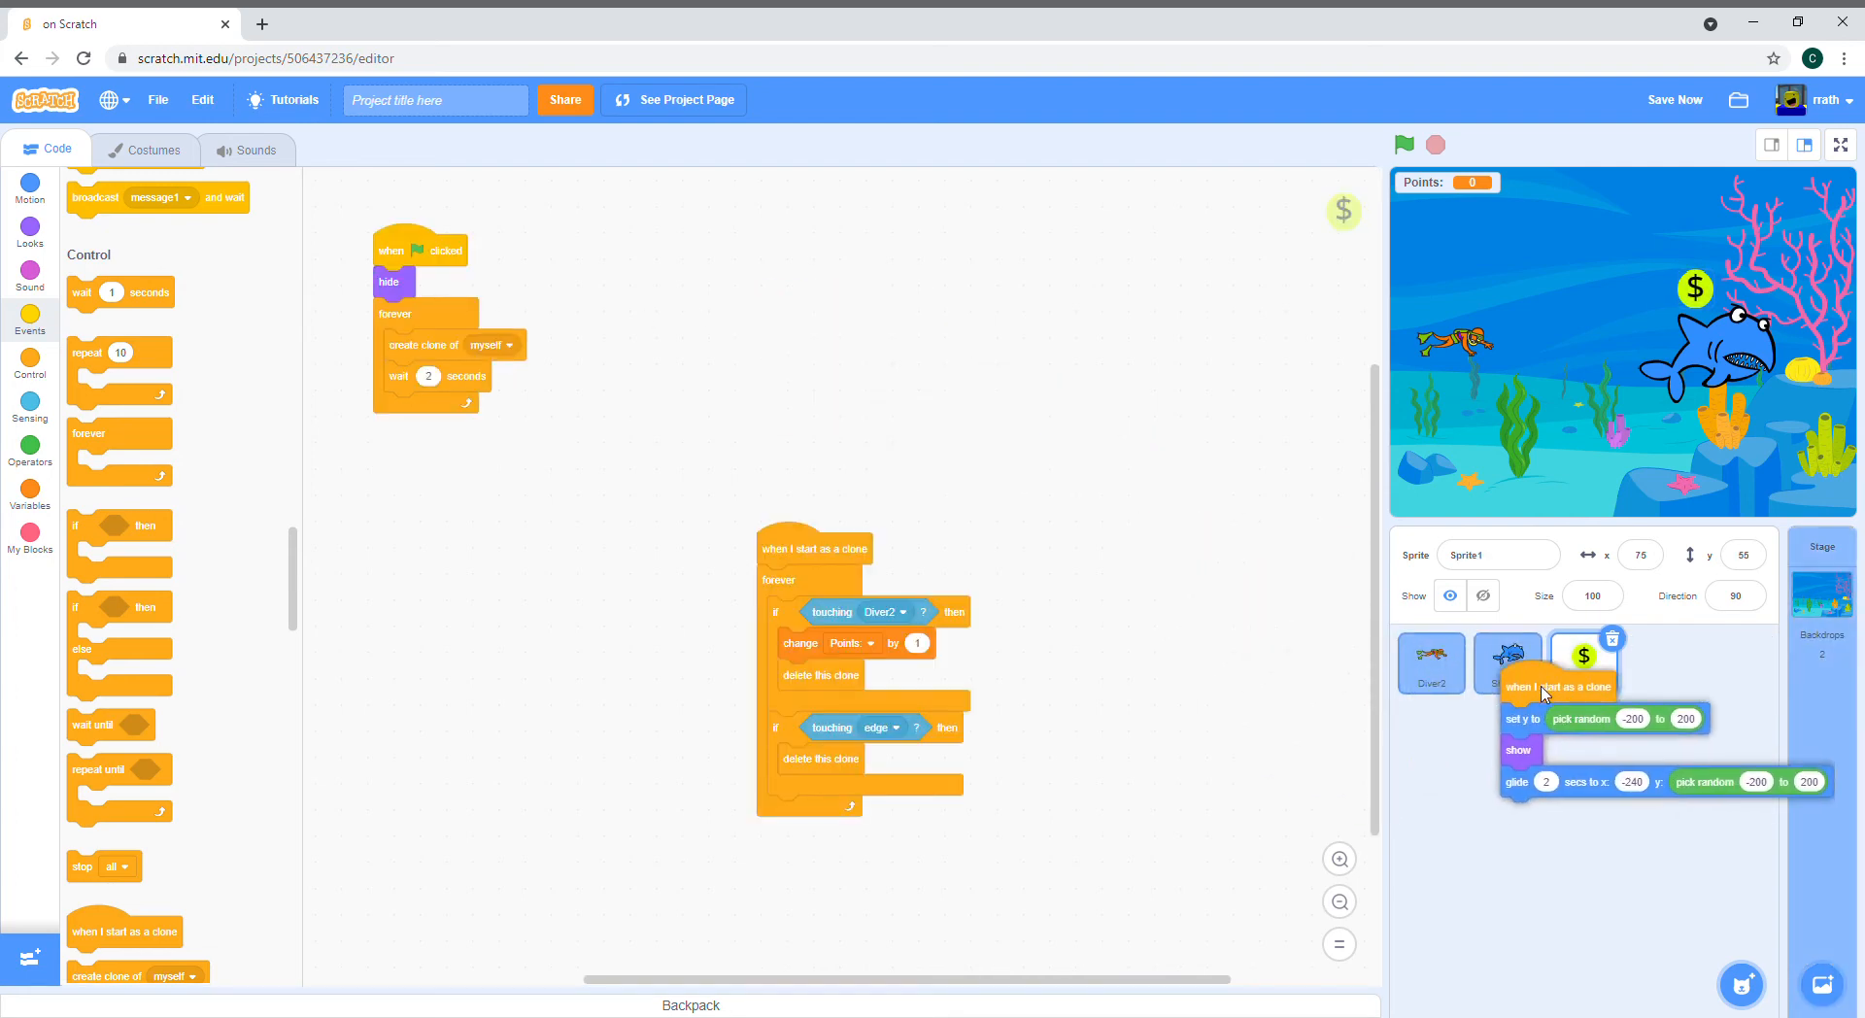
pyautogui.click(1507, 663)
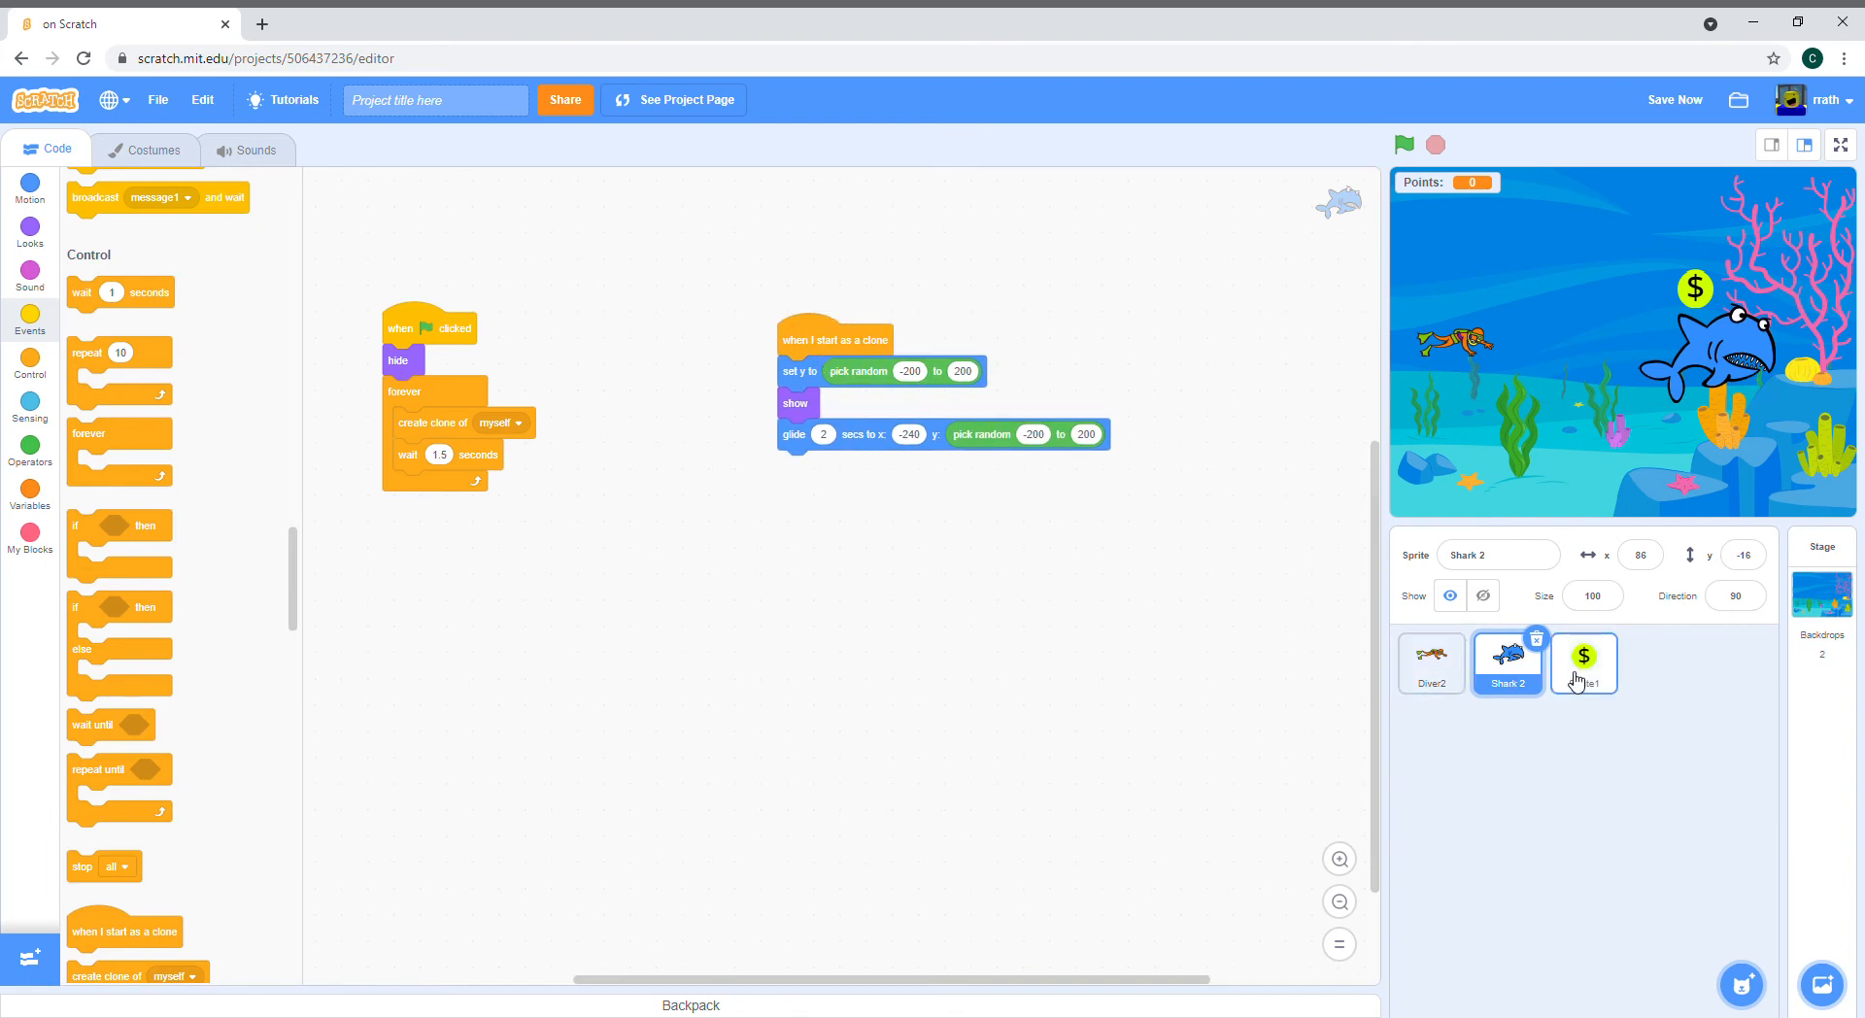
pyautogui.click(1583, 663)
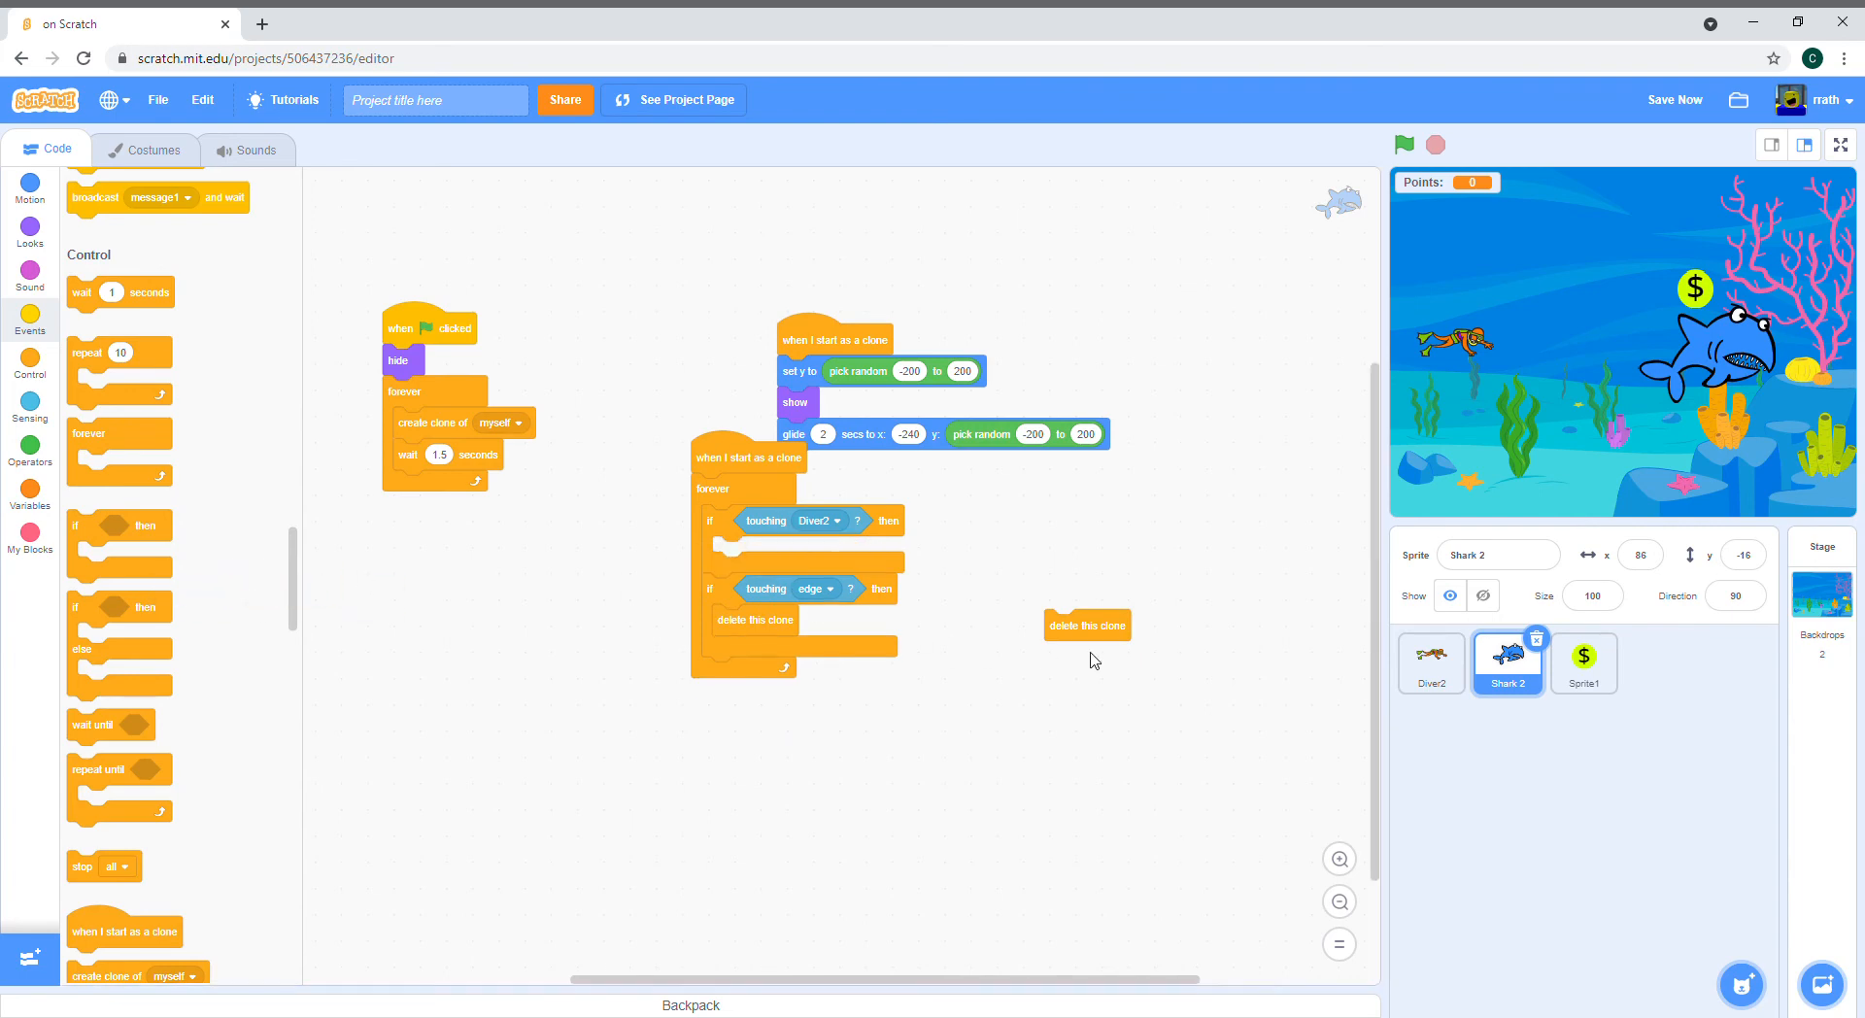
pyautogui.moveTo(746, 458); pyautogui.dragTo(717, 579)
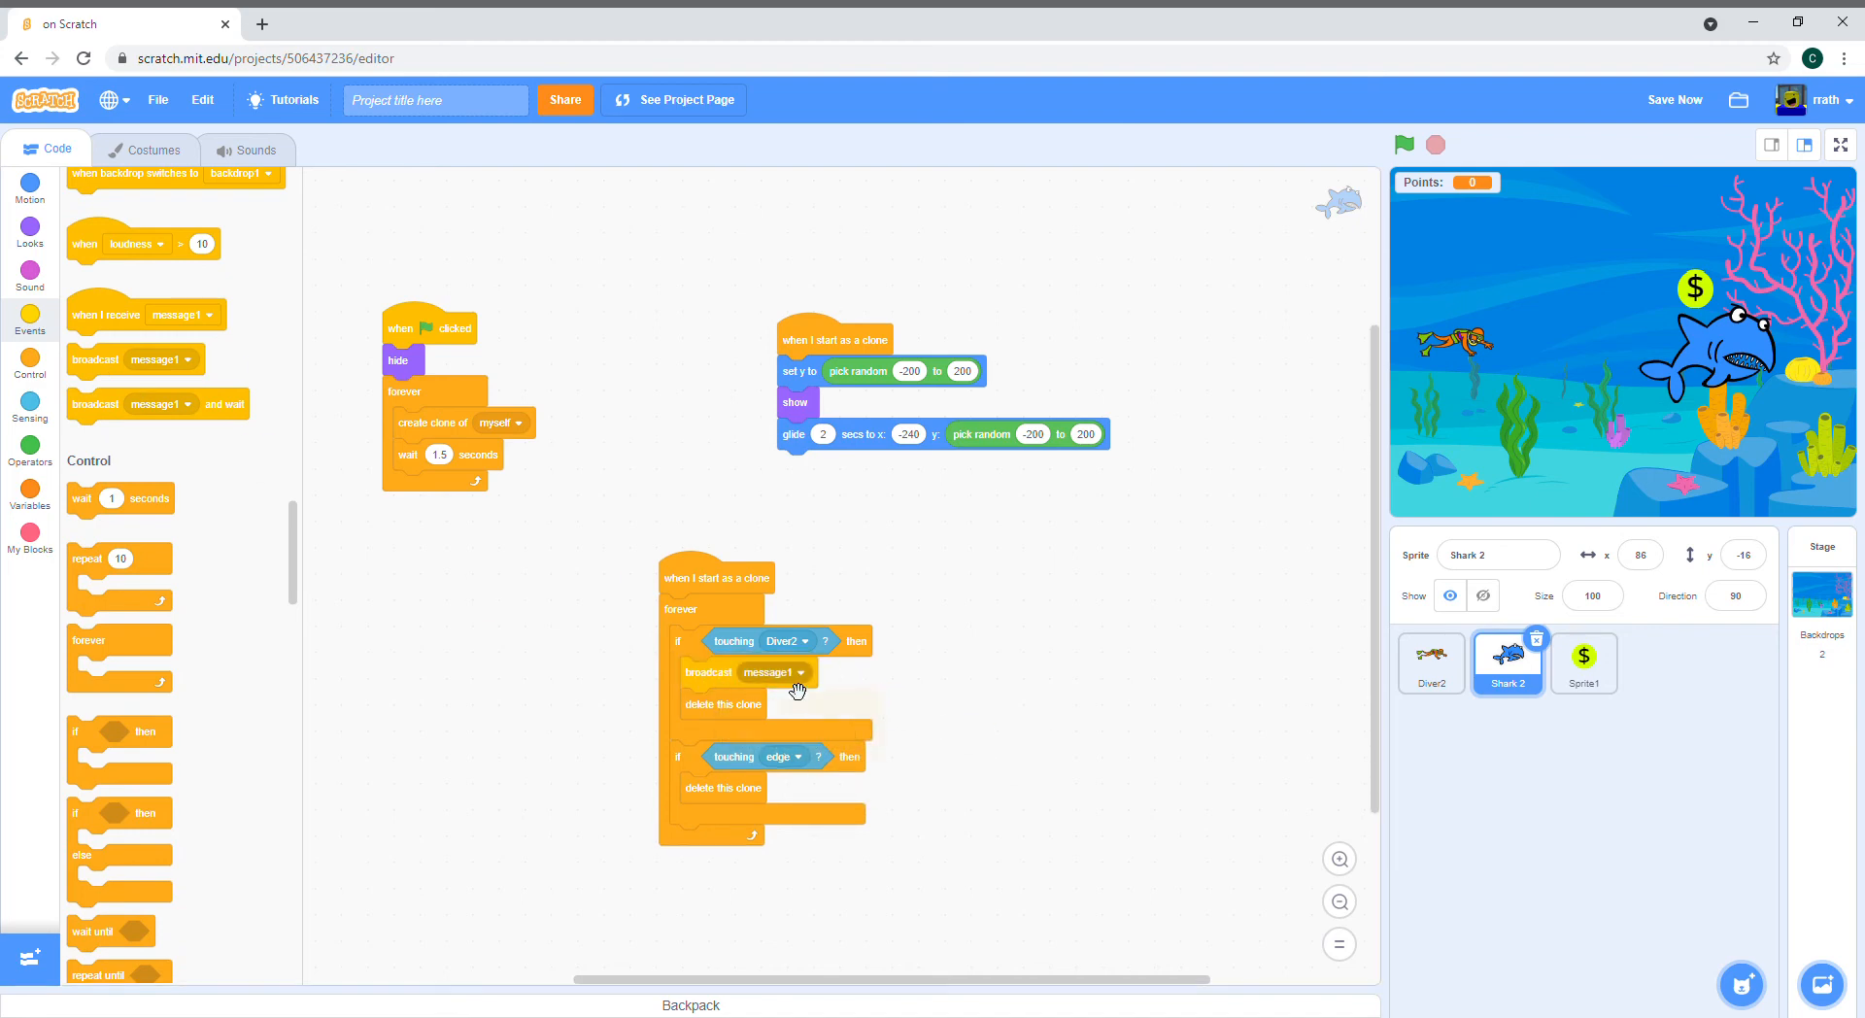
# Step: Create a new broadcast message named End for the shark's diver-touch check
pyautogui.write('zEN')
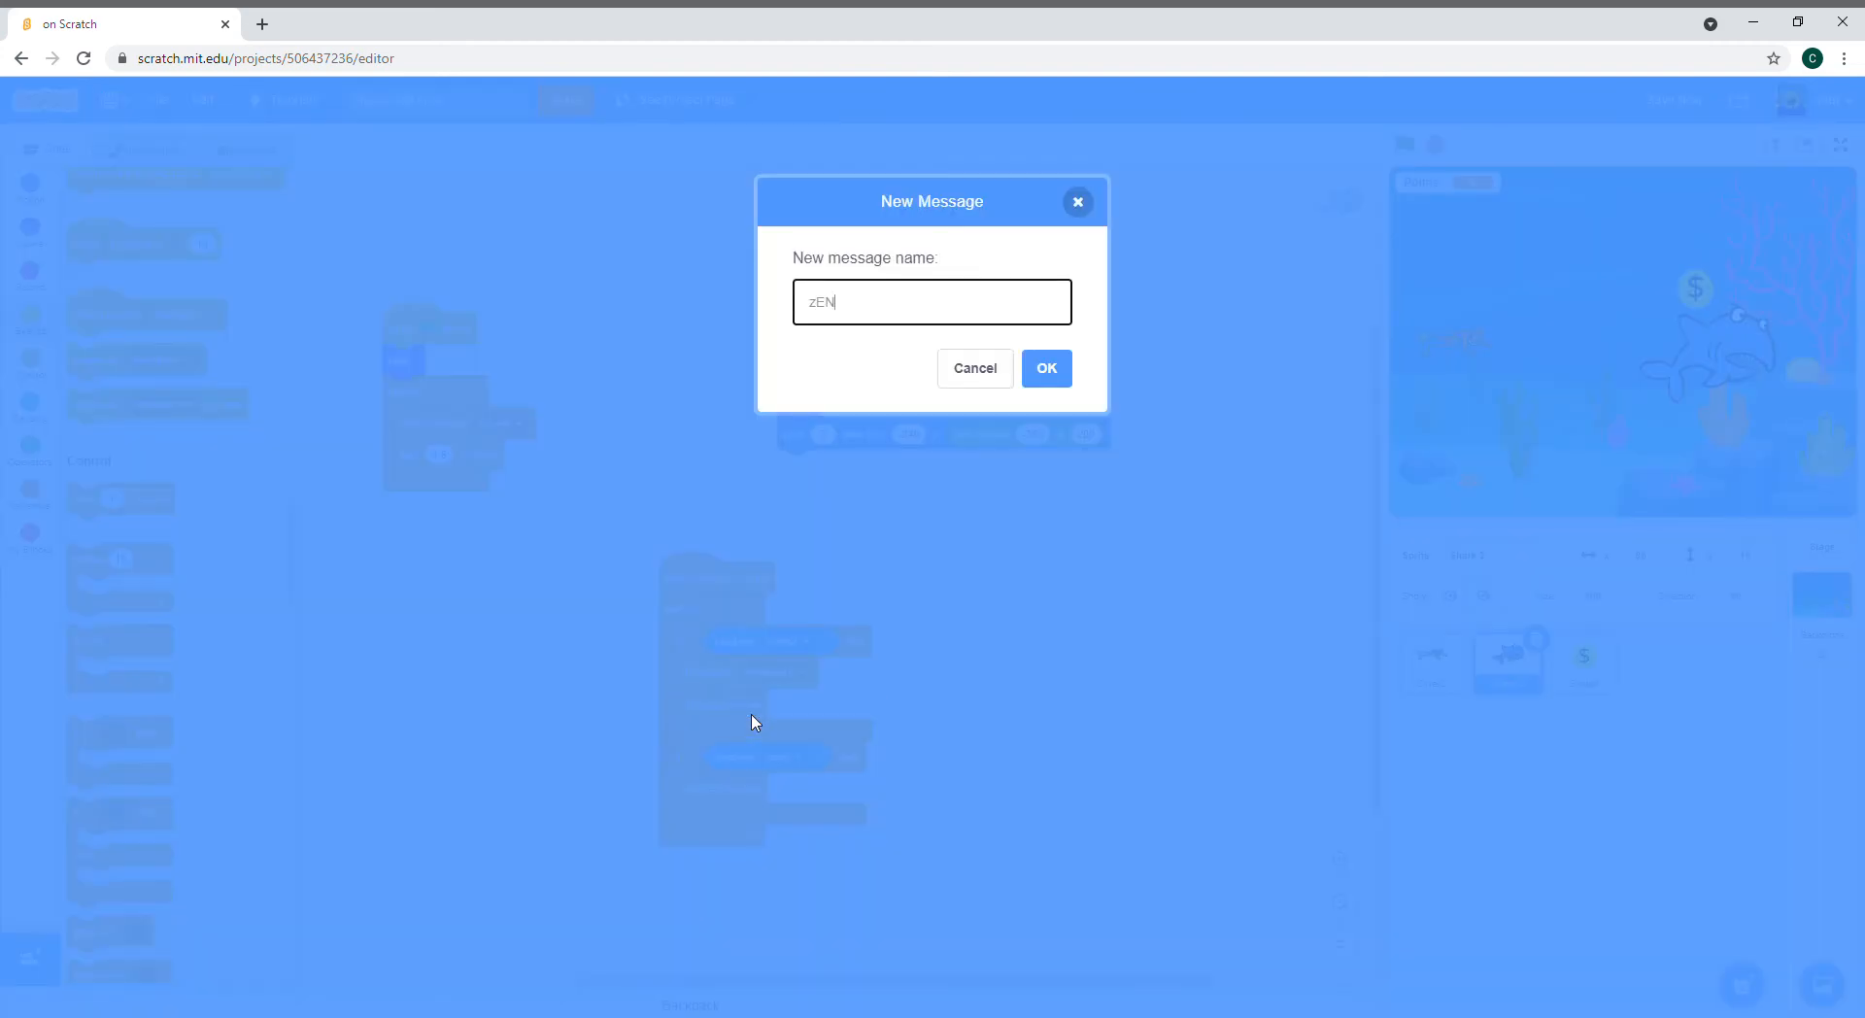
pyautogui.press('Backspace')
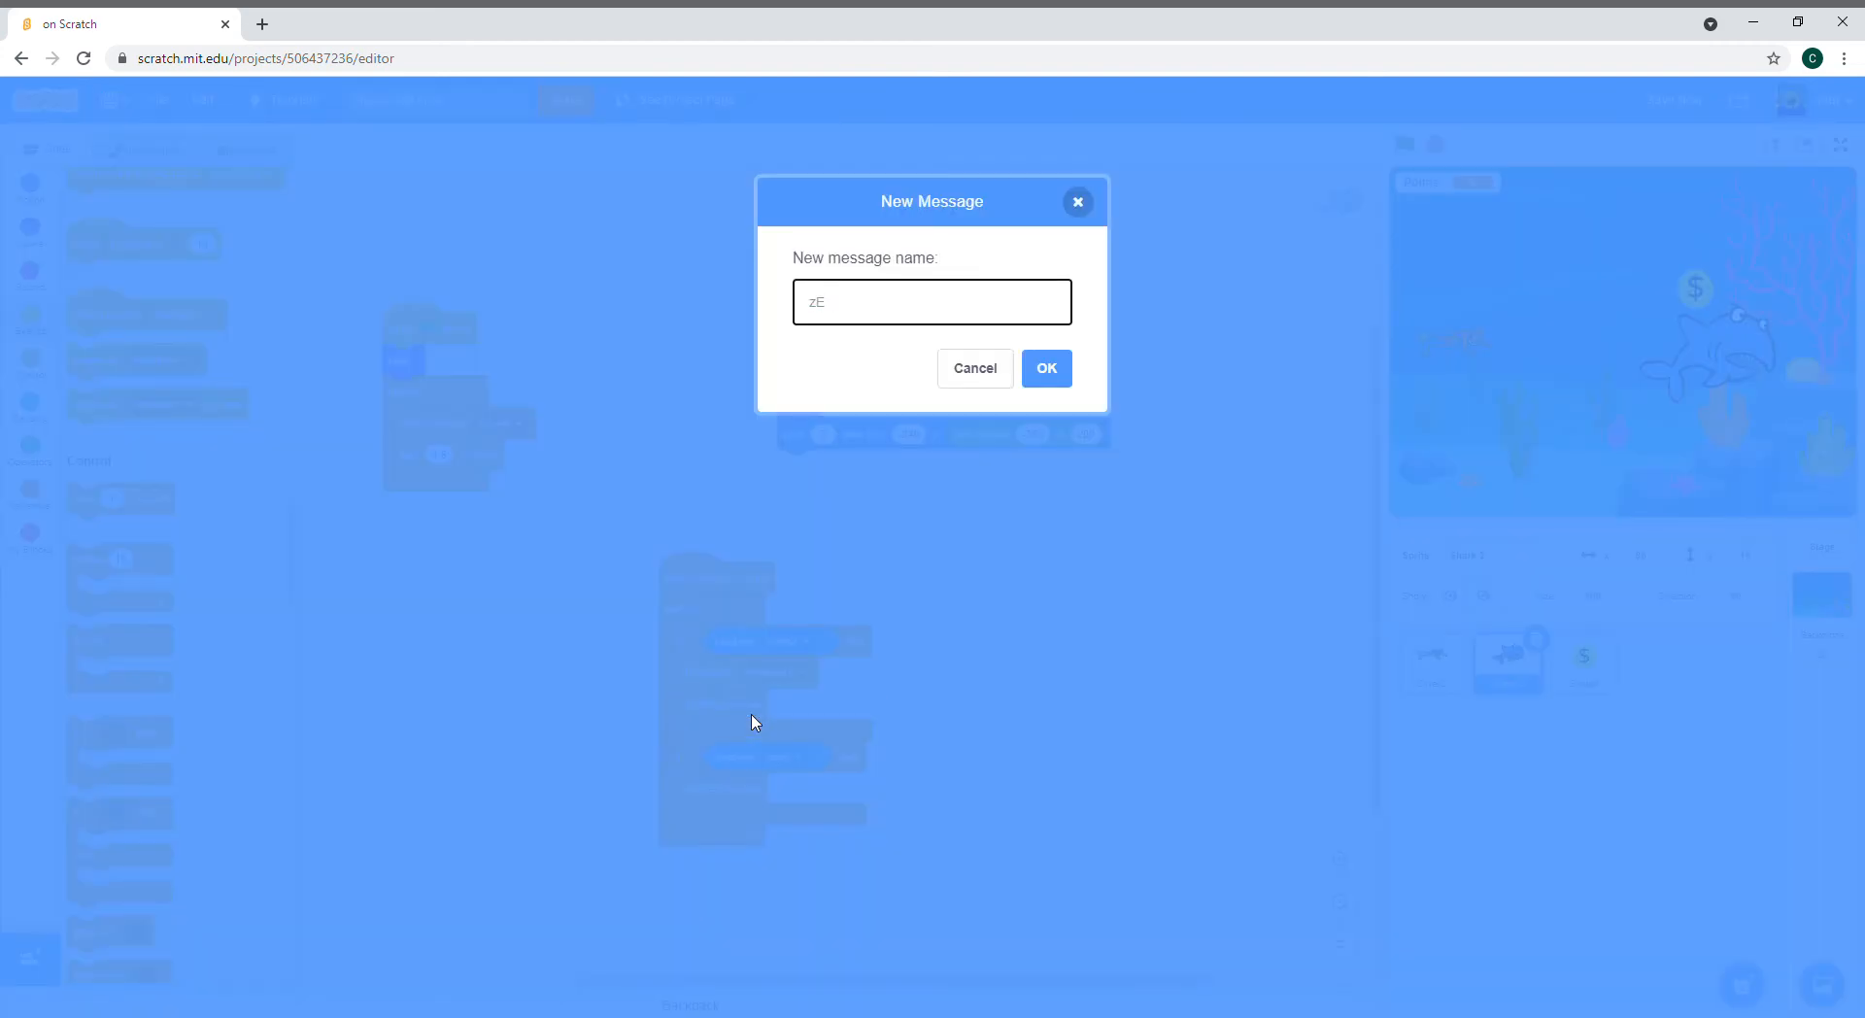
pyautogui.write('End')
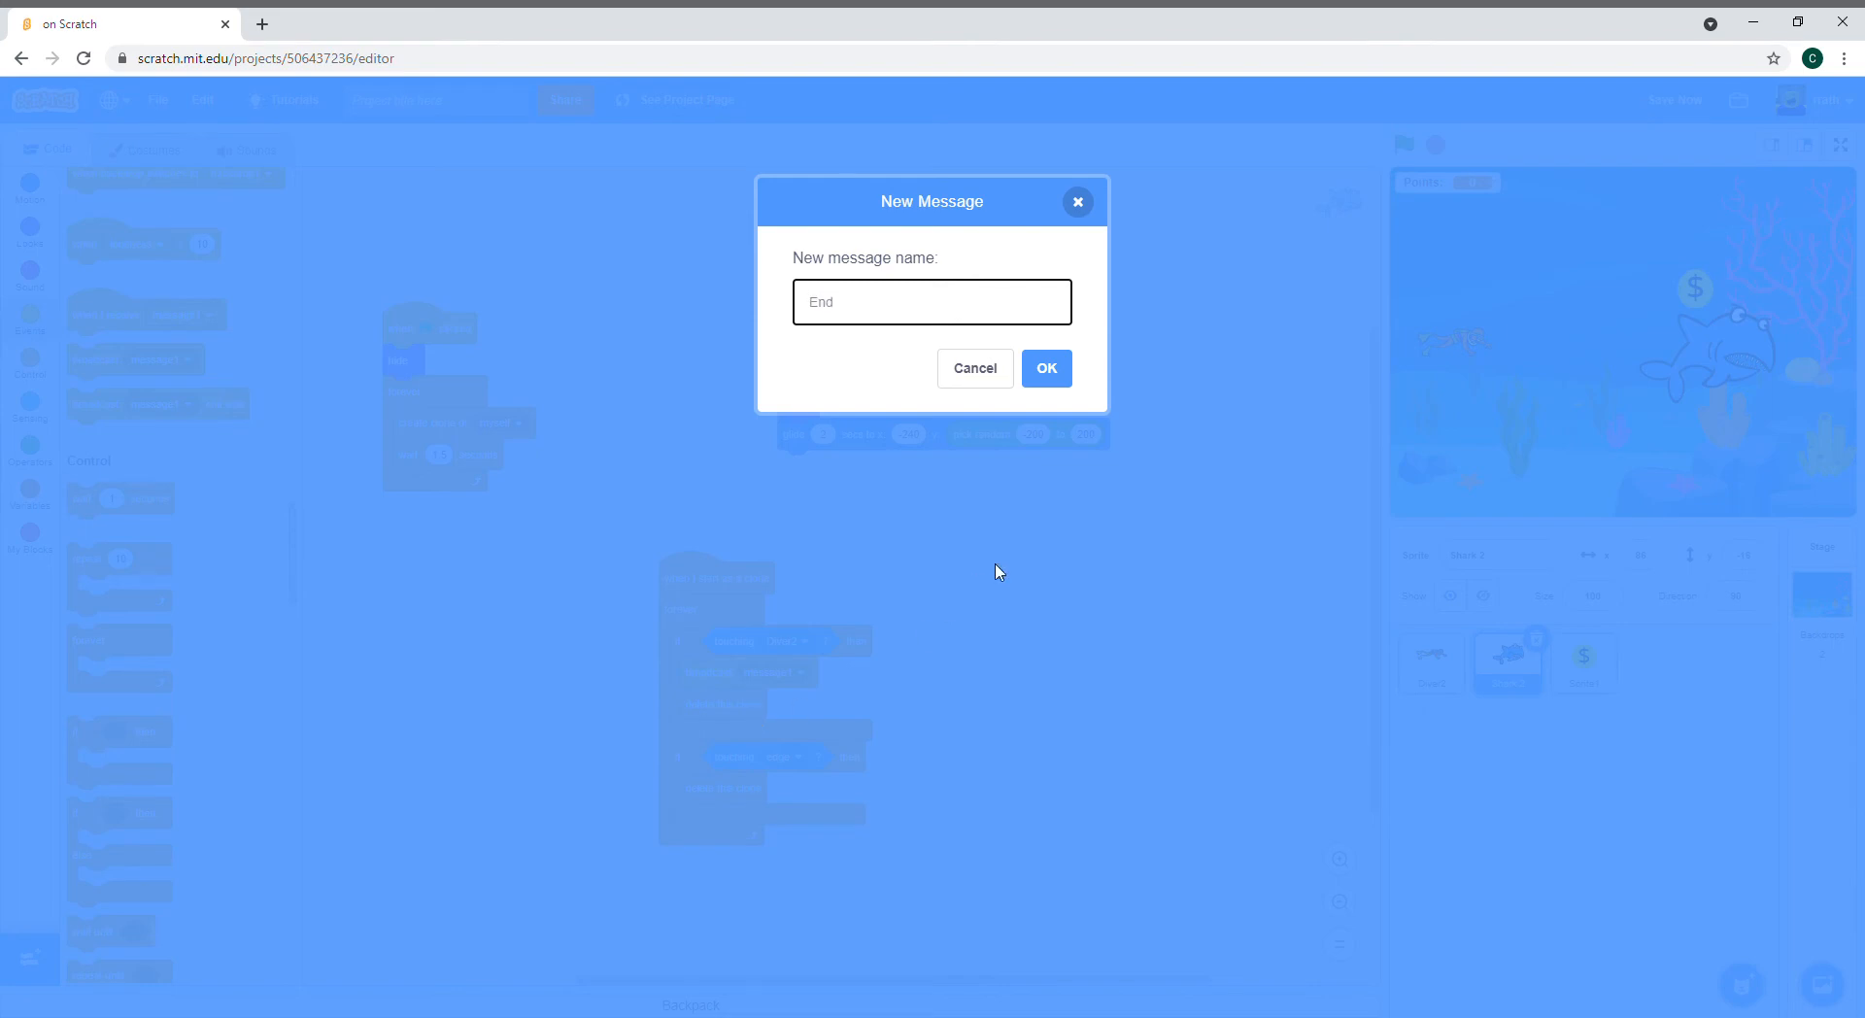
pyautogui.click(1046, 367)
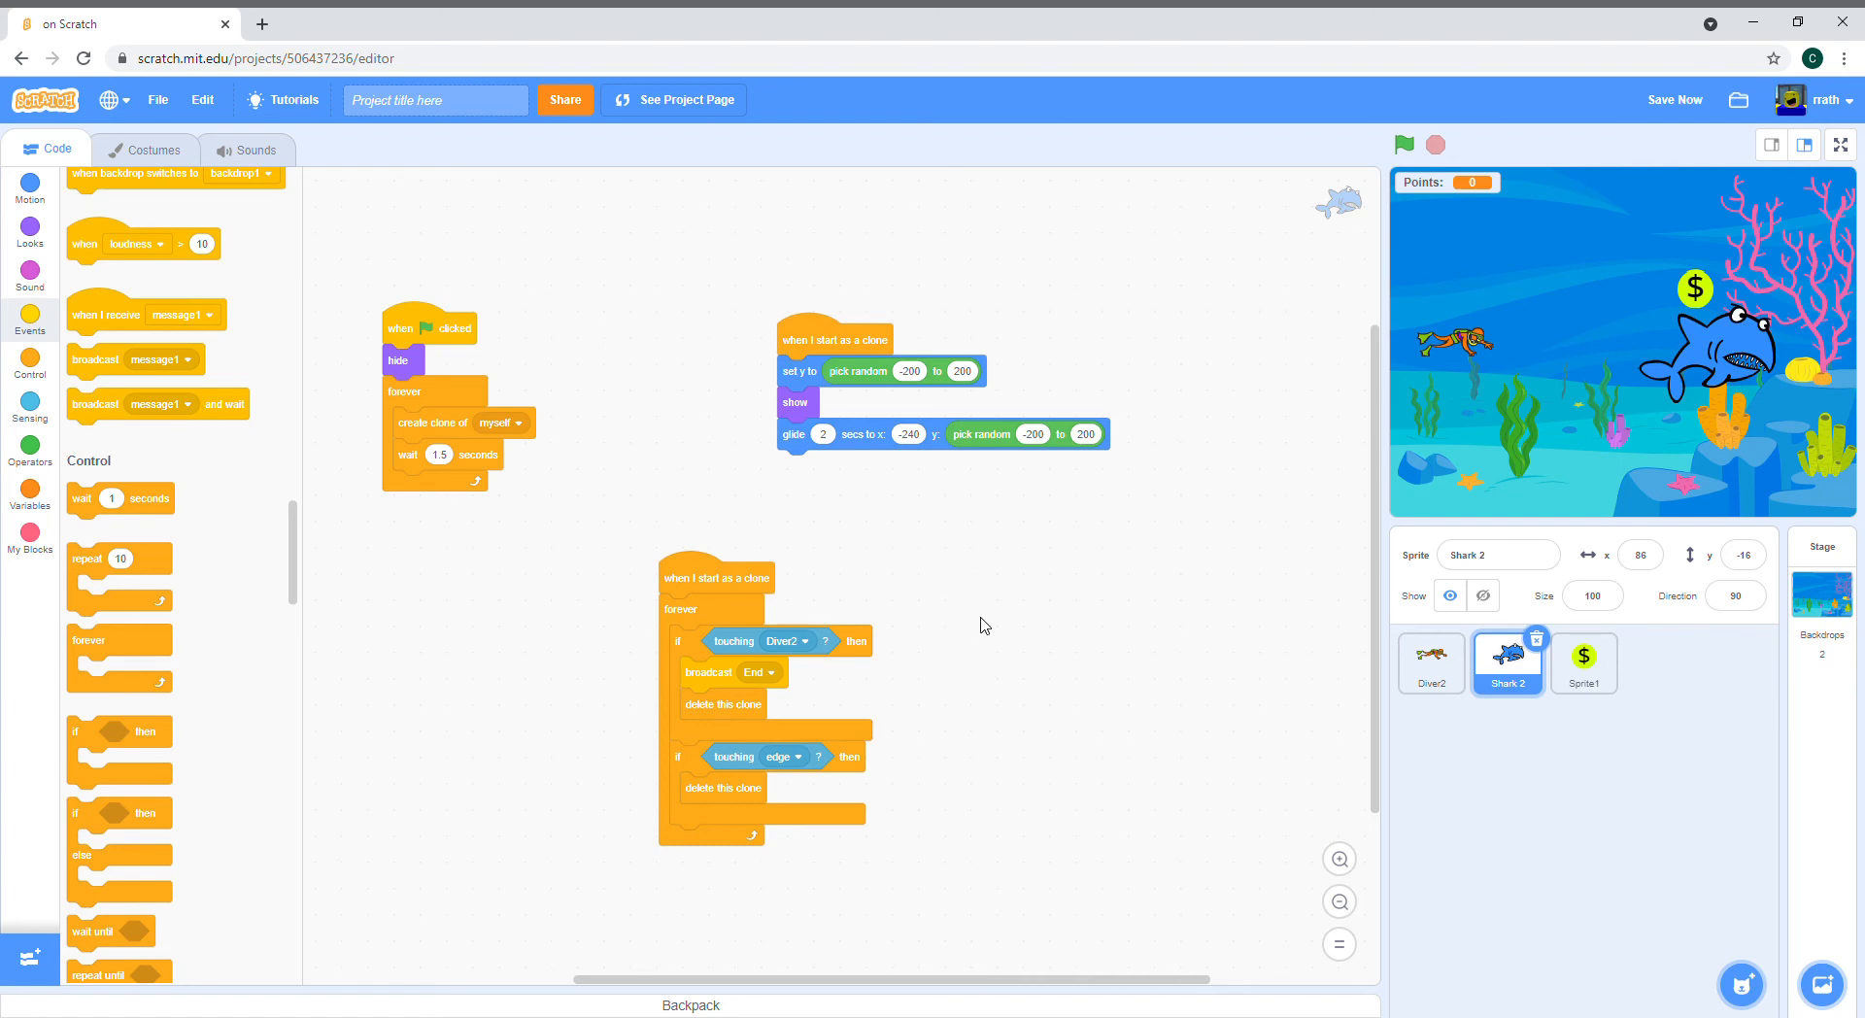
pyautogui.moveTo(991, 612)
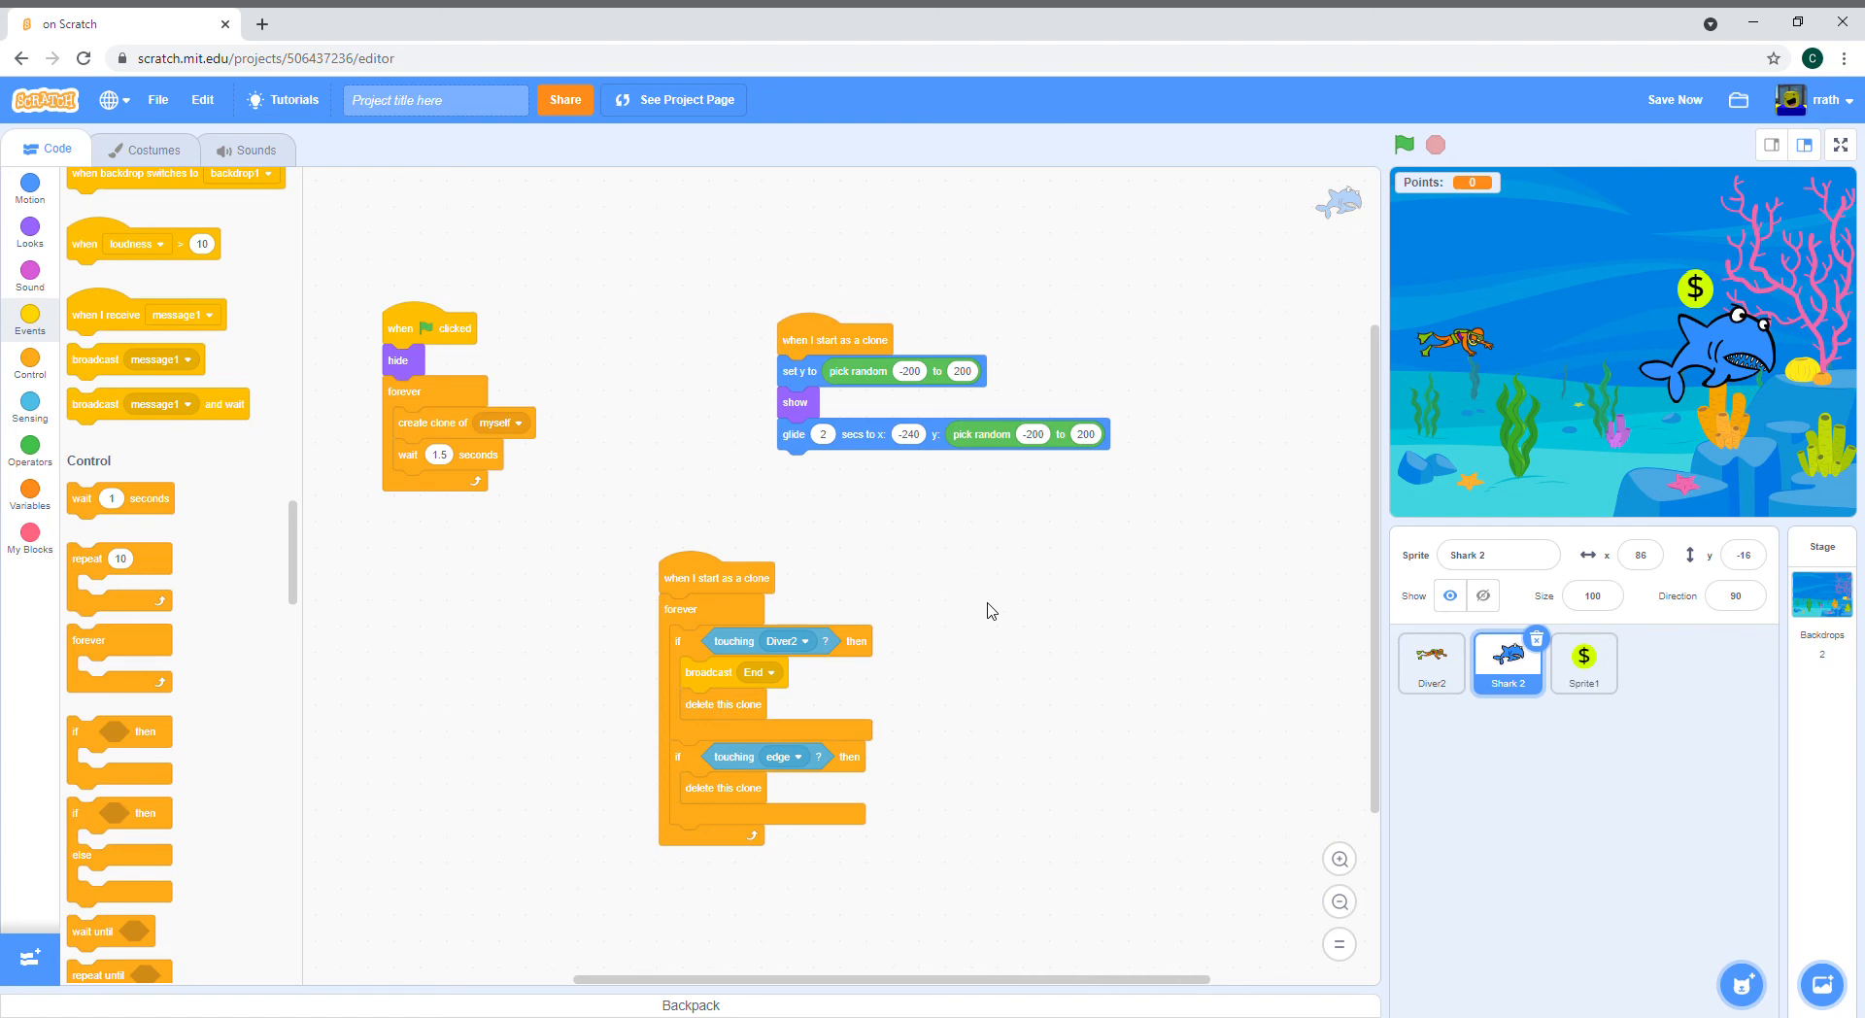
pyautogui.moveTo(1403, 144)
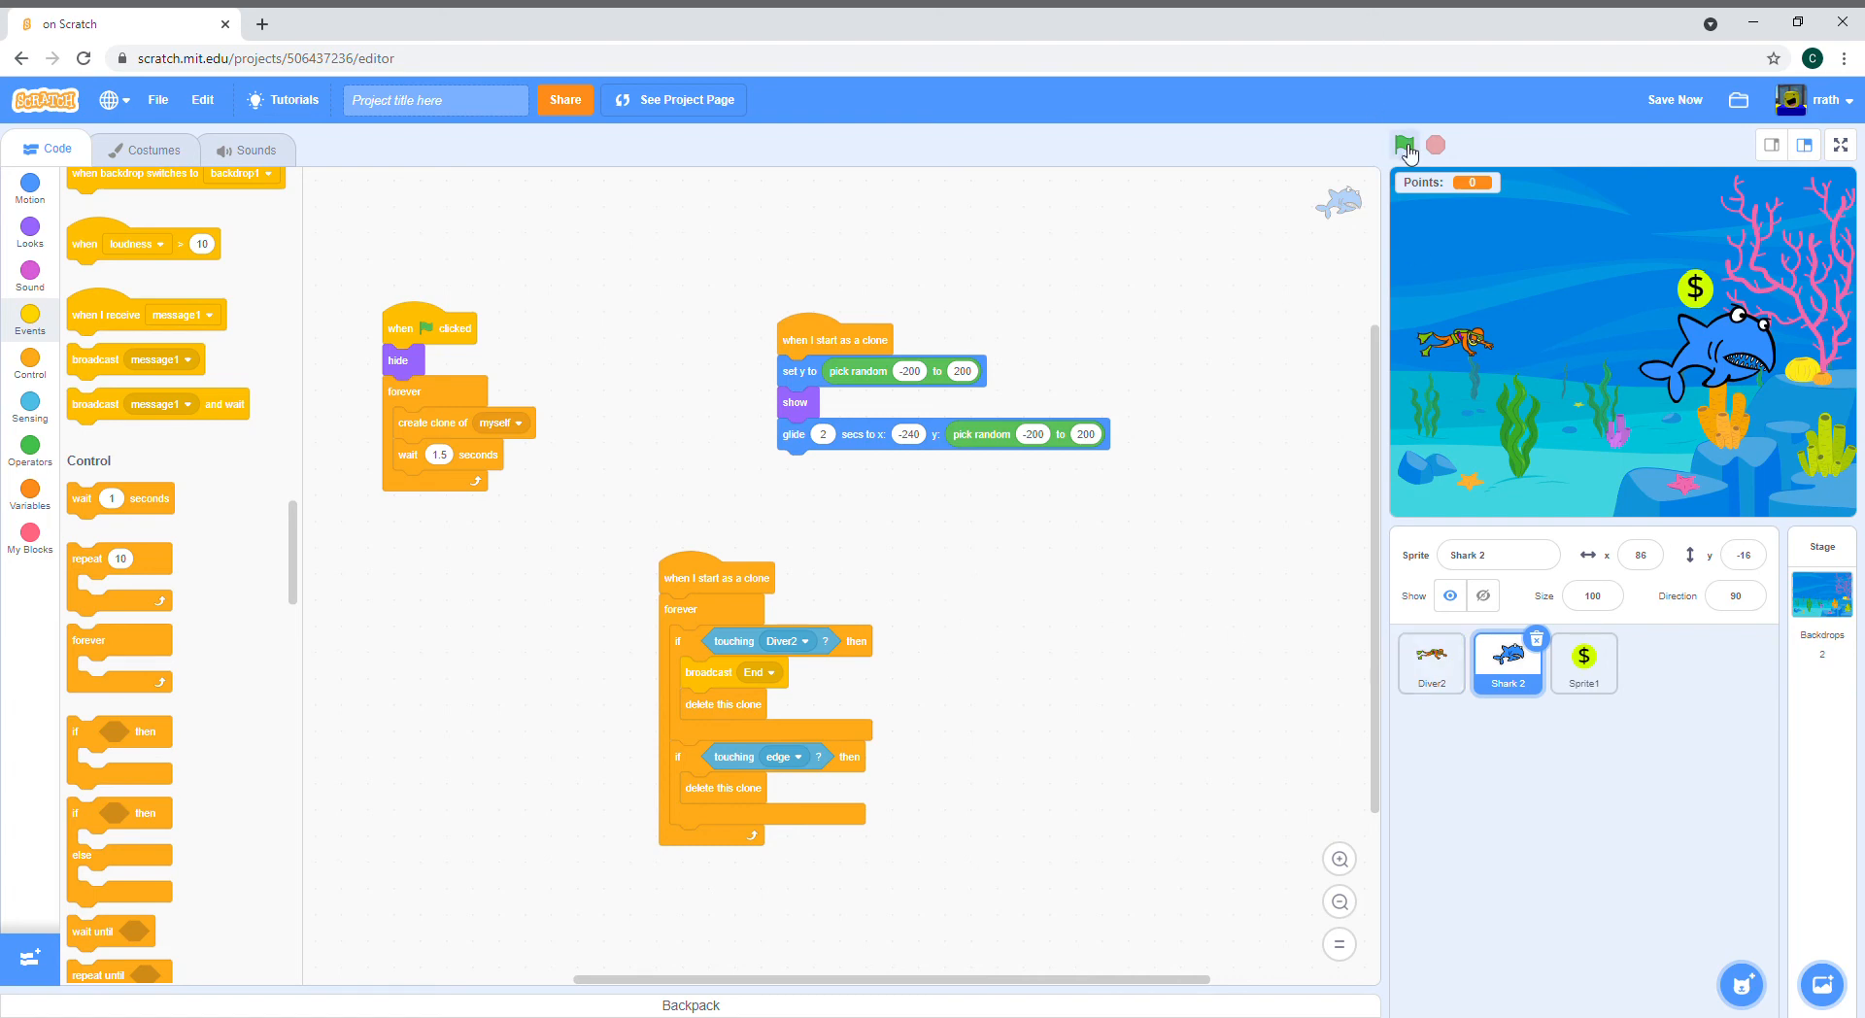
# Step: Briefly test-run the game, then delete Shark 2's two extra costumes
pyautogui.click(1405, 146)
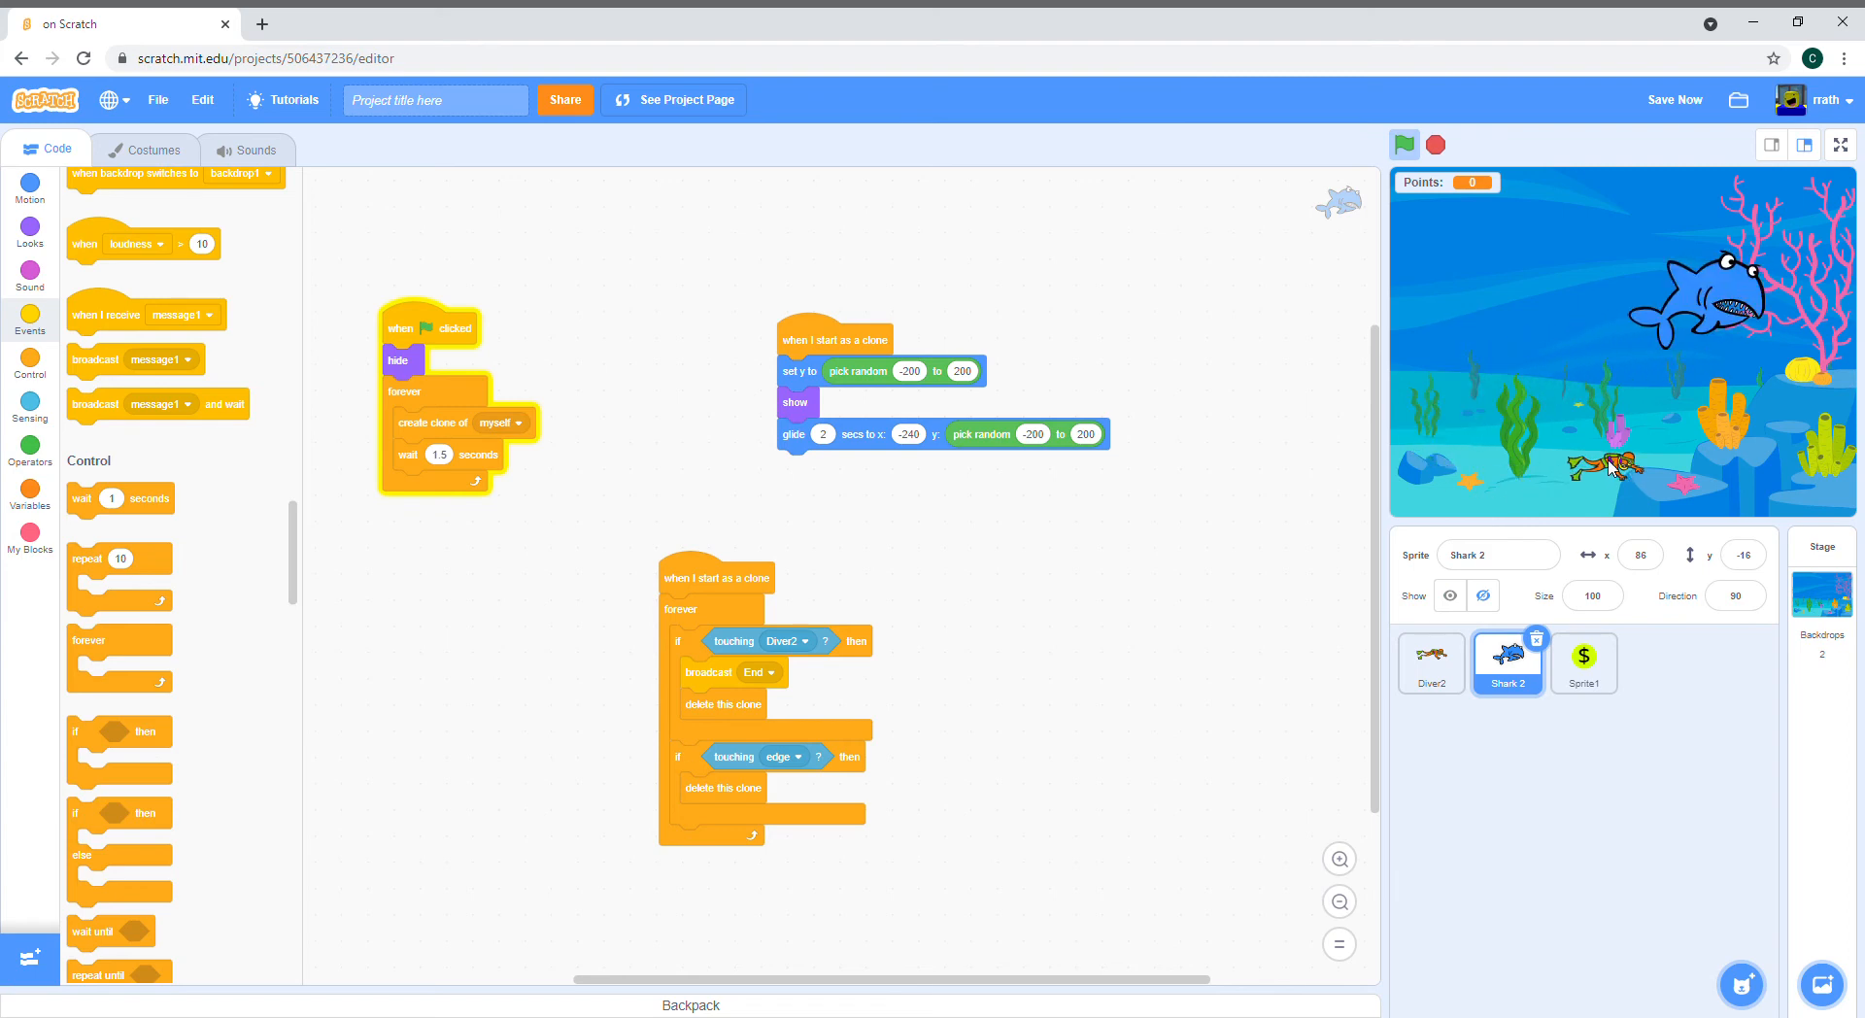
pyautogui.click(1436, 144)
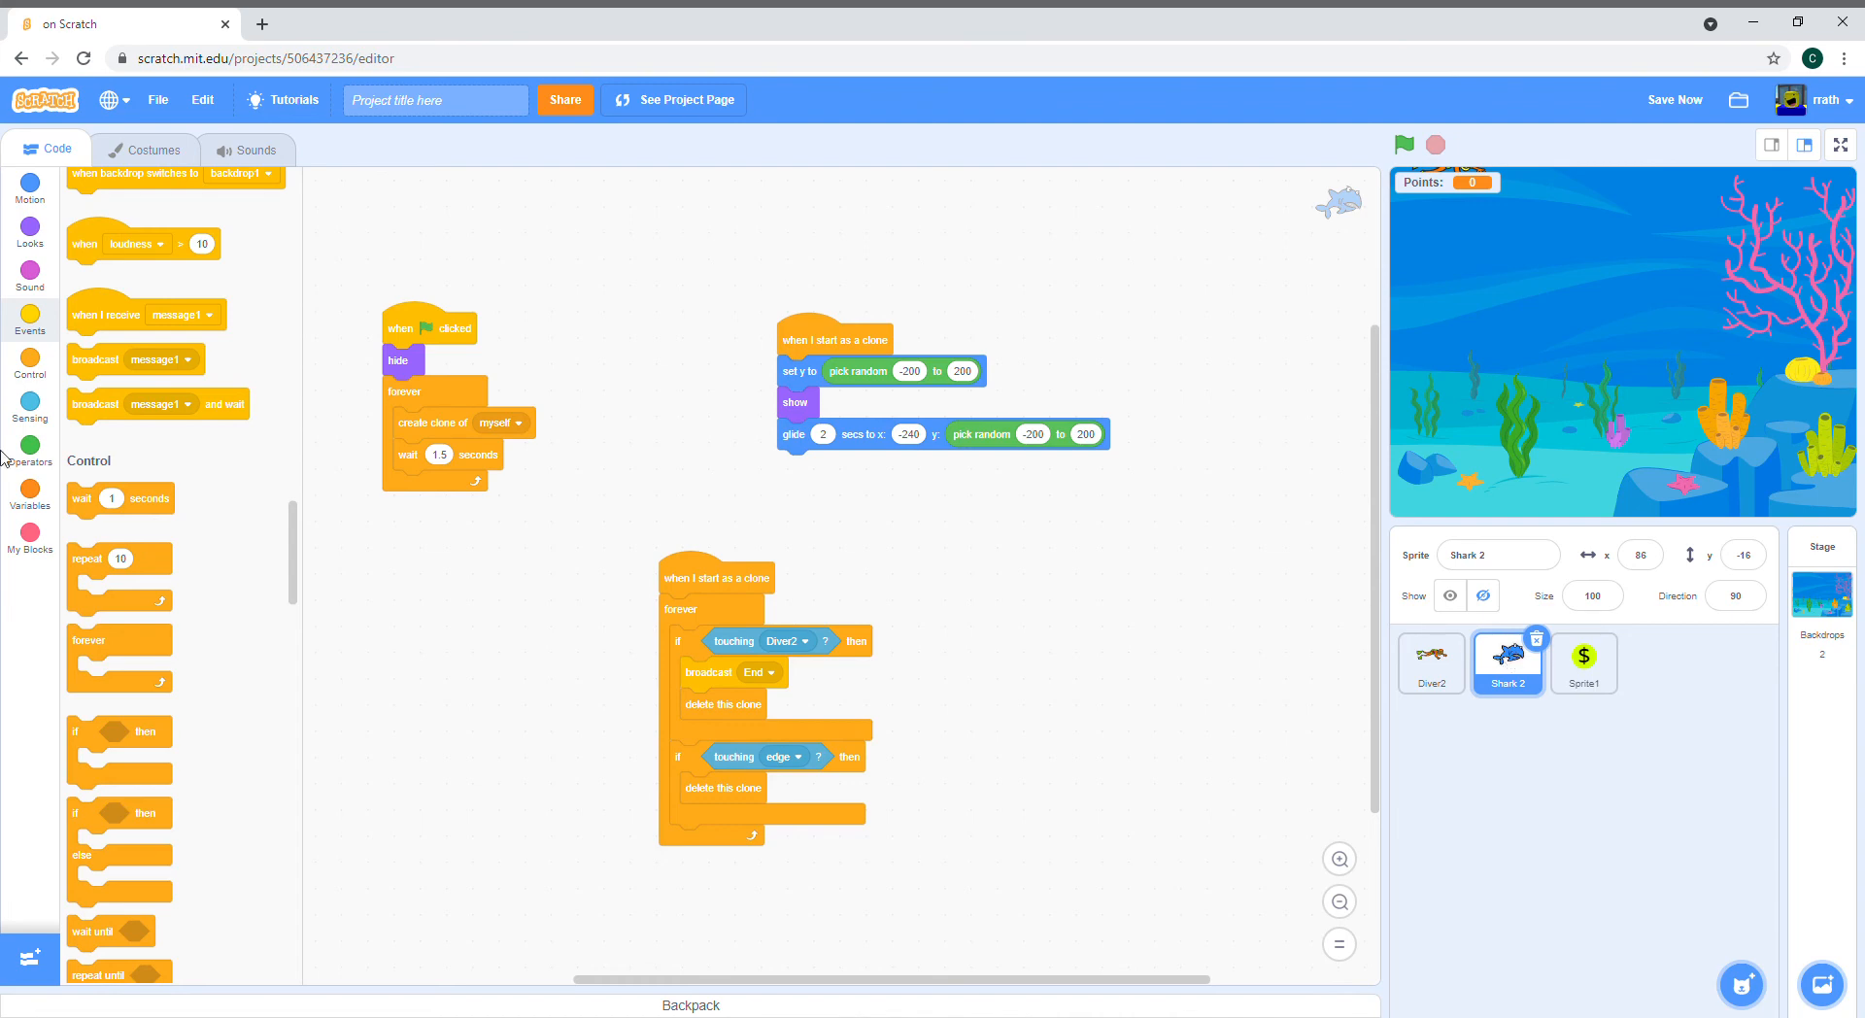
pyautogui.click(151, 150)
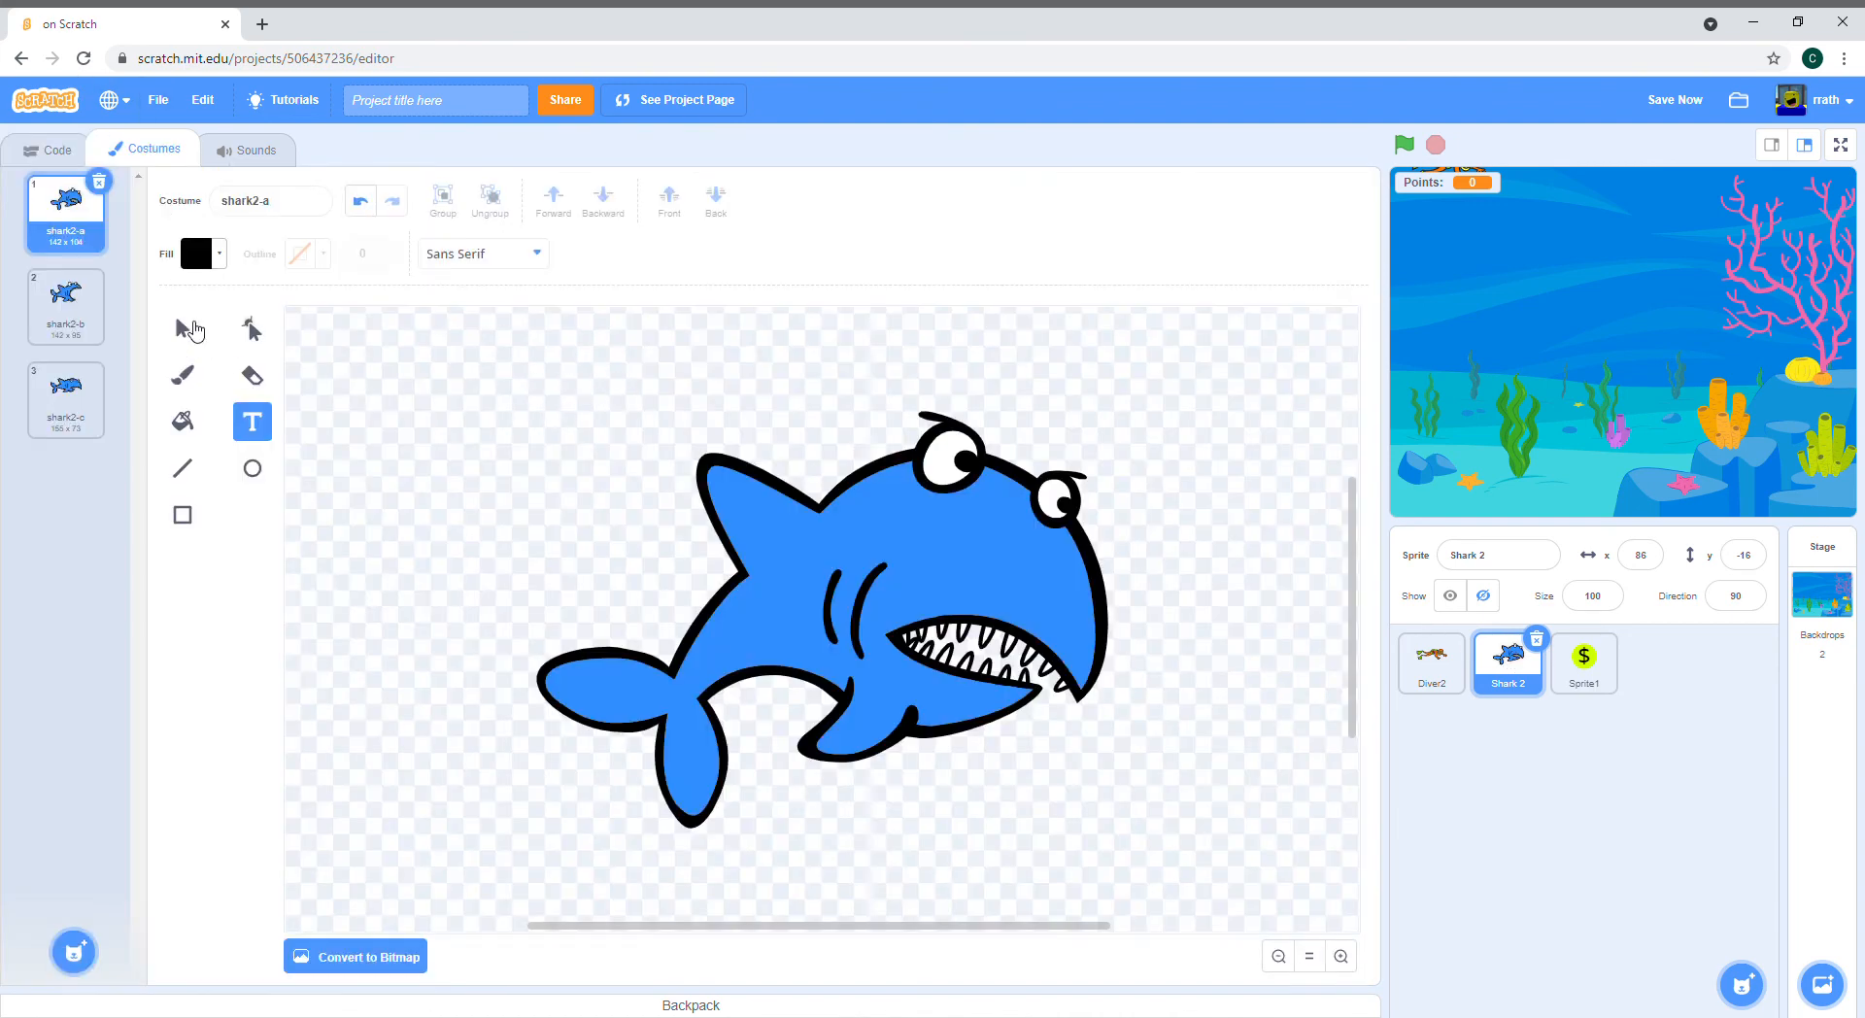
pyautogui.click(66, 303)
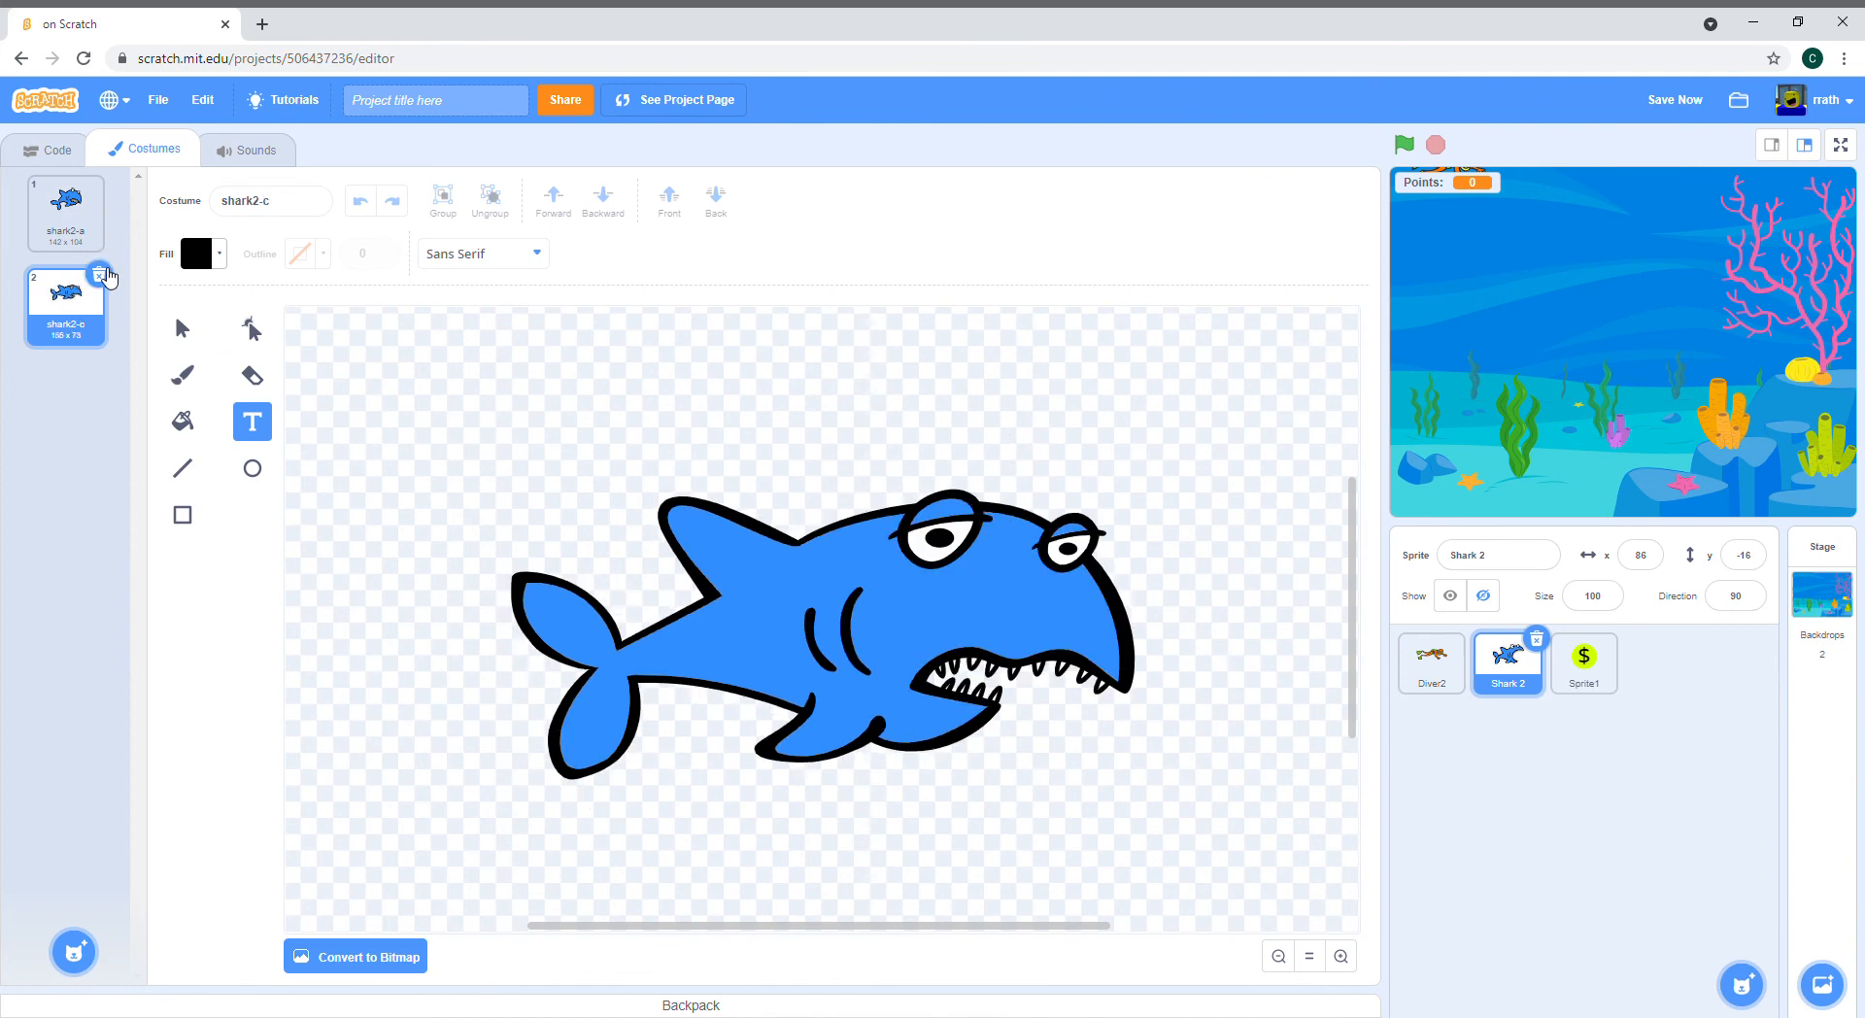
pyautogui.click(99, 274)
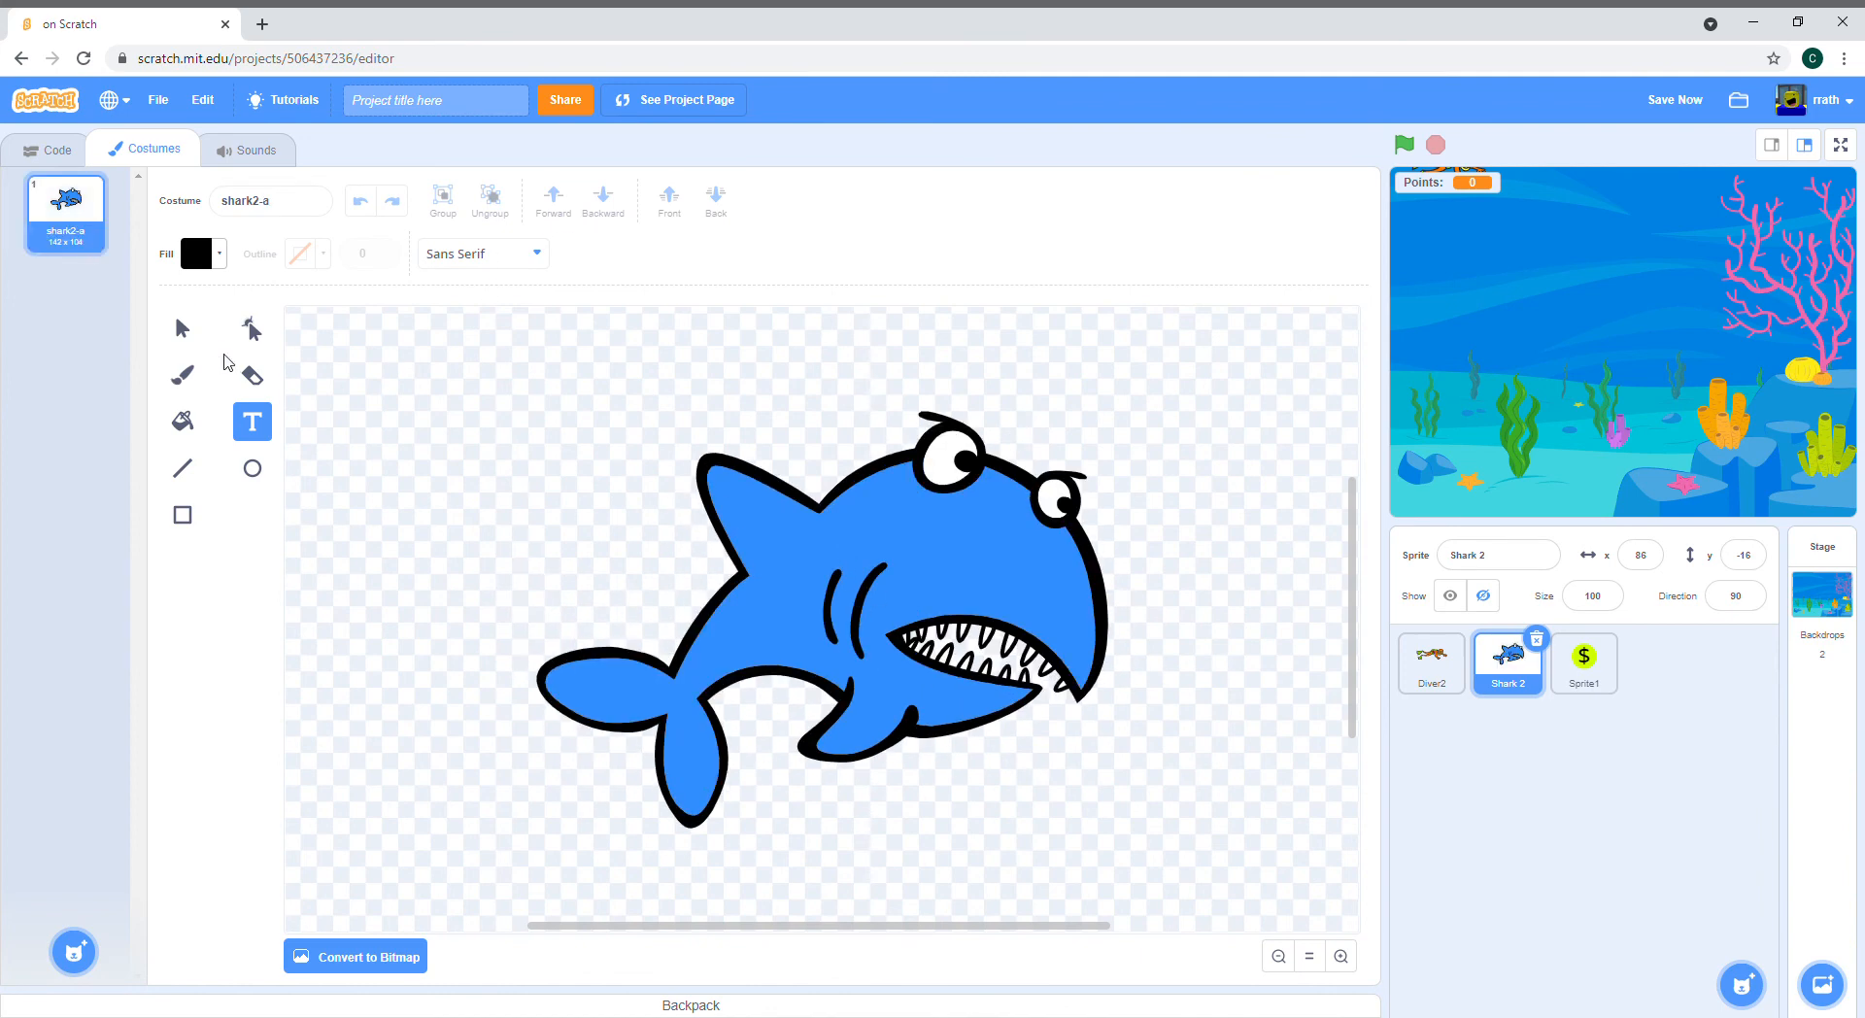
# Step: Flip the remaining shark costume horizontally so it faces left
pyautogui.click(183, 328)
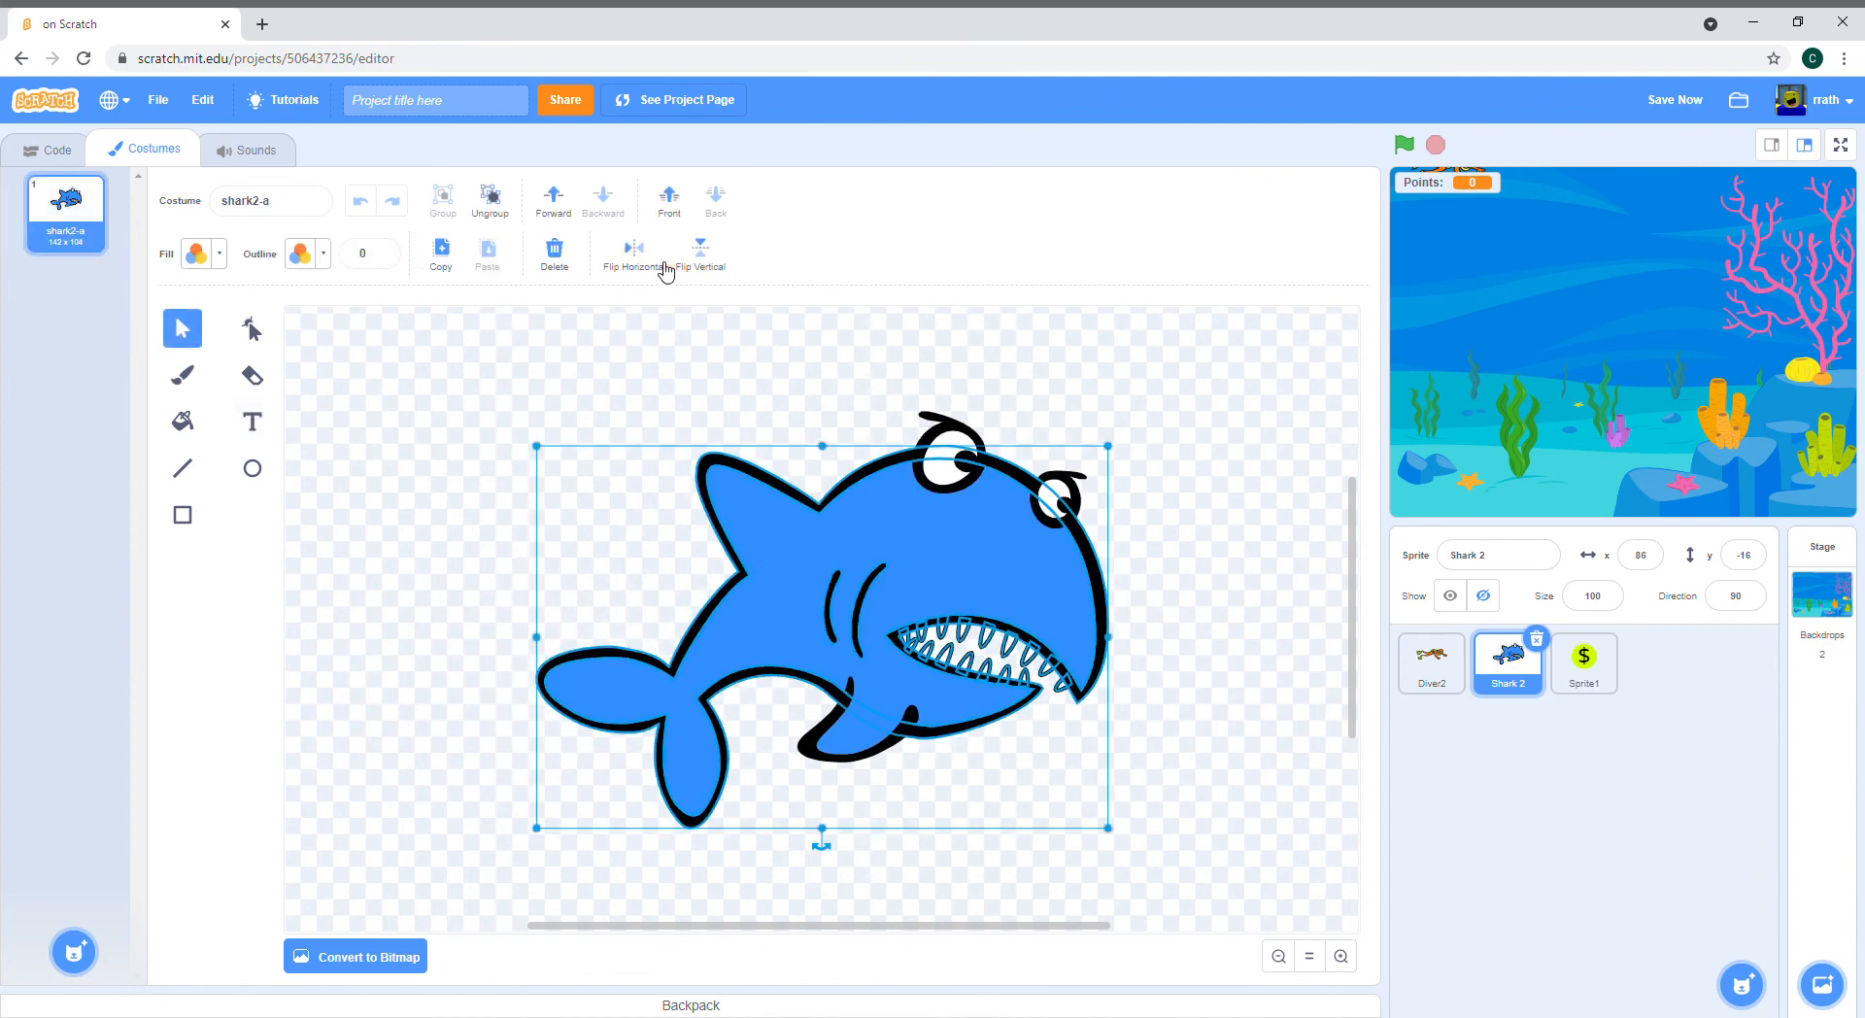
pyautogui.click(634, 247)
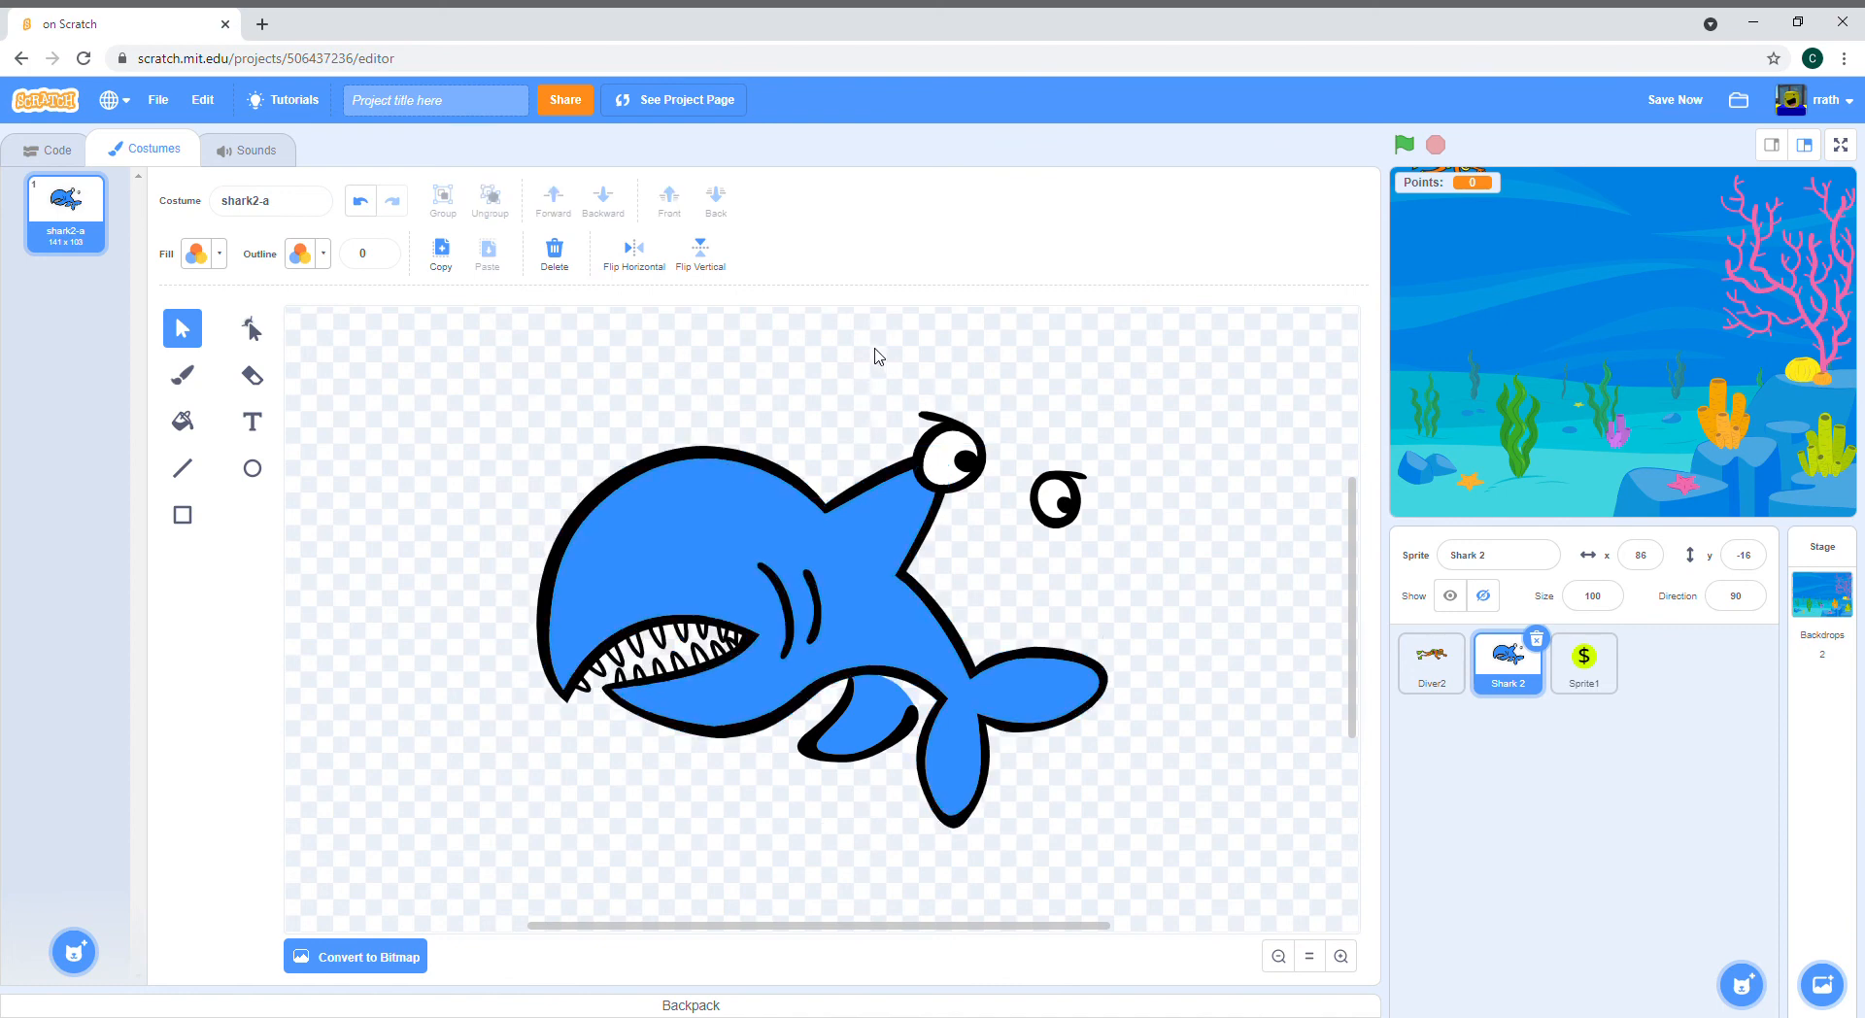
pyautogui.click(634, 247)
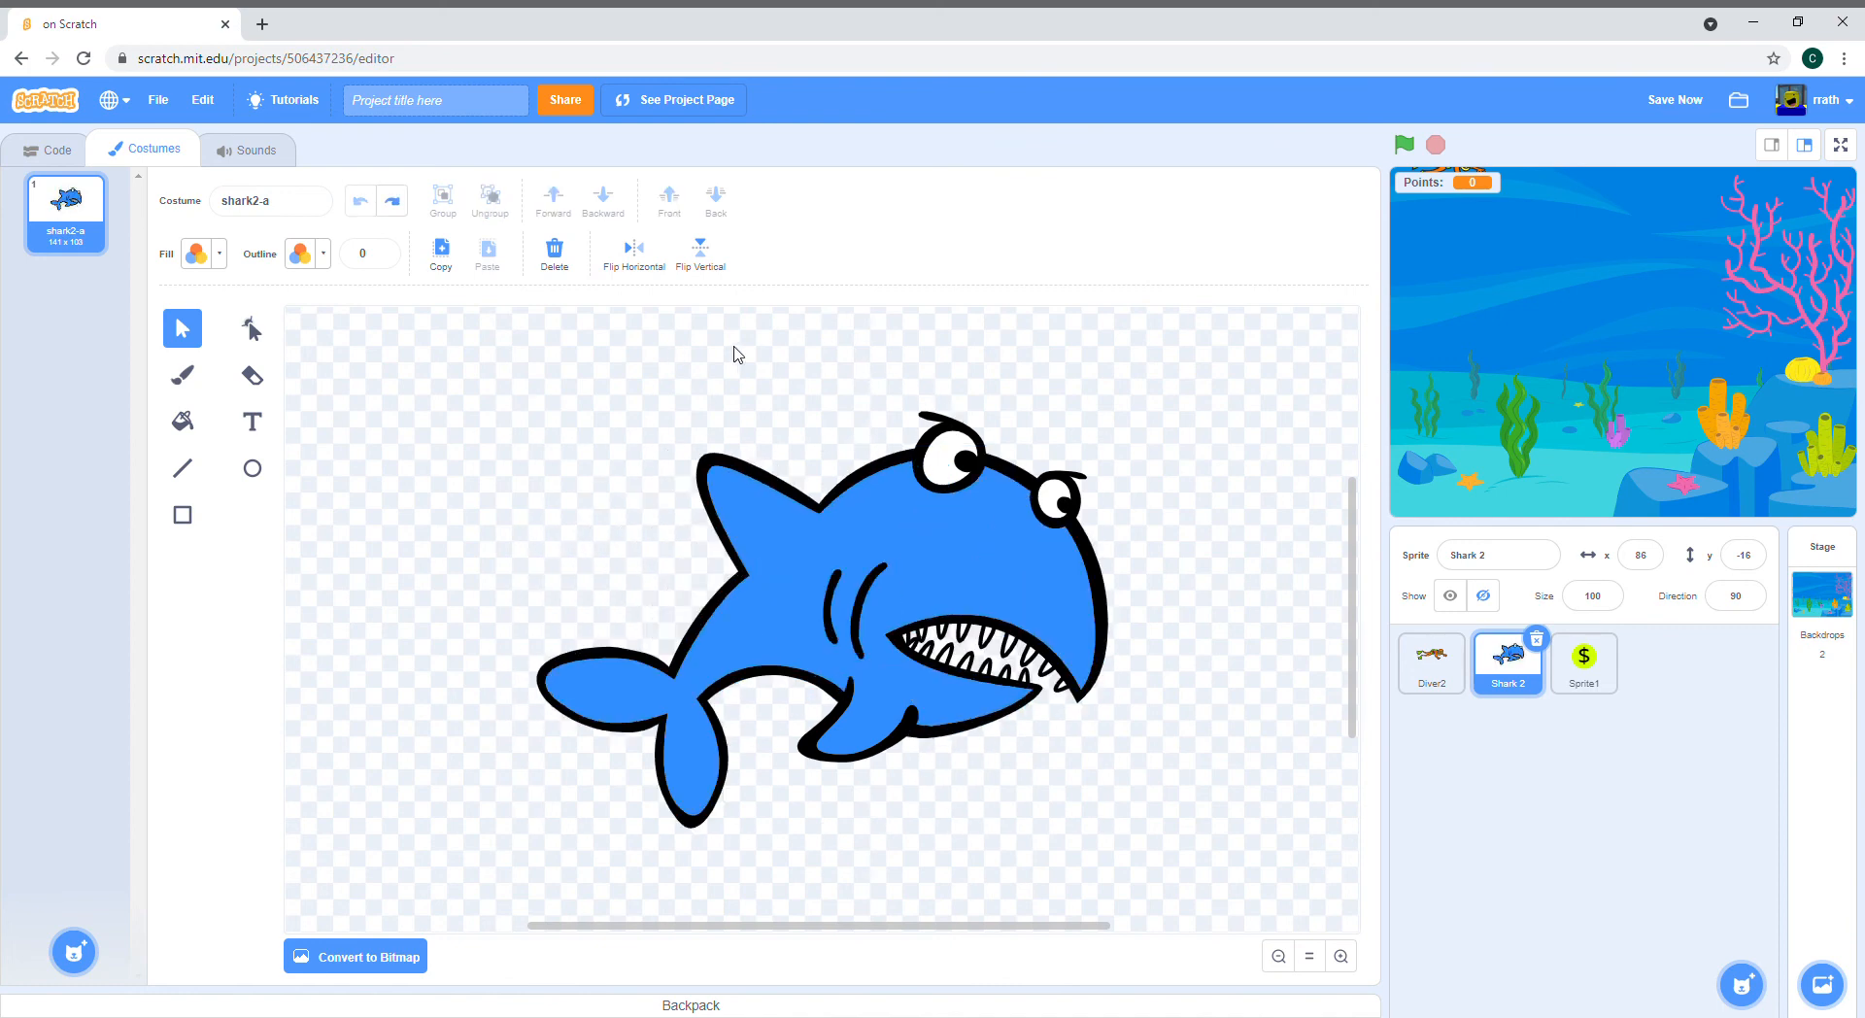
pyautogui.click(633, 249)
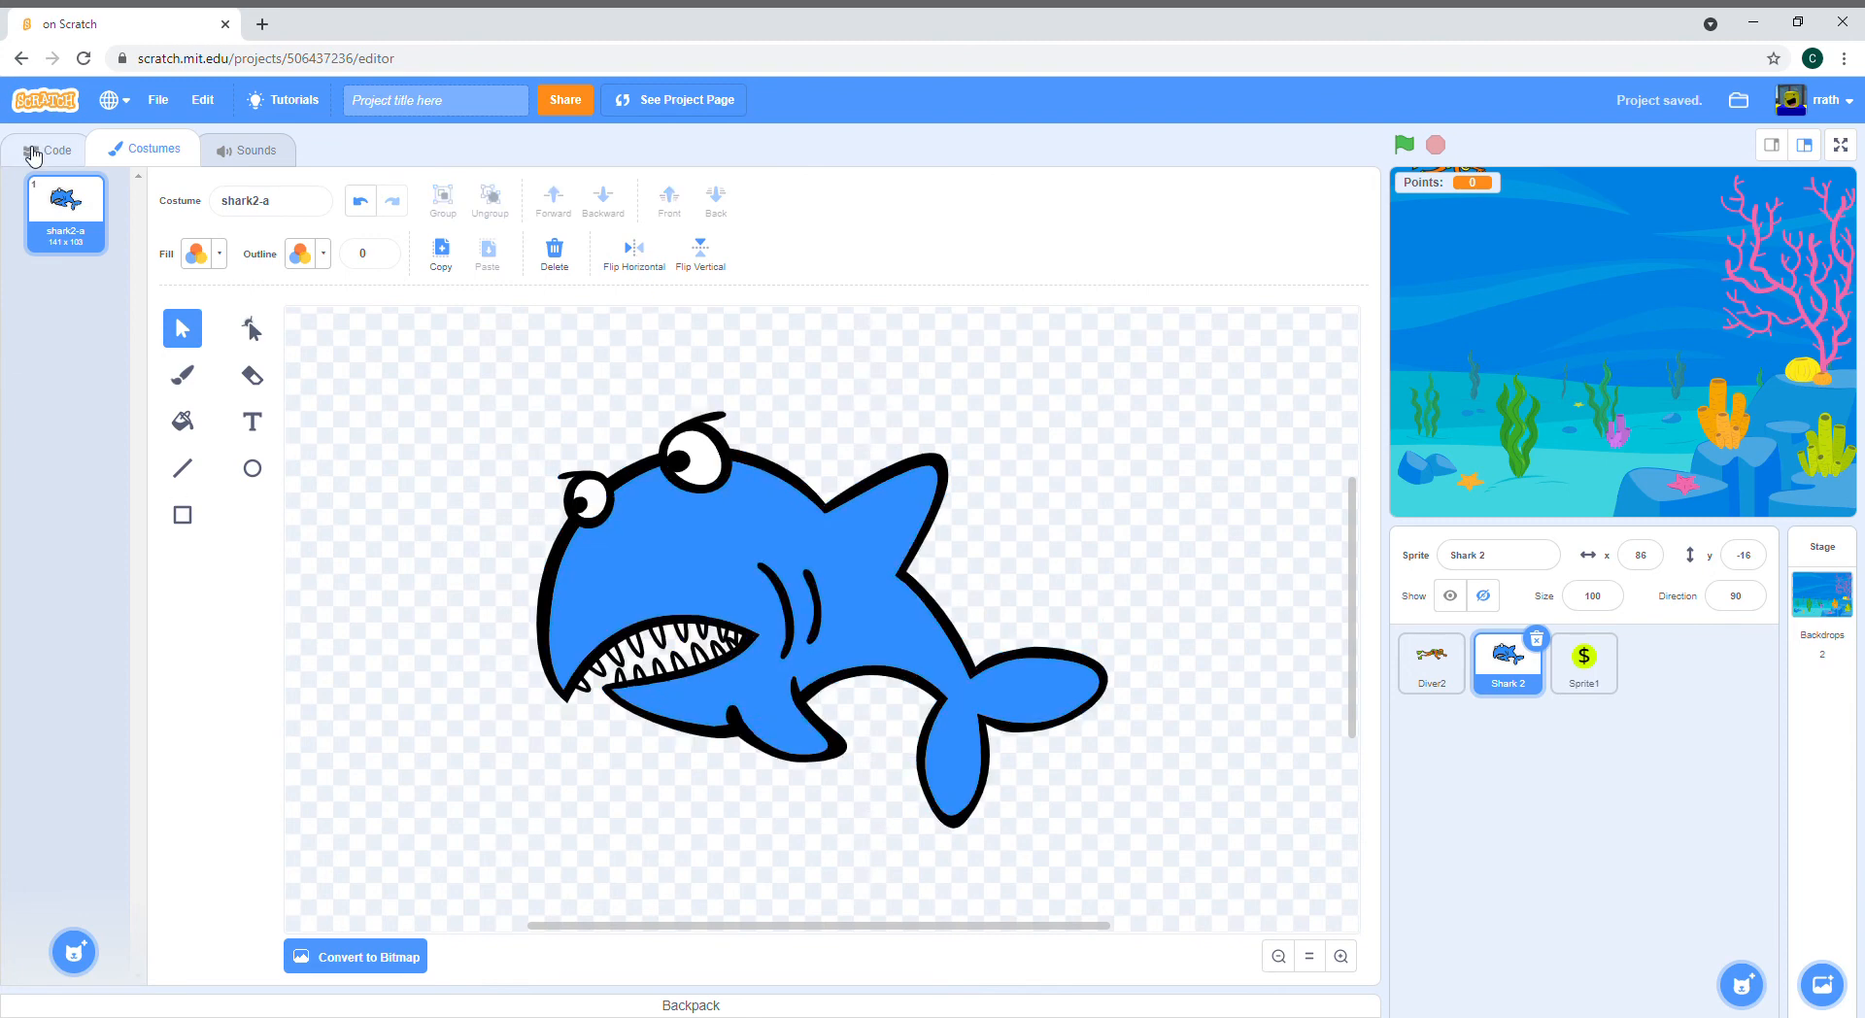
# Step: Run the game from Shark 2's code view, collecting coins until Points reads 10, then stop
pyautogui.click(52, 148)
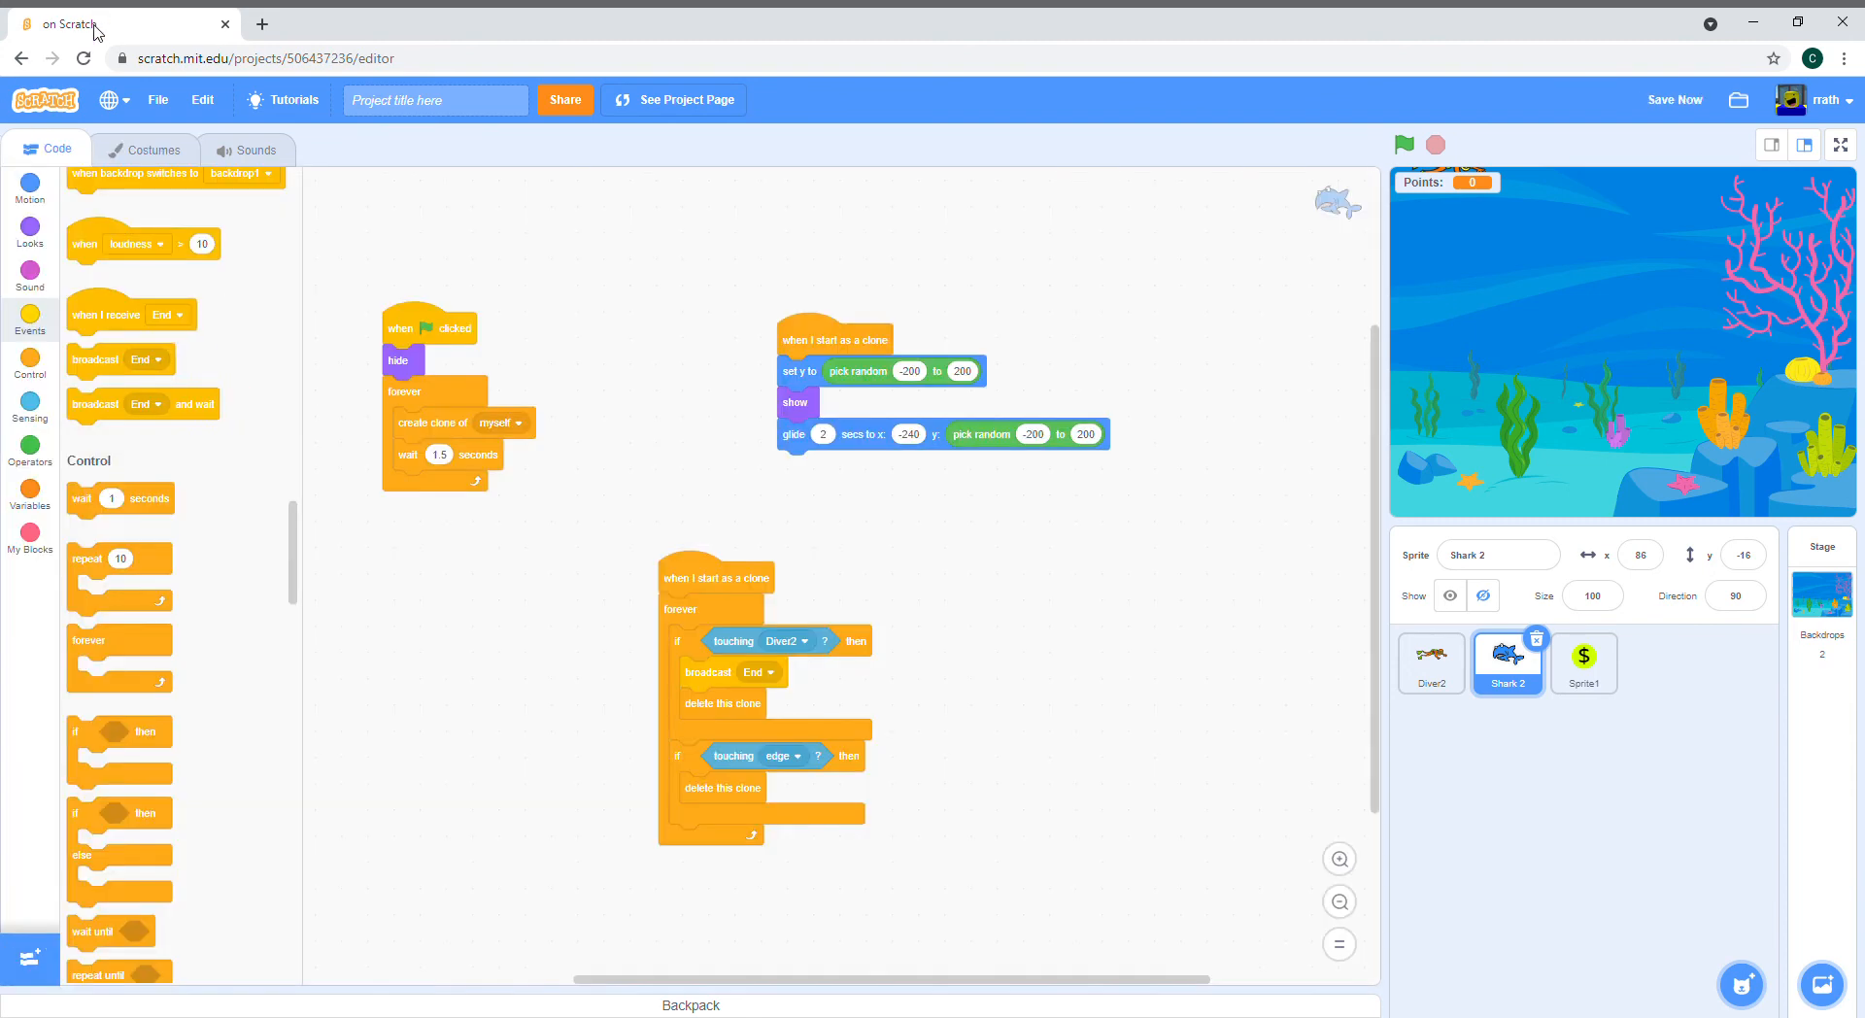
pyautogui.moveTo(1422, 17)
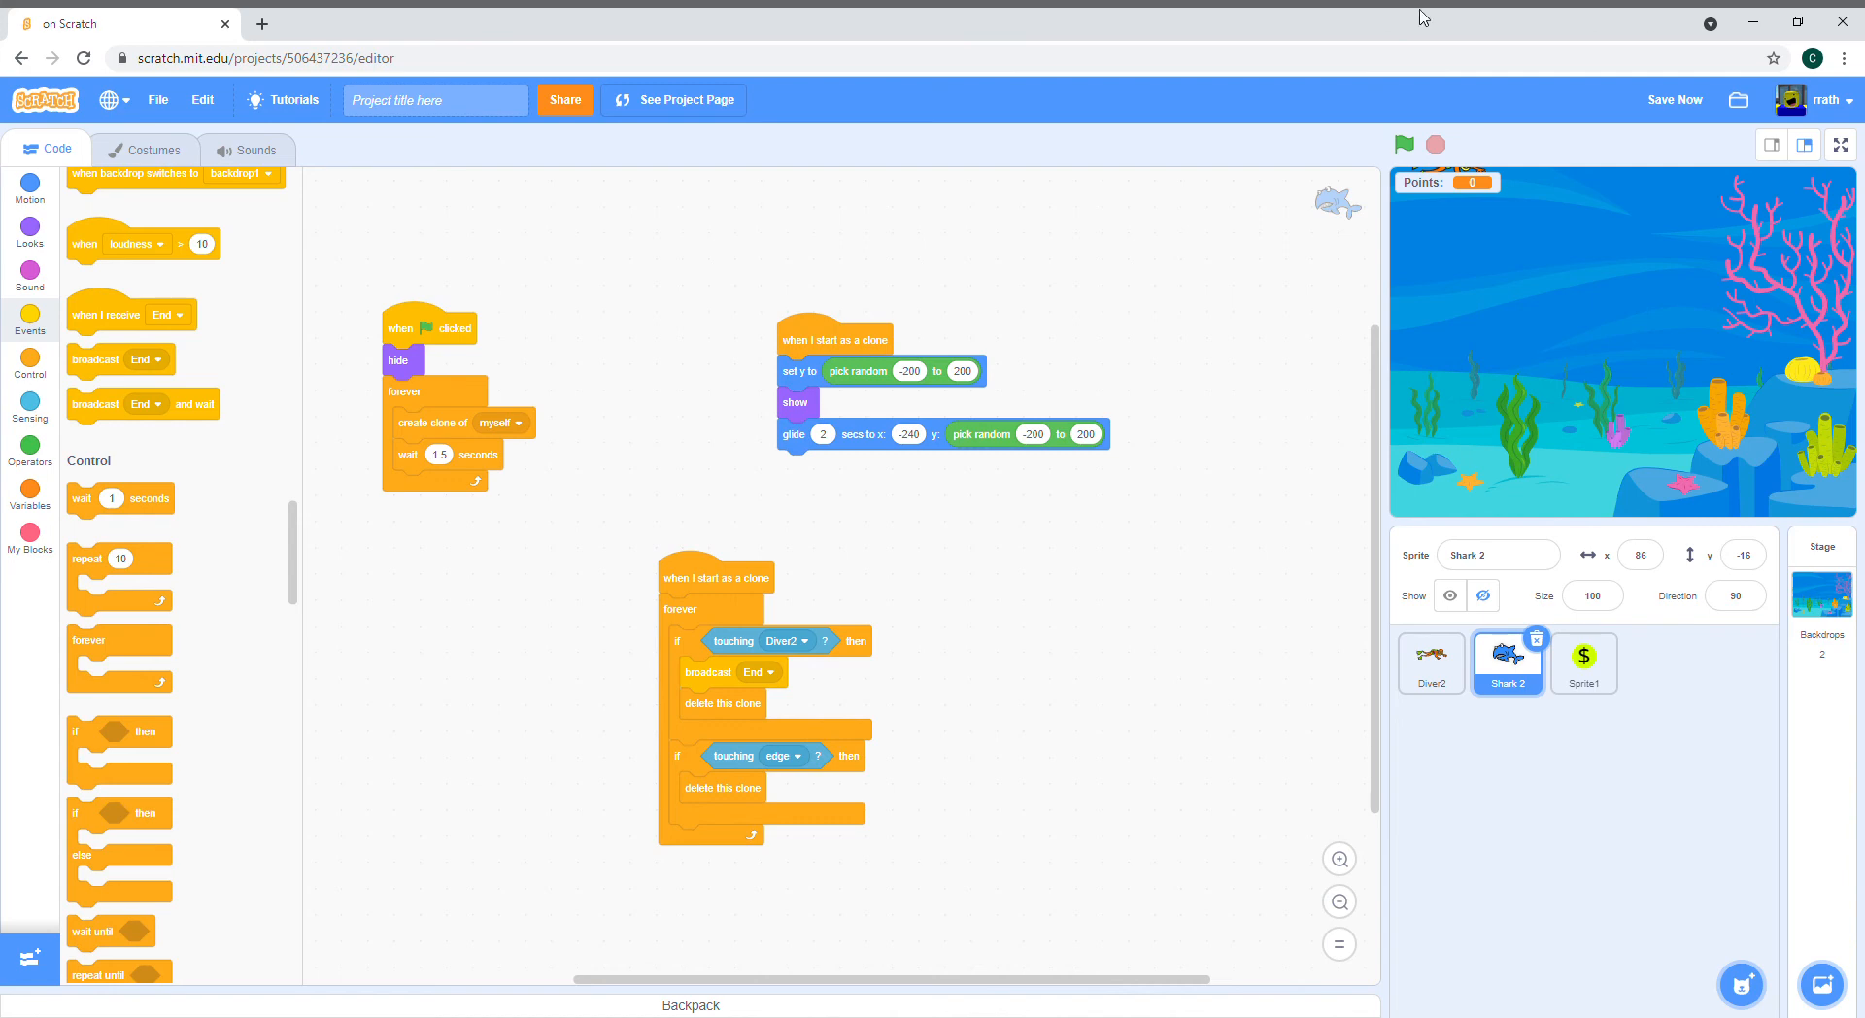
pyautogui.click(1403, 144)
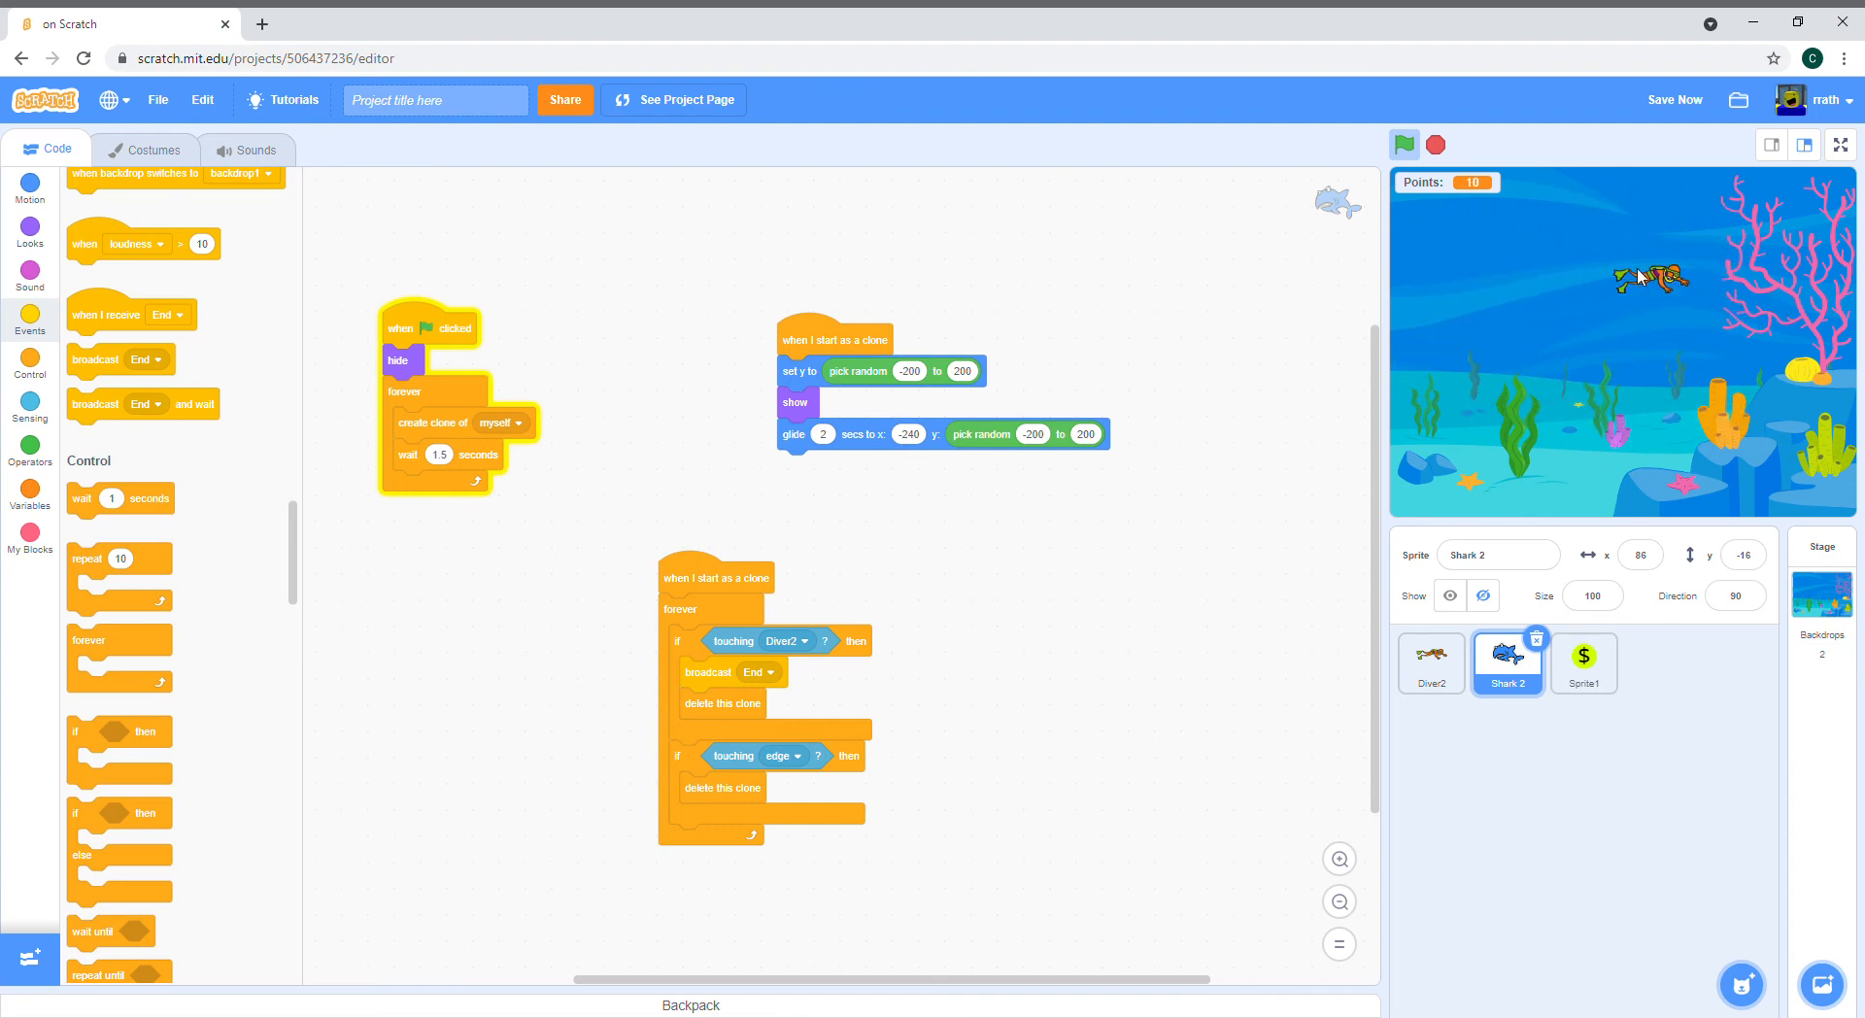
pyautogui.click(1403, 144)
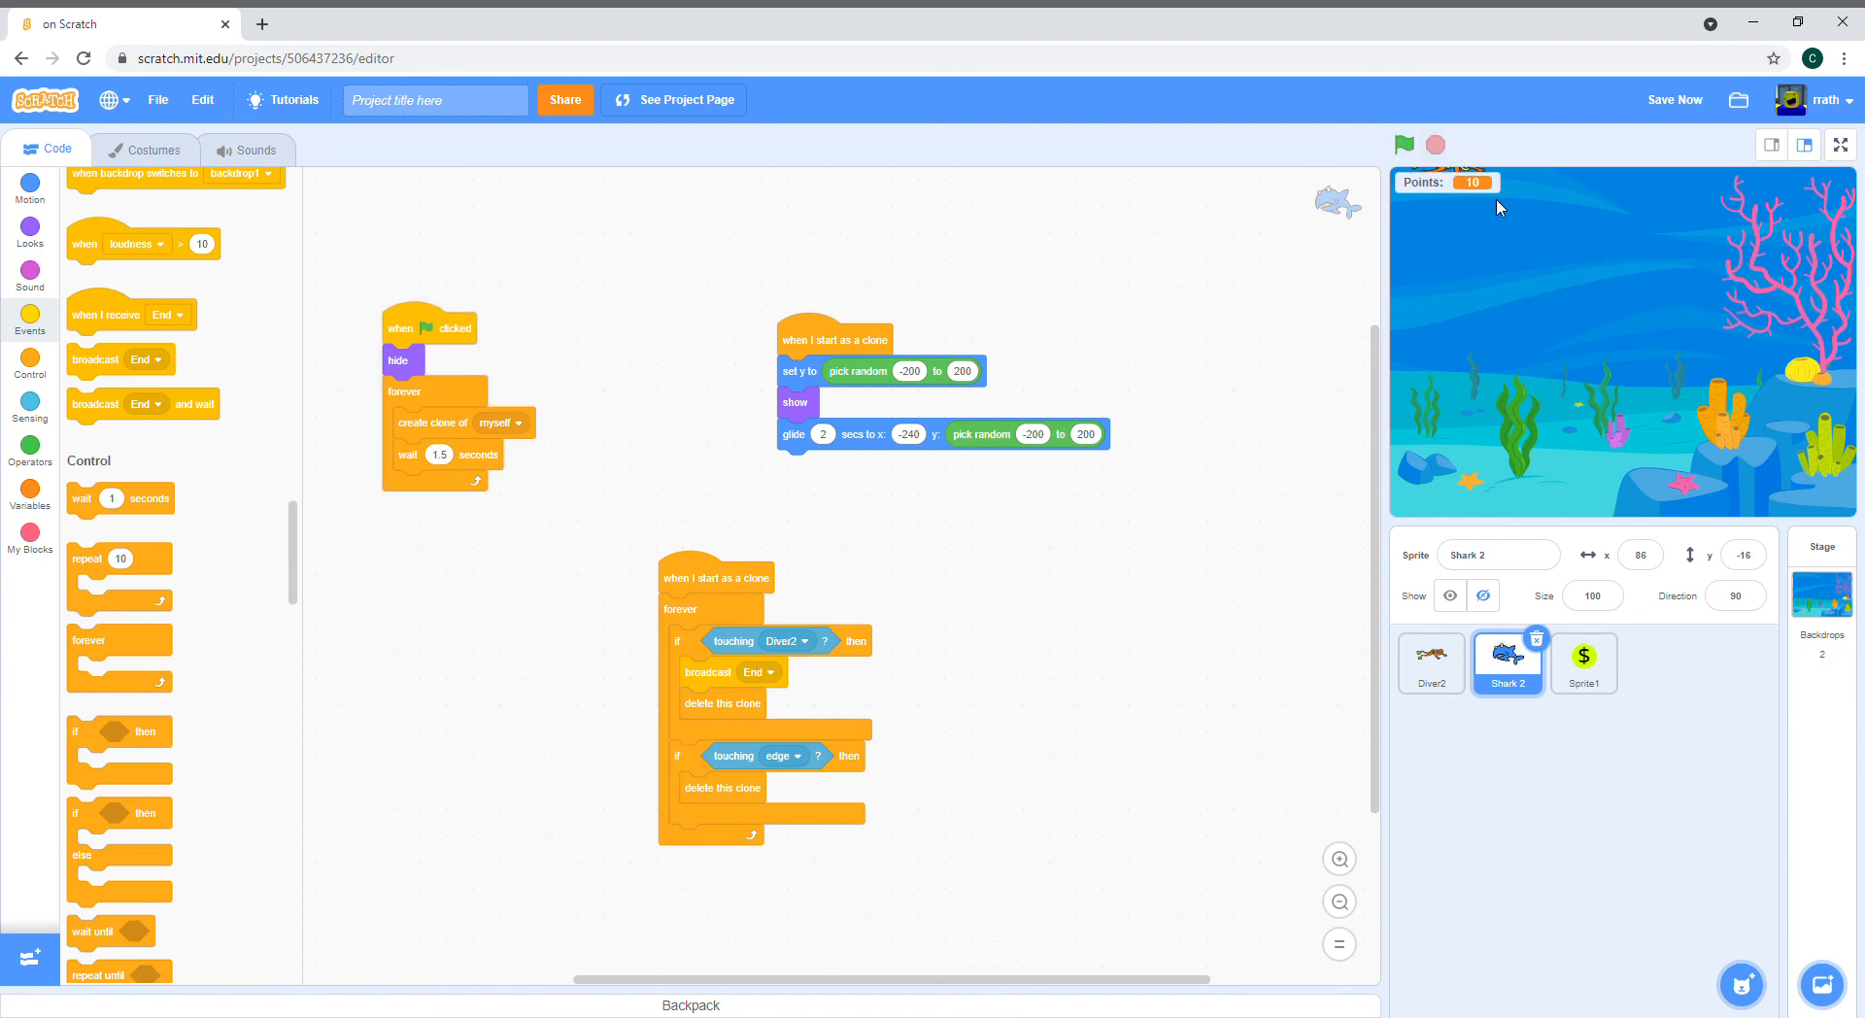
pyautogui.moveTo(1539, 346)
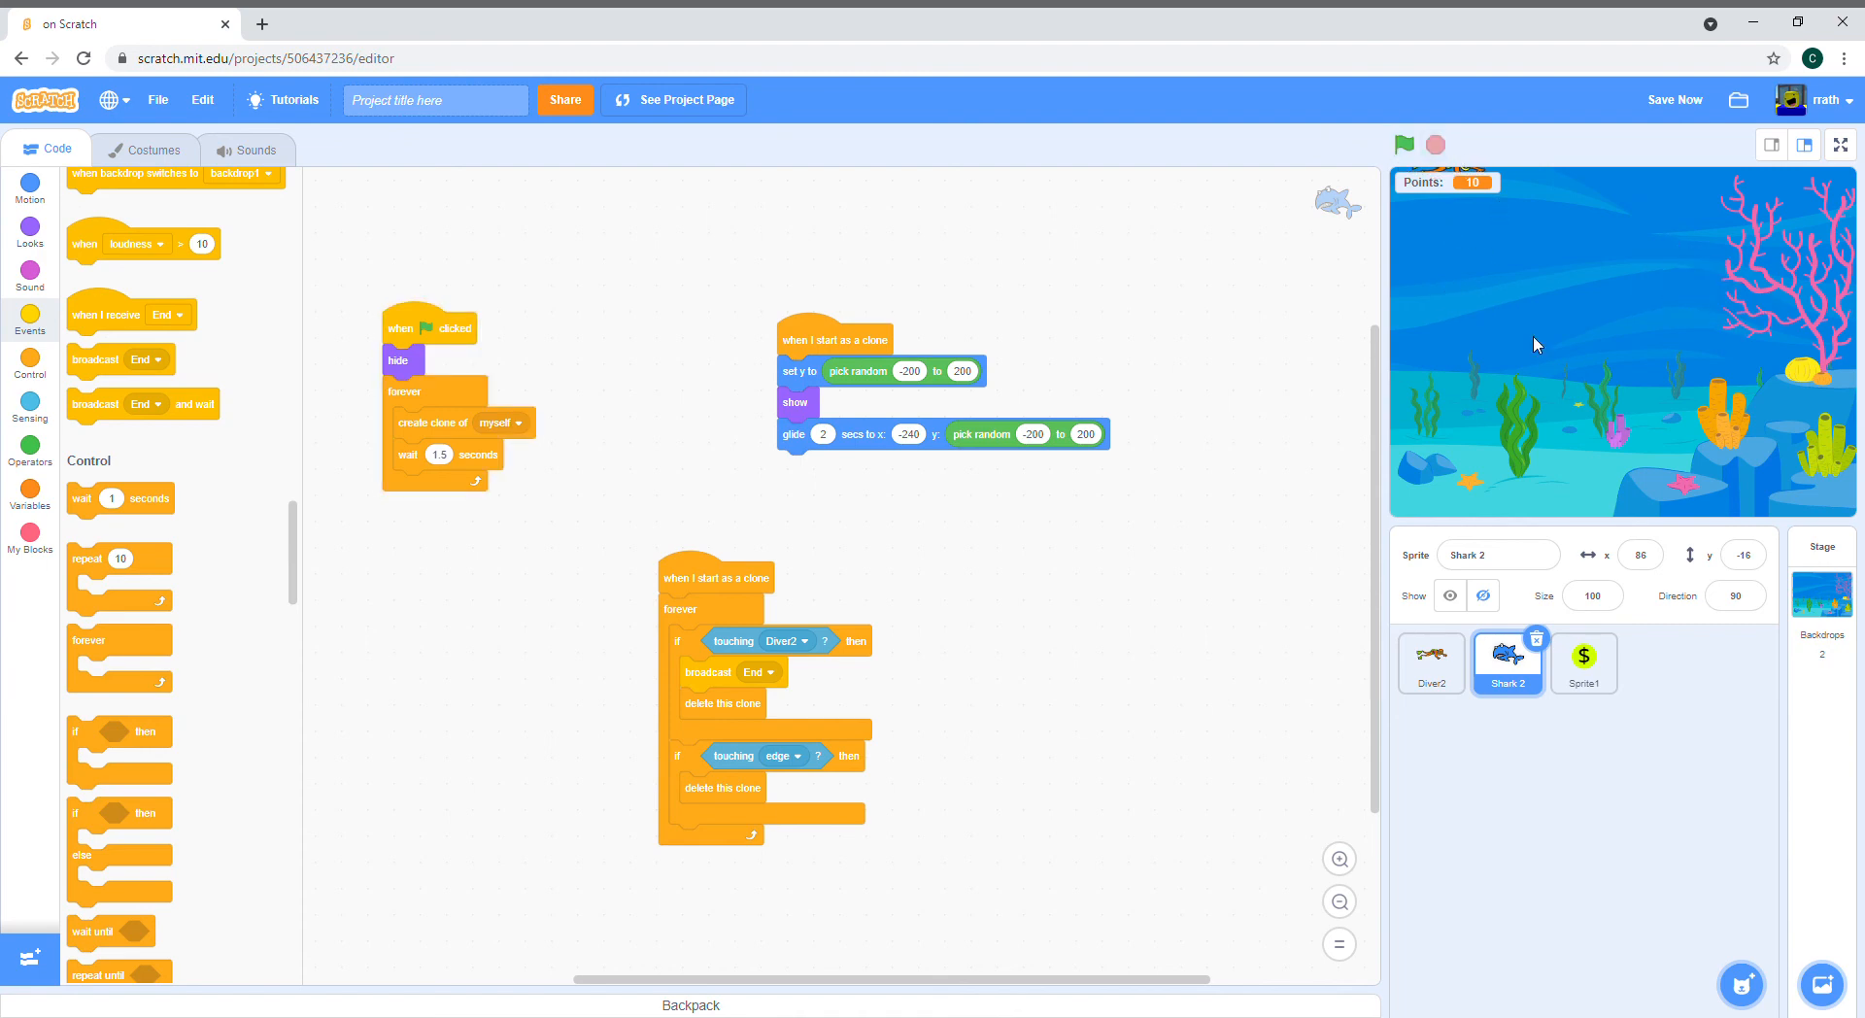
pyautogui.moveTo(1784, 656)
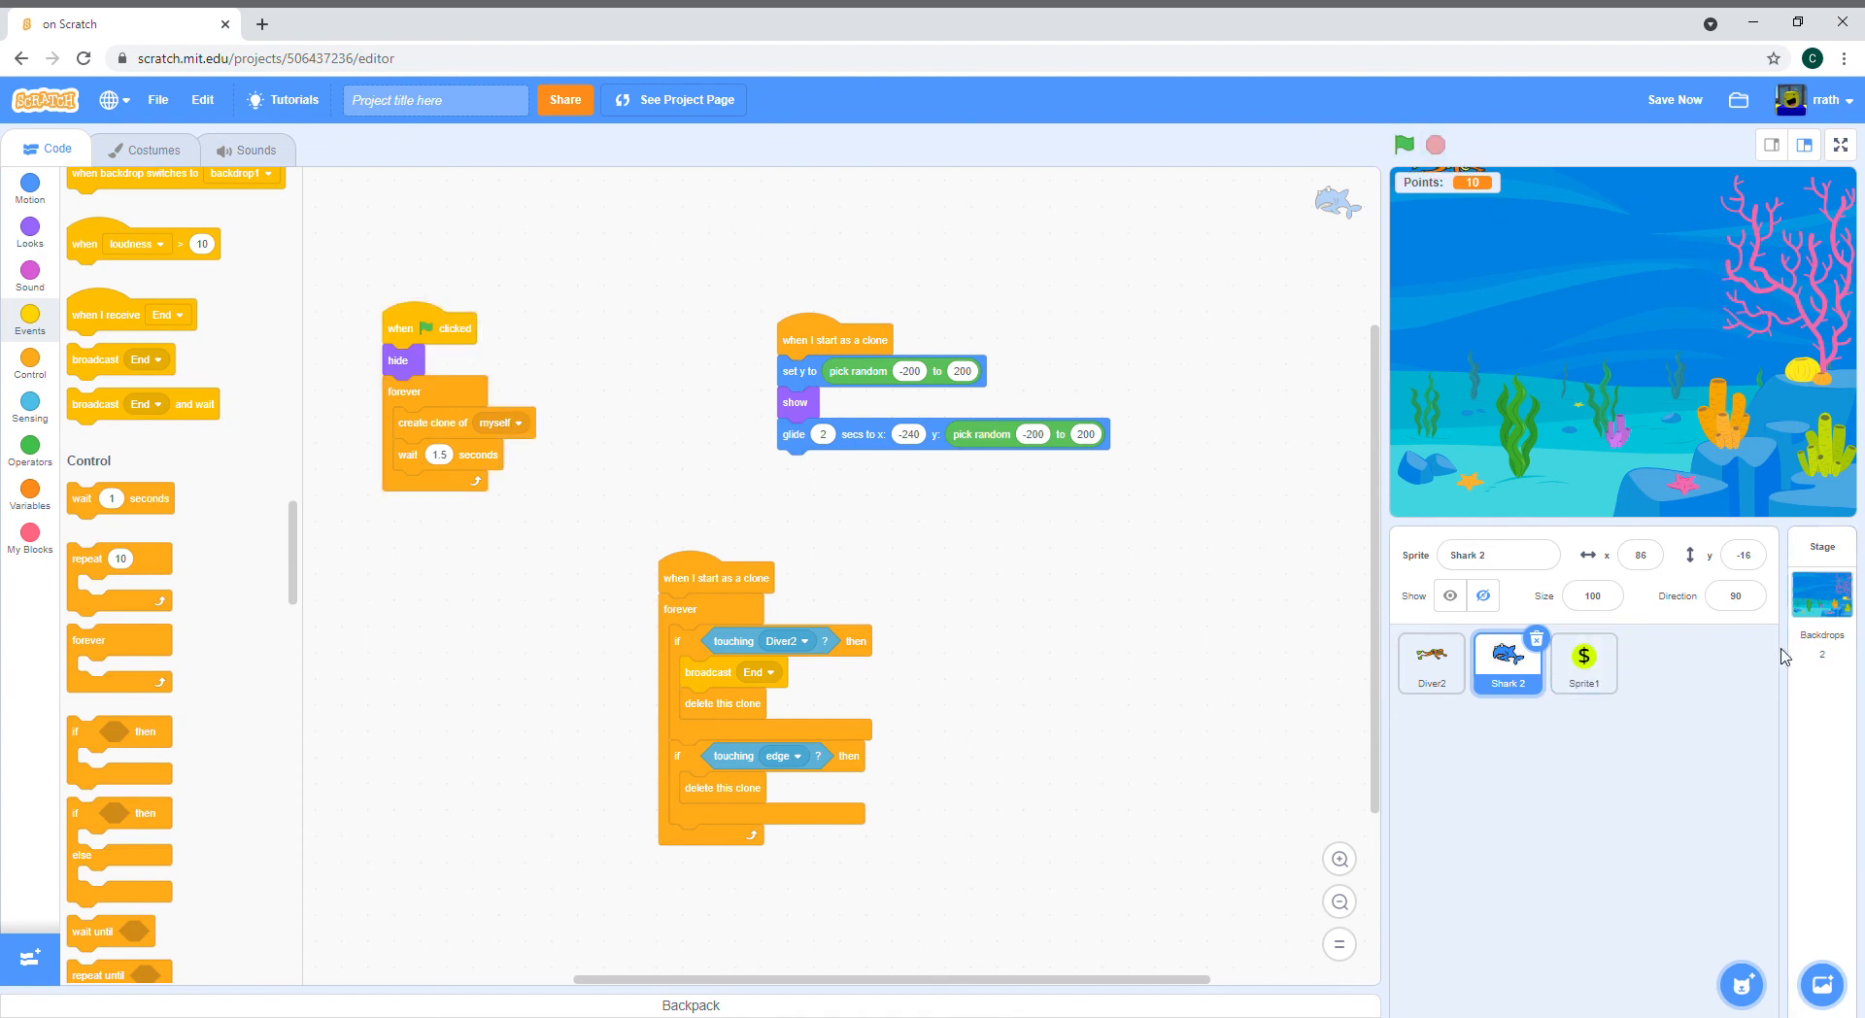
# Step: On the stage's Underwater 2 backdrop, place large black 'Game Over!' text across the middle
pyautogui.click(1820, 575)
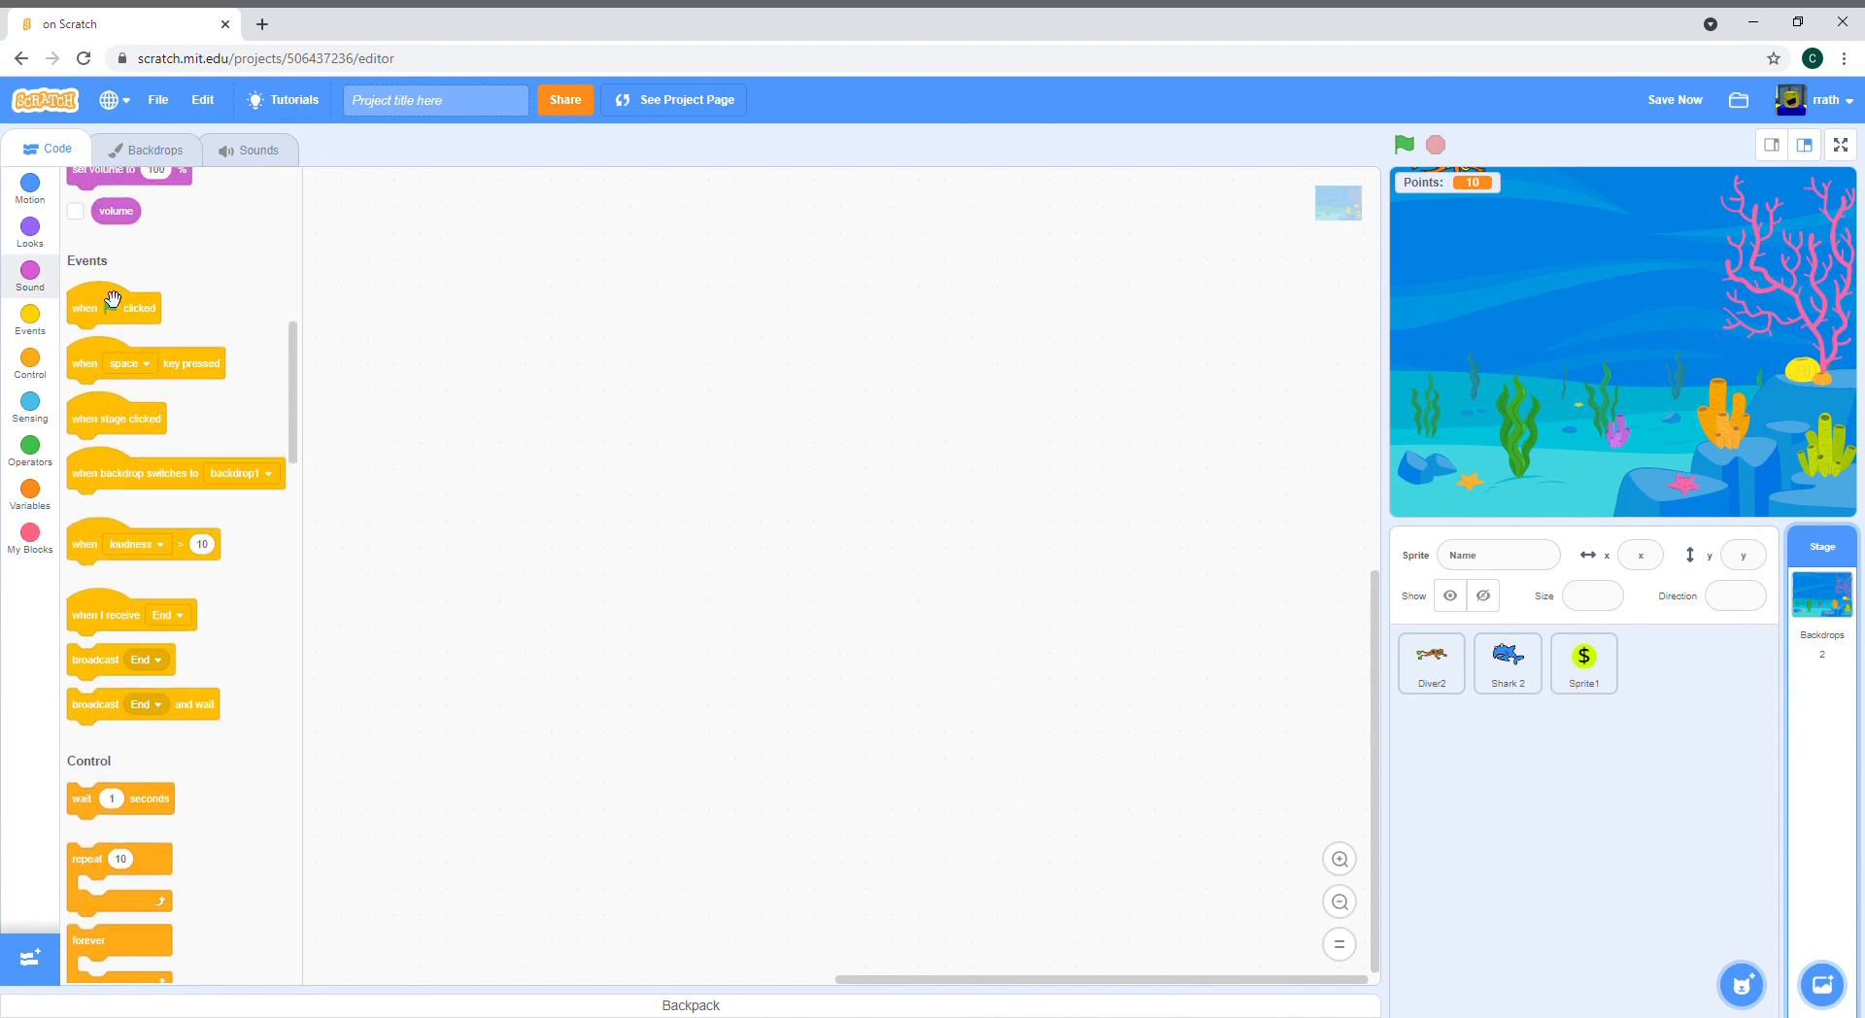
pyautogui.click(151, 150)
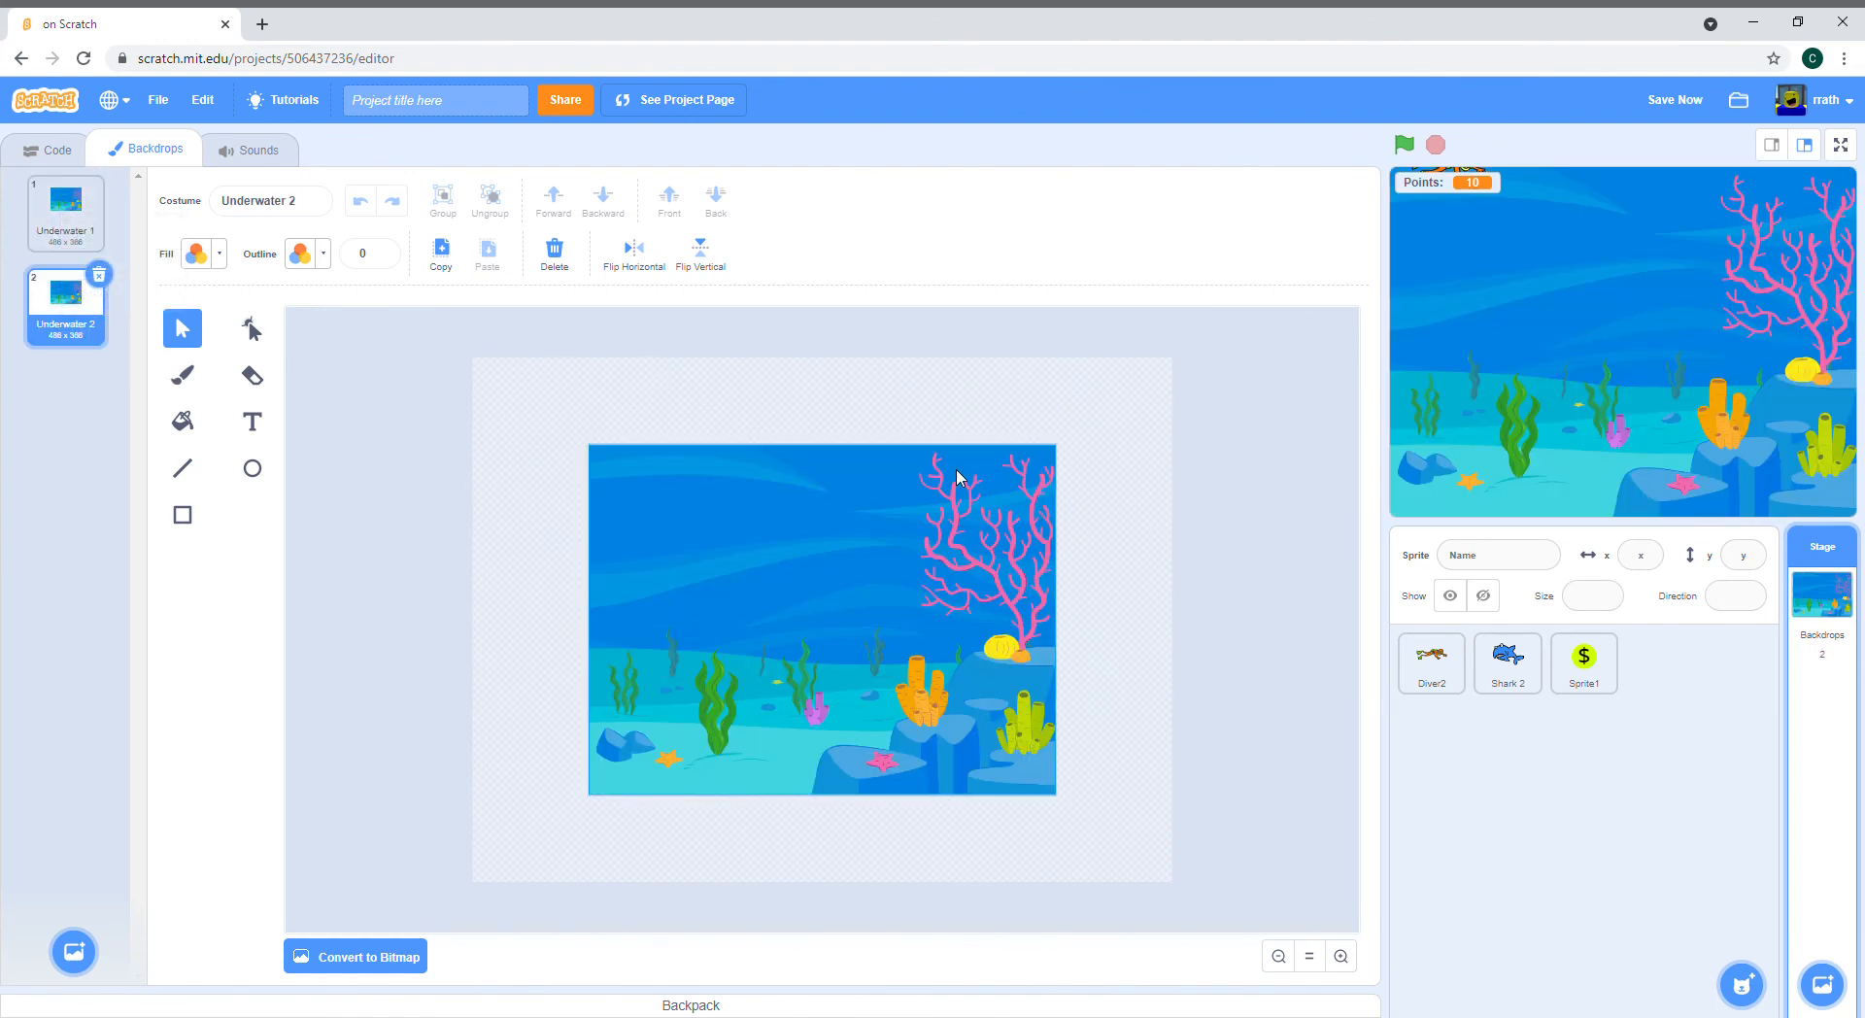
pyautogui.moveTo(1031, 458)
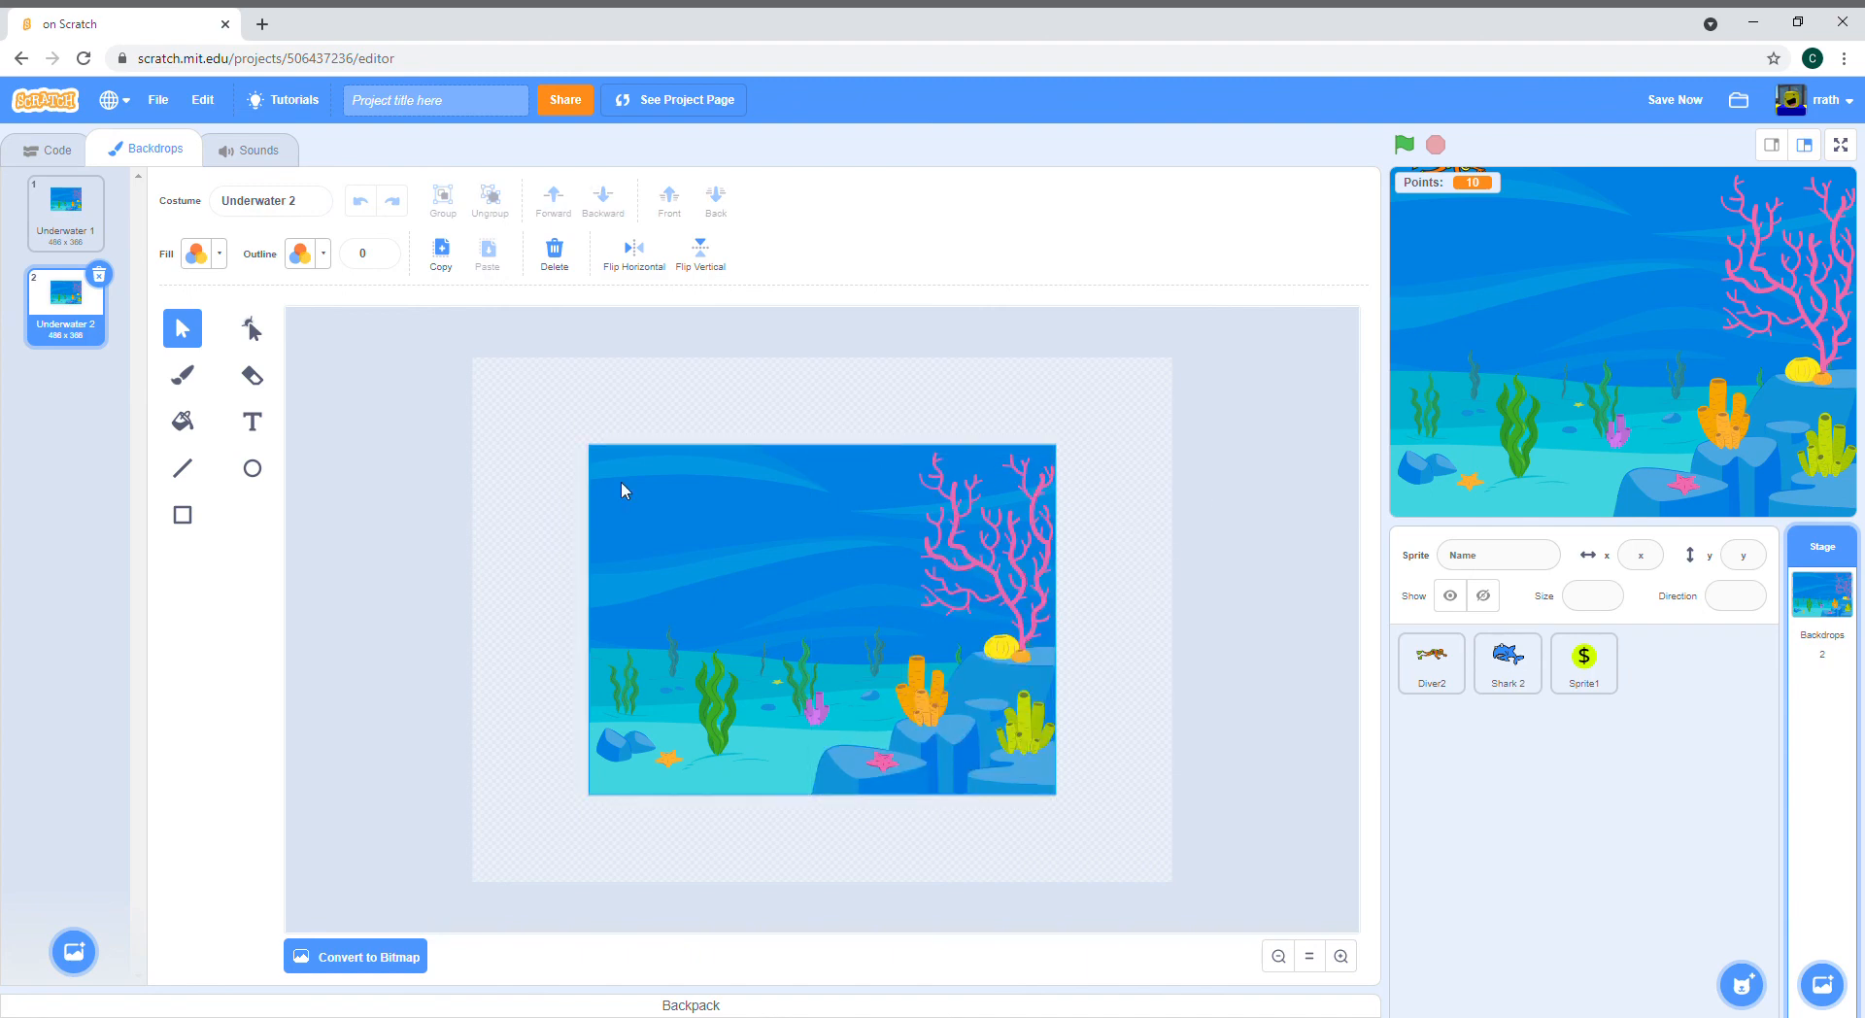
pyautogui.click(250, 421)
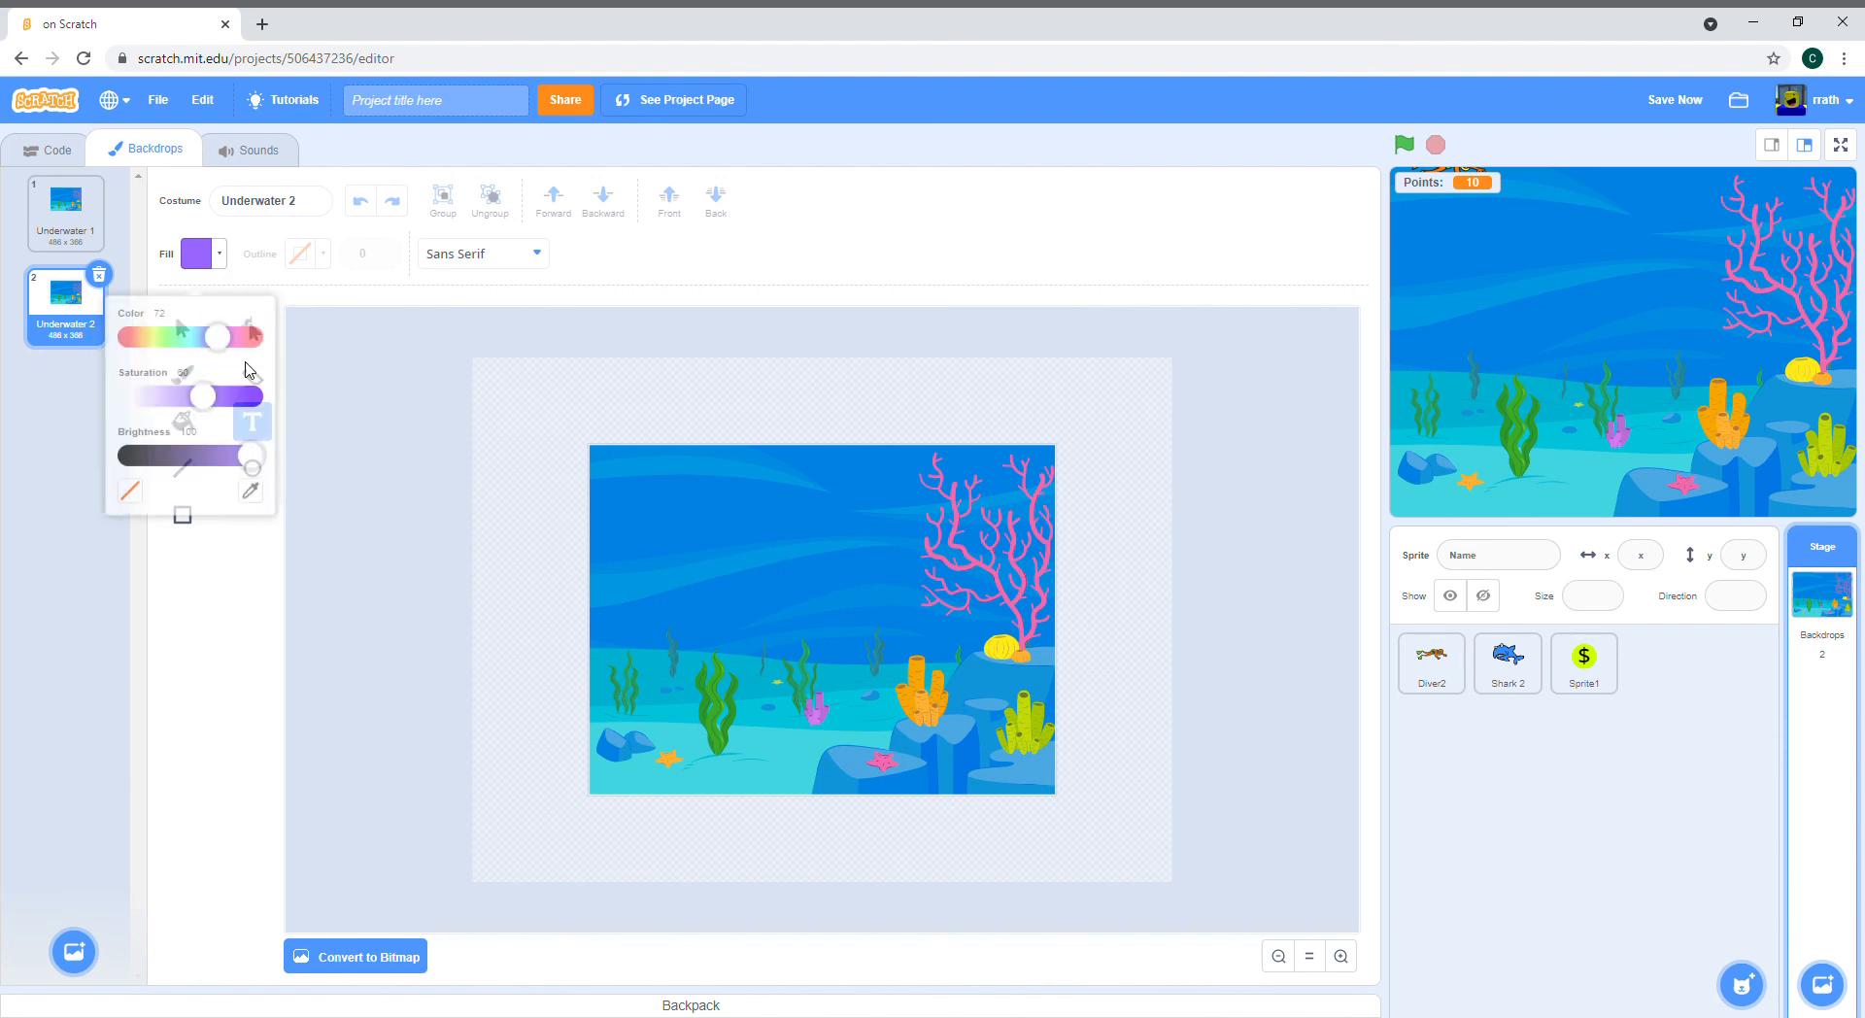
pyautogui.click(1245, 567)
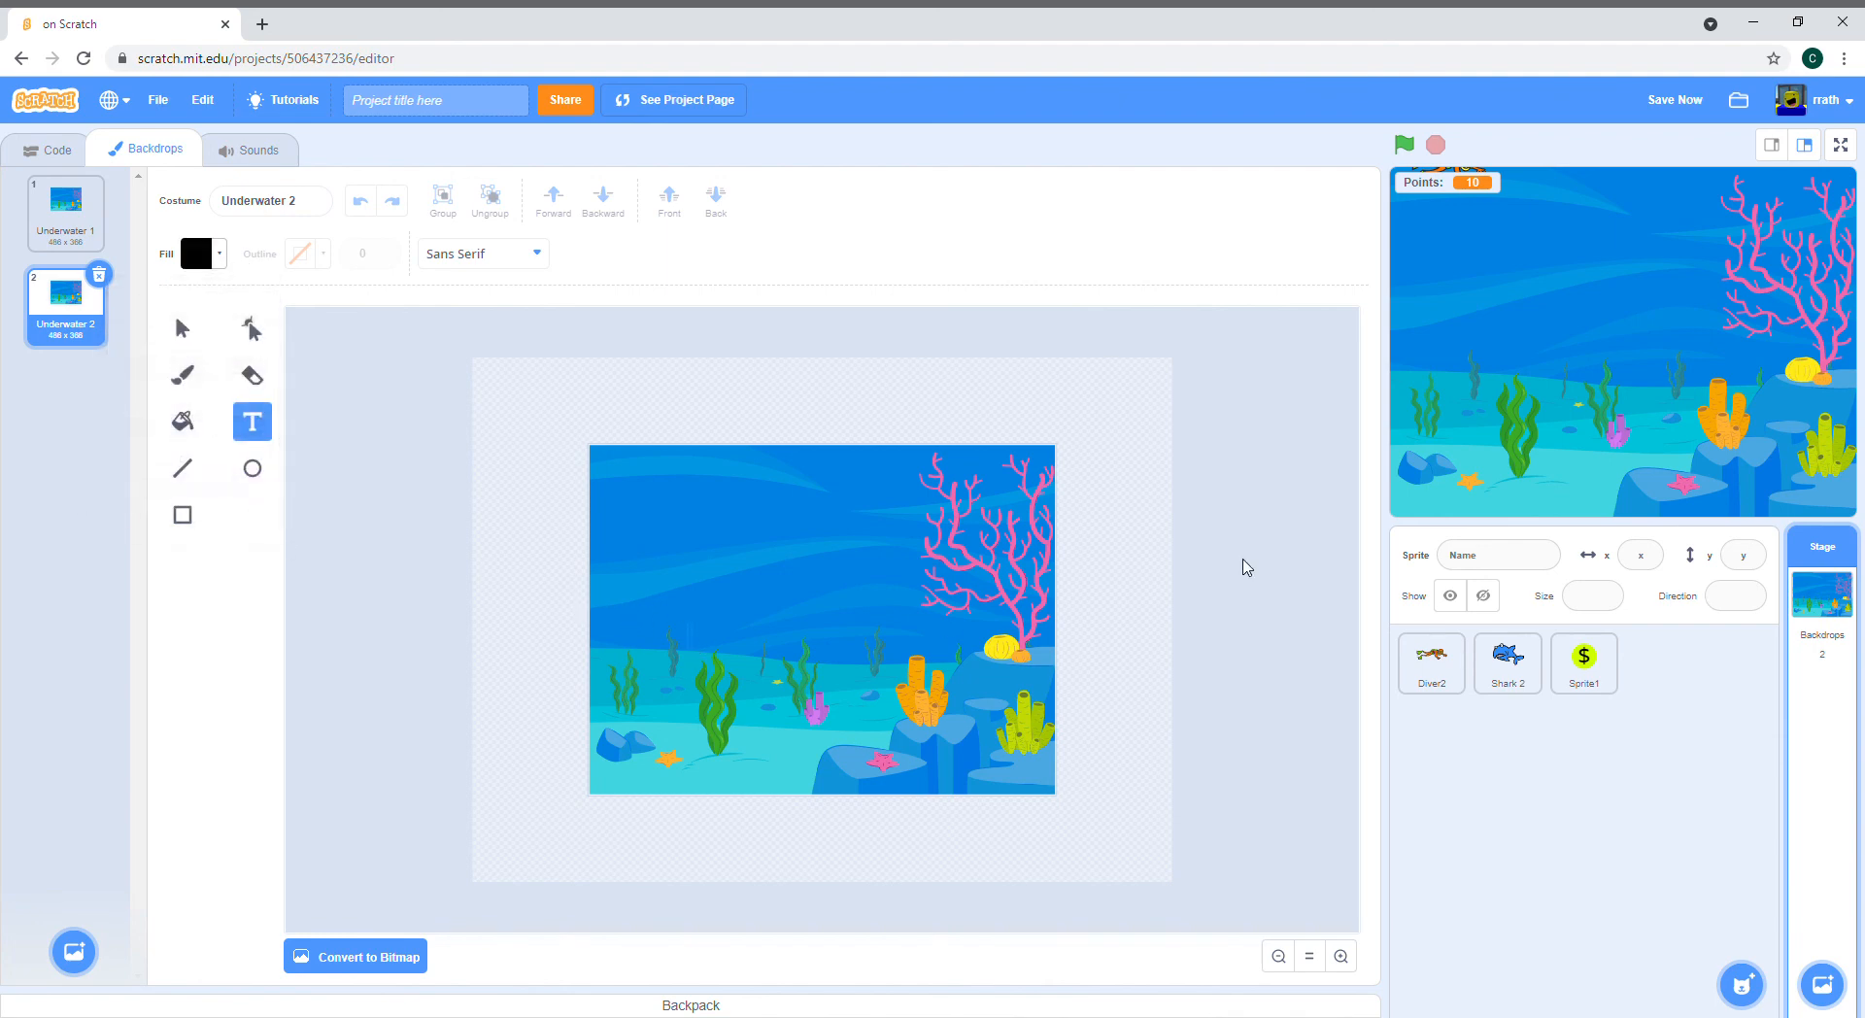
pyautogui.write('GAm')
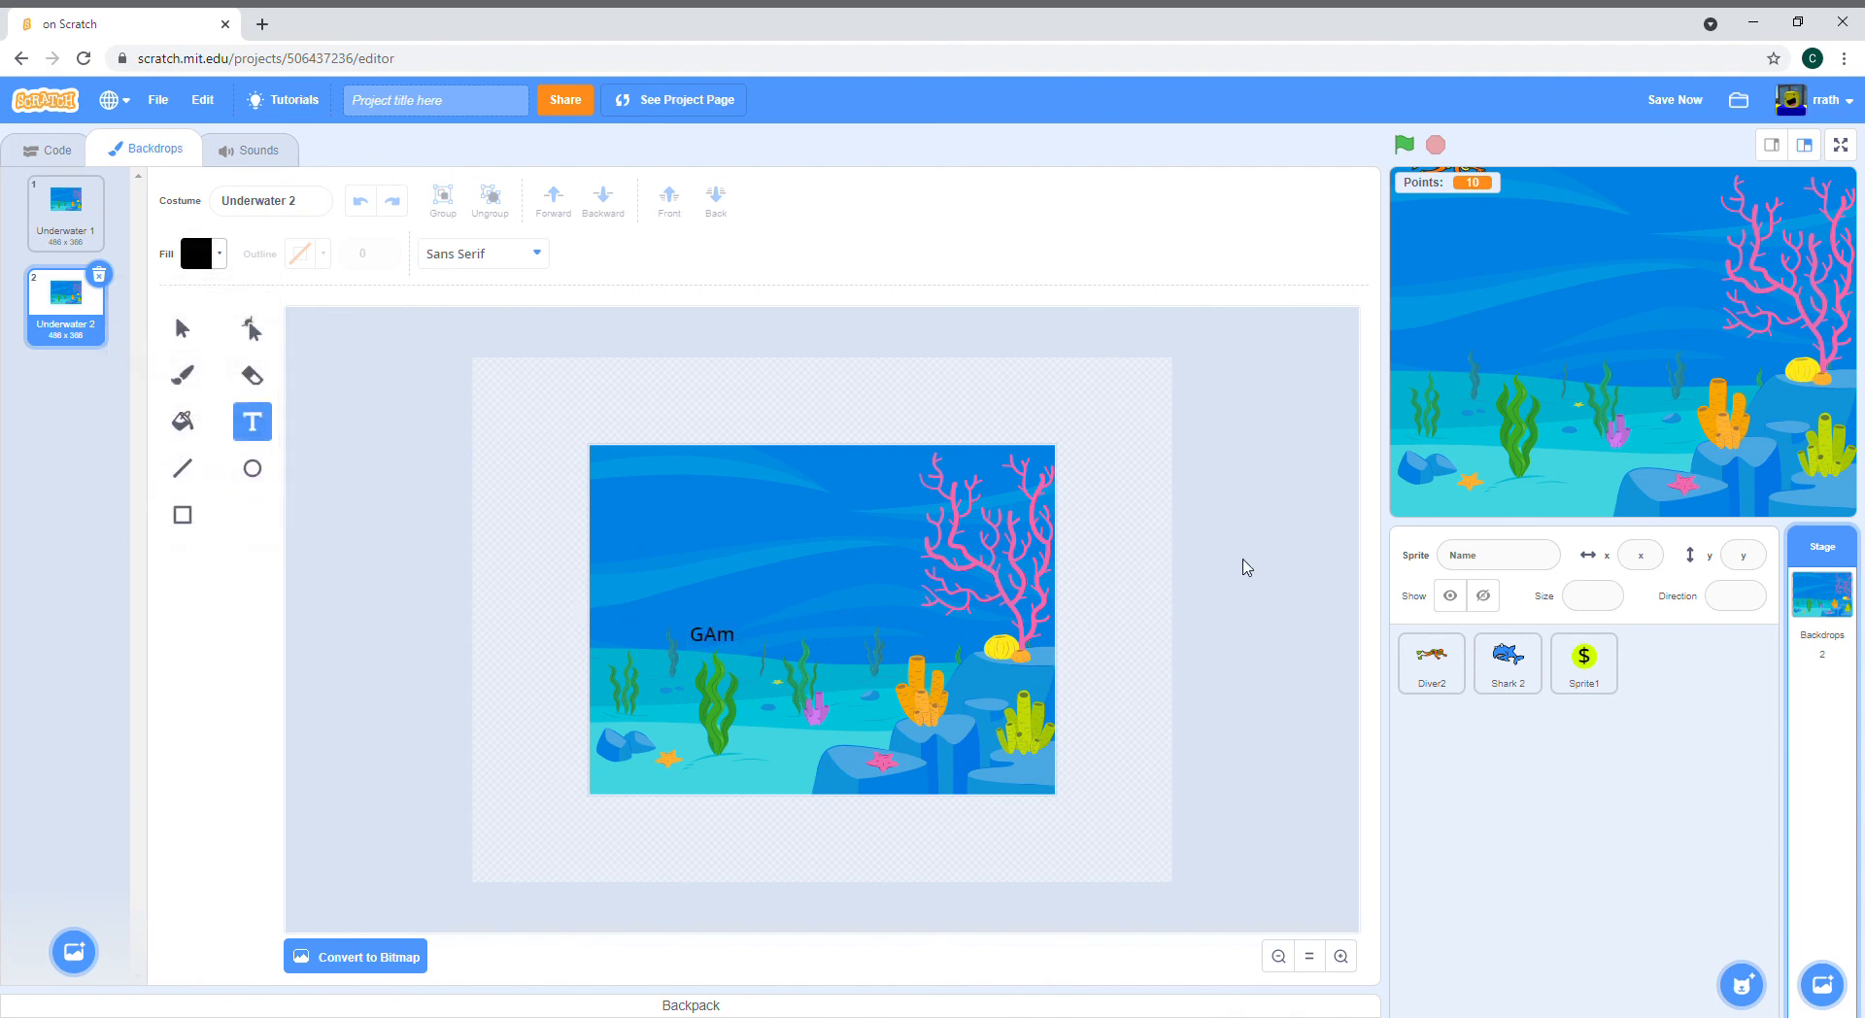
pyautogui.write('Game Over!')
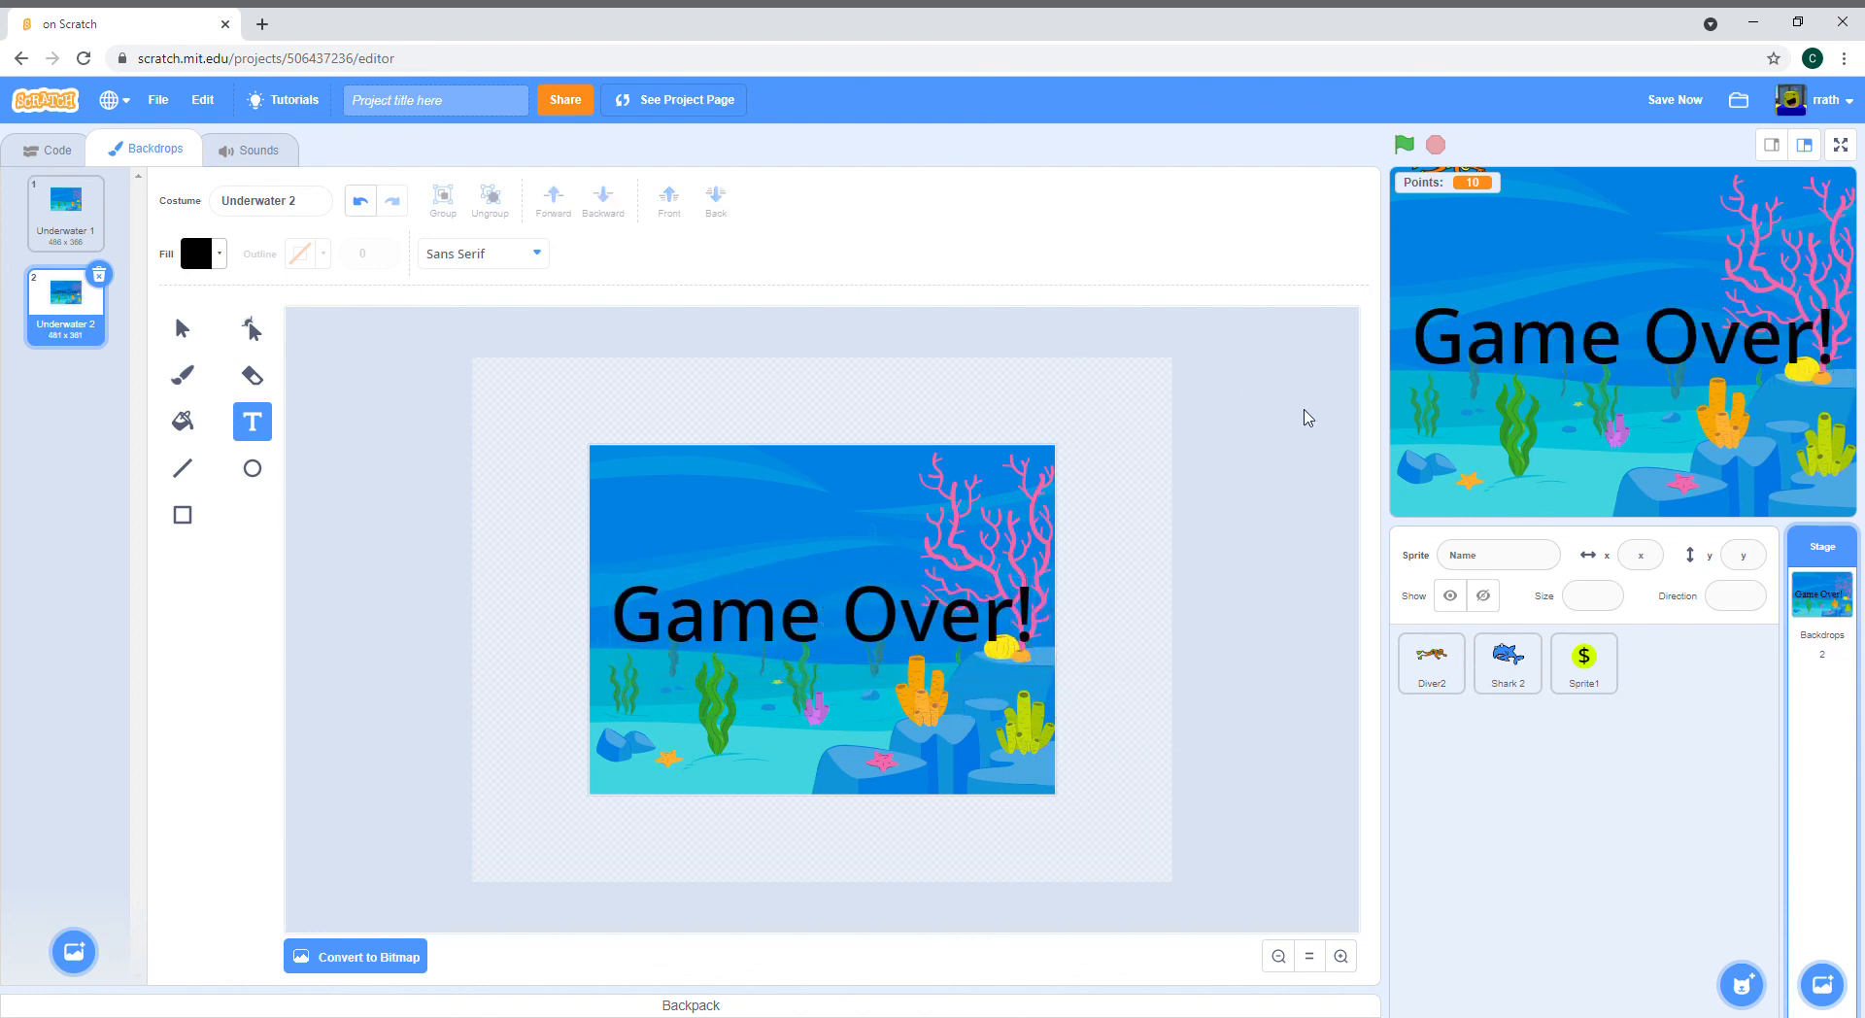
# Step: Give the stage a when-I-receive-End script that switches to Underwater 2 and stops all
pyautogui.click(55, 149)
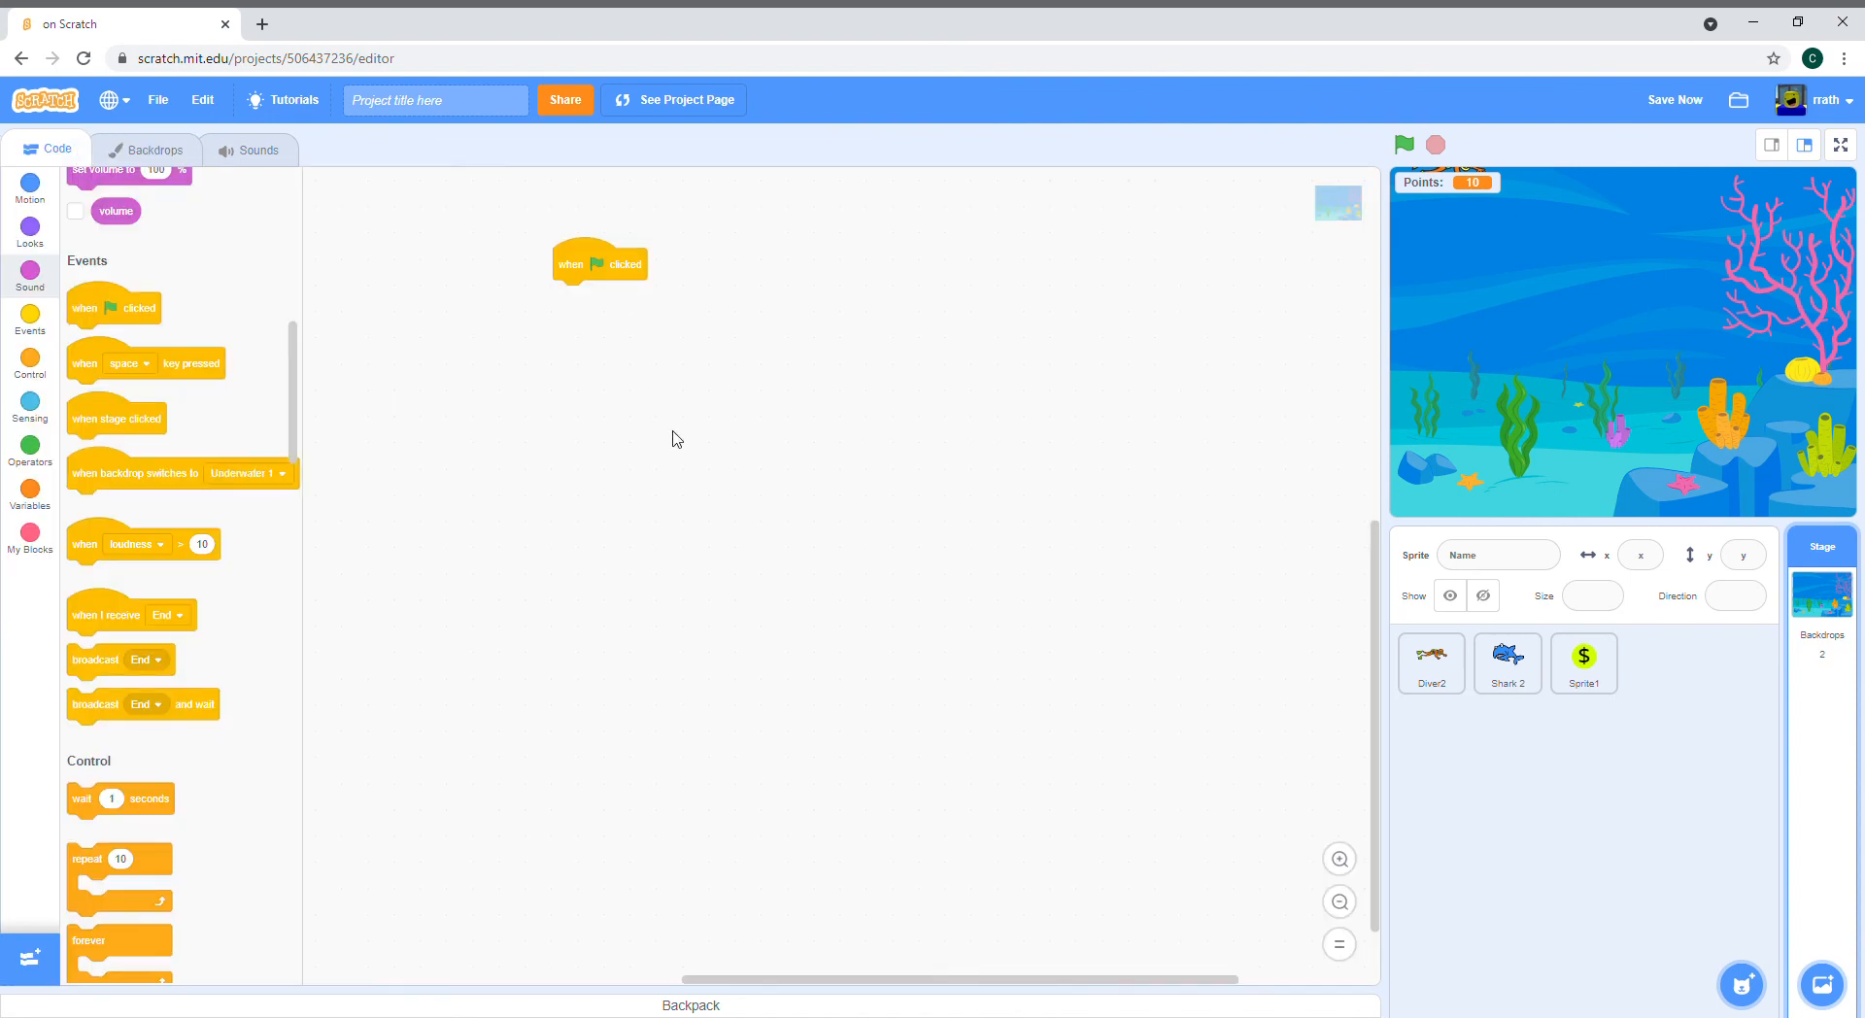
pyautogui.moveTo(128, 237)
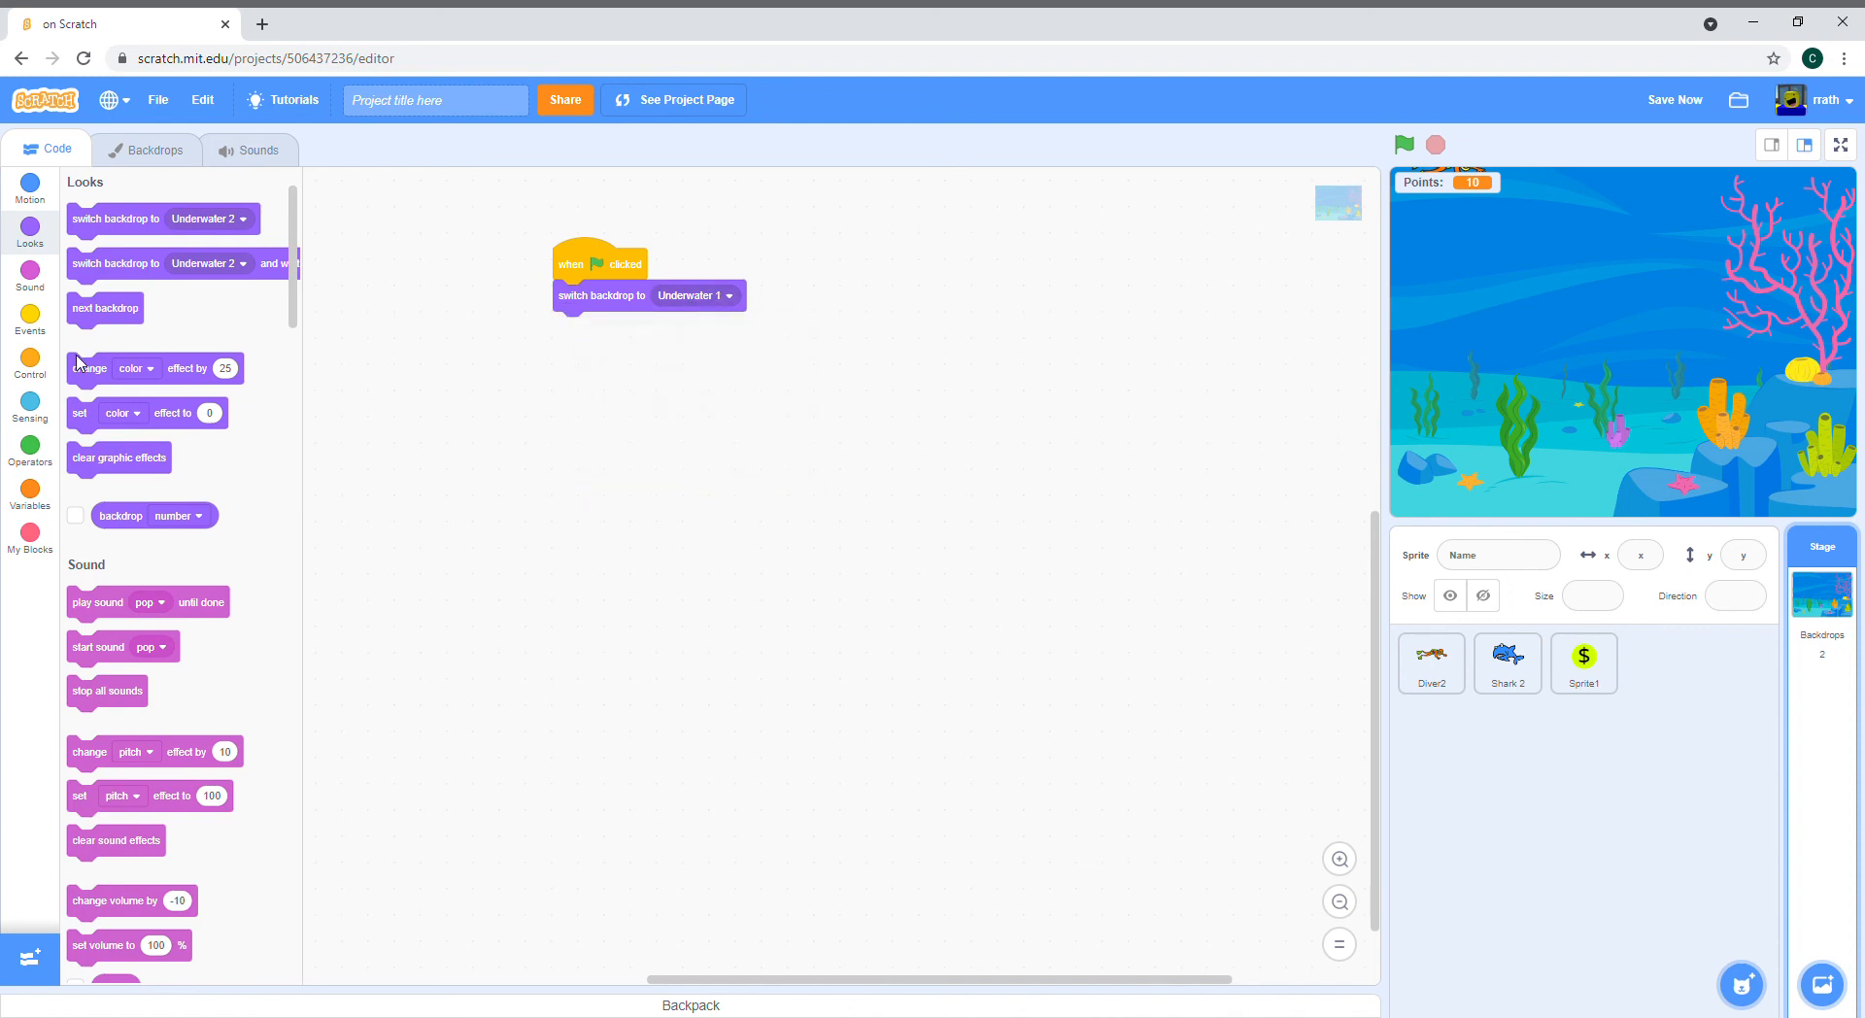
pyautogui.click(29, 321)
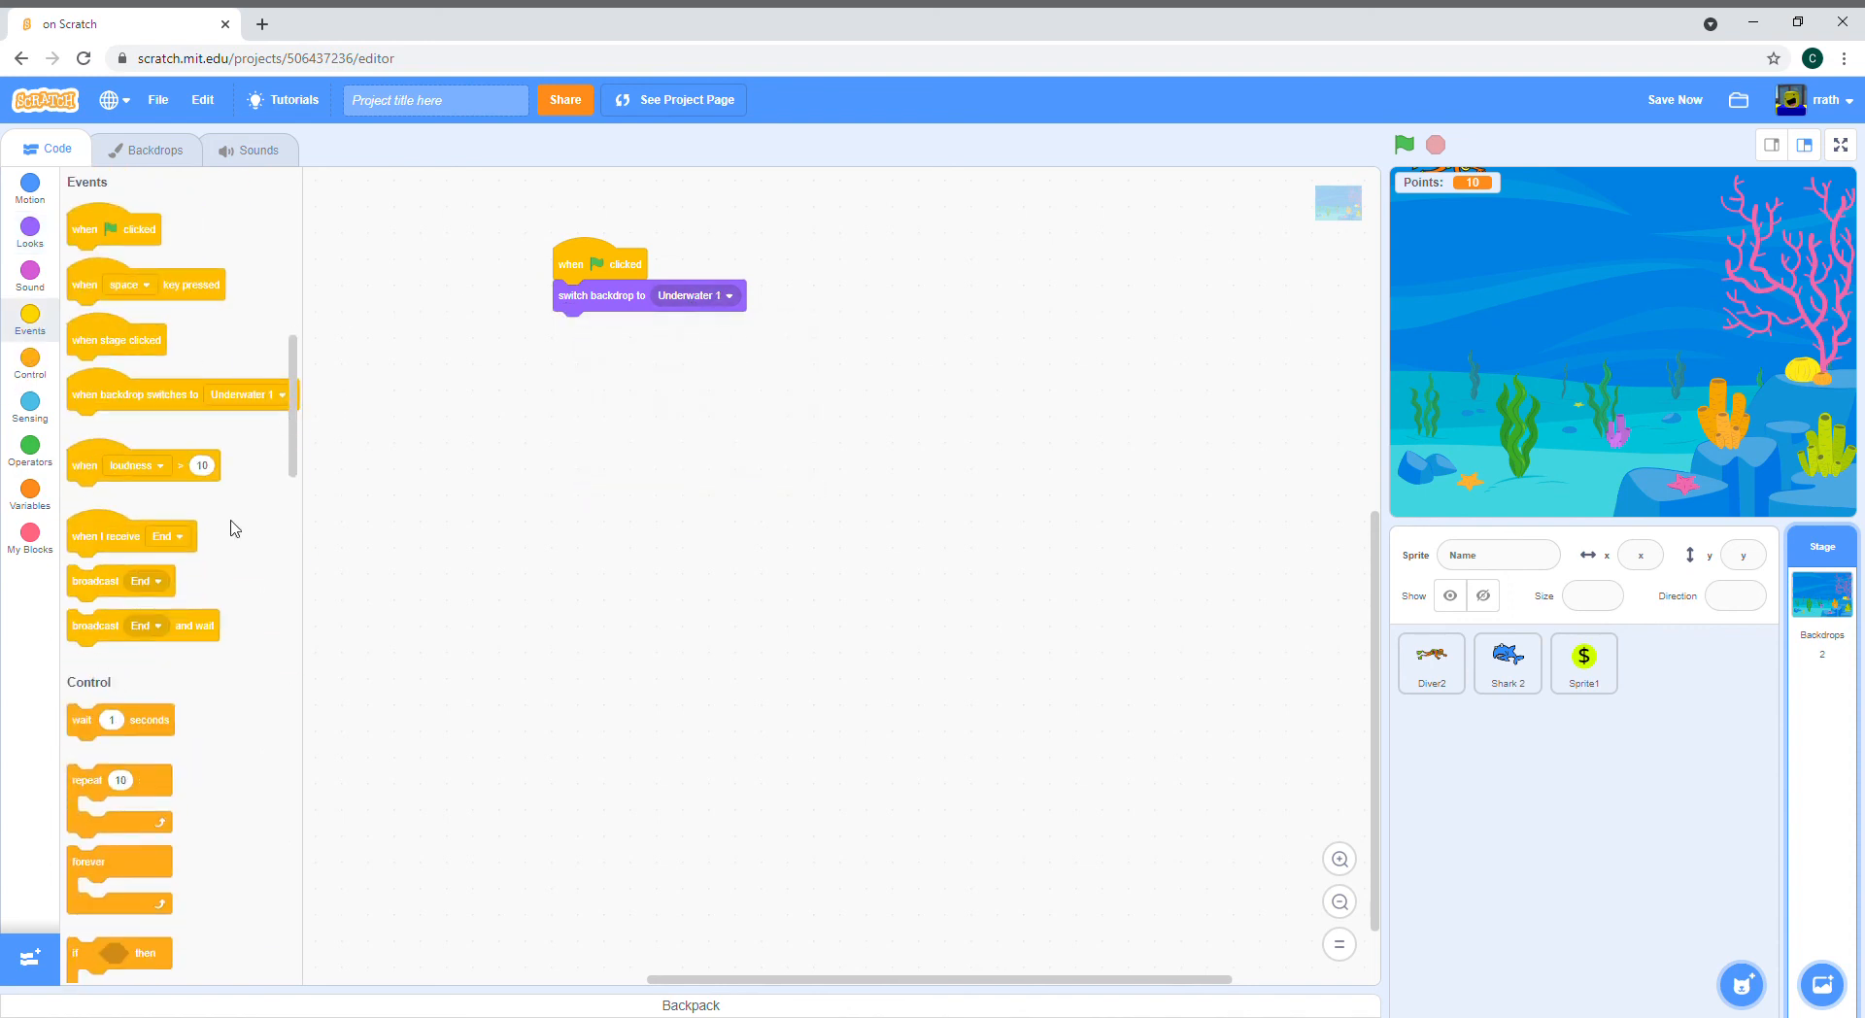
pyautogui.moveTo(130, 534); pyautogui.dragTo(674, 439)
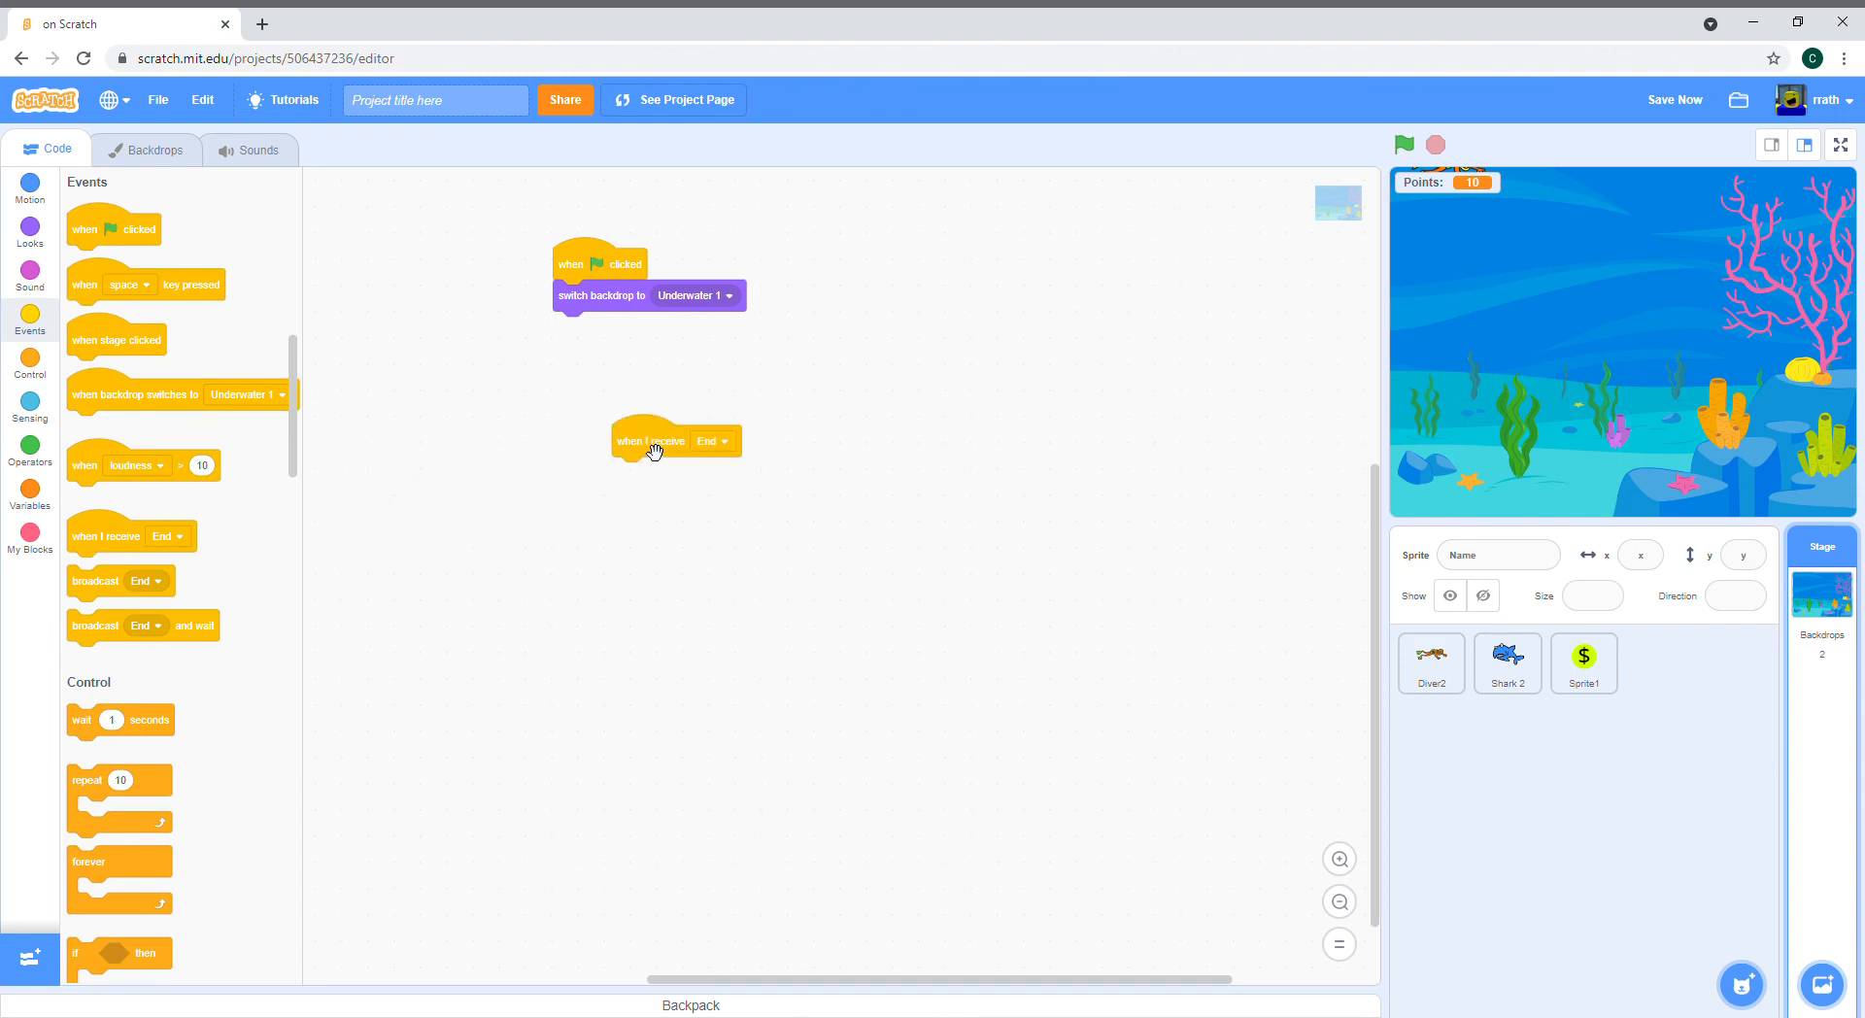
pyautogui.click(29, 235)
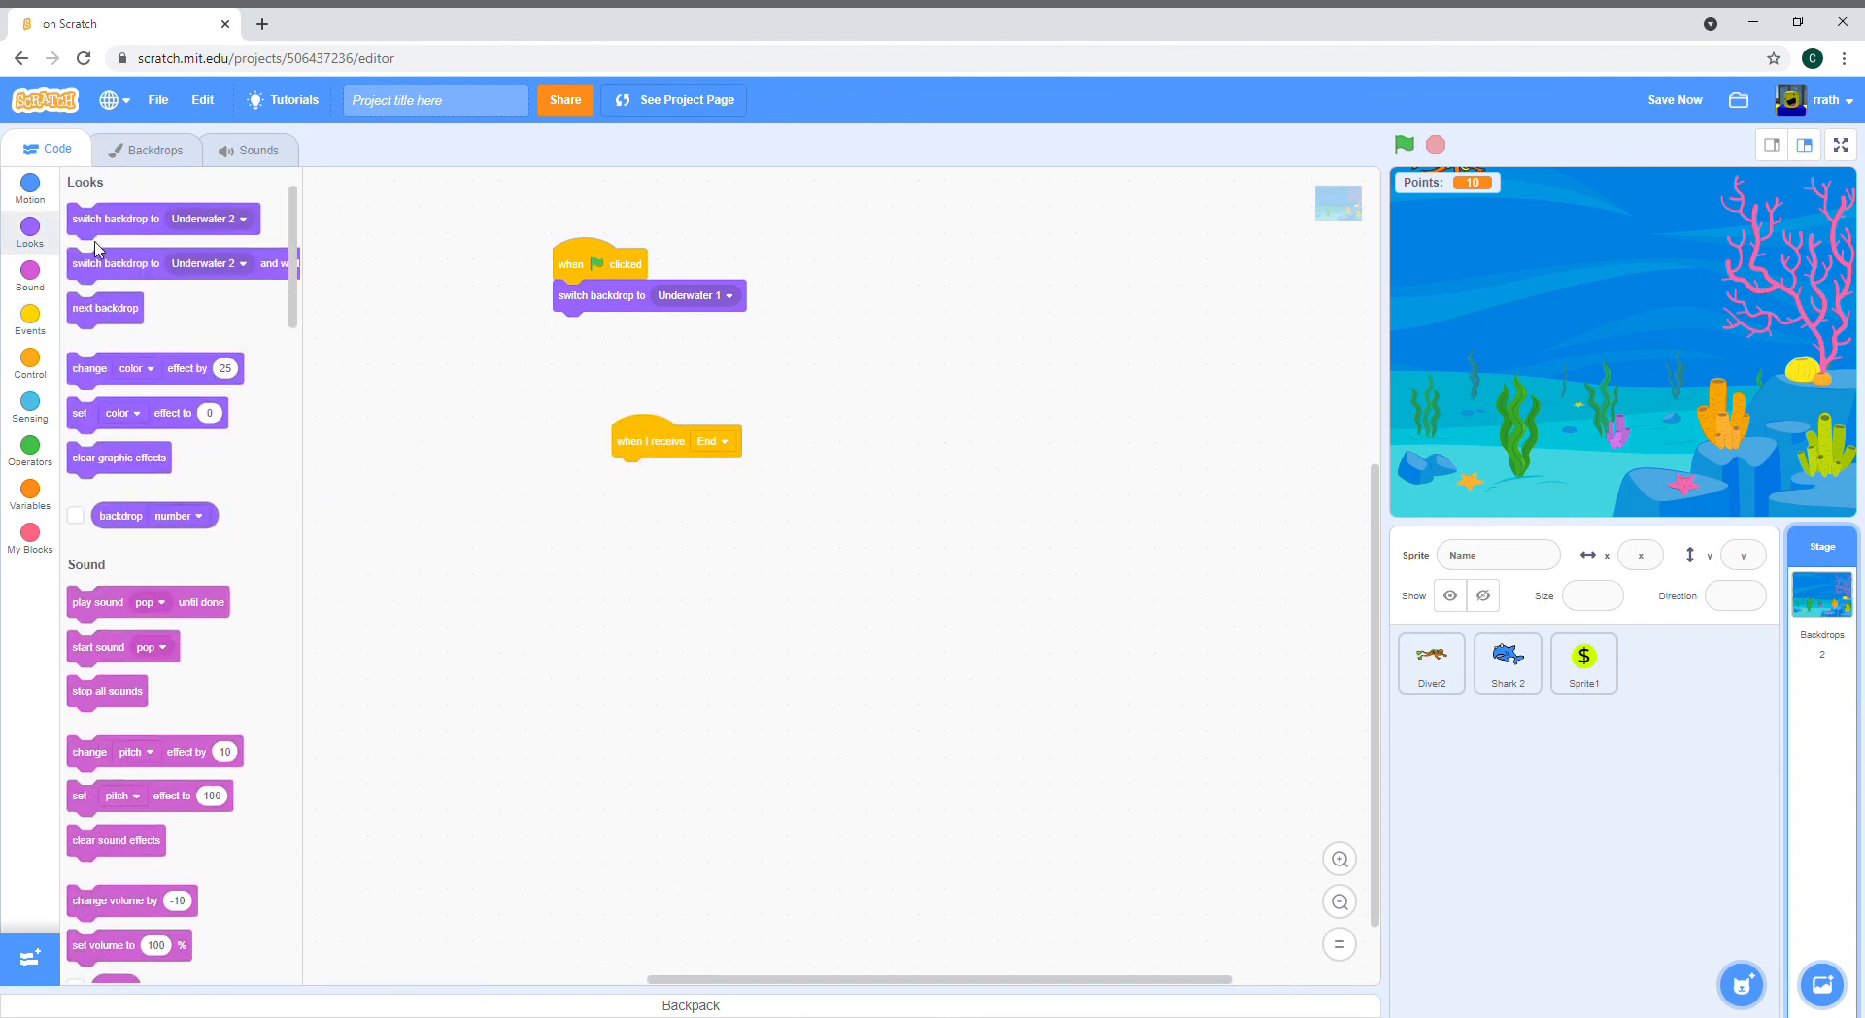
pyautogui.moveTo(114, 218); pyautogui.dragTo(661, 474)
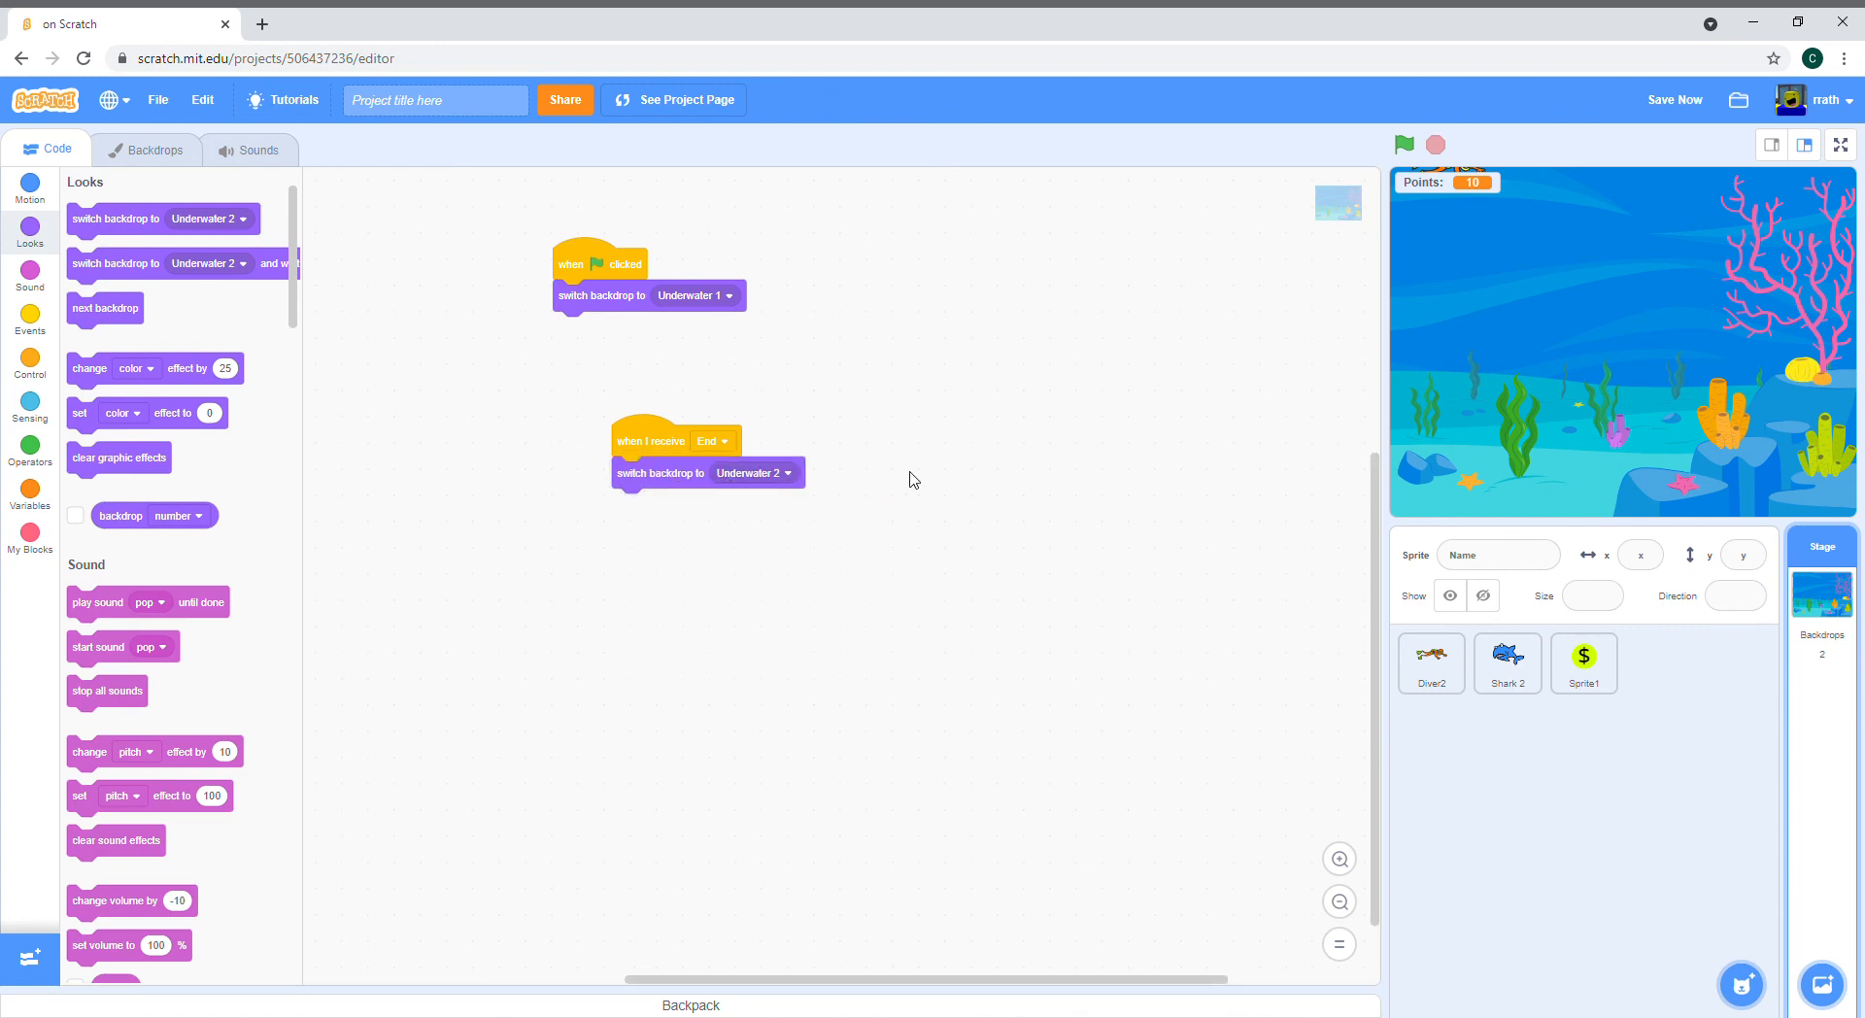
pyautogui.click(29, 314)
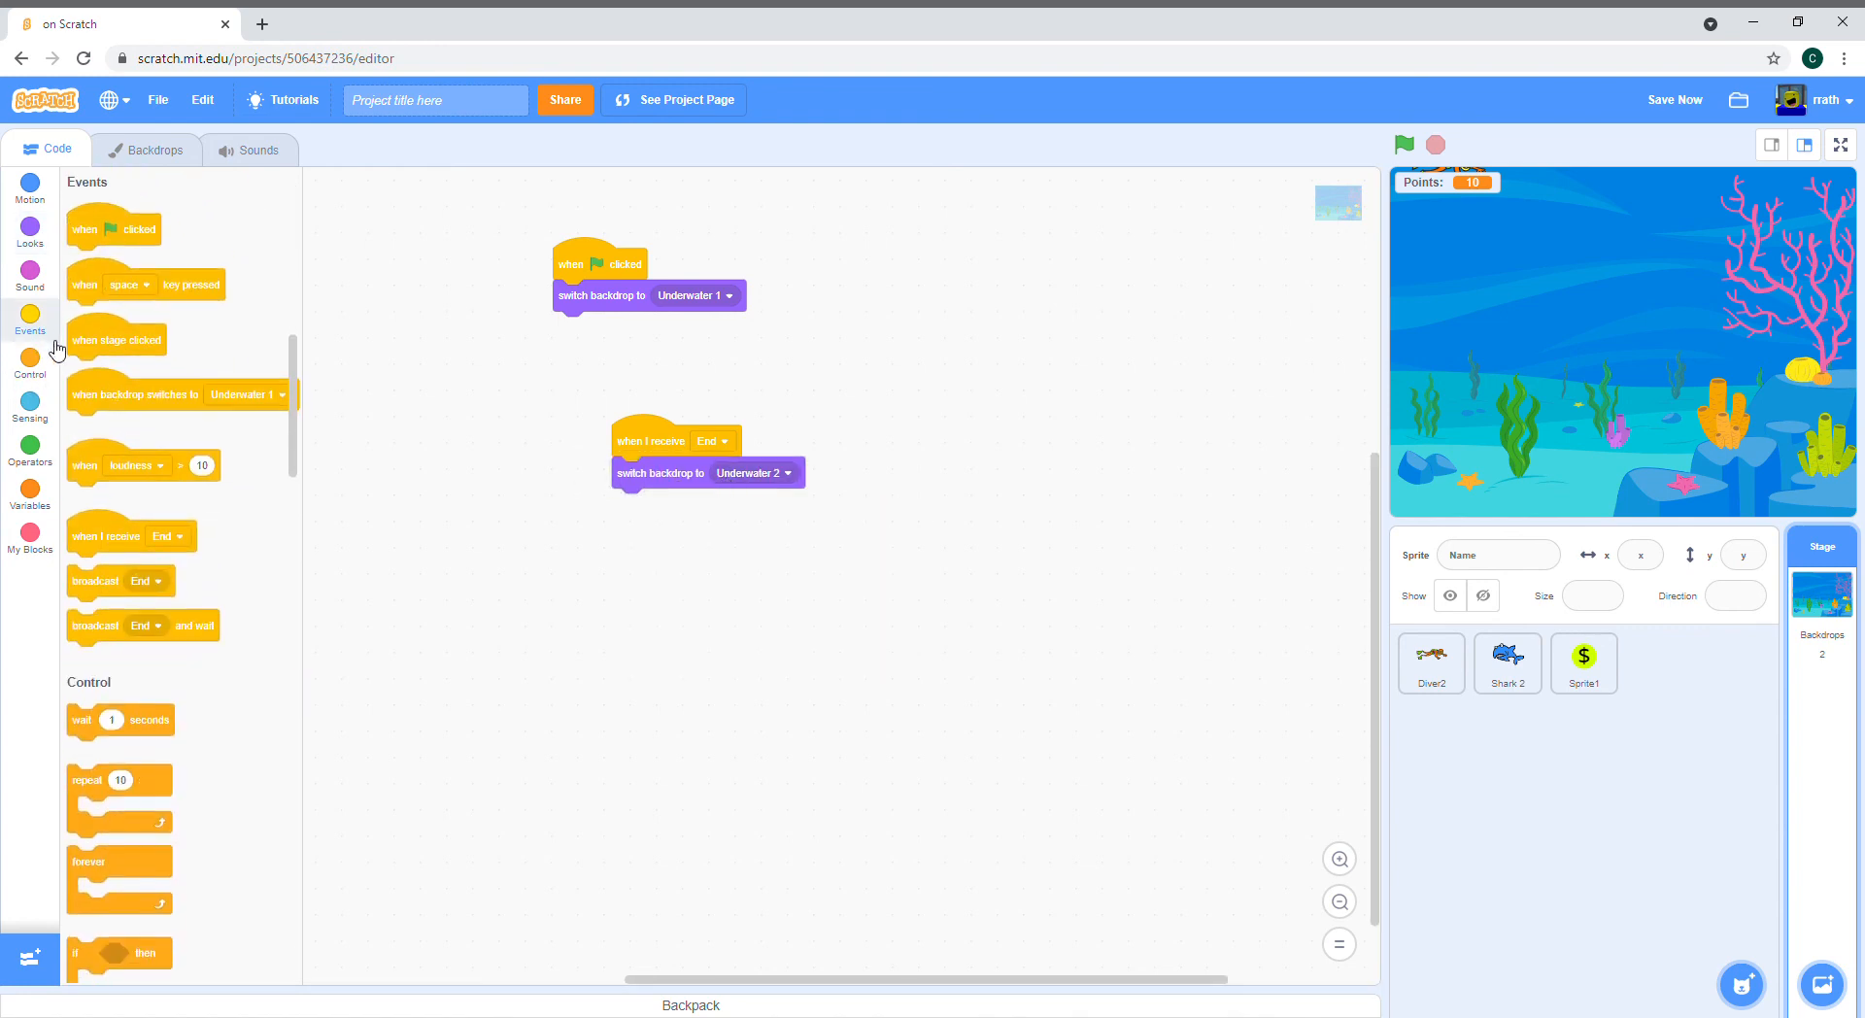
pyautogui.scroll(-3)
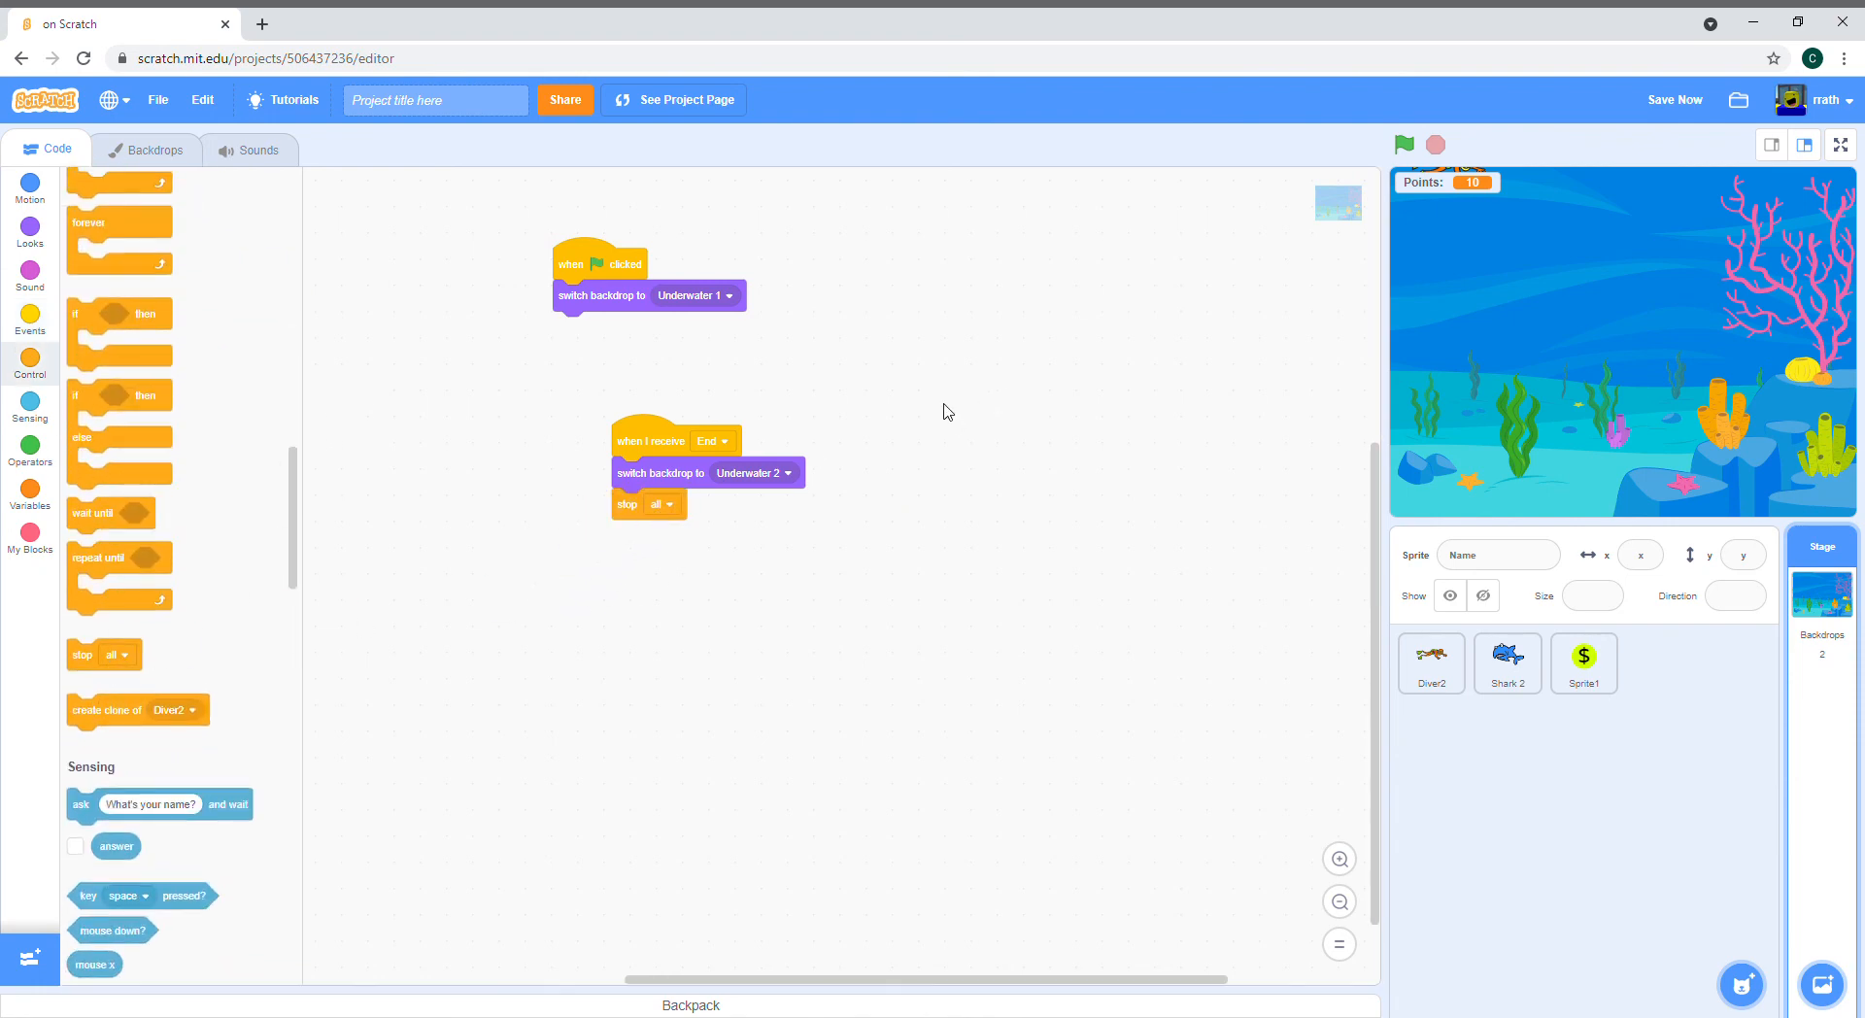
pyautogui.moveTo(898, 382)
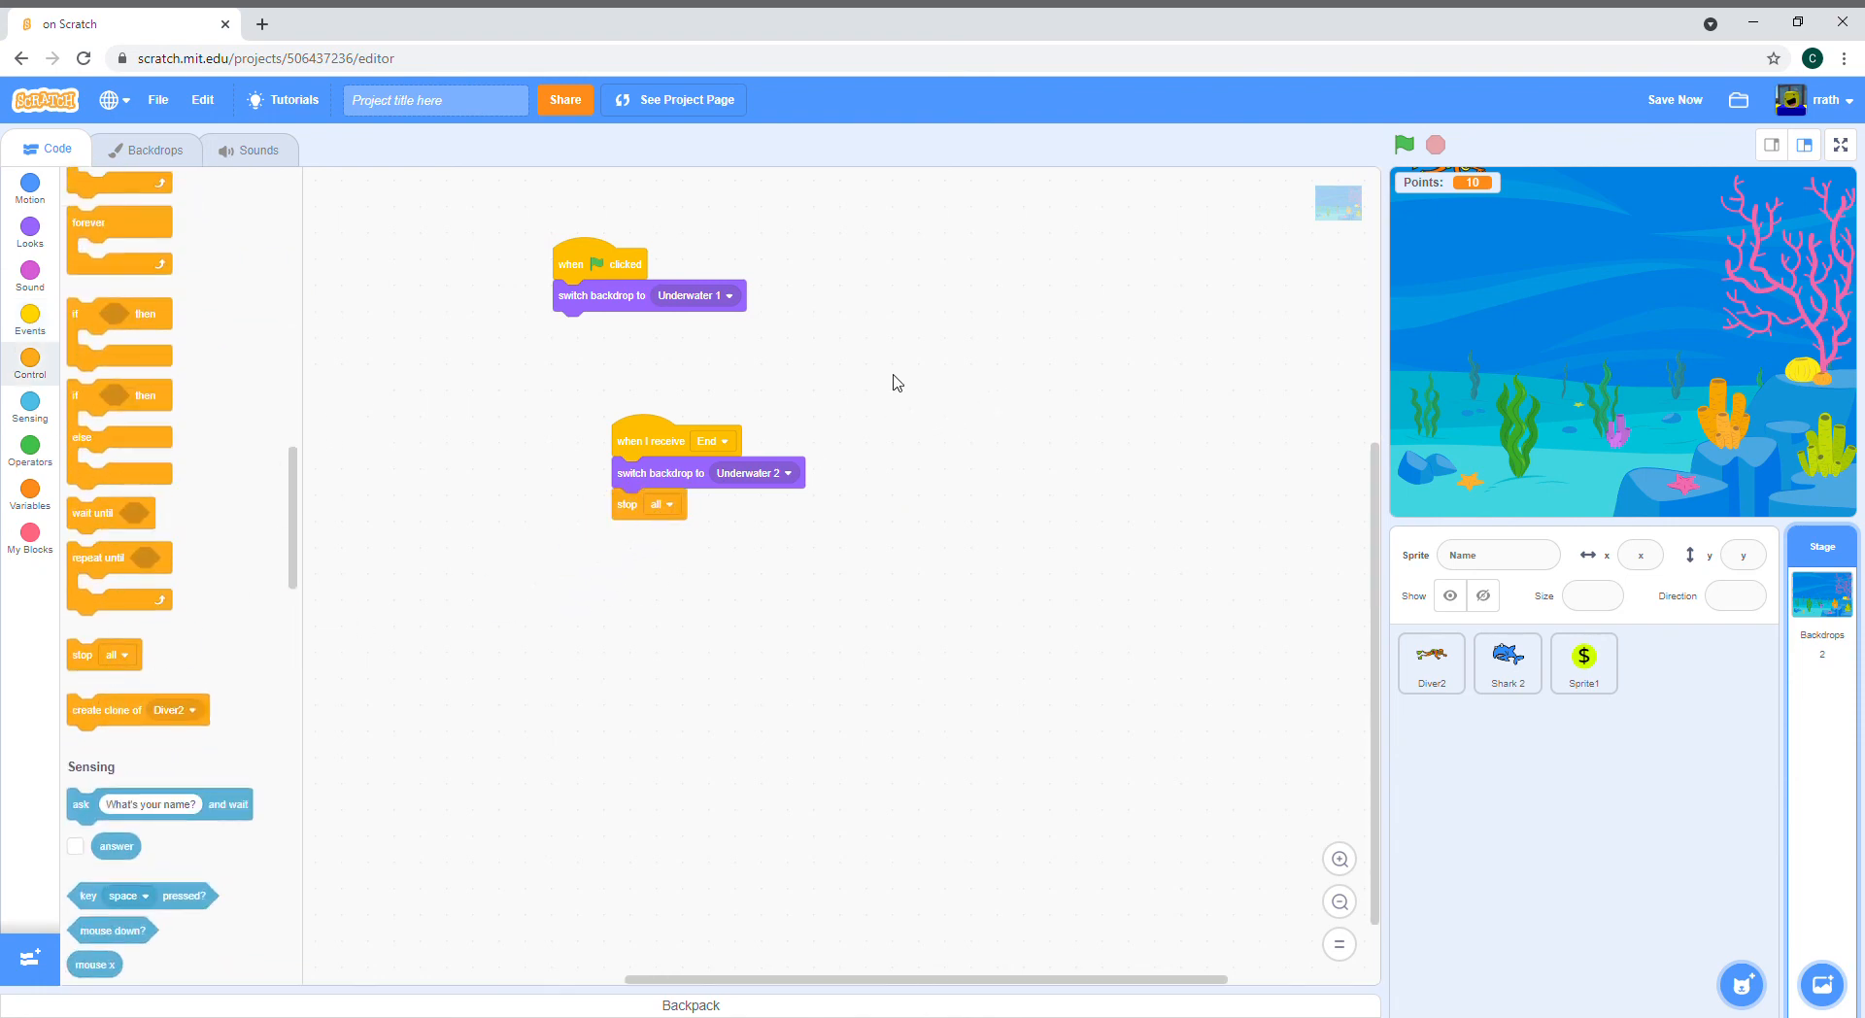
pyautogui.click(1583, 662)
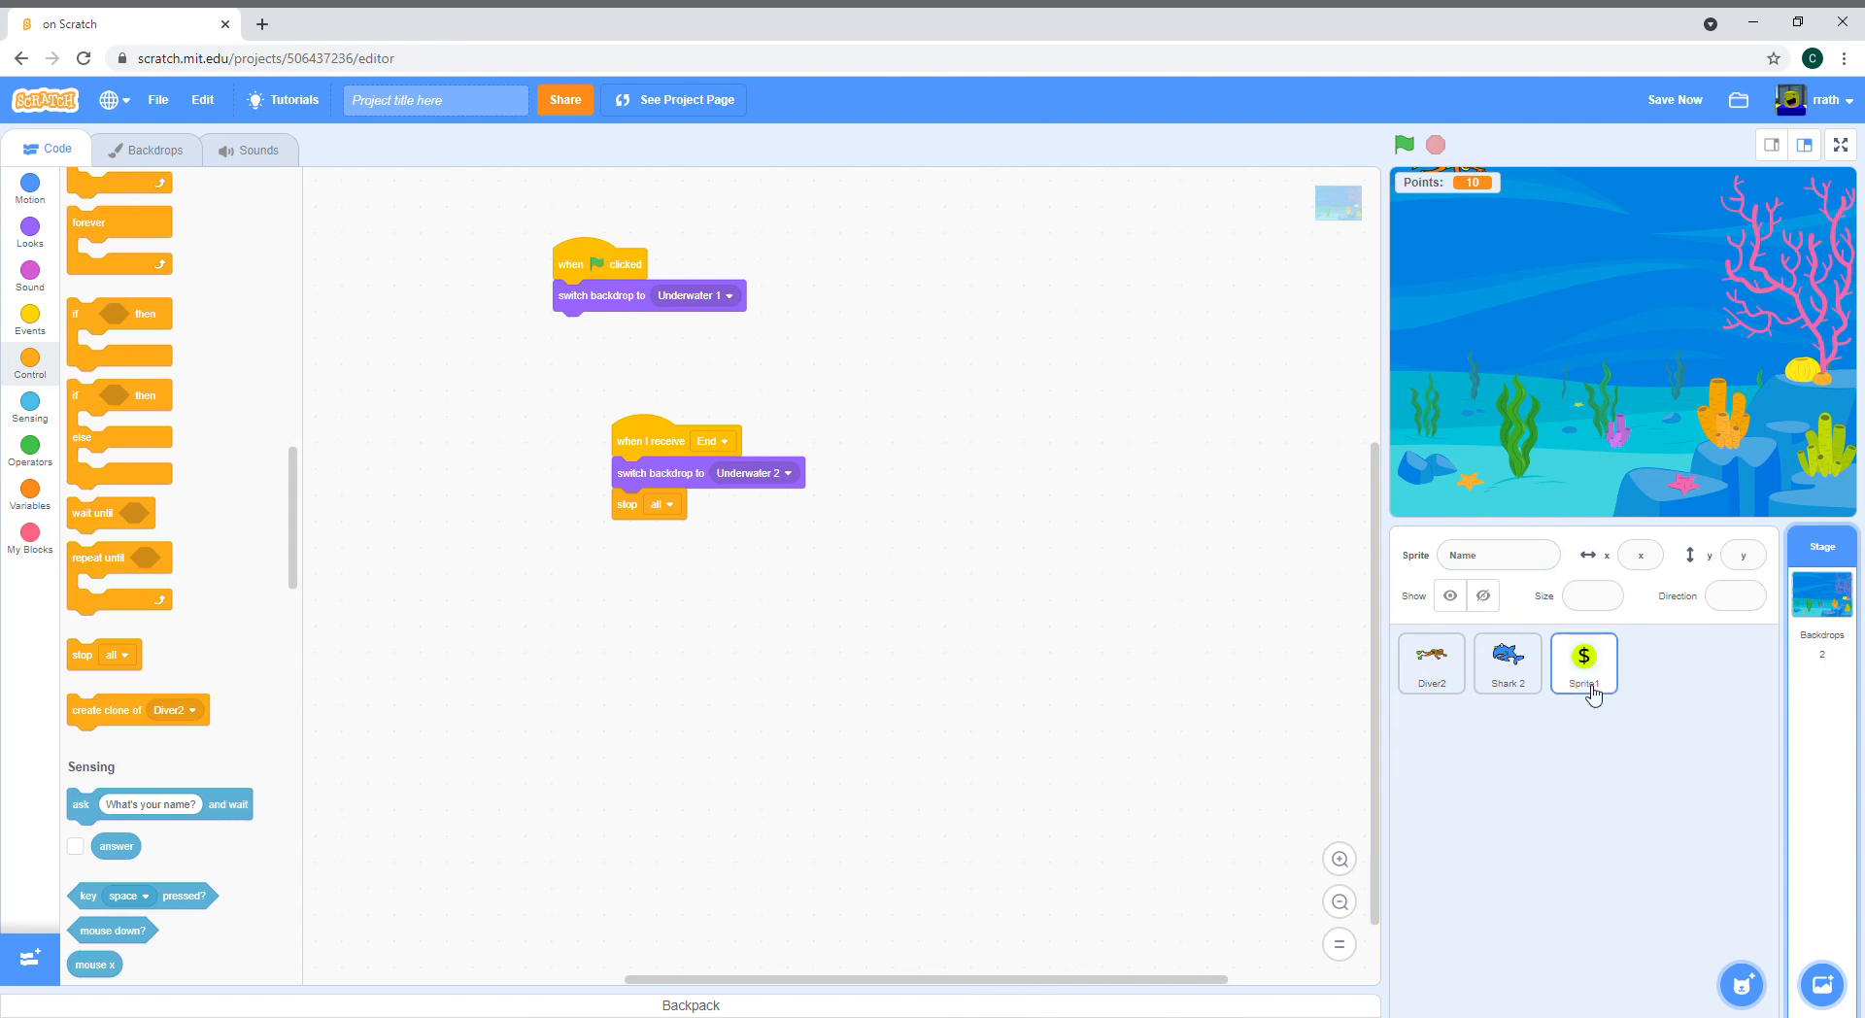
pyautogui.moveTo(1619, 692)
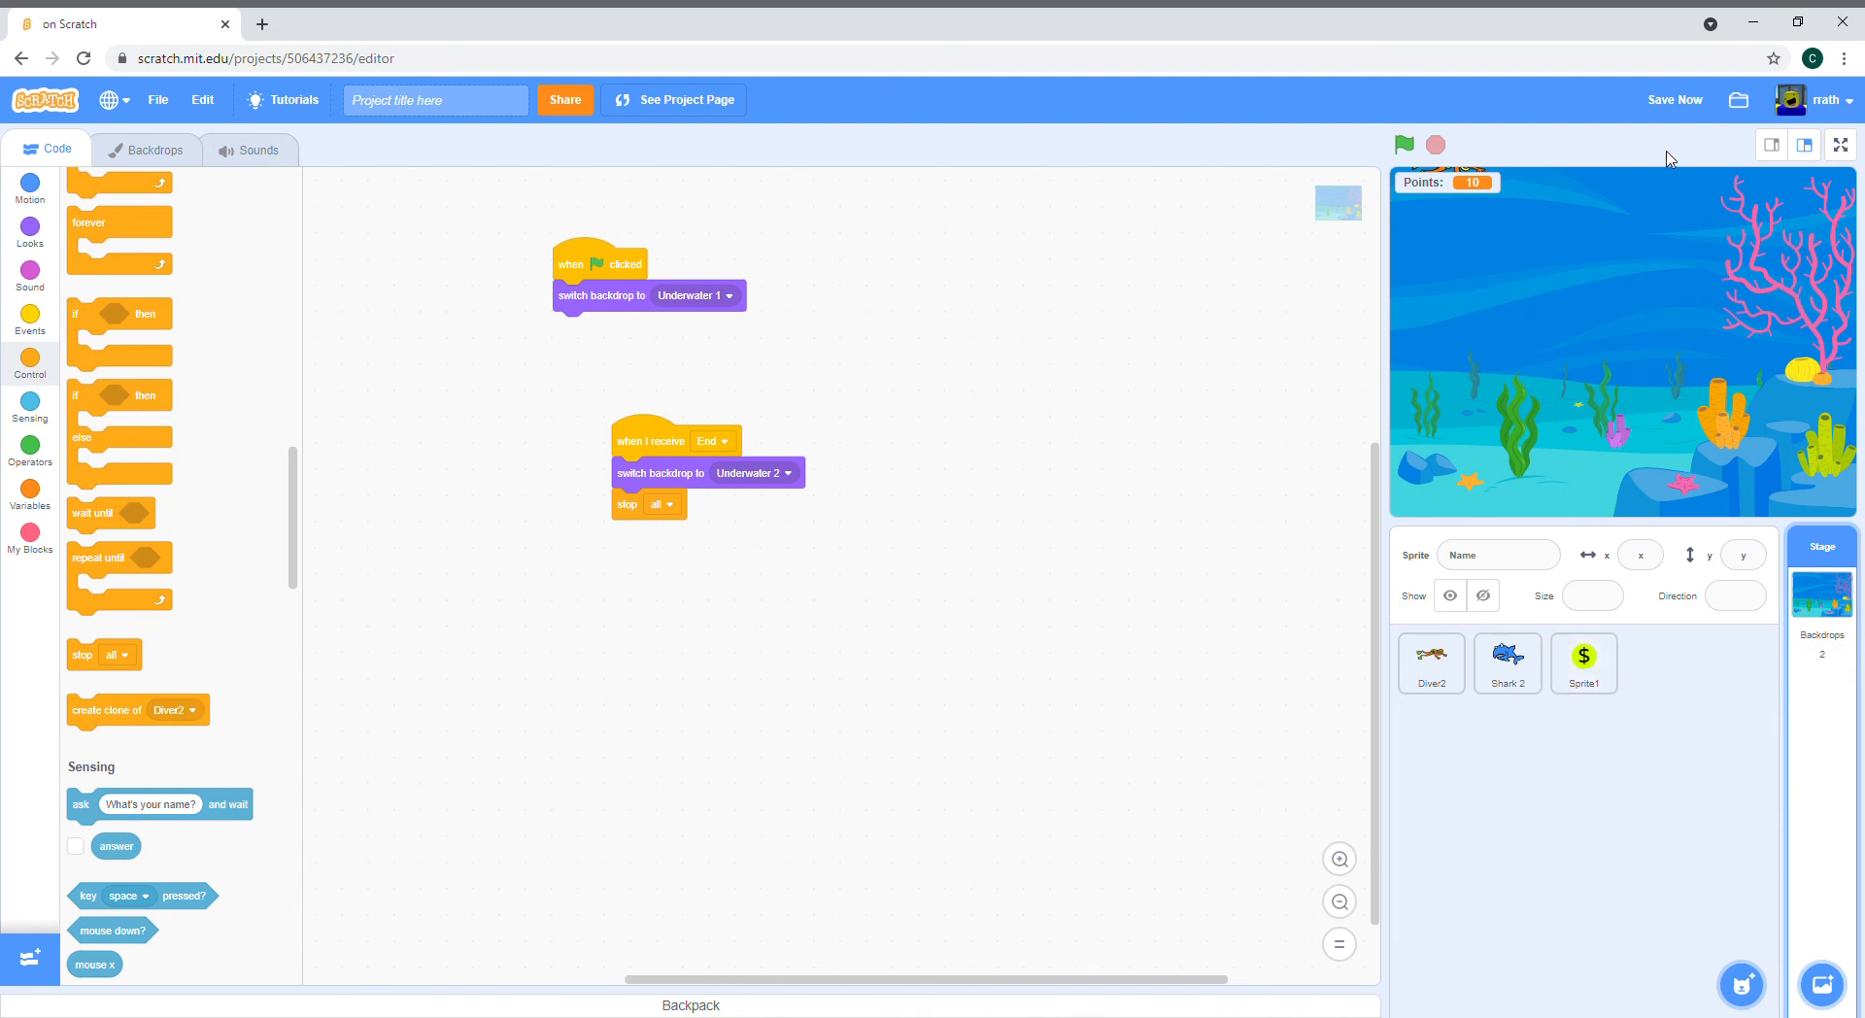
pyautogui.moveTo(1572, 439)
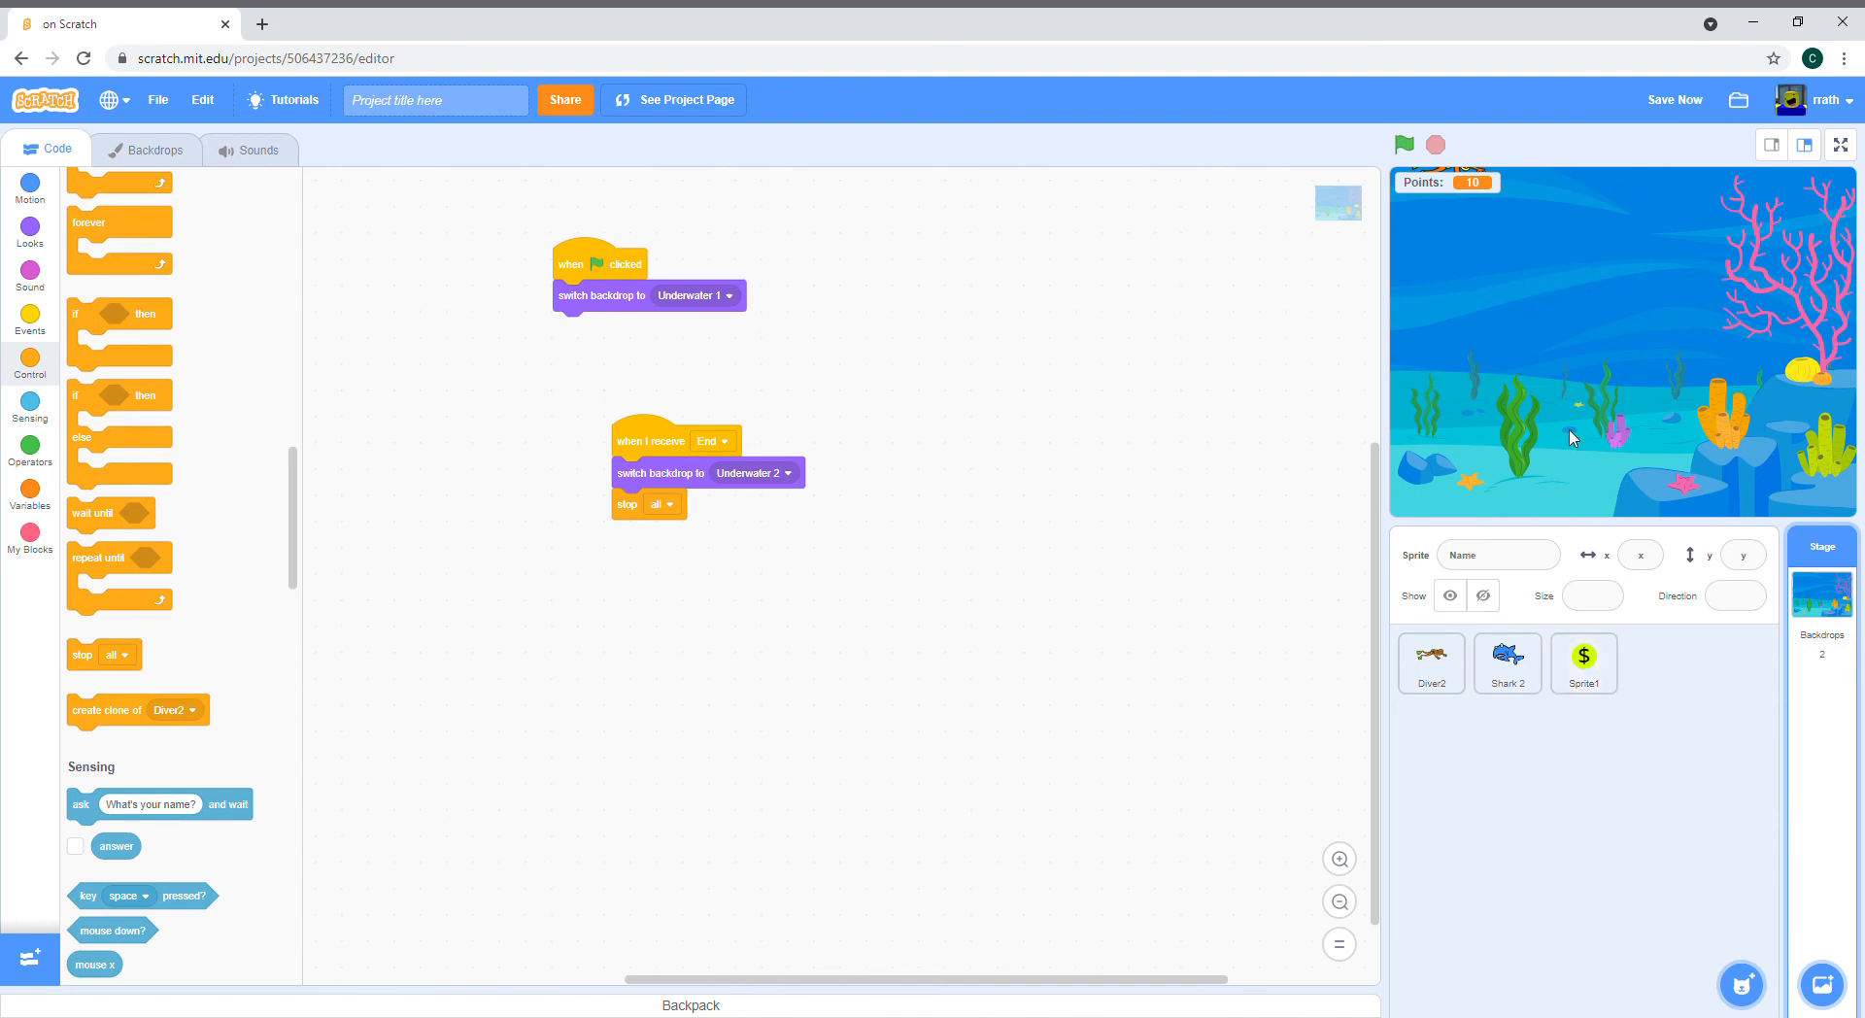
# Step: Add the coin's when-I-receive-End script, then view Shark 2's End → hide script
pyautogui.click(1583, 664)
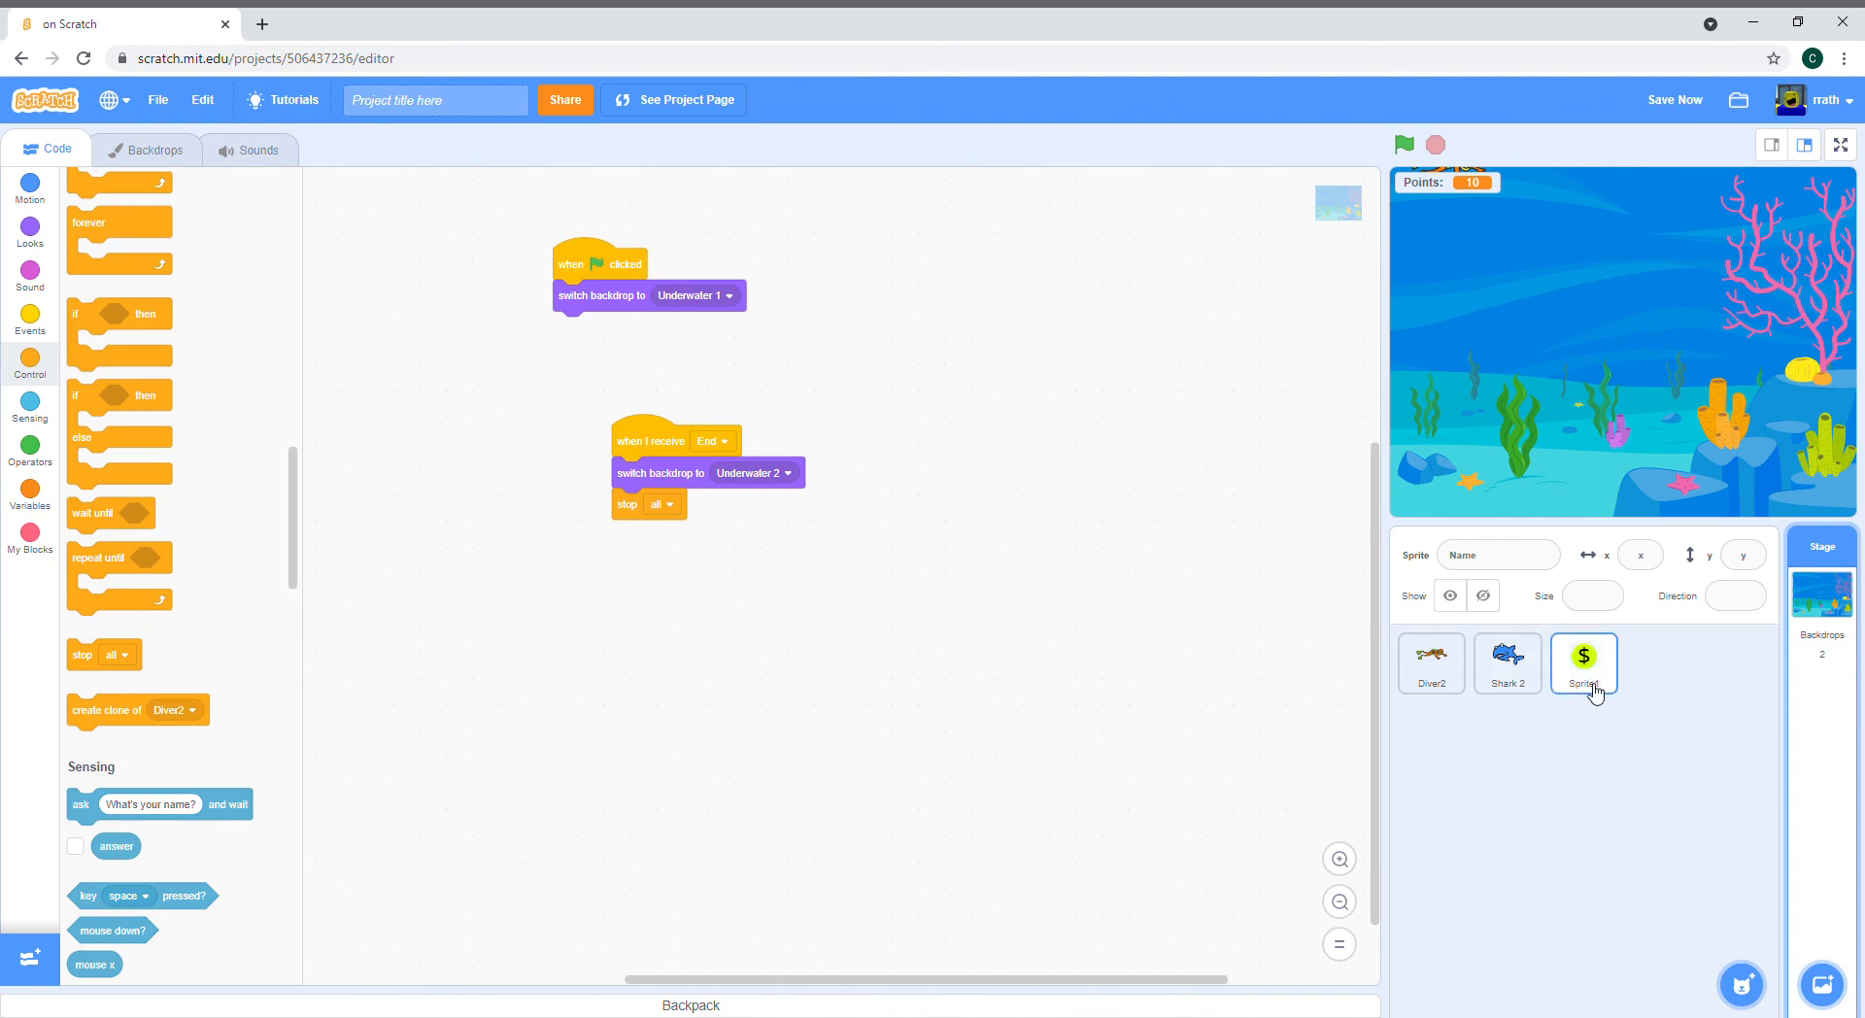
pyautogui.click(1582, 663)
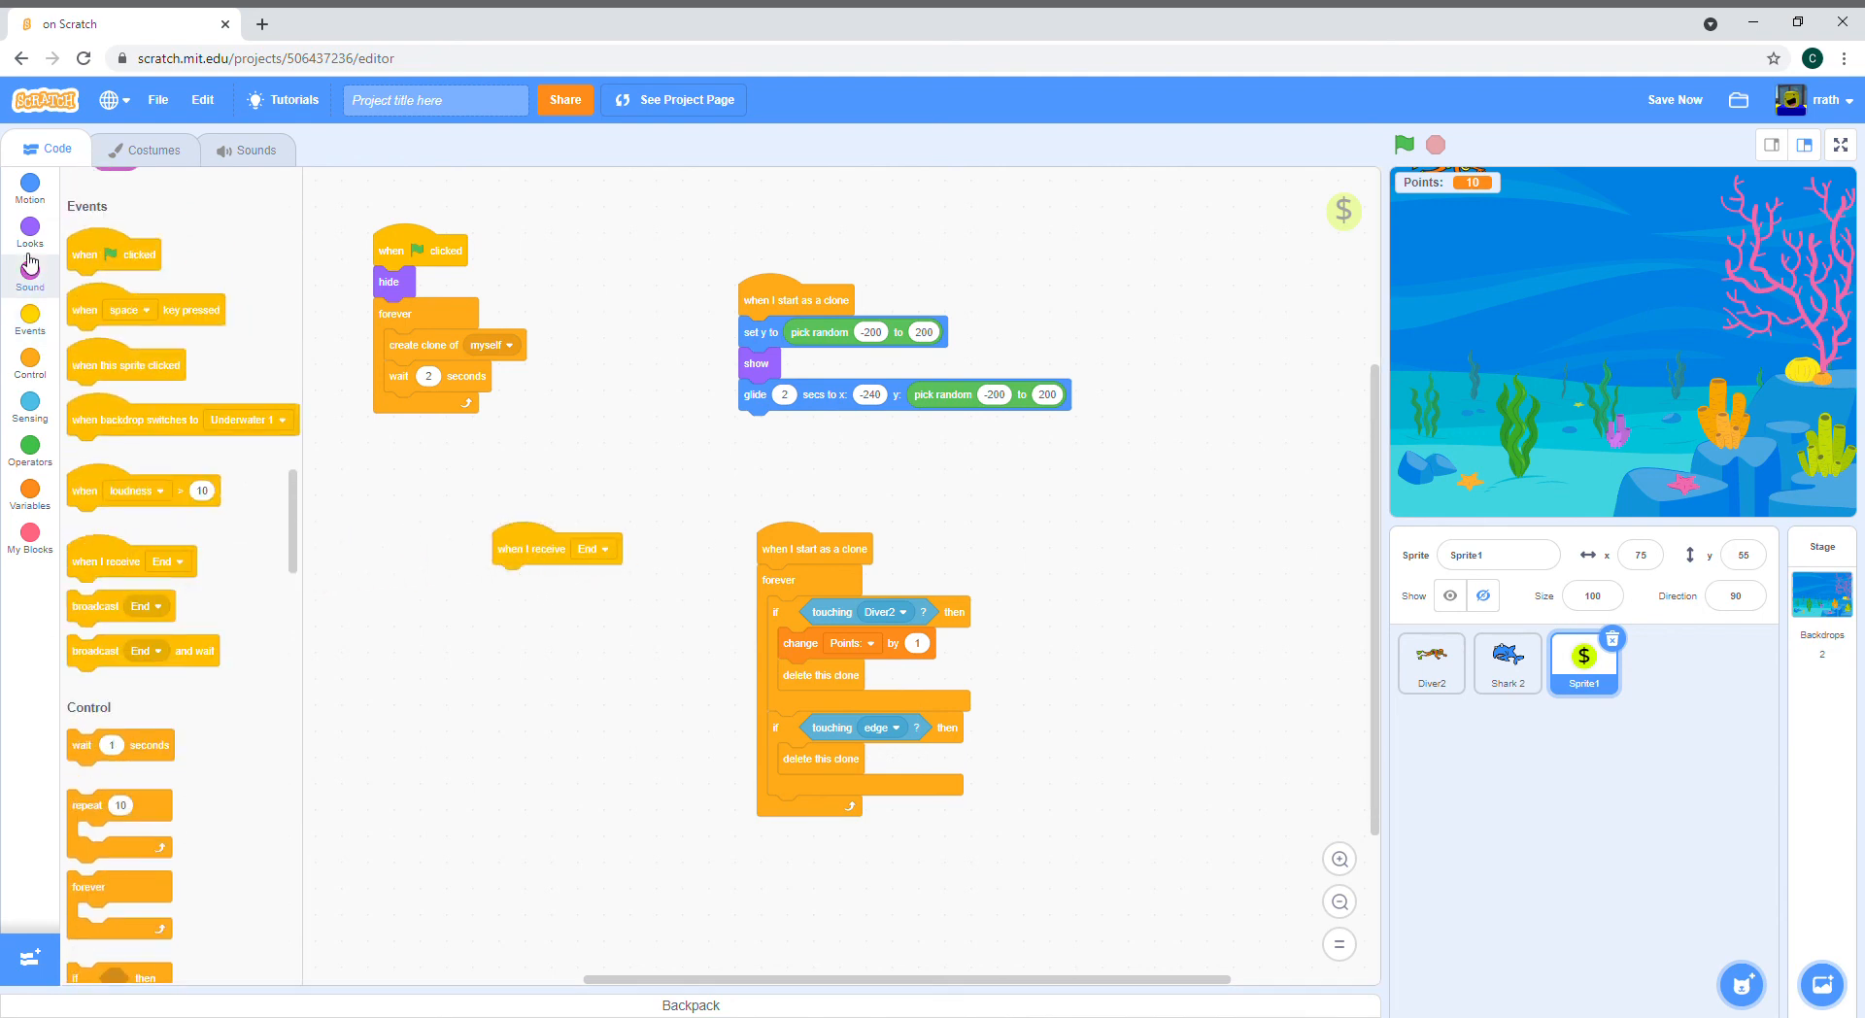
pyautogui.click(29, 235)
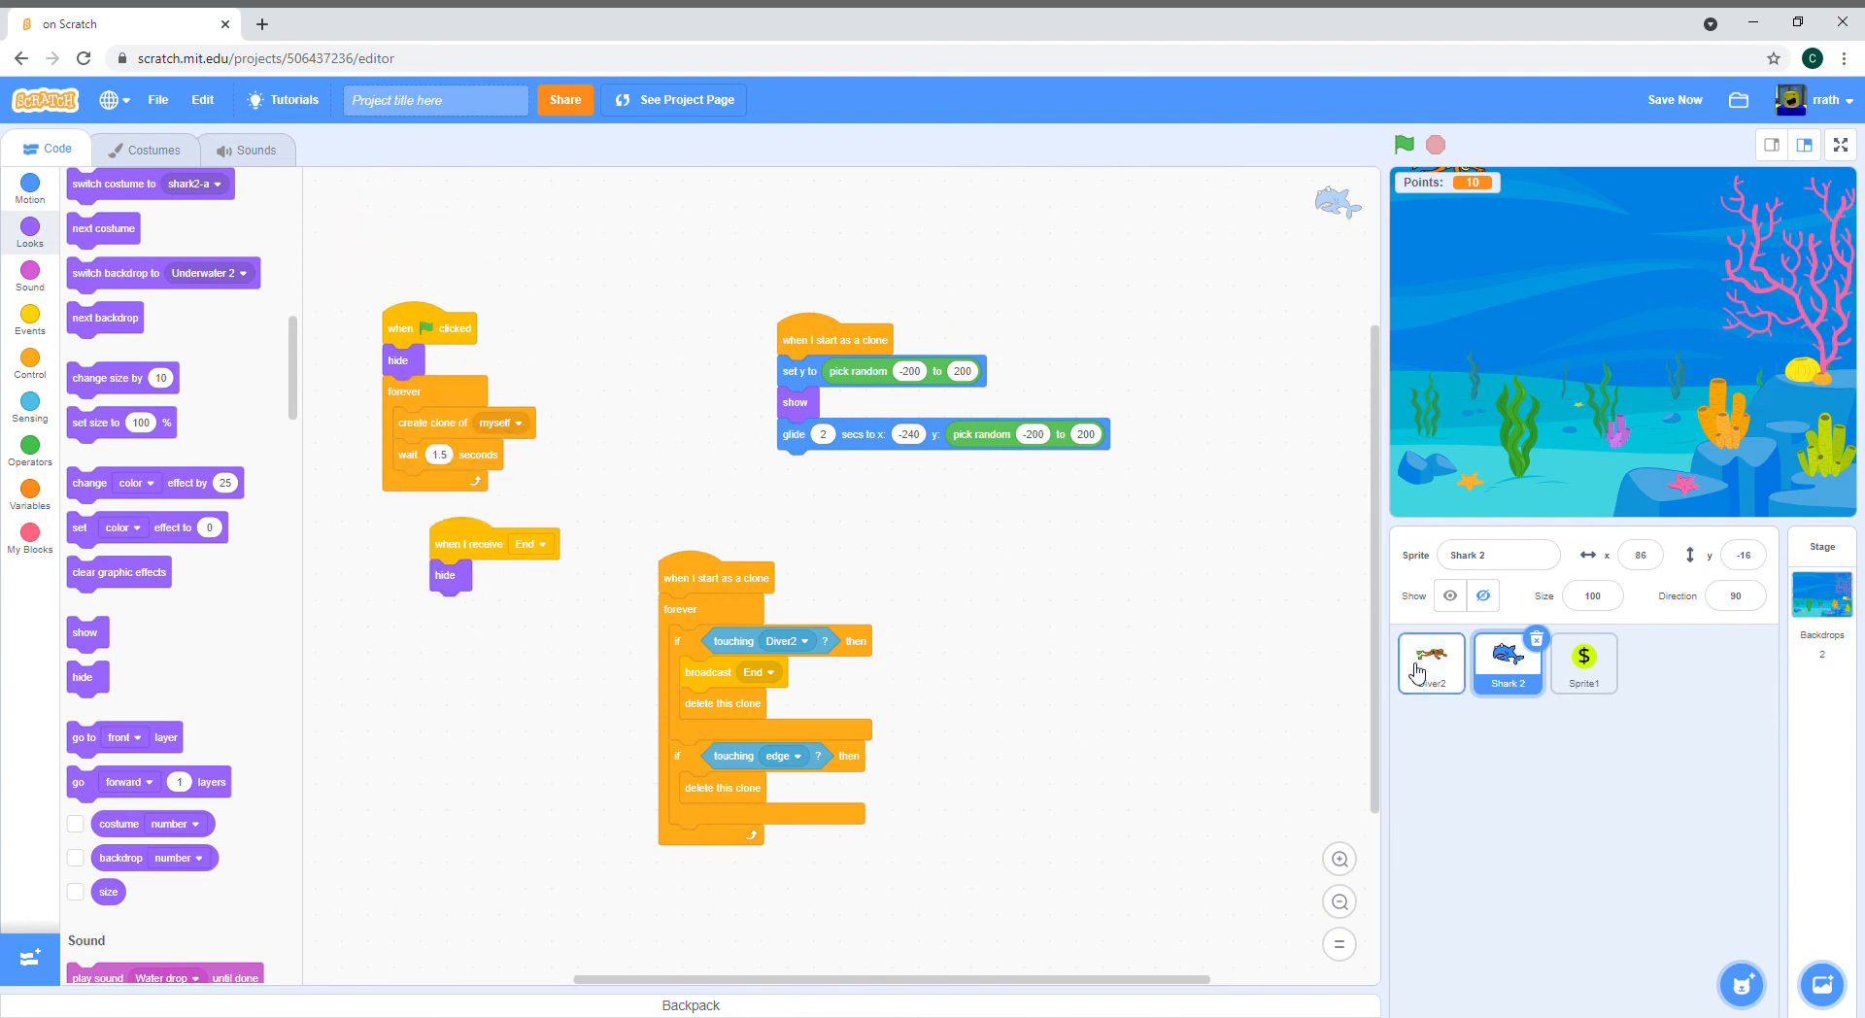
# Step: Insert set Points to 0 after the diver's show block and test-run the game
pyautogui.click(1432, 663)
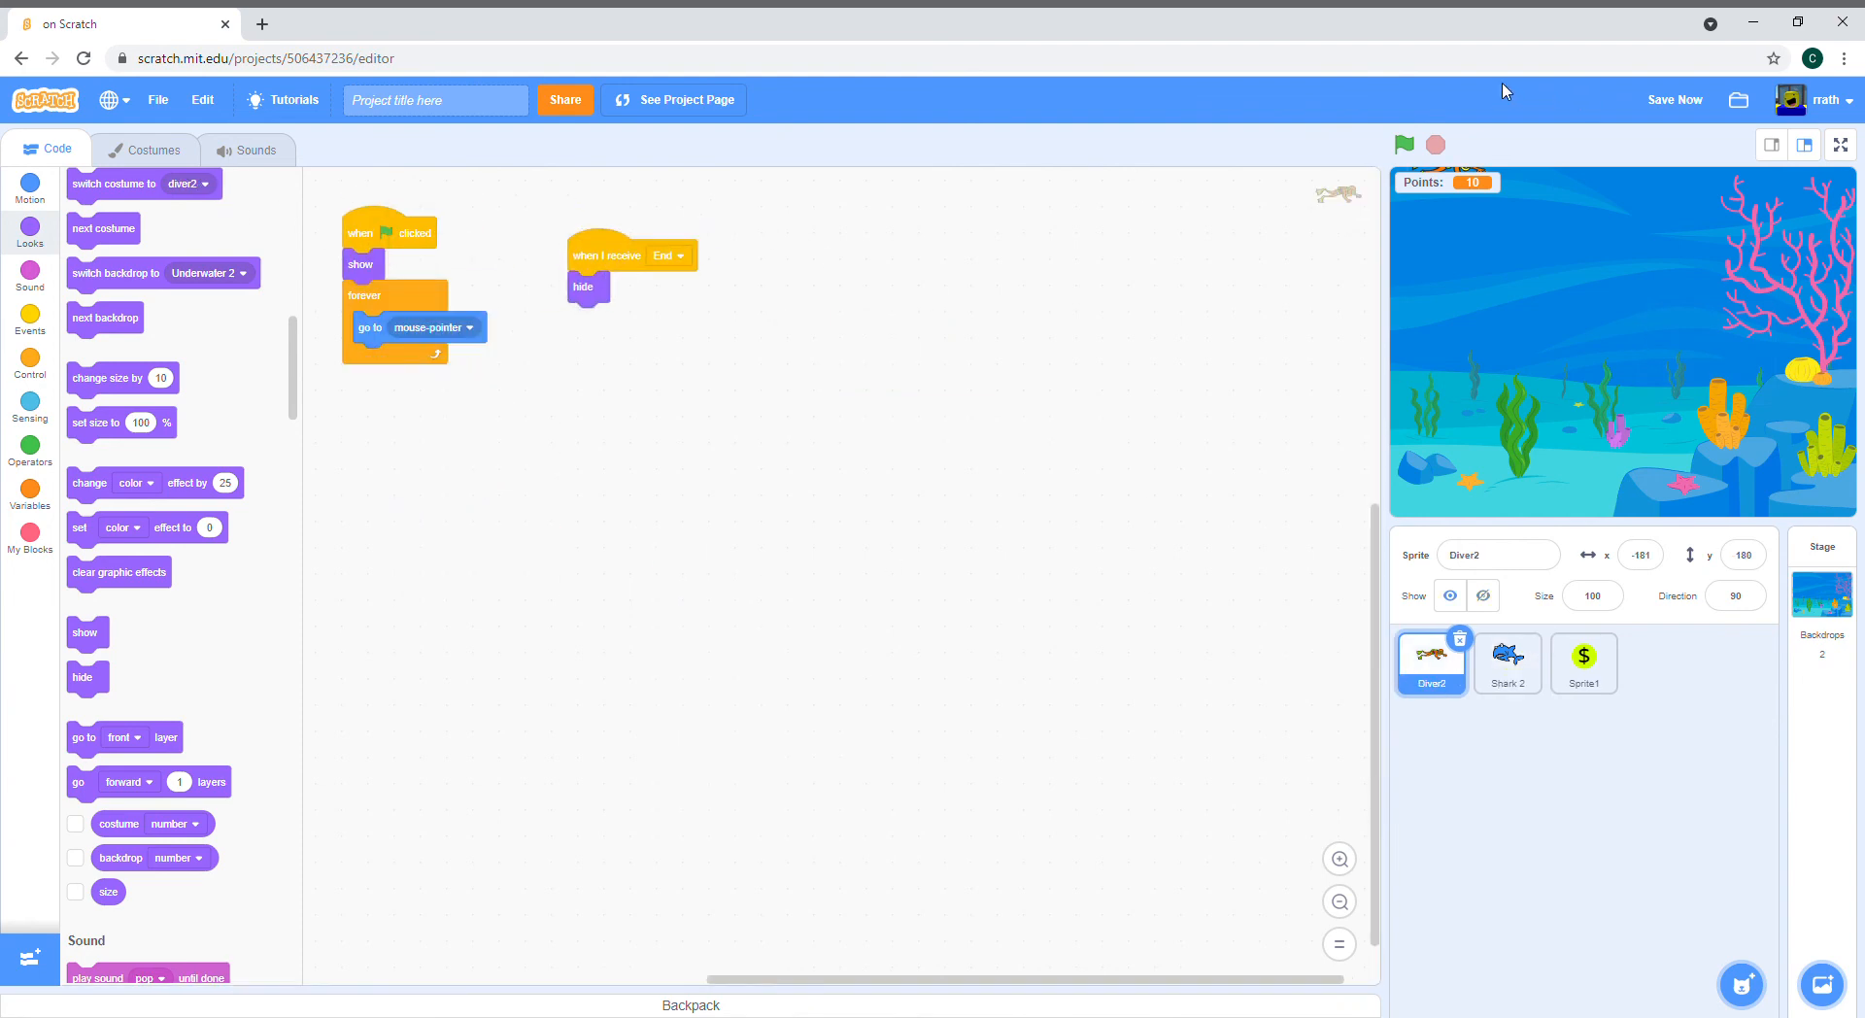
pyautogui.click(1402, 144)
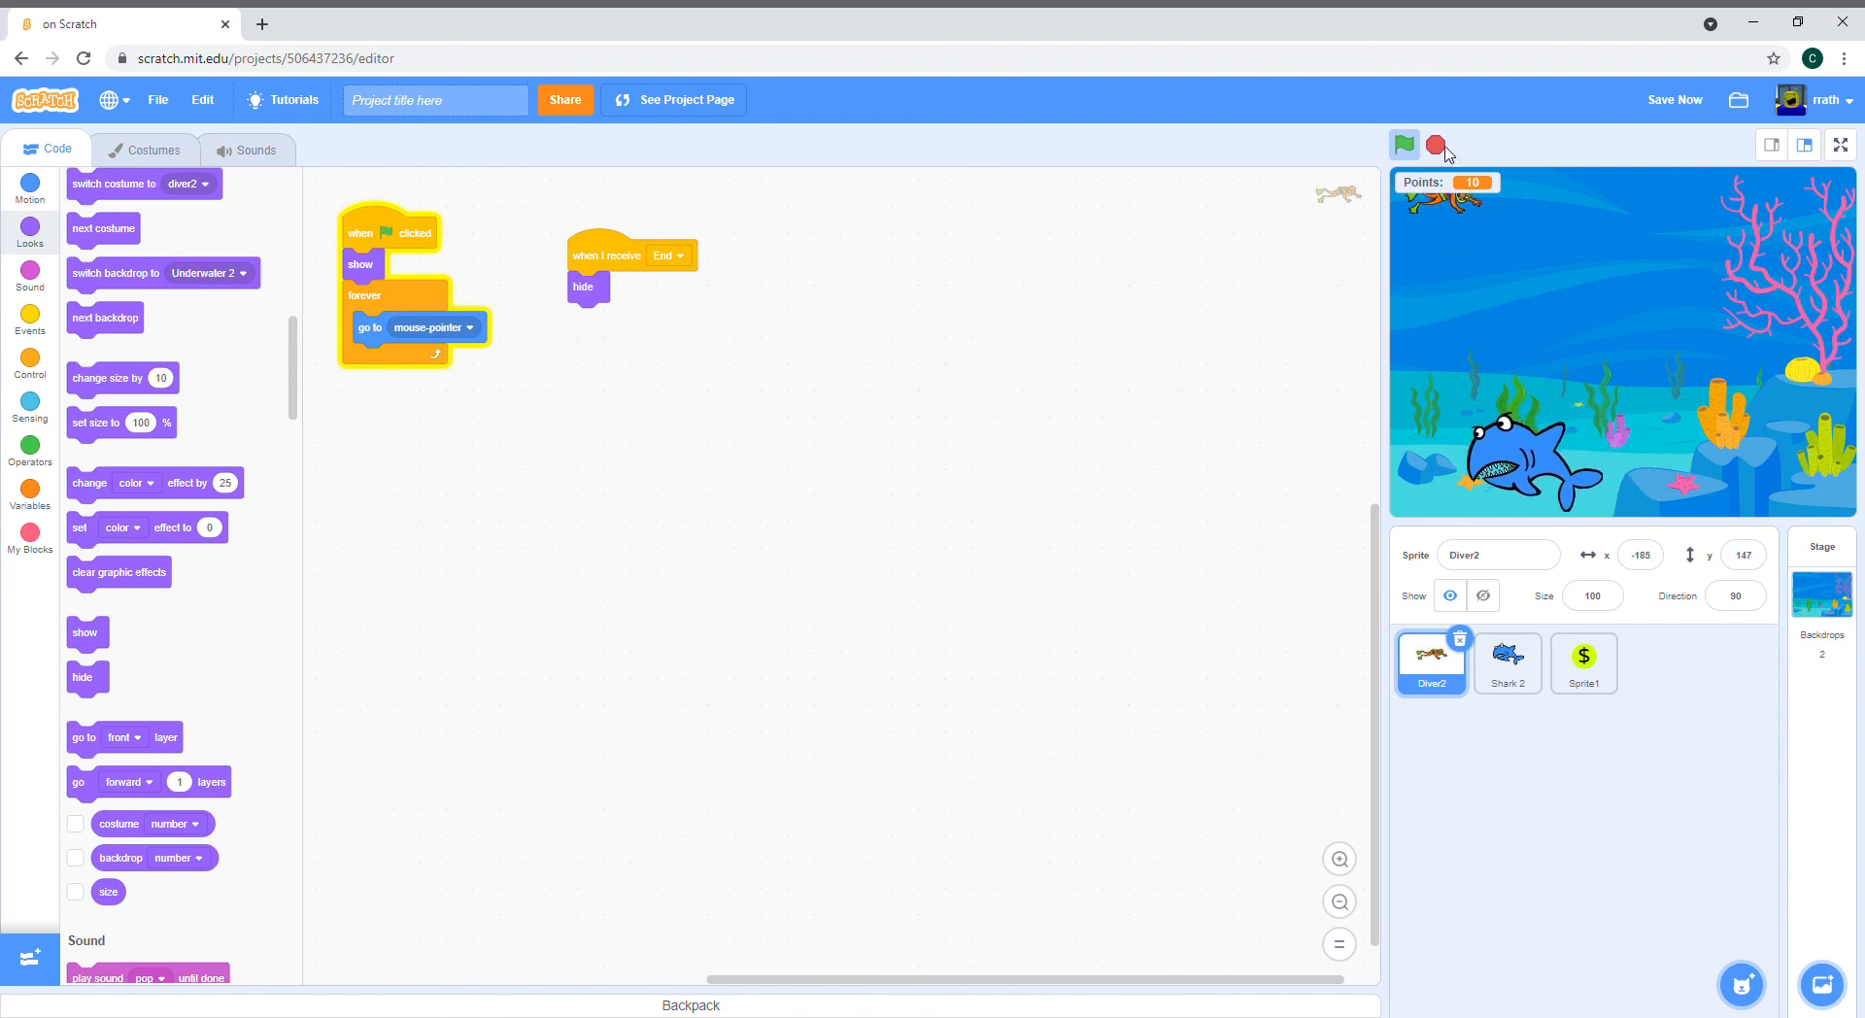
pyautogui.click(1403, 144)
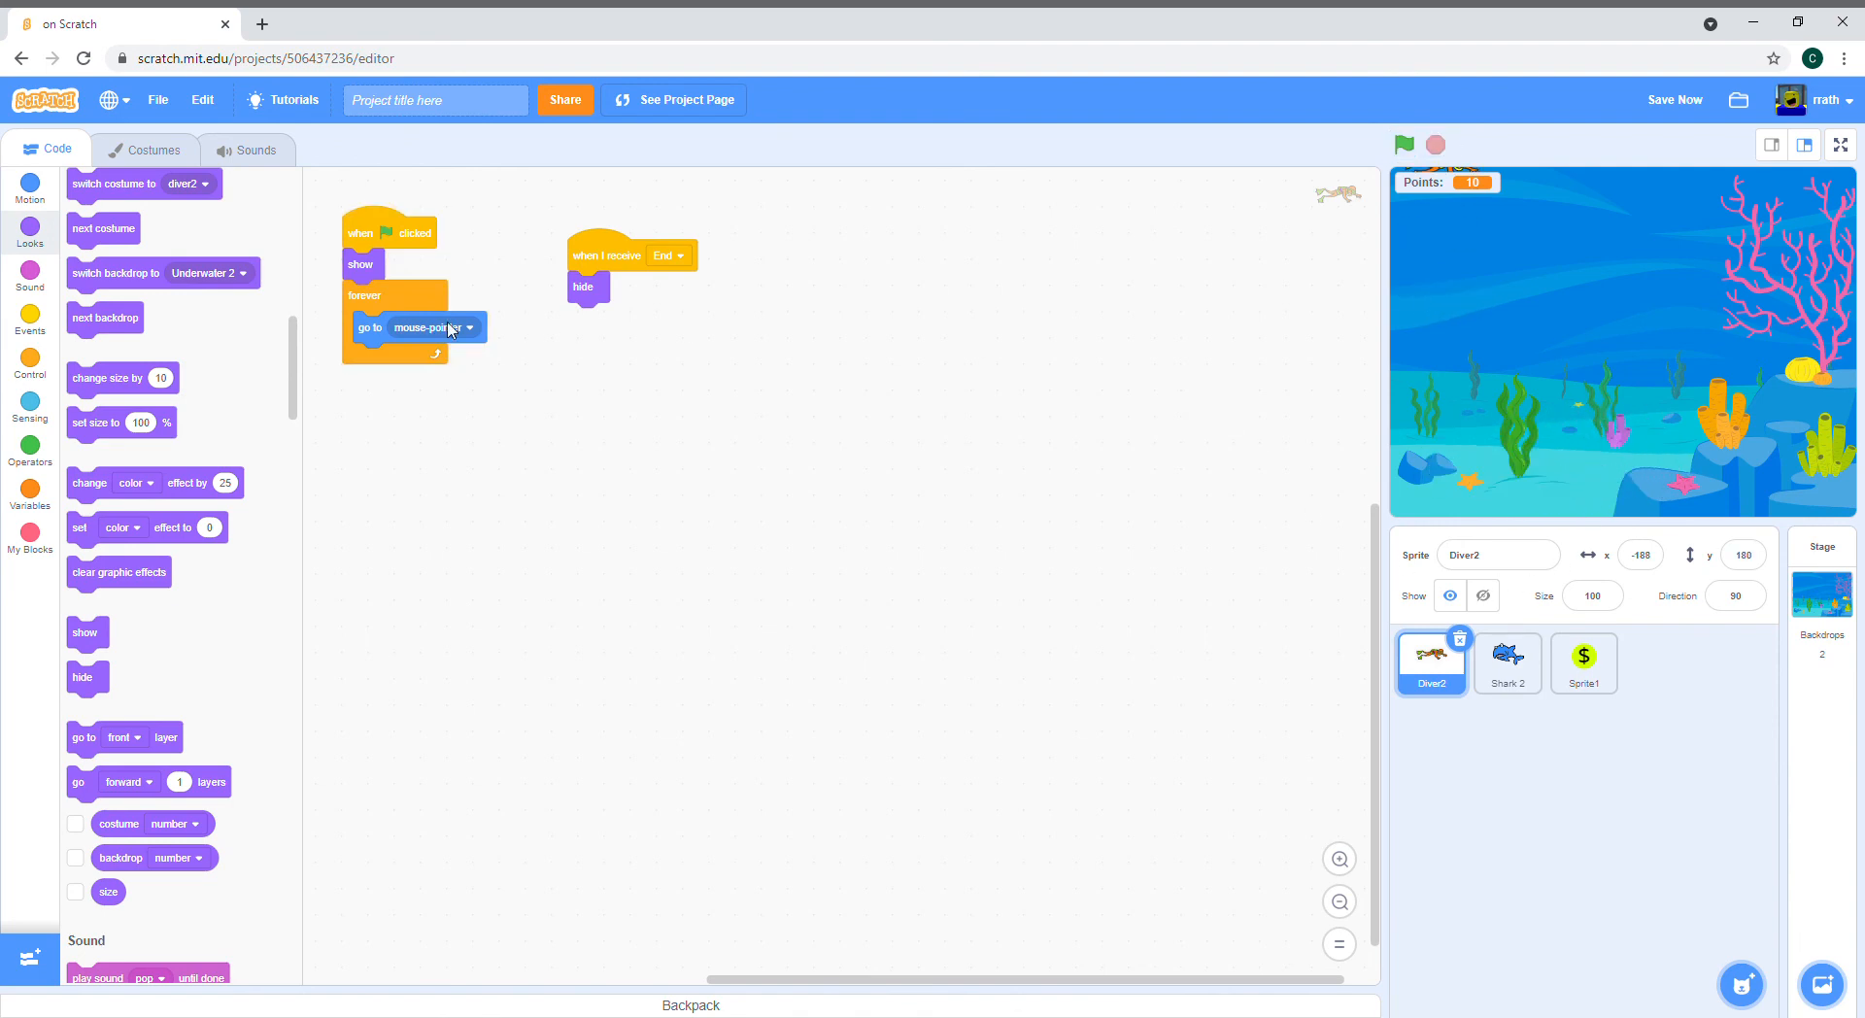
pyautogui.click(29, 488)
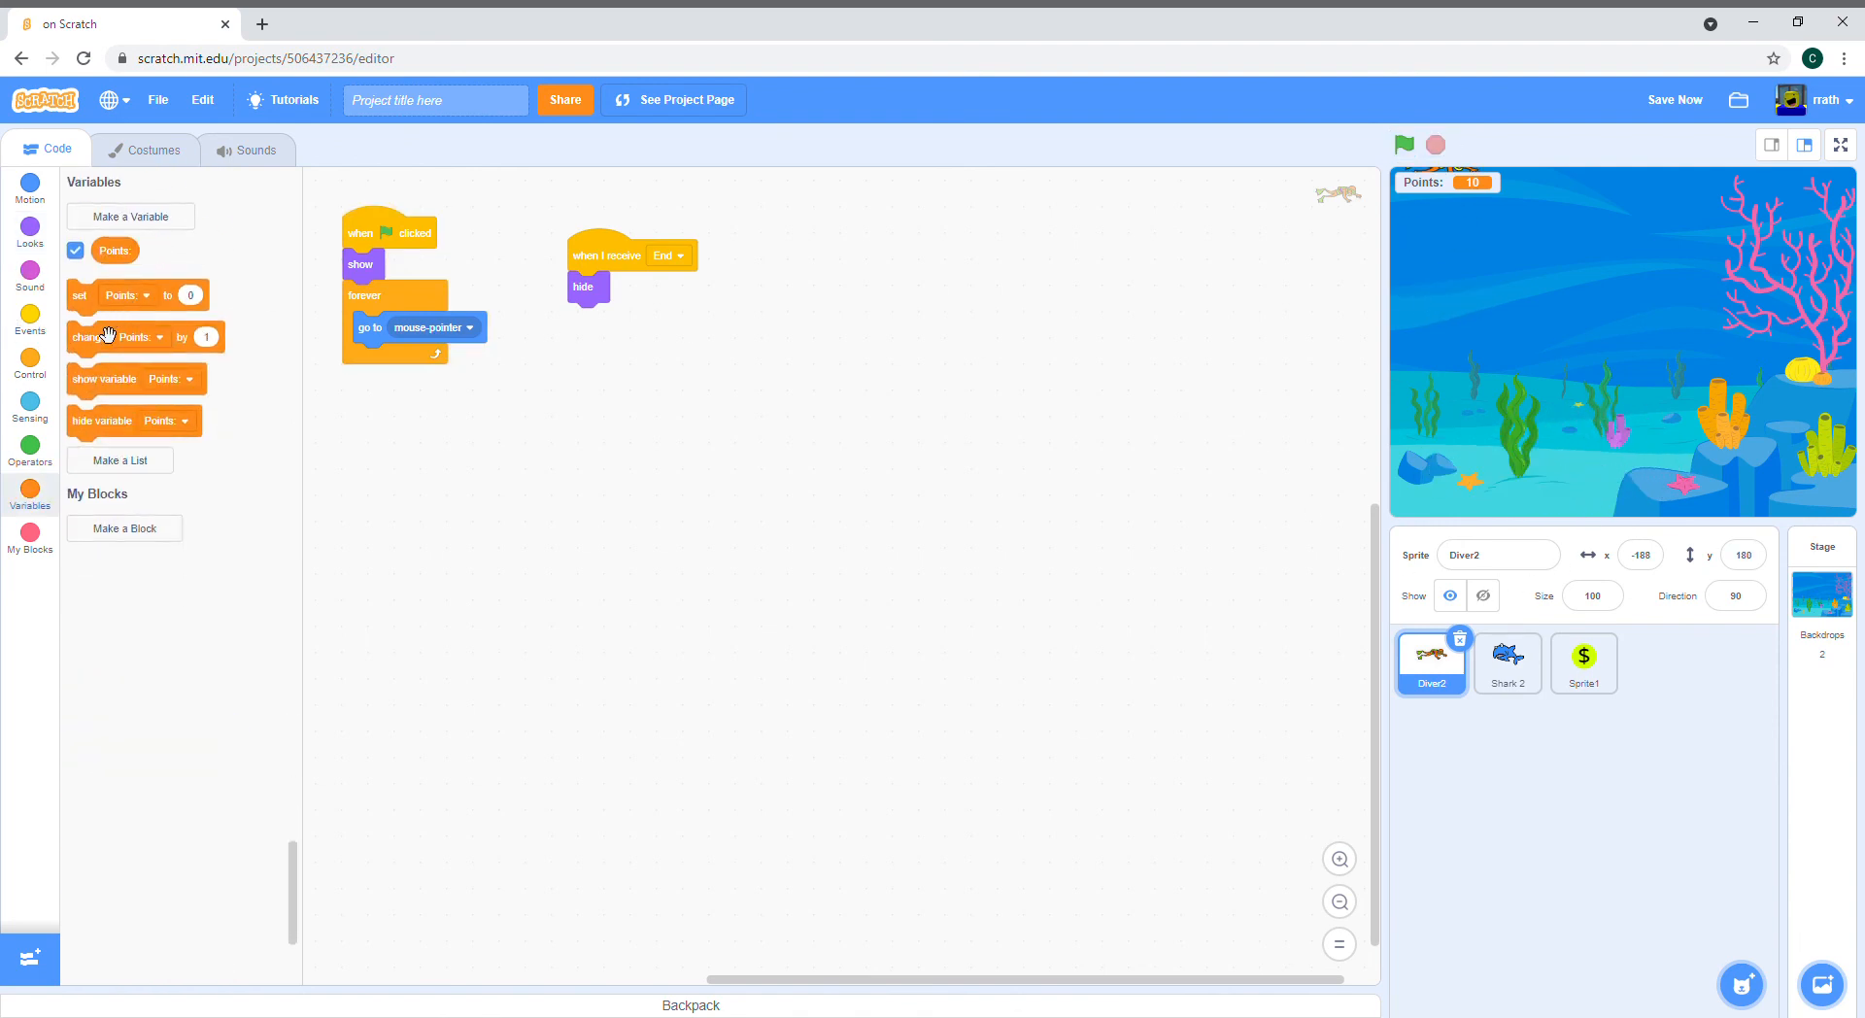
pyautogui.moveTo(118, 295); pyautogui.dragTo(392, 296)
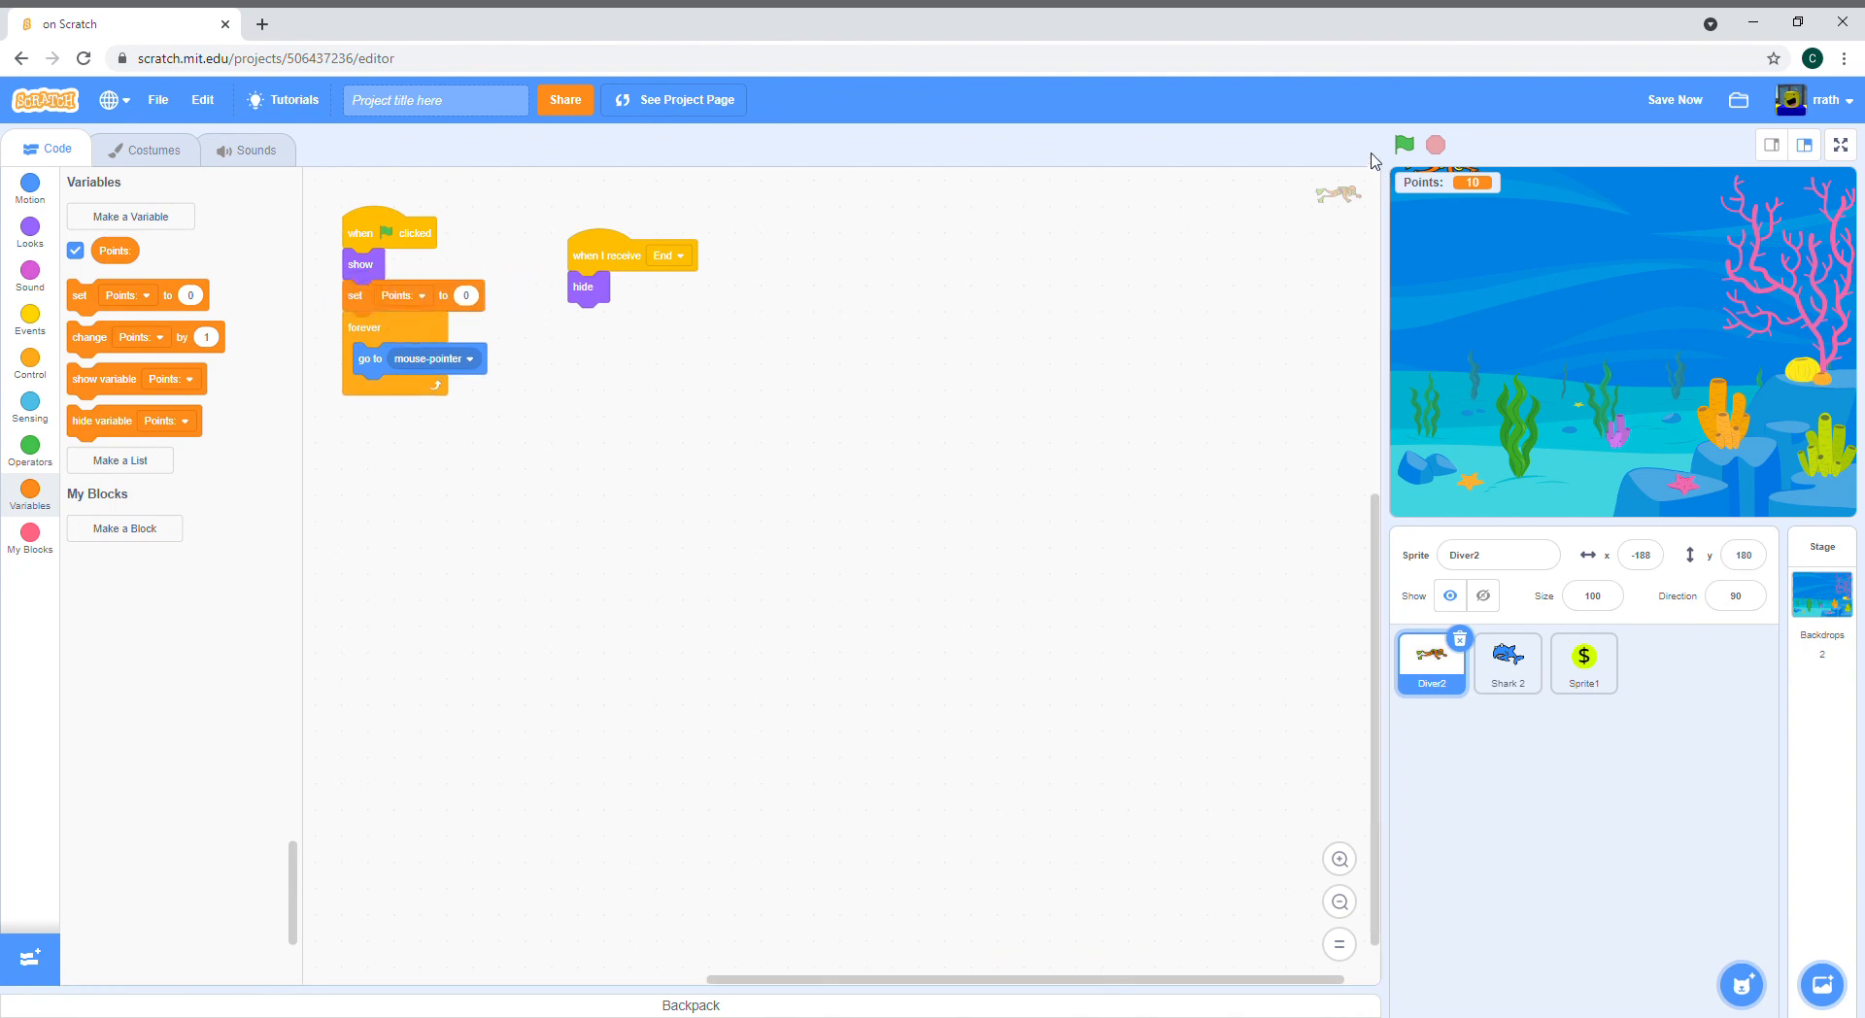
pyautogui.click(1403, 144)
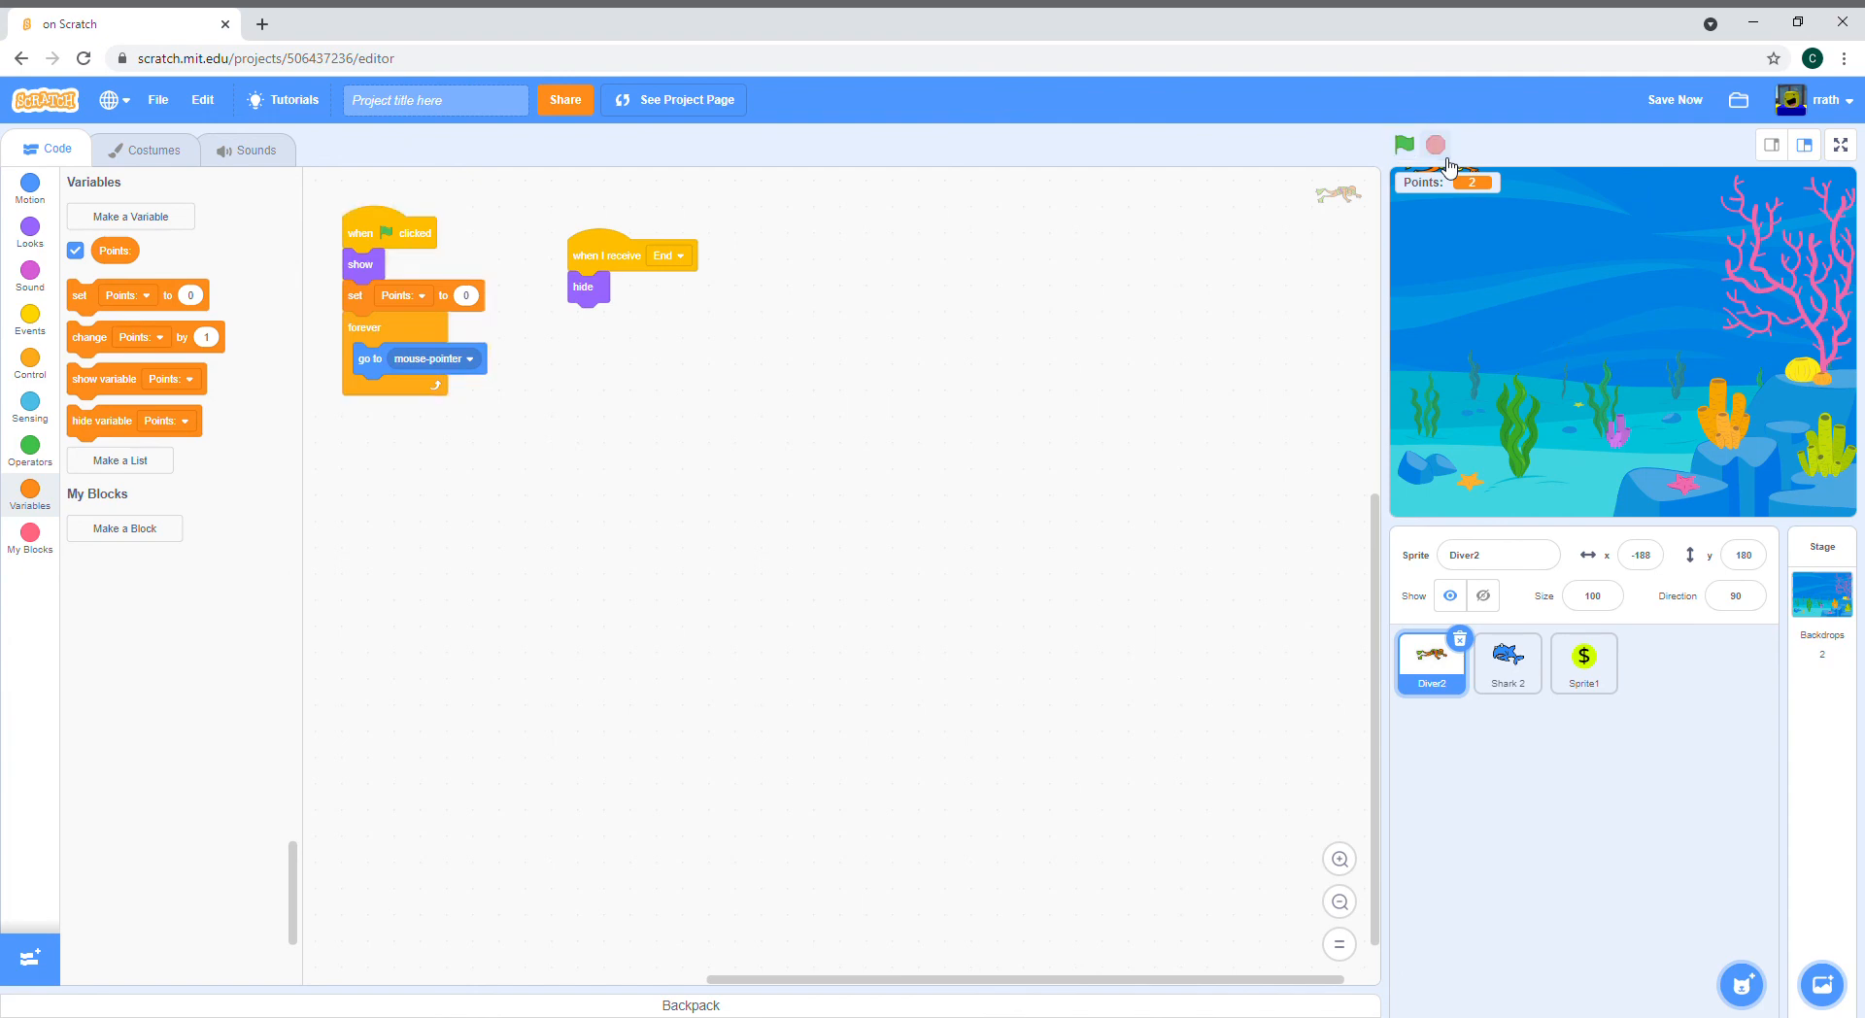
pyautogui.moveTo(1416, 222)
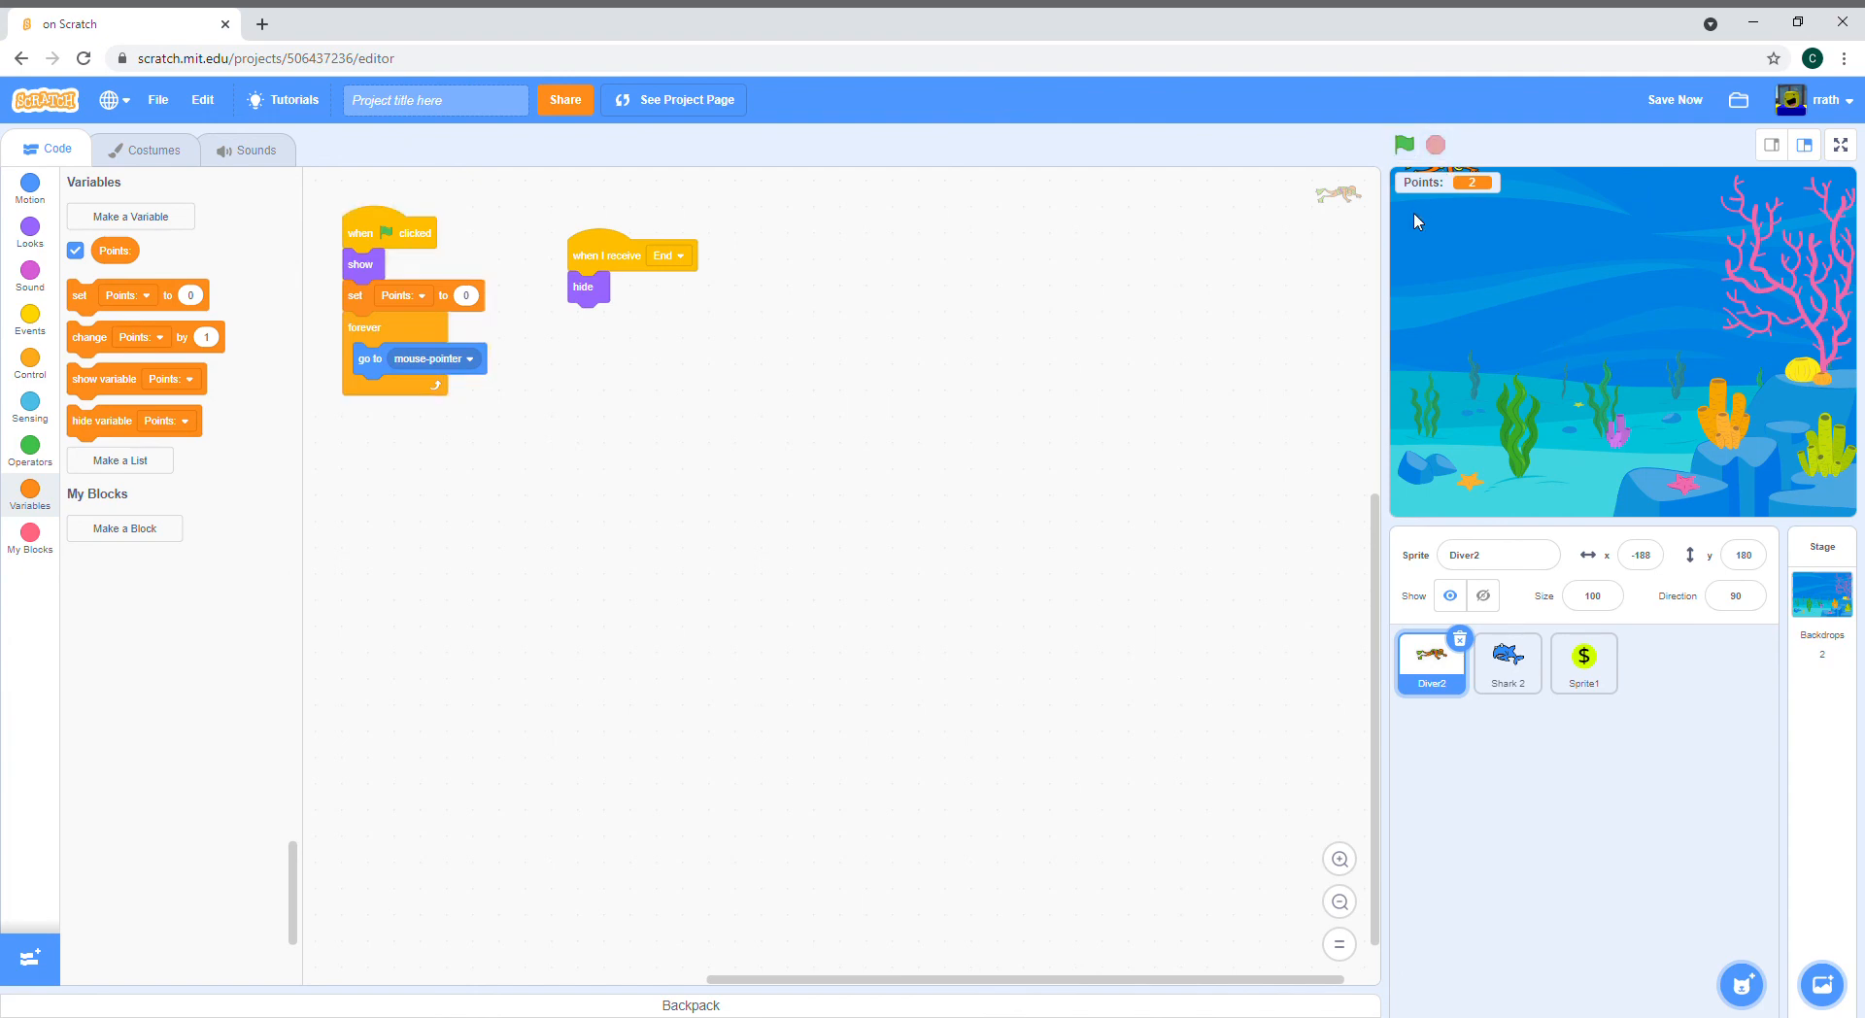